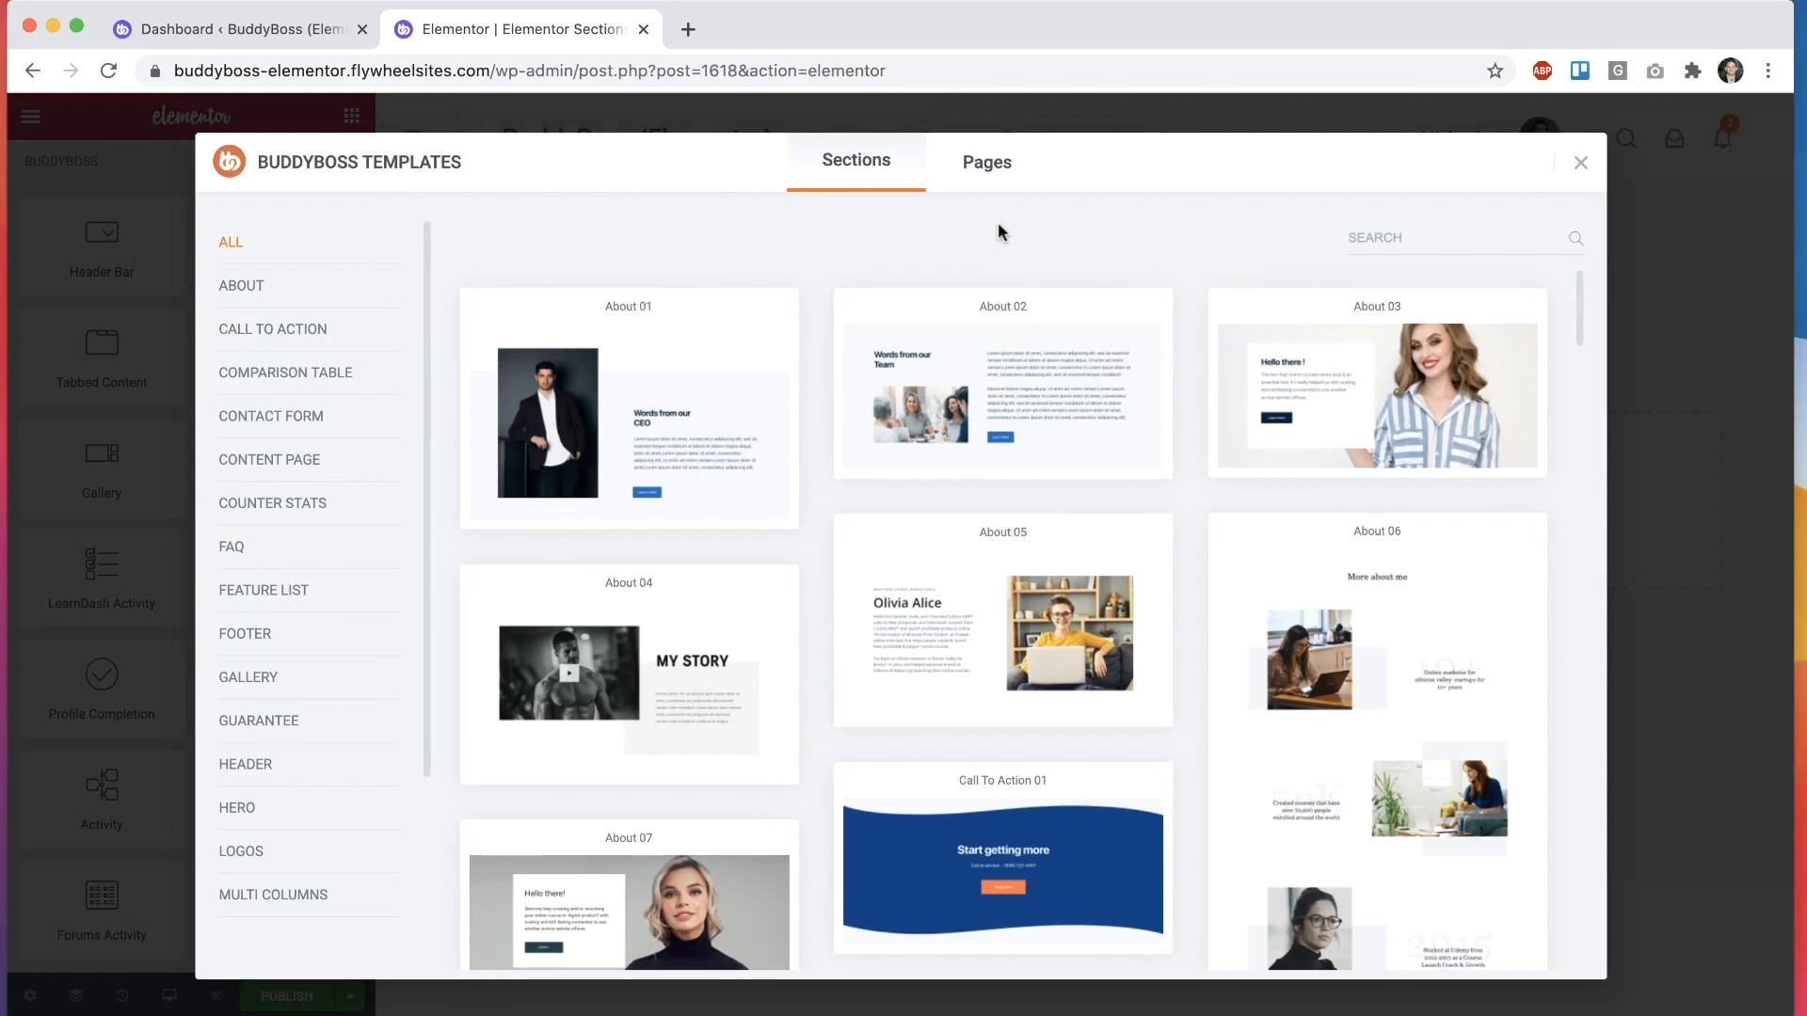
mouse_move(992, 378)
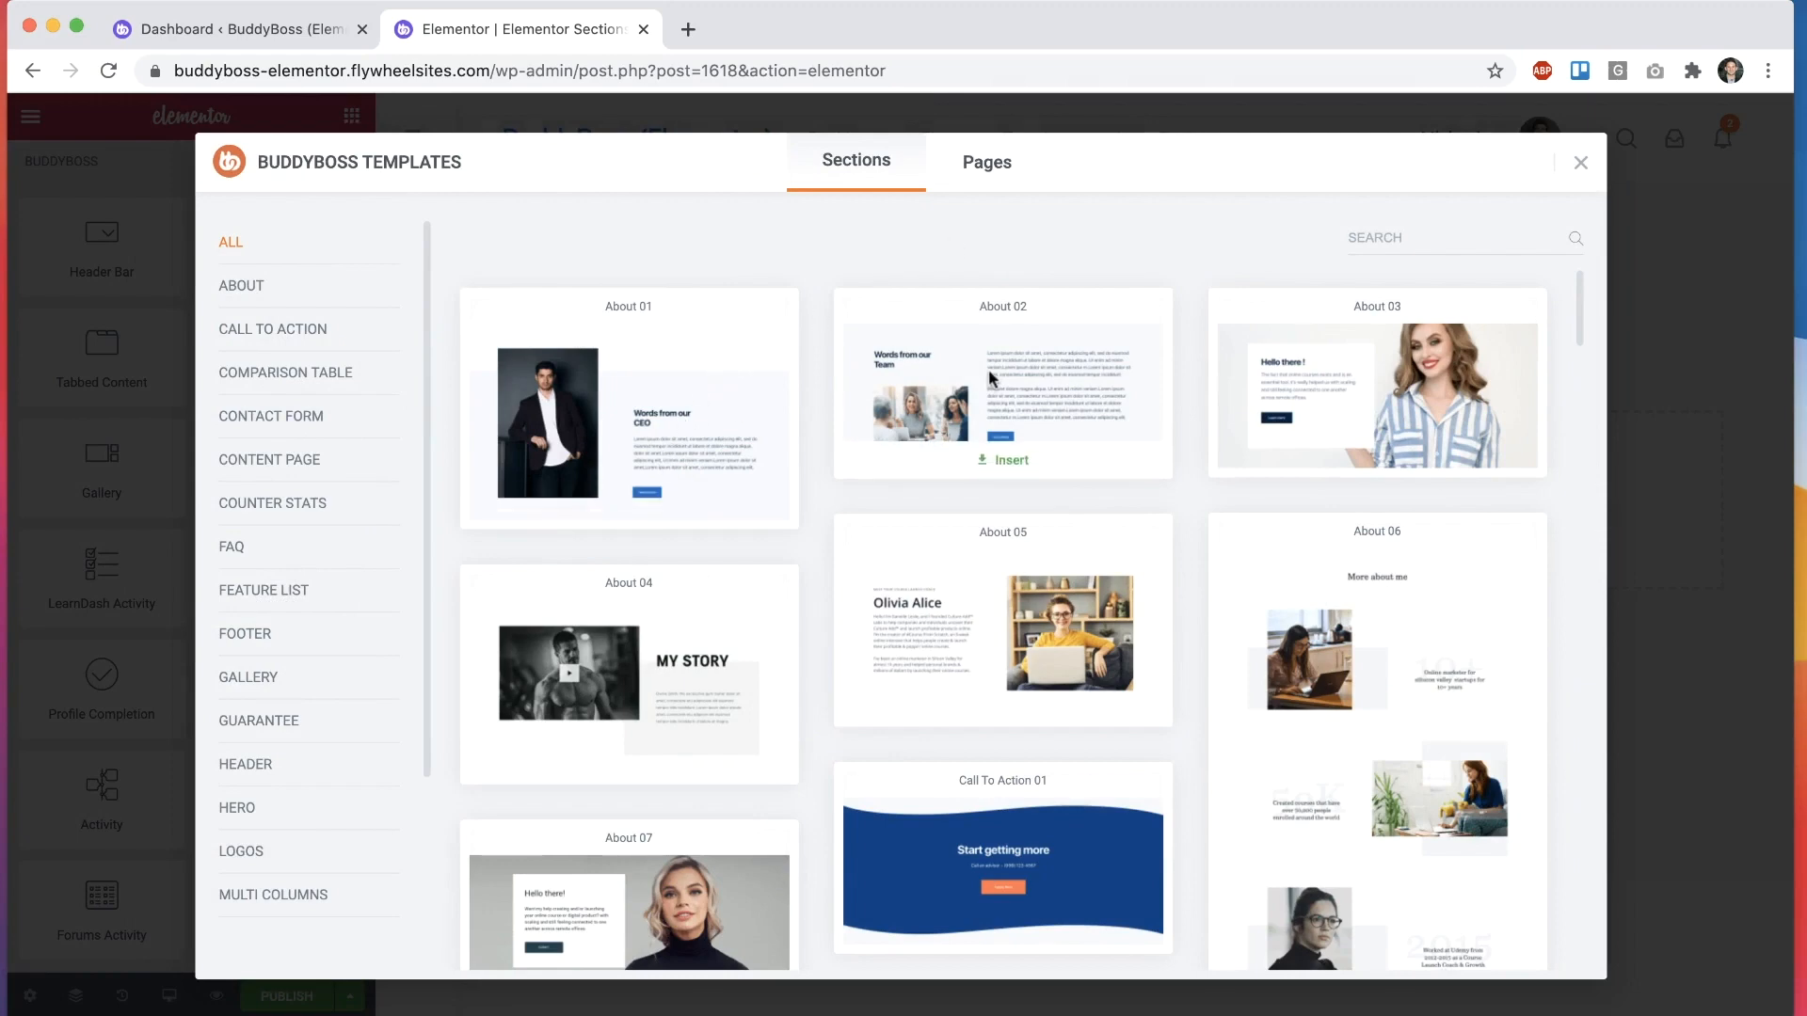
Step: Close the template library and reopen the BuddyBoss Templates library
scroll(down, 3)
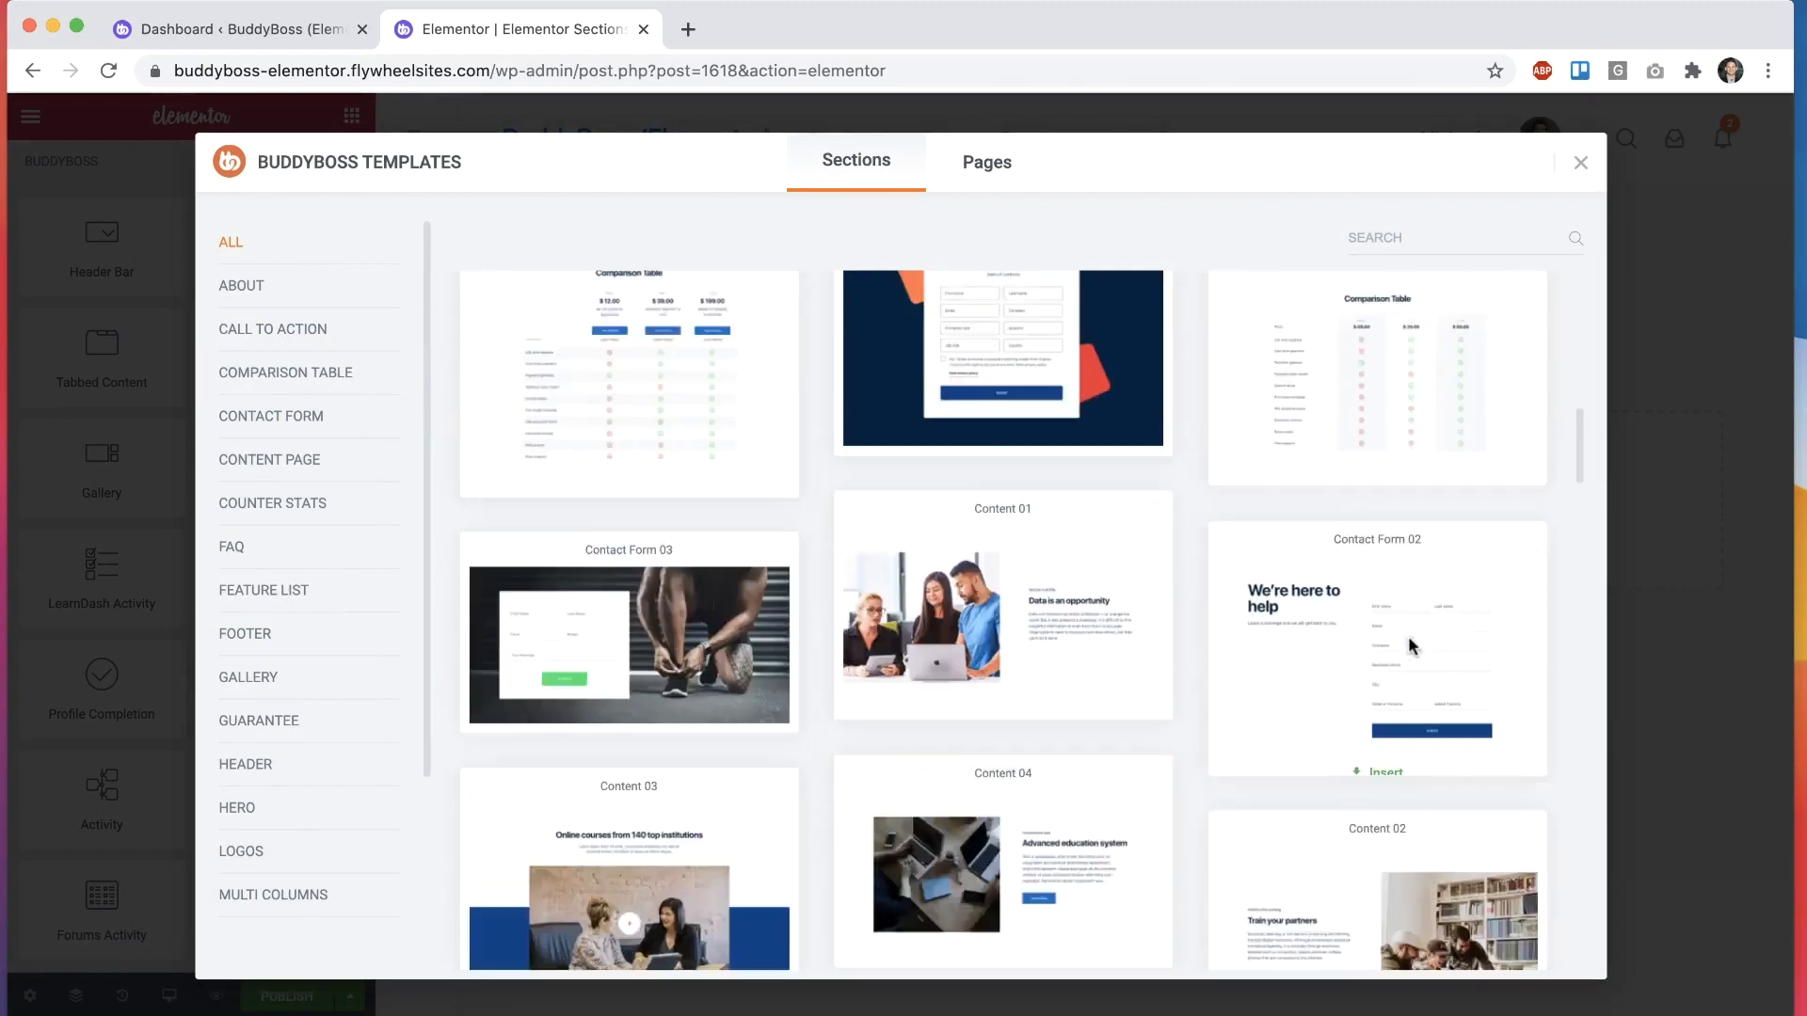
scroll(down, 3)
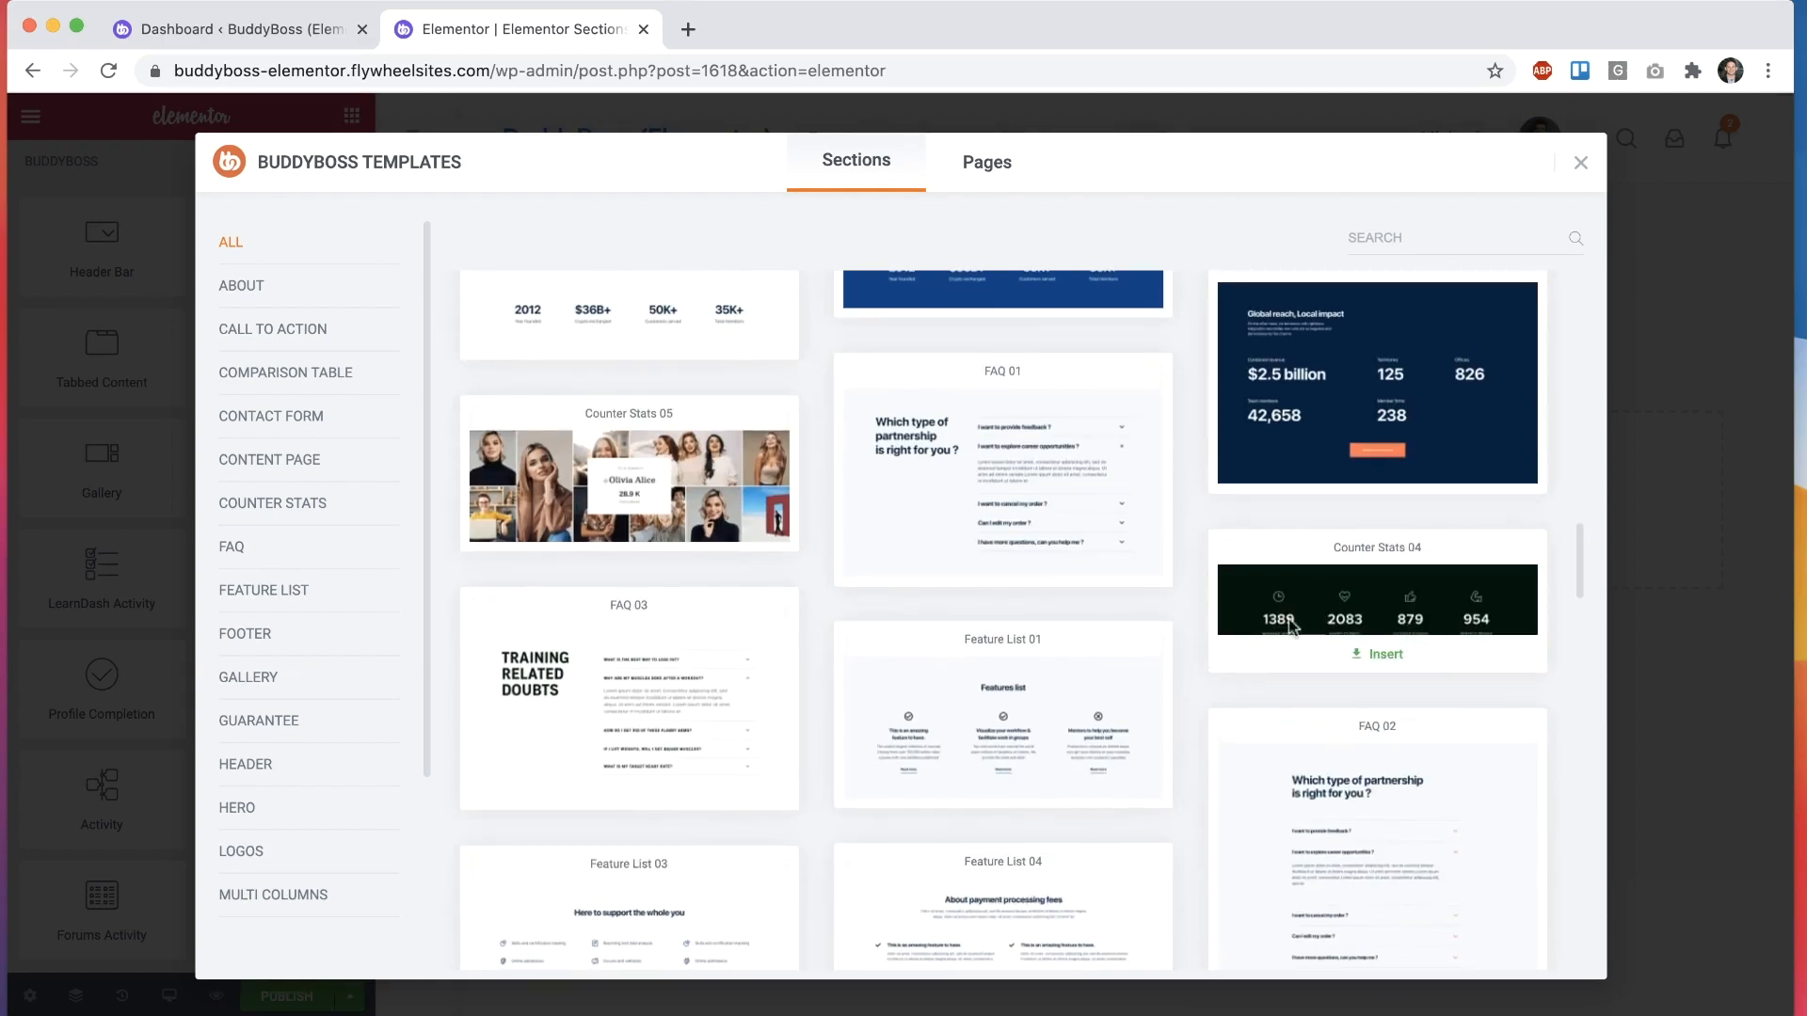
mouse_move(1179, 607)
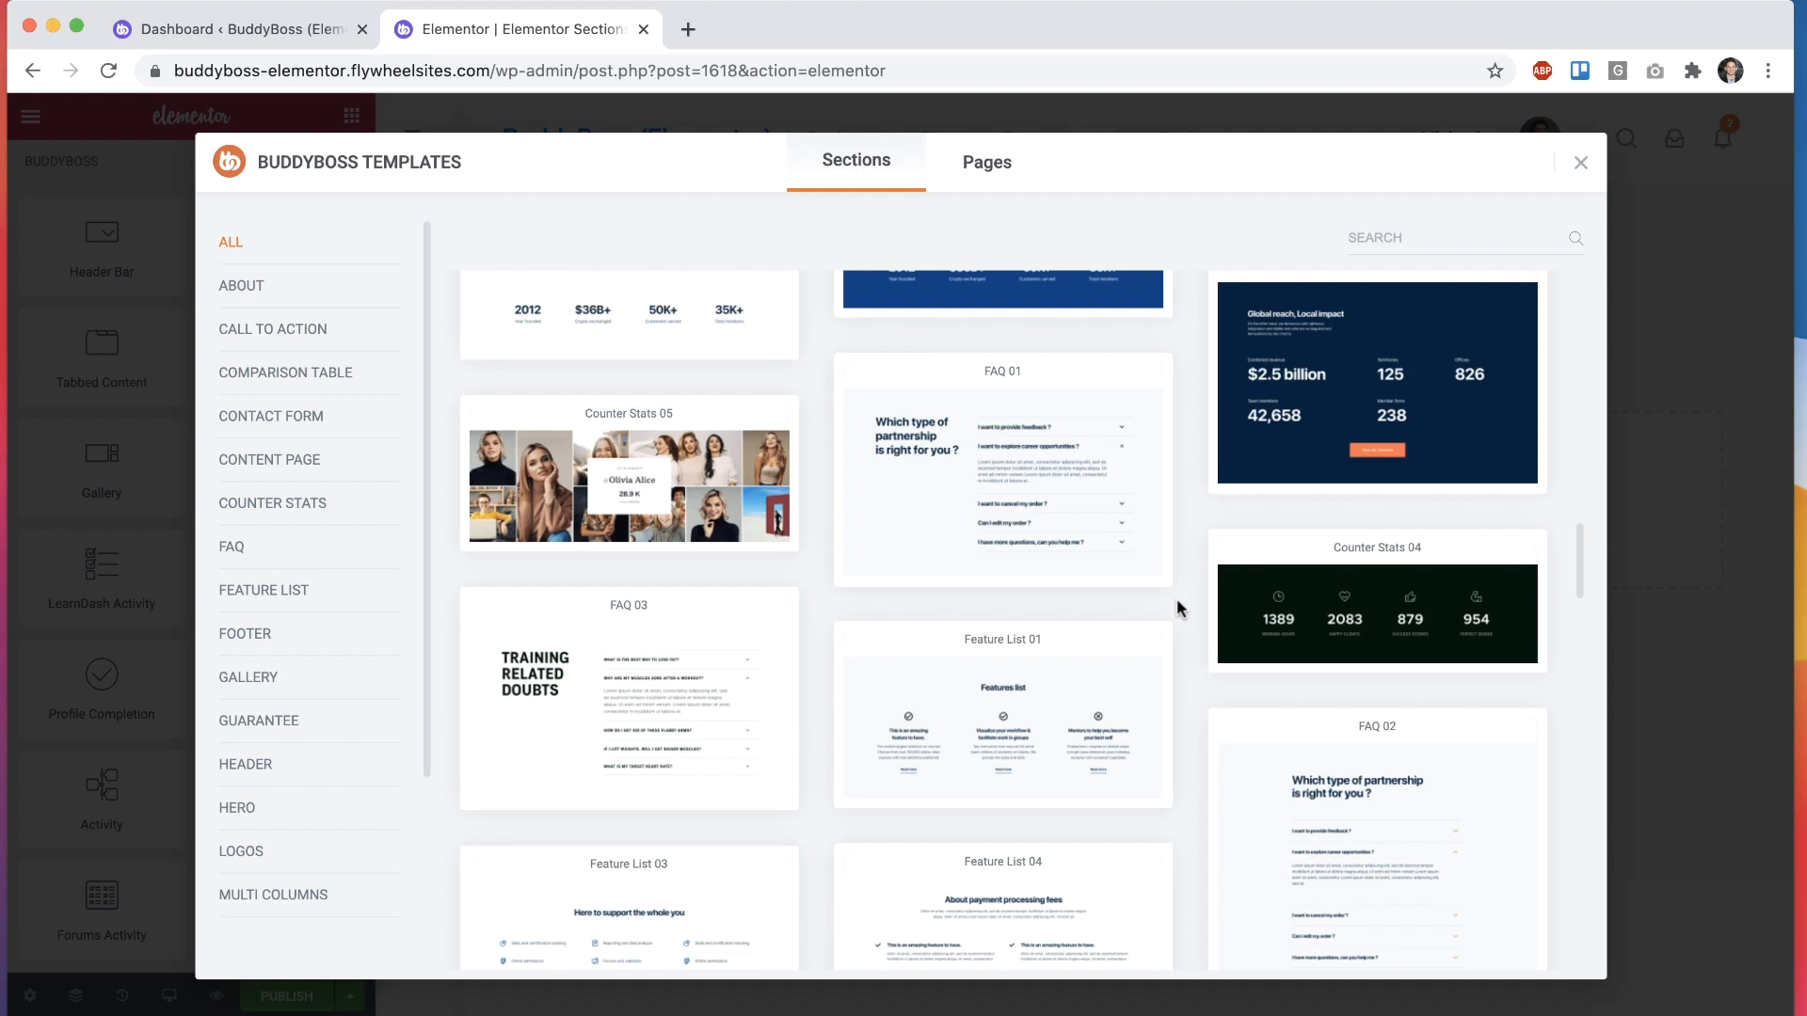
mouse_move(1190, 407)
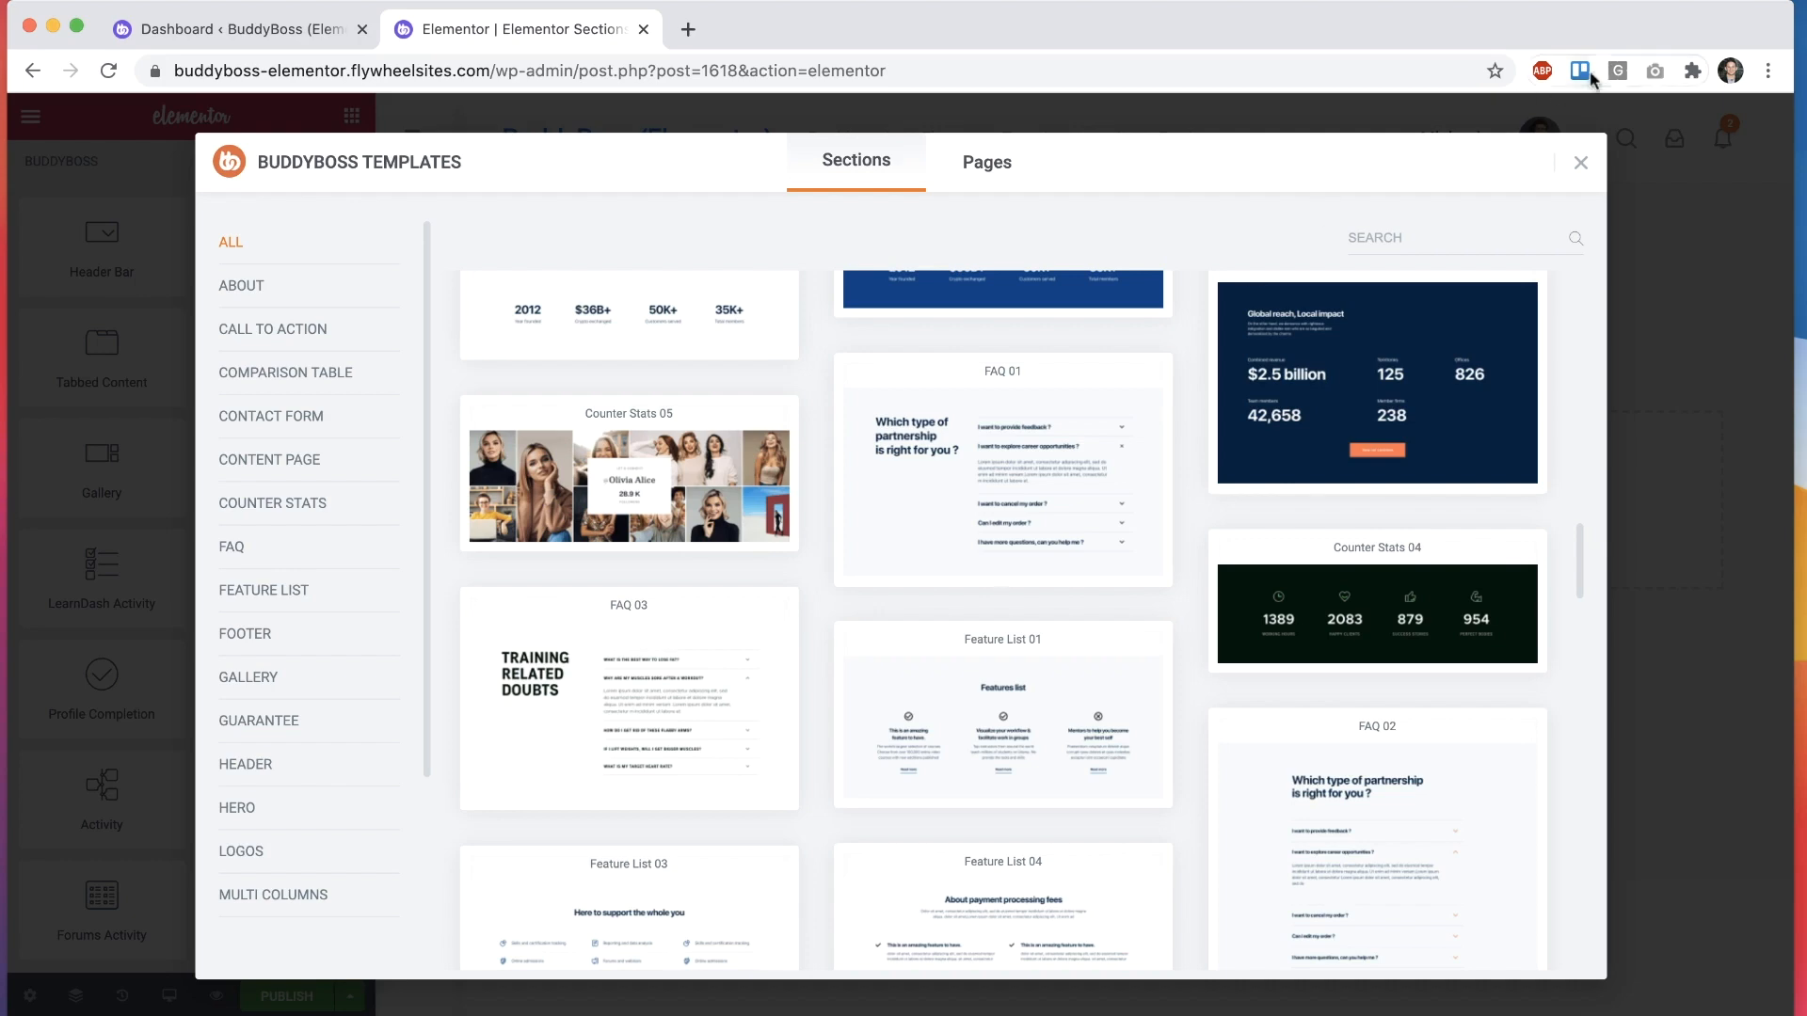
click(1580, 162)
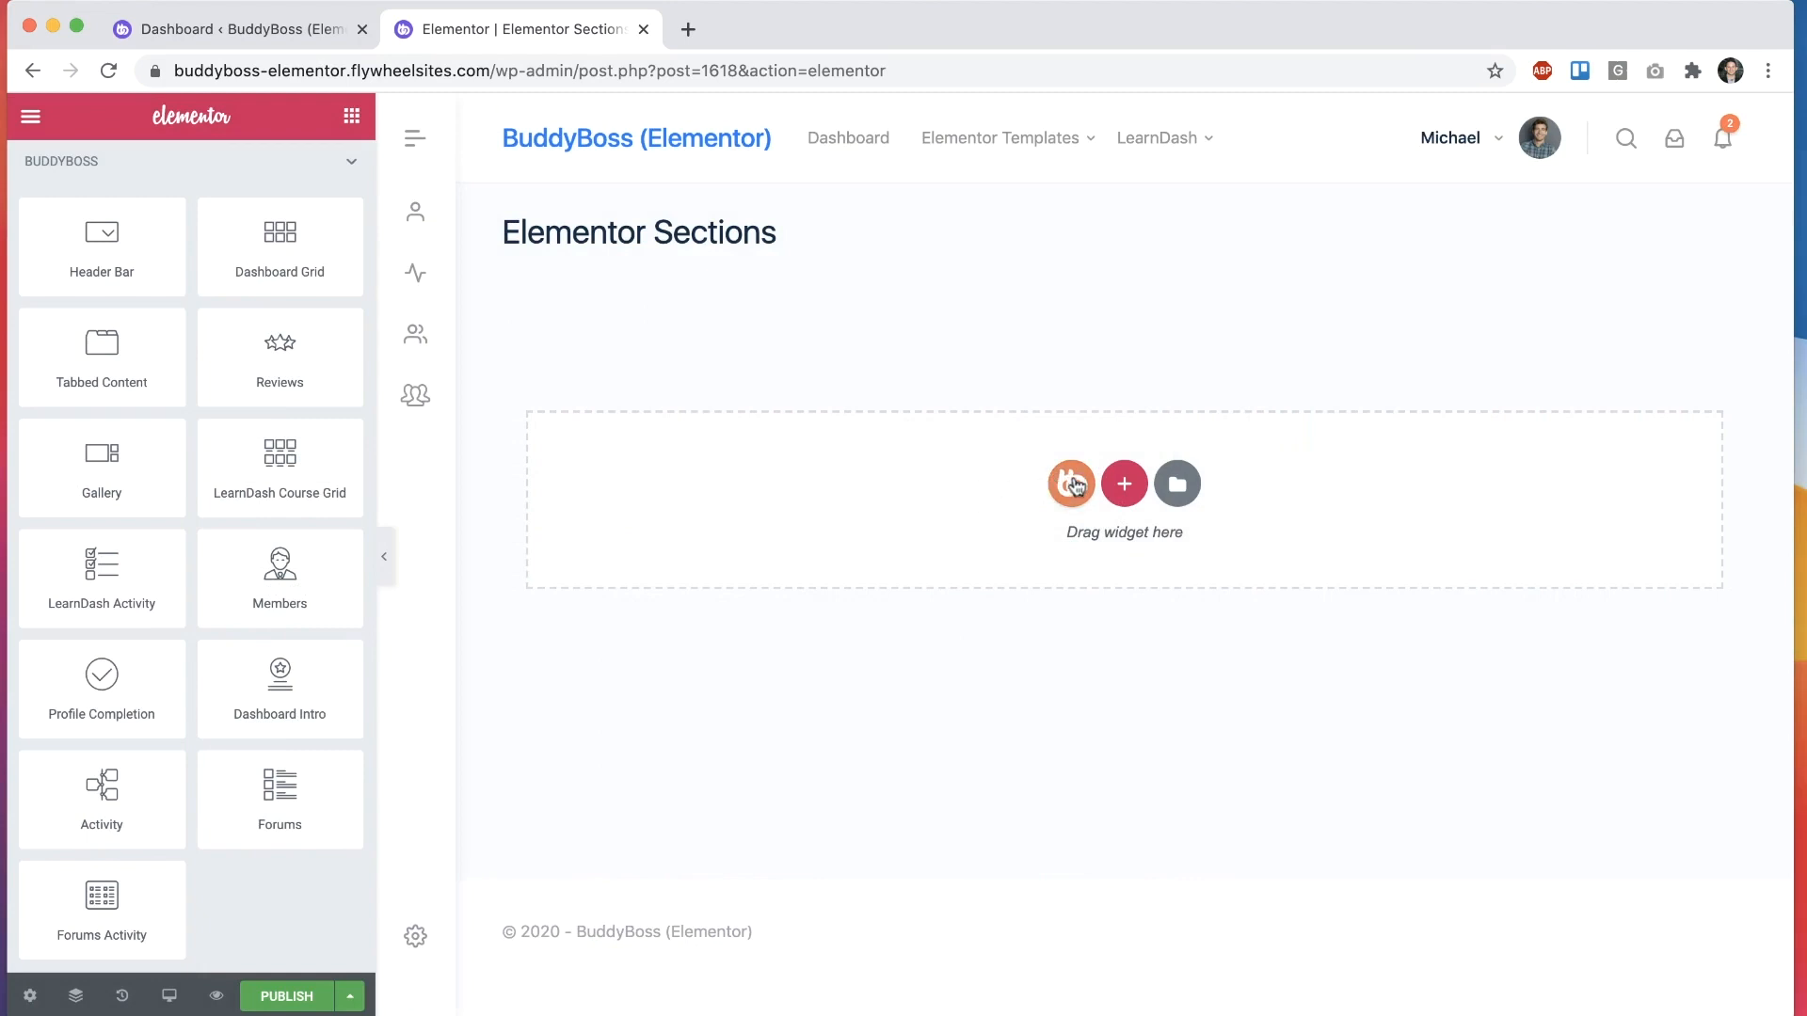
click(1071, 484)
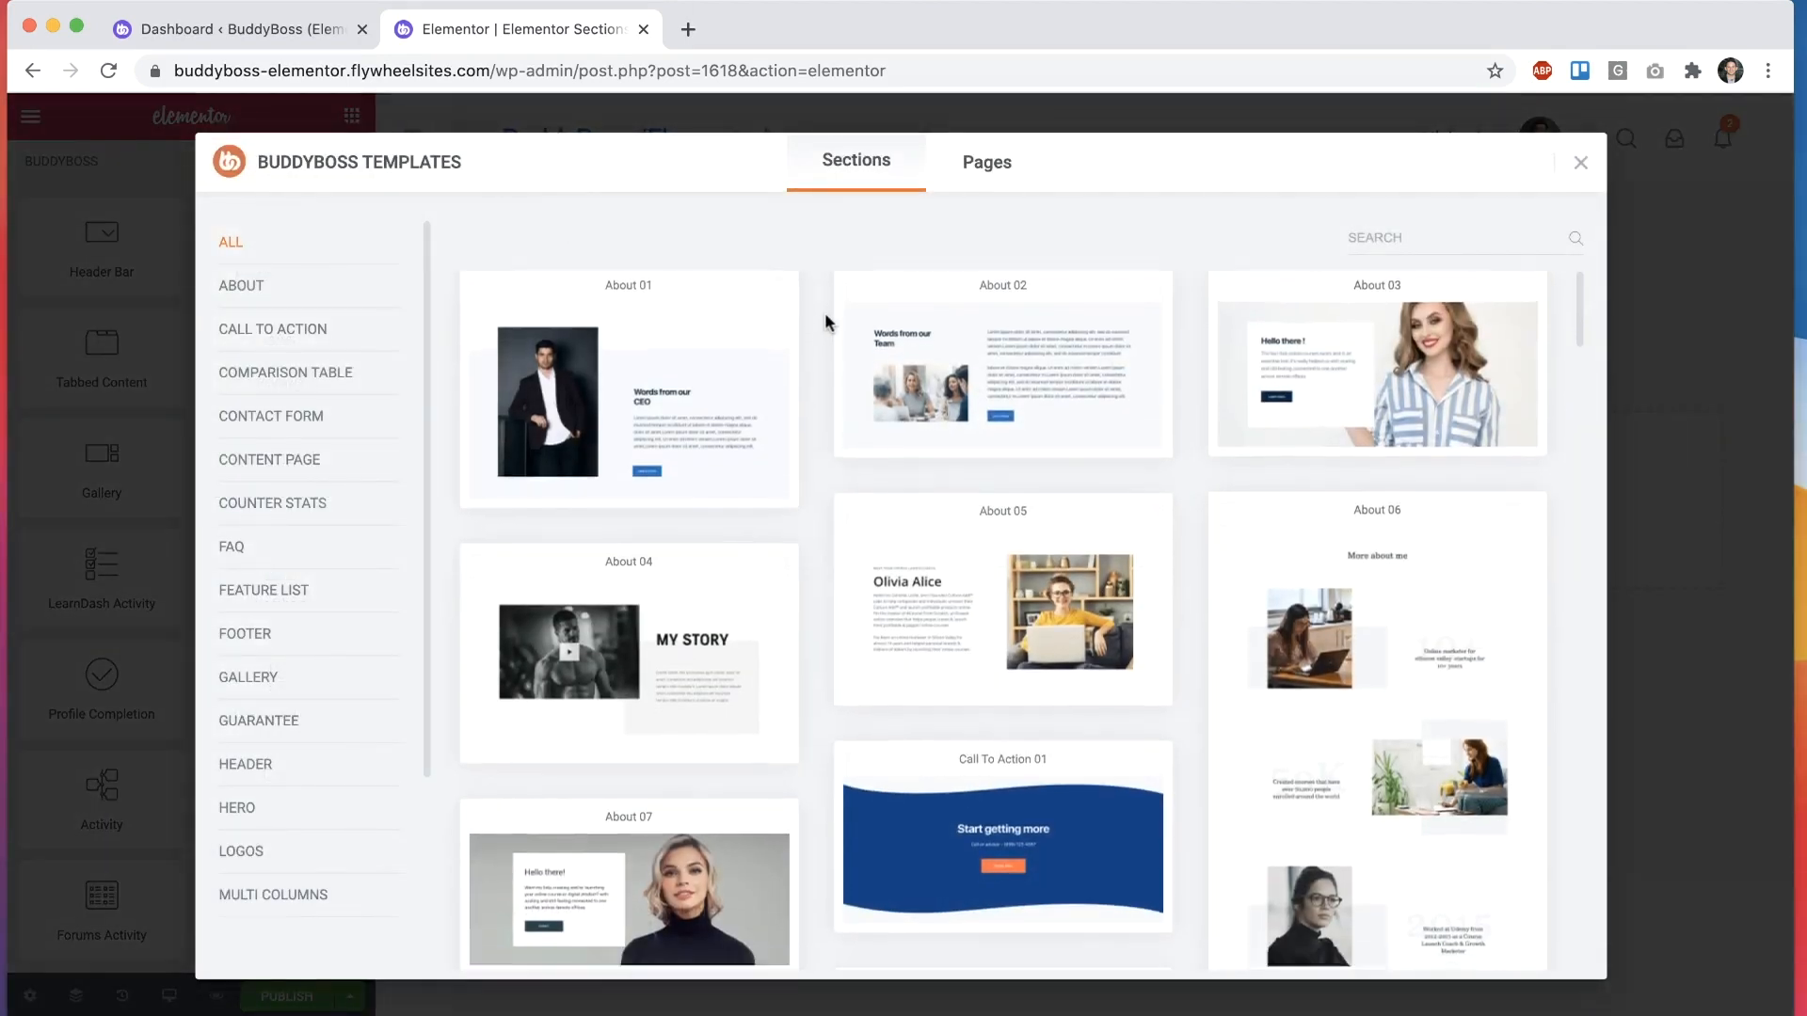
Step: Filter section templates by Content Page, Feature List and Contact Form categories
scroll(down, 3)
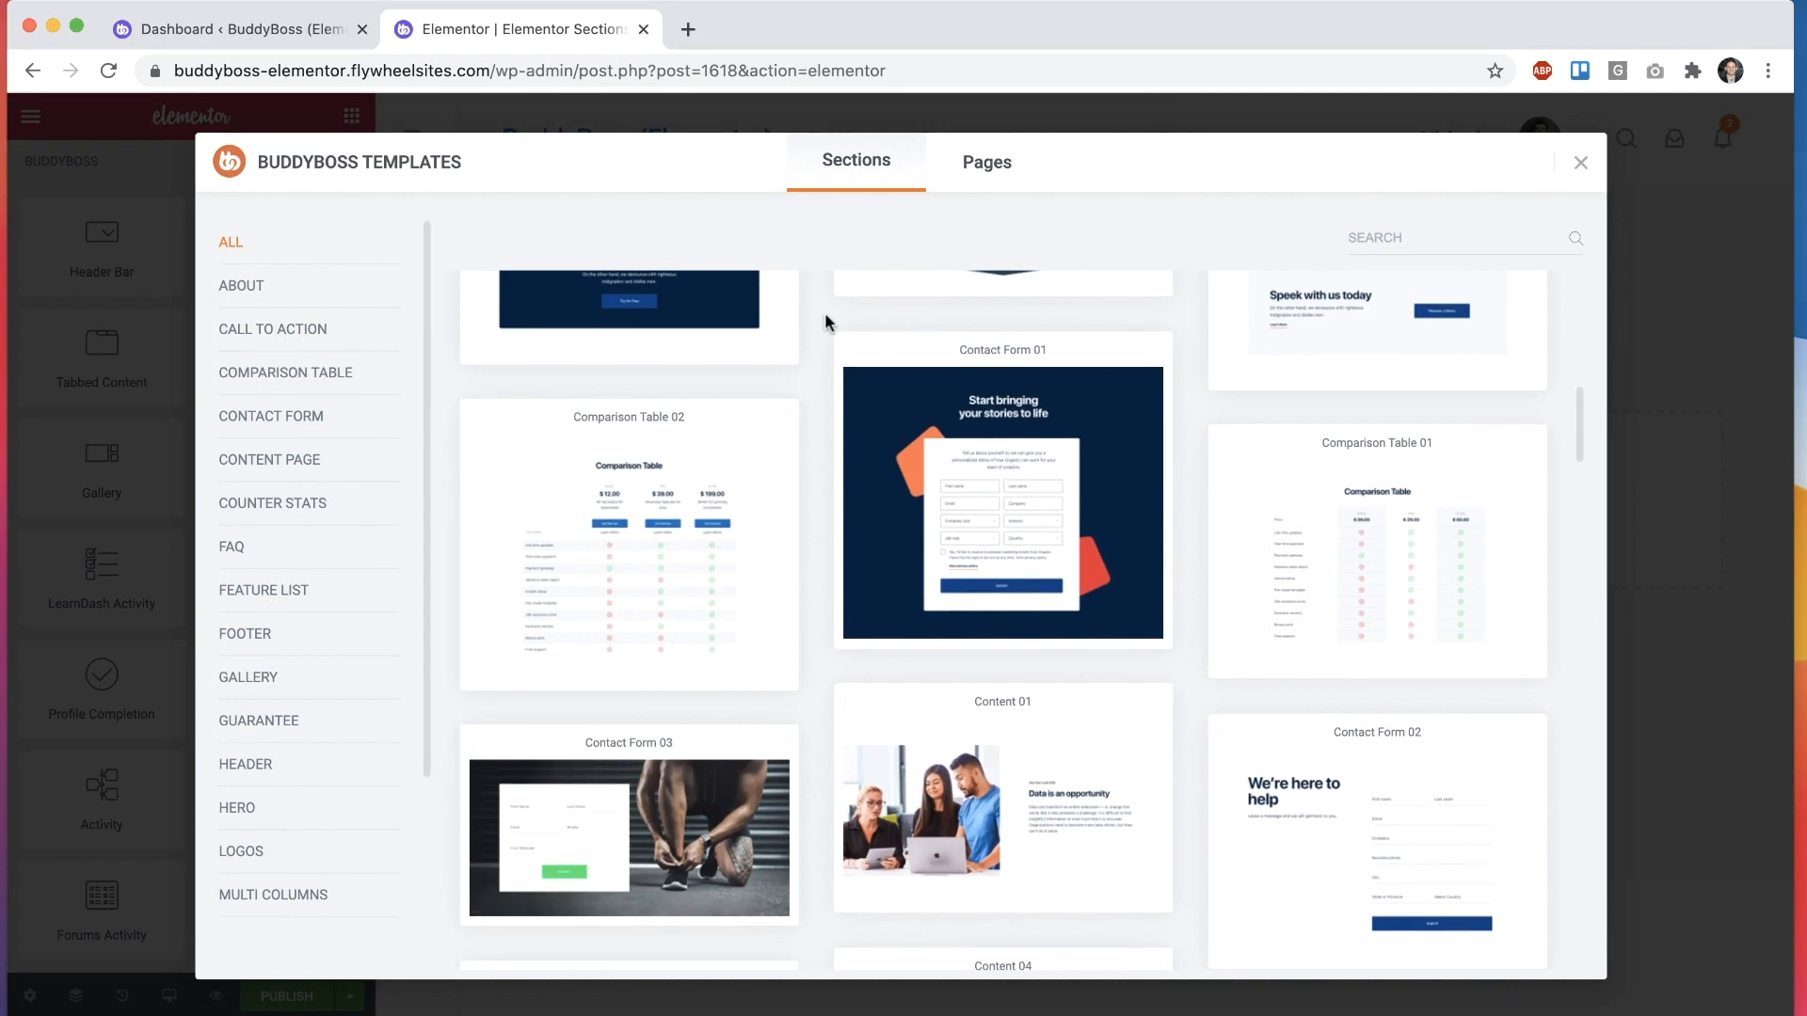
scroll(down, 3)
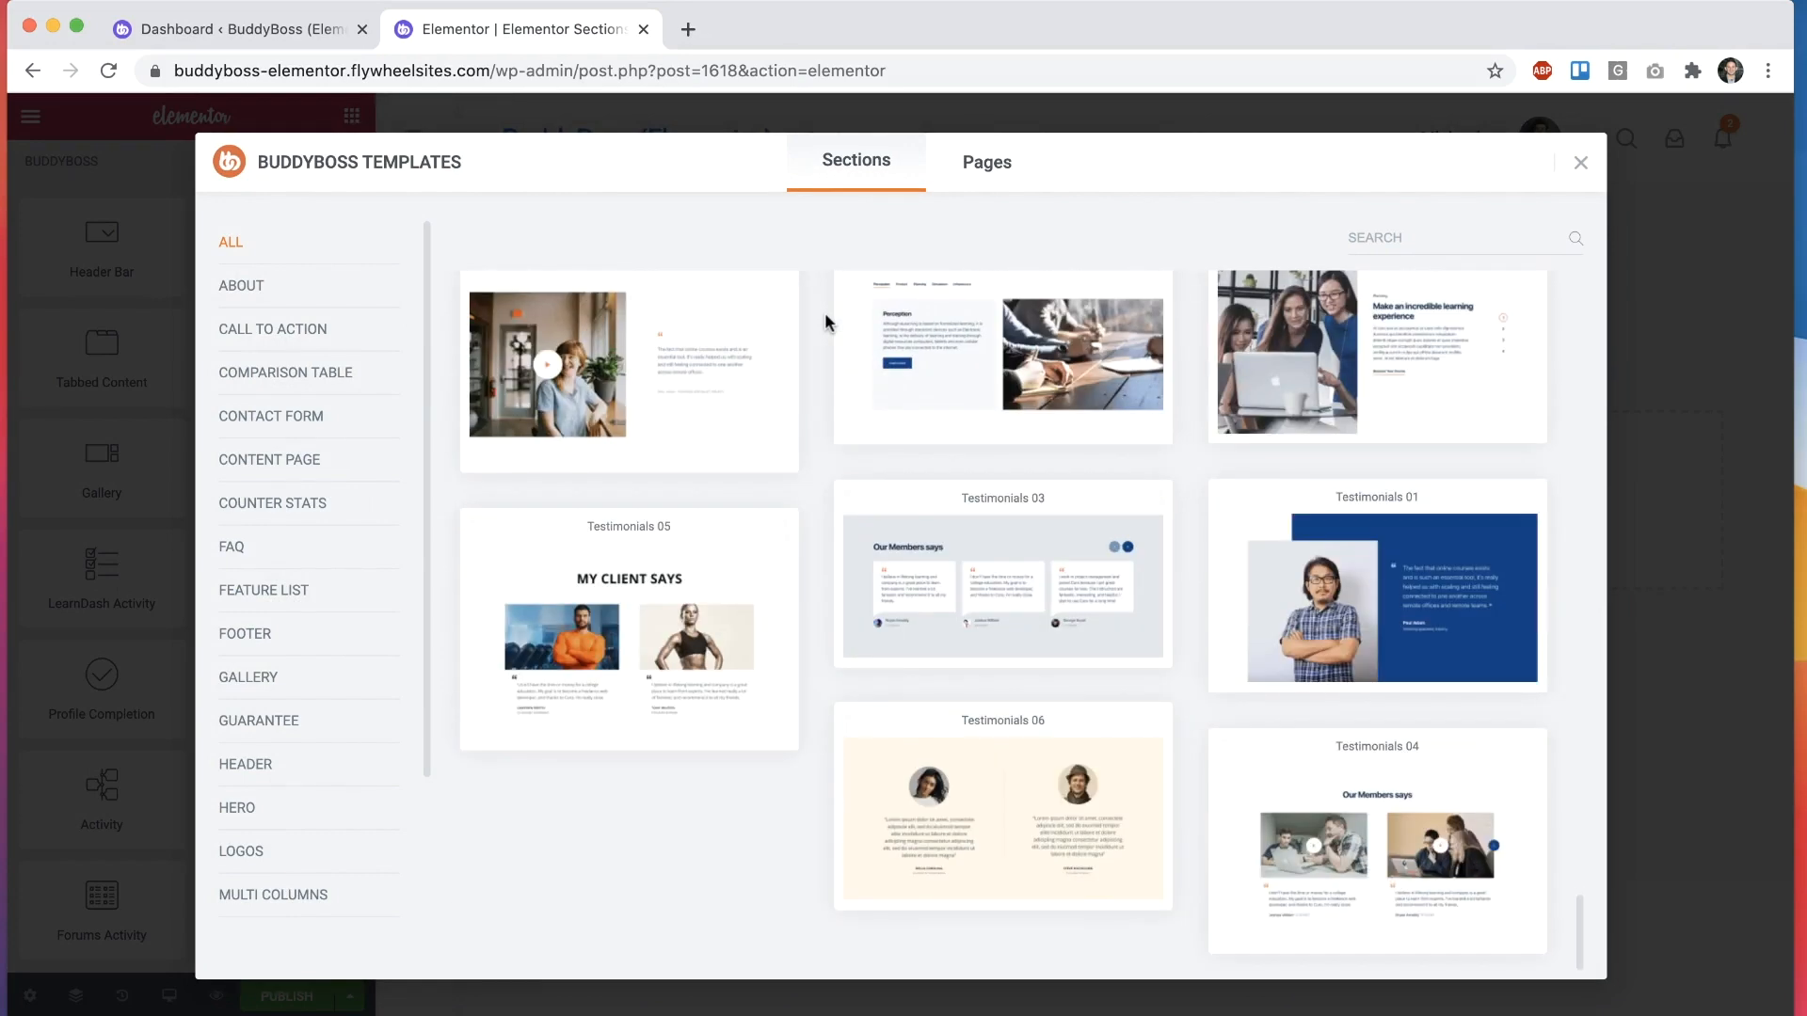
click(269, 459)
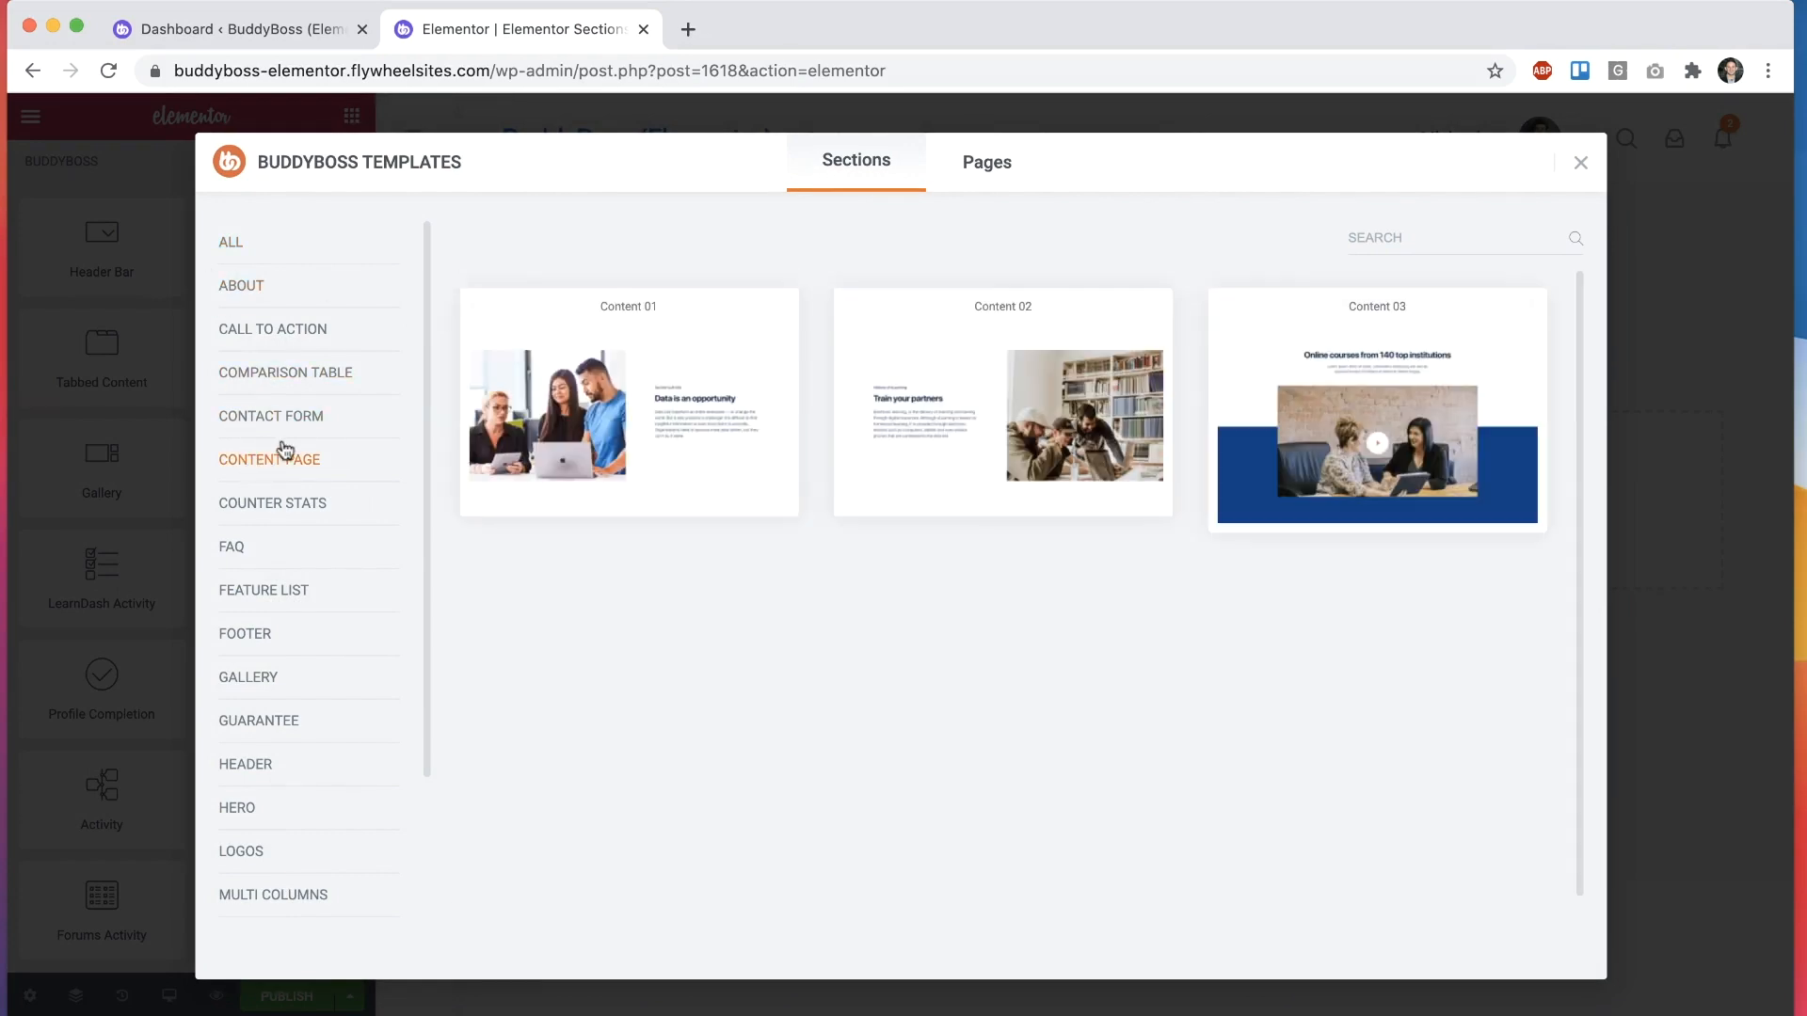
click(263, 590)
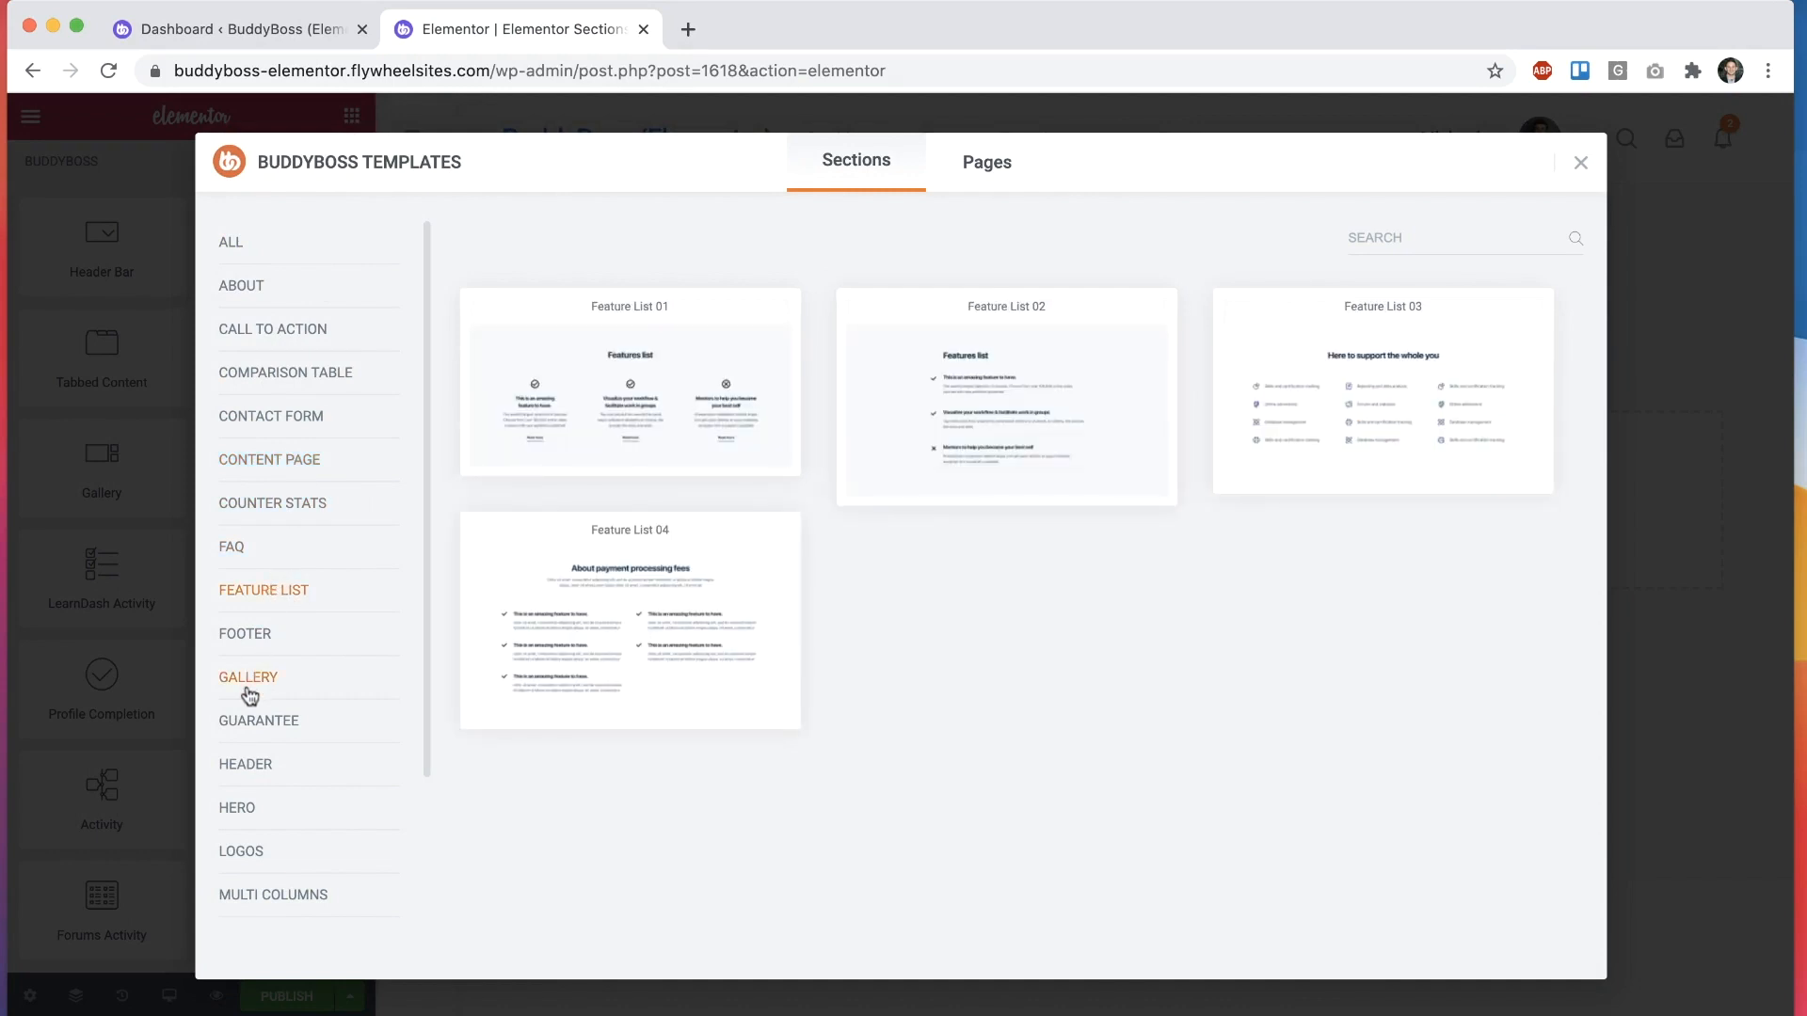
click(270, 416)
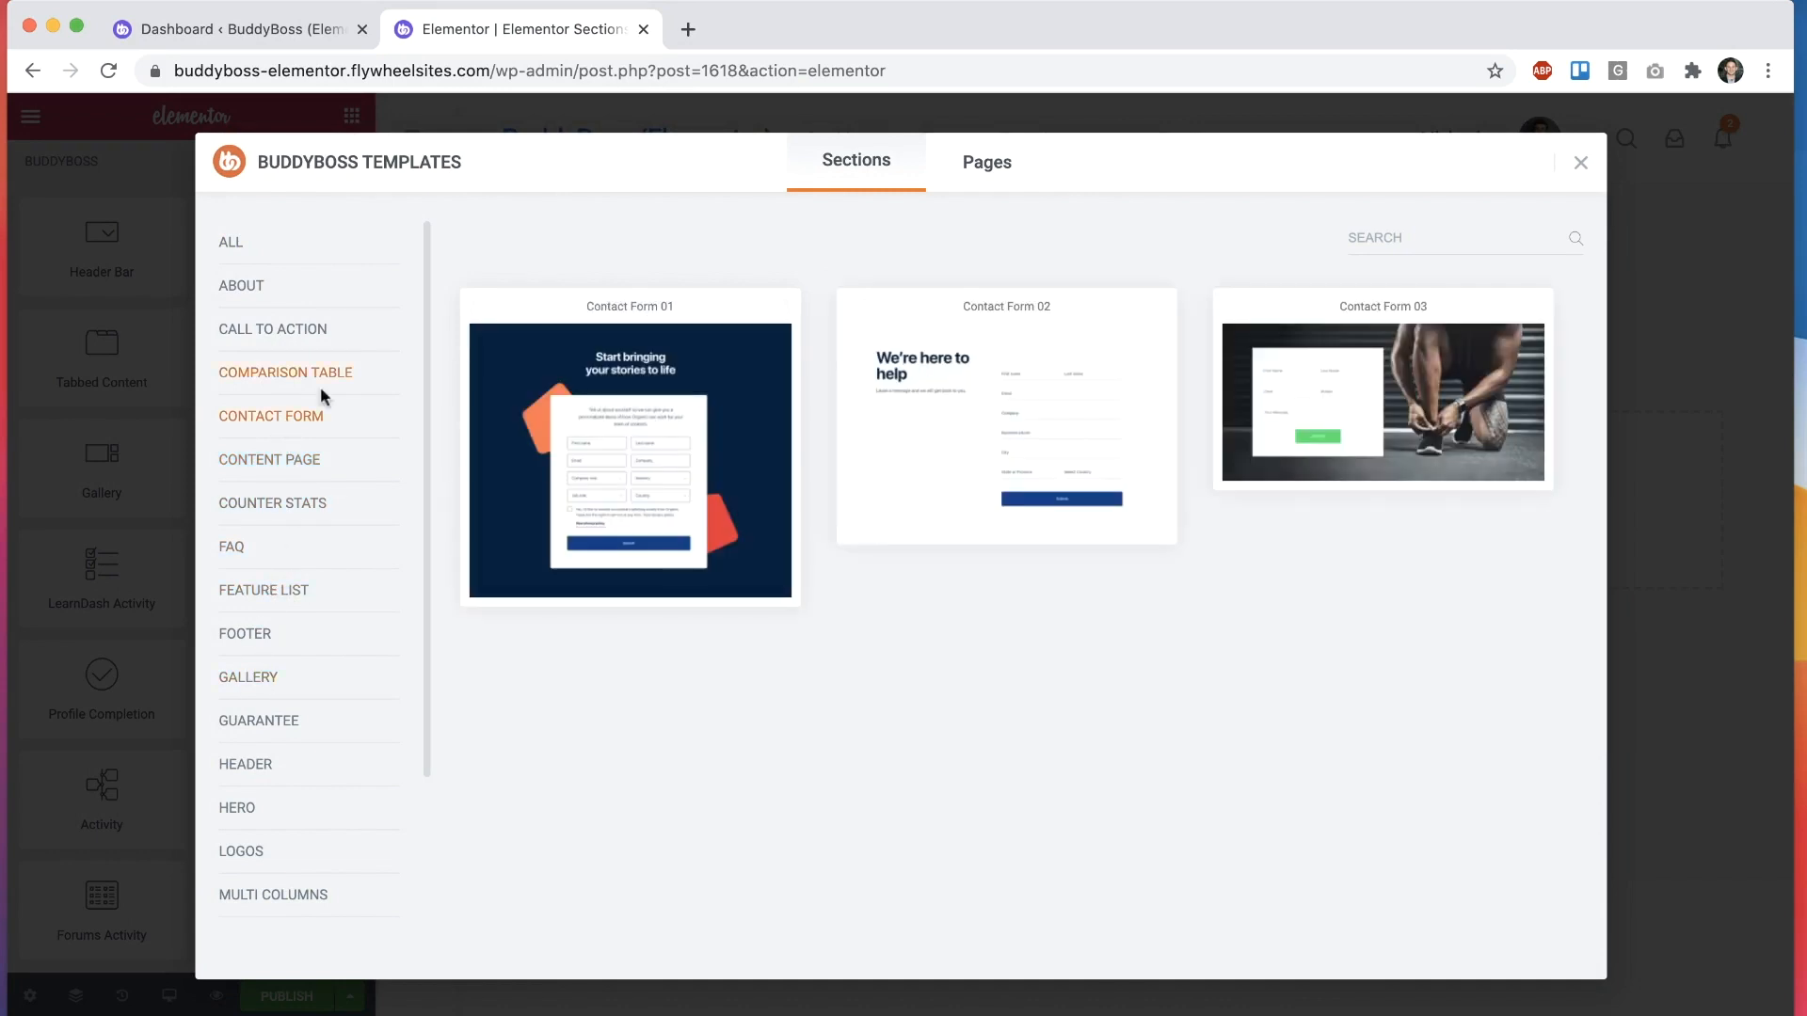
Step: Preview Dashboard page 01 from the Pages tab and scroll through it
click(986, 162)
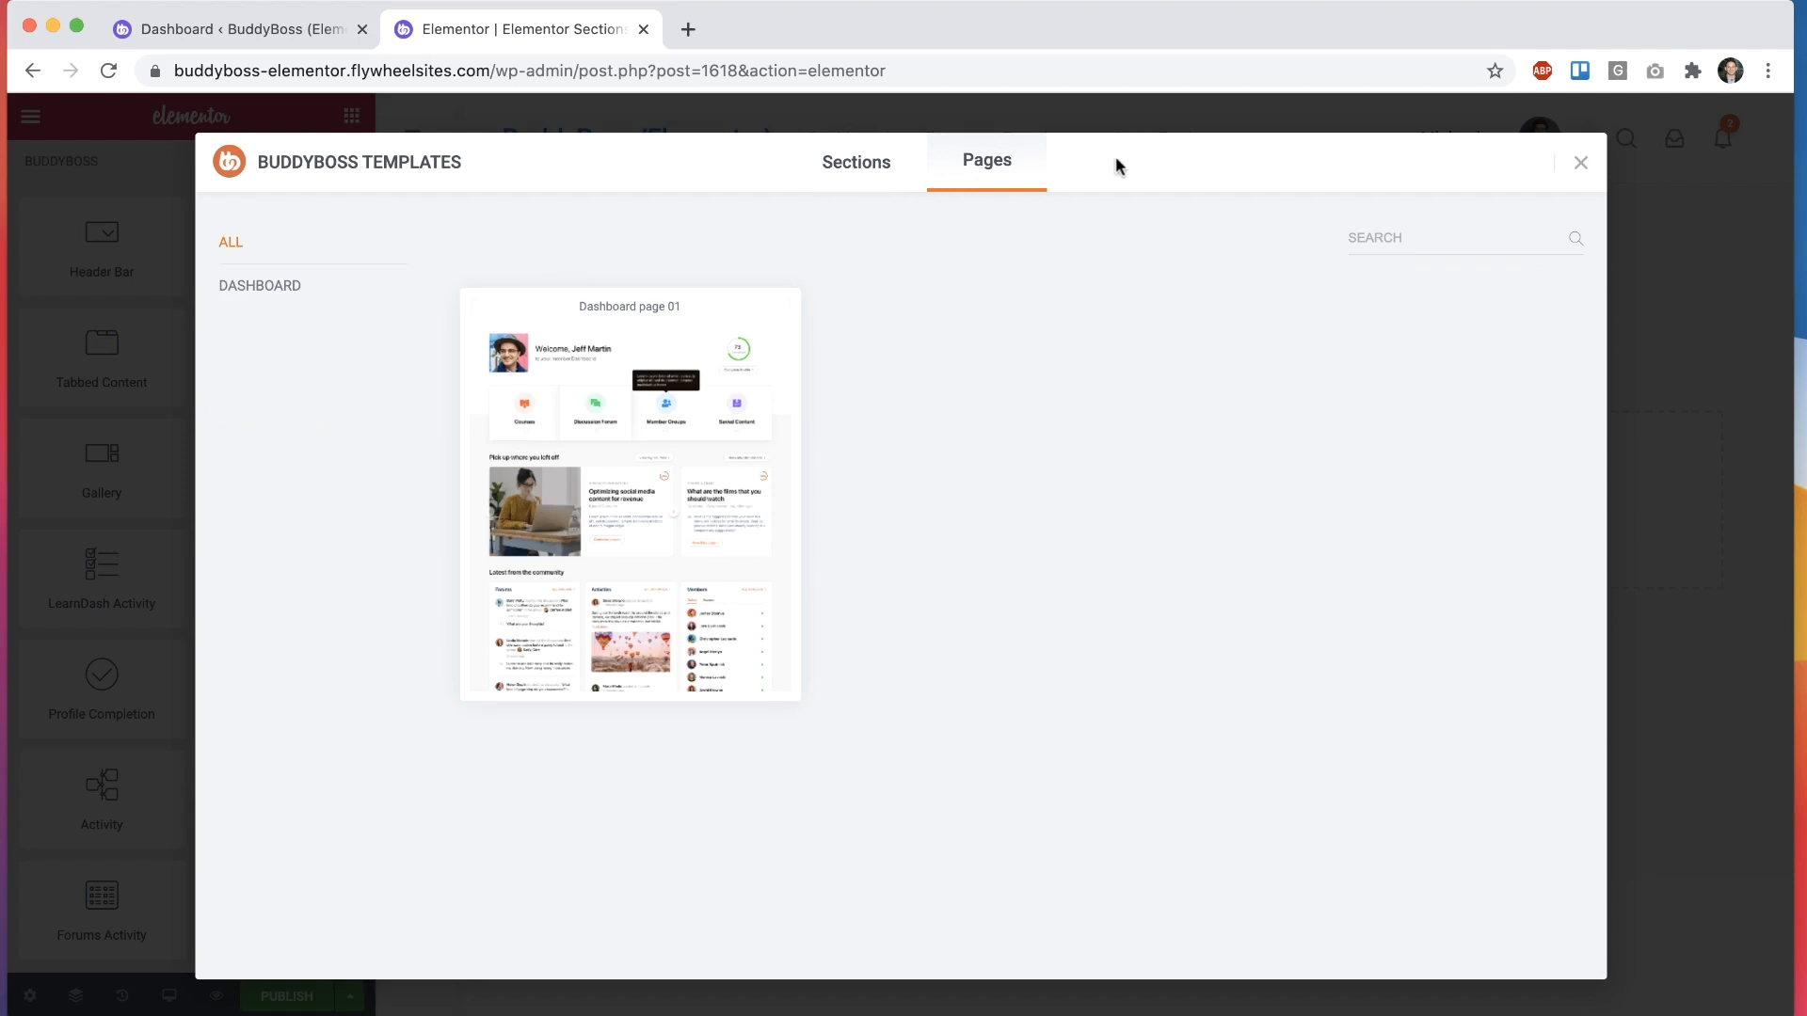
mouse_move(679, 509)
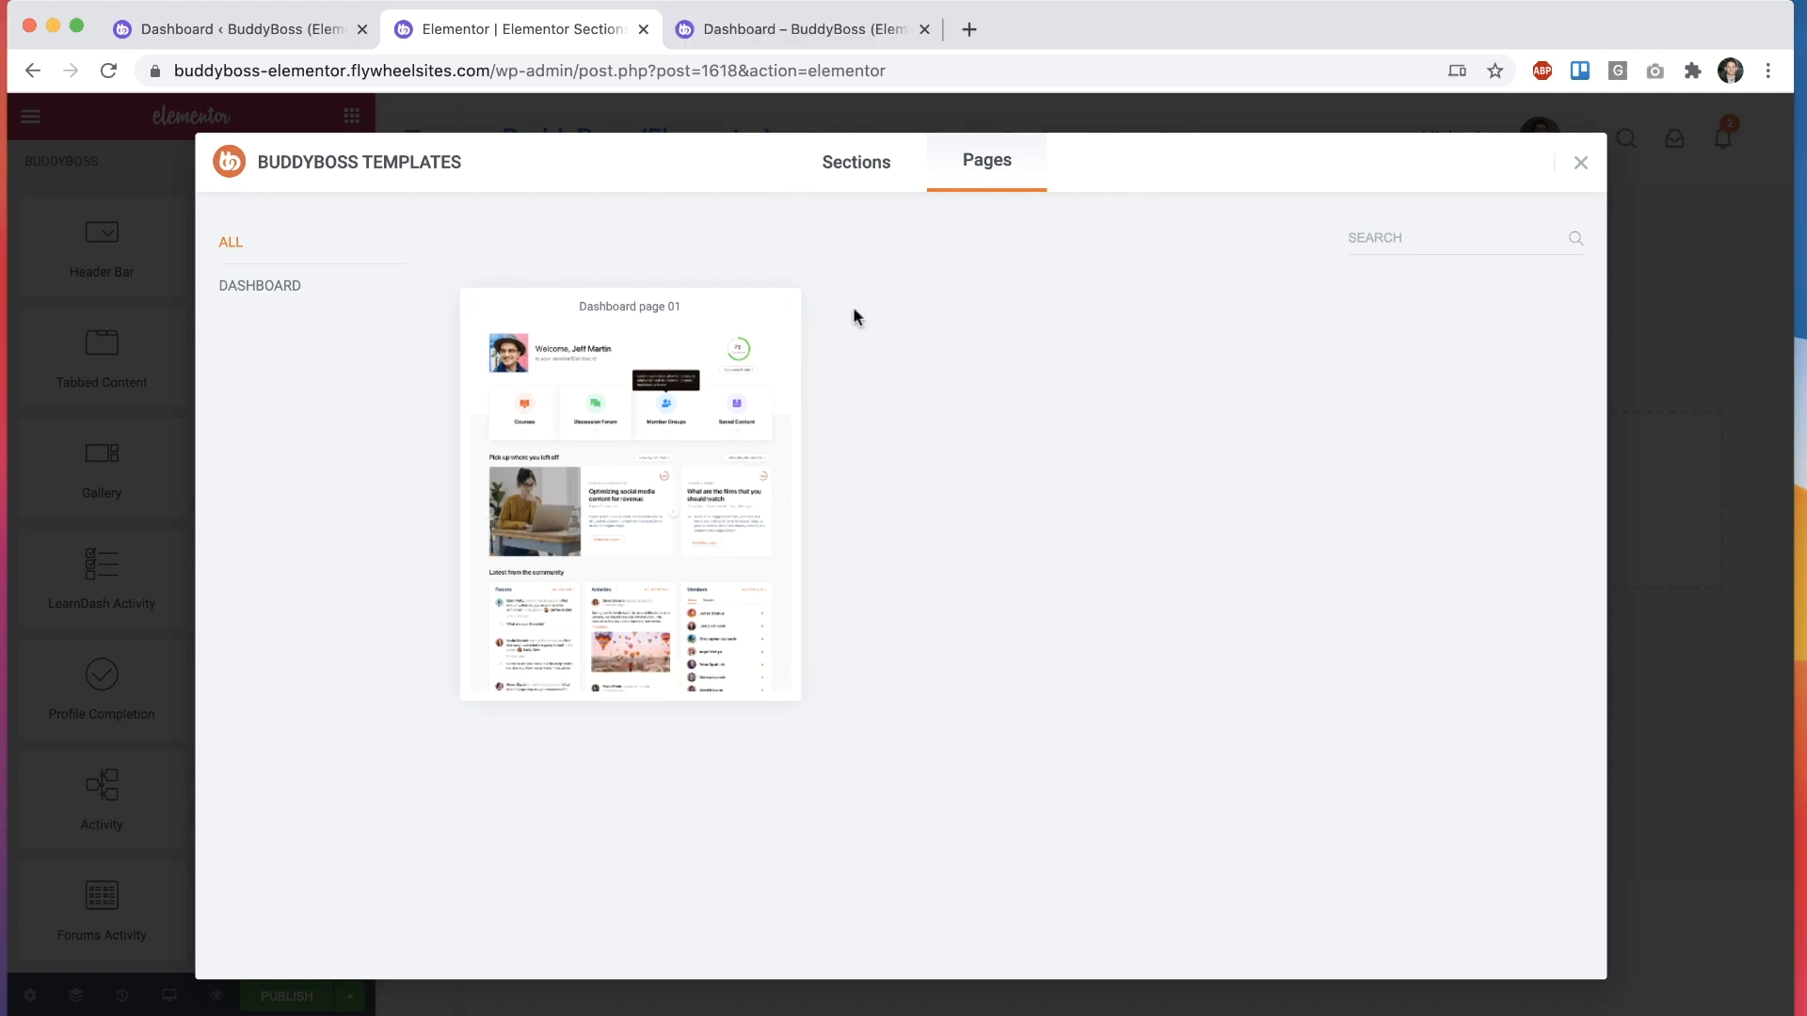
mouse_move(631, 582)
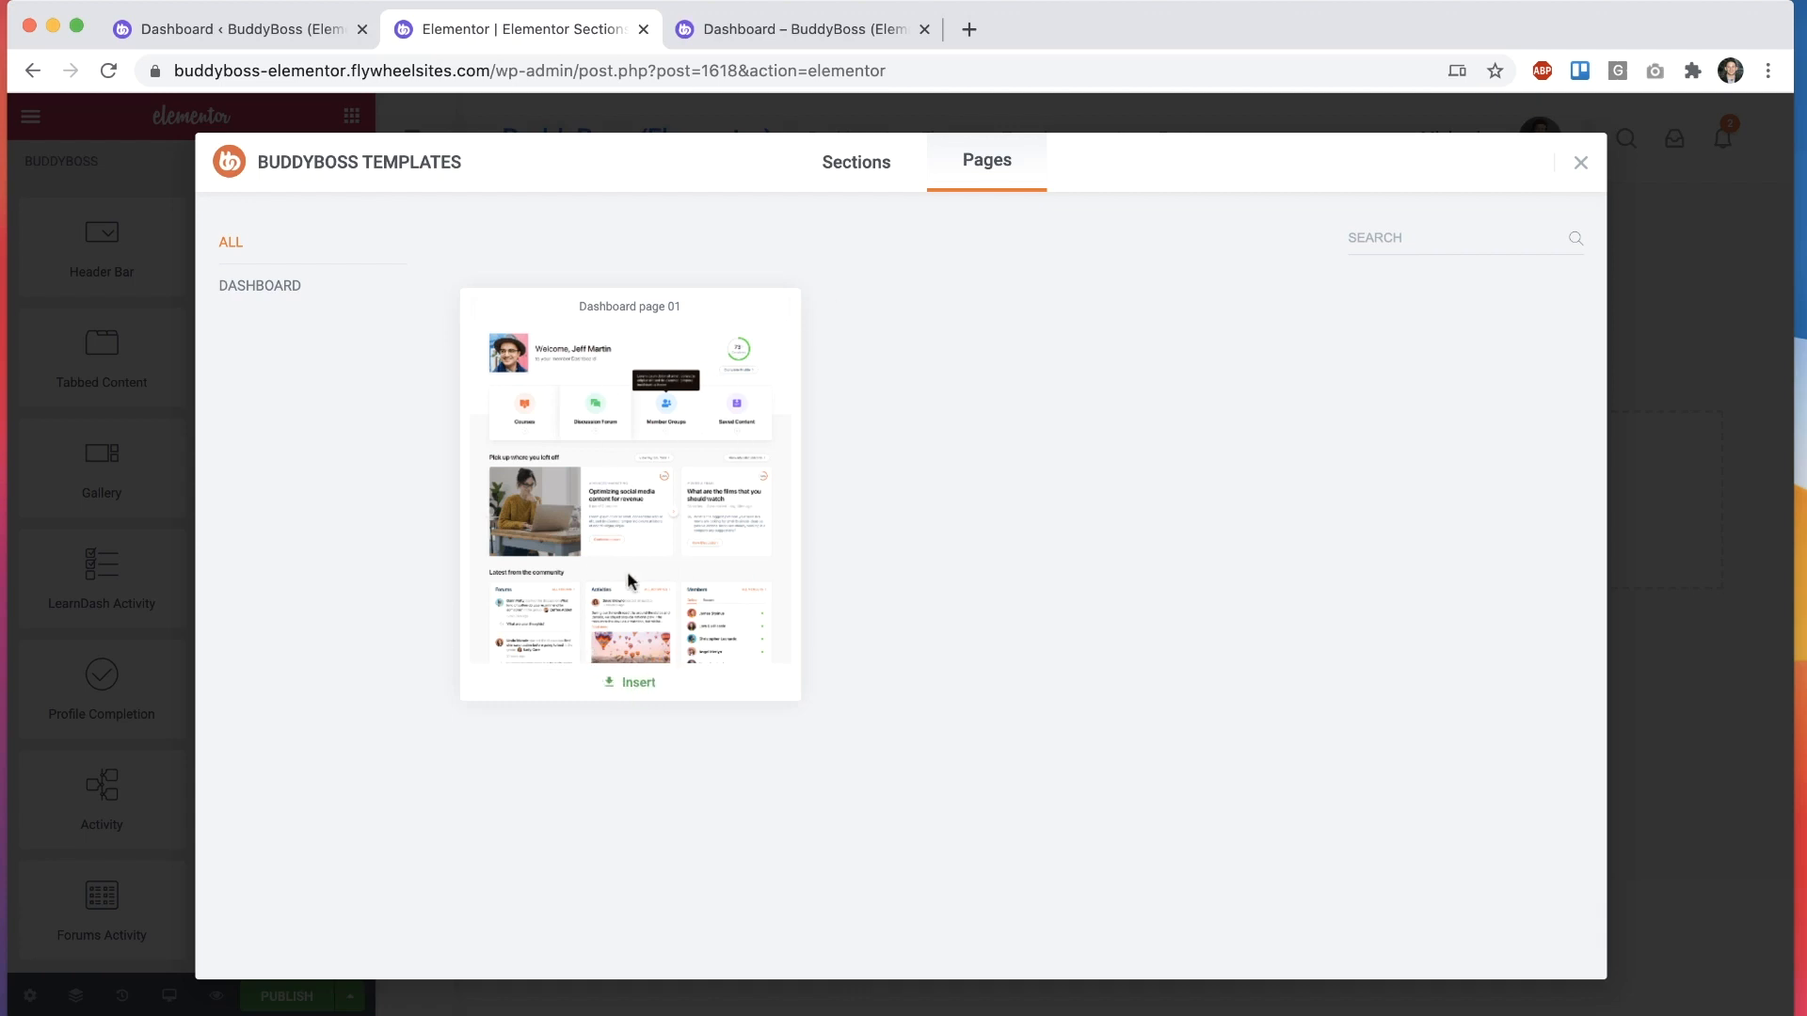
click(799, 29)
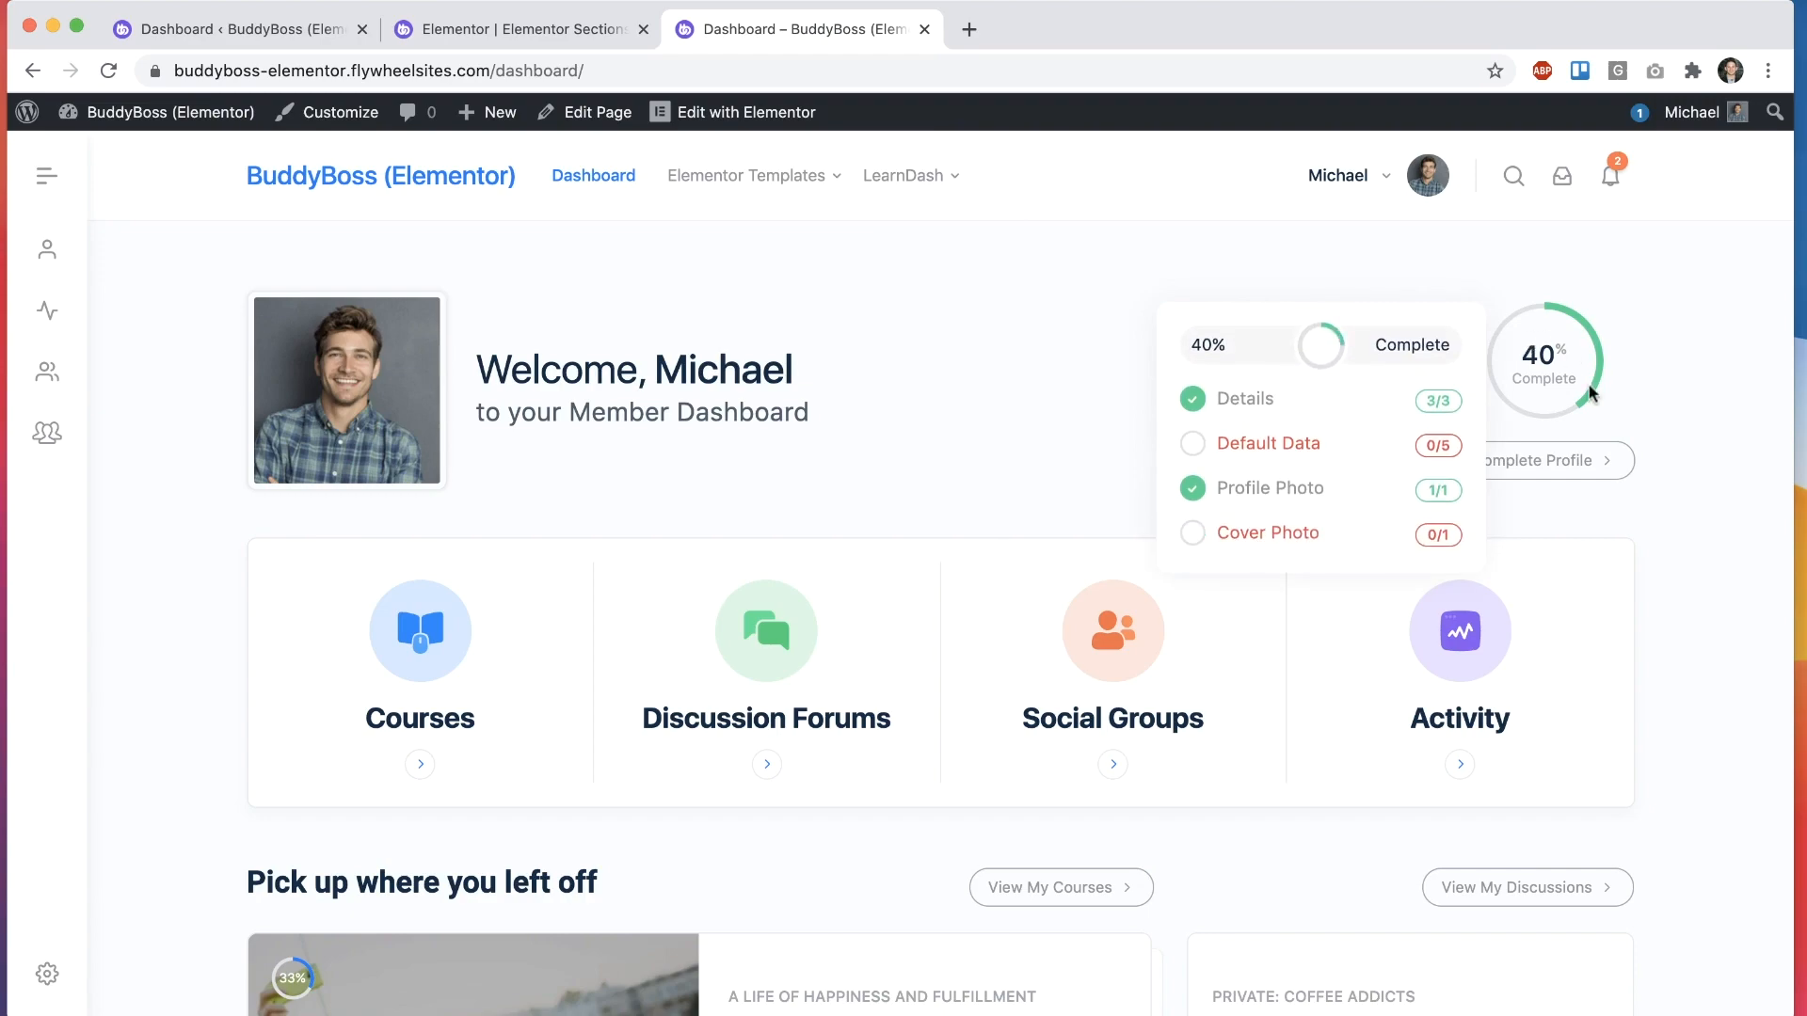
scroll(down, 3)
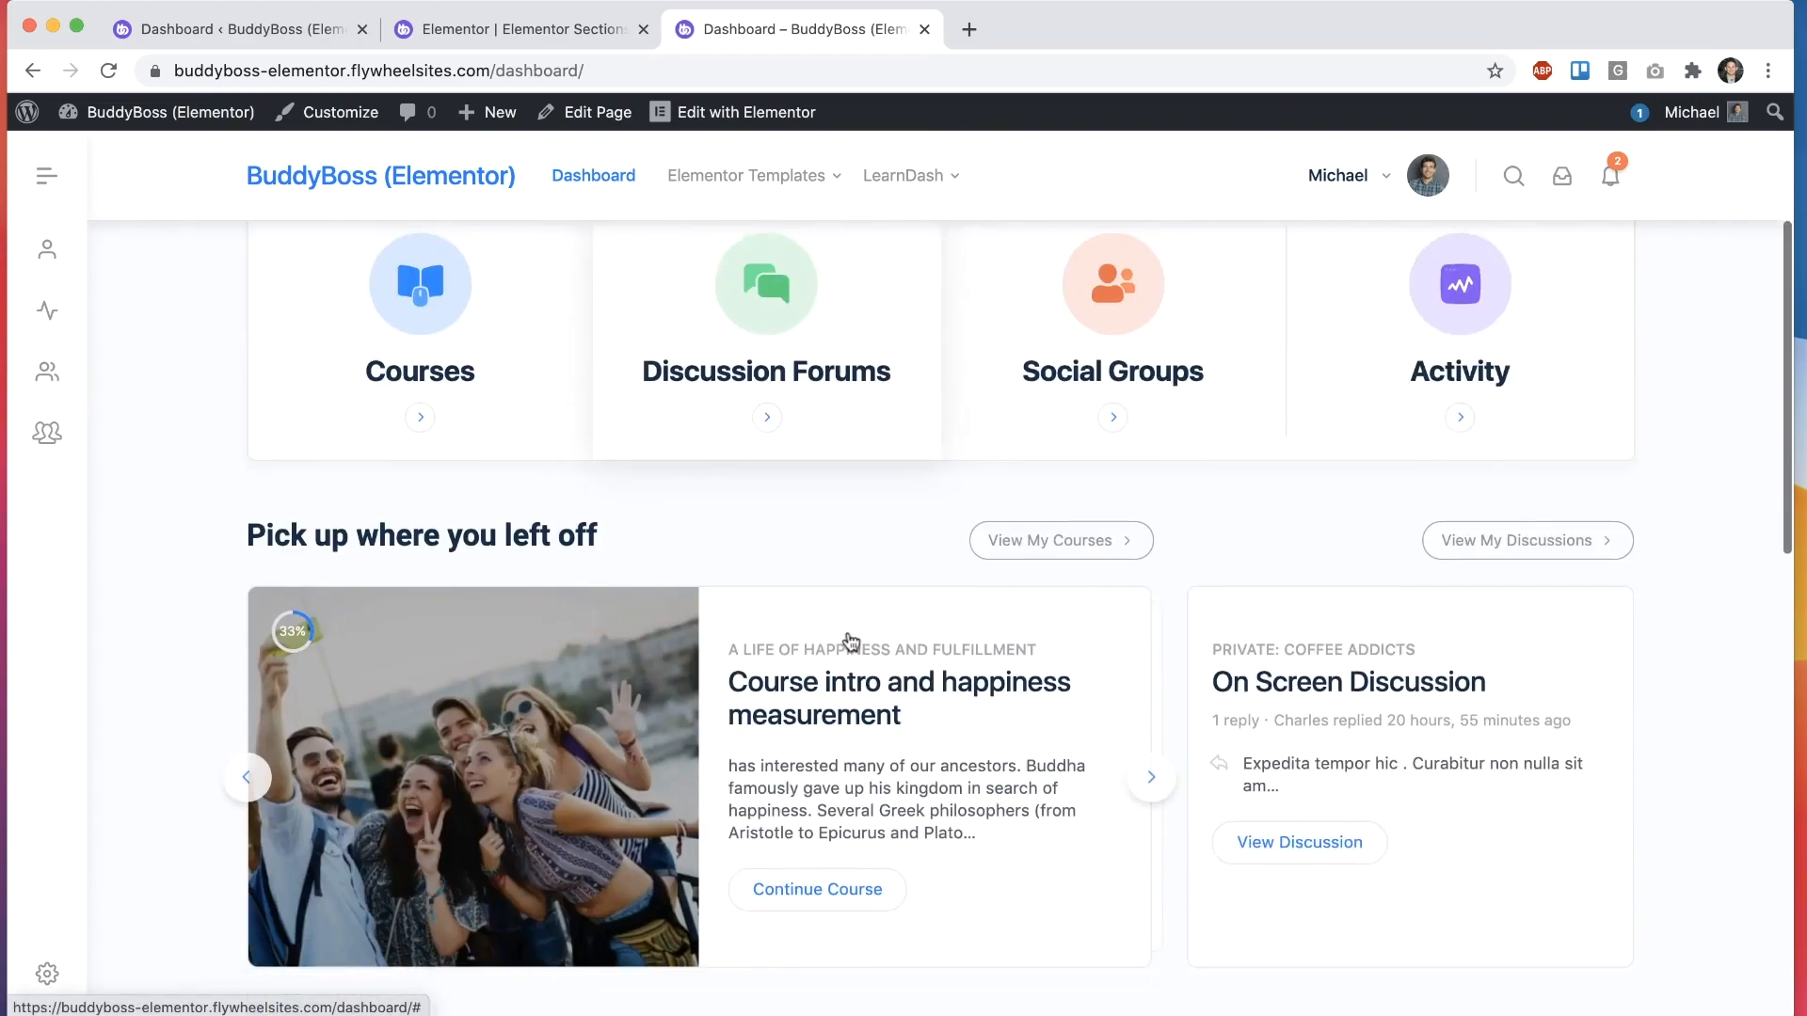
scroll(down, 3)
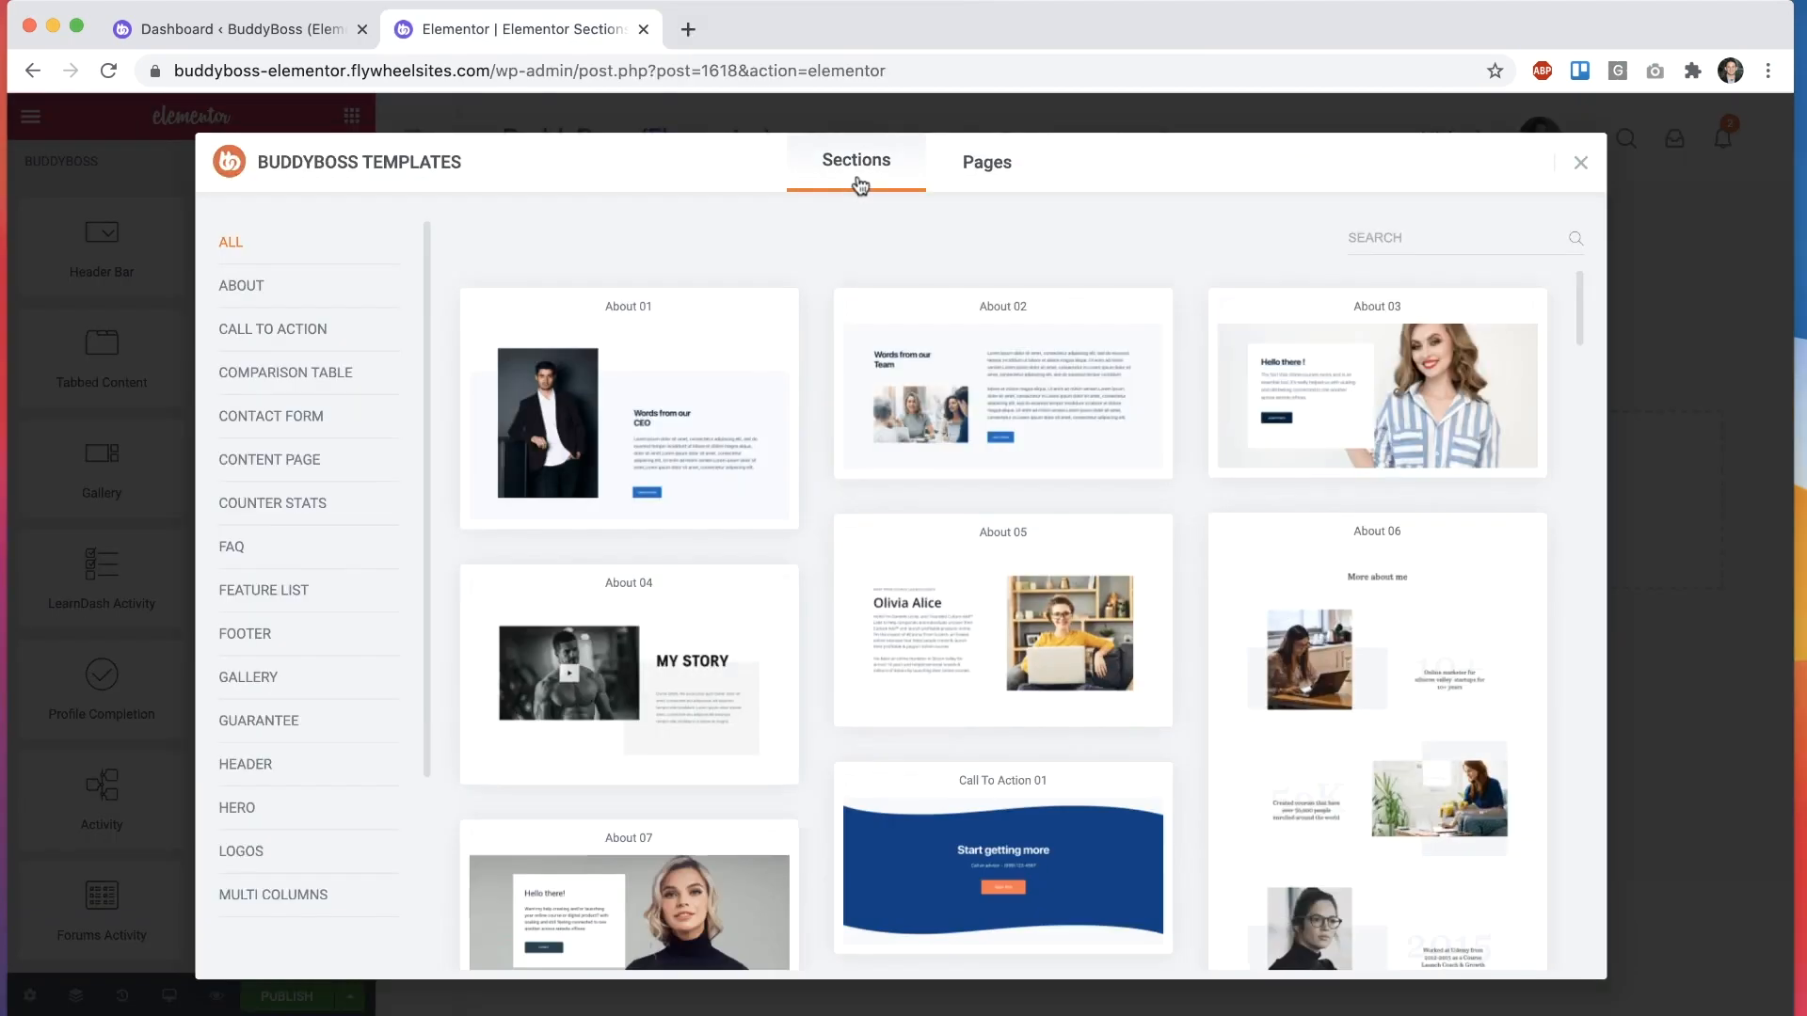
scroll(down, 3)
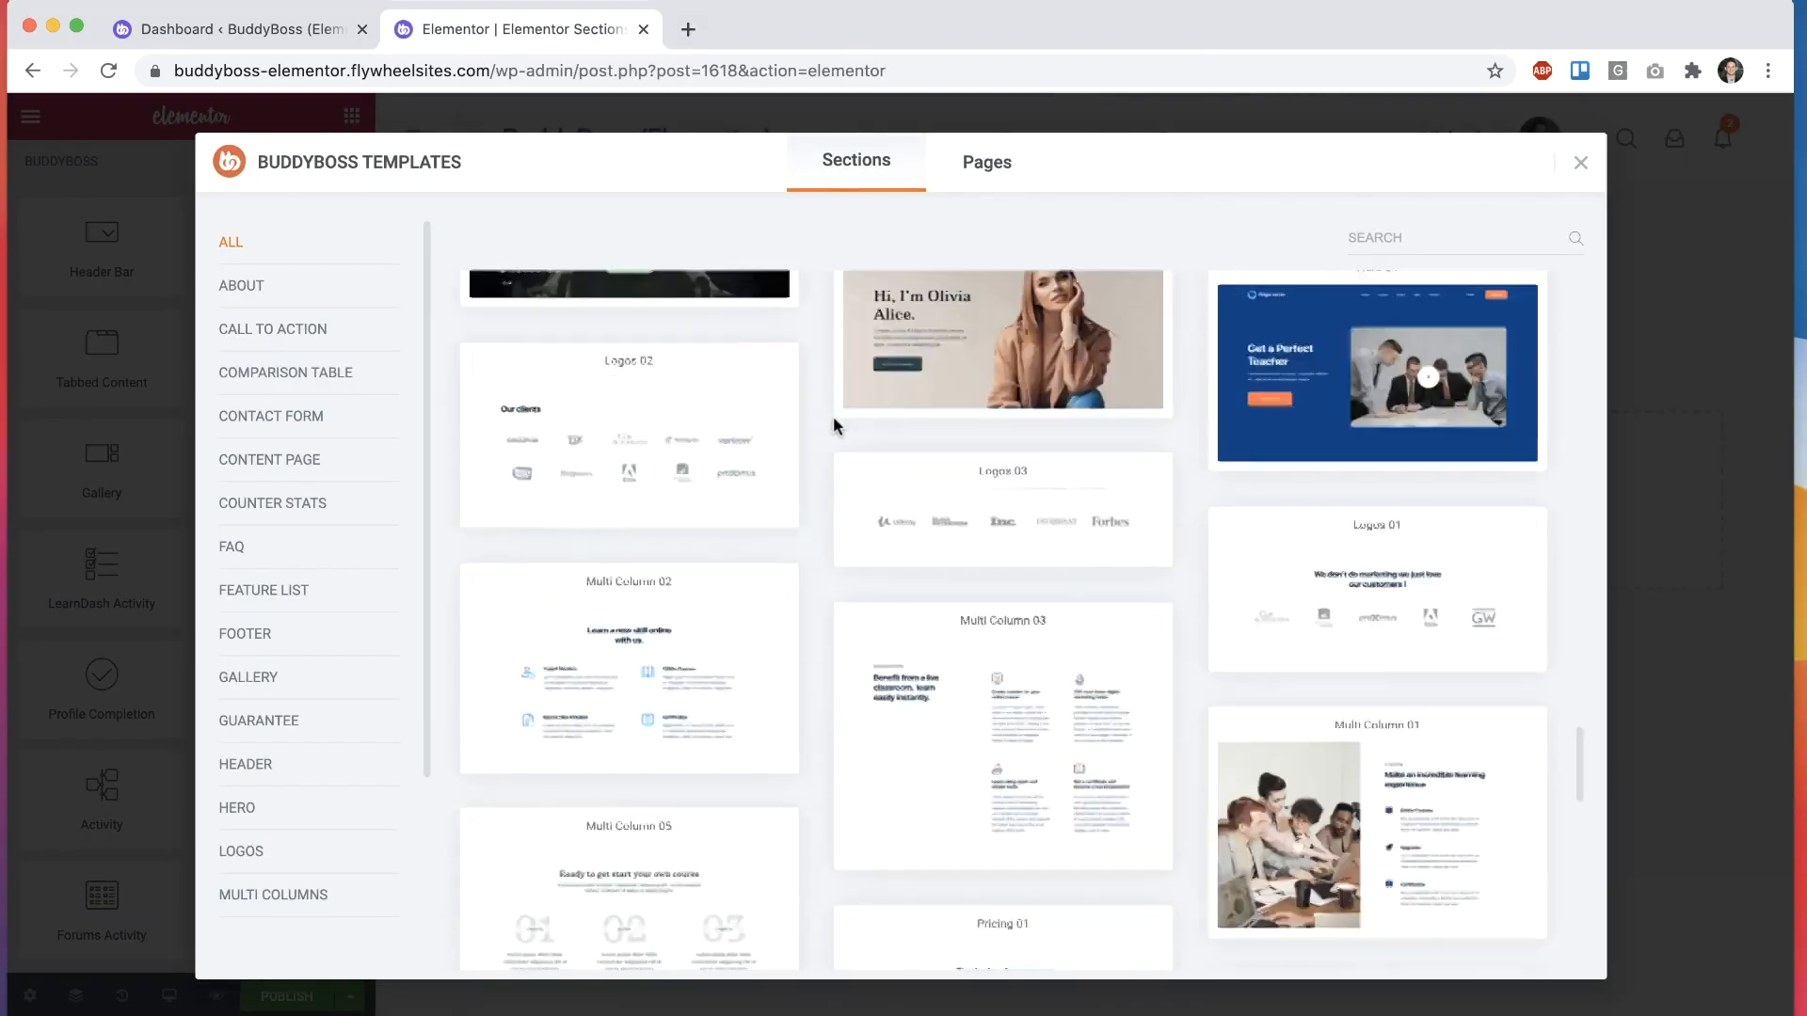
scroll(down, 3)
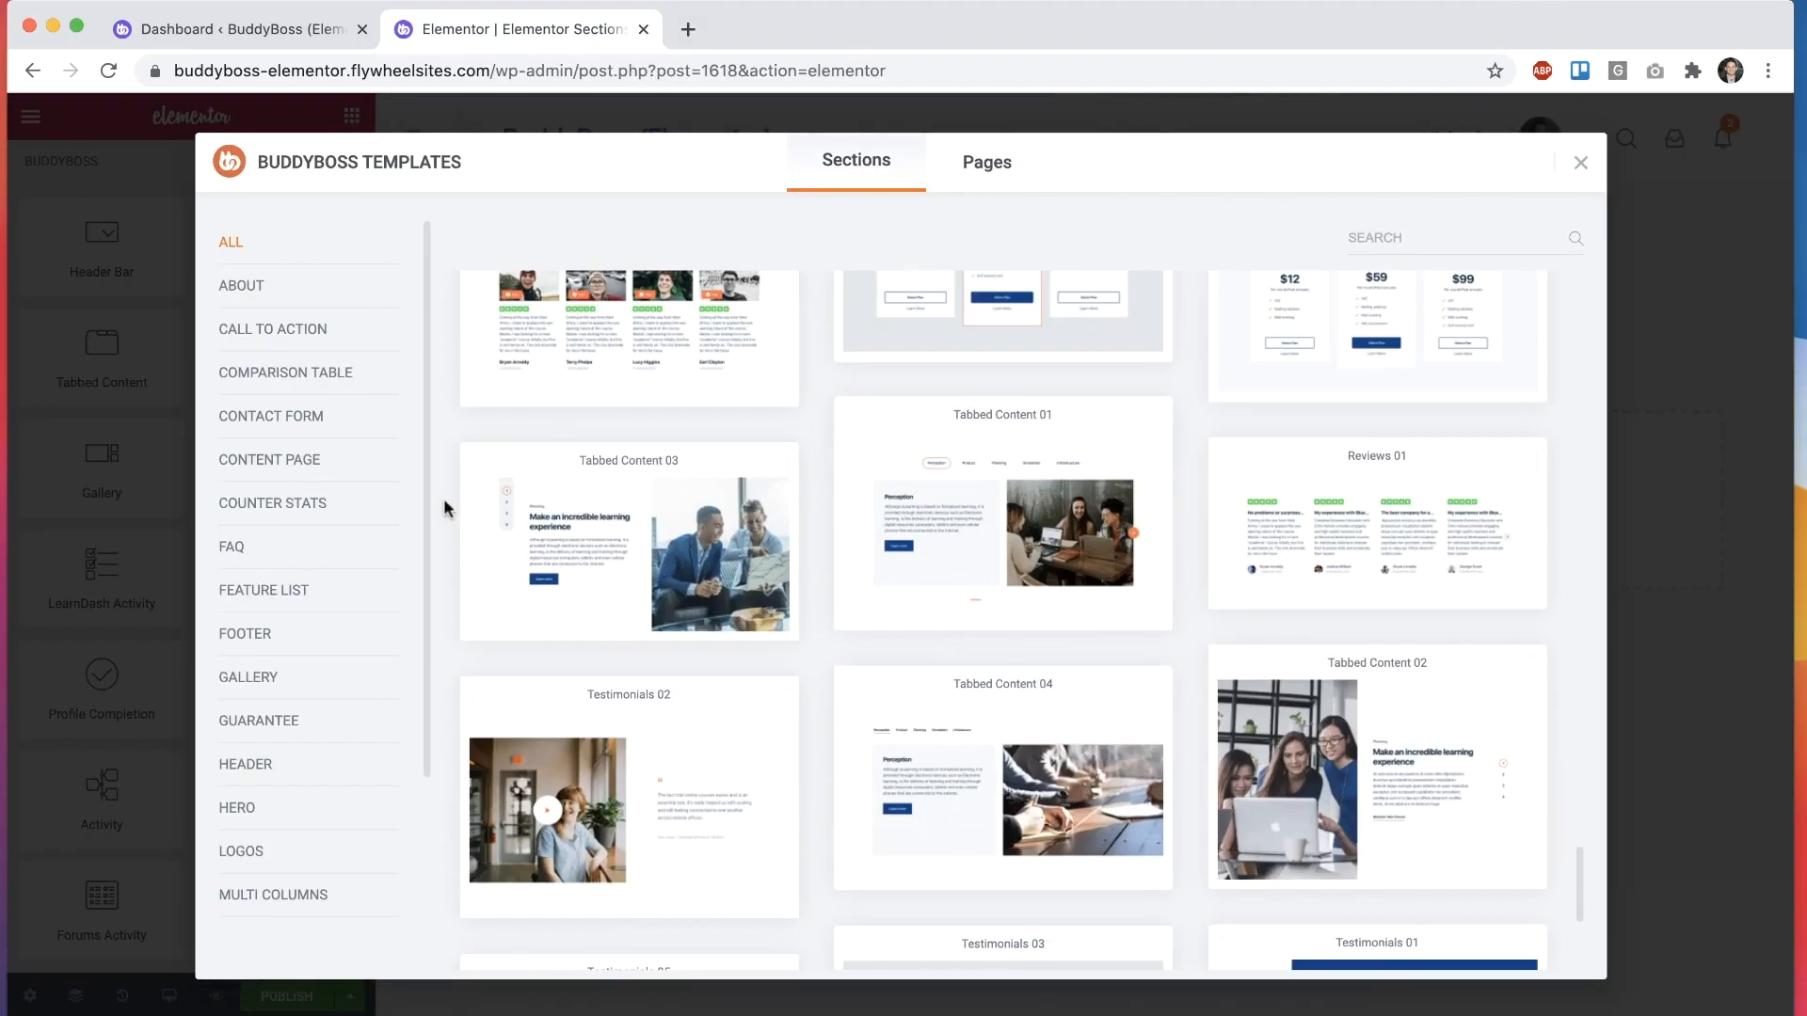
mouse_move(450, 721)
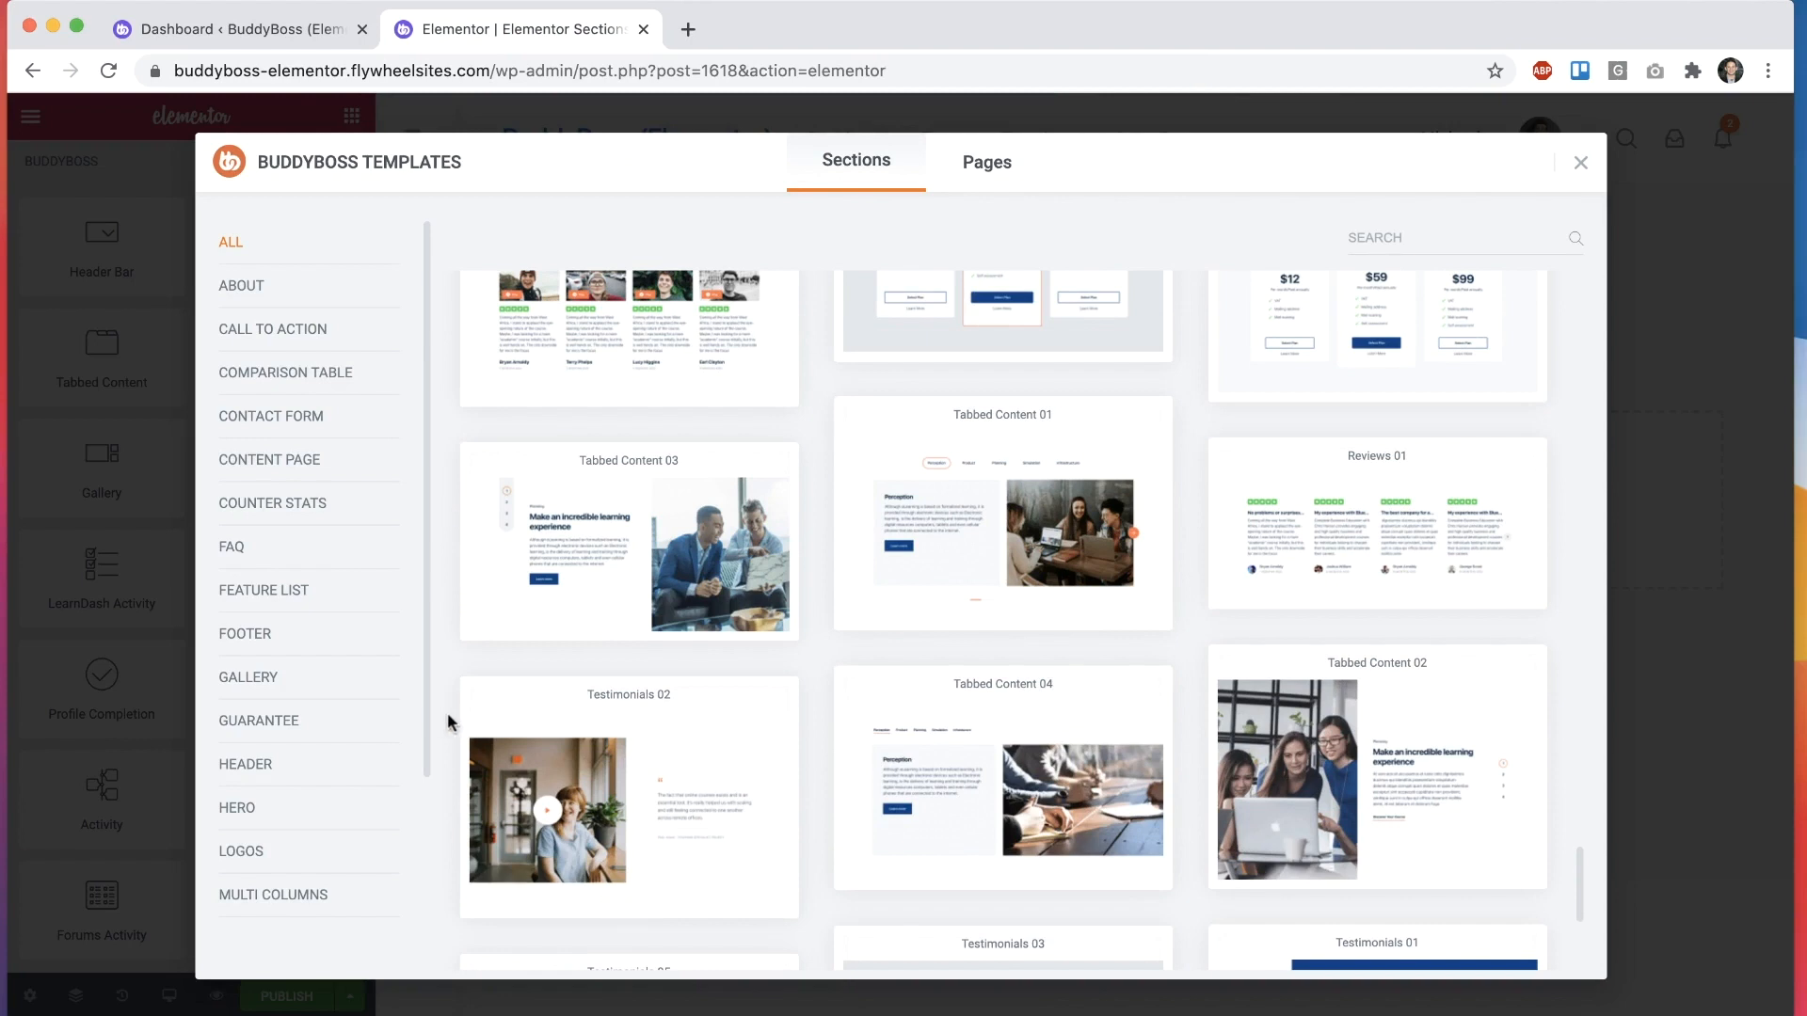
mouse_move(1194, 770)
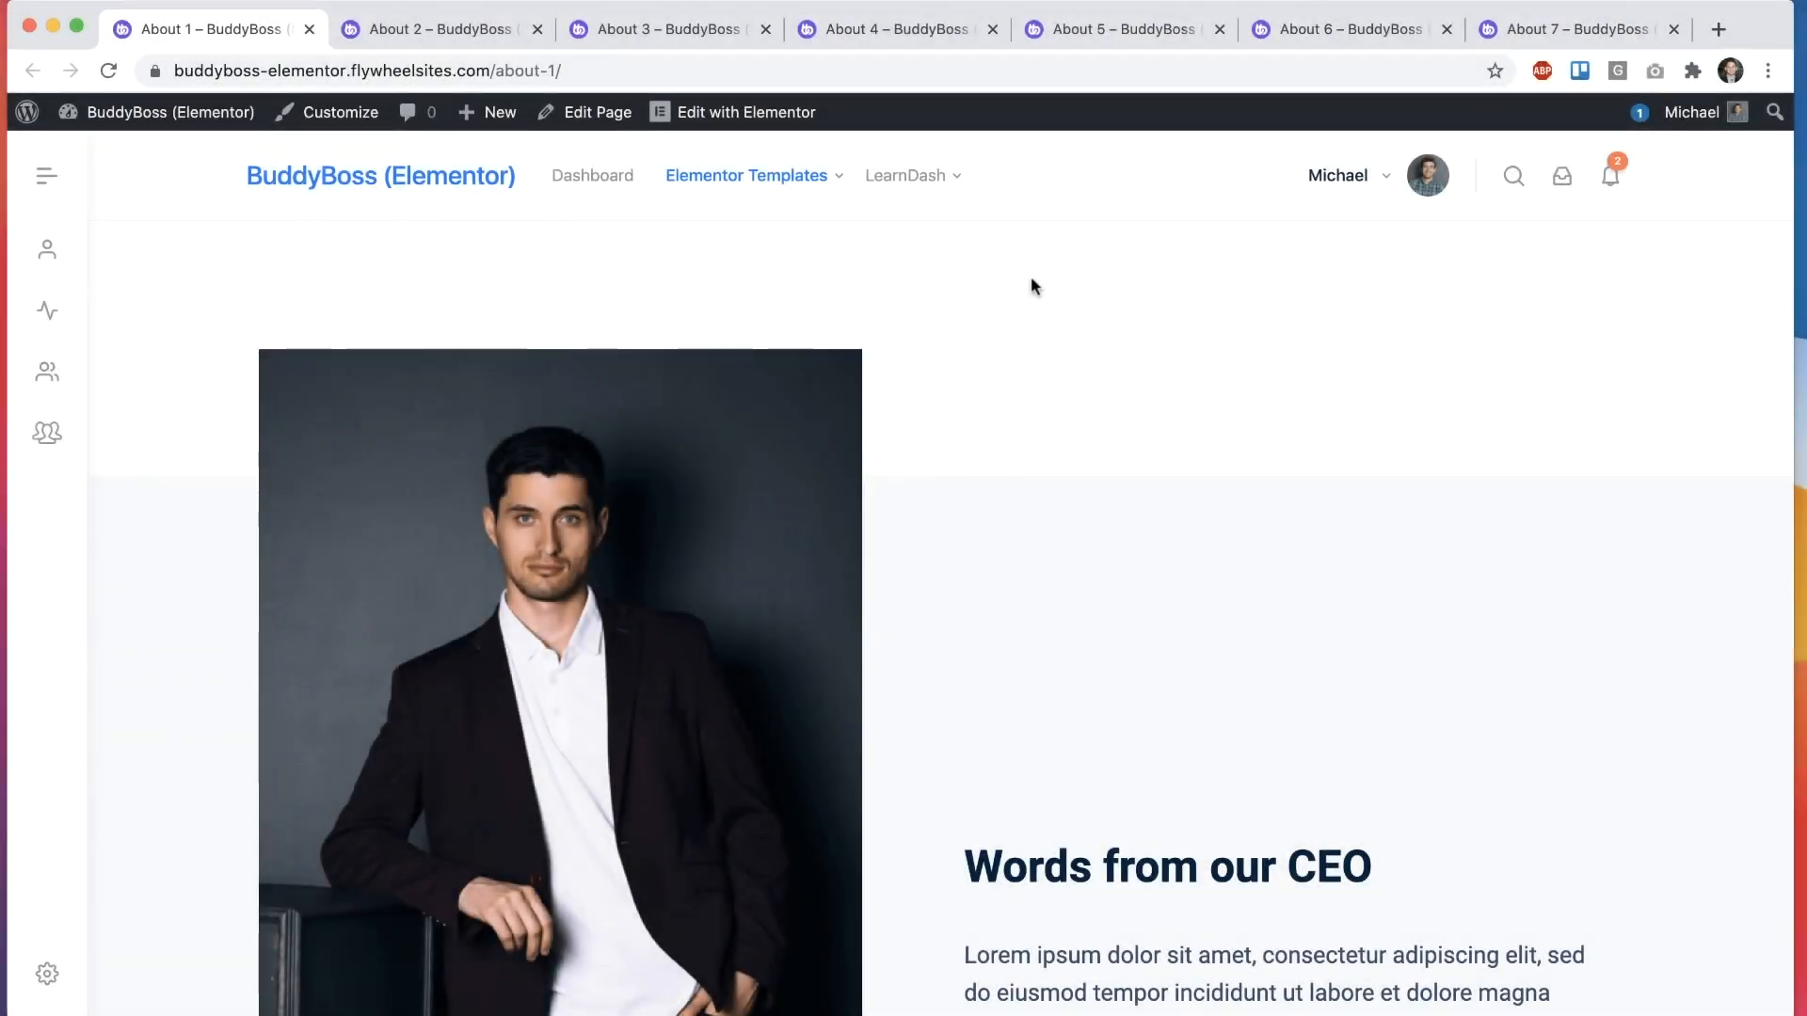
mouse_move(541, 450)
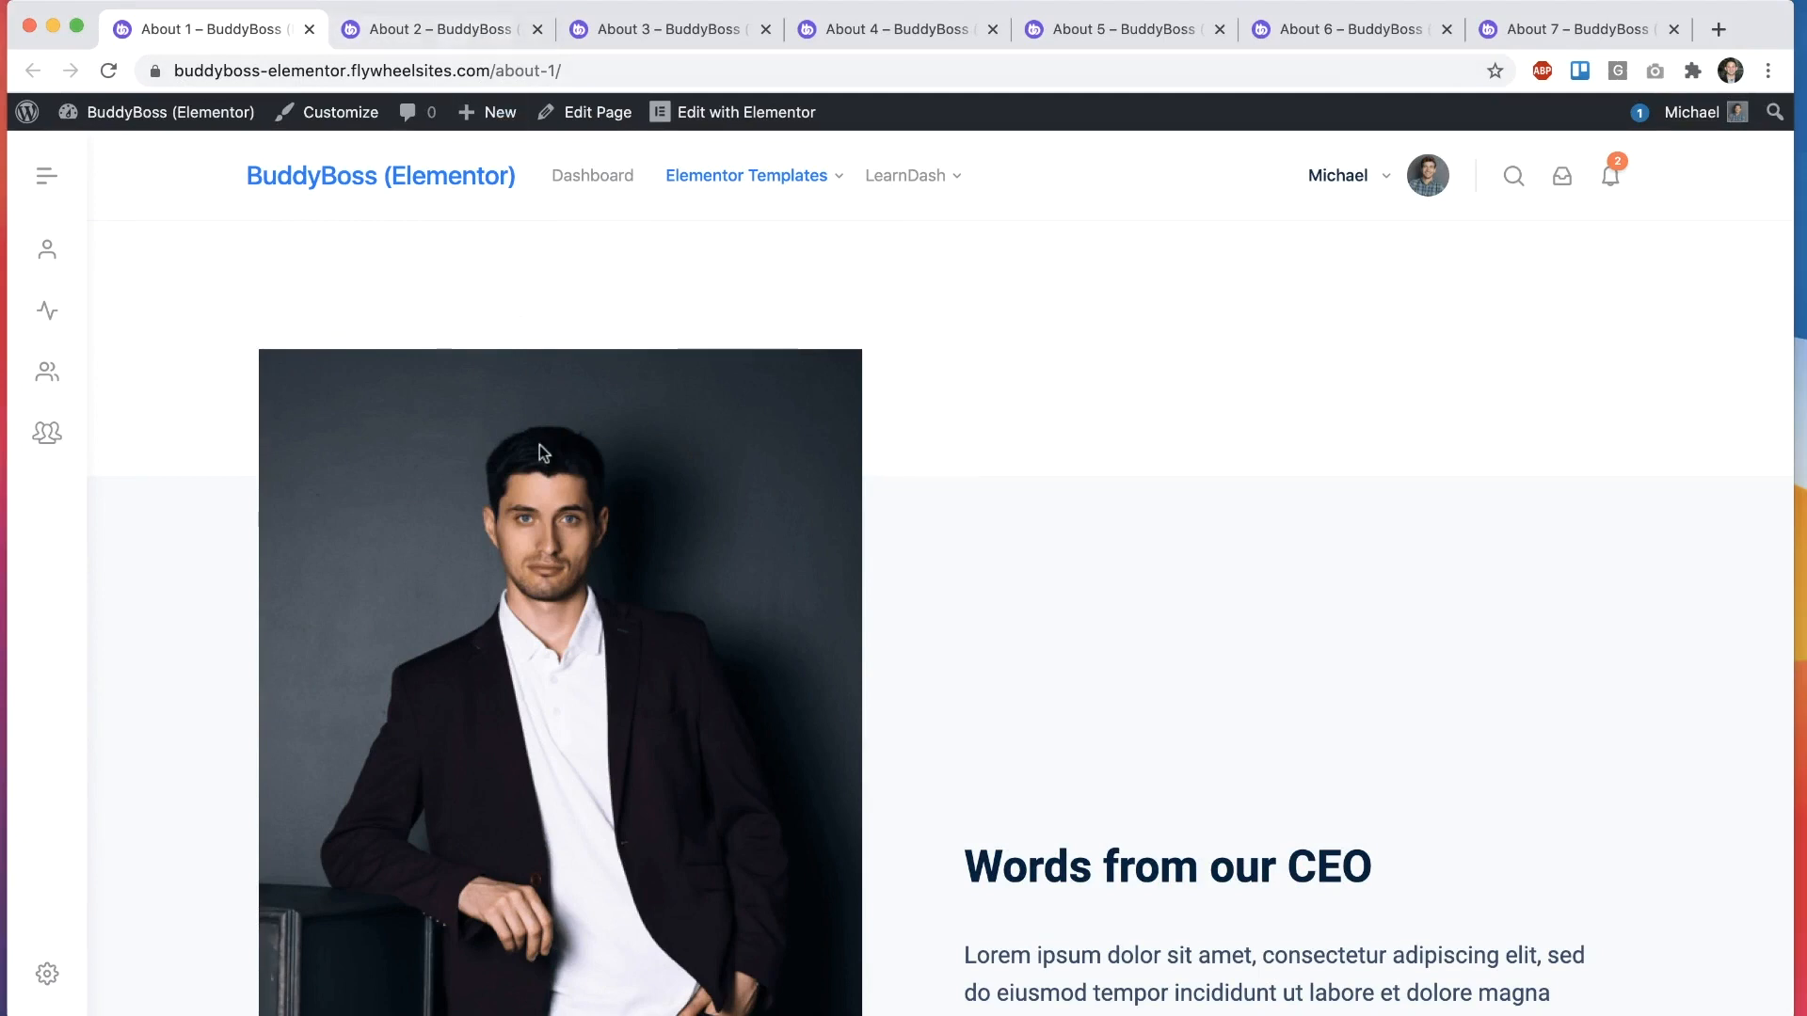
Step: Browse the About 4 and About 6 demos, then reach Call to Action 1
scroll(down, 3)
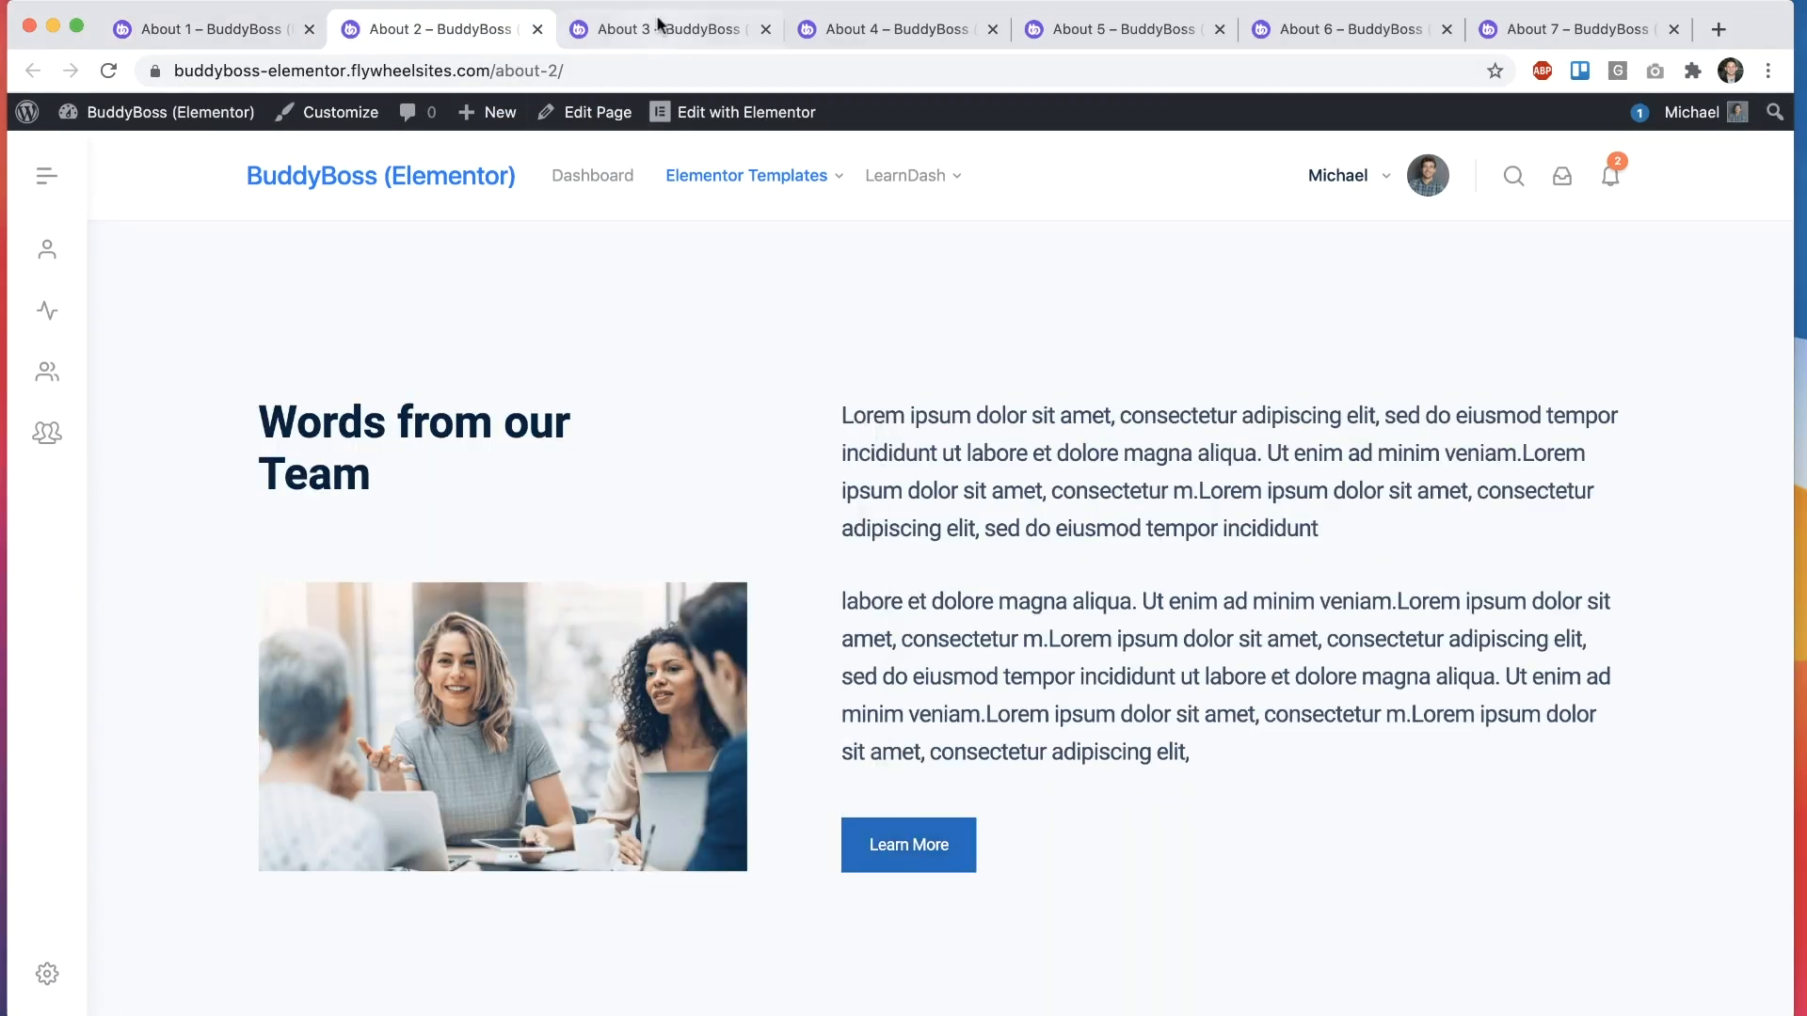
click(892, 29)
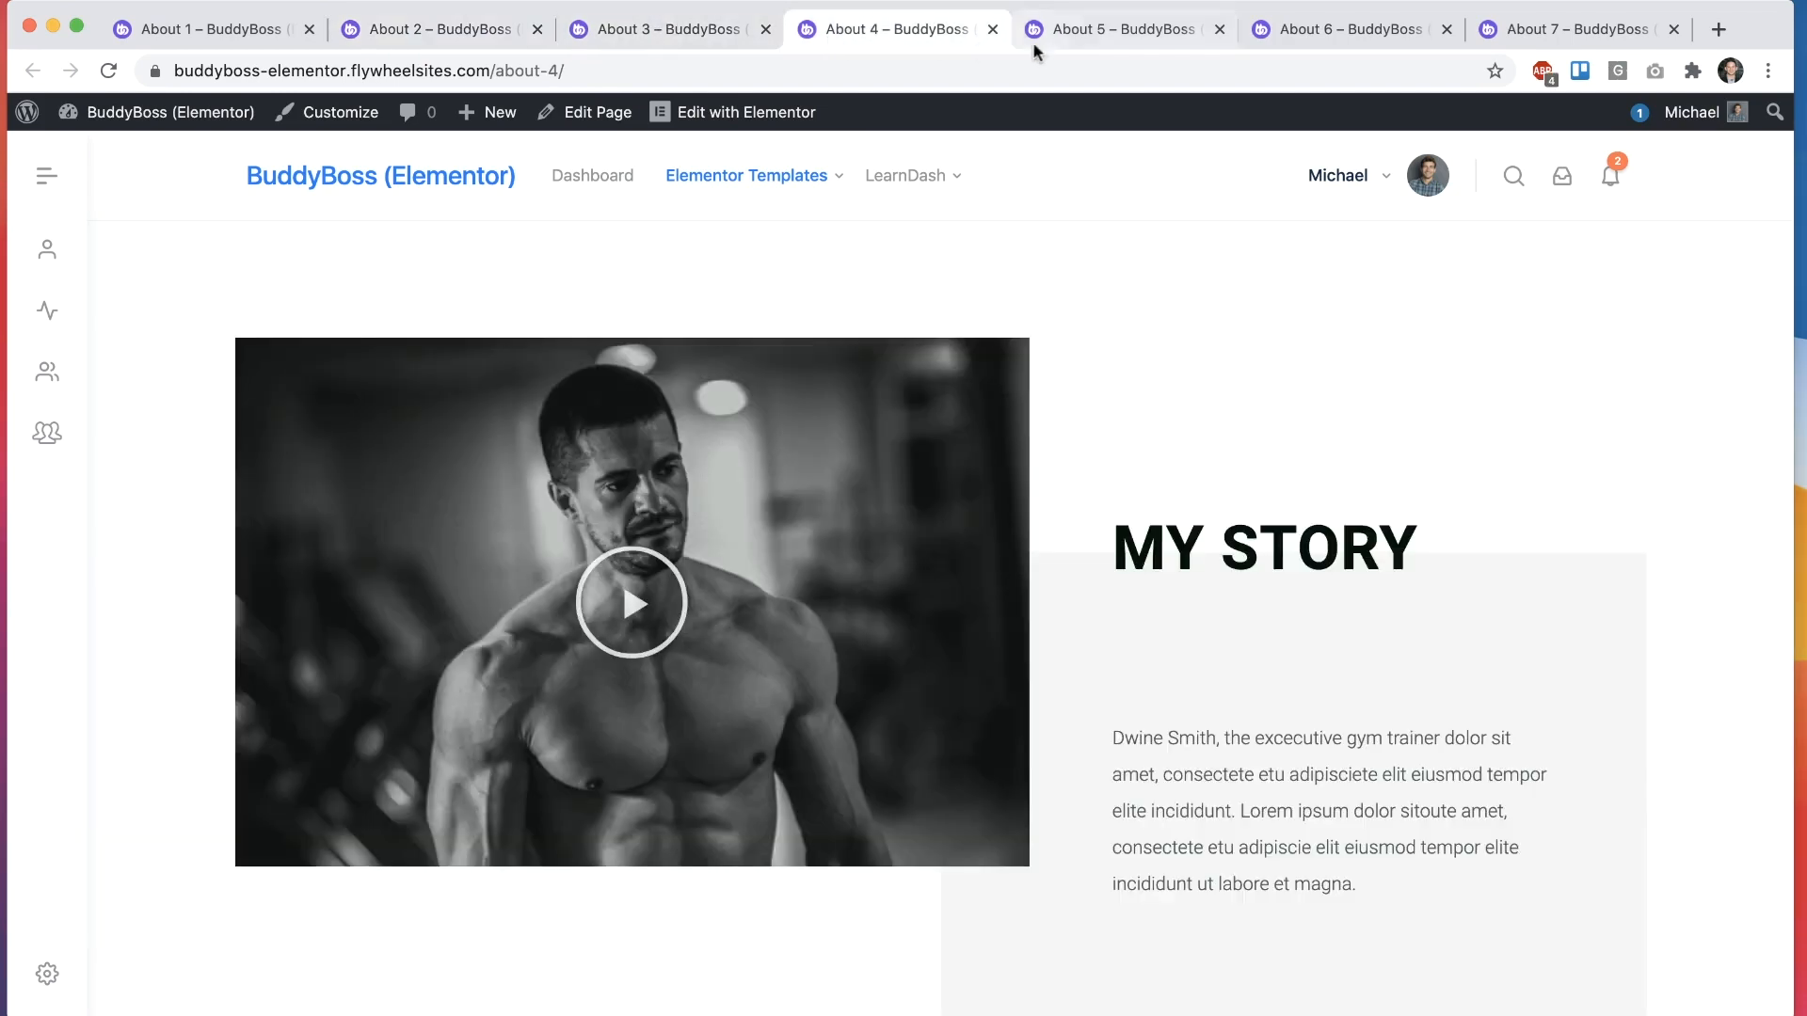
click(1347, 28)
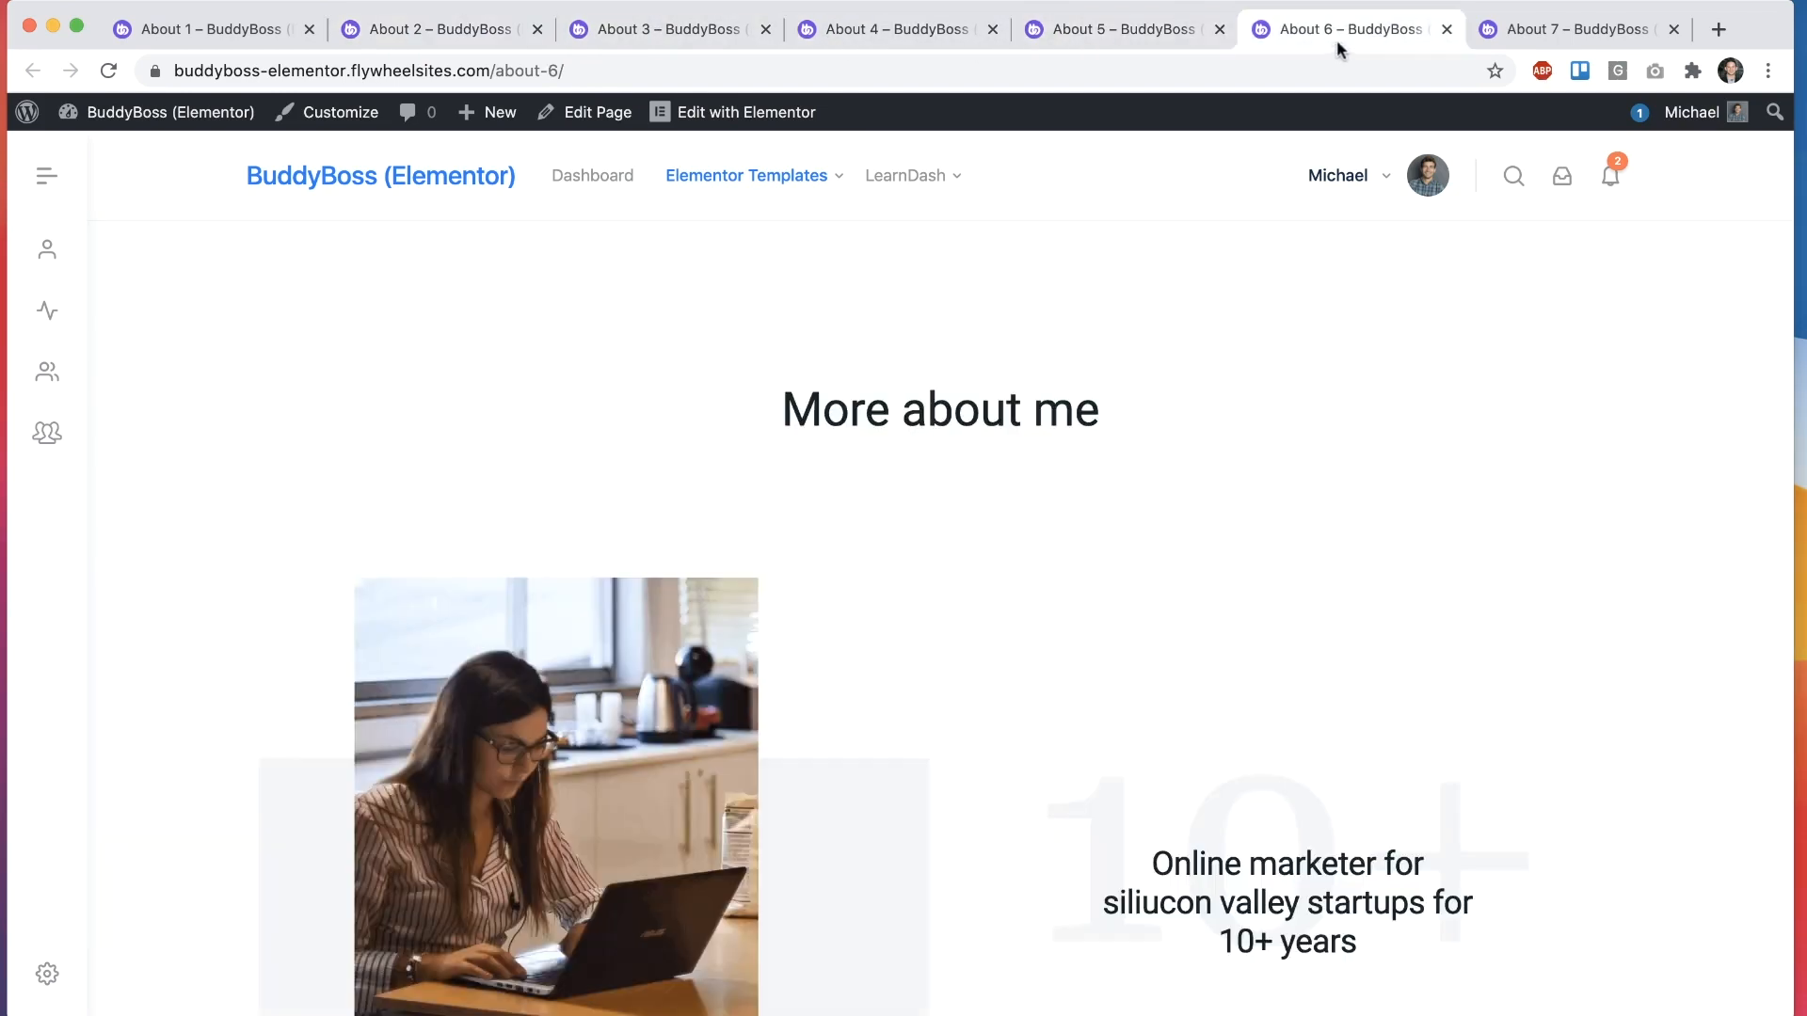
scroll(down, 3)
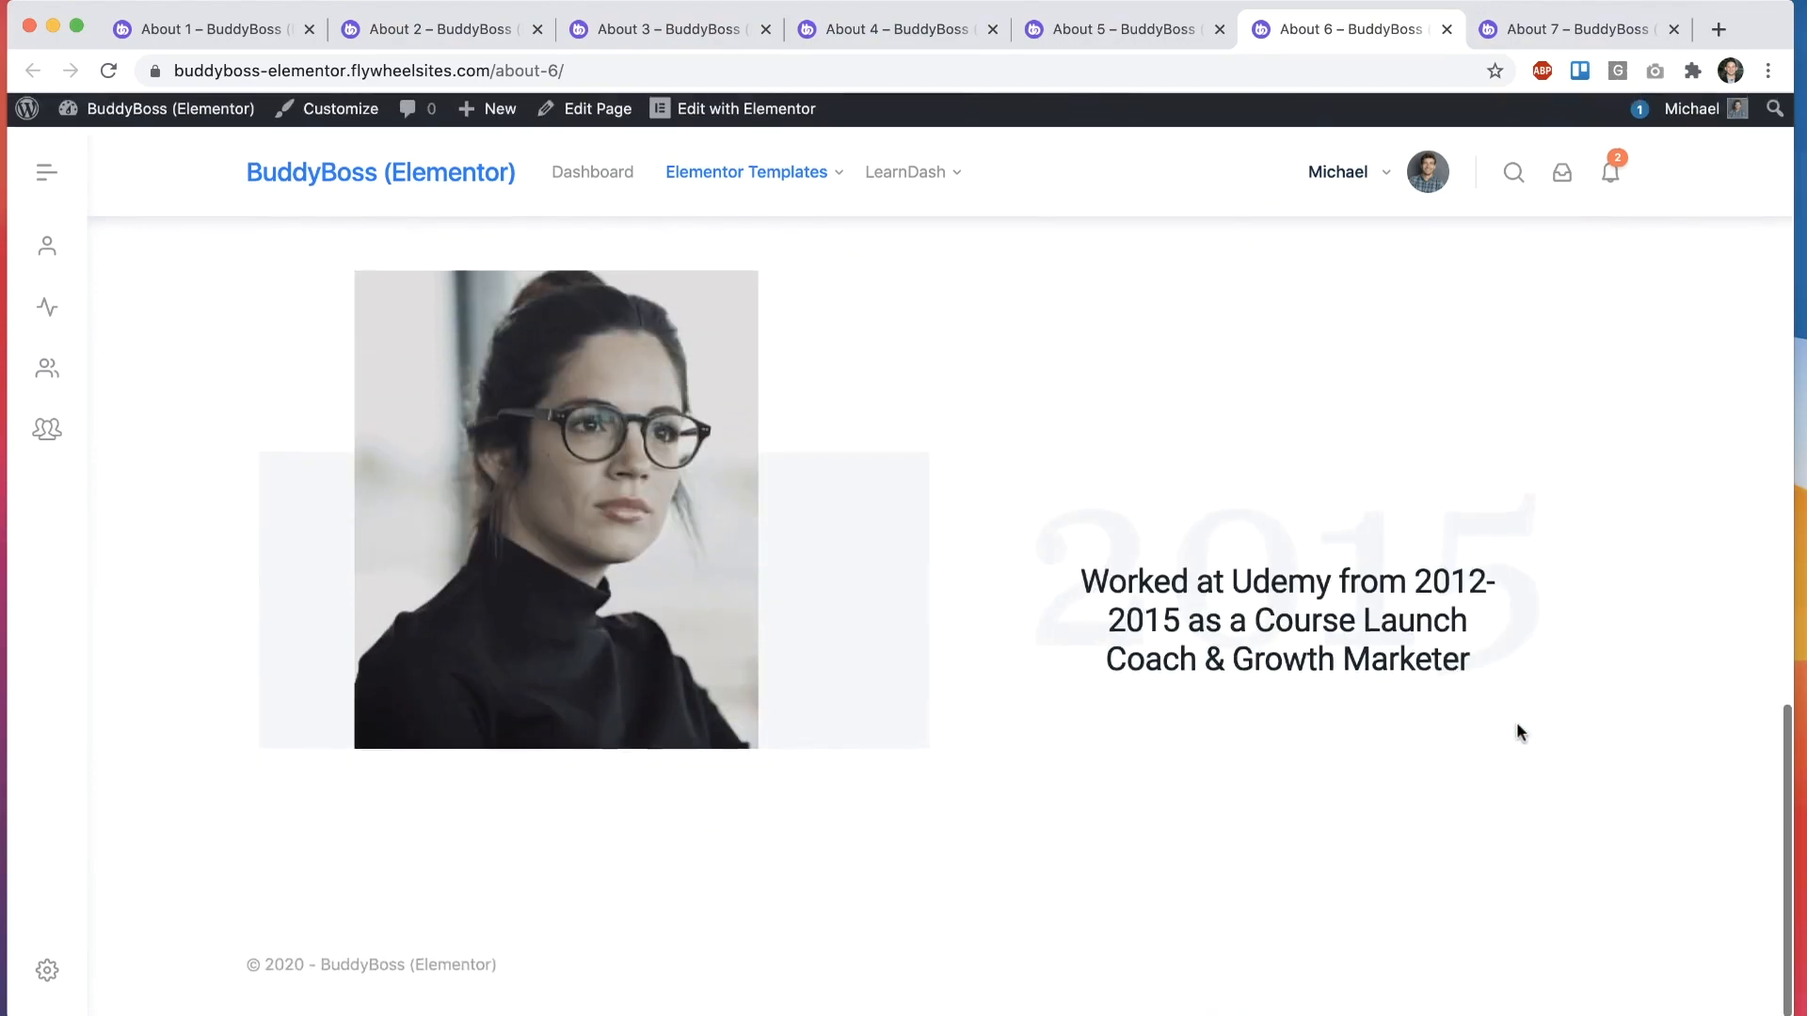
click(1567, 29)
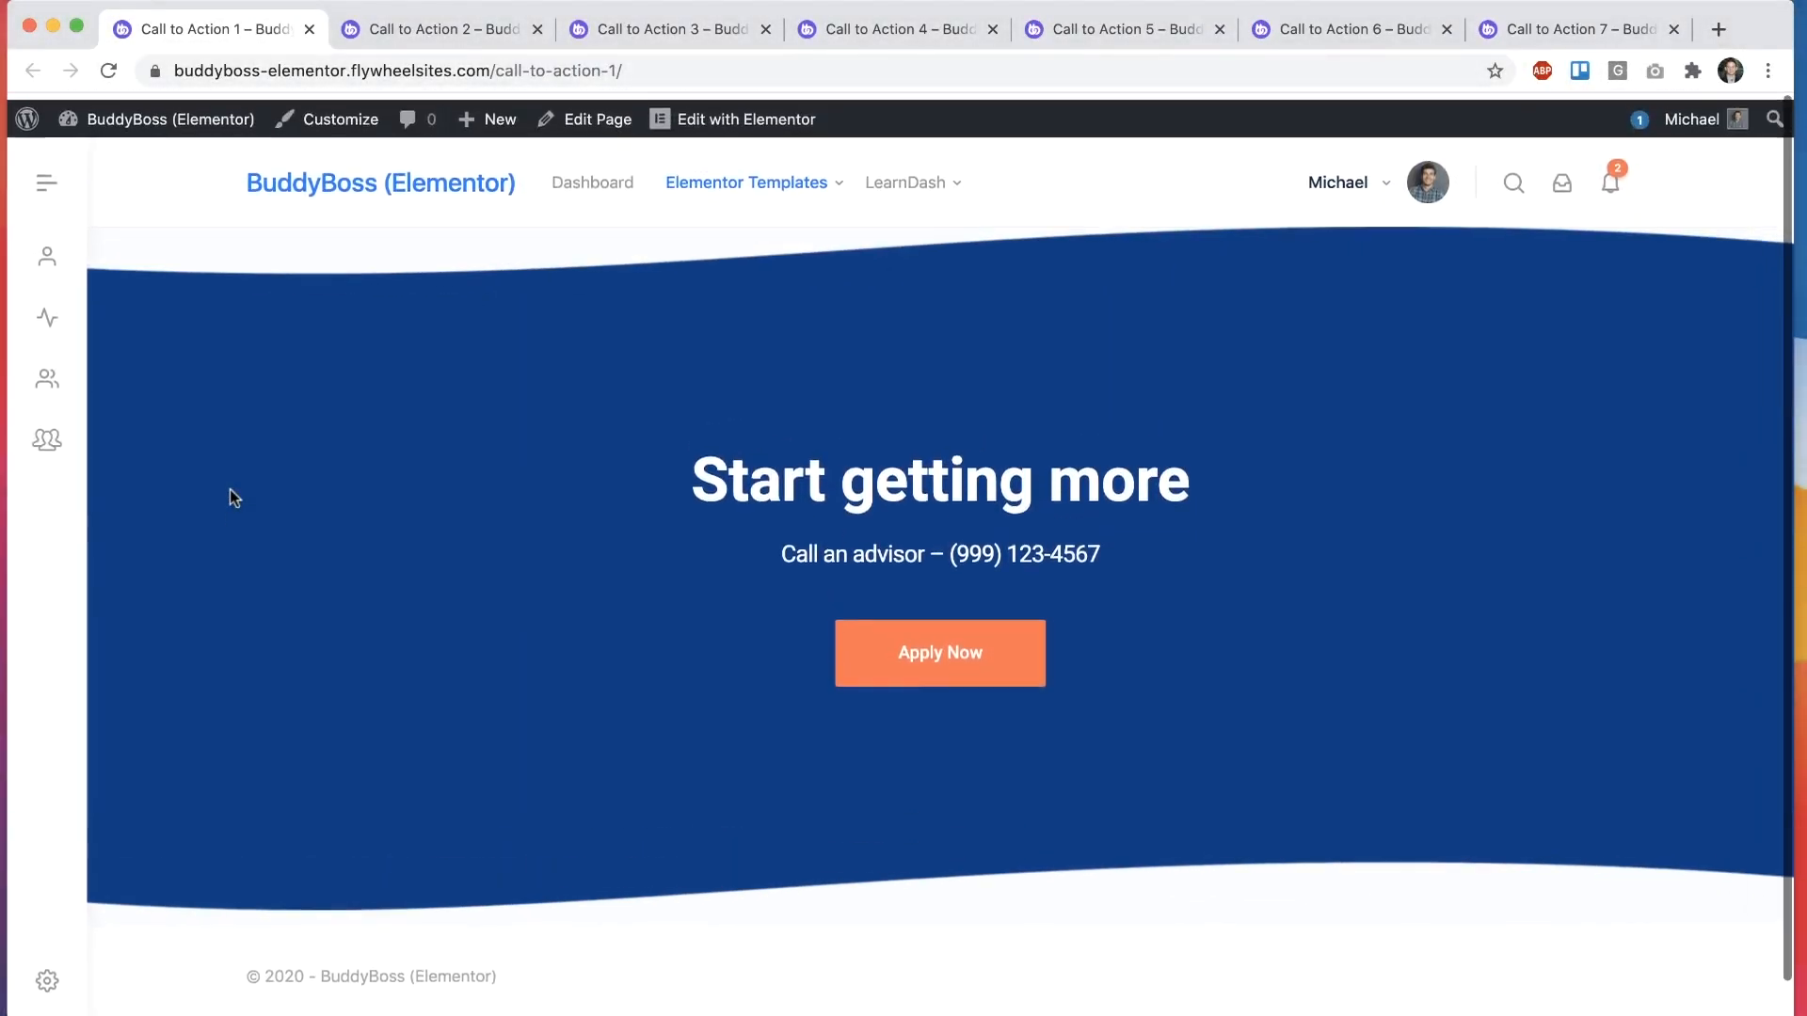
Step: Close the Call to Action demos and scroll Comparison Table 1 before moving to Contact Form
click(663, 29)
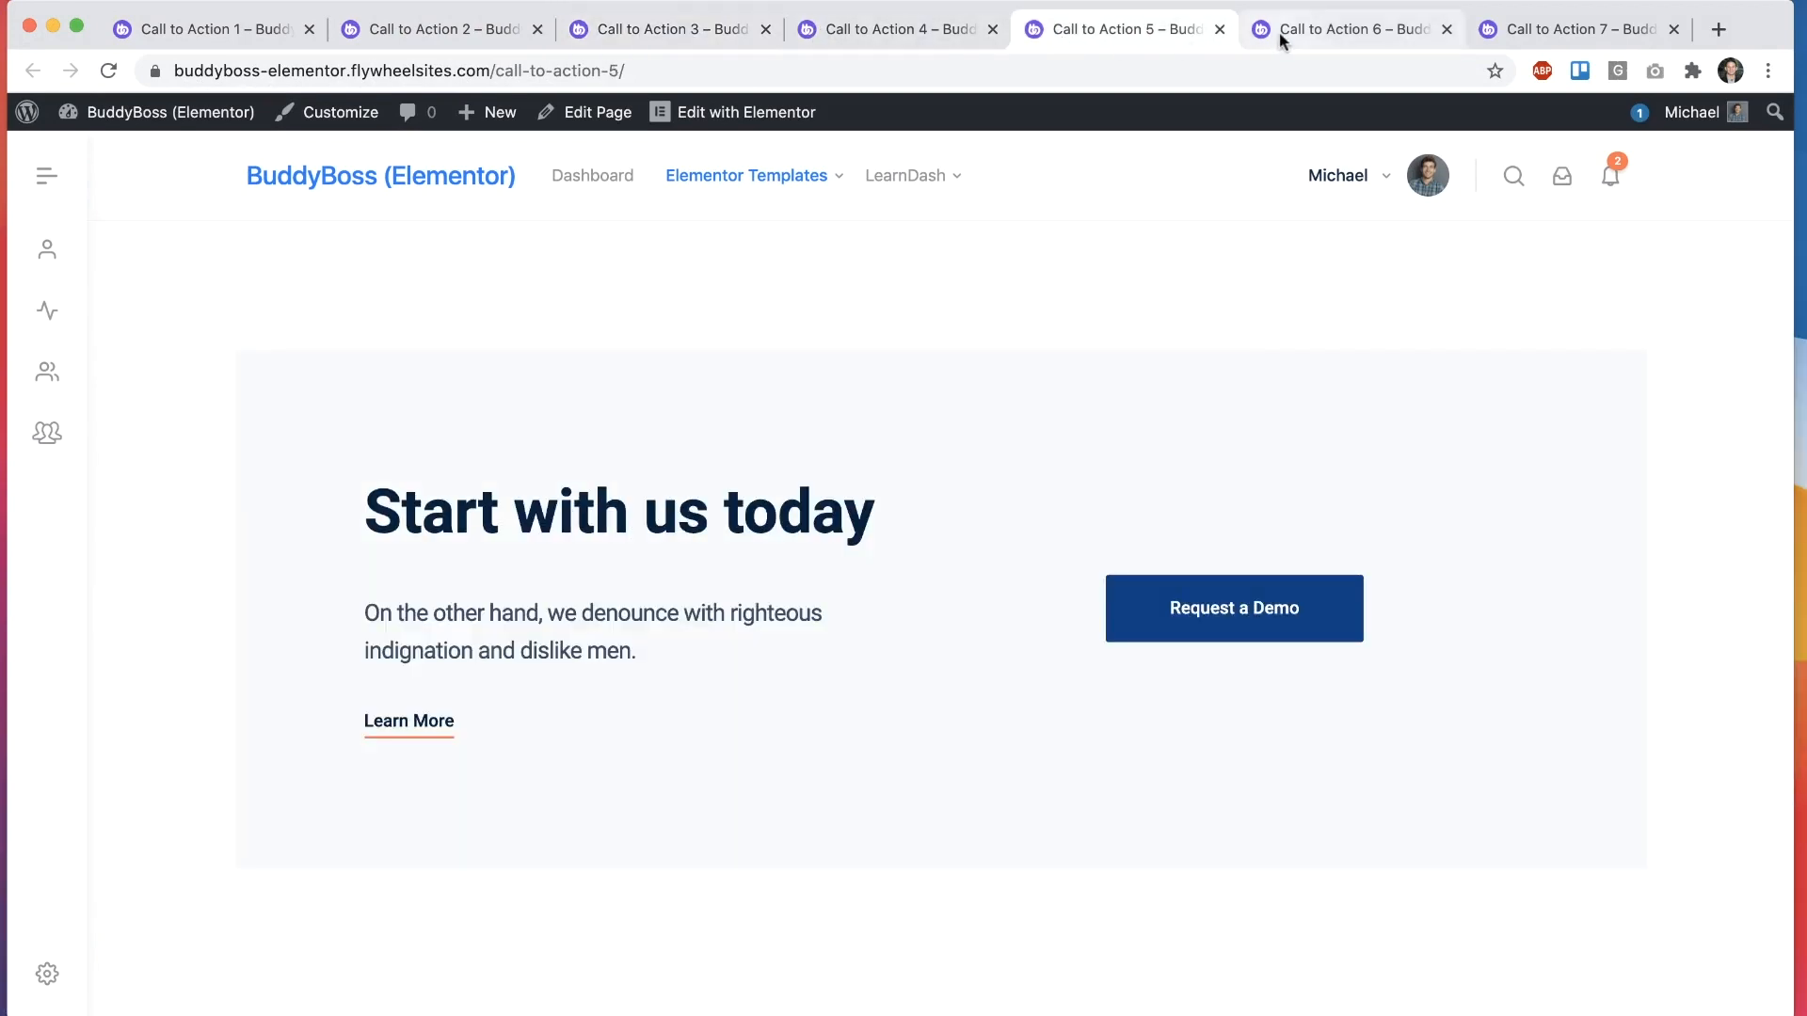
click(1576, 28)
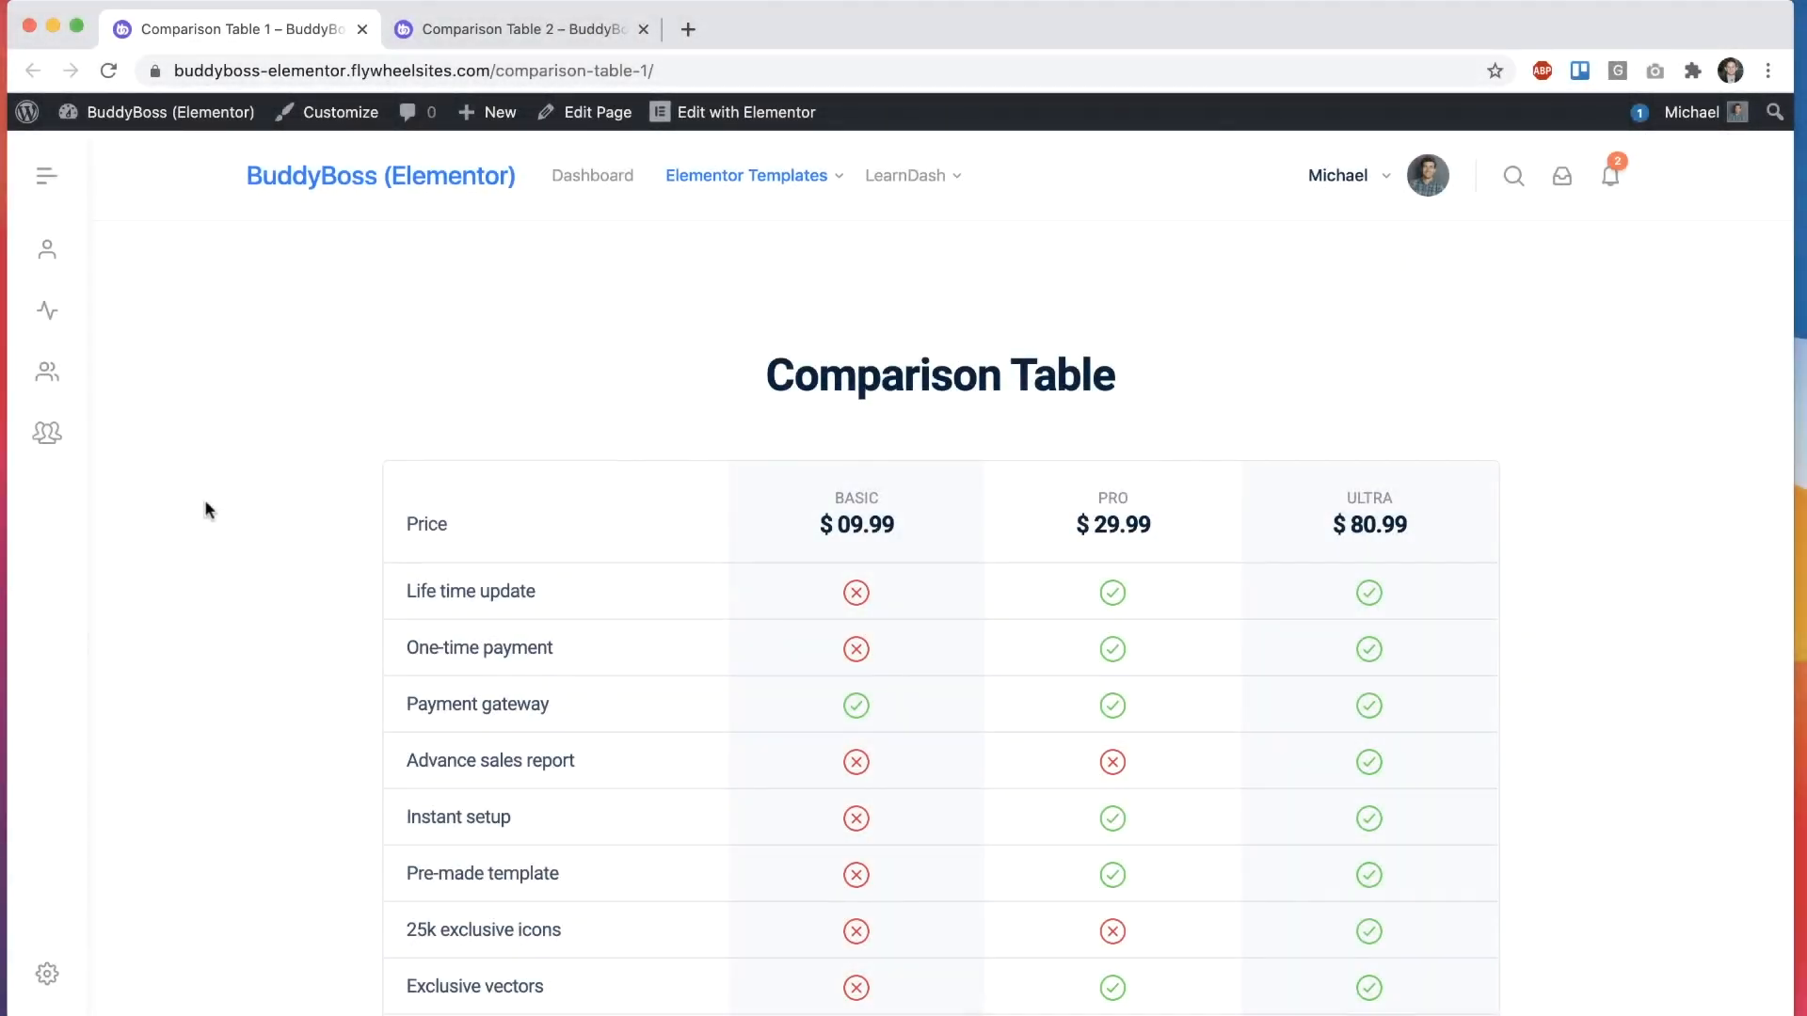
scroll(down, 3)
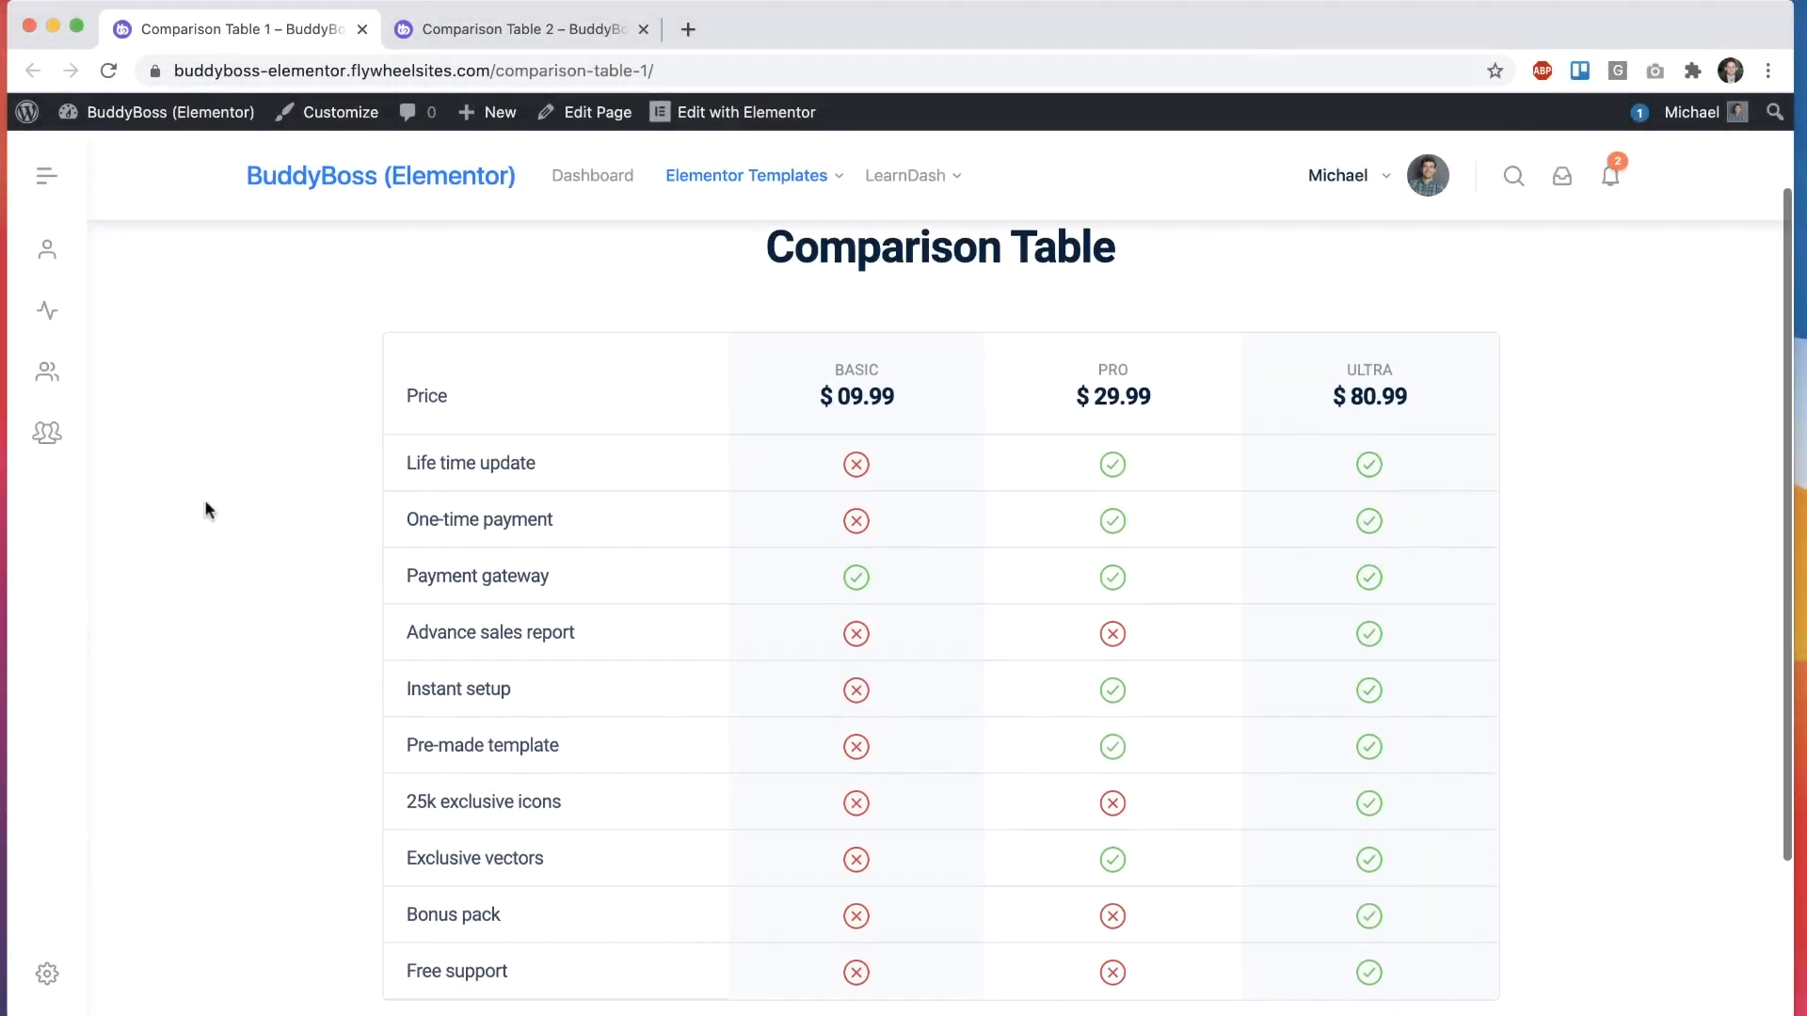
mouse_move(1025, 566)
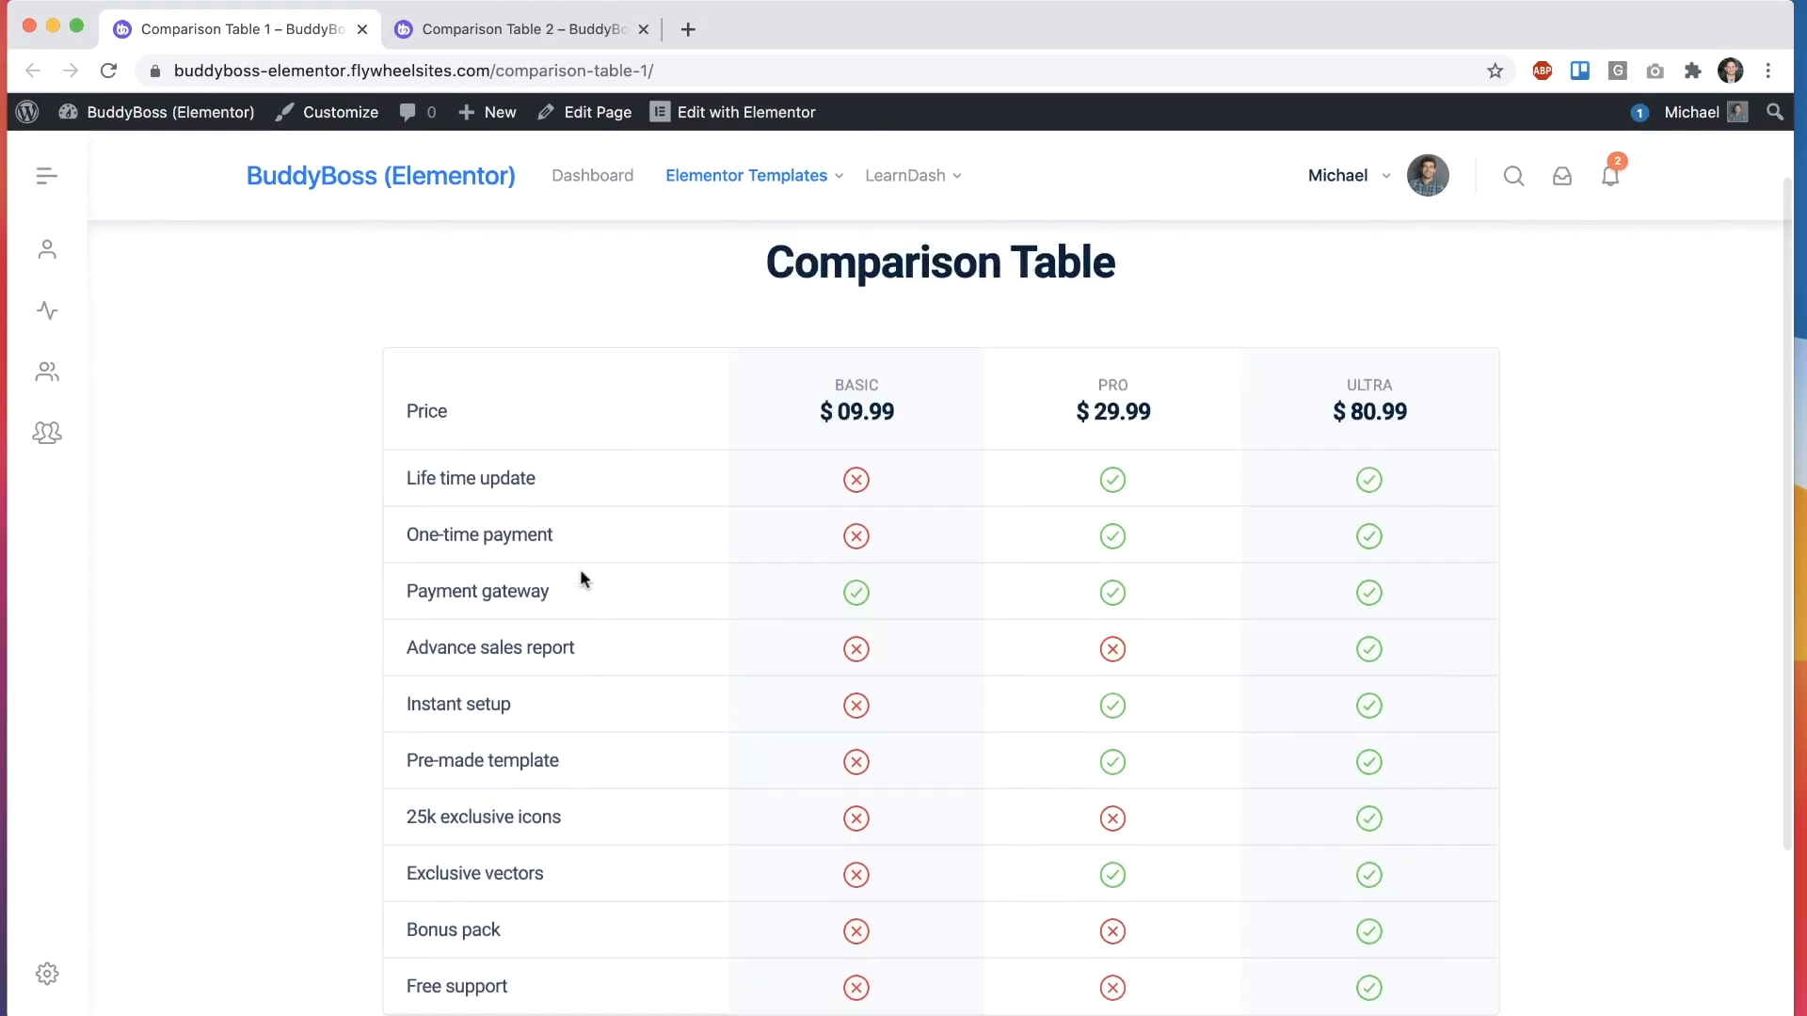
click(518, 28)
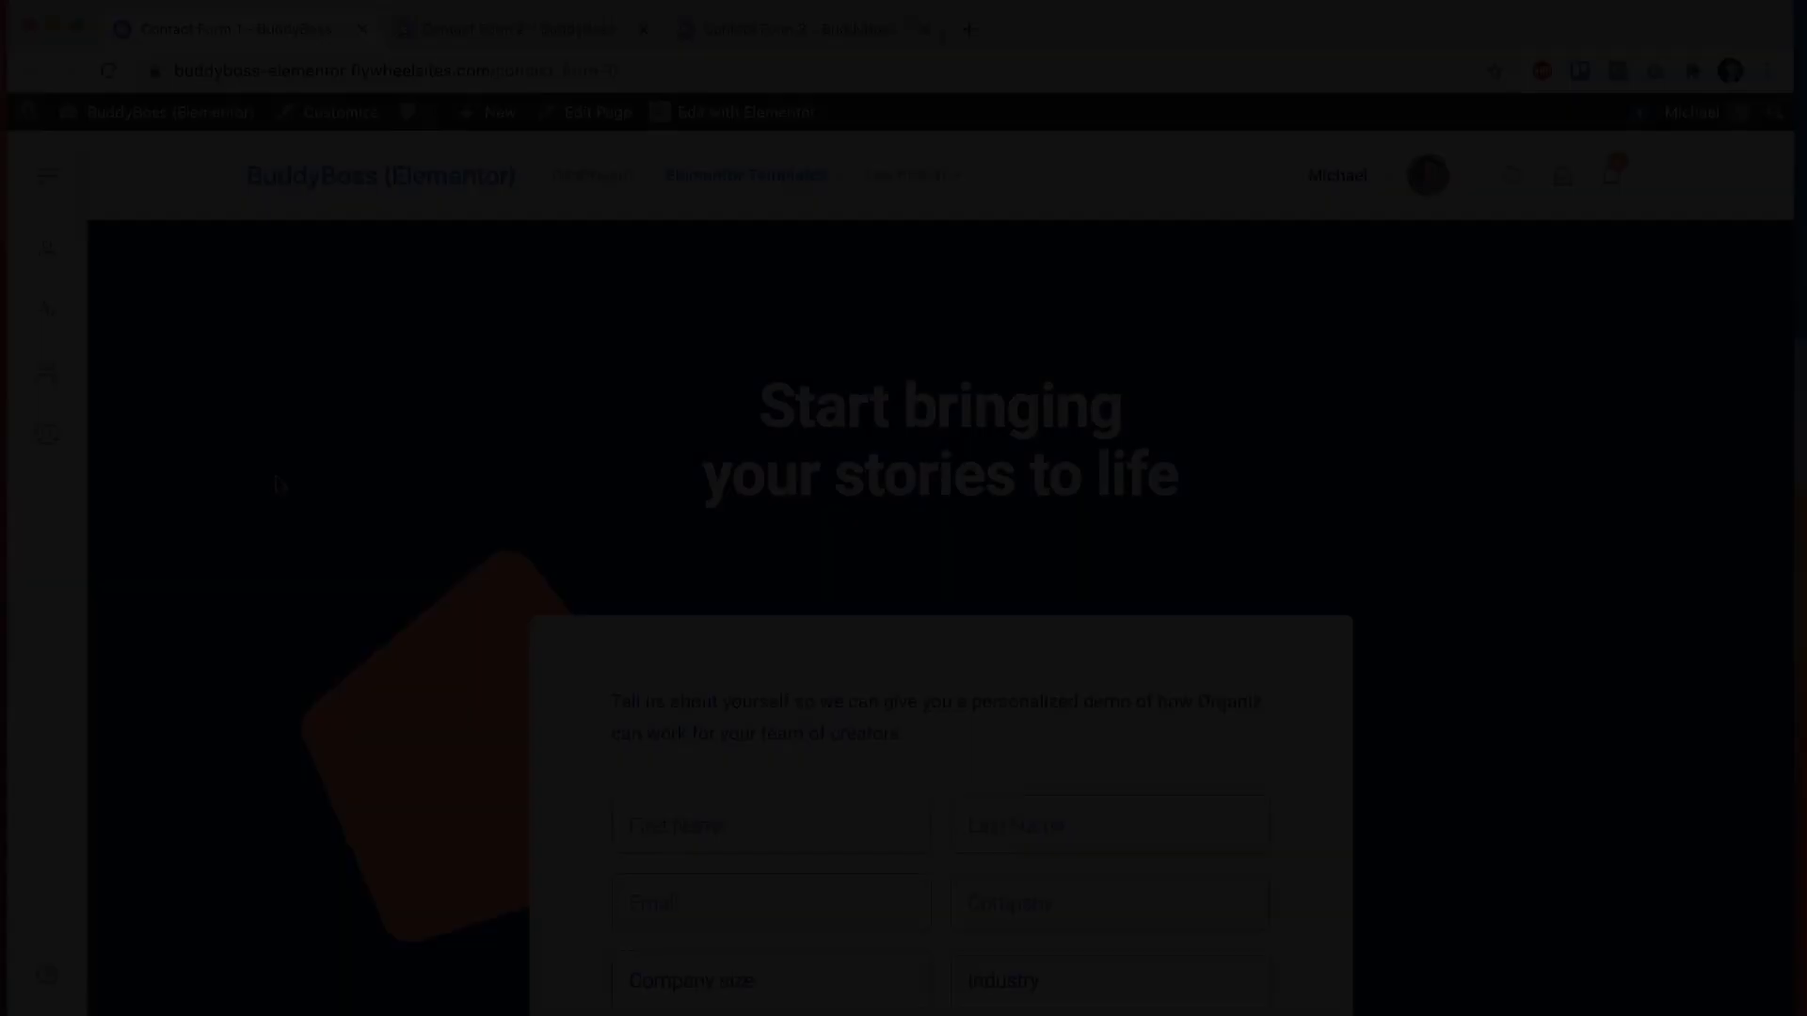
scroll(down, 3)
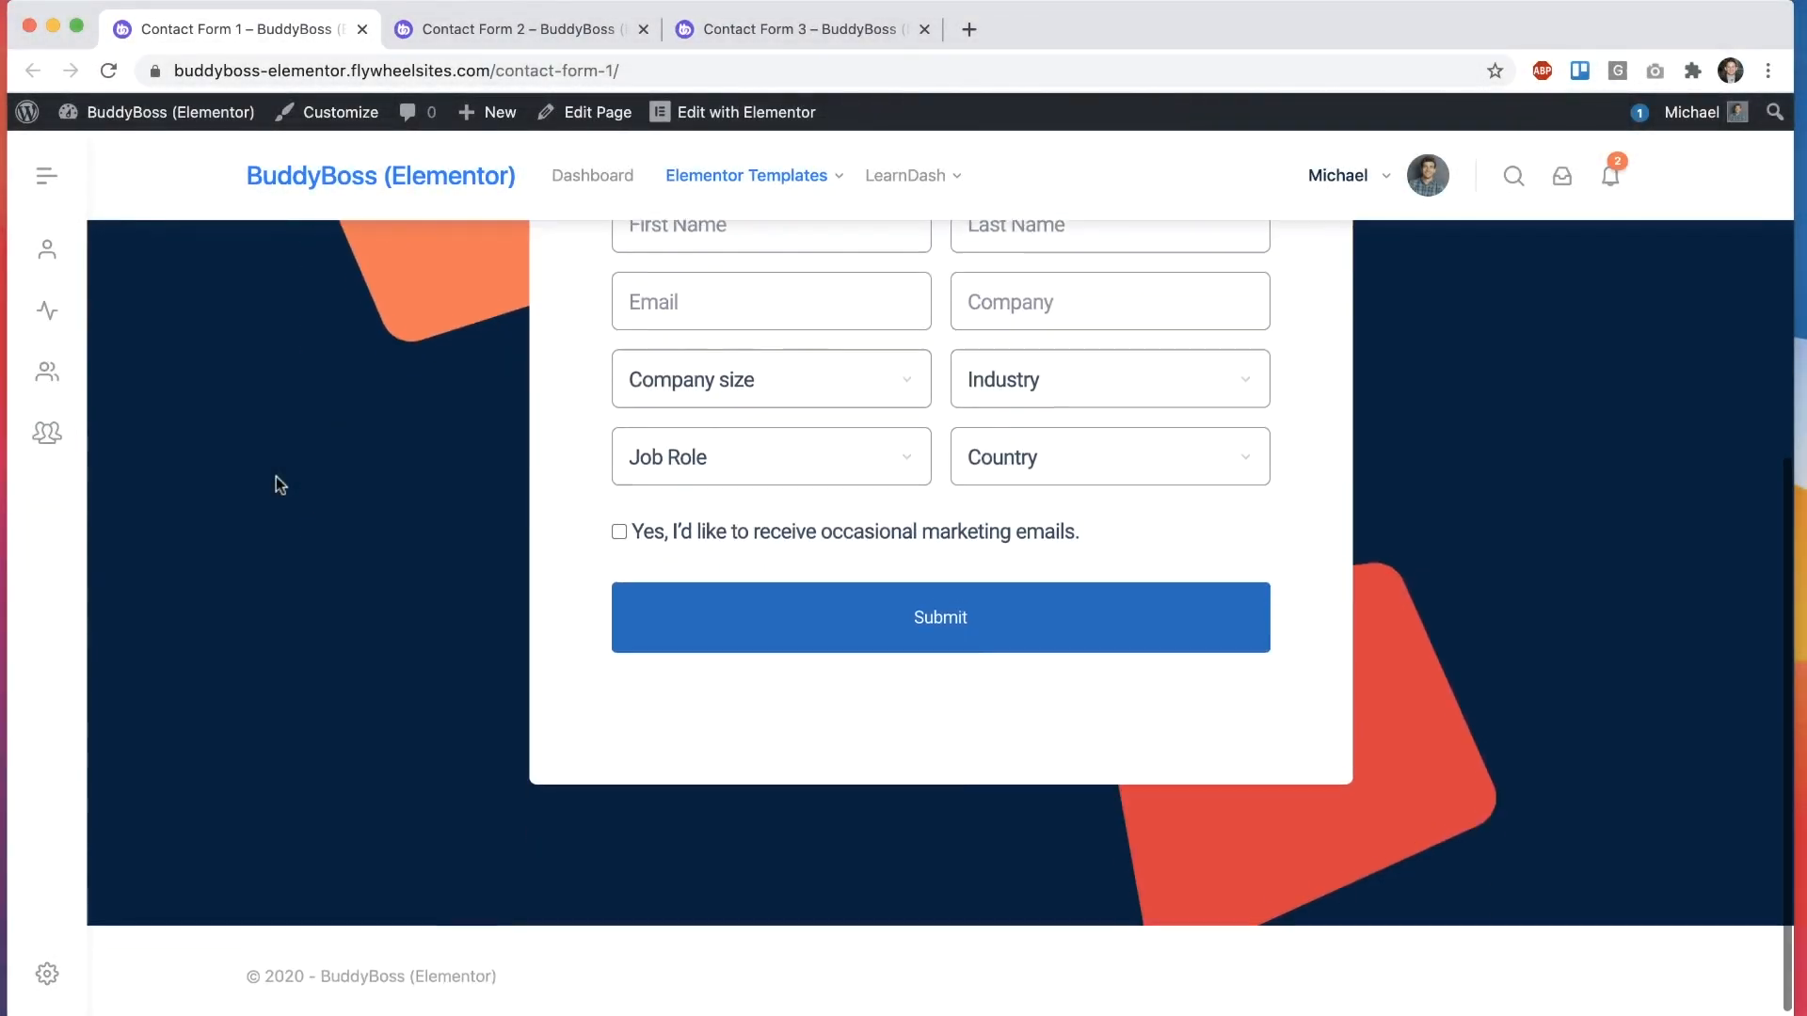
click(516, 29)
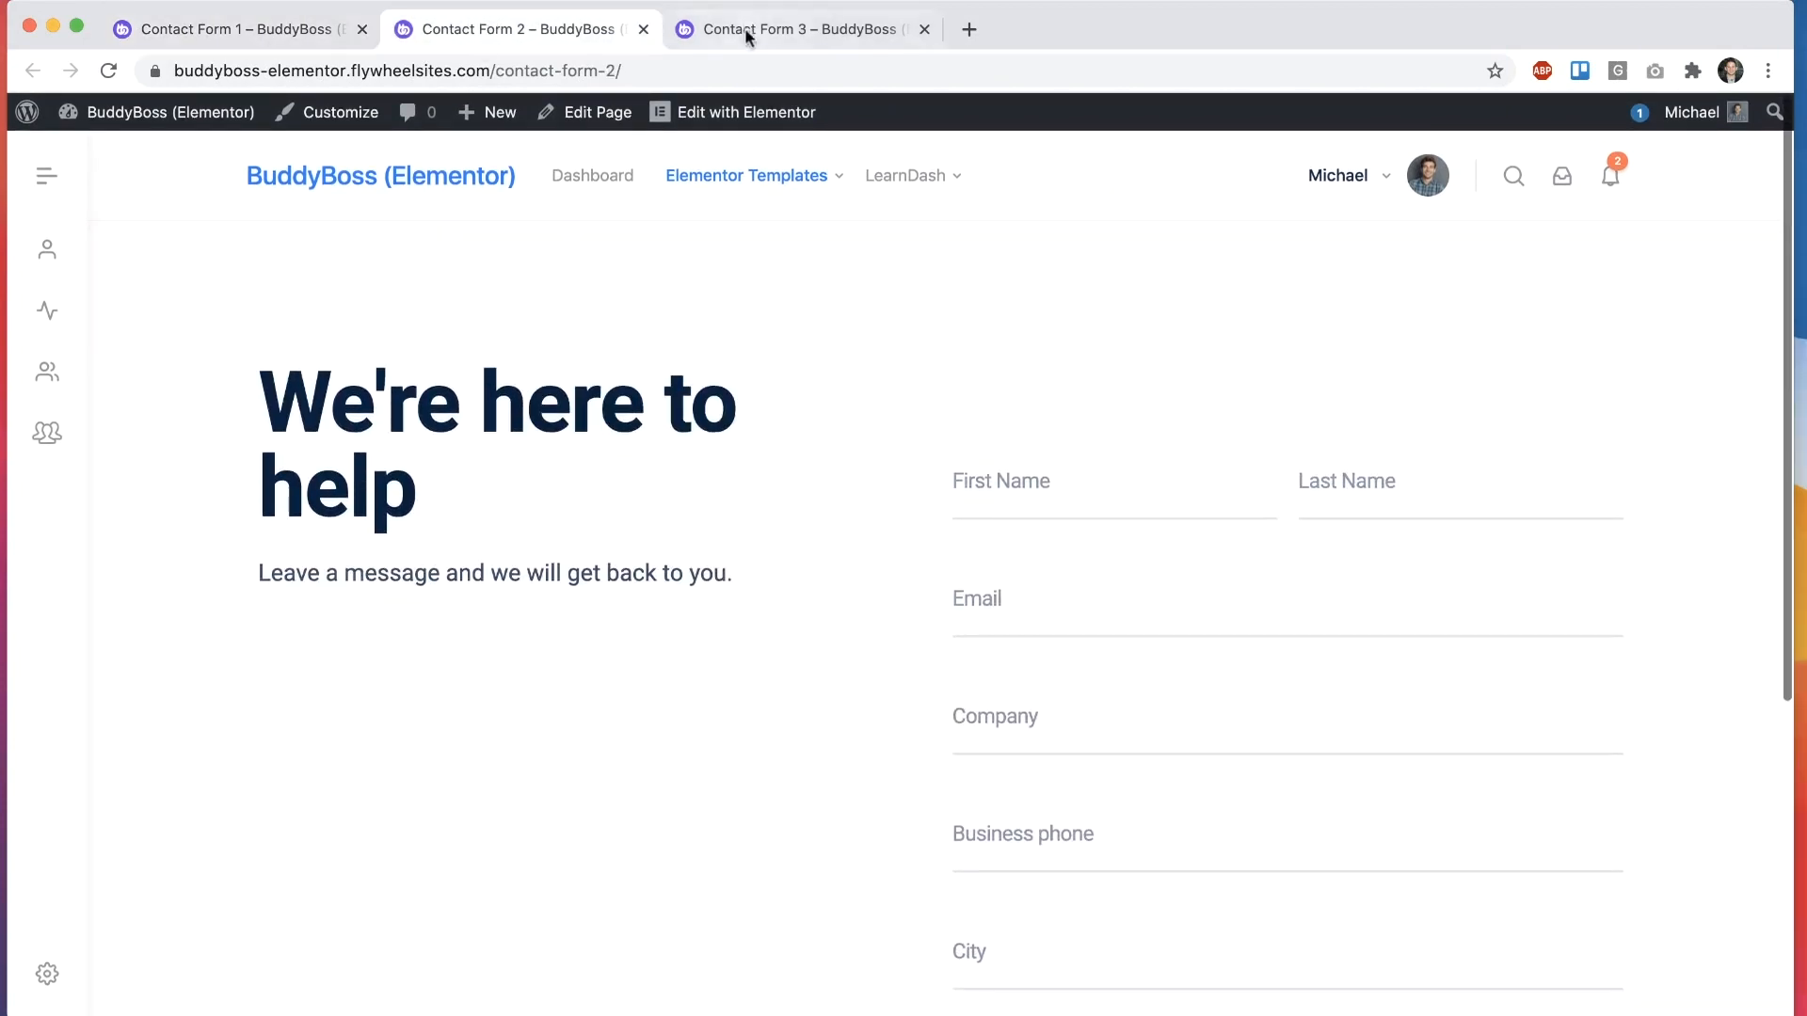
click(790, 29)
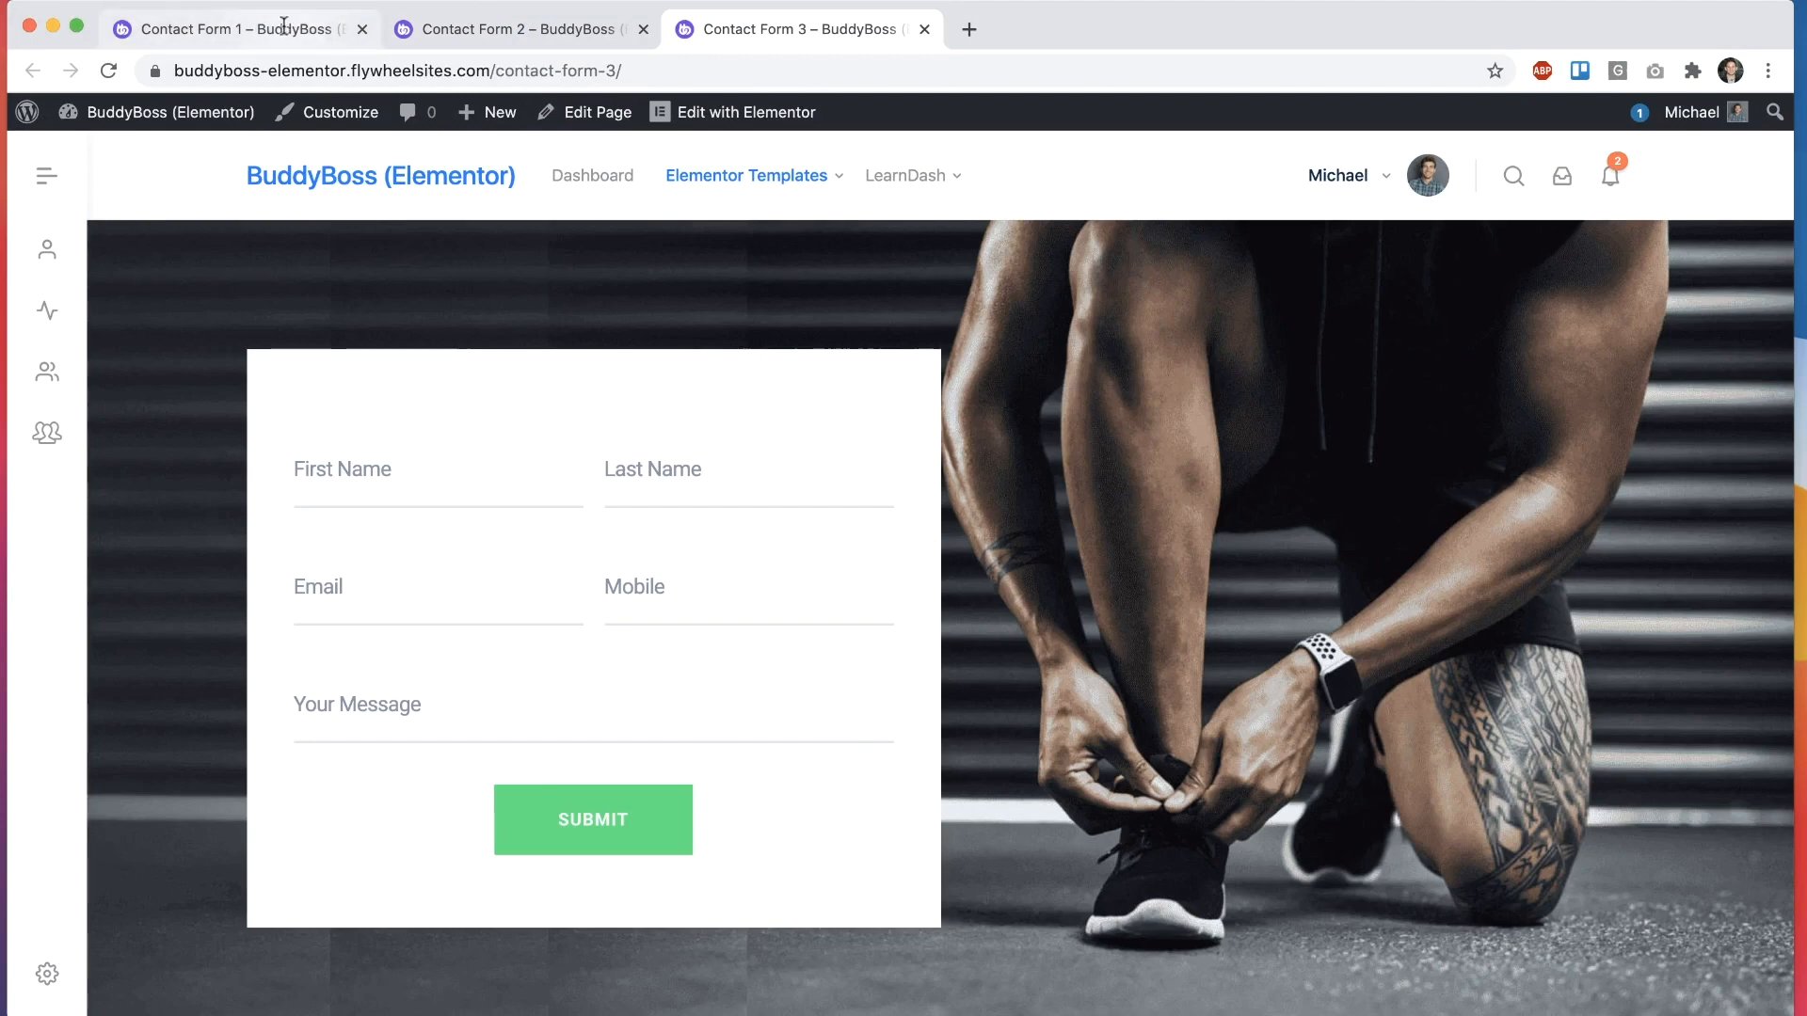
click(235, 29)
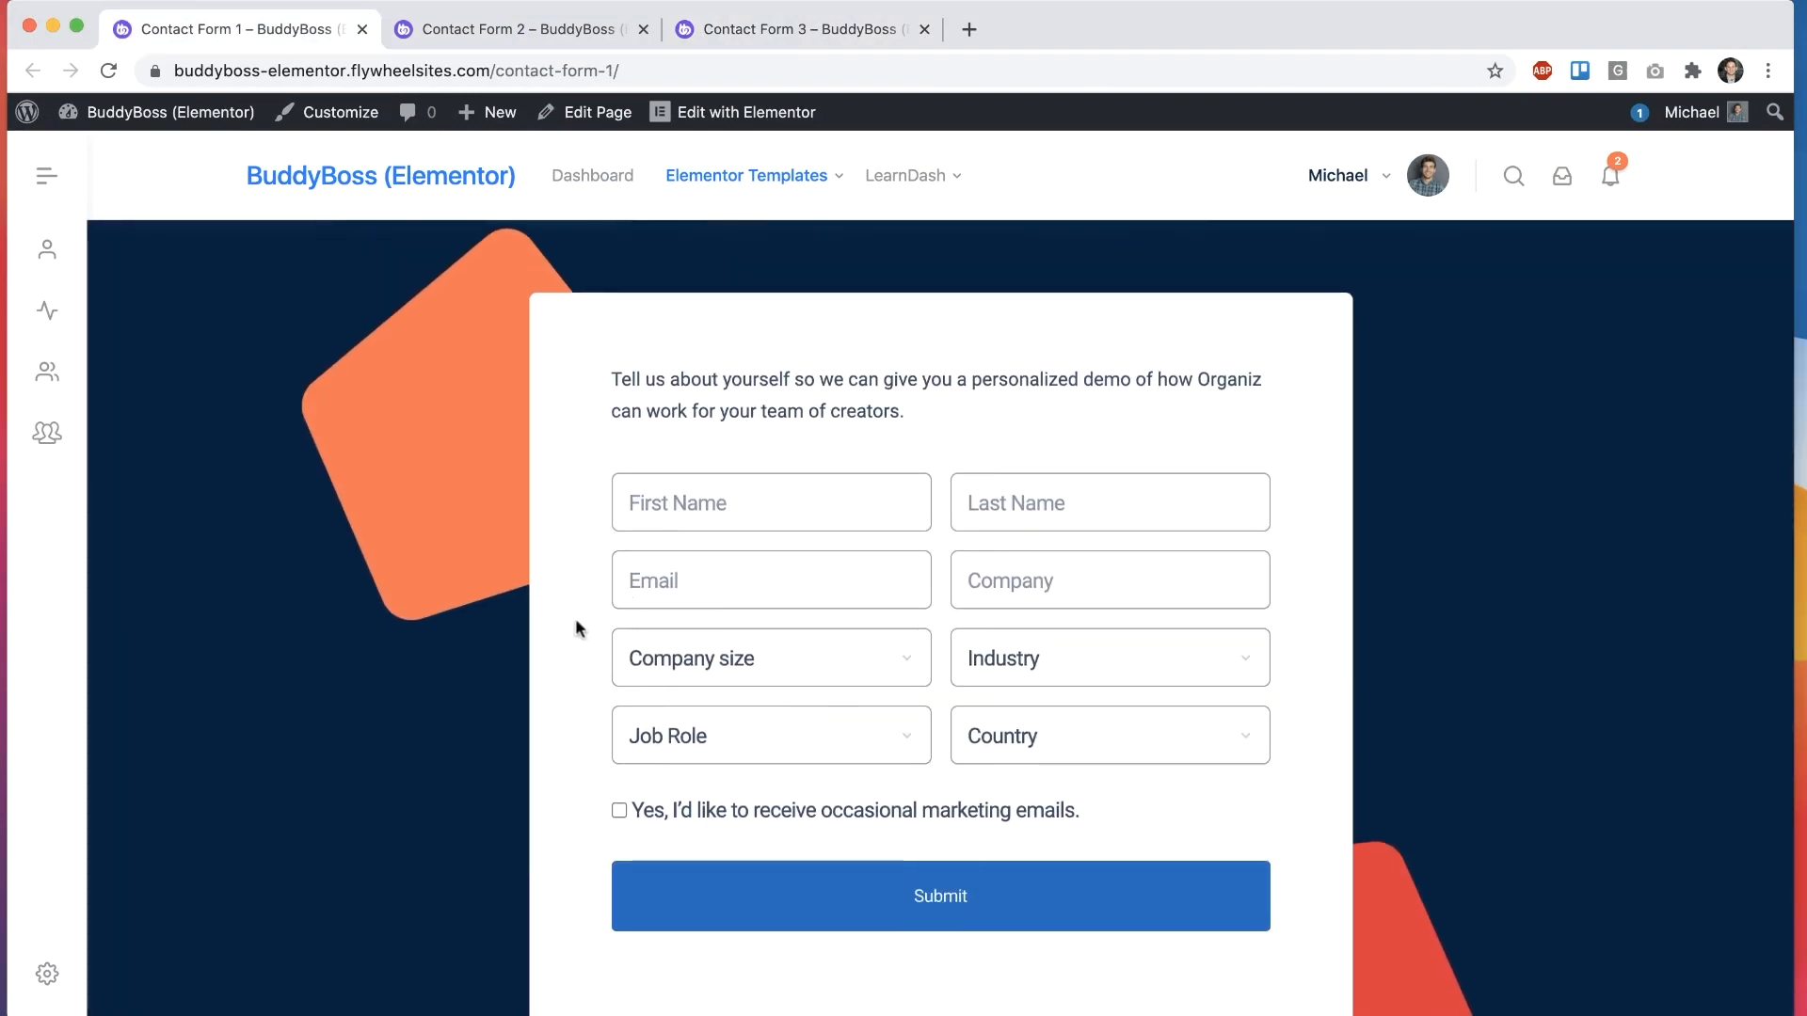
scroll(down, 3)
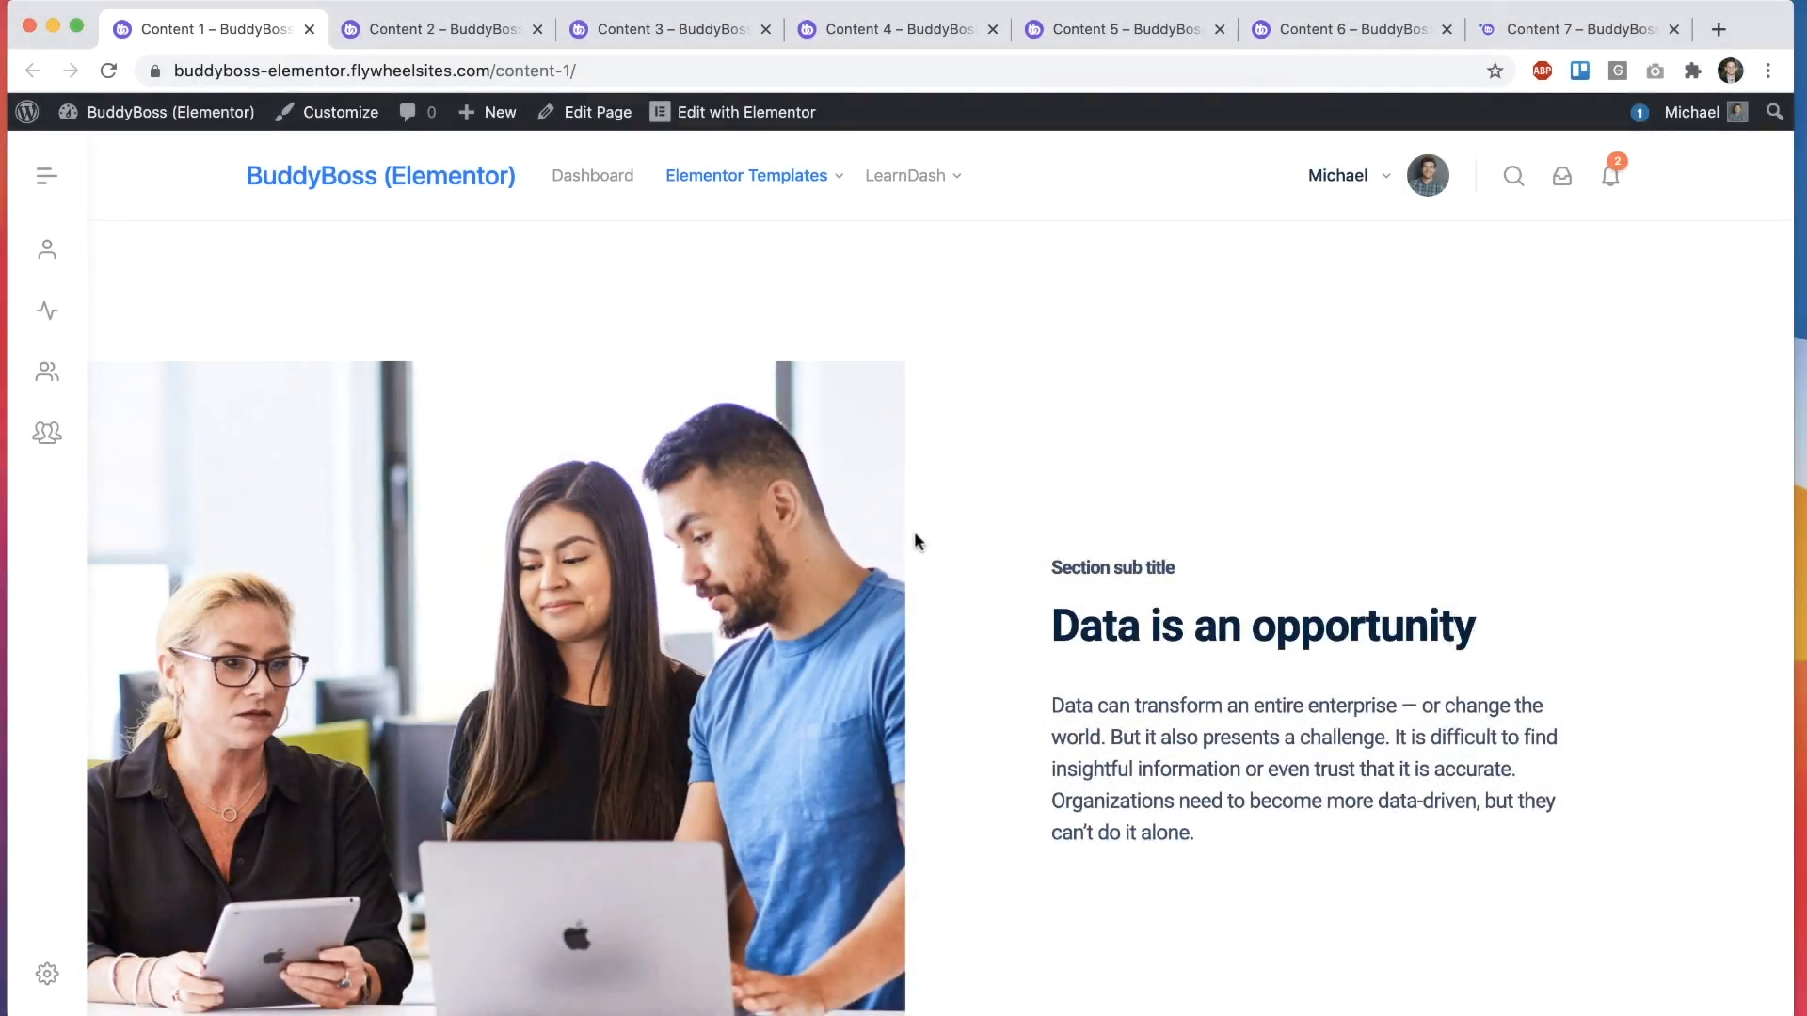
Step: Close Content demo tabs in turn, scrolling Content 6 and Content 7
click(438, 29)
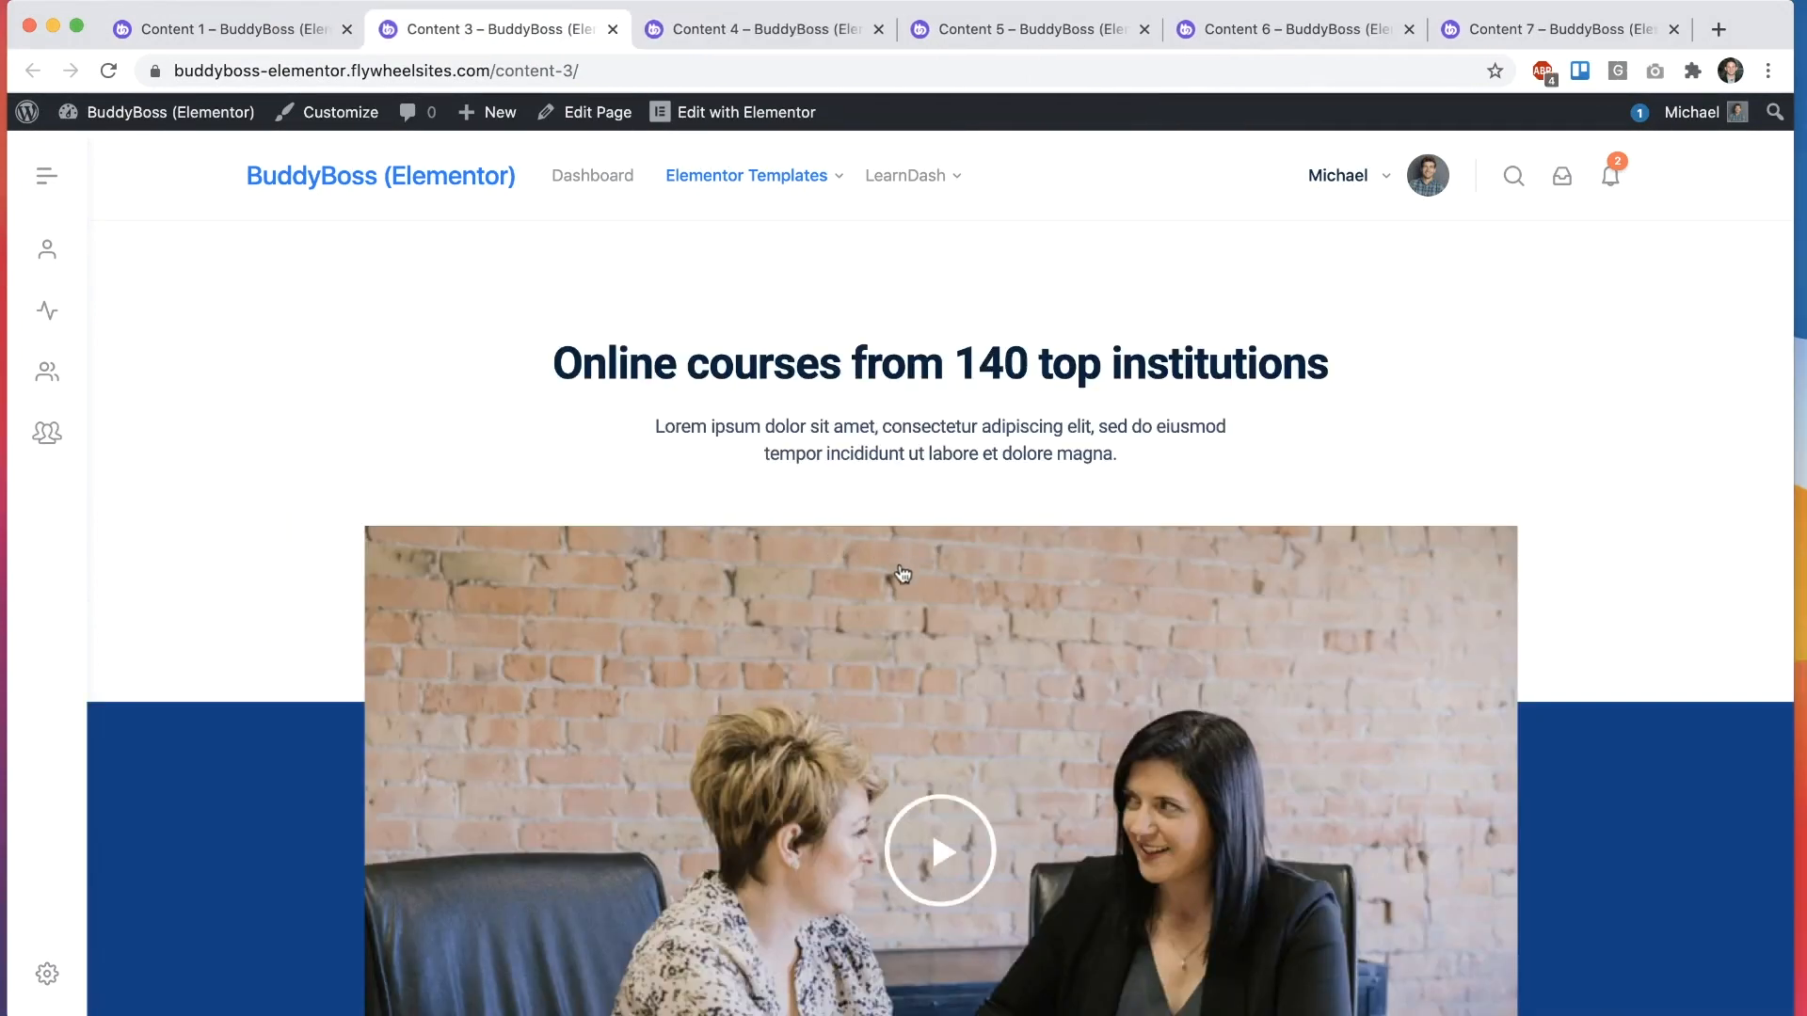
scroll(down, 3)
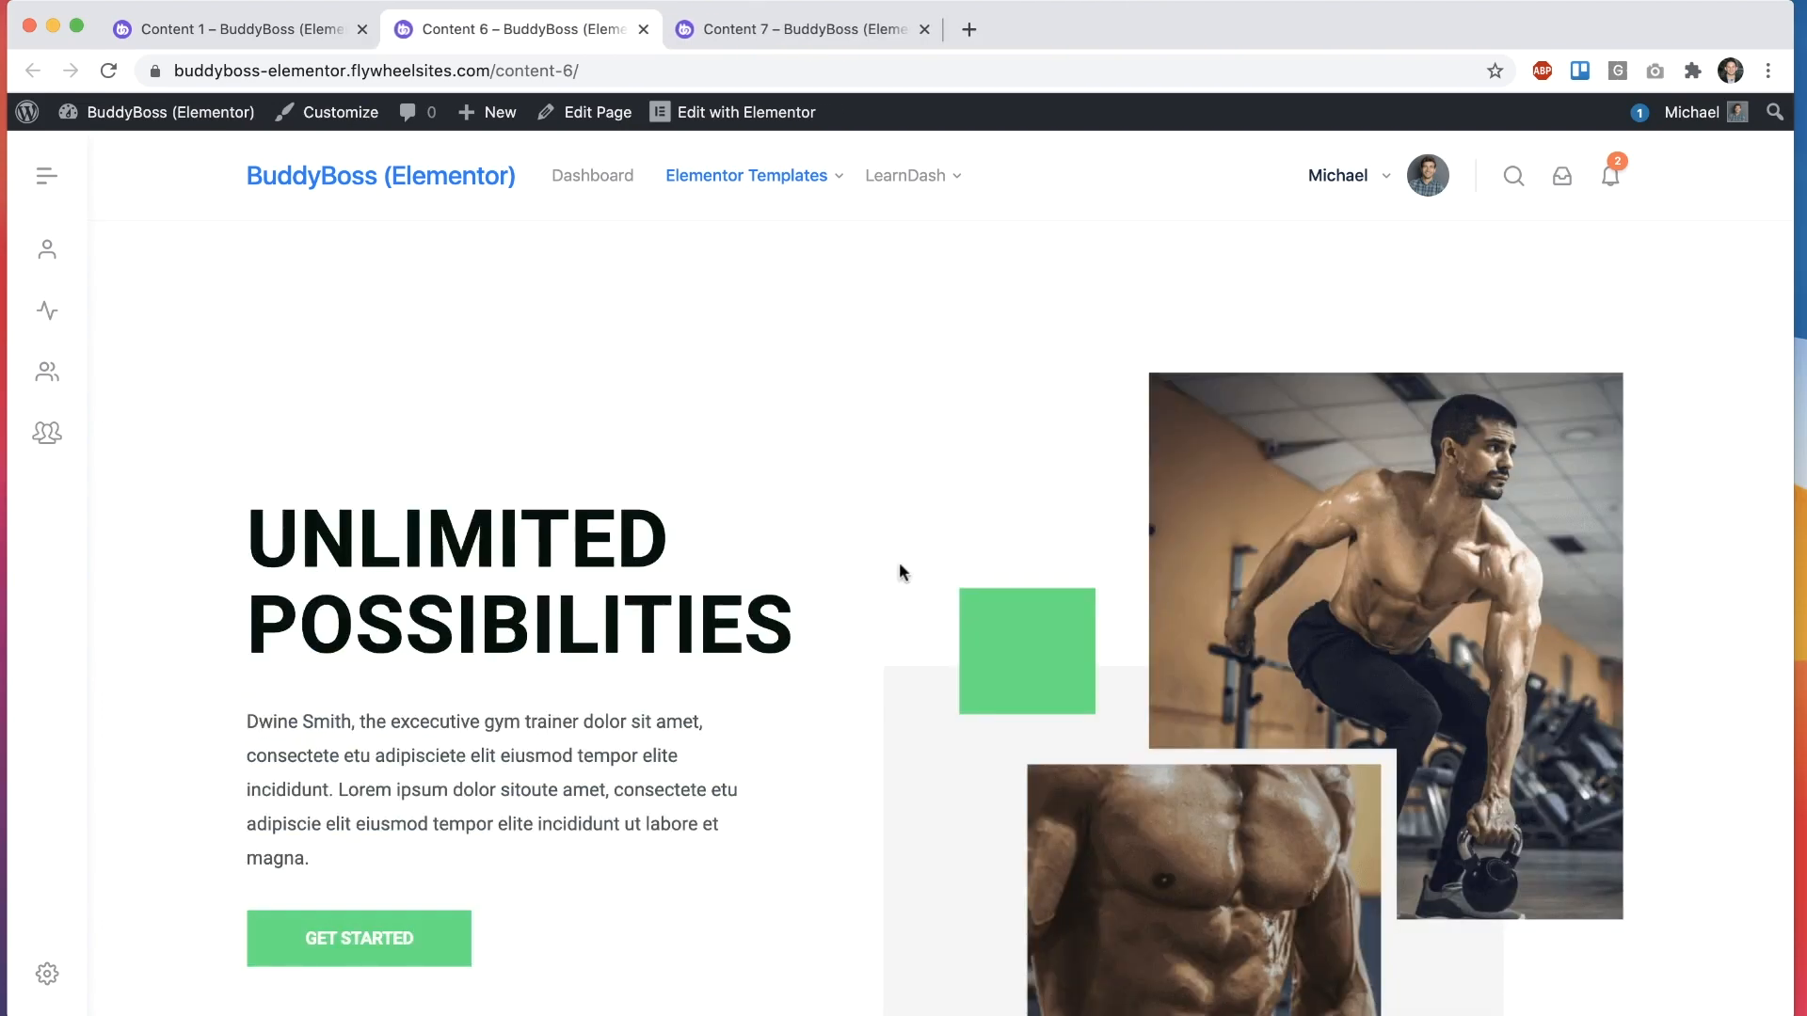
click(652, 30)
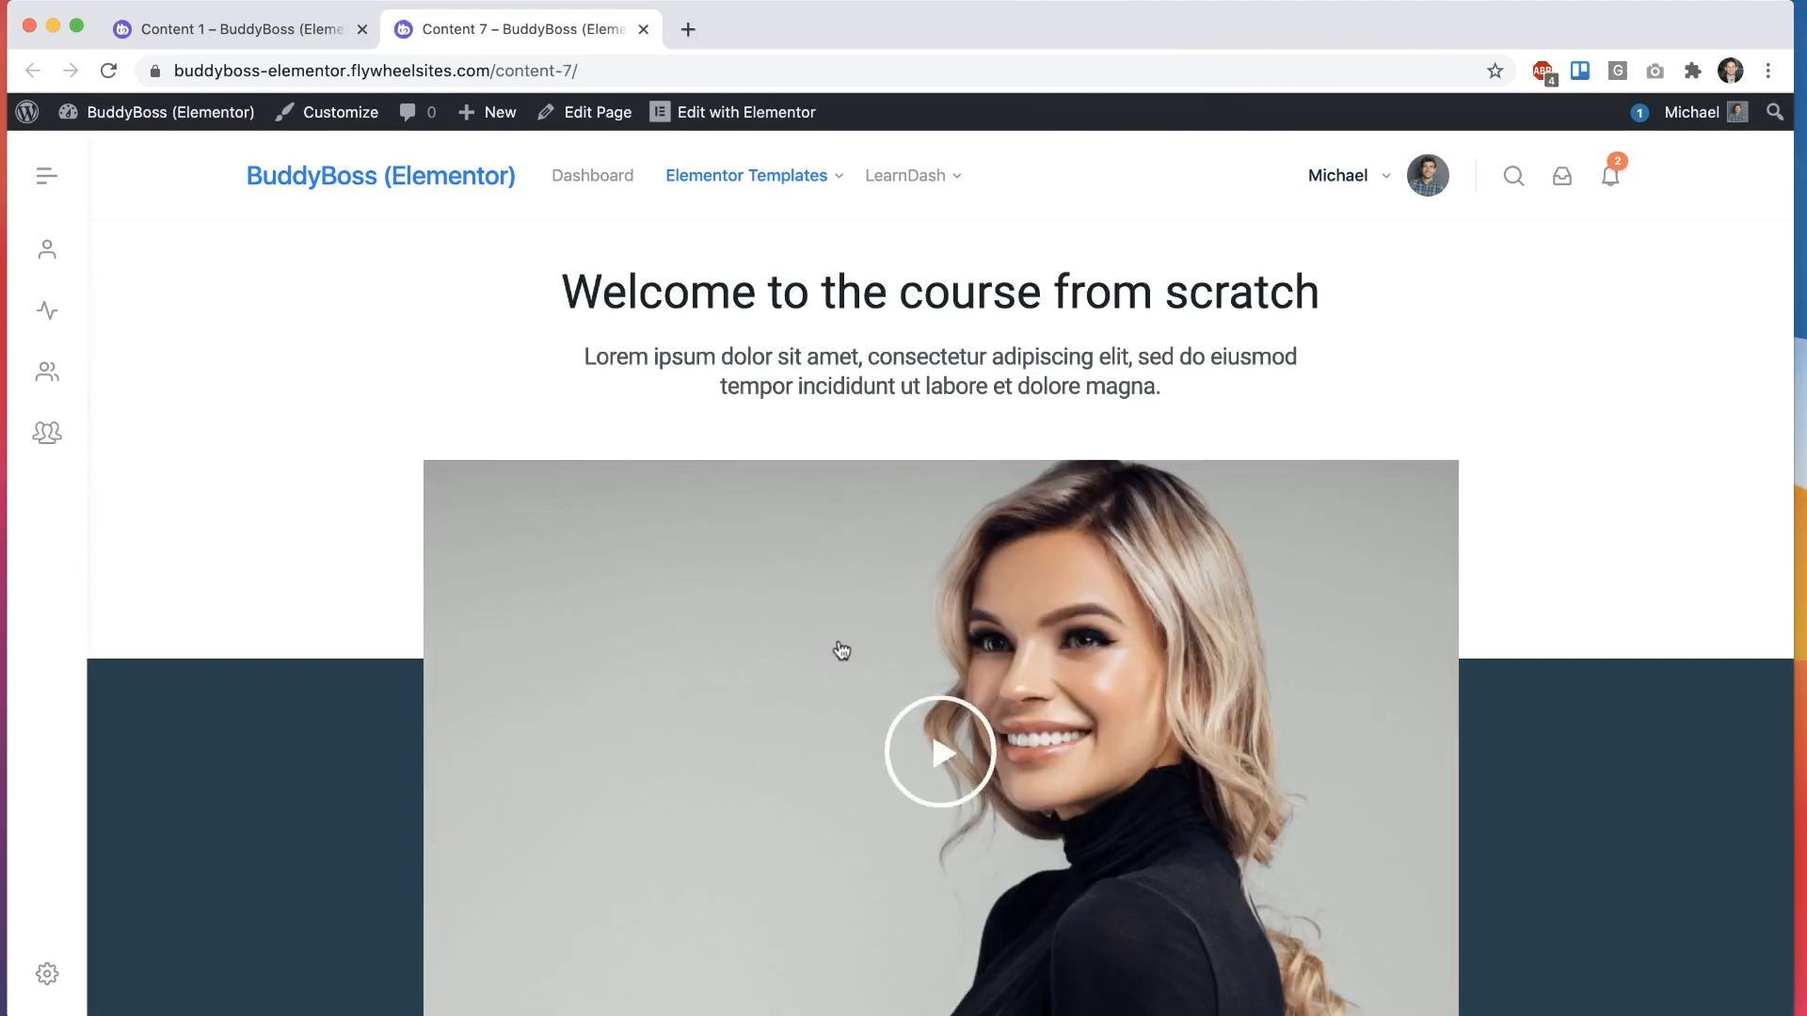
scroll(down, 3)
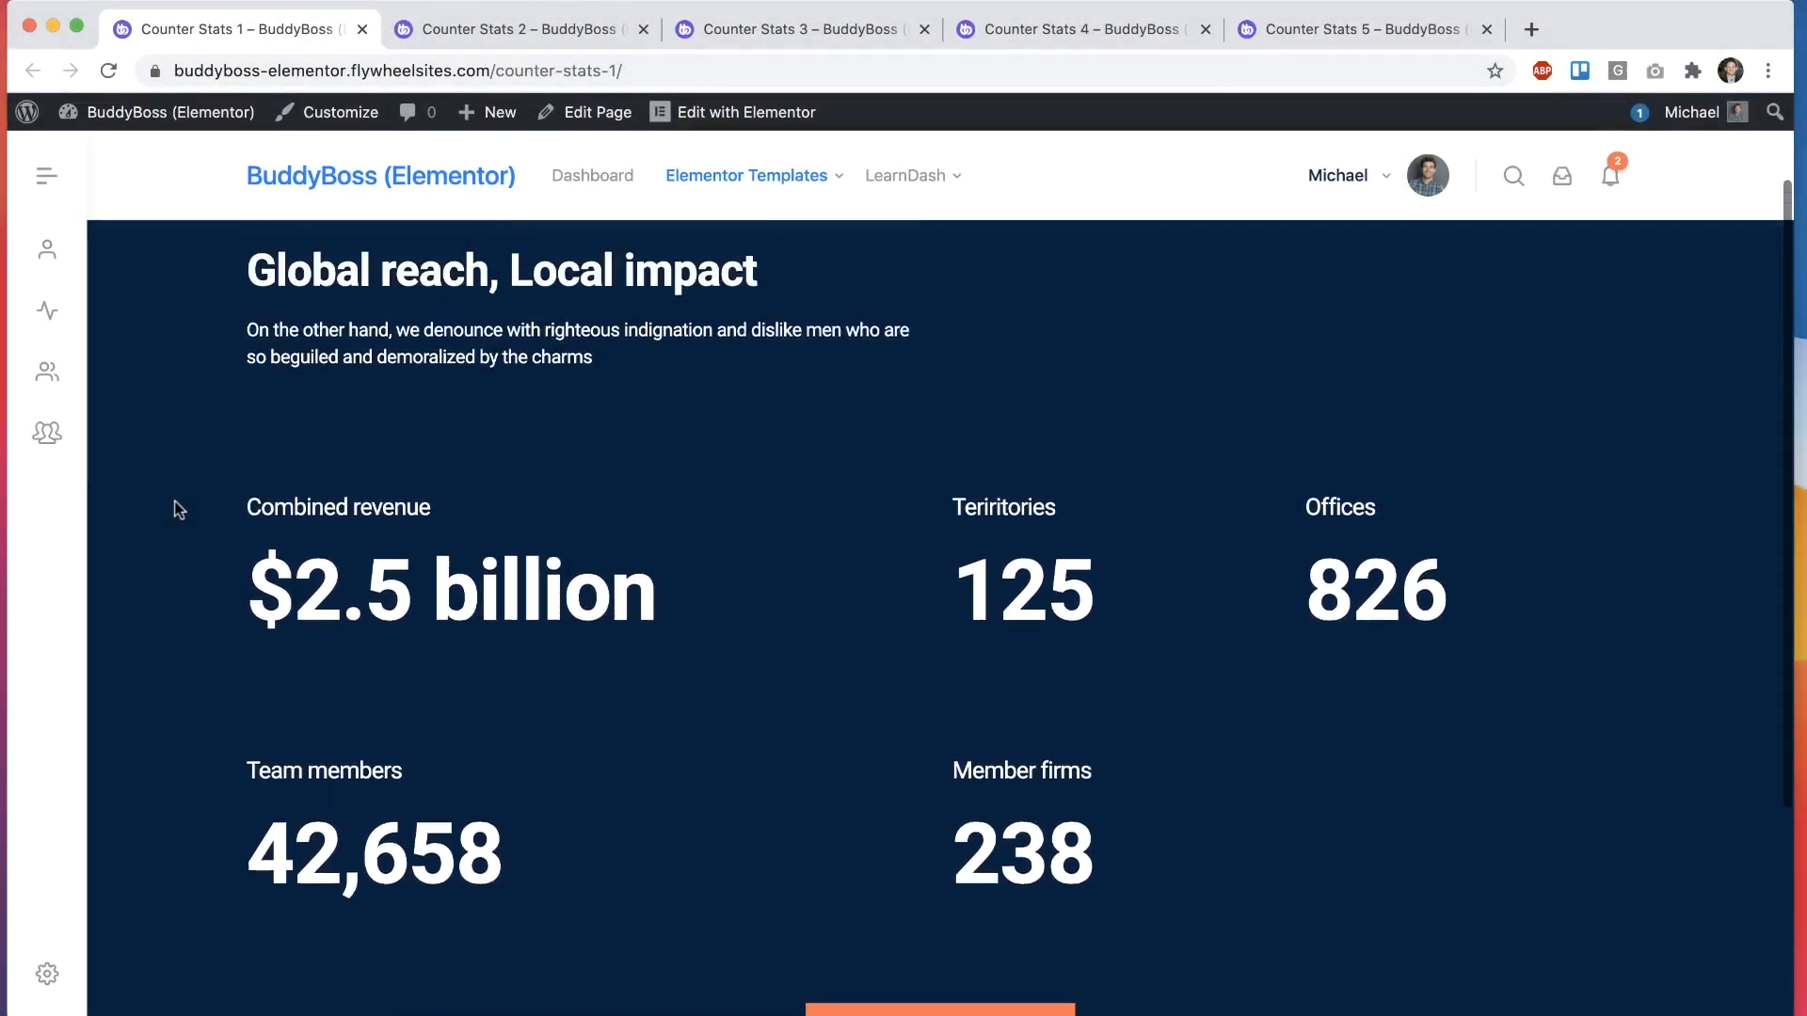
Step: View the Counter Stats 2, 3, 4 and 5 demo previews in order
click(512, 28)
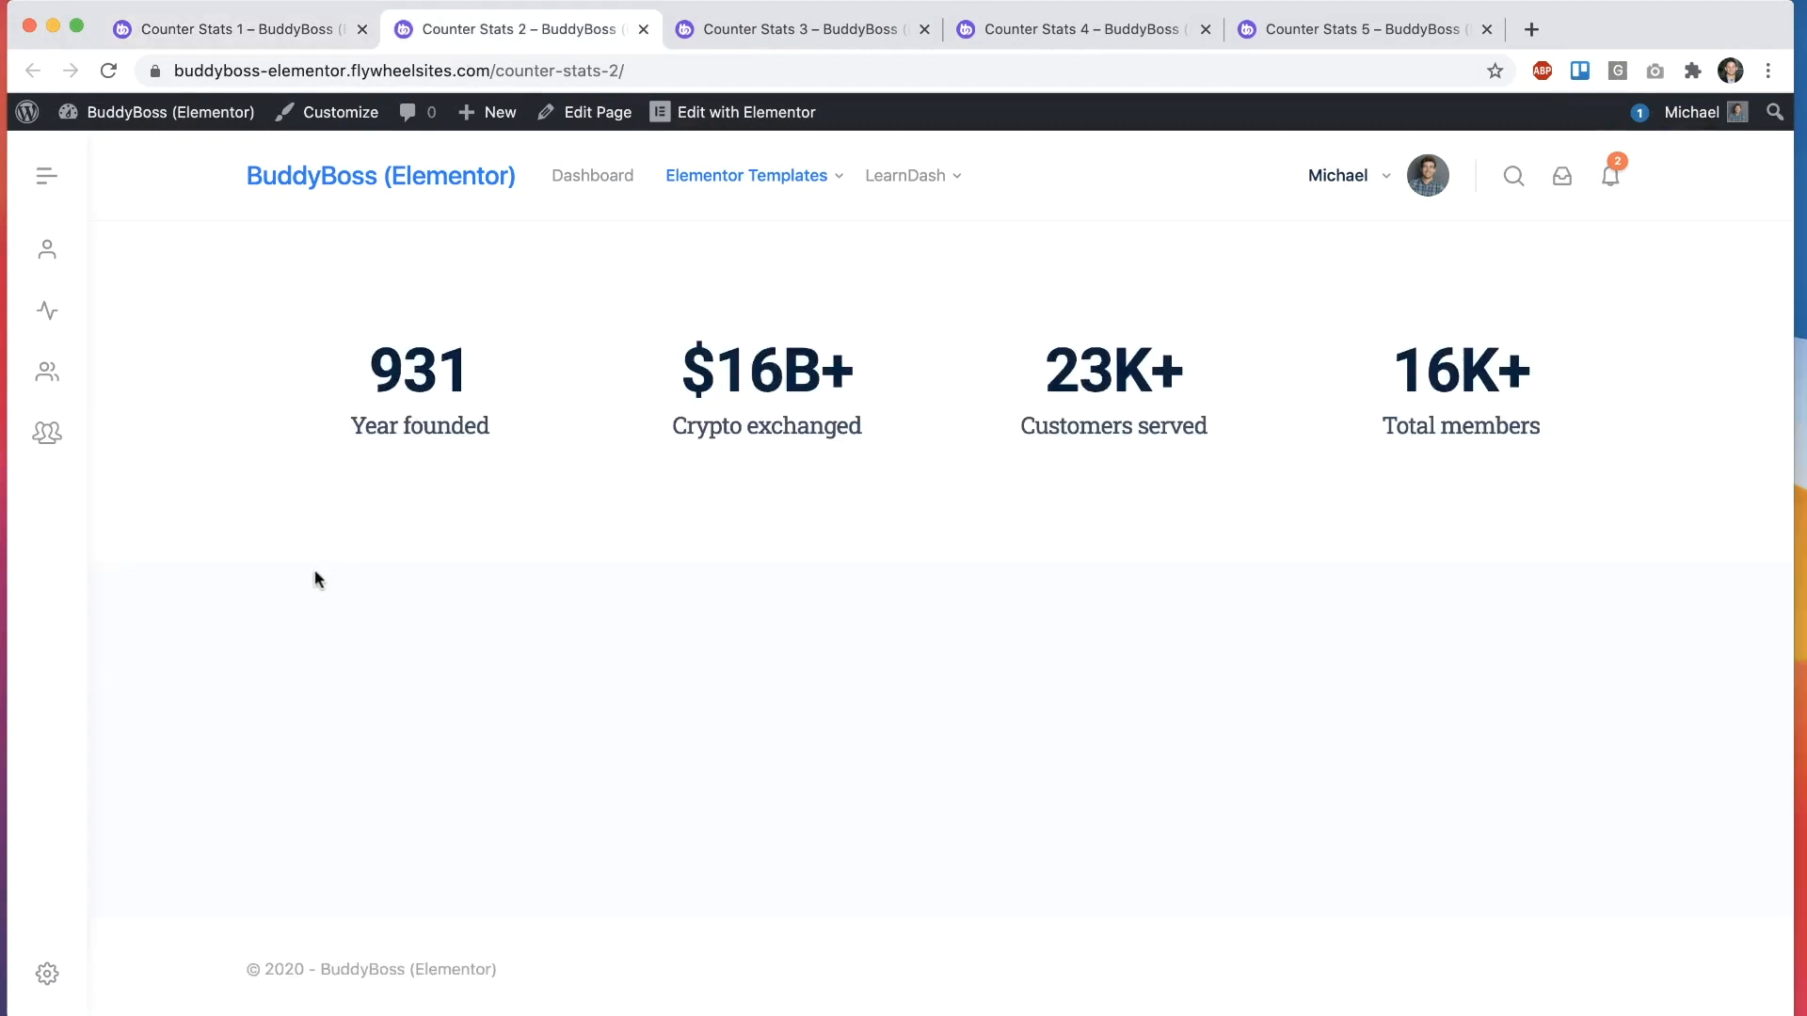
click(803, 28)
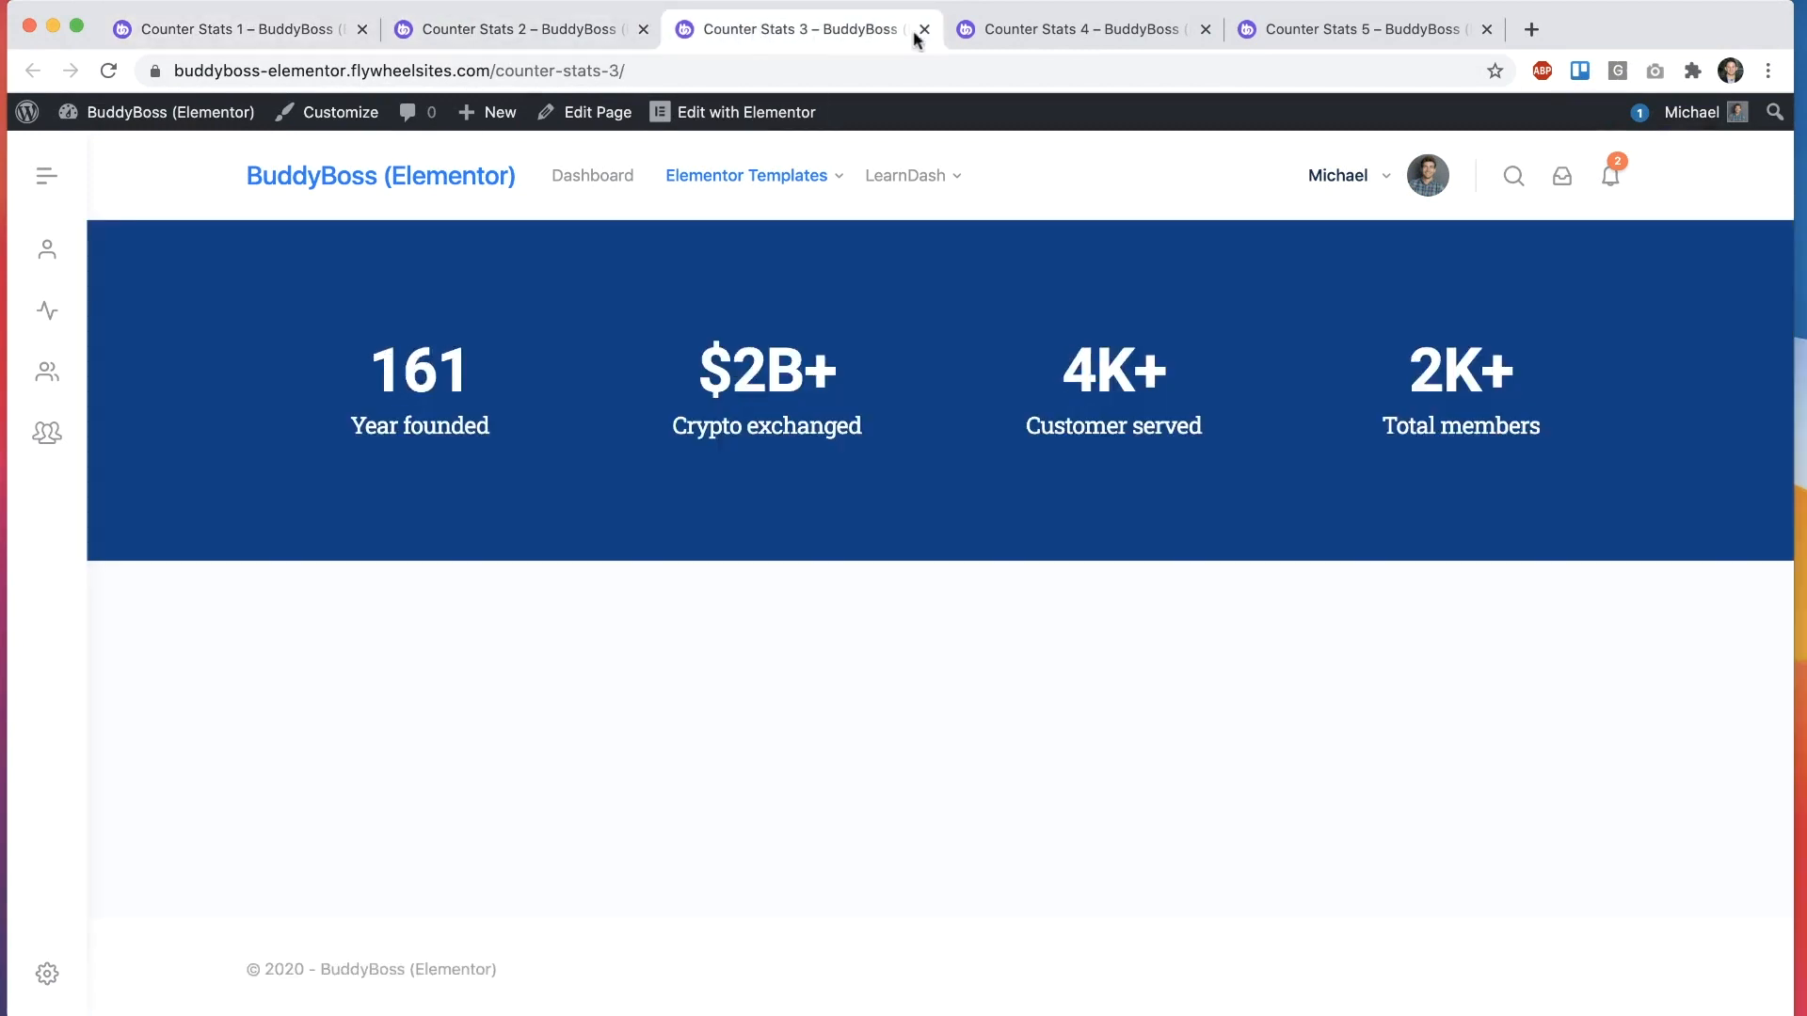
click(1080, 28)
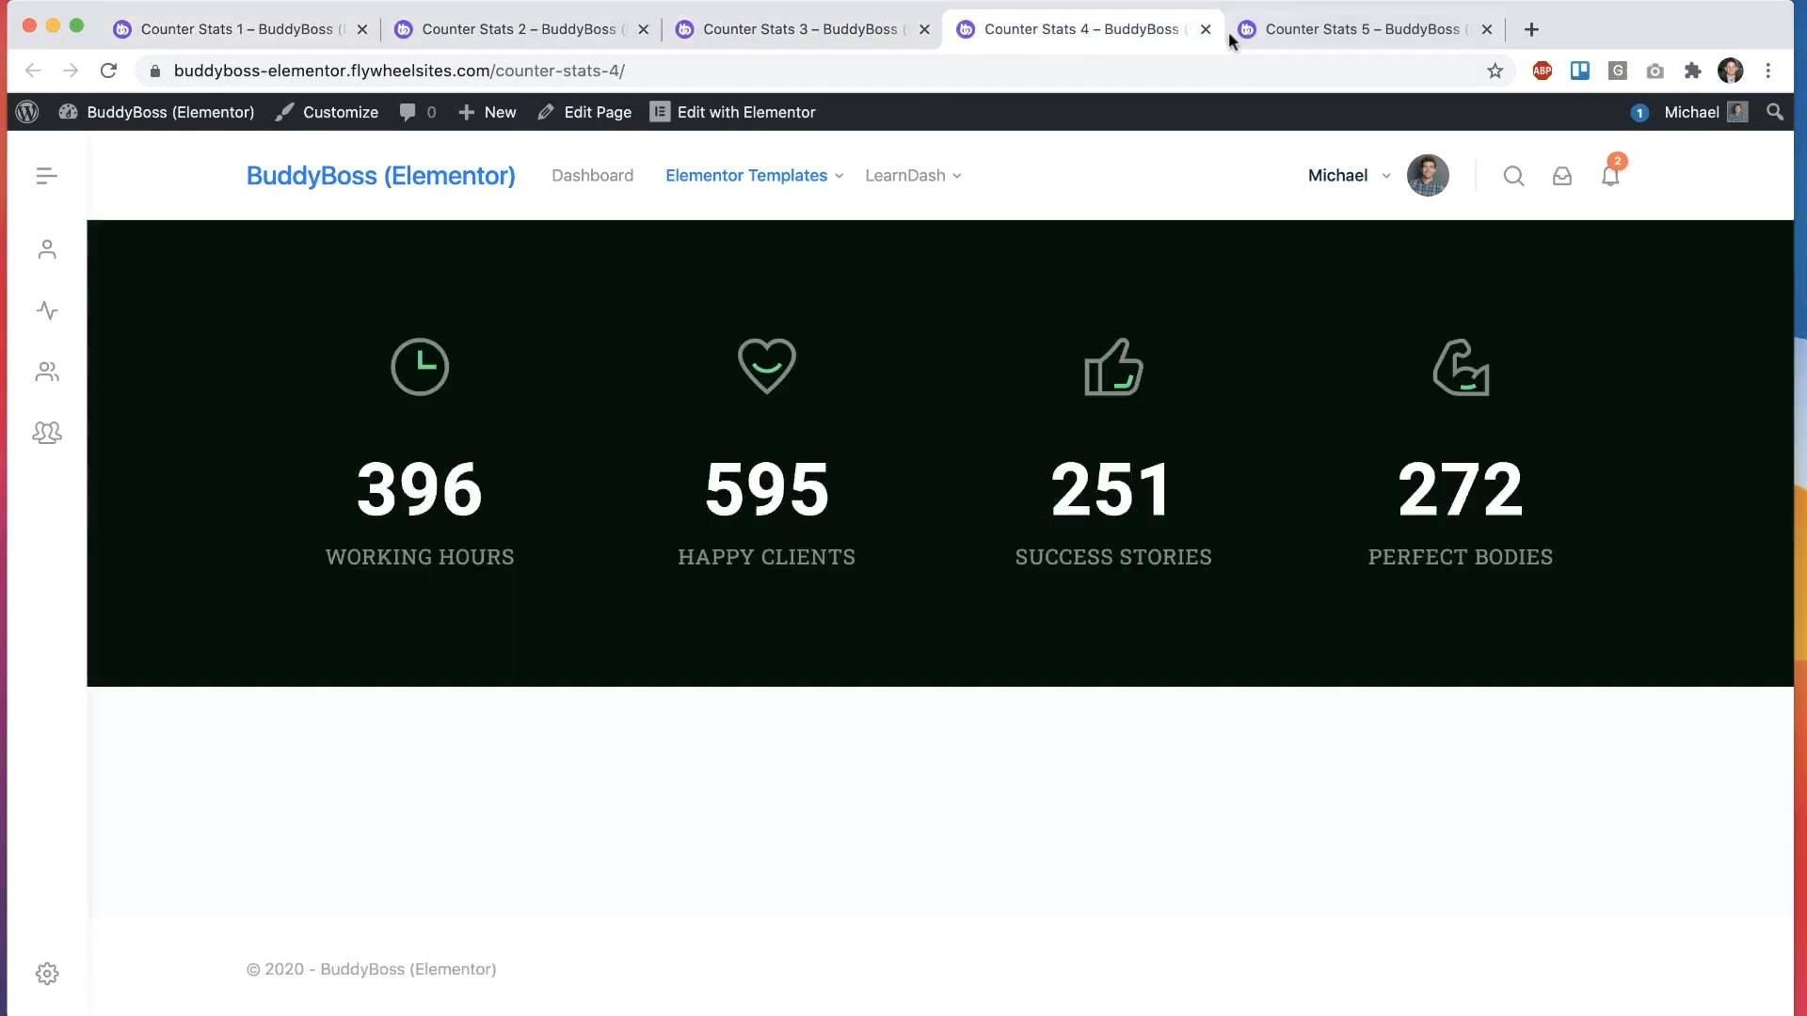
click(1368, 28)
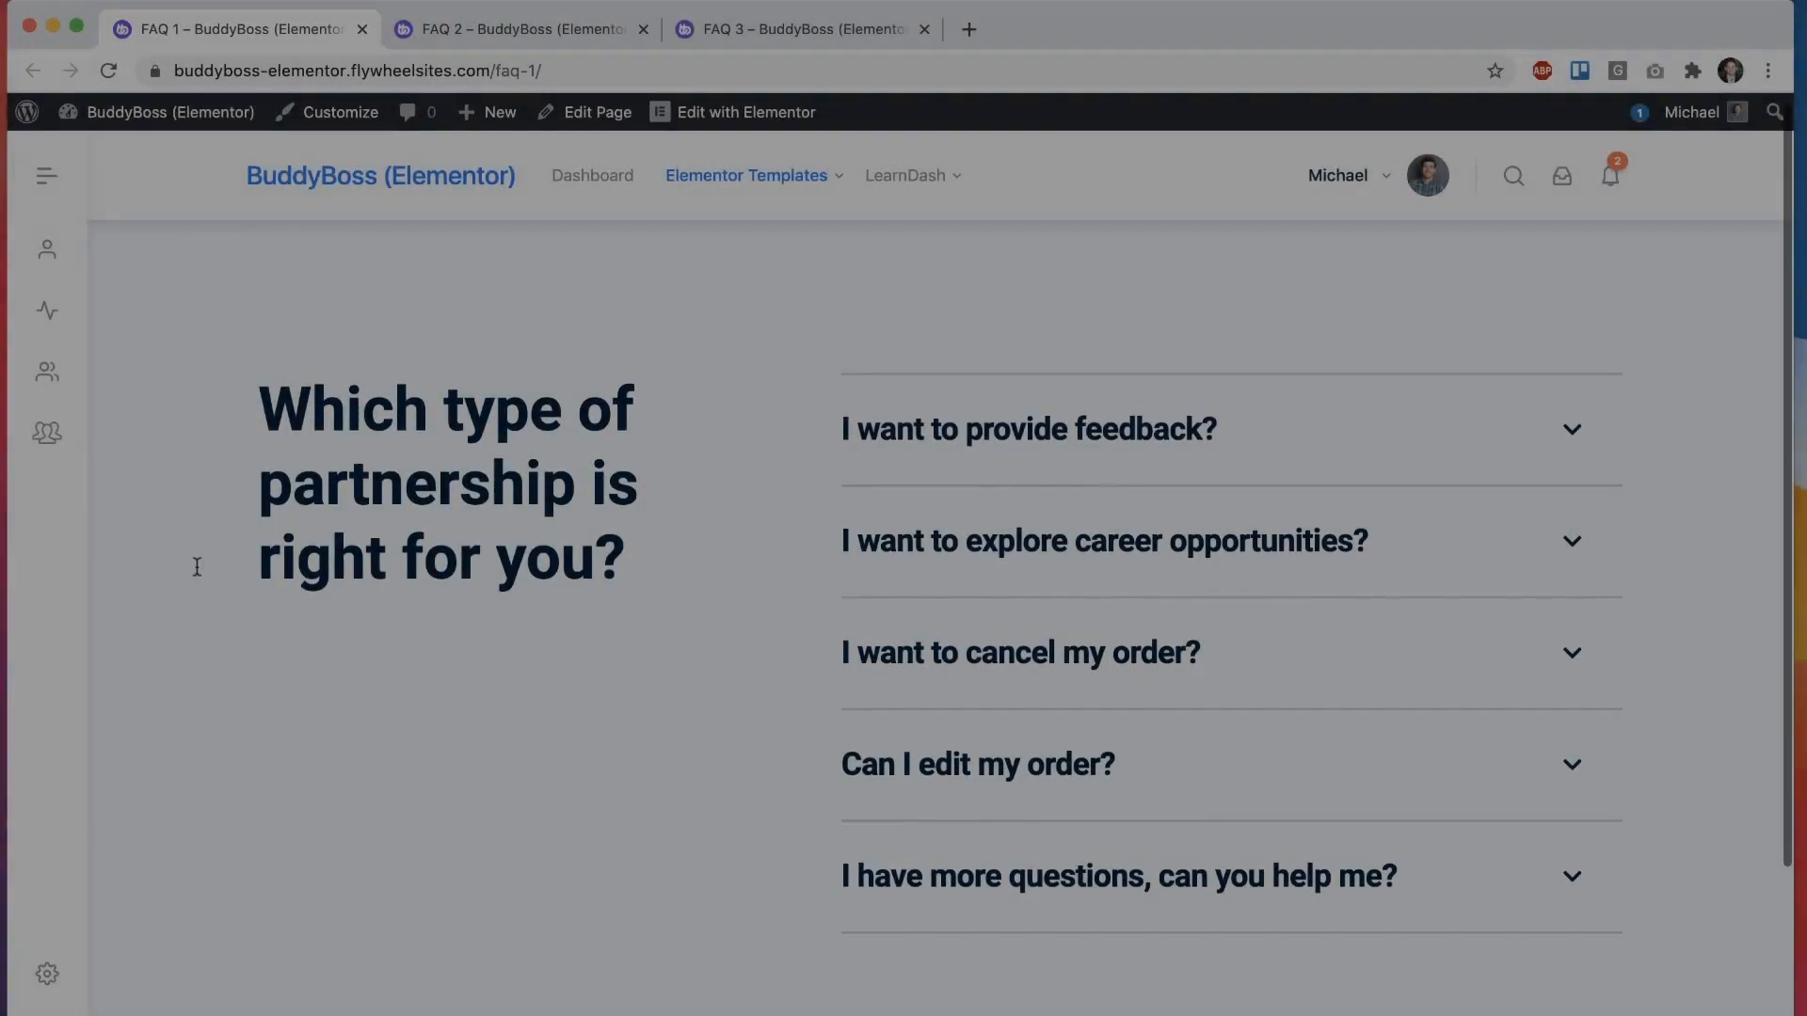
Step: Expand an FAQ 1 answer, close FAQ tabs, and scroll Feature List 4
click(999, 418)
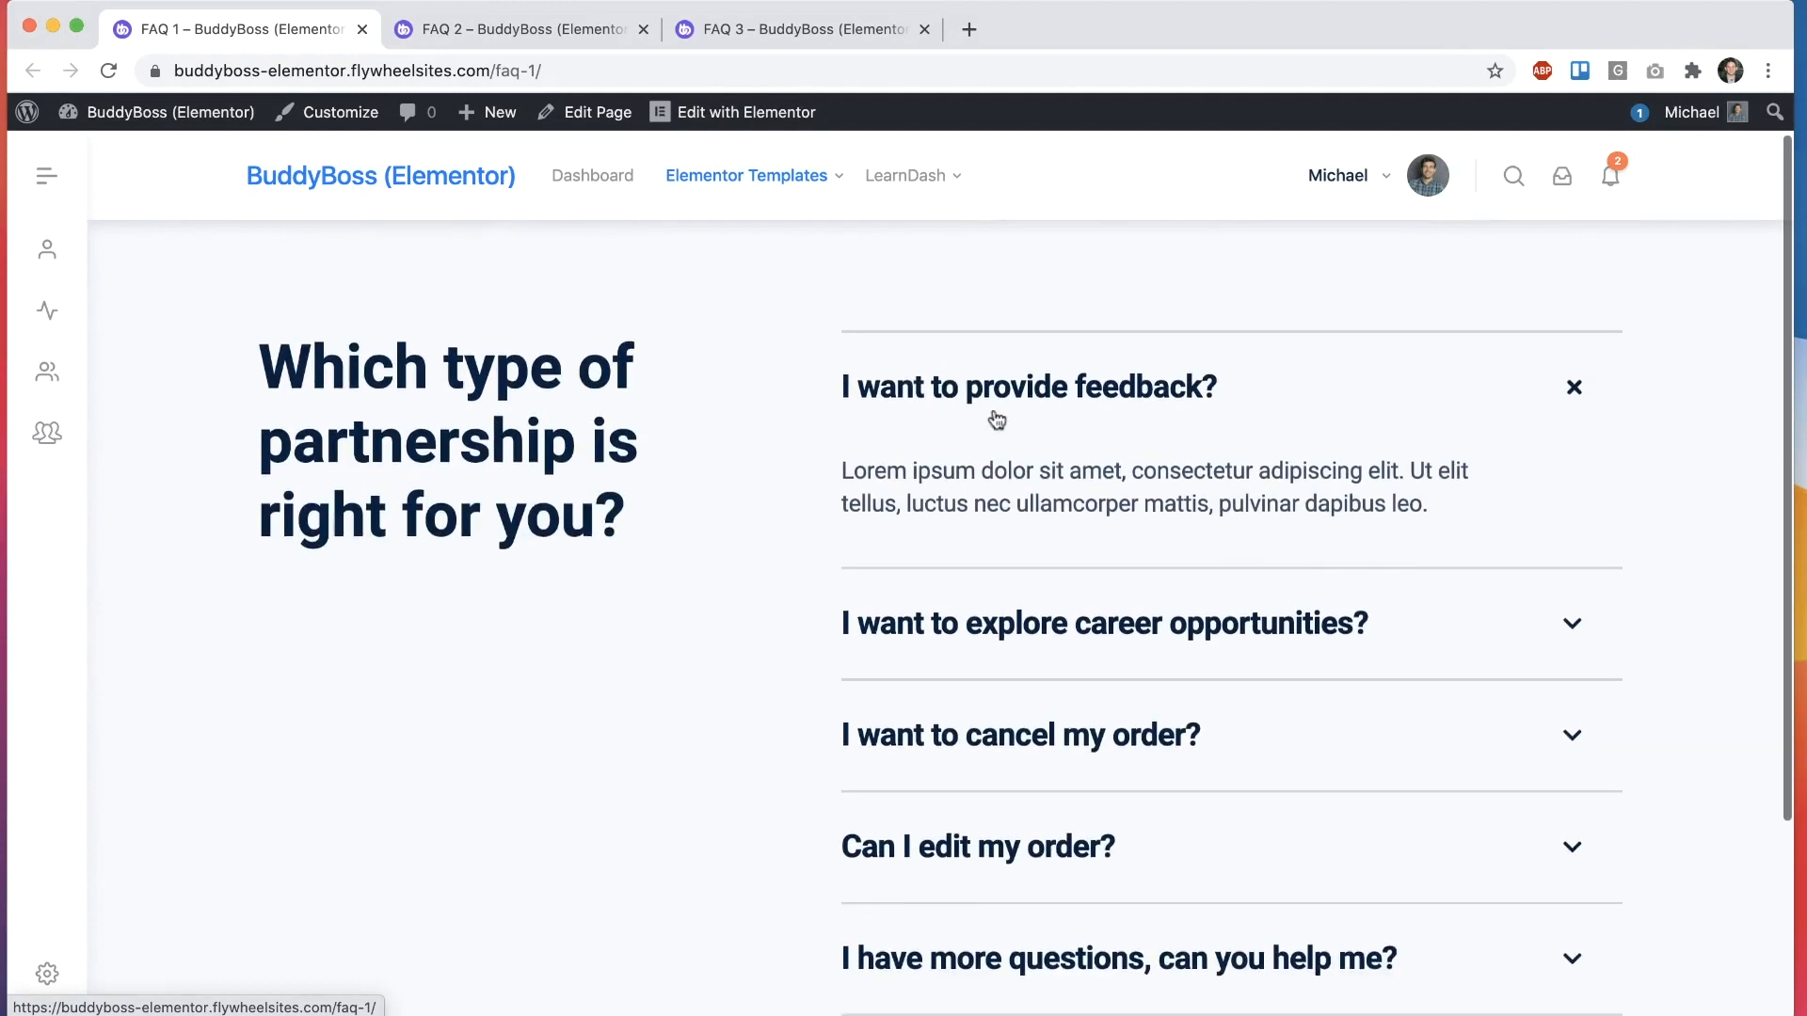
click(361, 29)
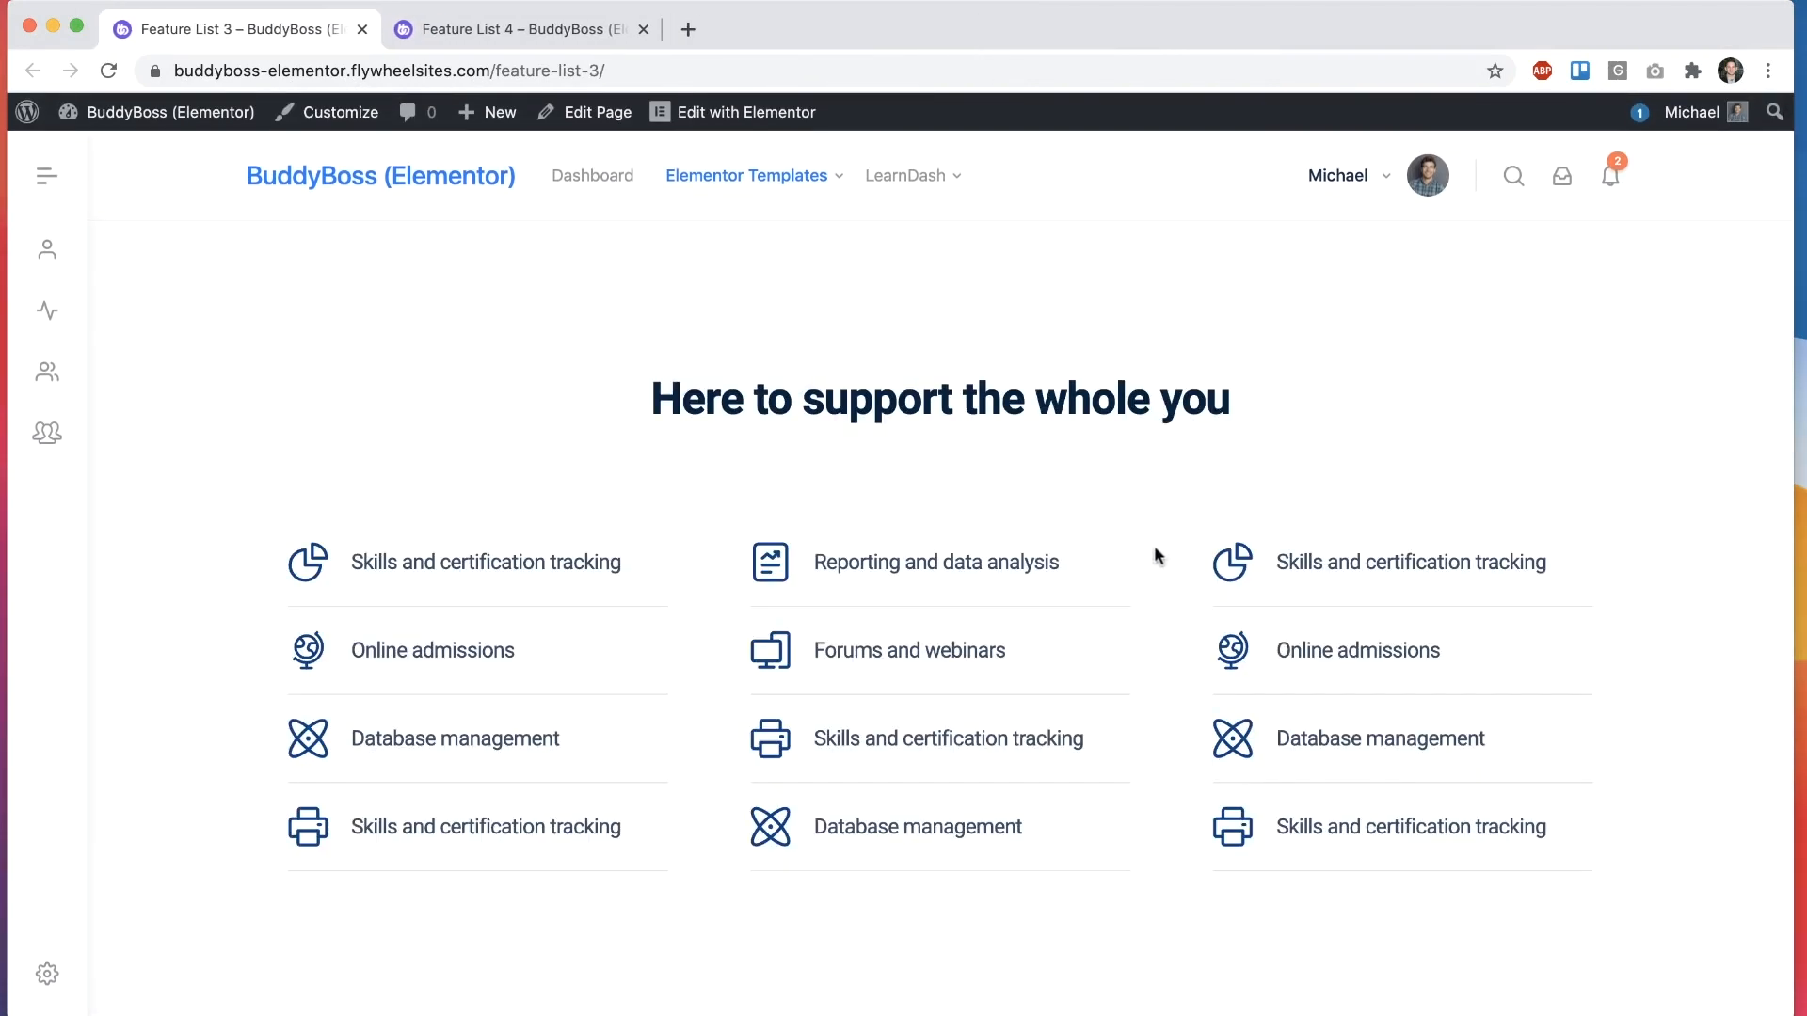
click(530, 28)
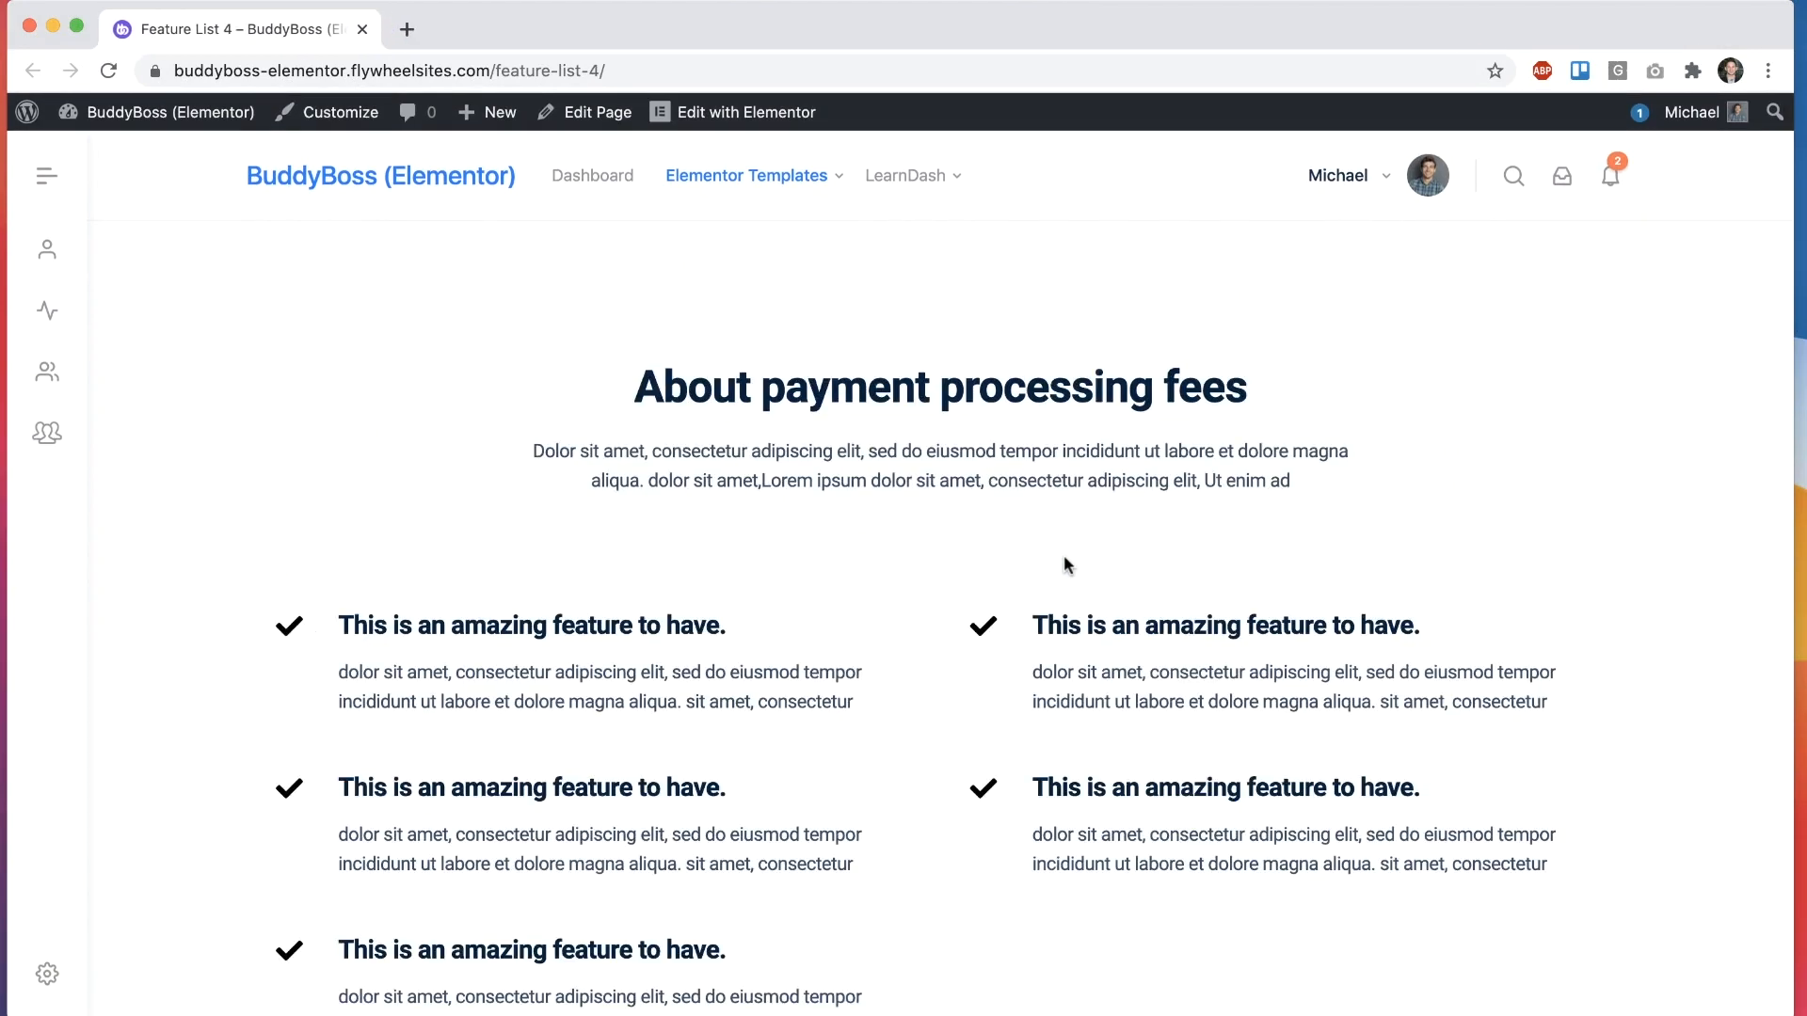
scroll(down, 3)
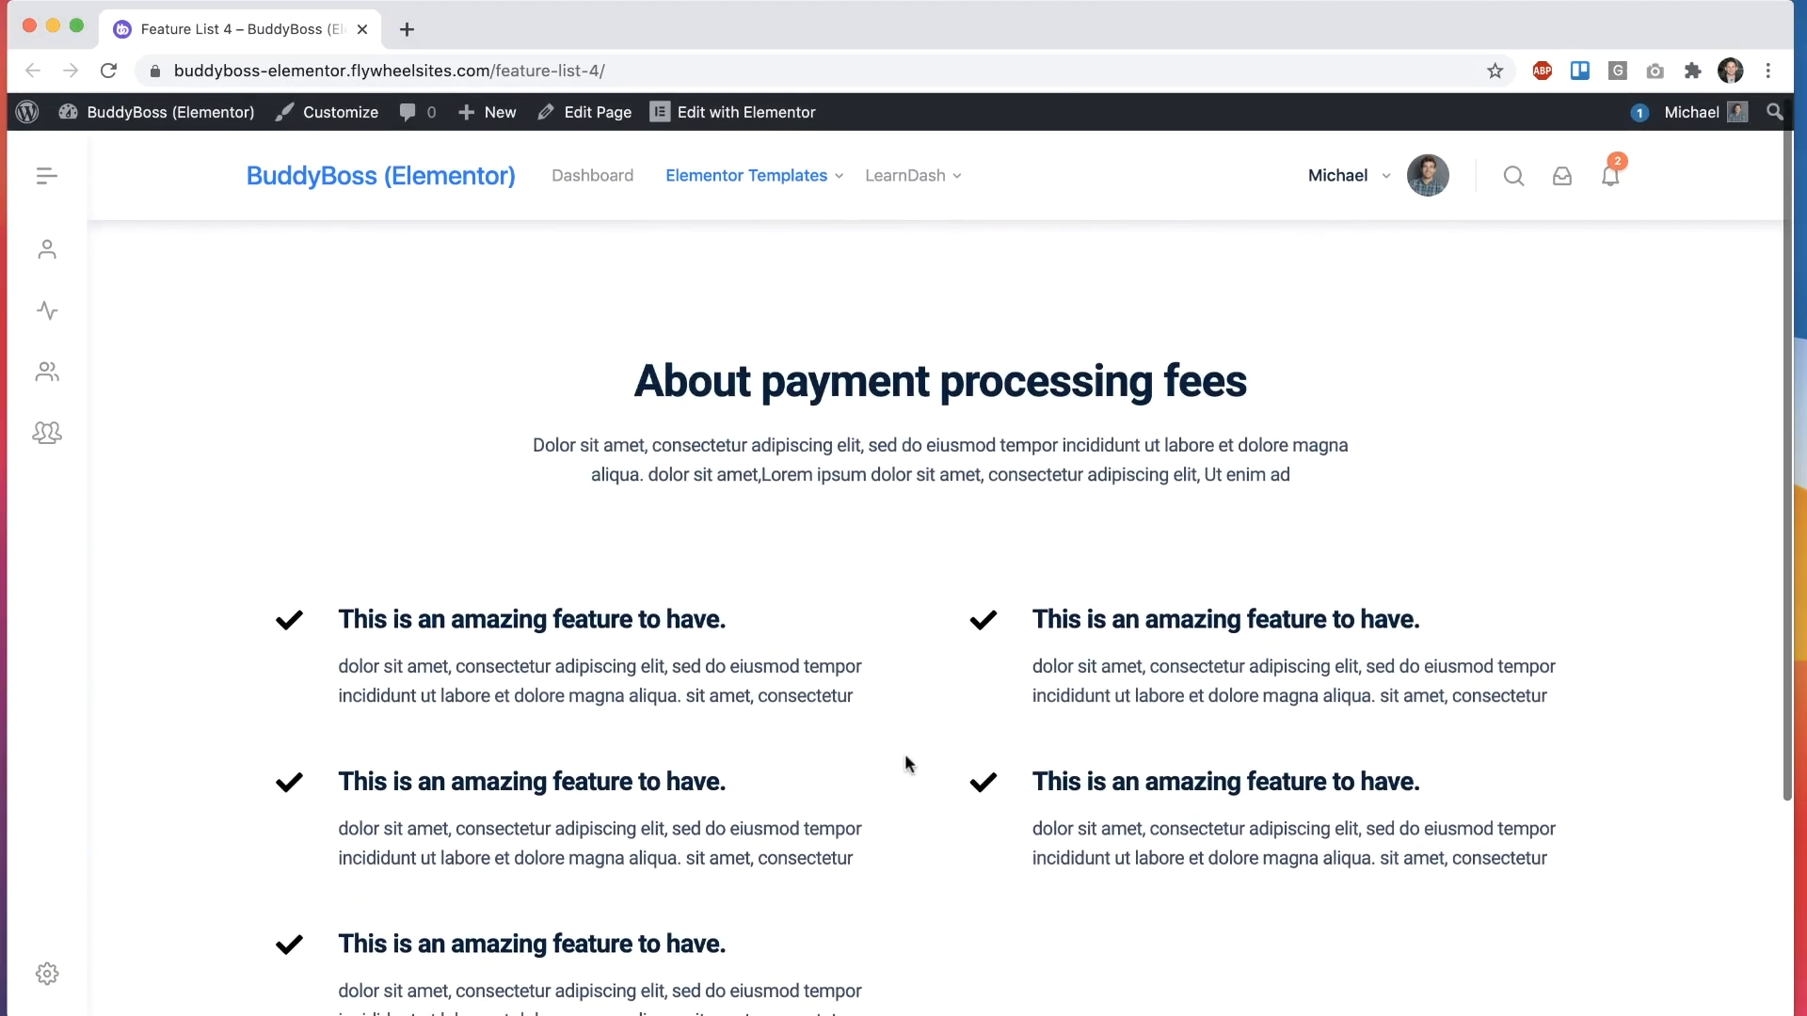
mouse_move(925, 735)
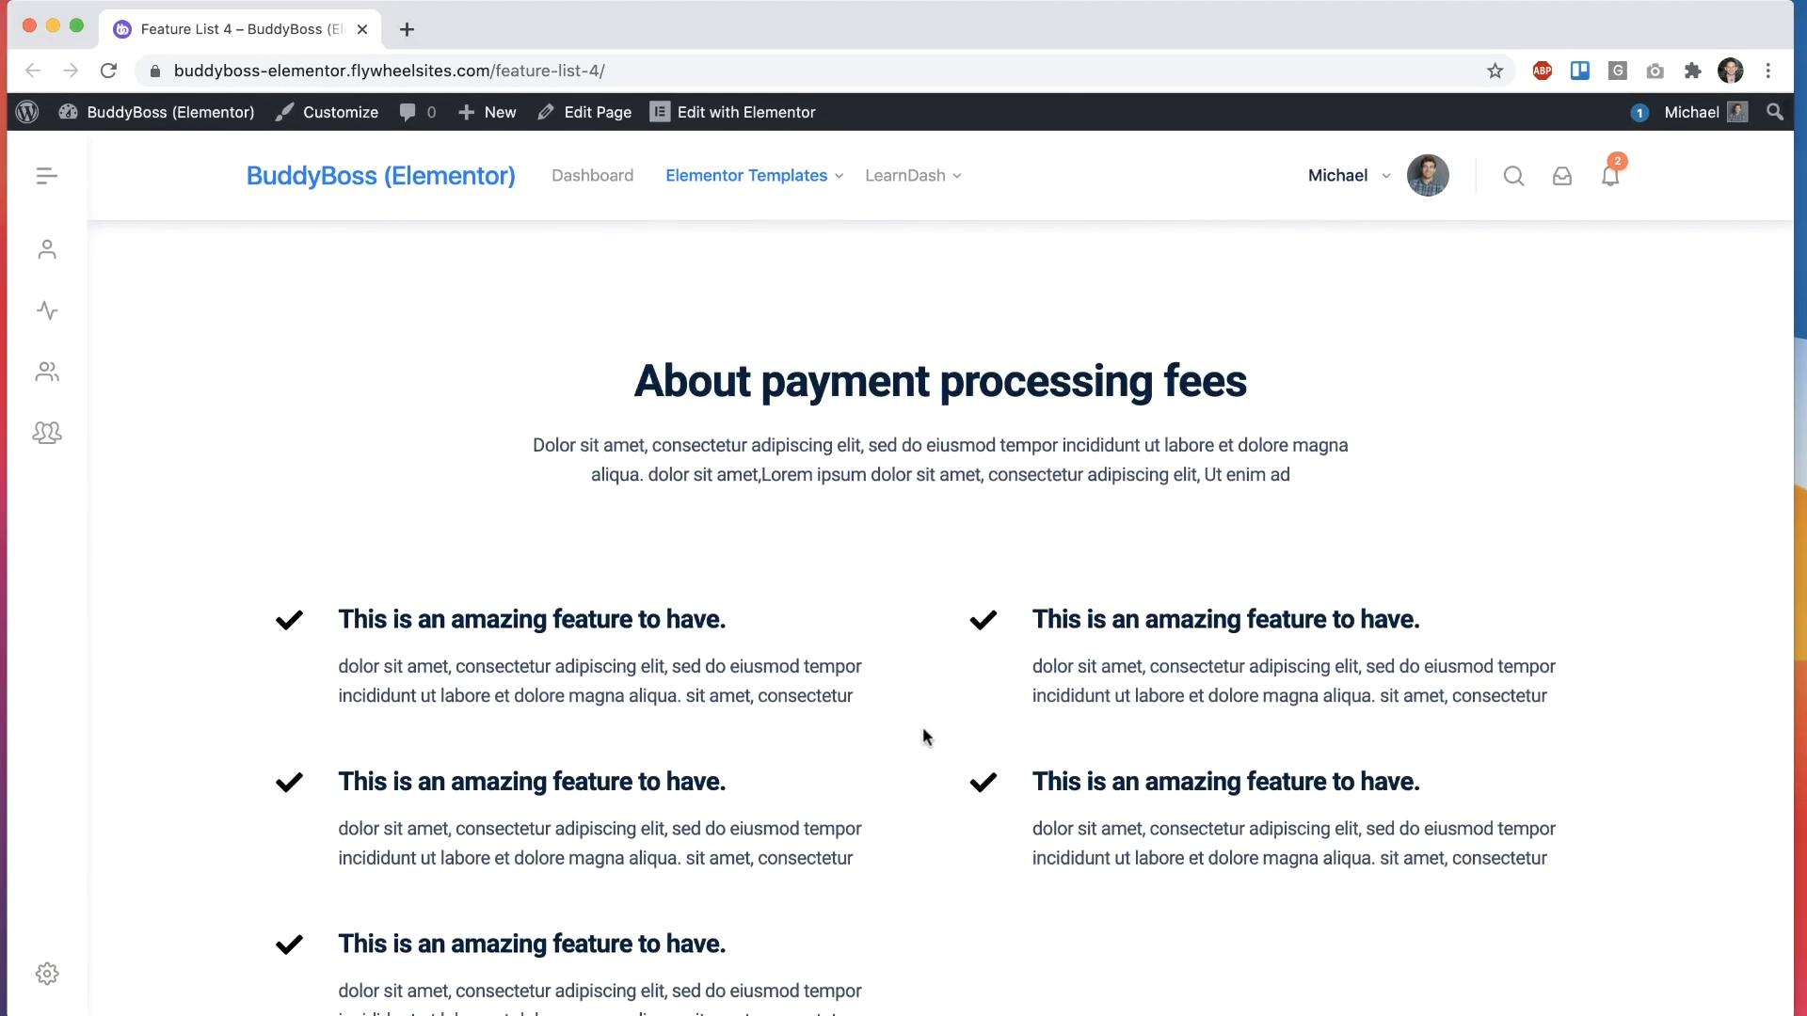
mouse_move(914, 681)
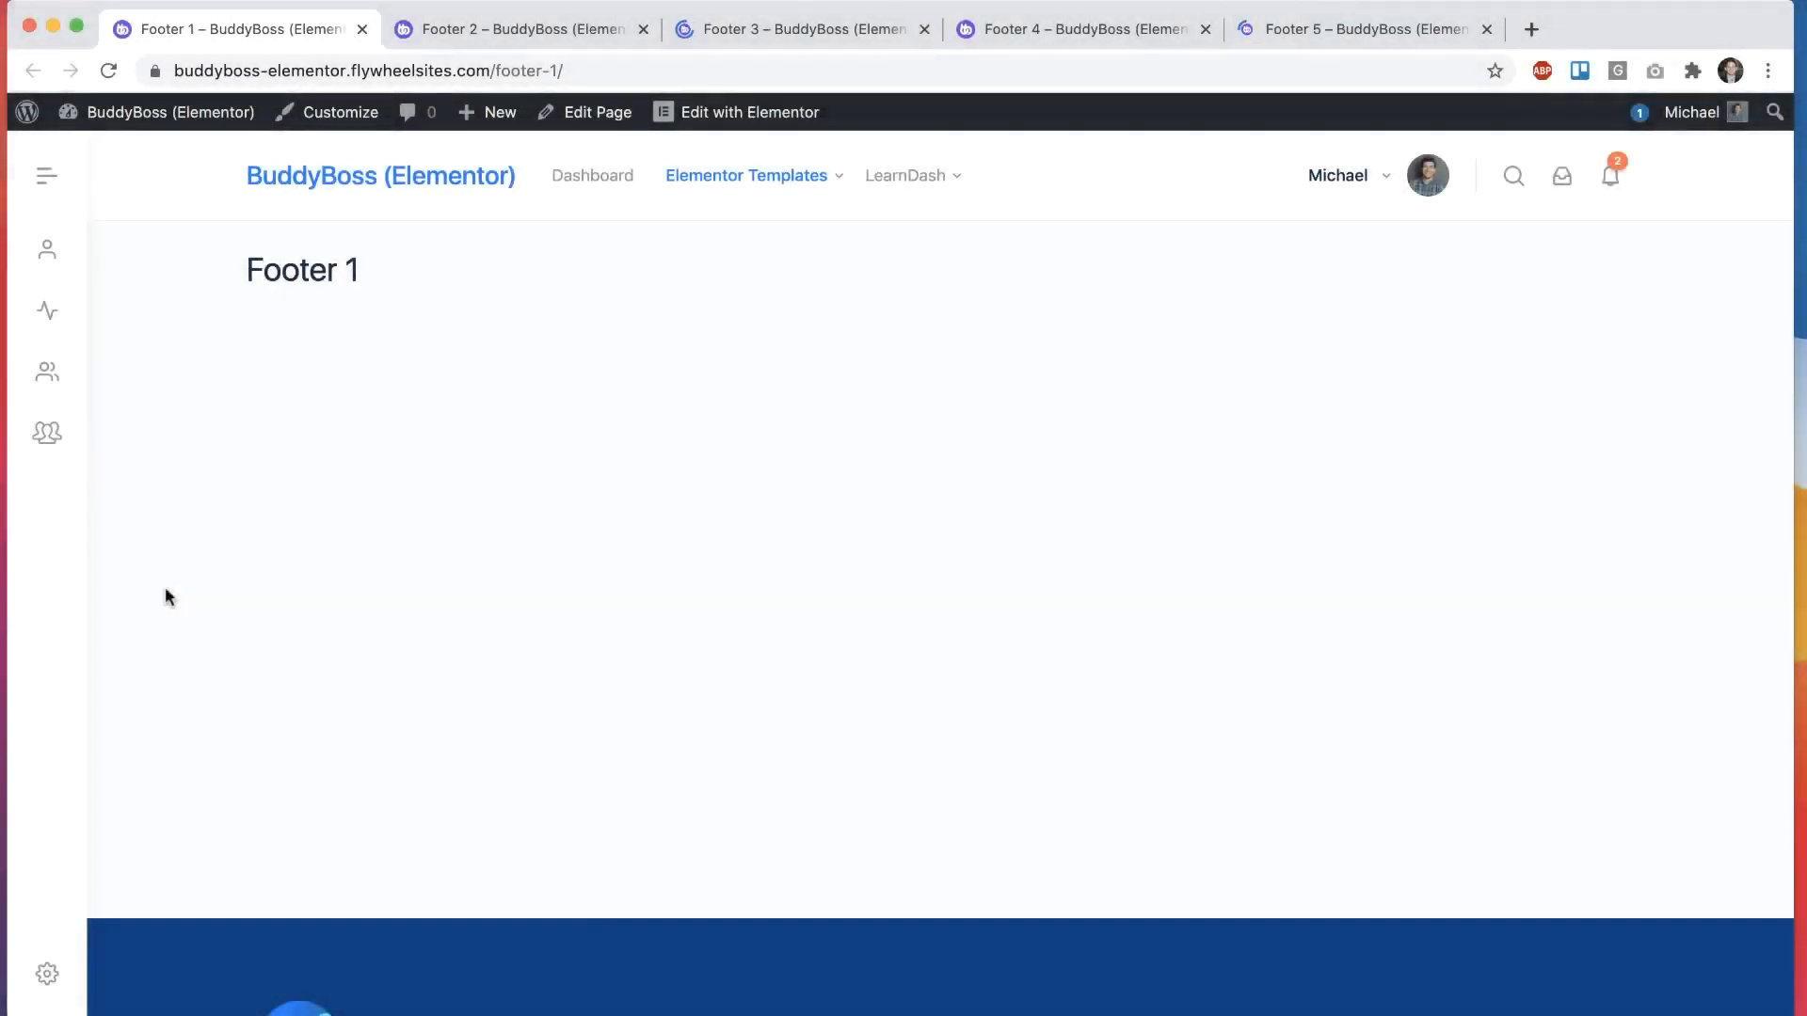
Step: Close the Footer 1–5 and Gallery 1 demos and open the Guarantee 2 page
scroll(down, 3)
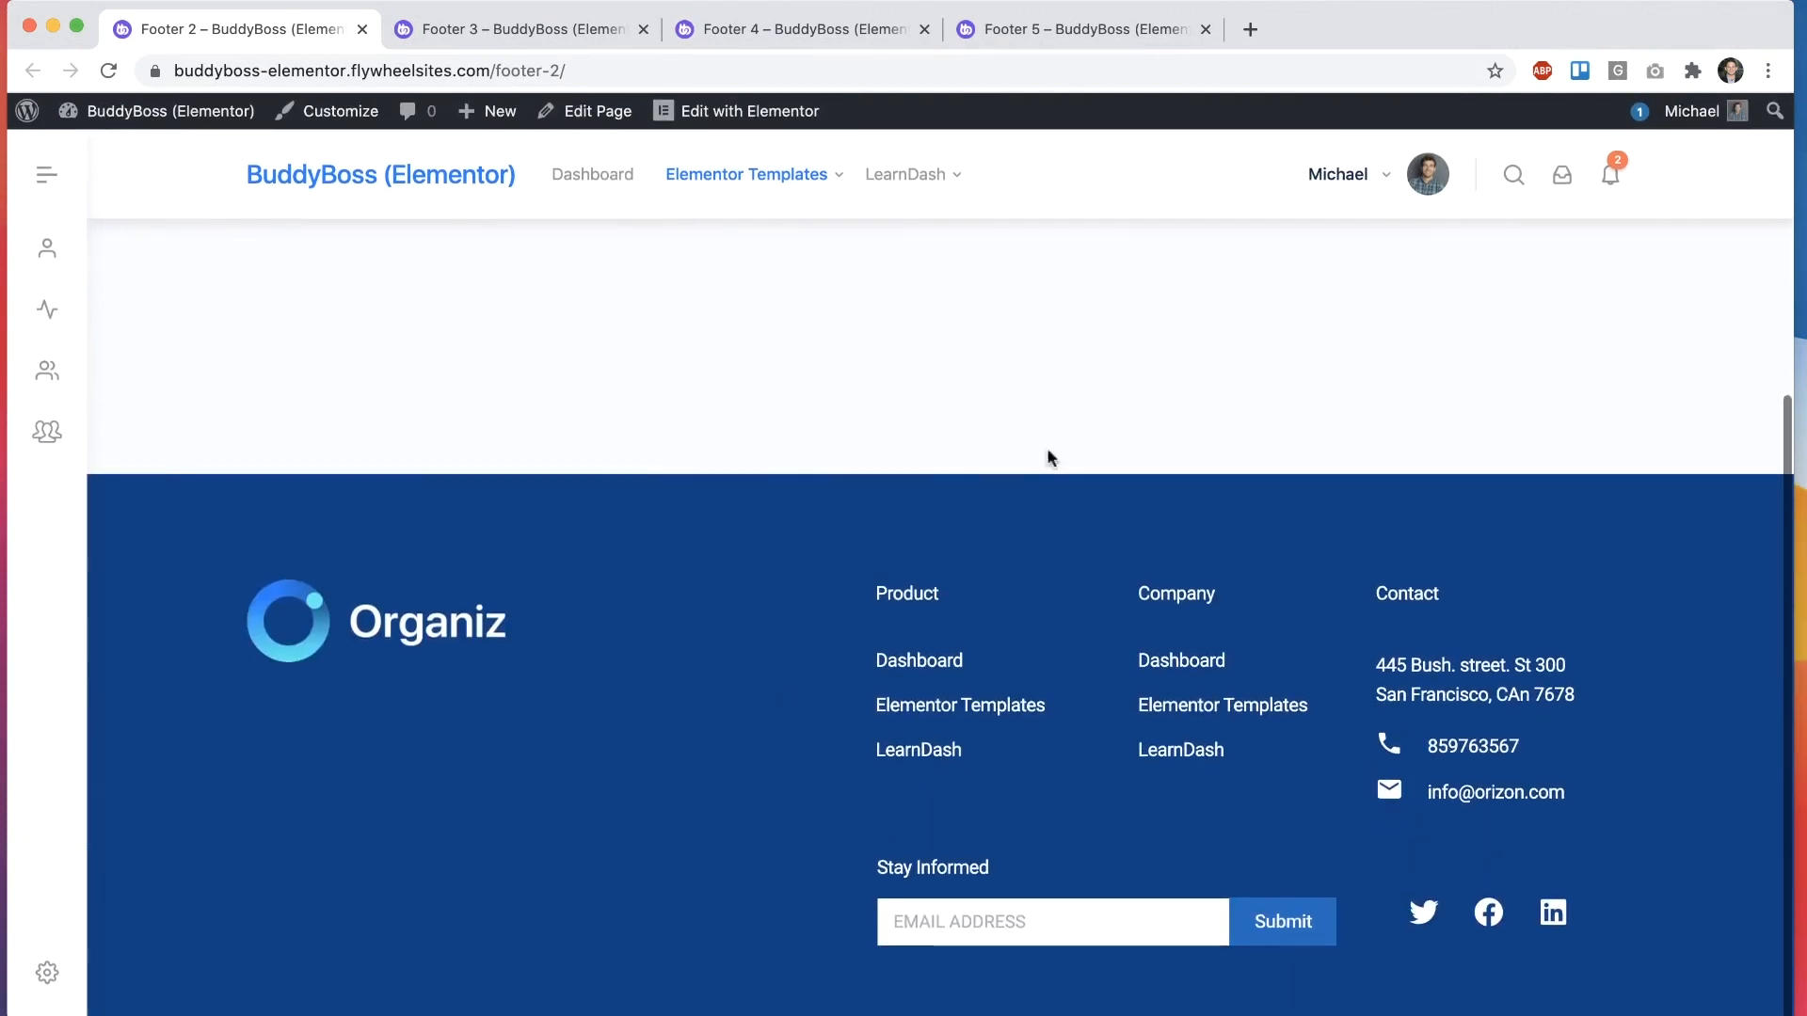
click(360, 29)
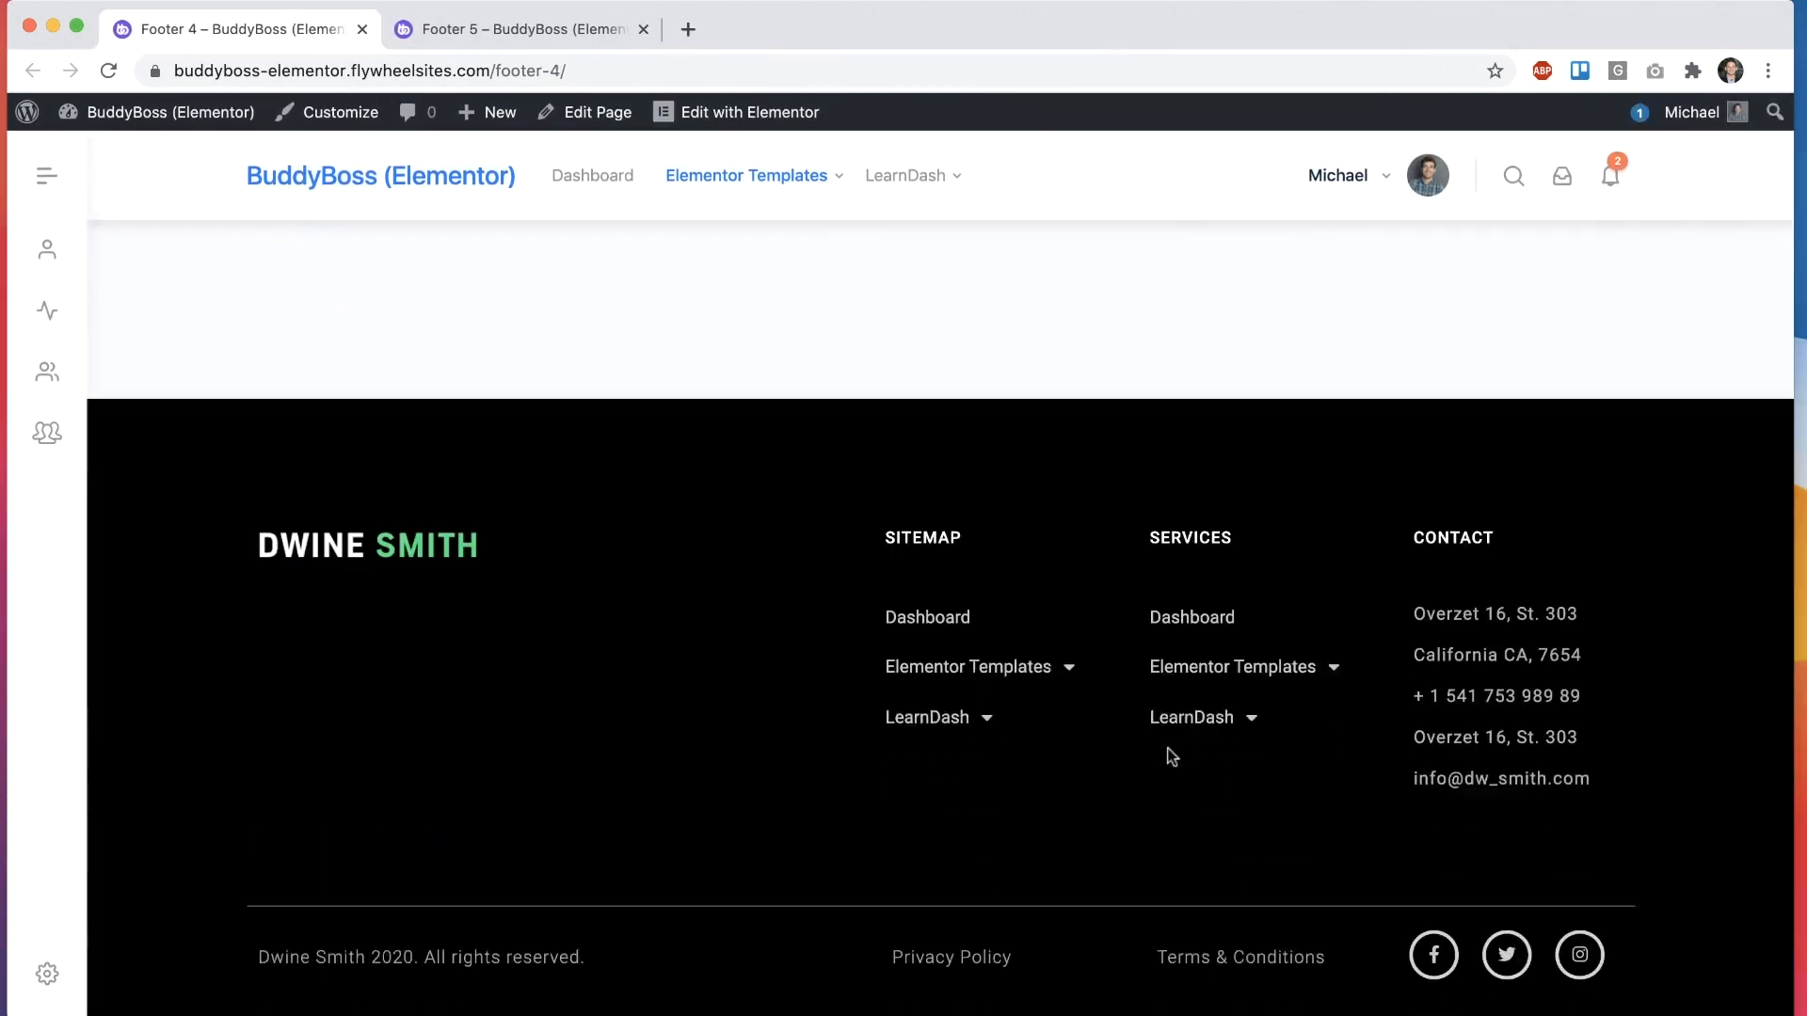
click(525, 29)
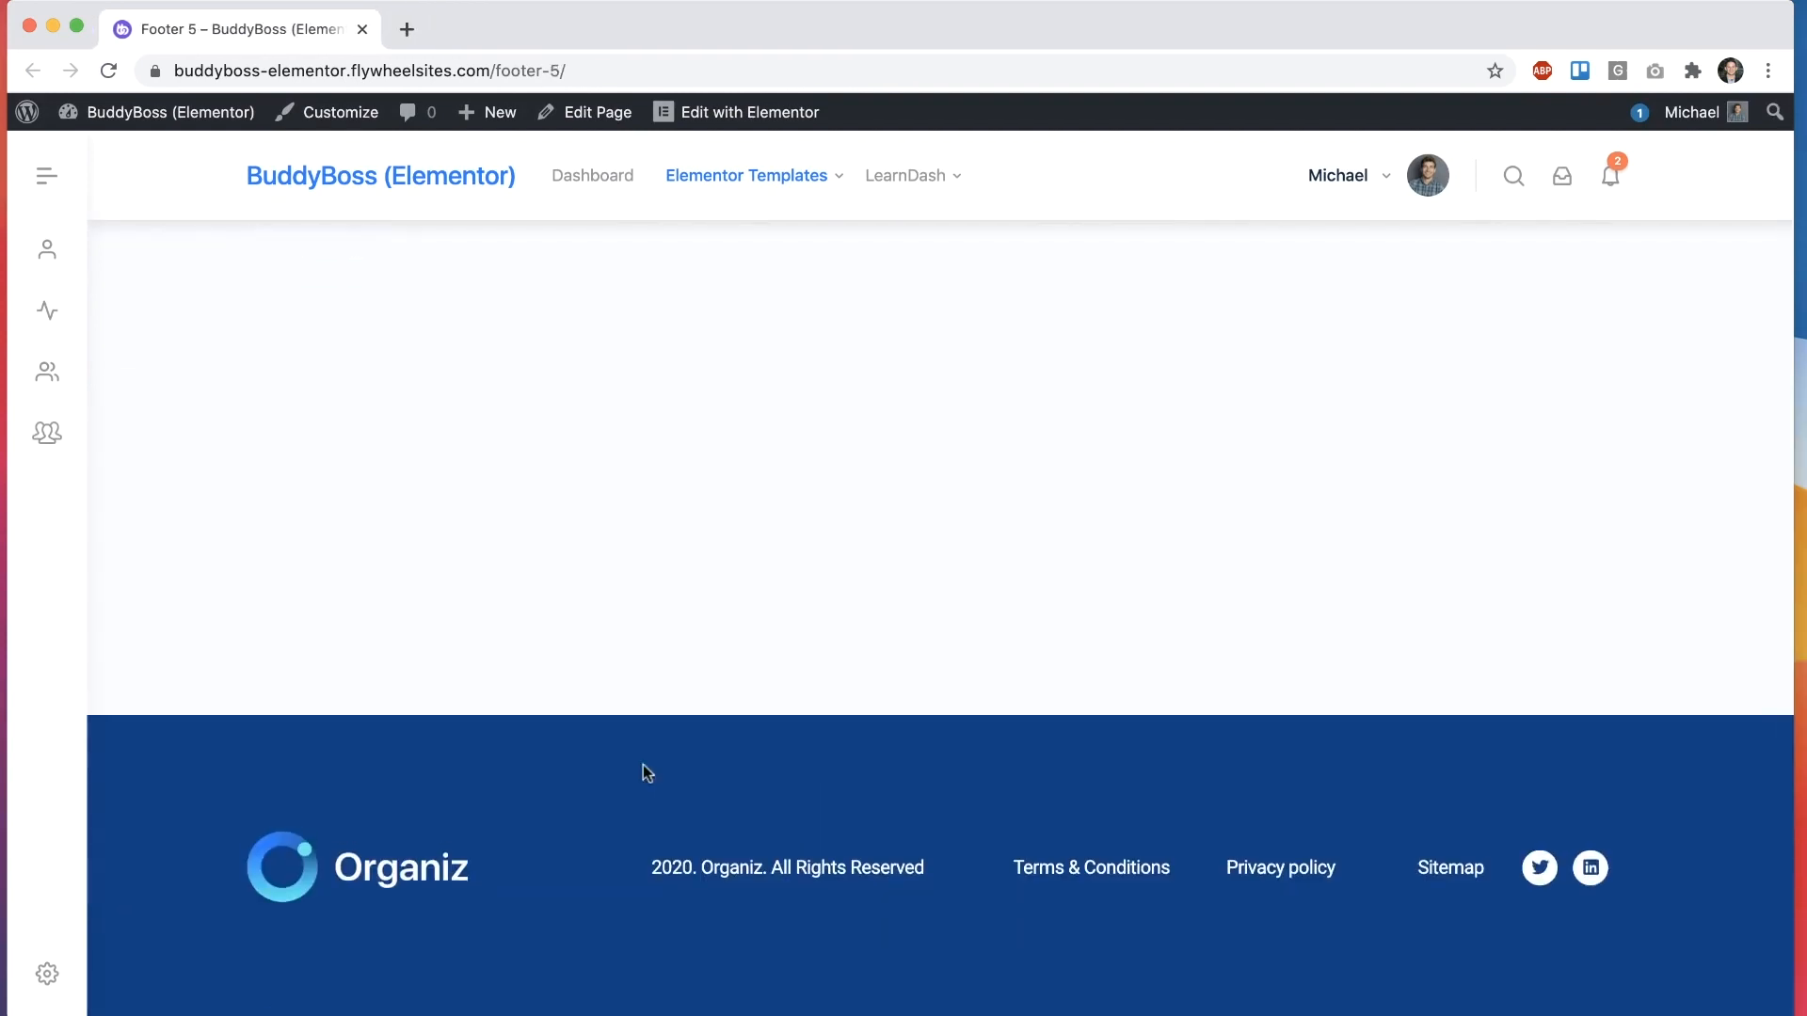
click(746, 175)
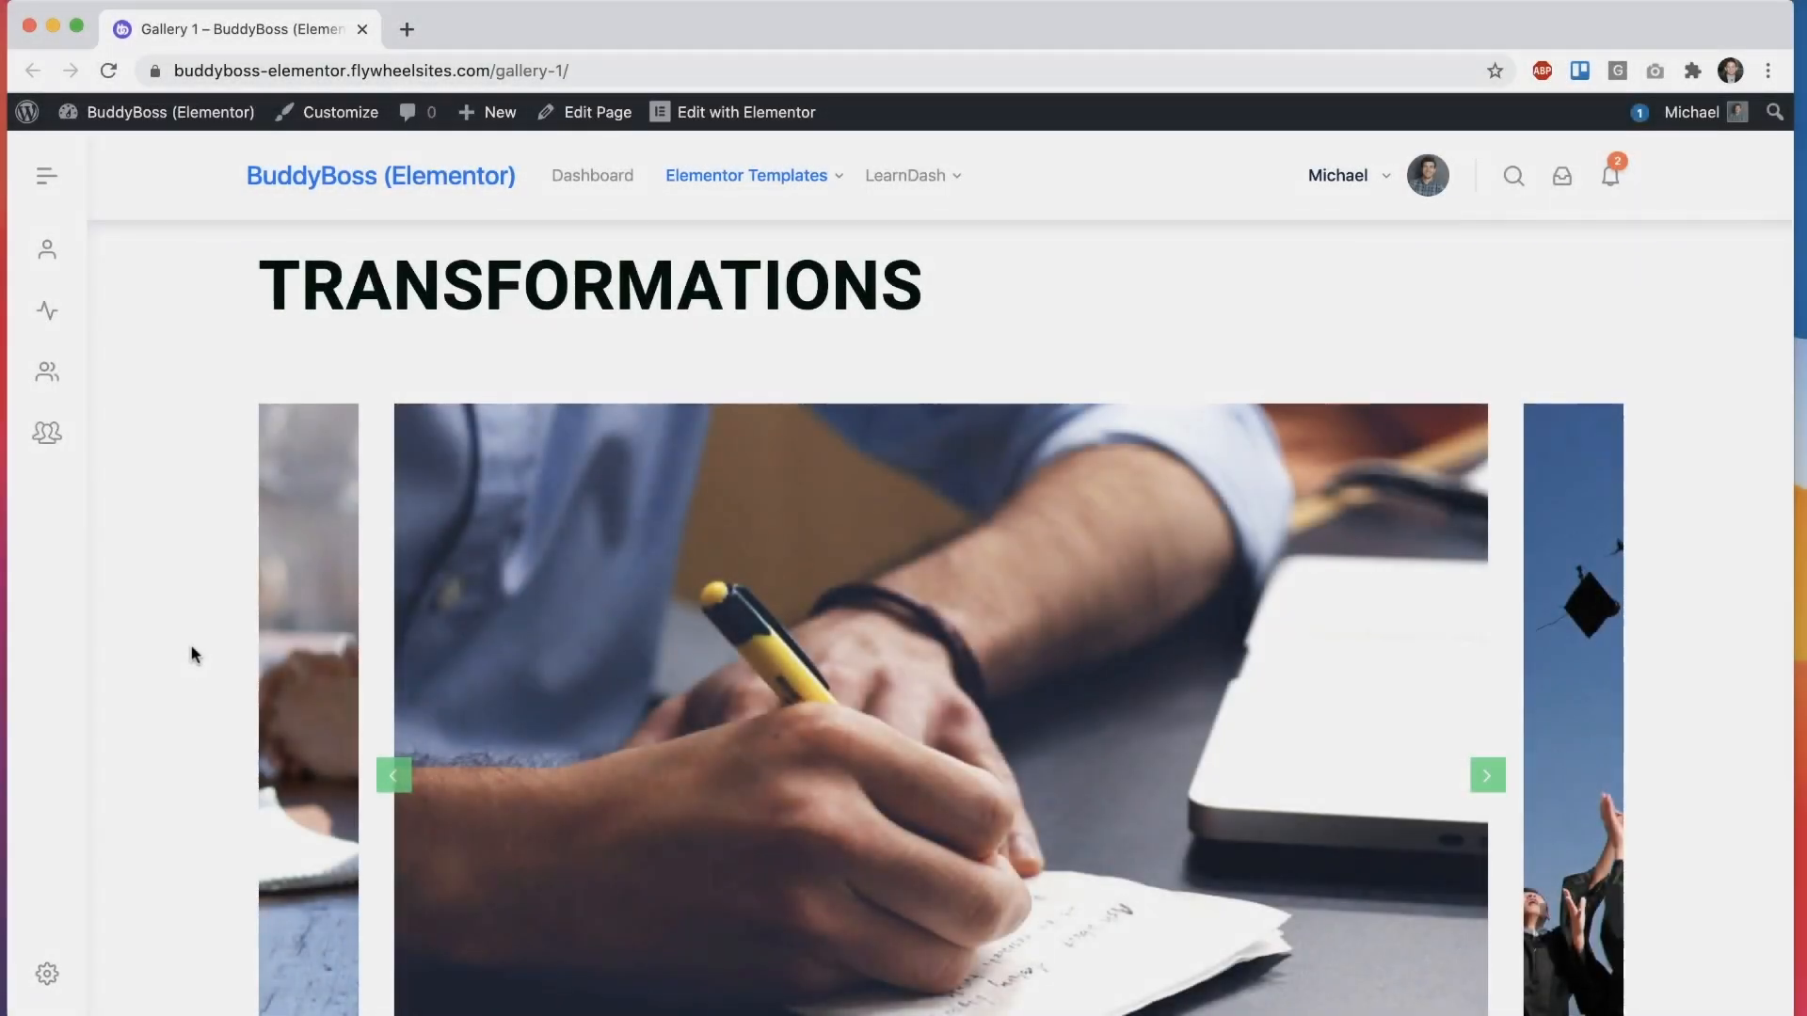
click(1487, 775)
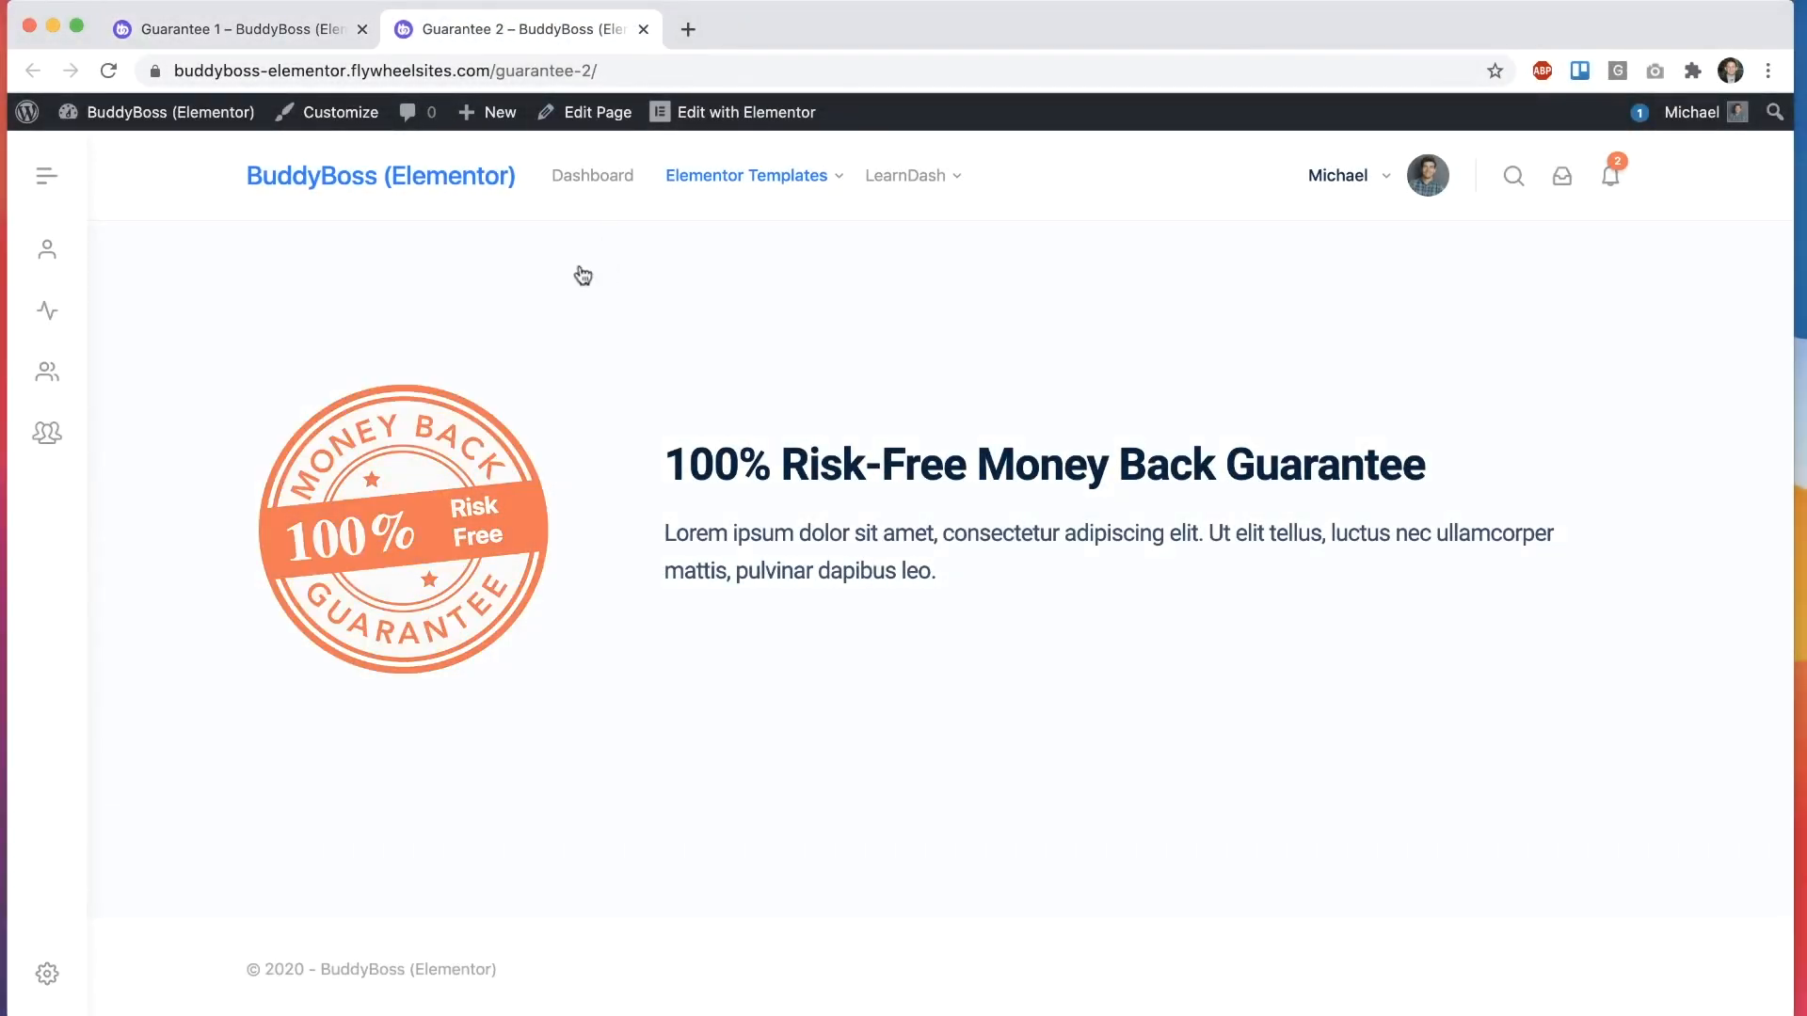
click(235, 29)
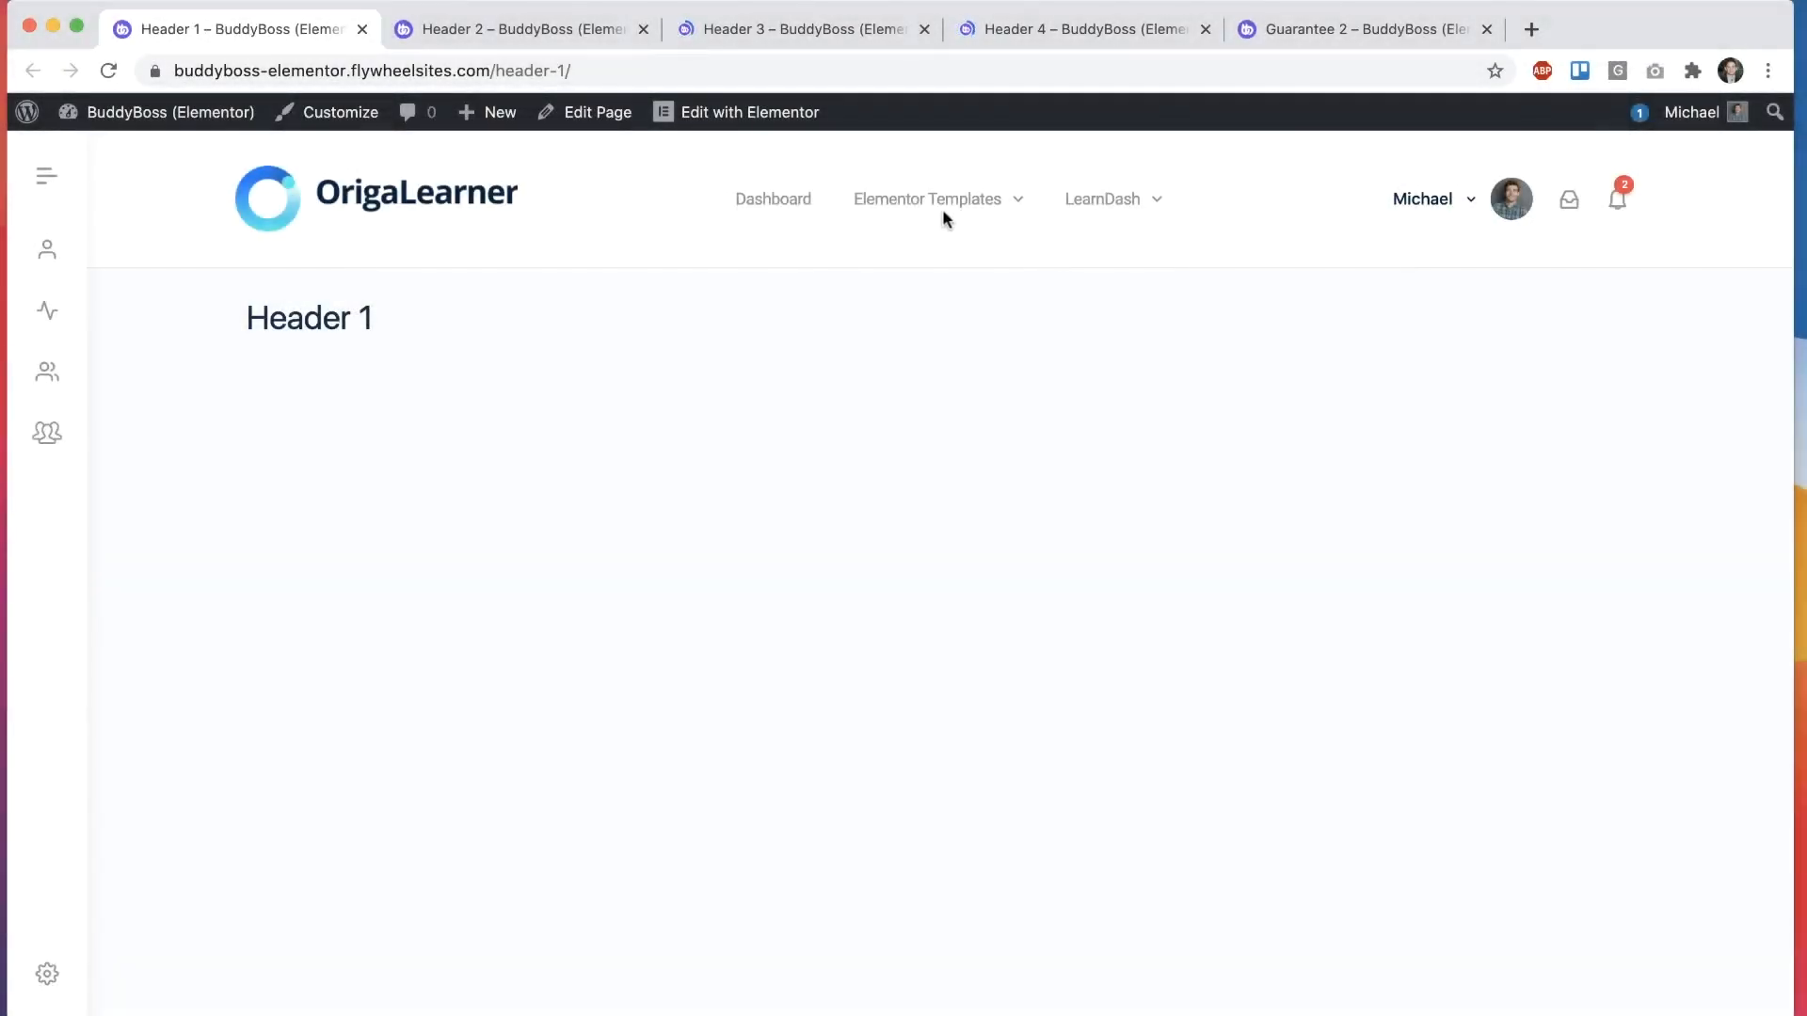
Step: Close the Header 1–2 and Hero 2–4 demo tabs one by one
click(927, 198)
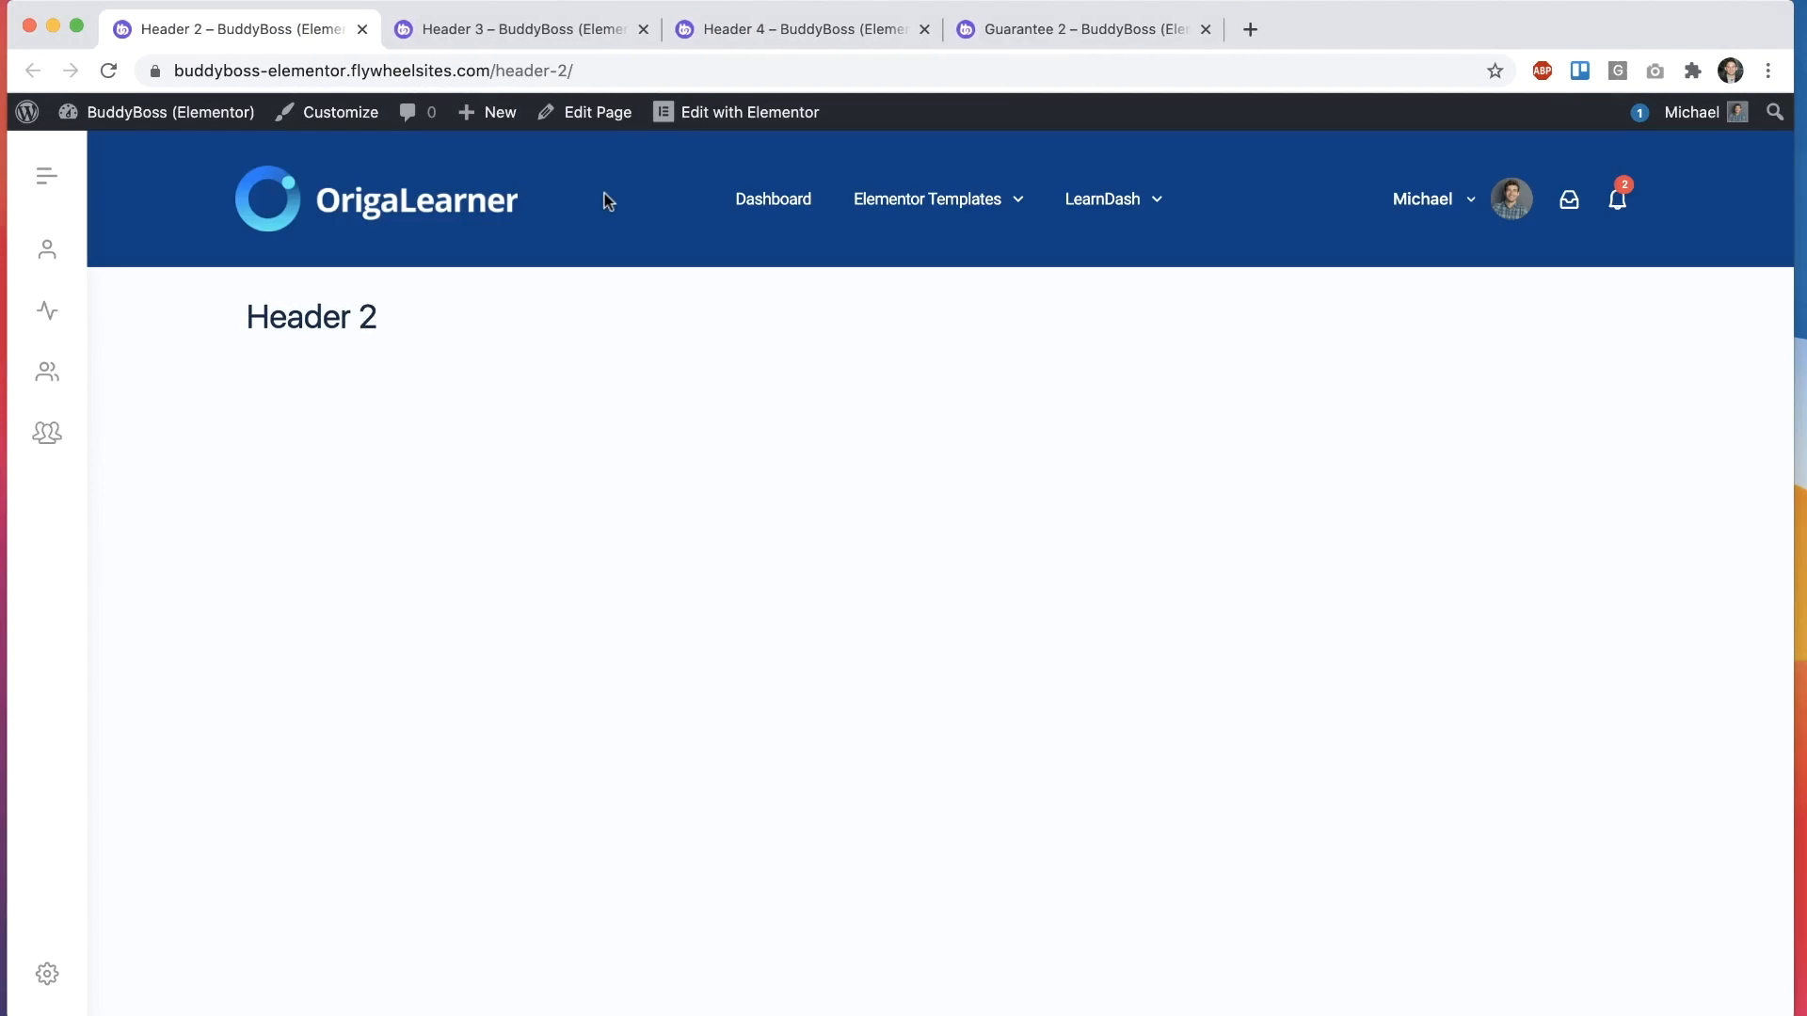
click(363, 29)
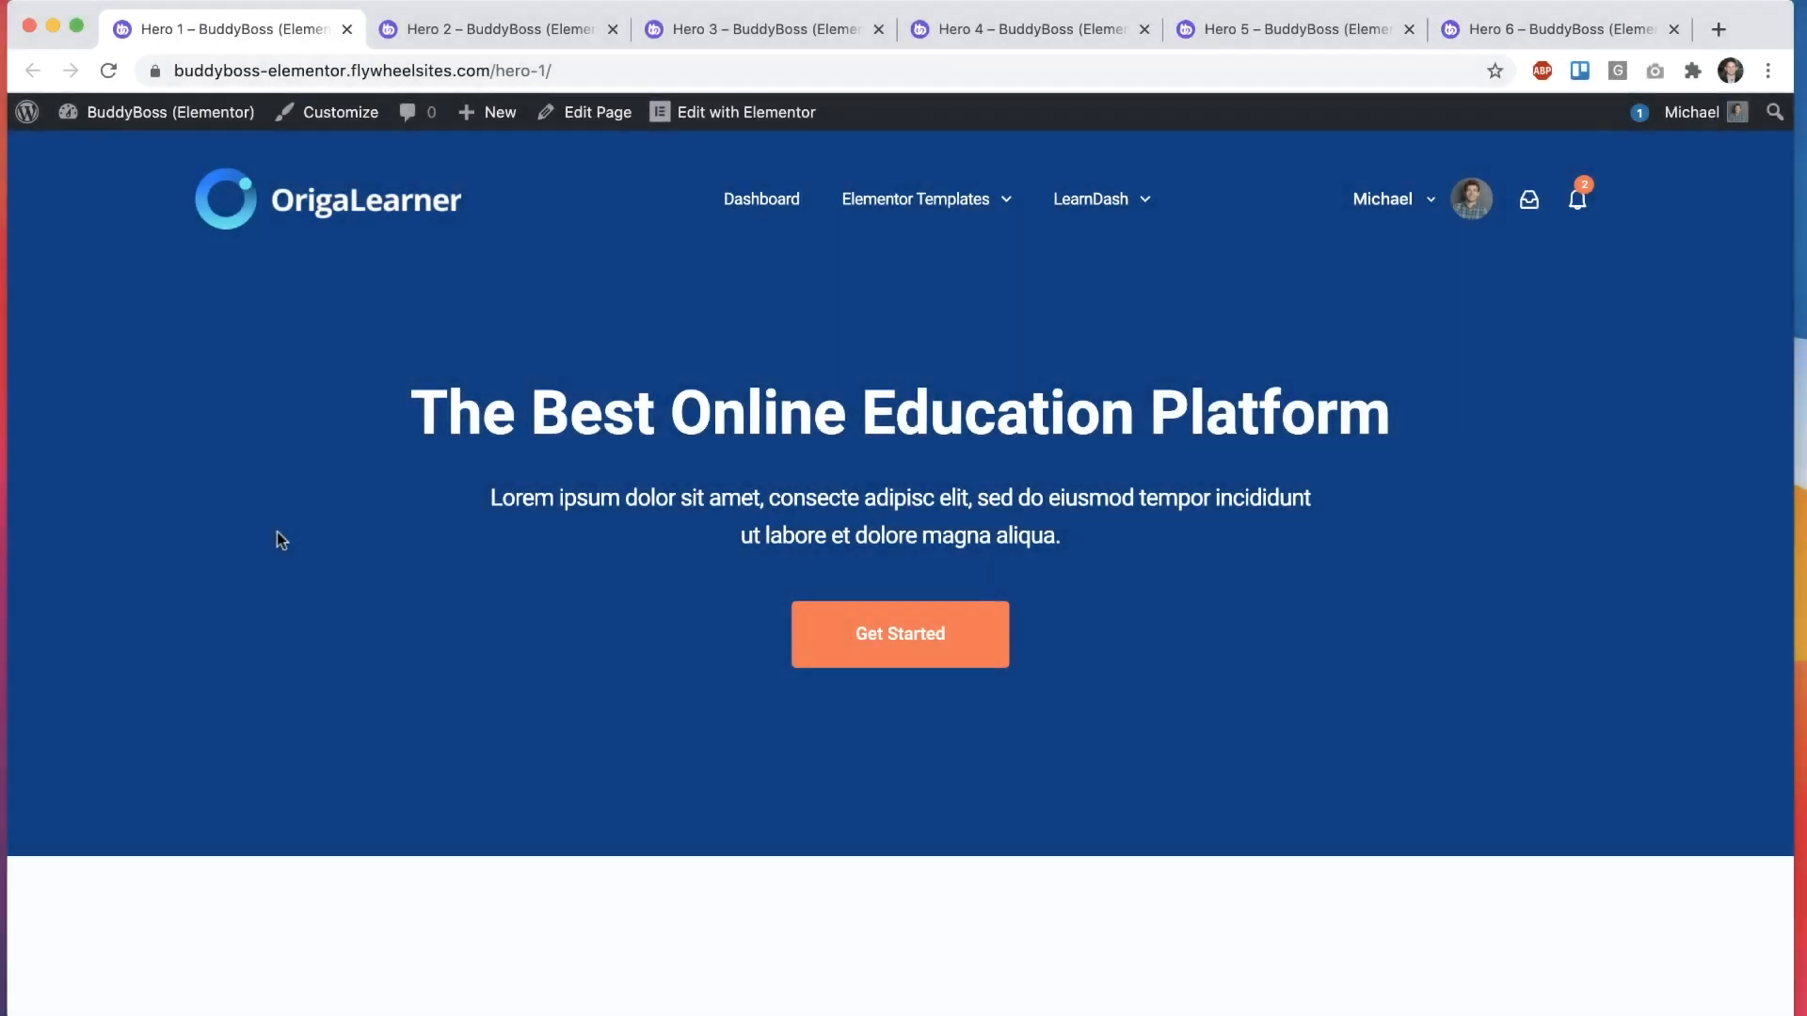
mouse_move(1218, 243)
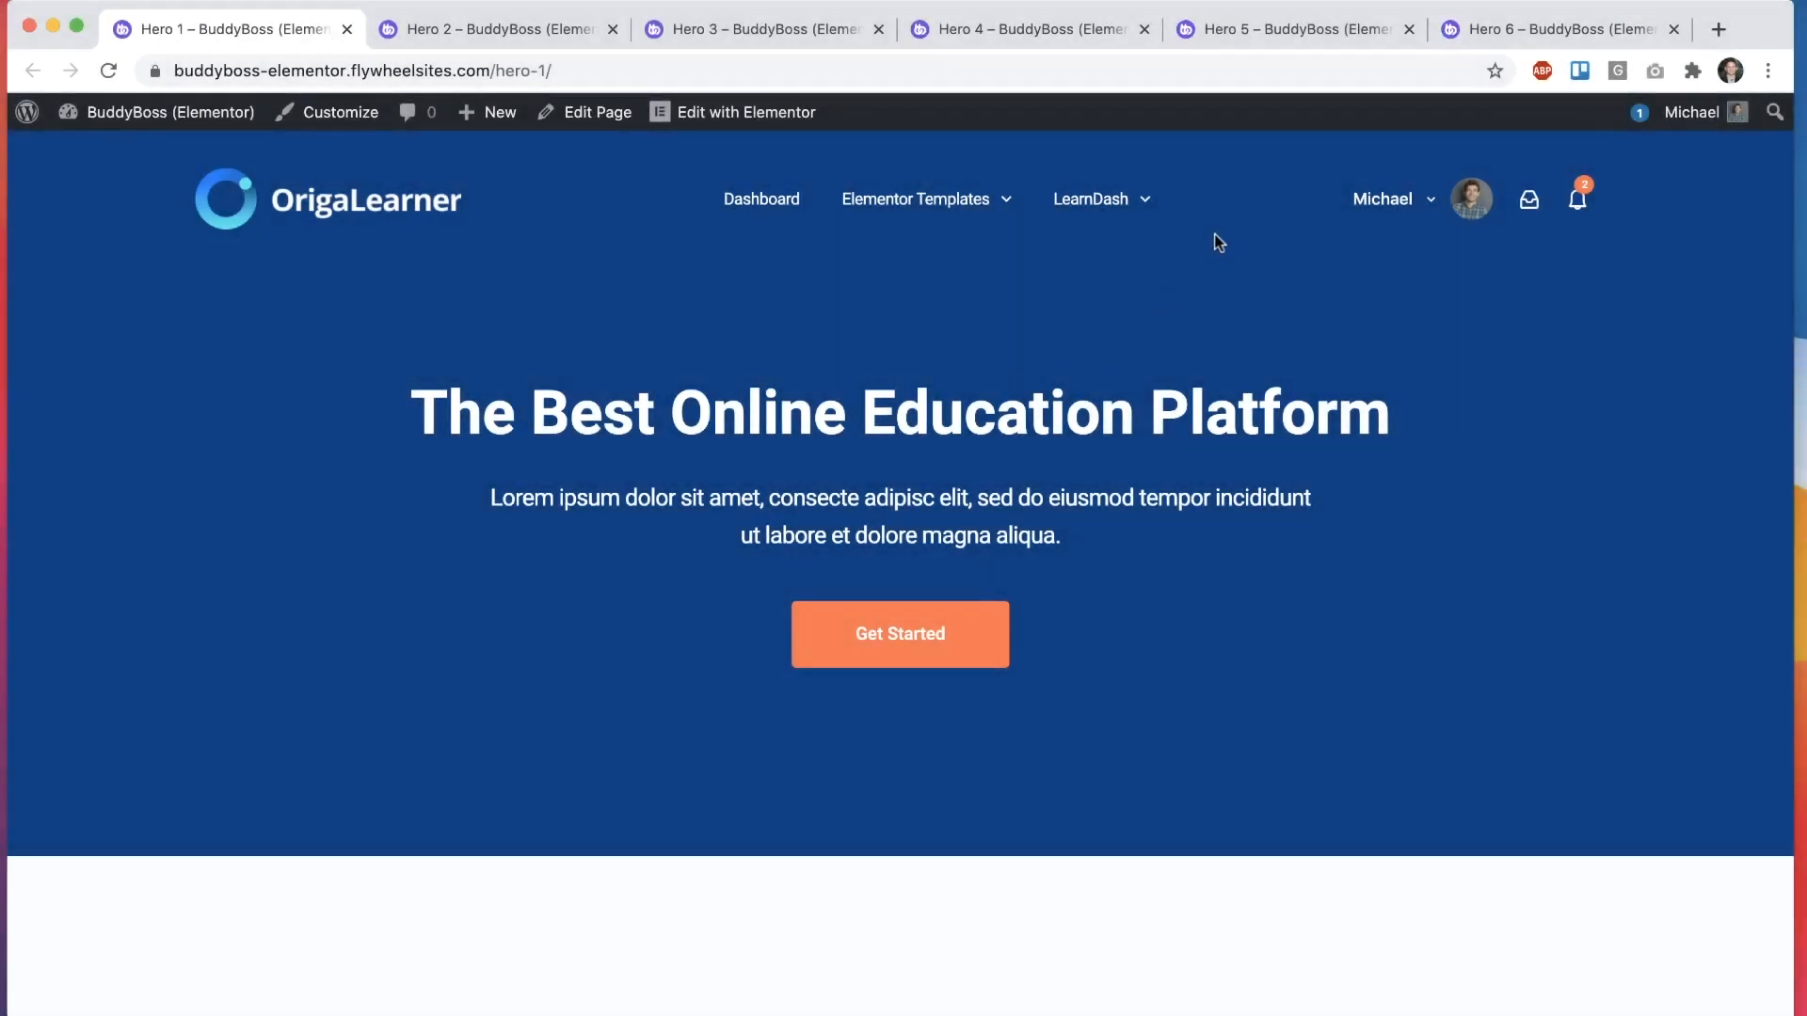
mouse_move(1776, 257)
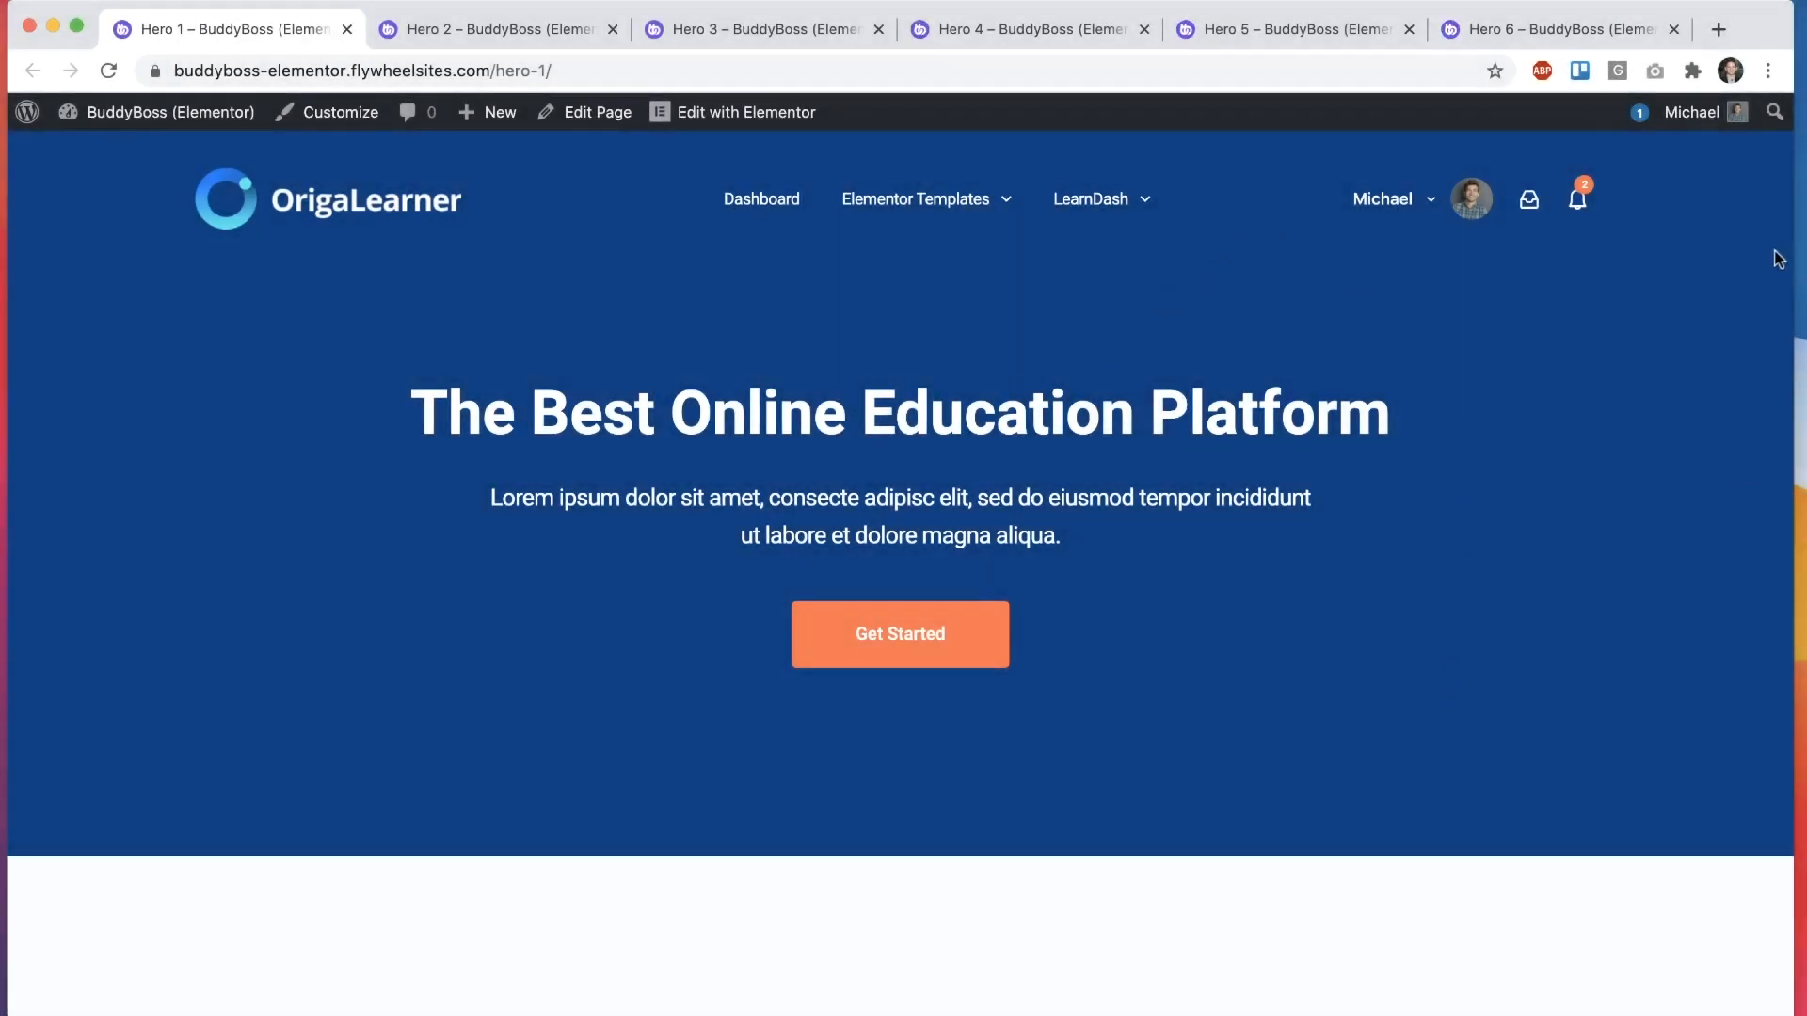
mouse_move(1656, 542)
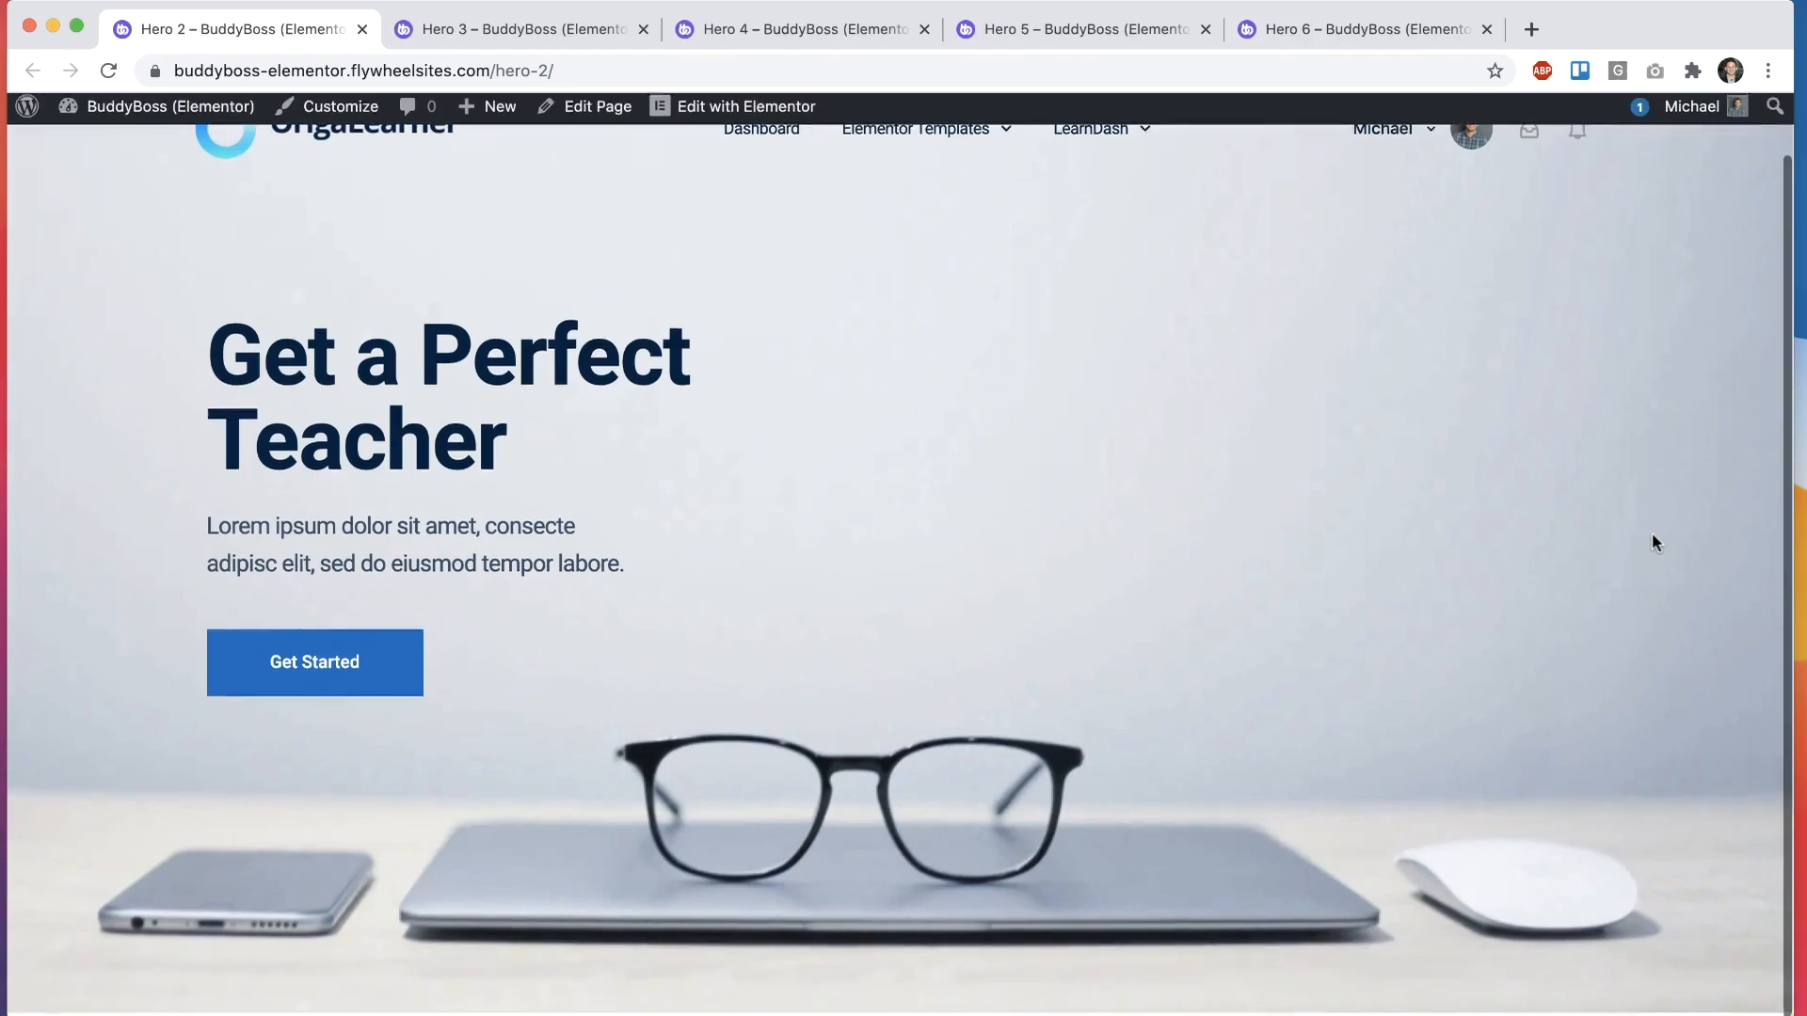
click(368, 29)
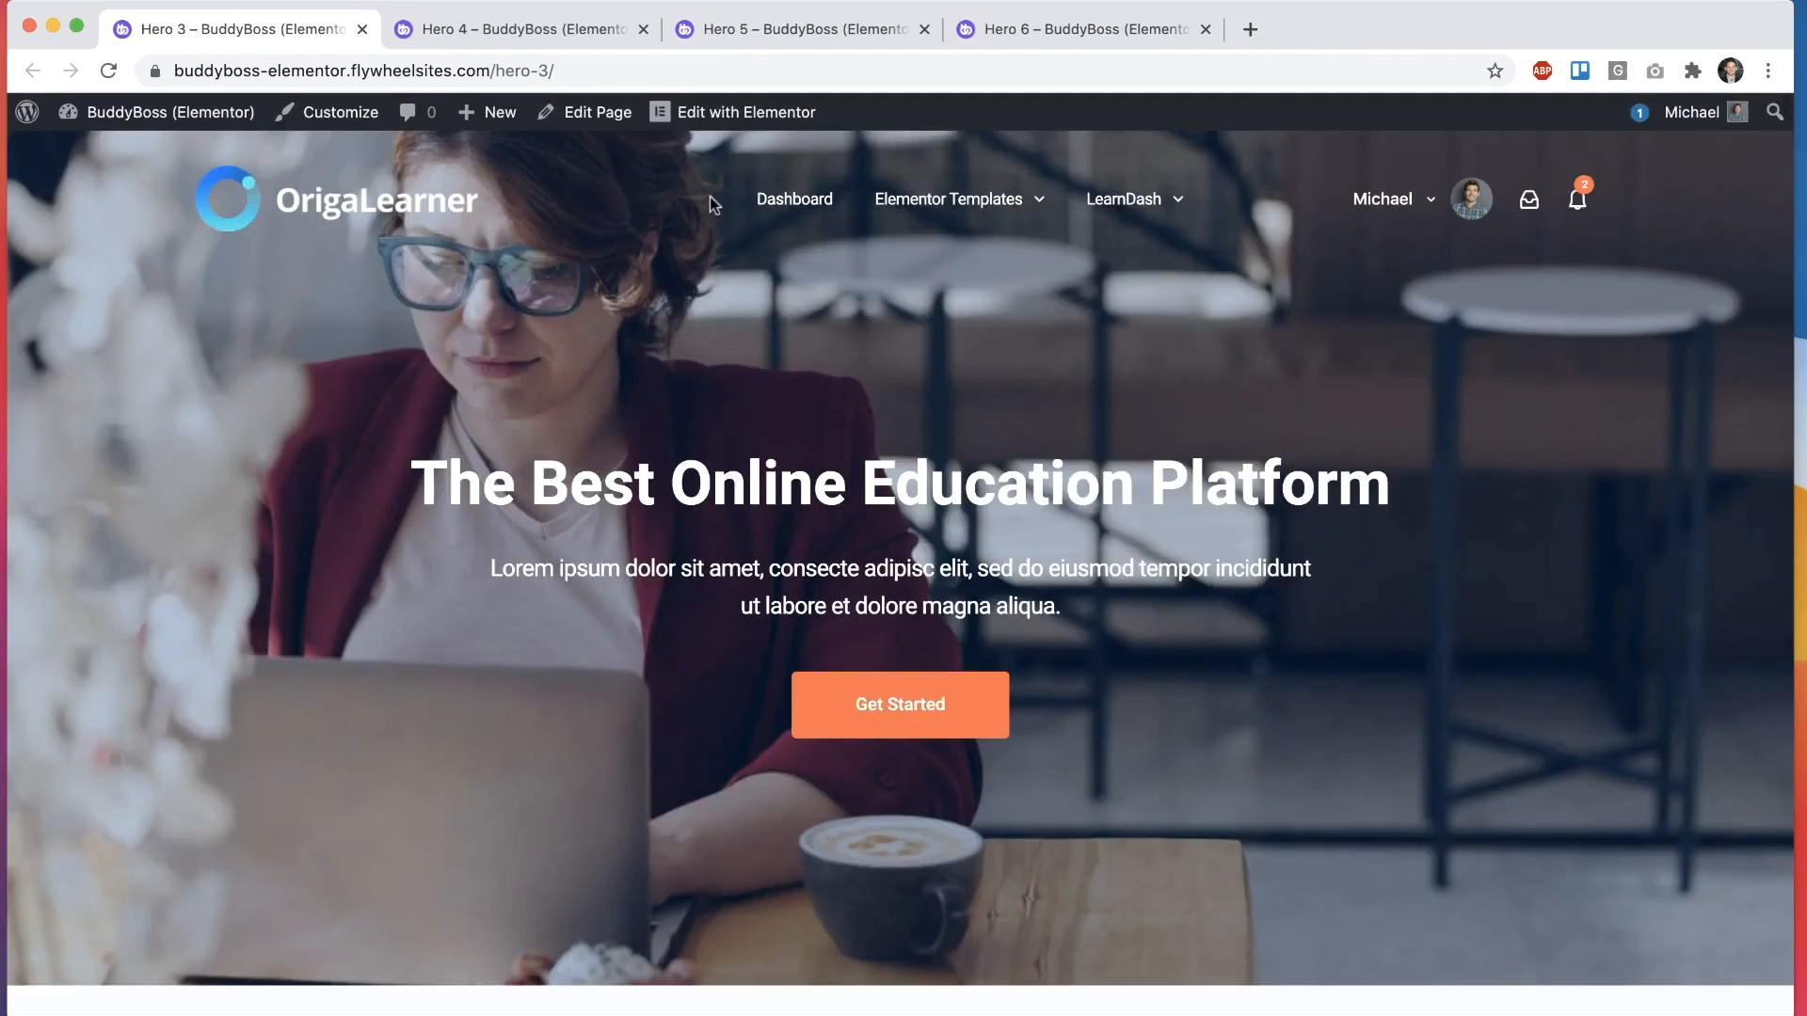
click(360, 29)
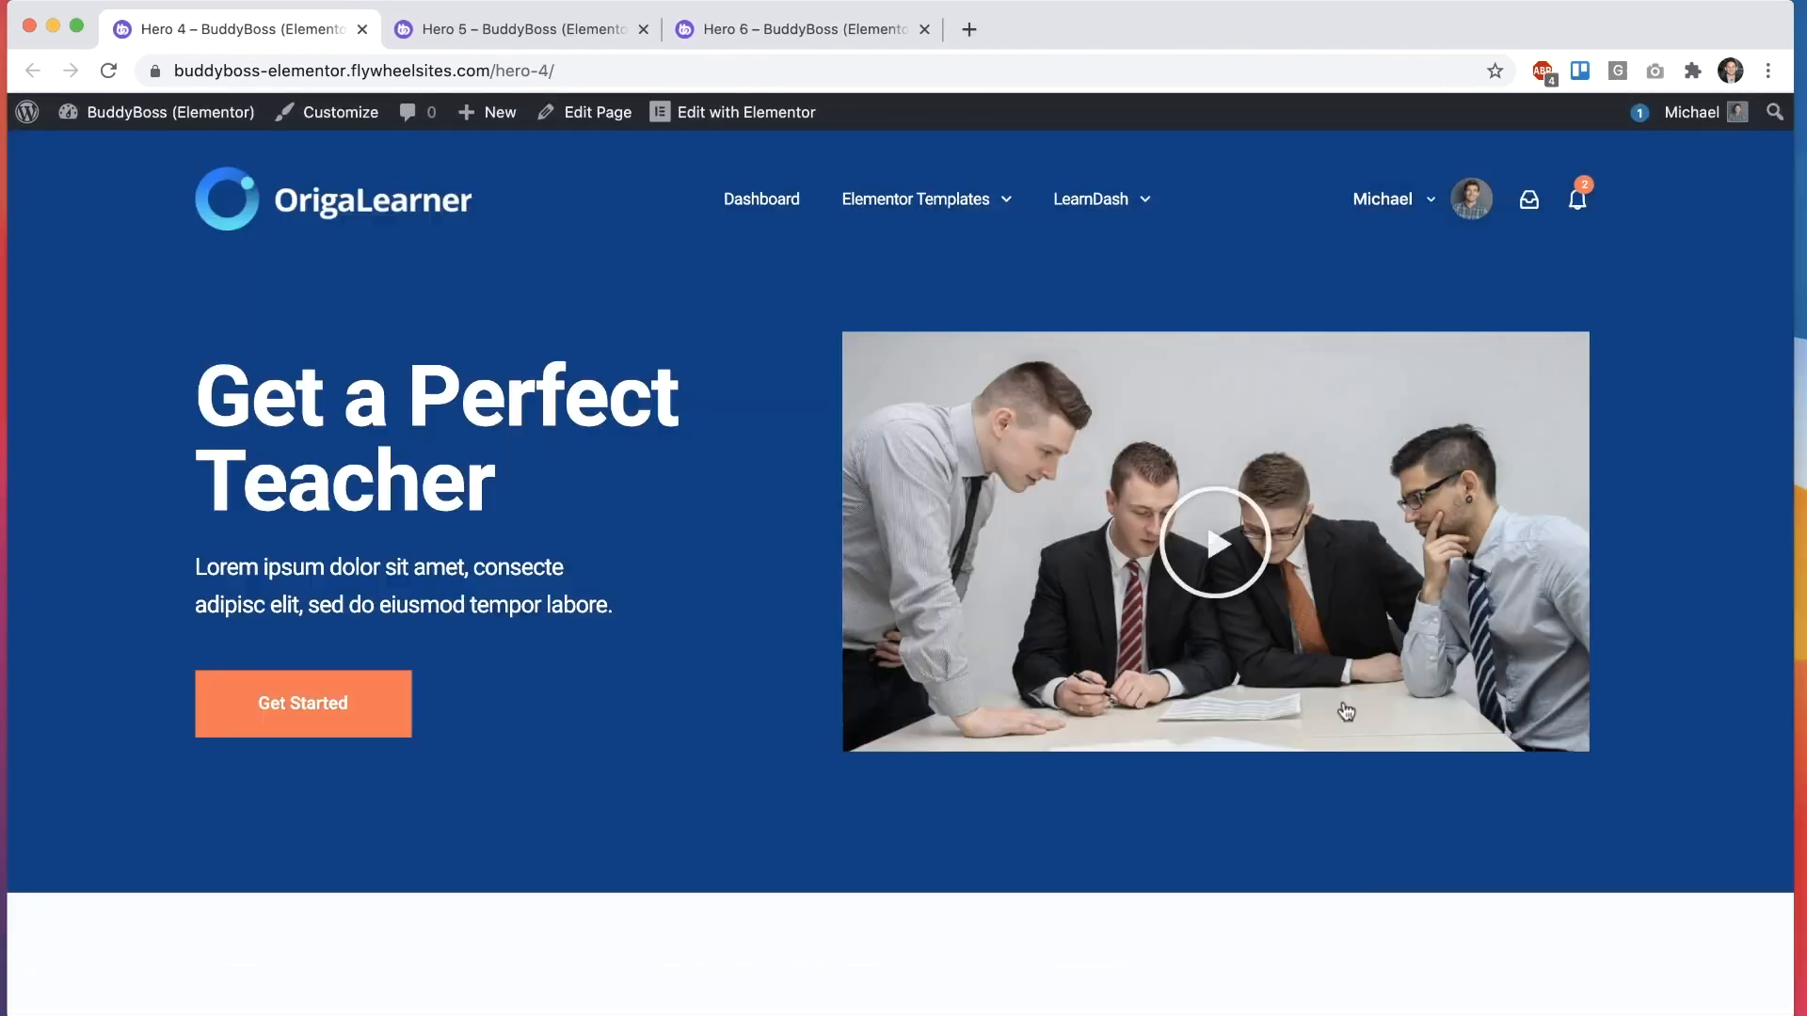
click(365, 28)
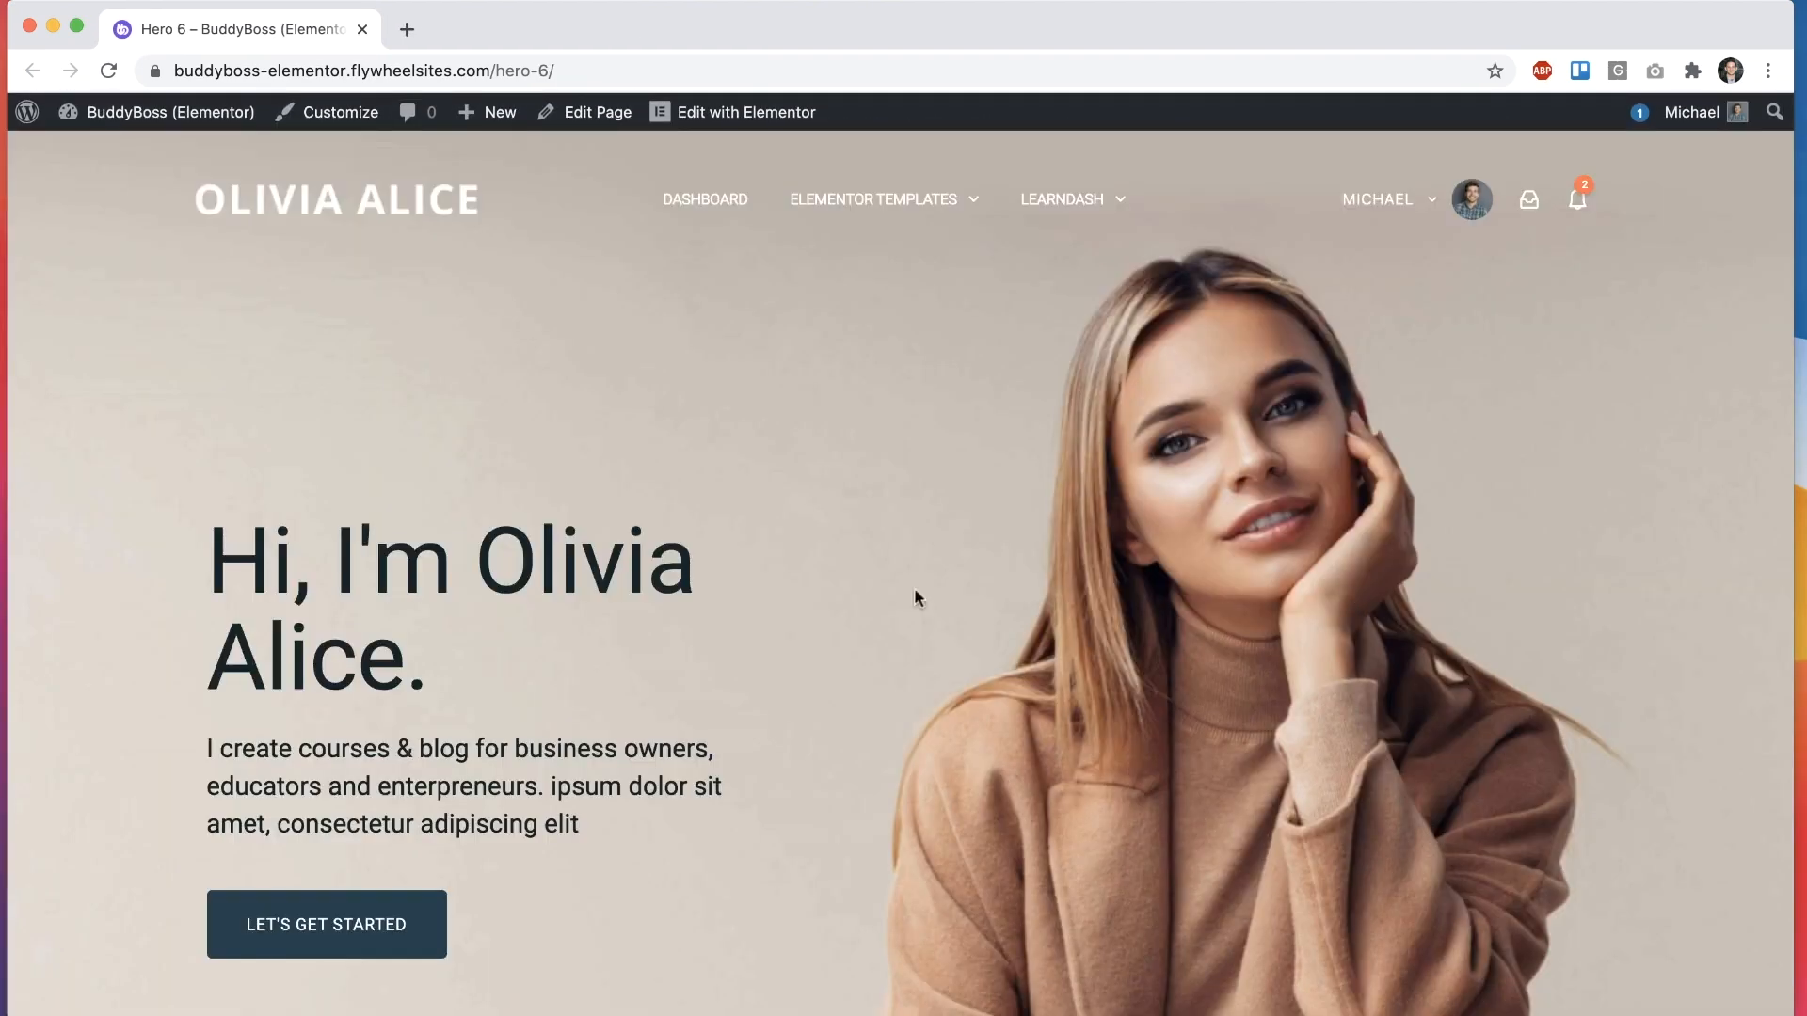
mouse_move(878, 487)
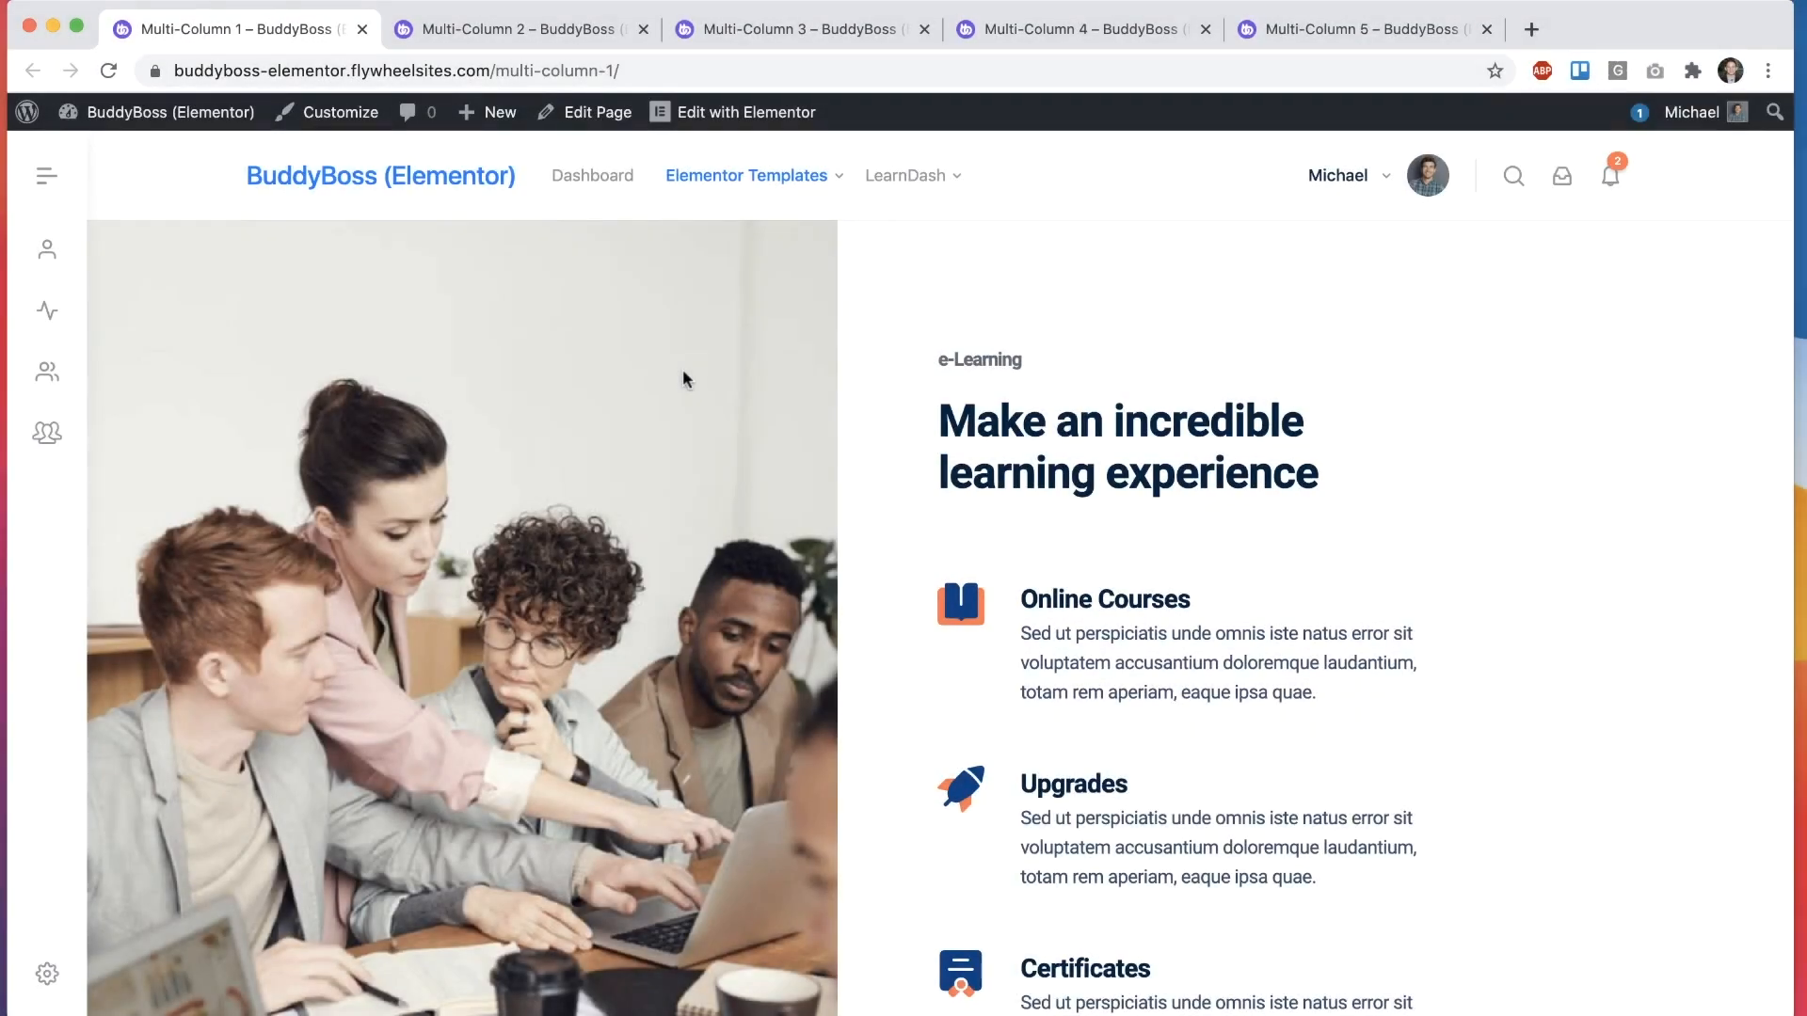
mouse_move(1010, 270)
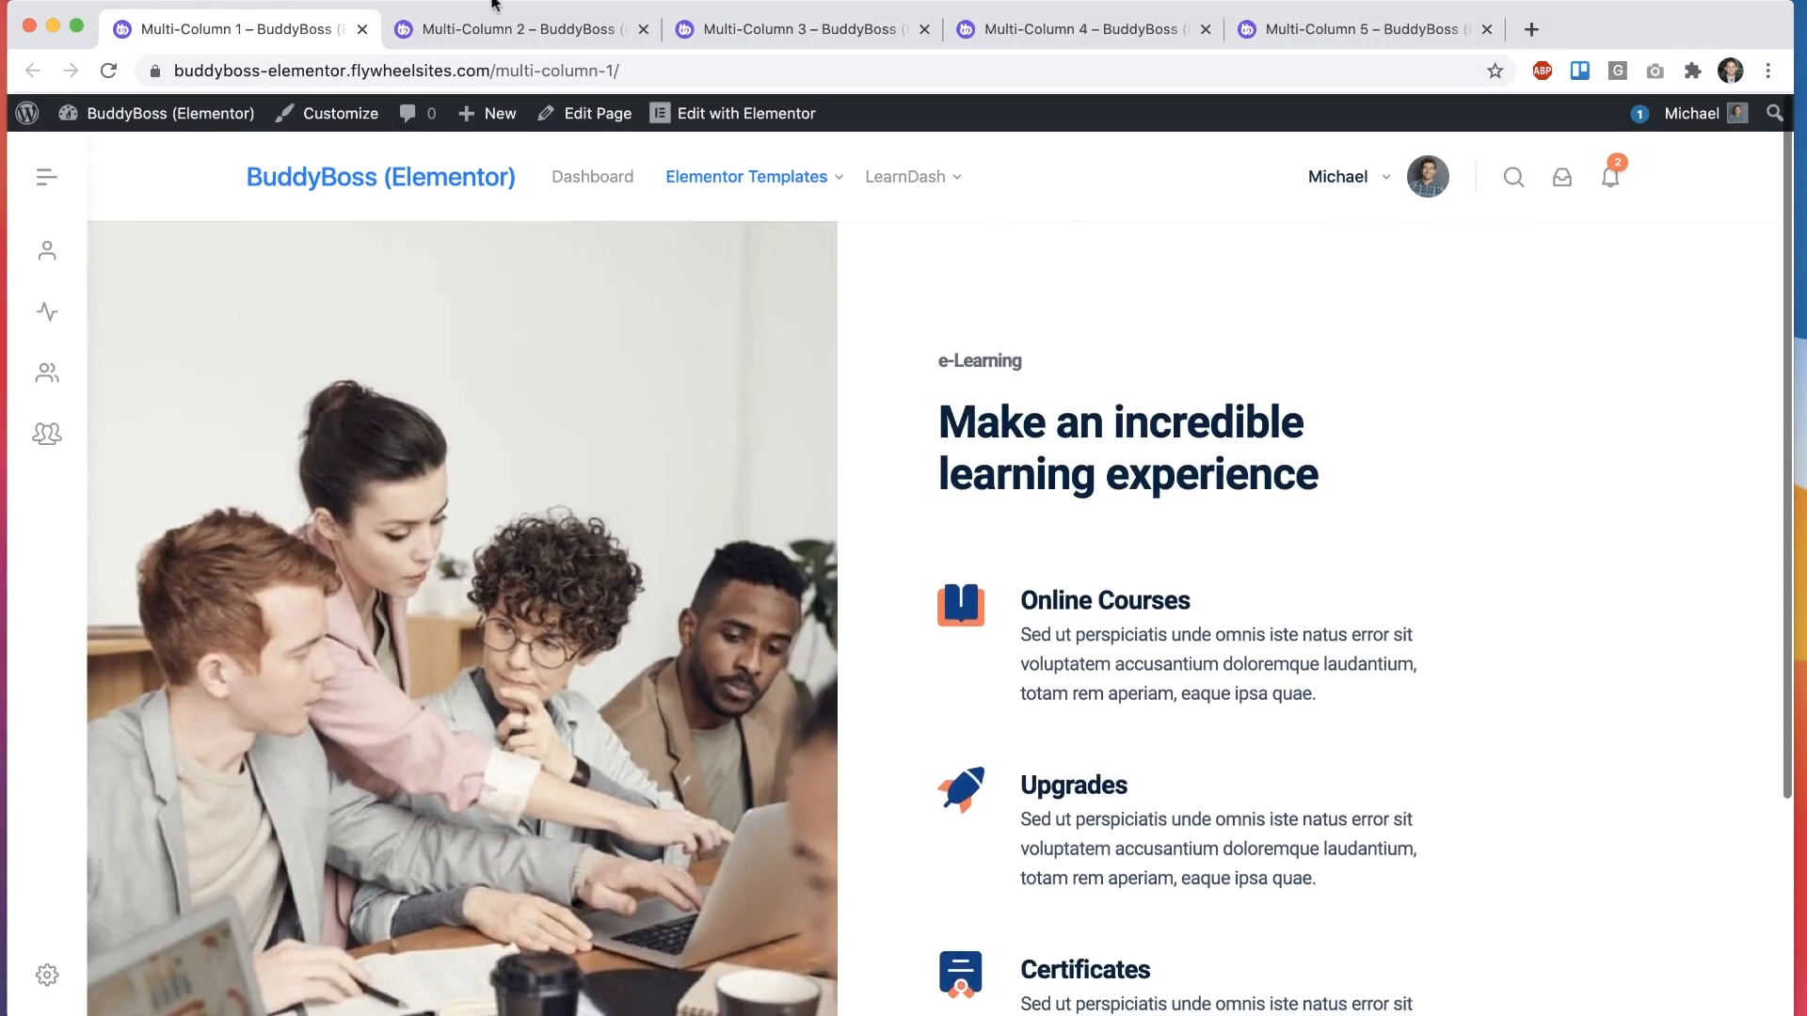
Step: View the Multi-Column 2, 3 and 4 demos, then close them
click(523, 29)
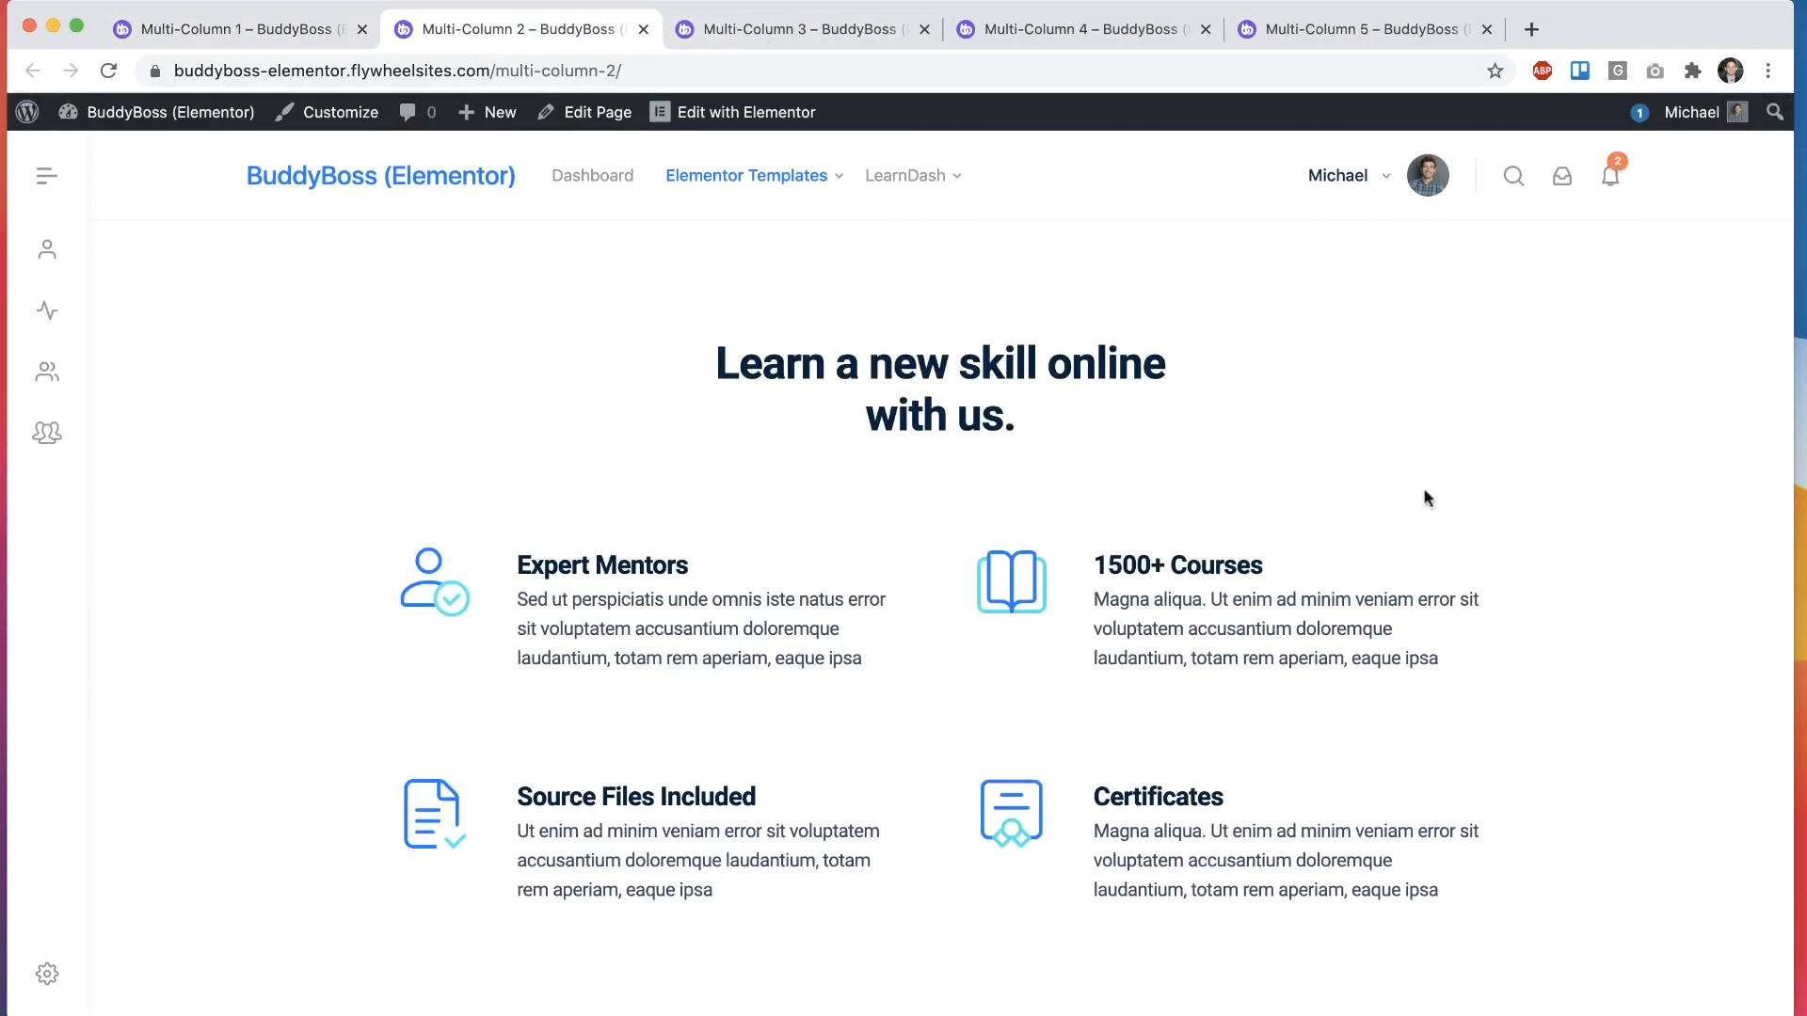
click(799, 29)
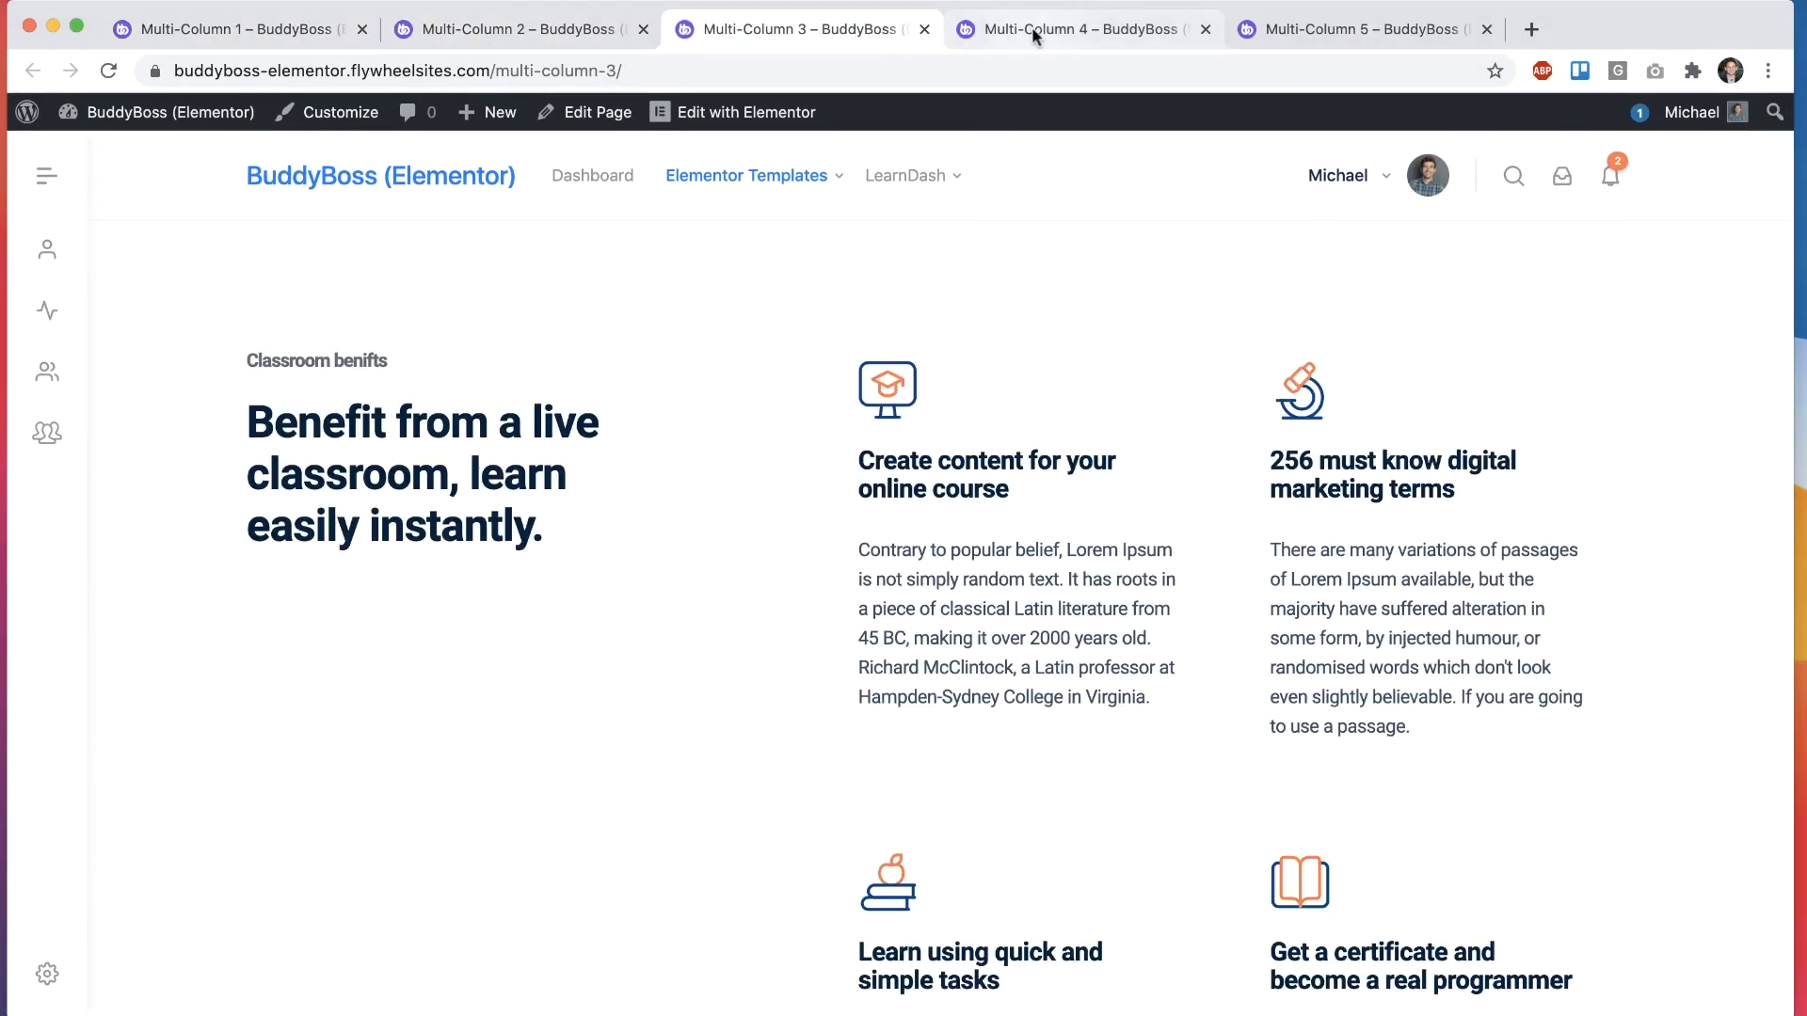
click(1077, 29)
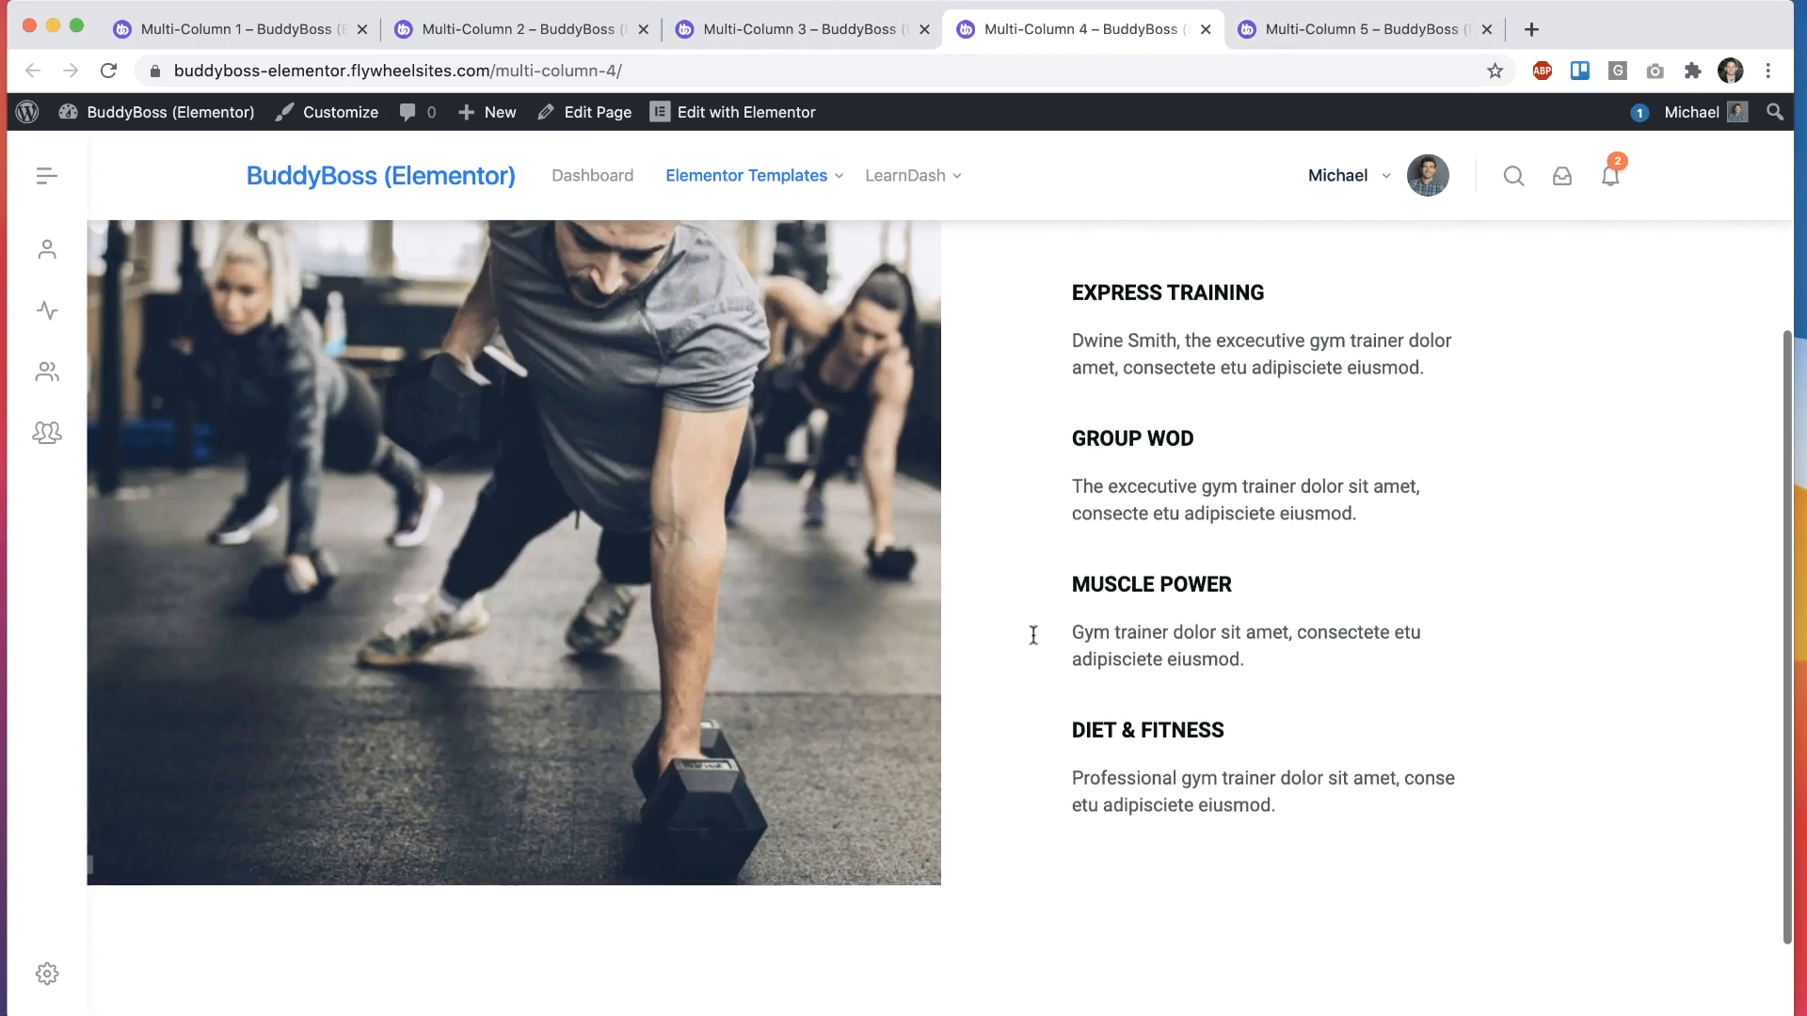
click(1368, 28)
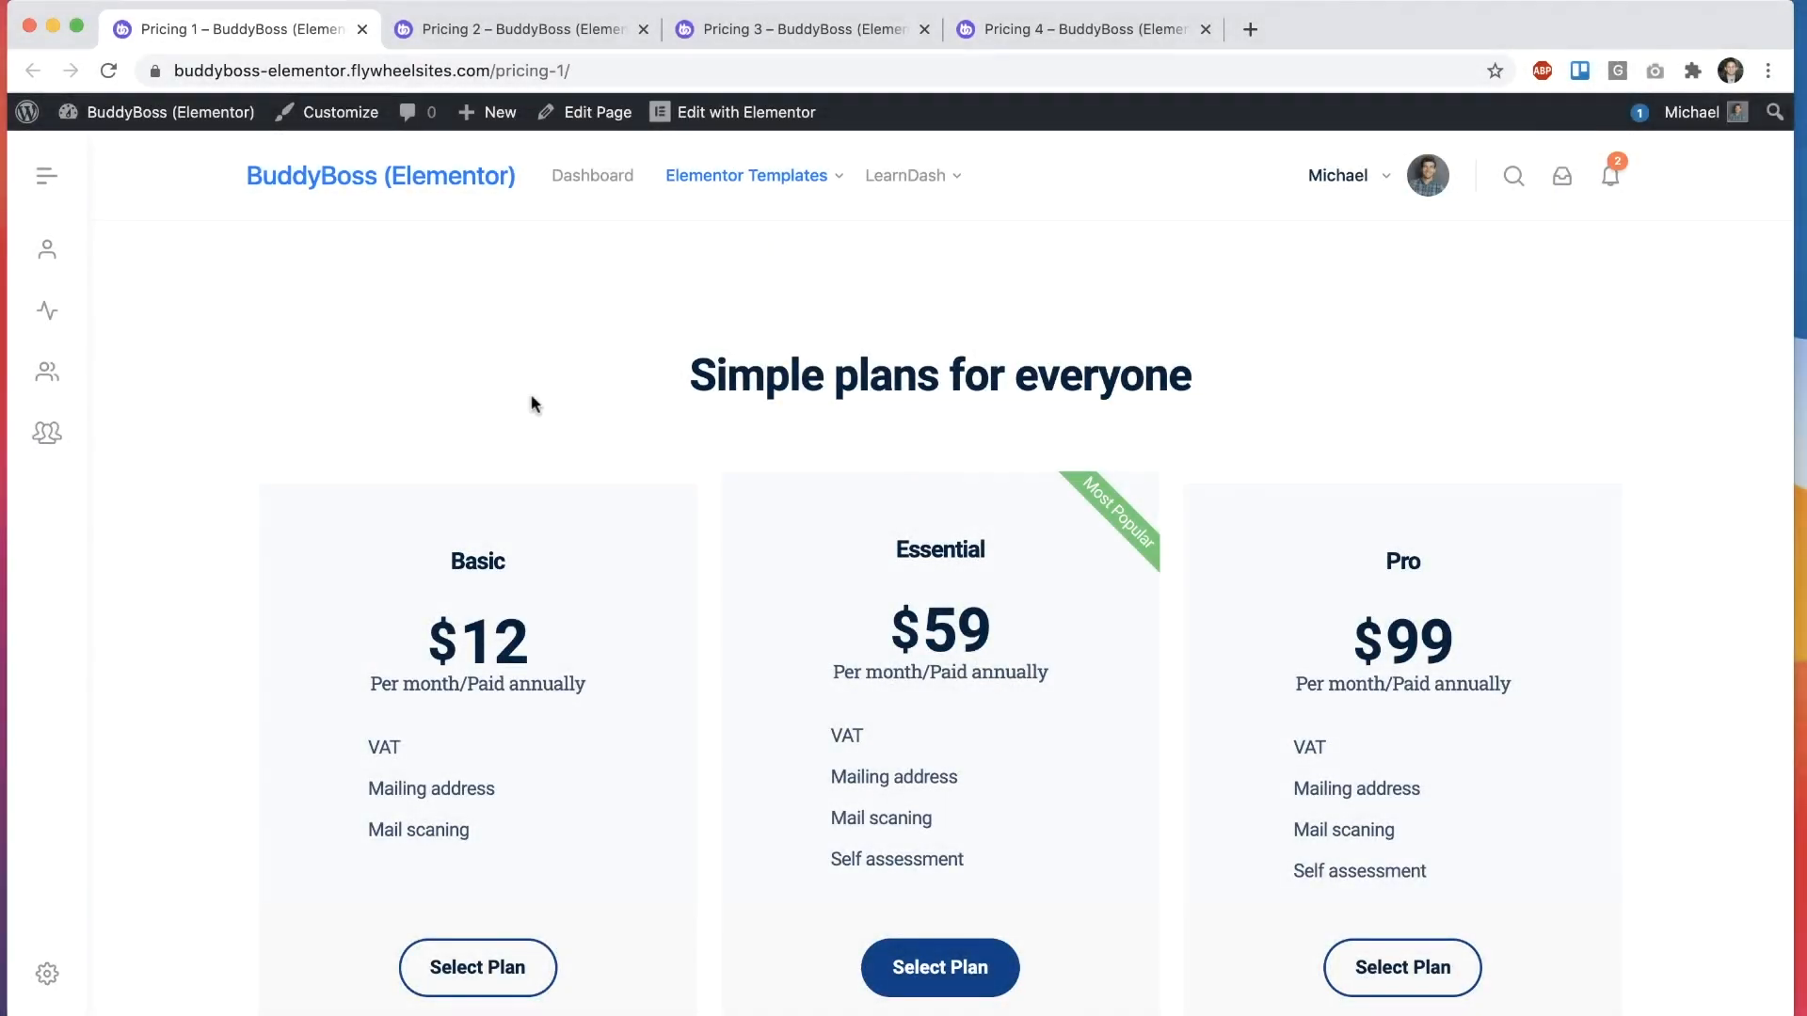
Step: Scroll and close the Pricing demos until Reviews 1 is showing
scroll(down, 3)
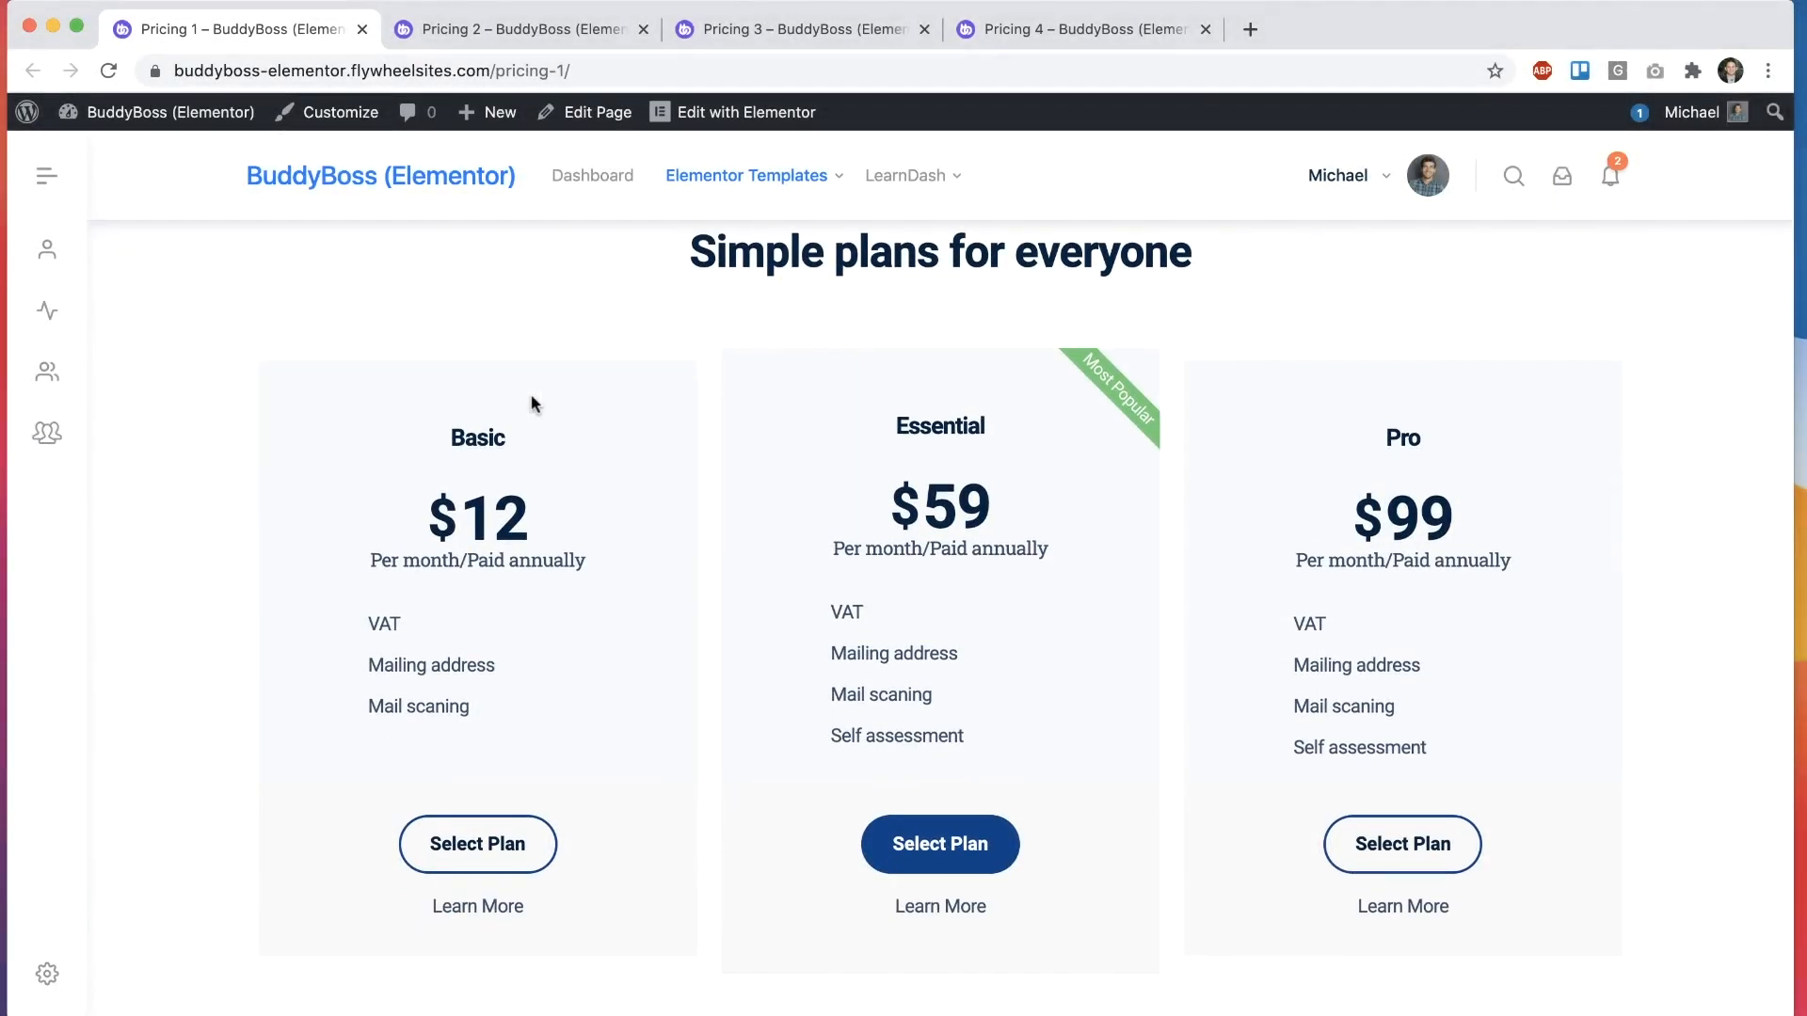
mouse_move(763, 694)
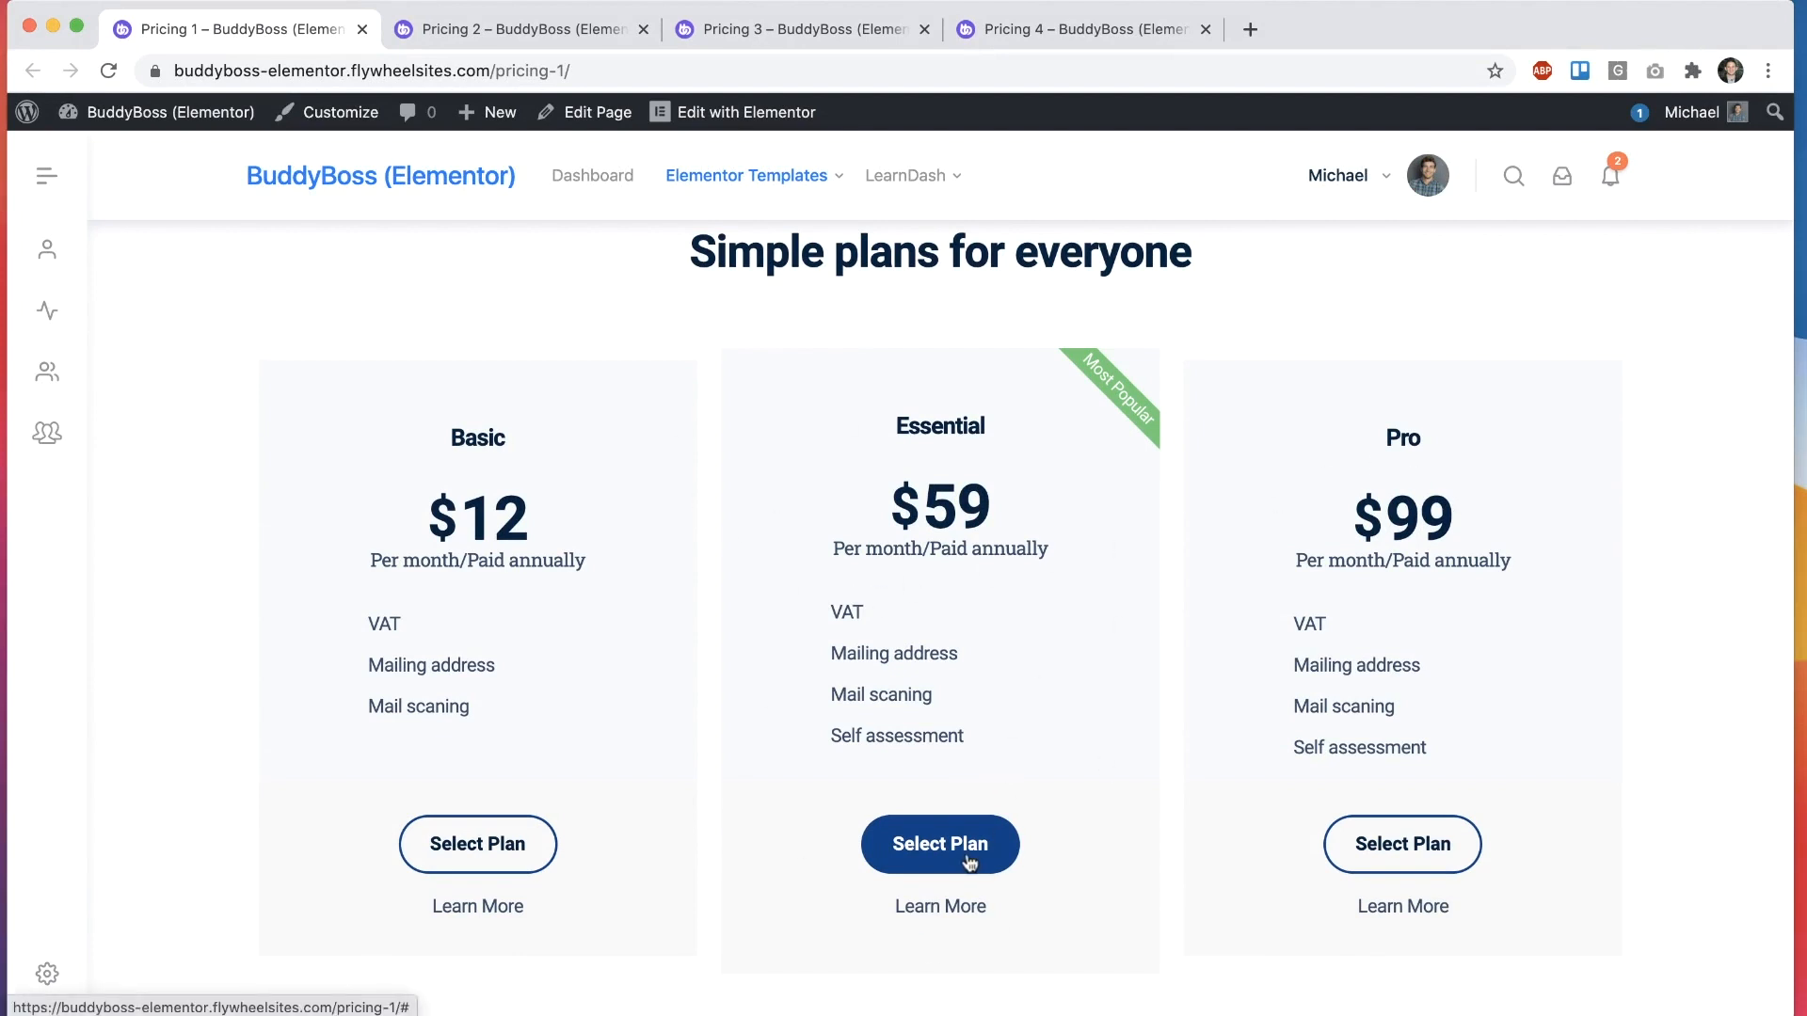
click(364, 29)
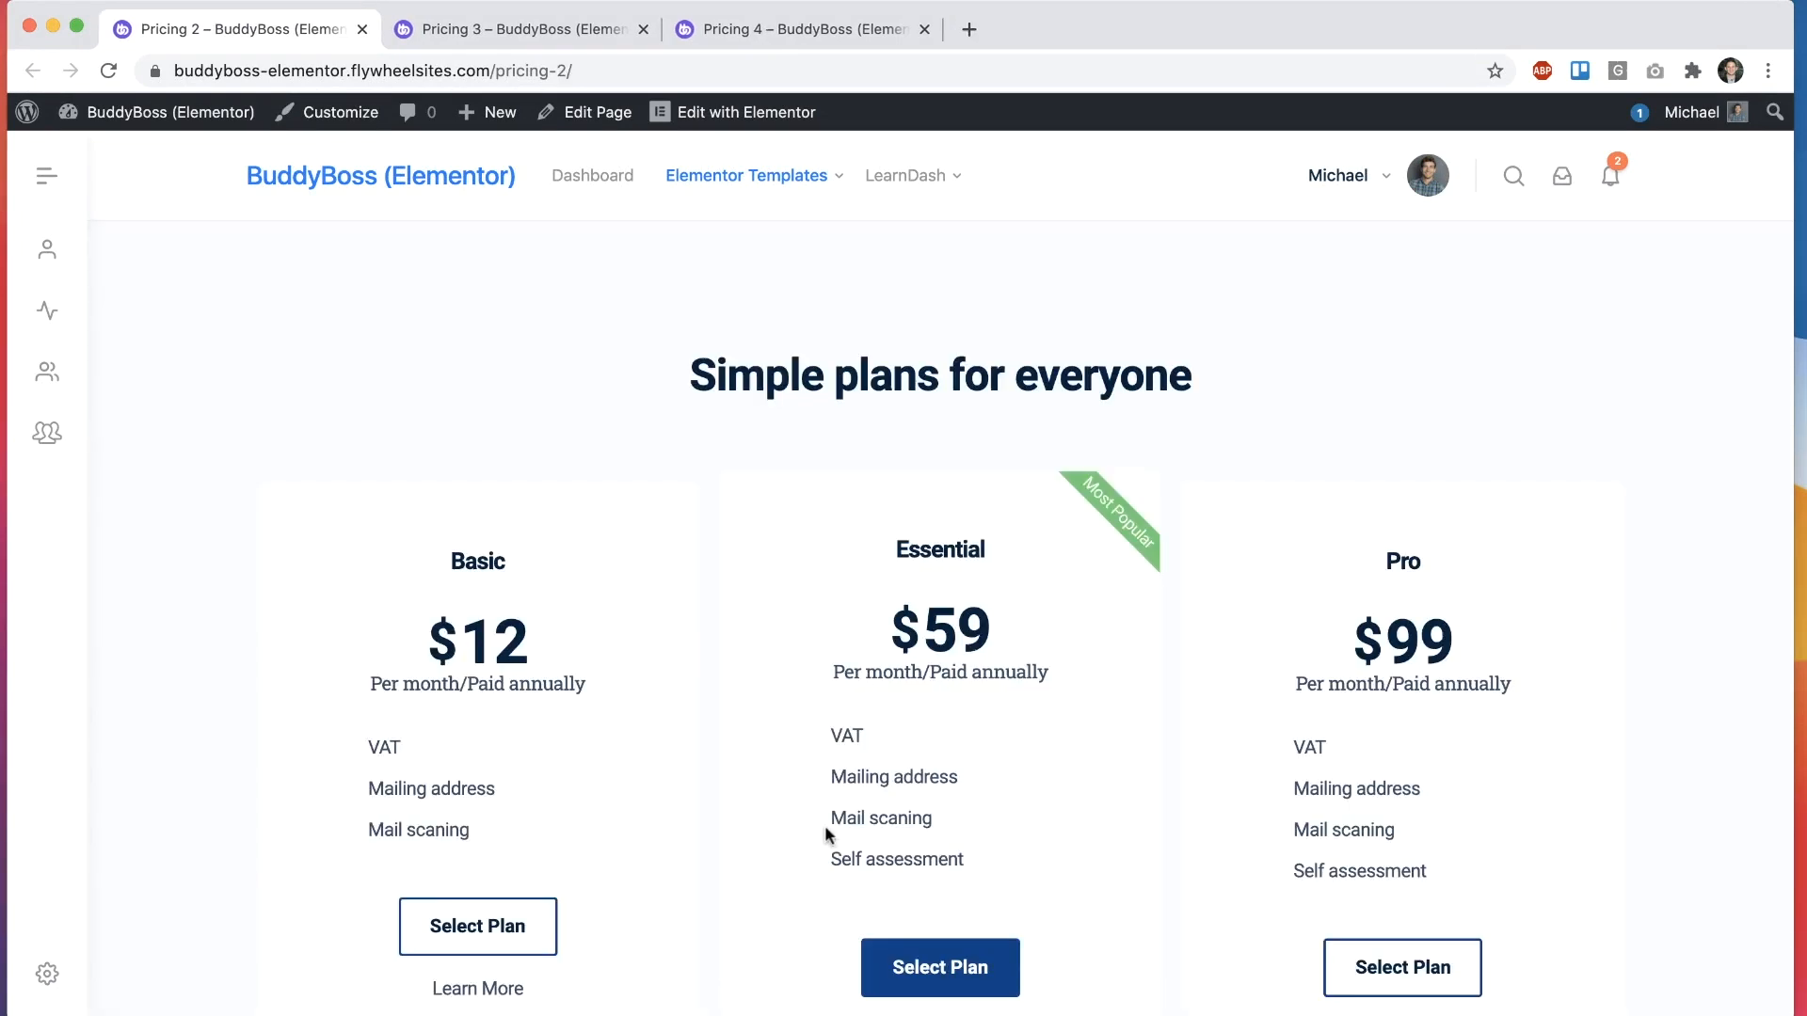
scroll(down, 3)
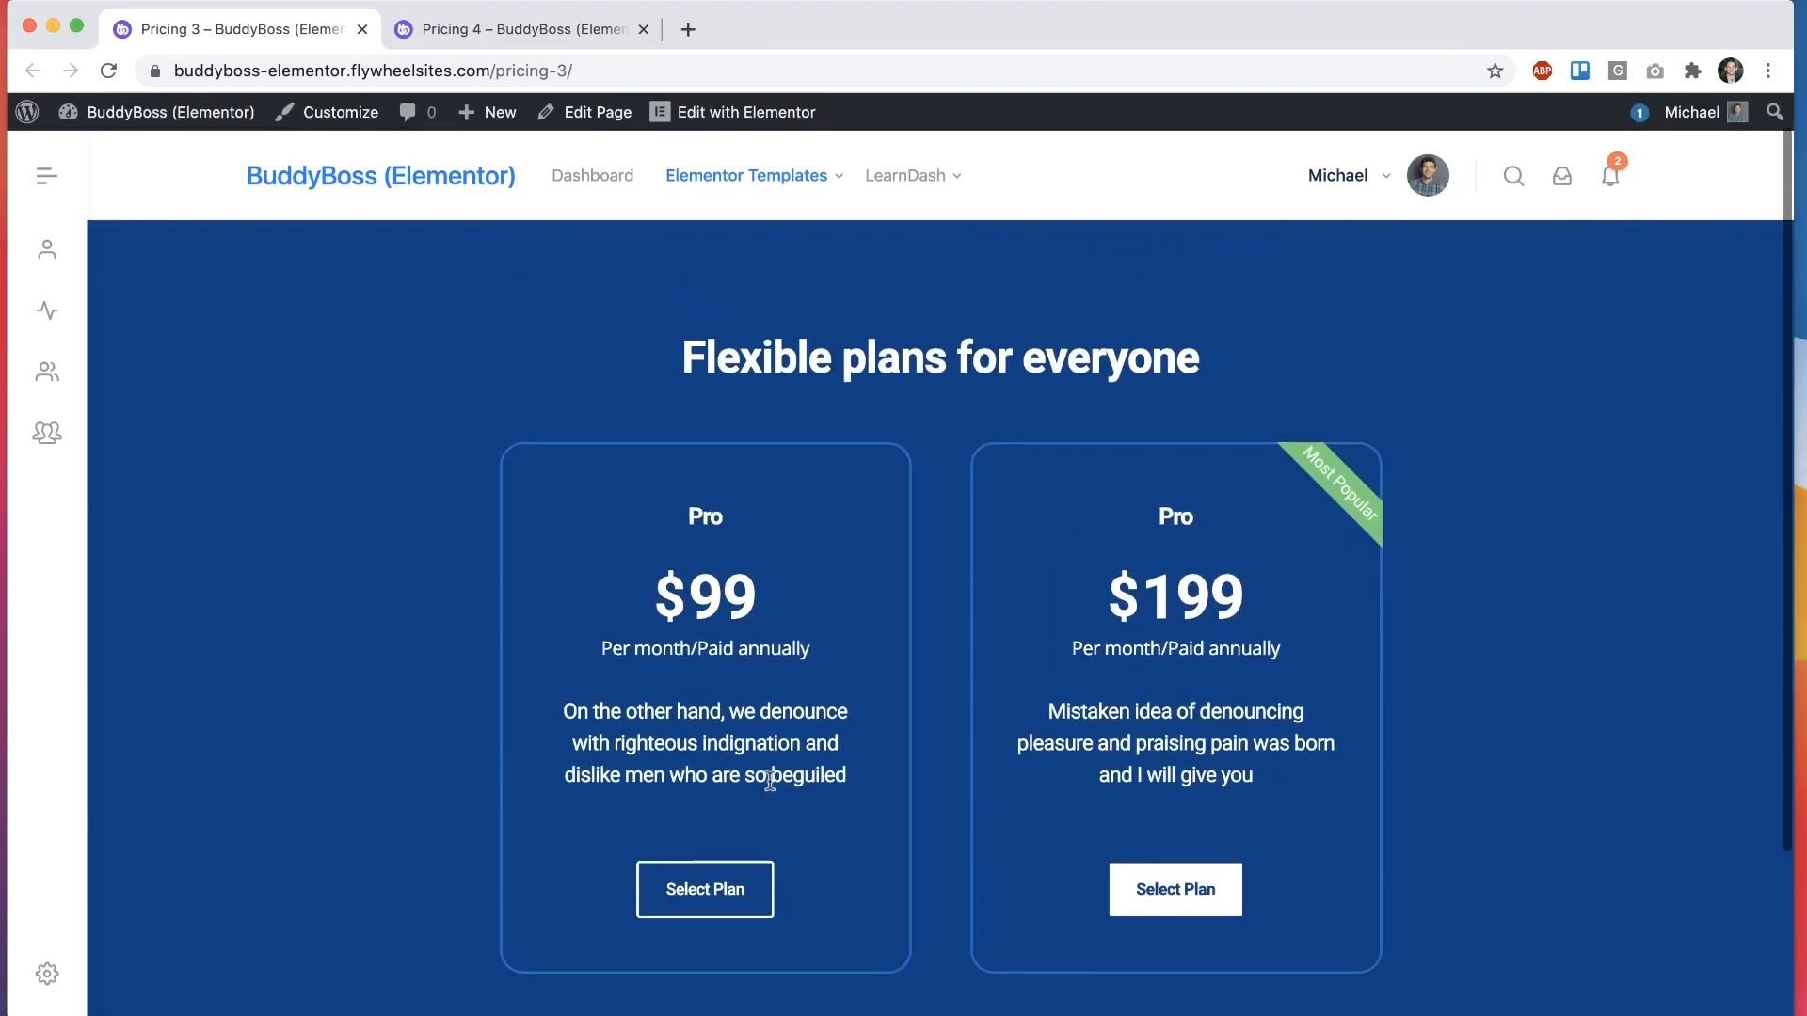
click(525, 29)
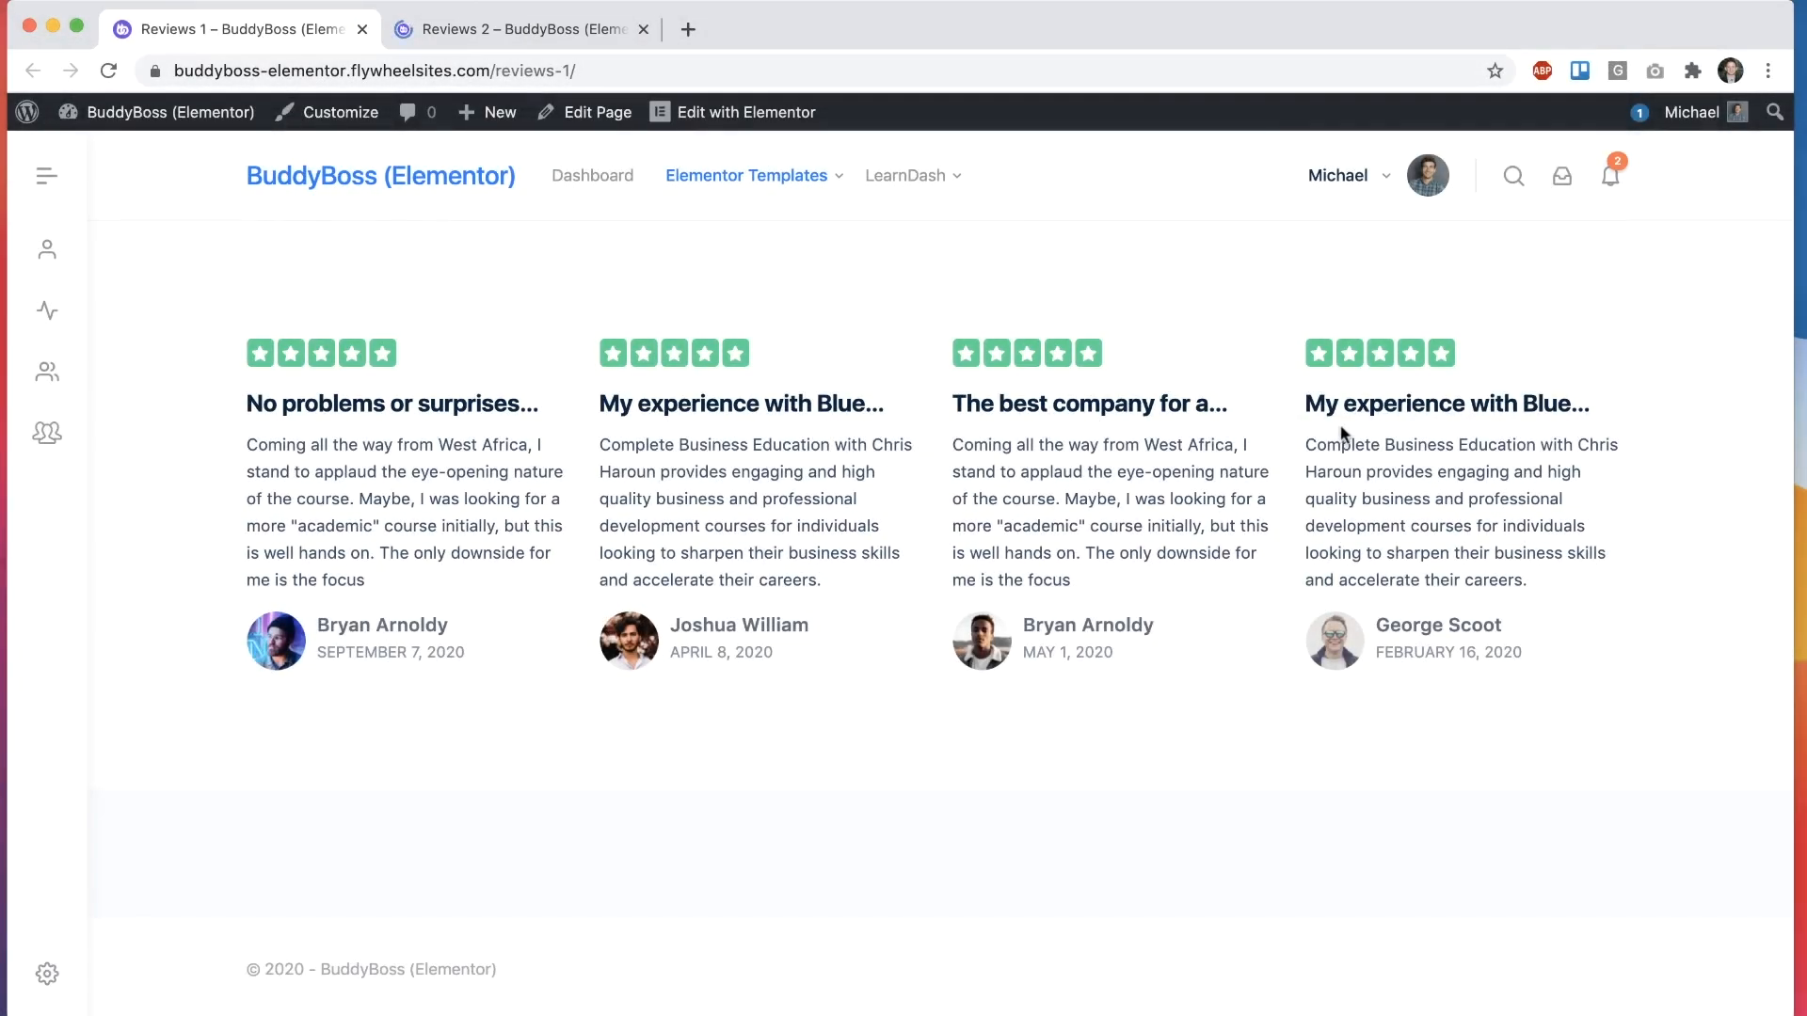
mouse_move(804, 542)
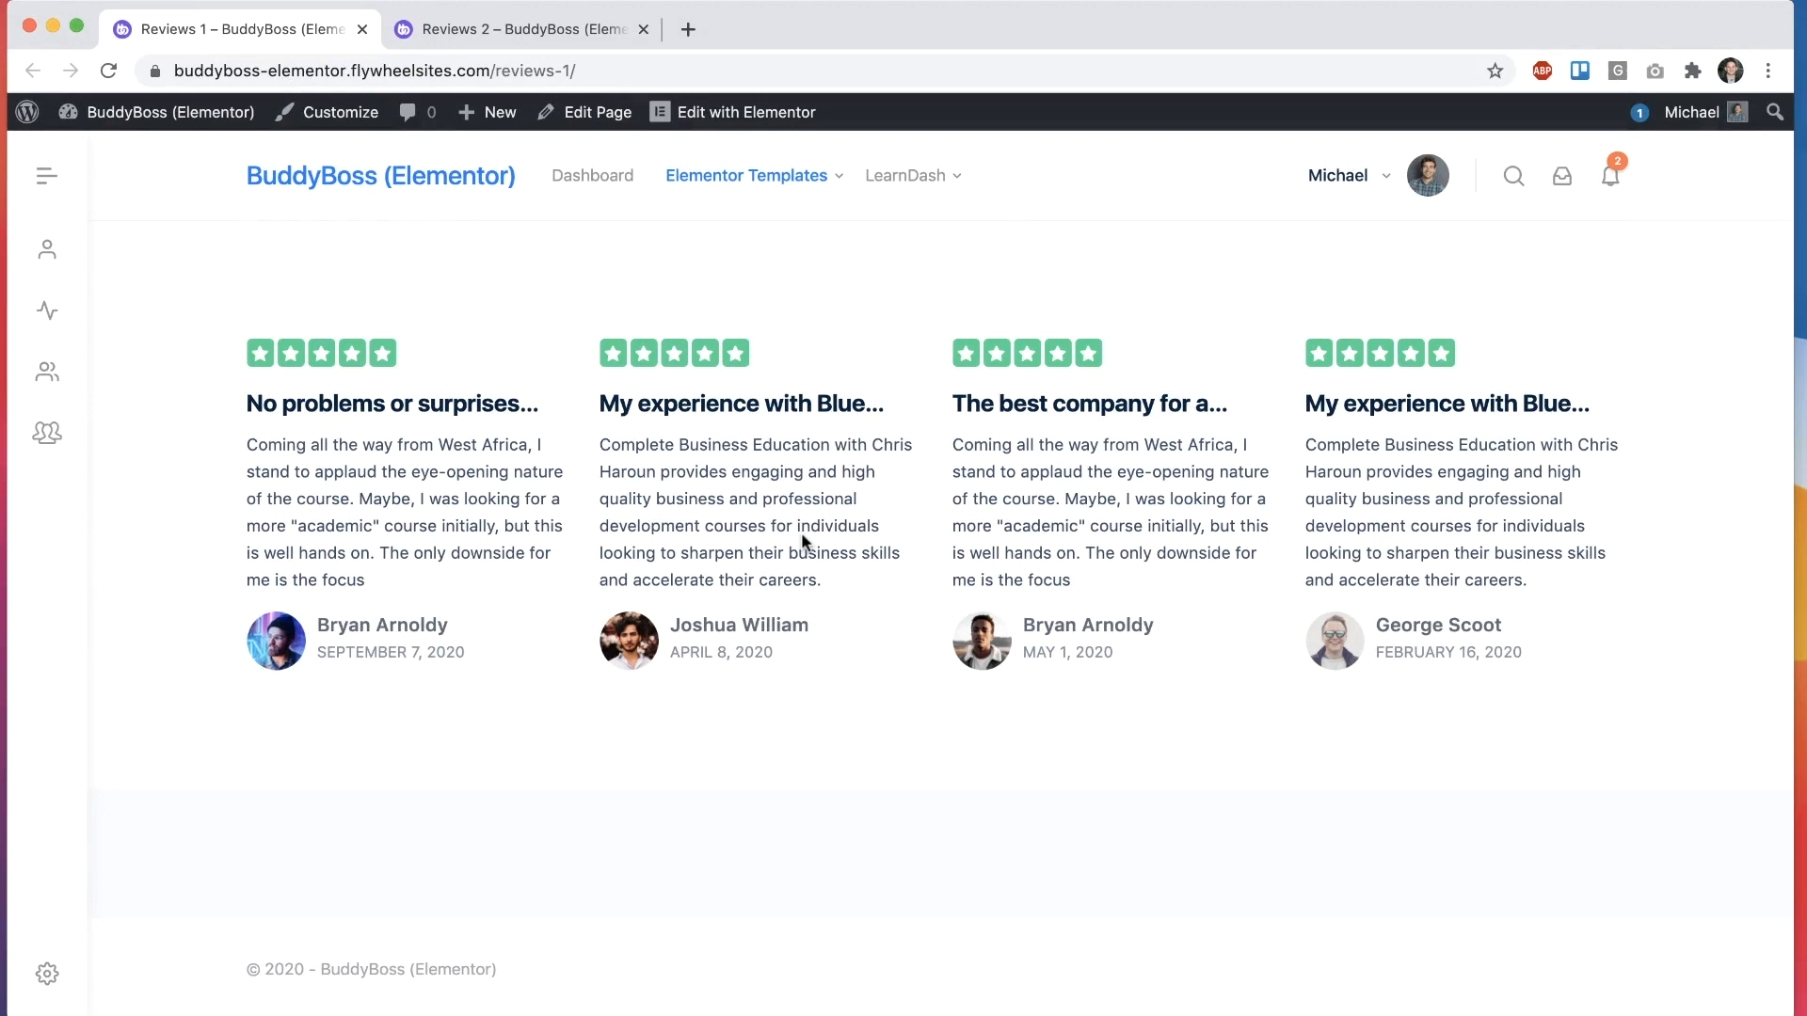
mouse_move(316, 373)
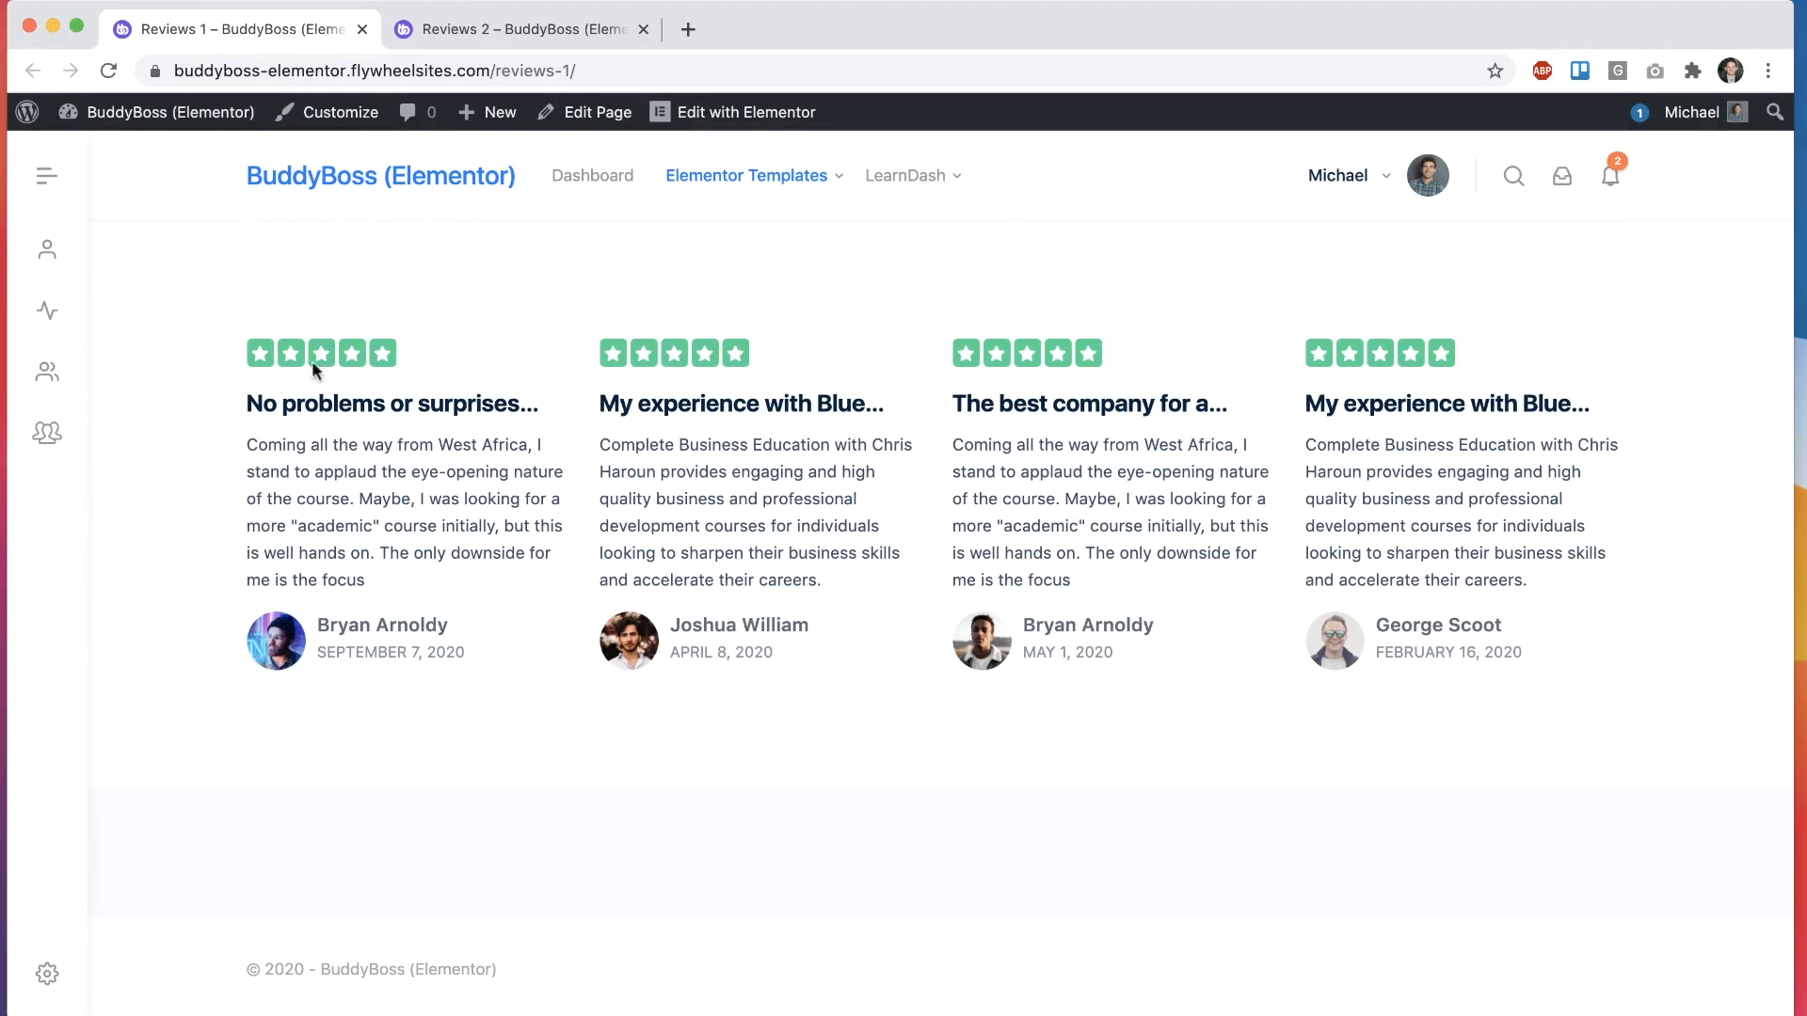
mouse_move(1144, 558)
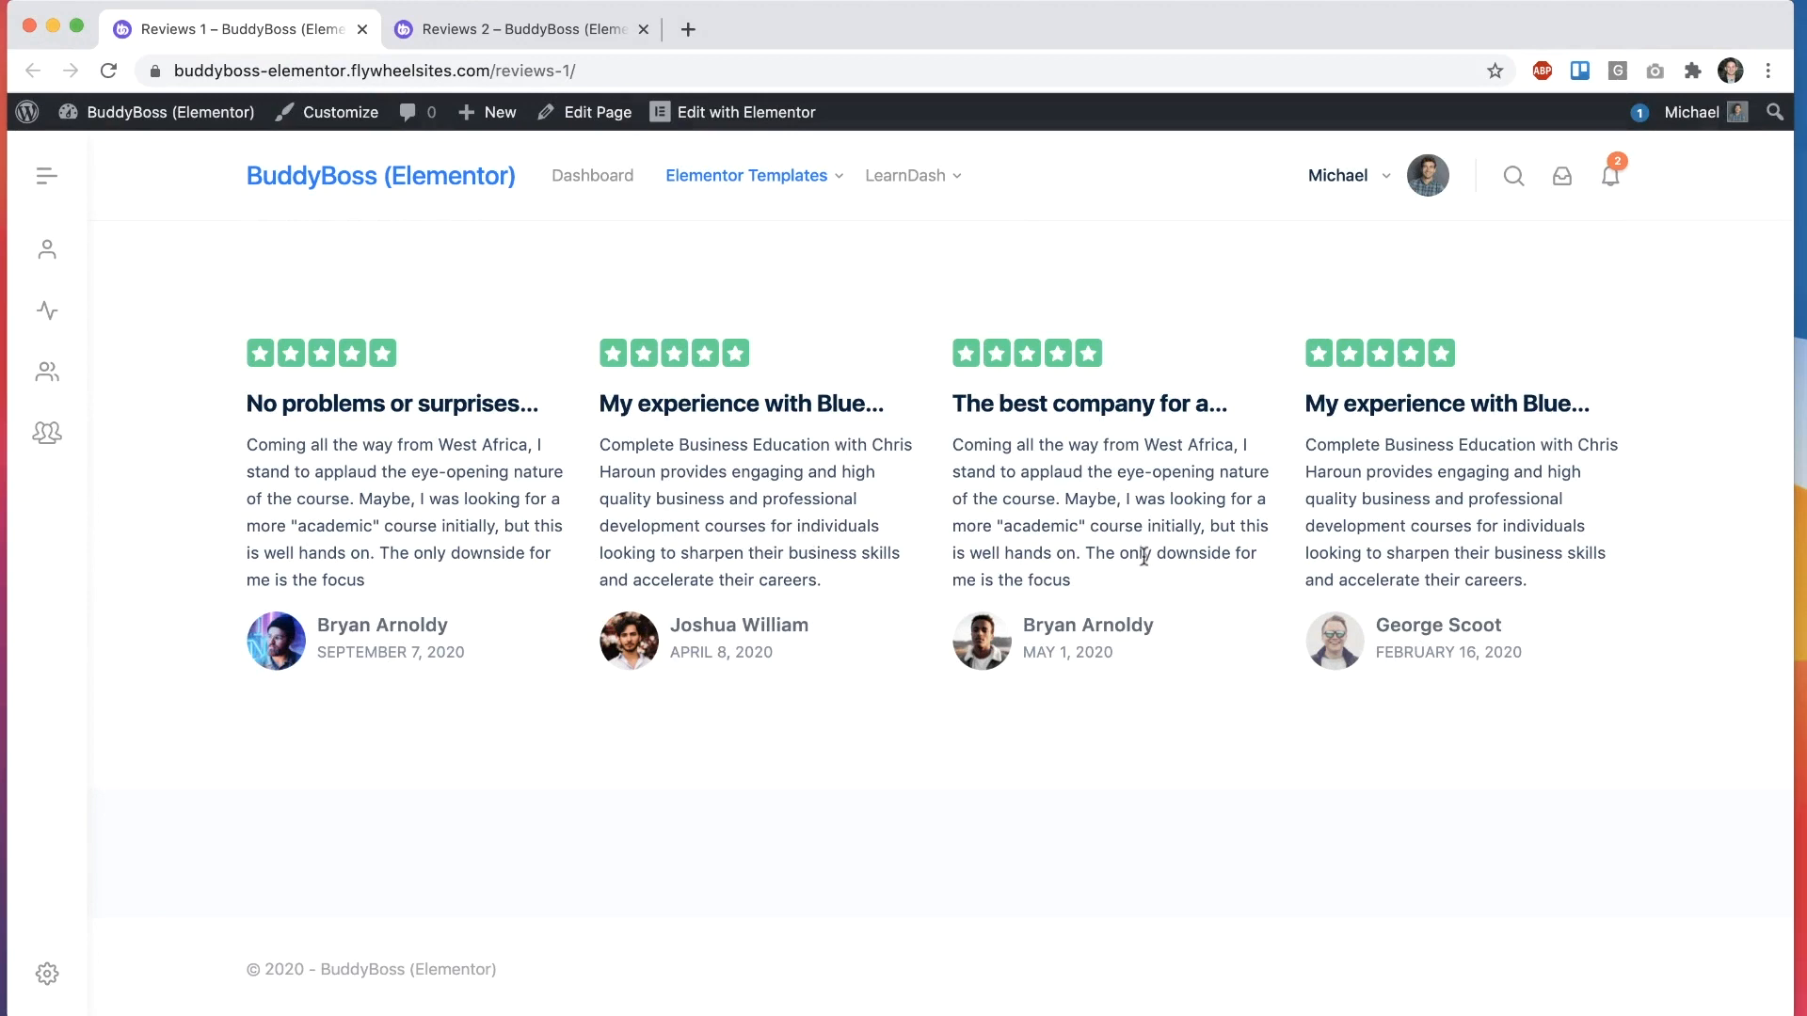
Step: Close the Reviews demos and browse Tabbed 1, Tabbed 2 (Simulation item) and Tabbed 3
click(519, 28)
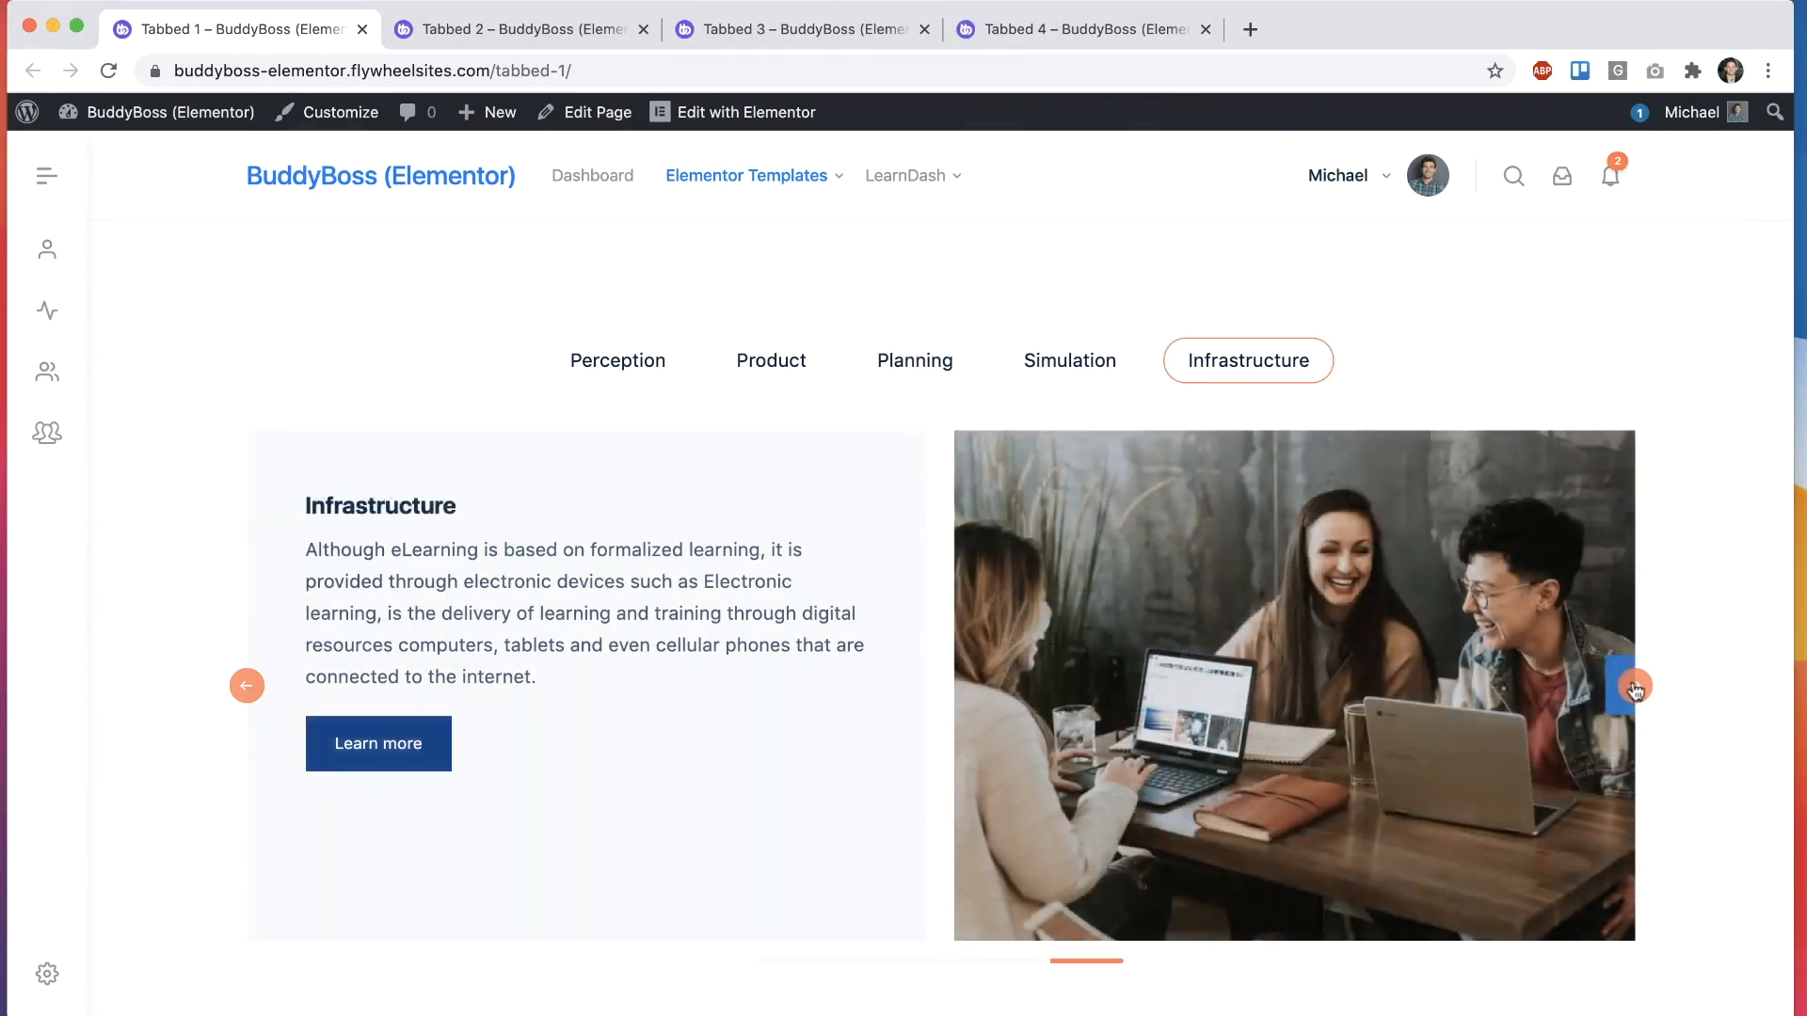
click(746, 176)
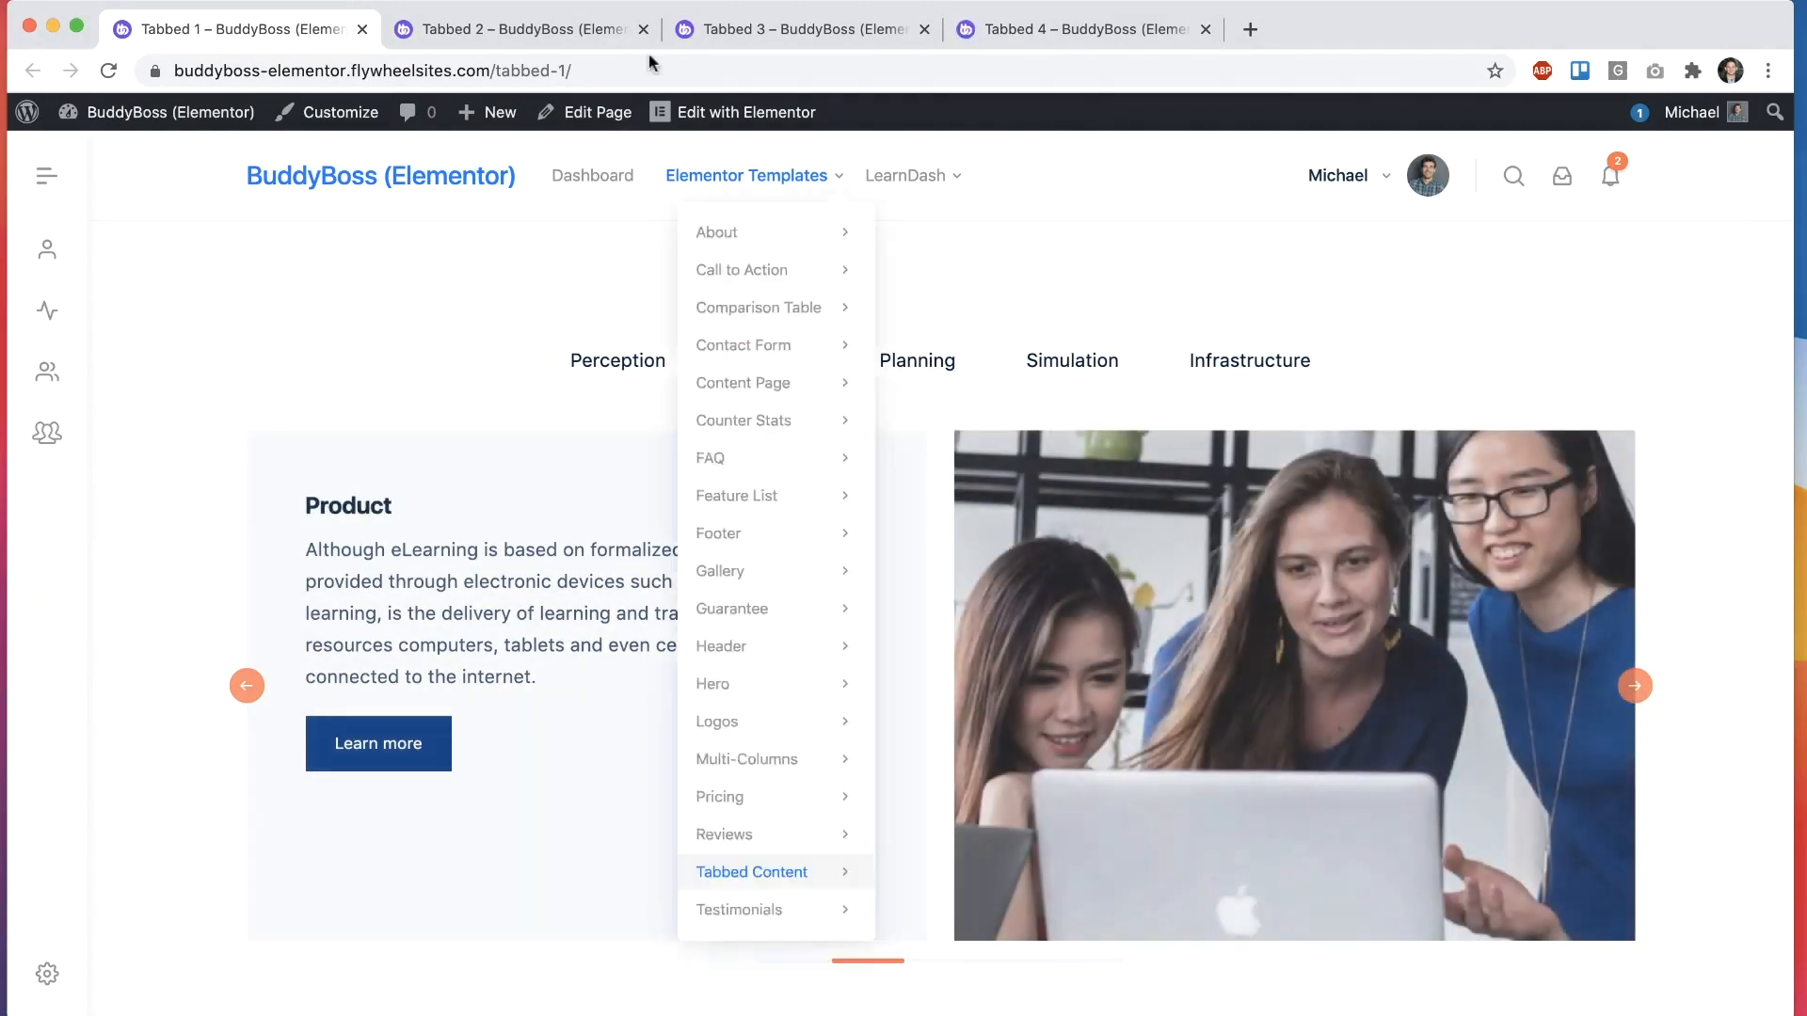
click(520, 29)
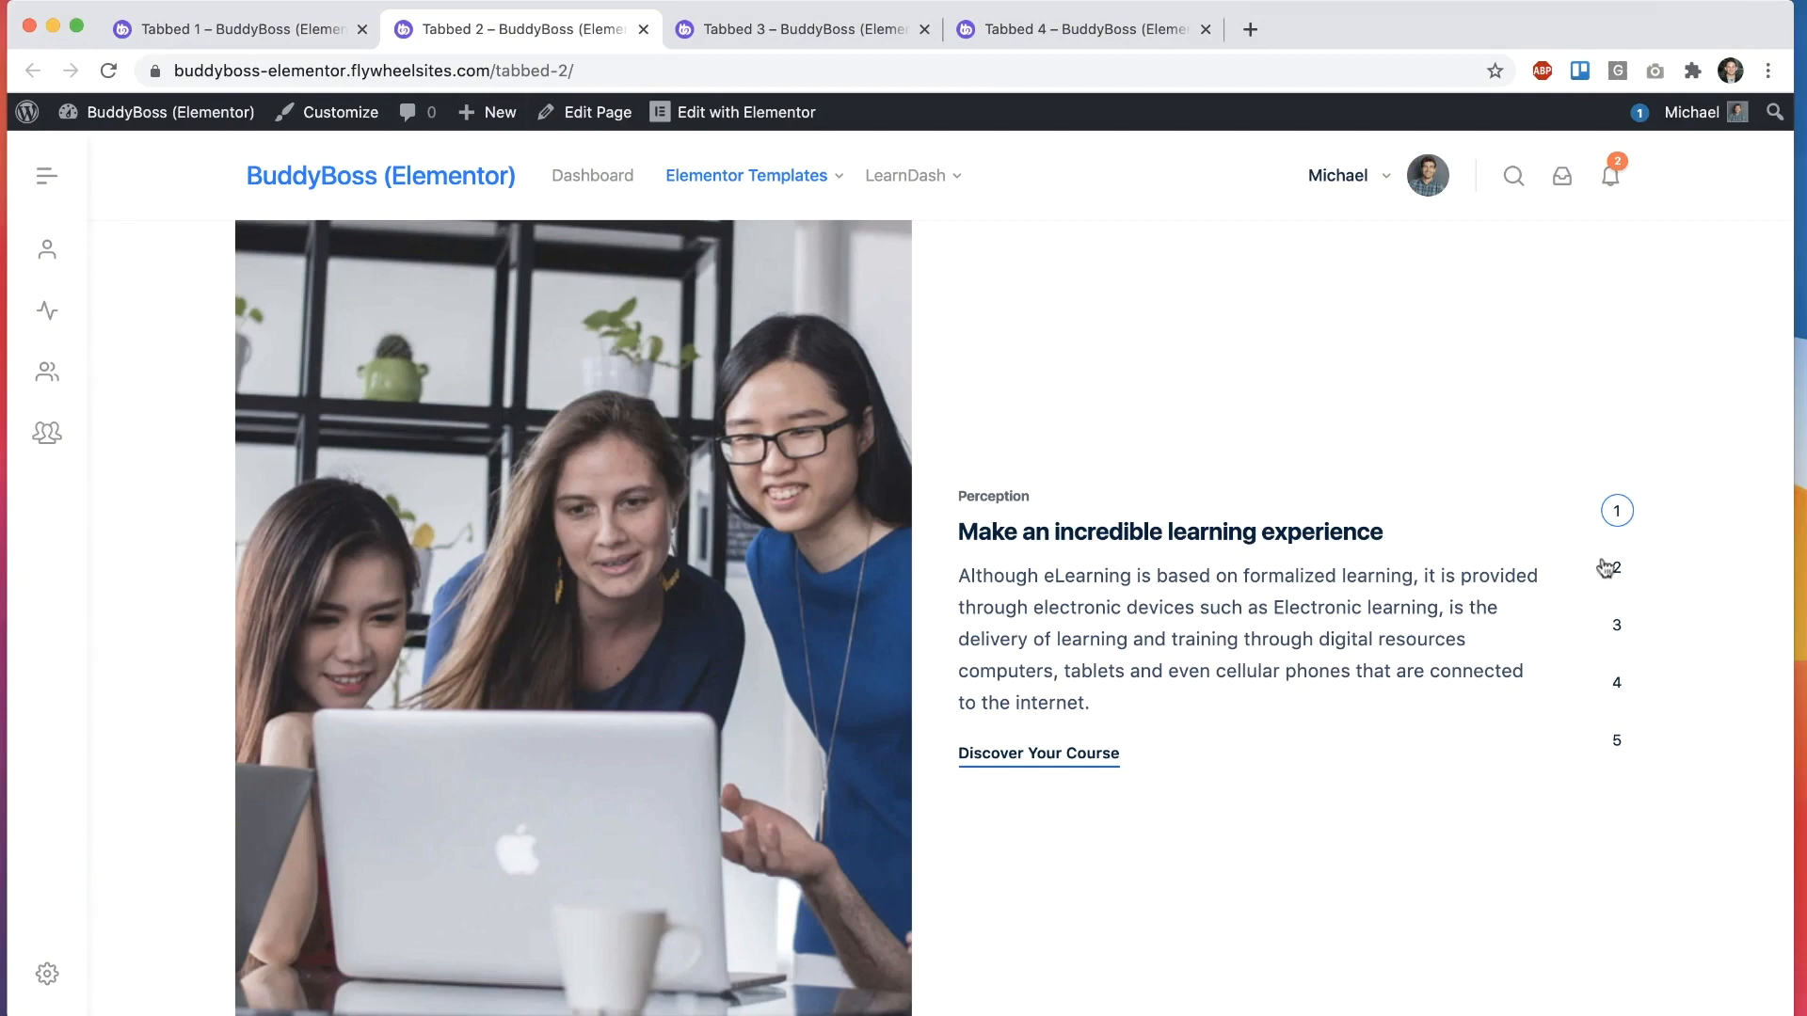
click(1617, 683)
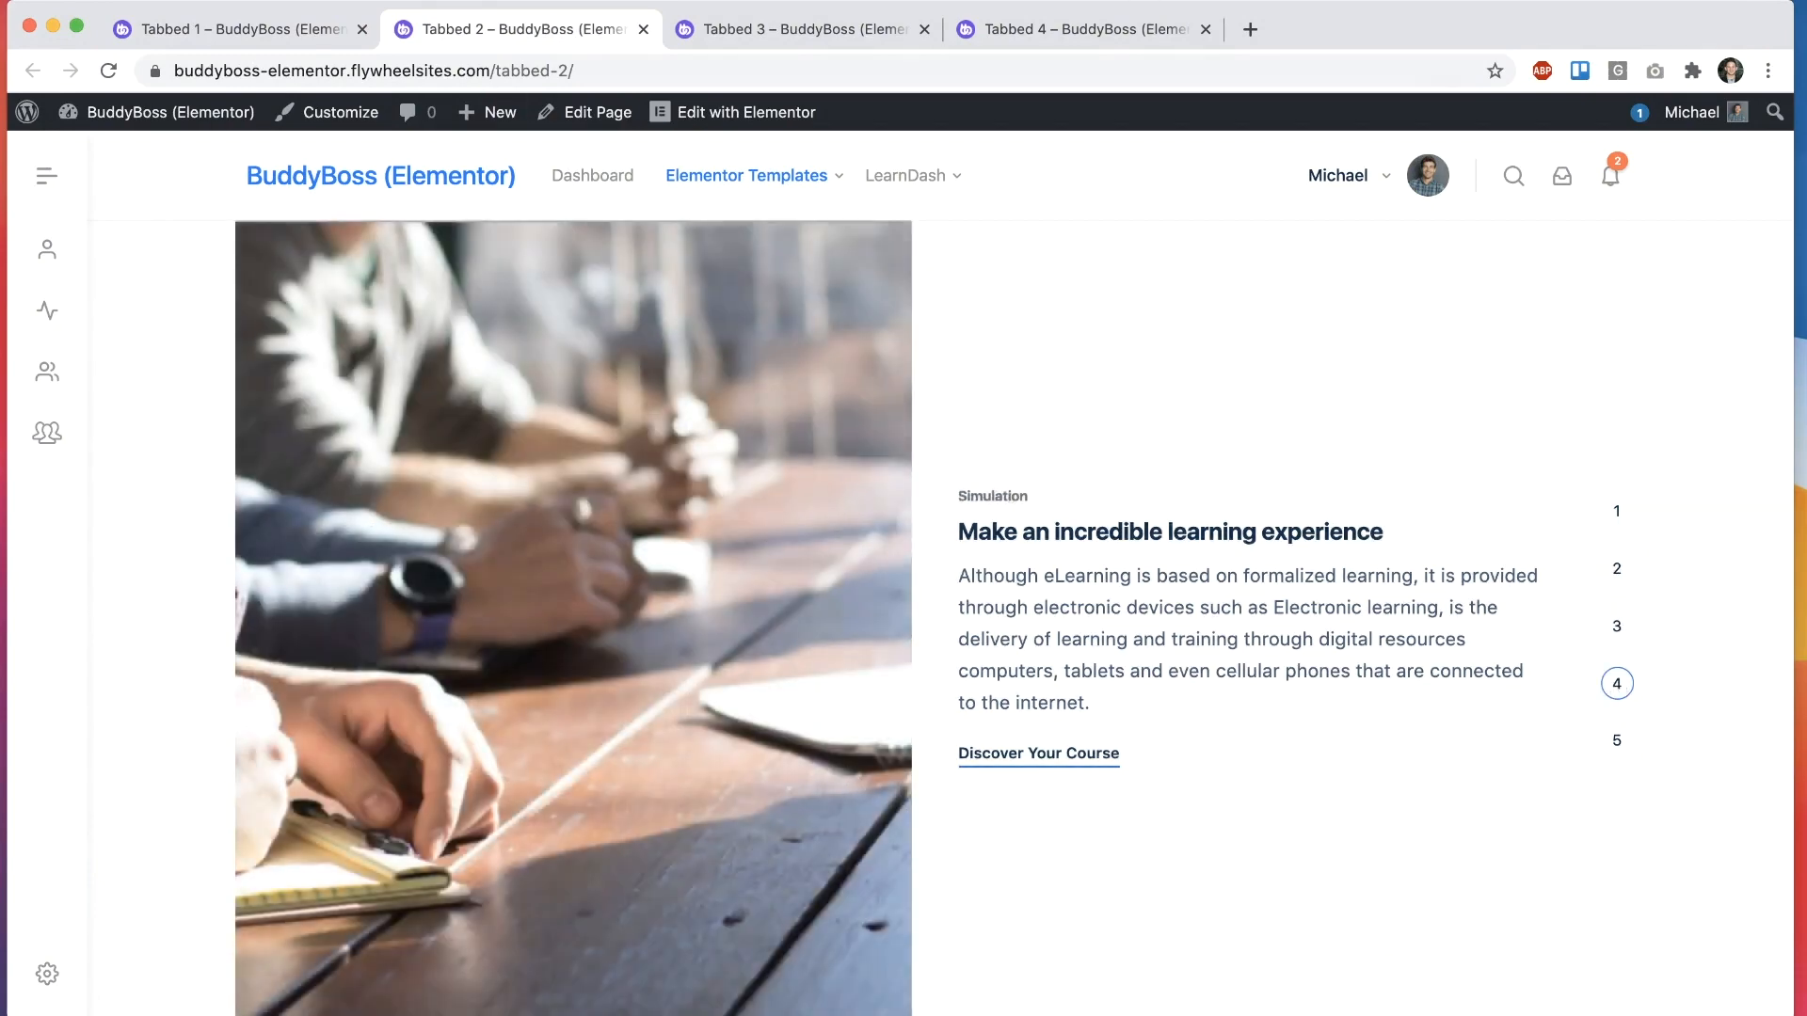
click(798, 29)
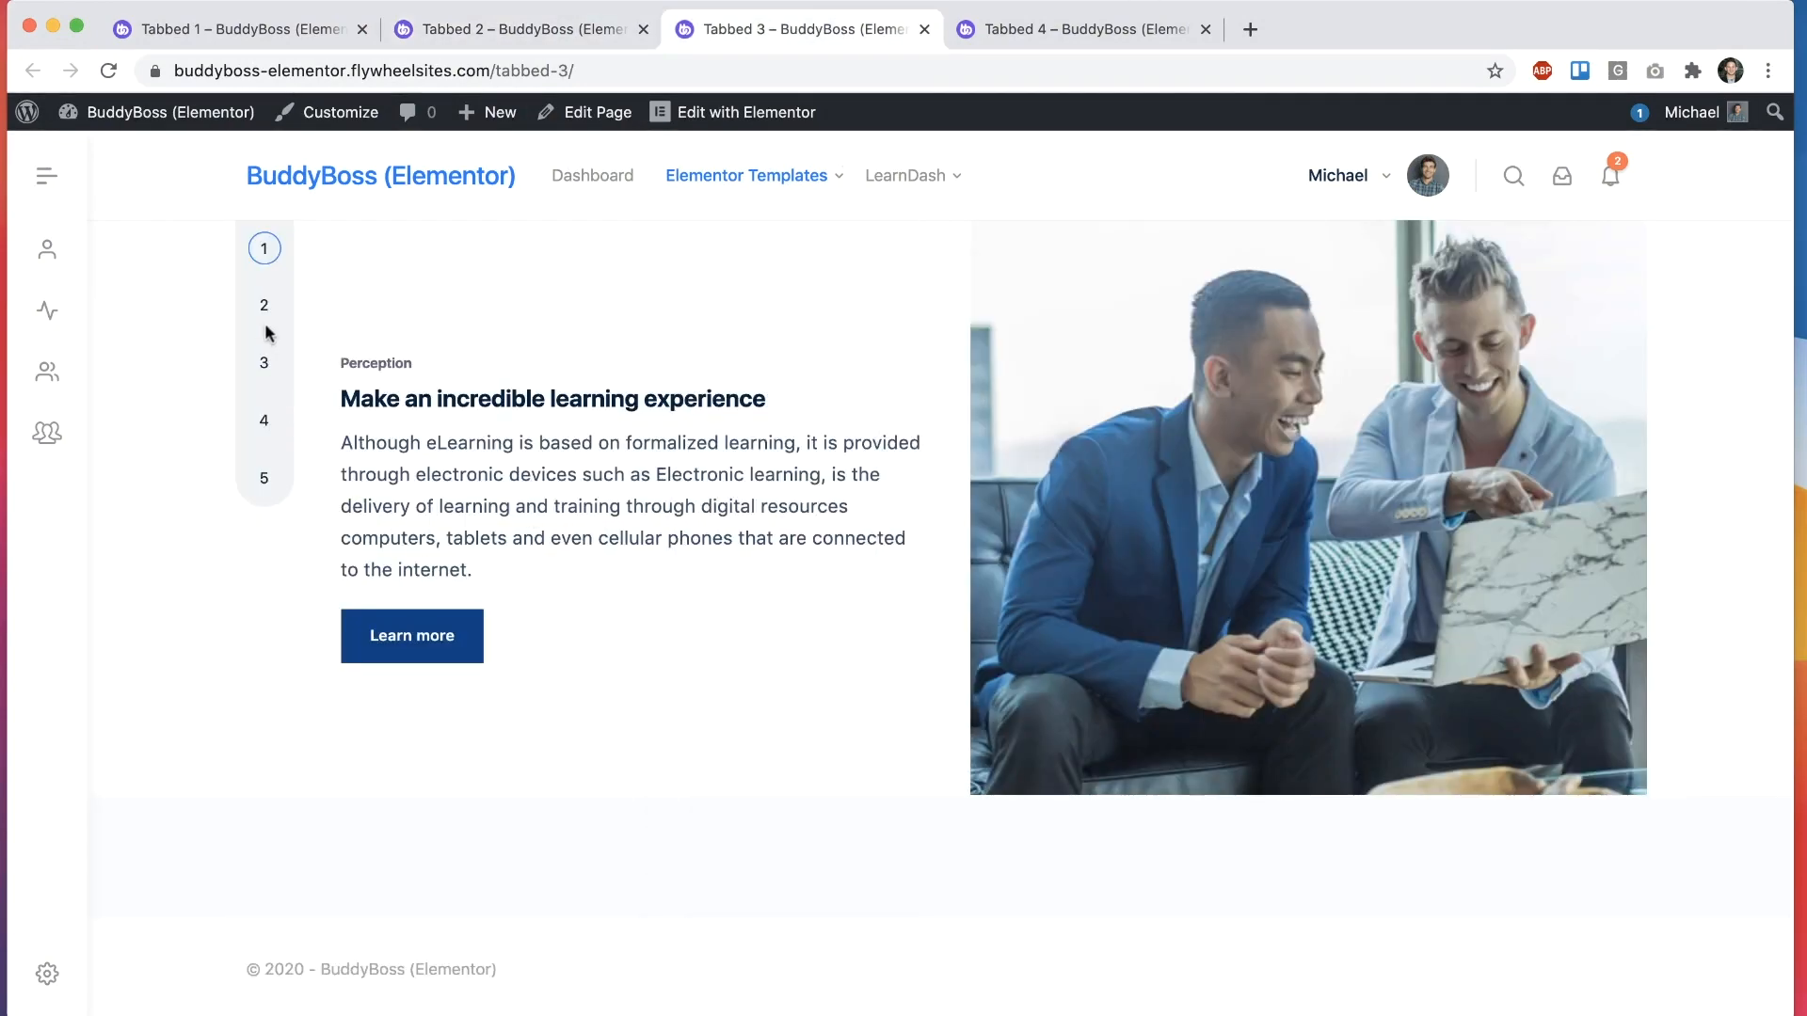
click(1079, 29)
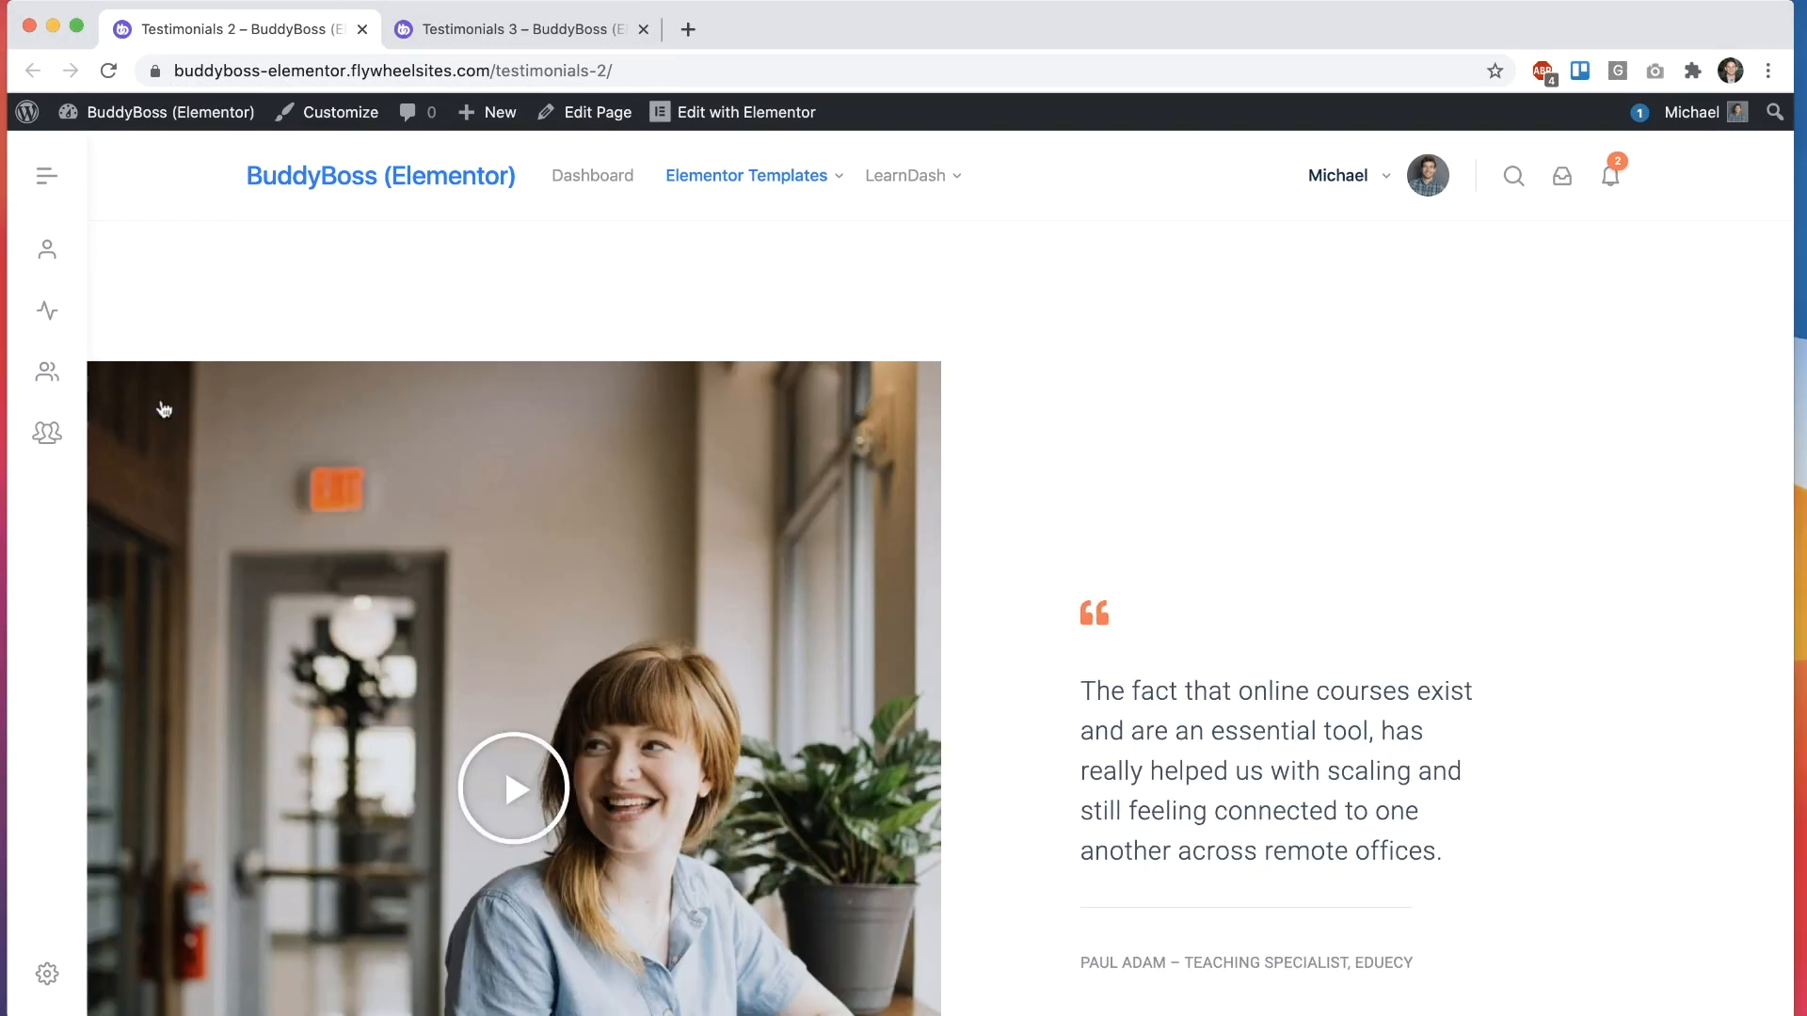
Step: Cycle the Testimonials 3 carousel back and forth through the member quotes
scroll(down, 3)
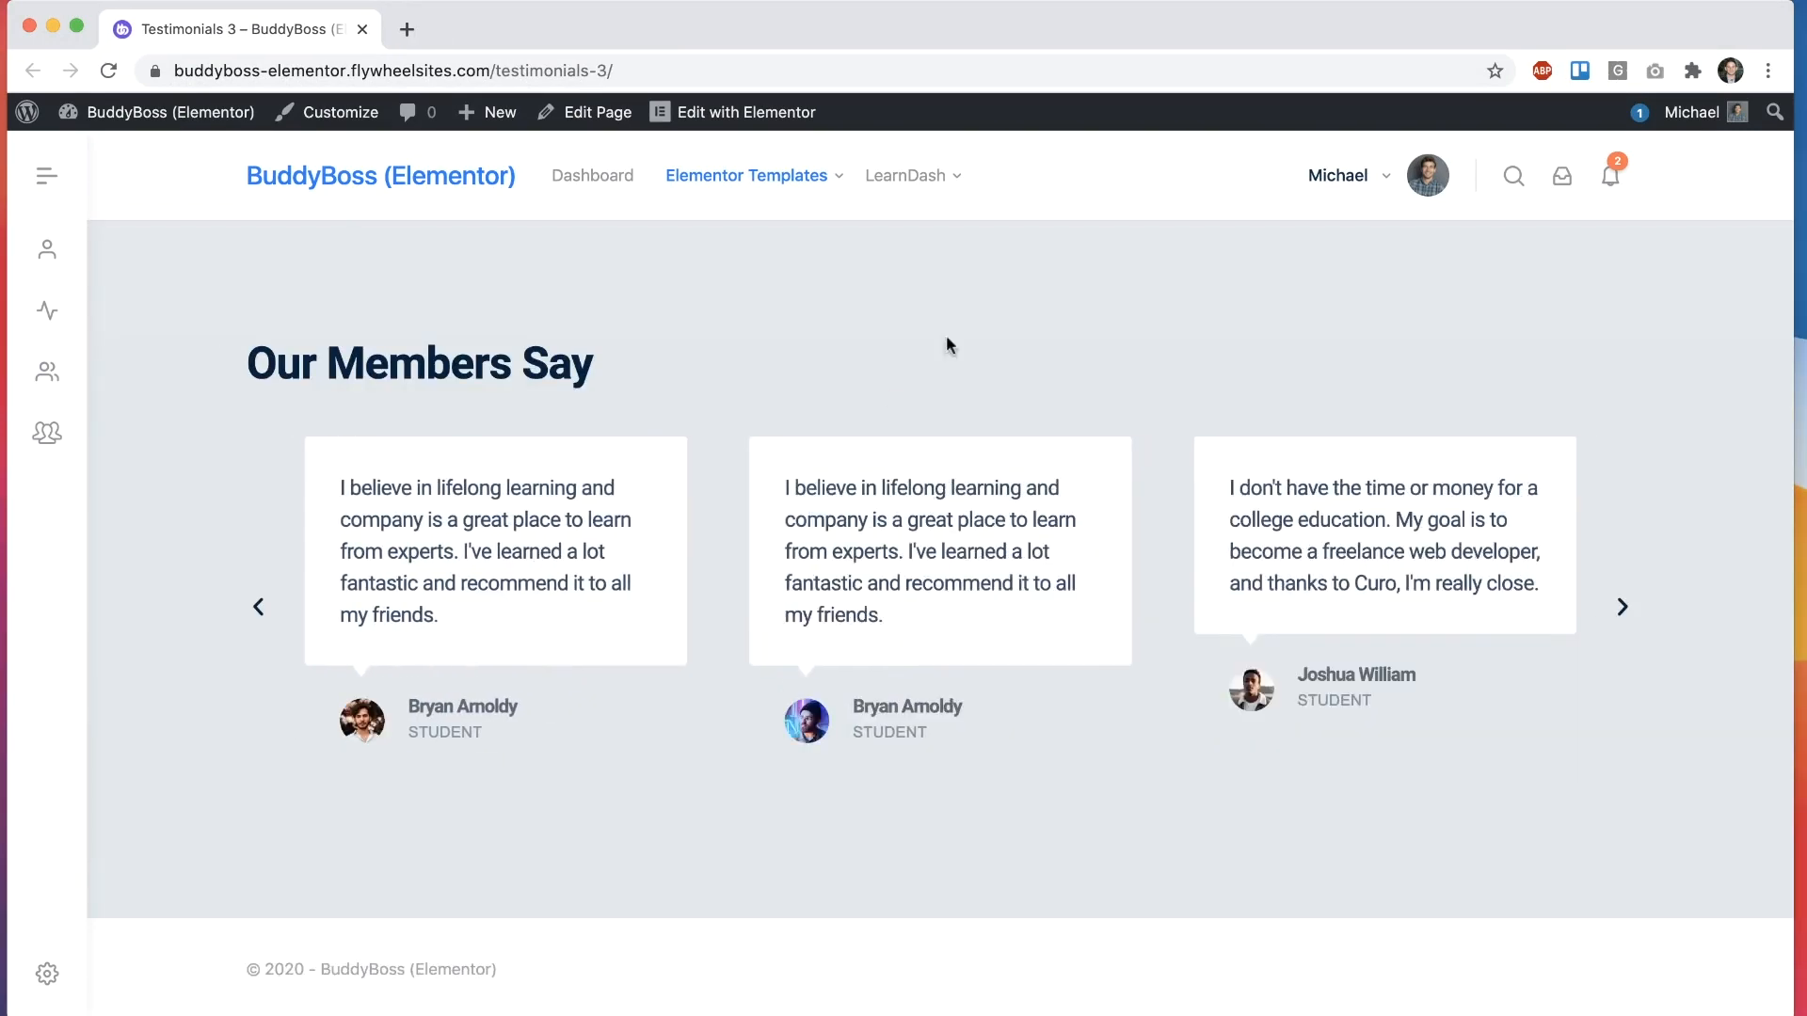
mouse_move(937, 326)
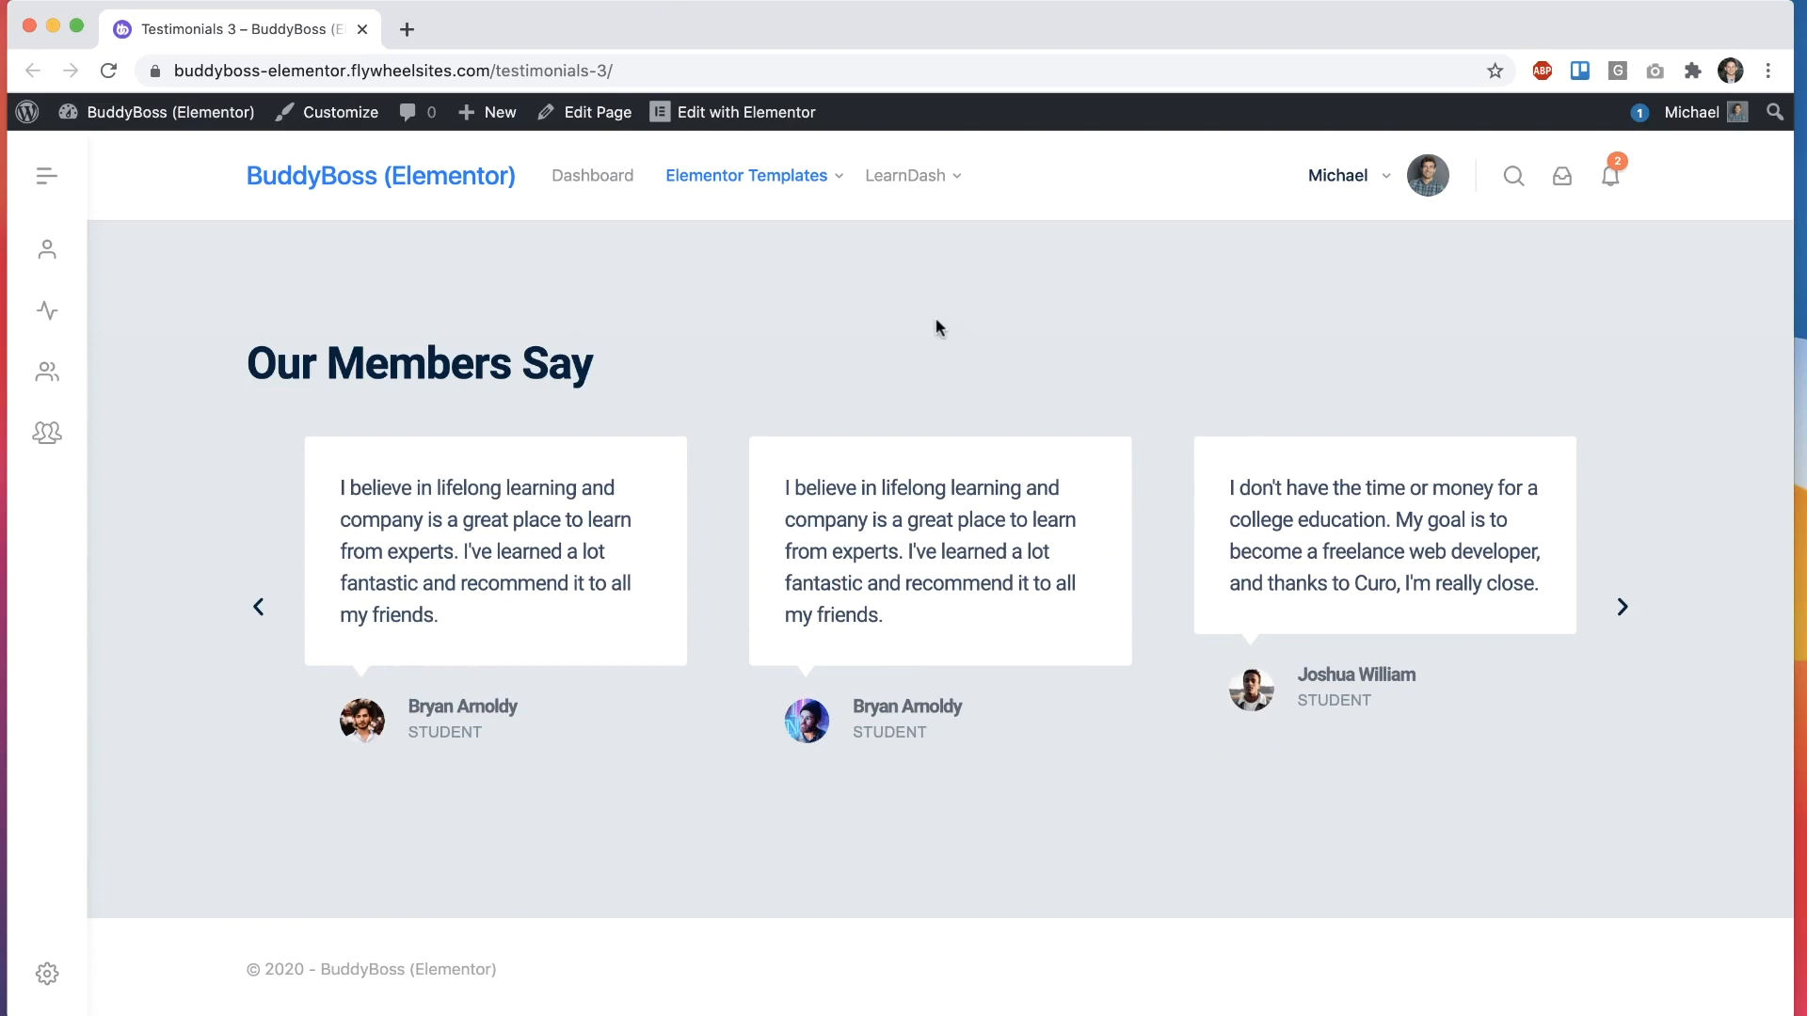
click(259, 607)
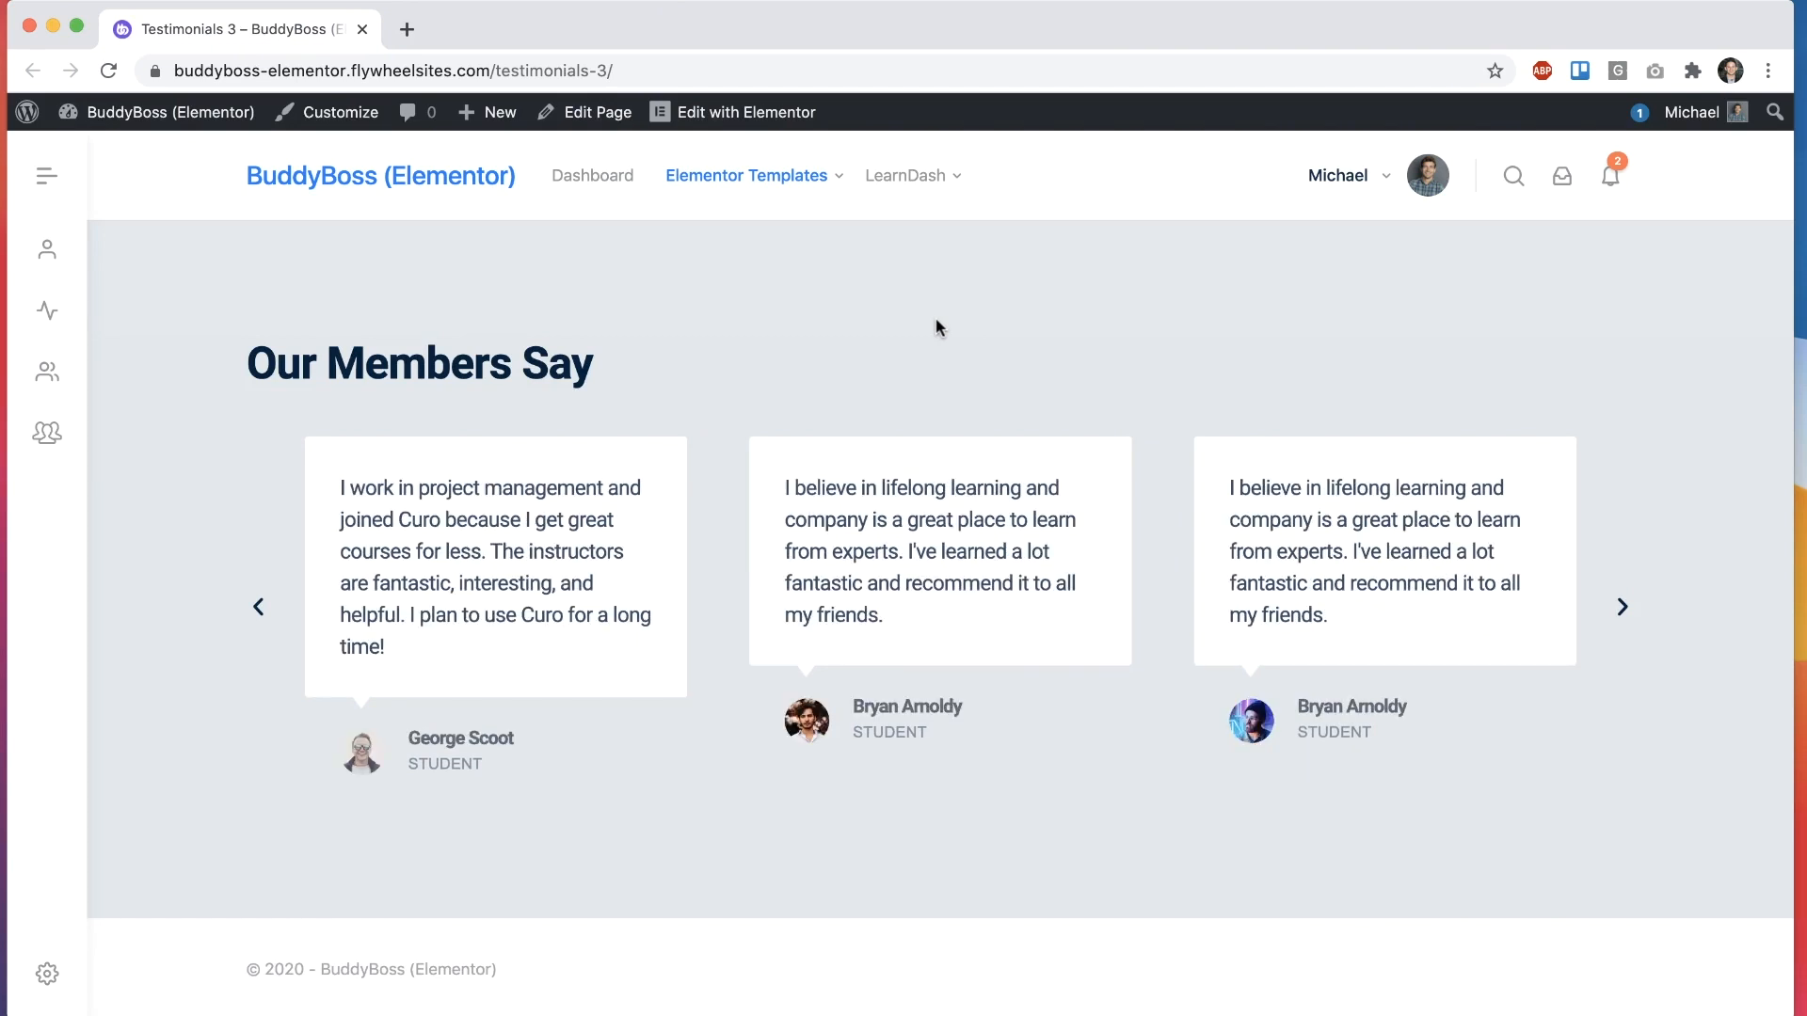
click(1622, 607)
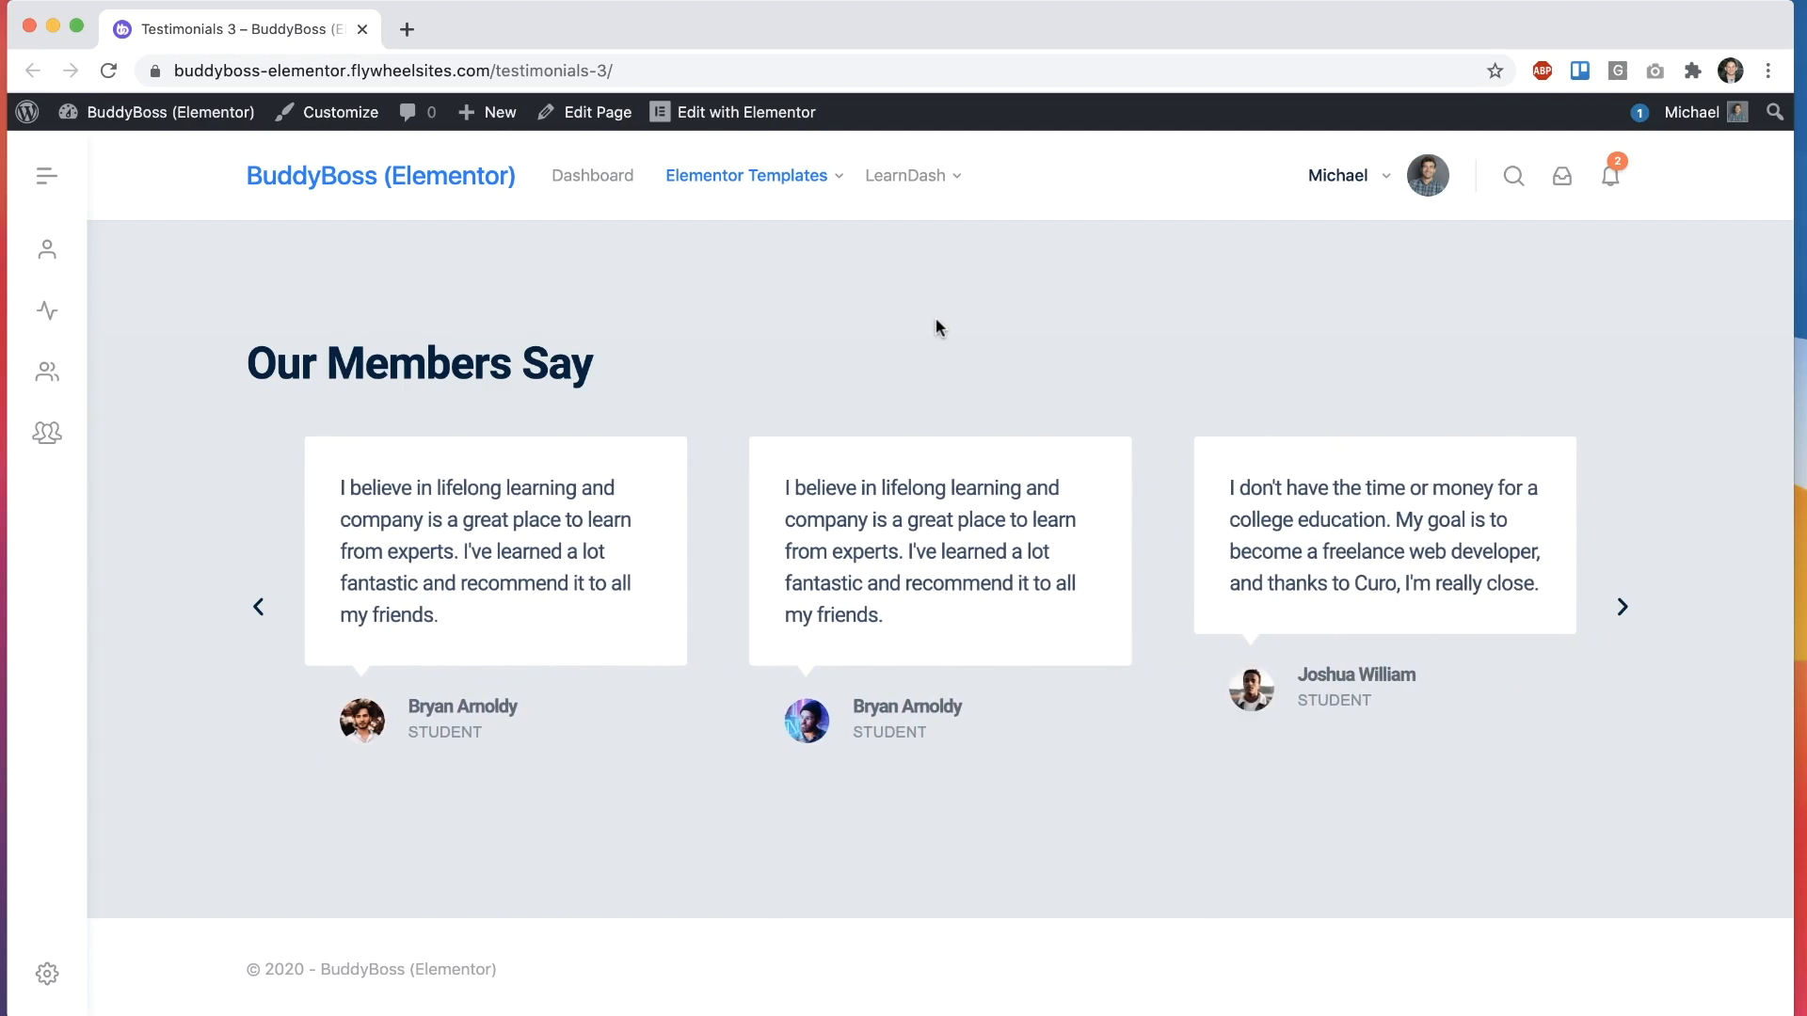
click(1623, 606)
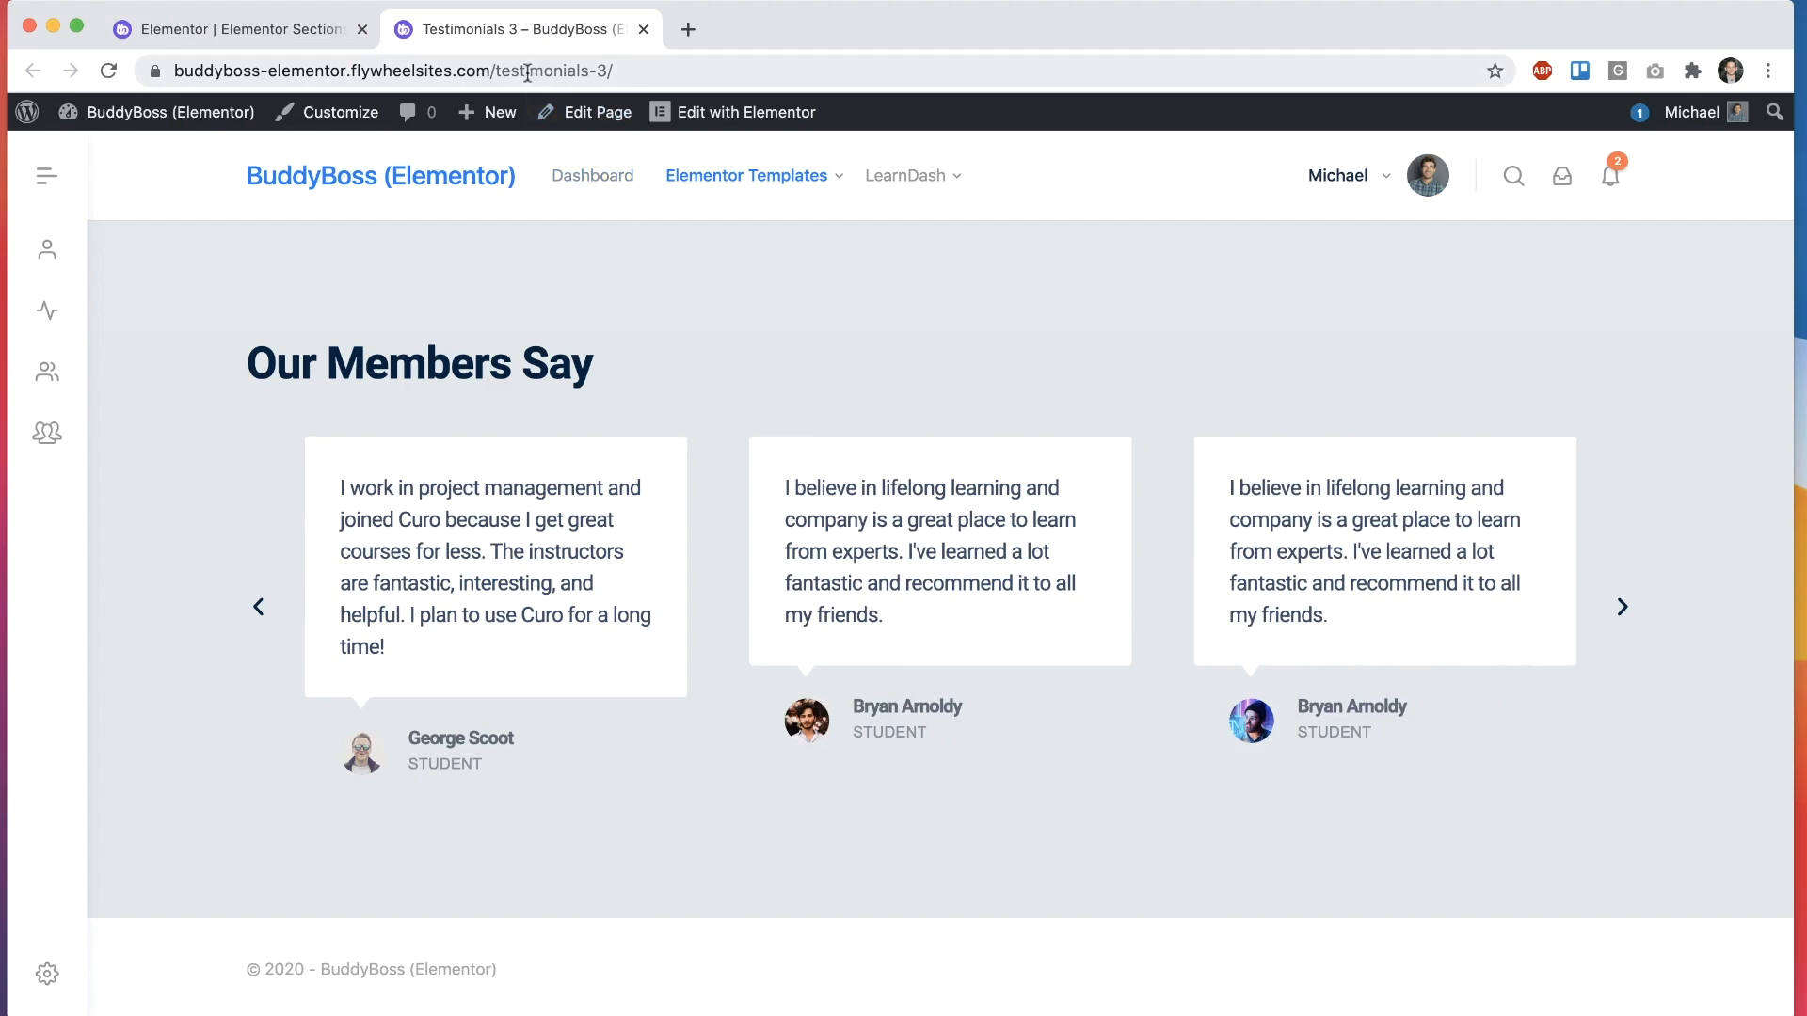
Step: Edit Testimonials 3 with Elementor and delete its testimonials section
click(1622, 607)
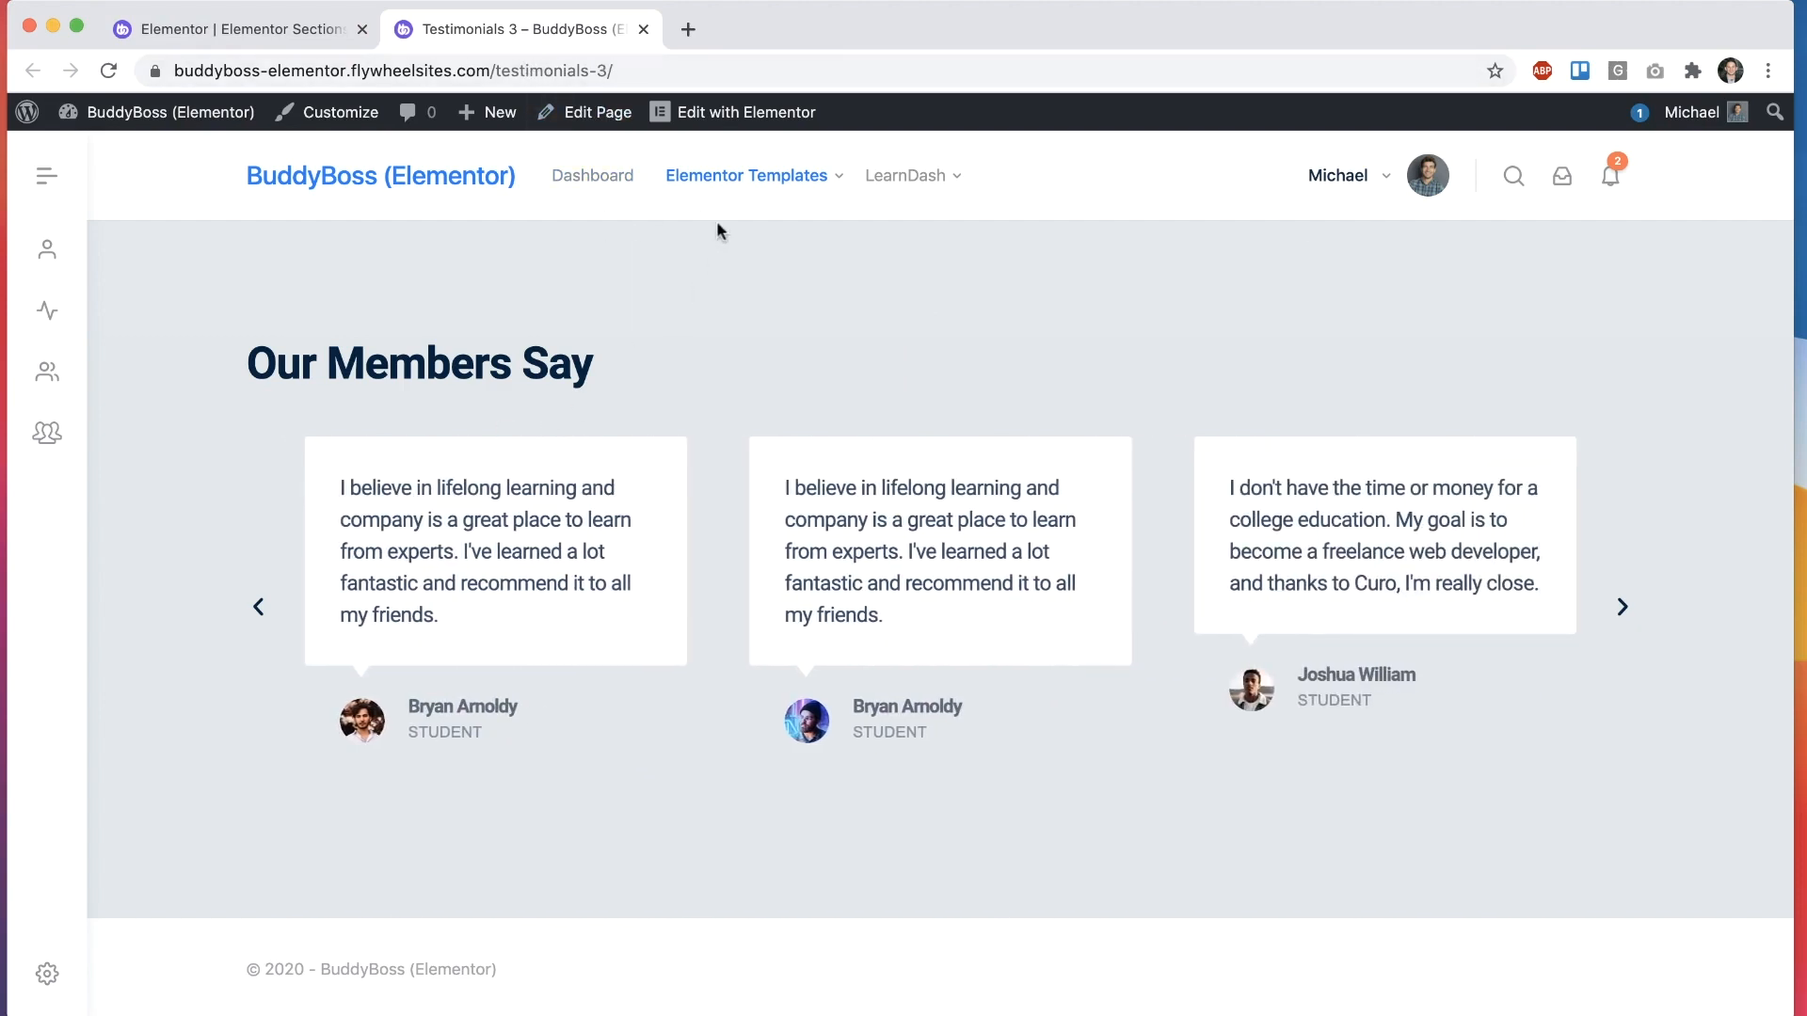
click(745, 112)
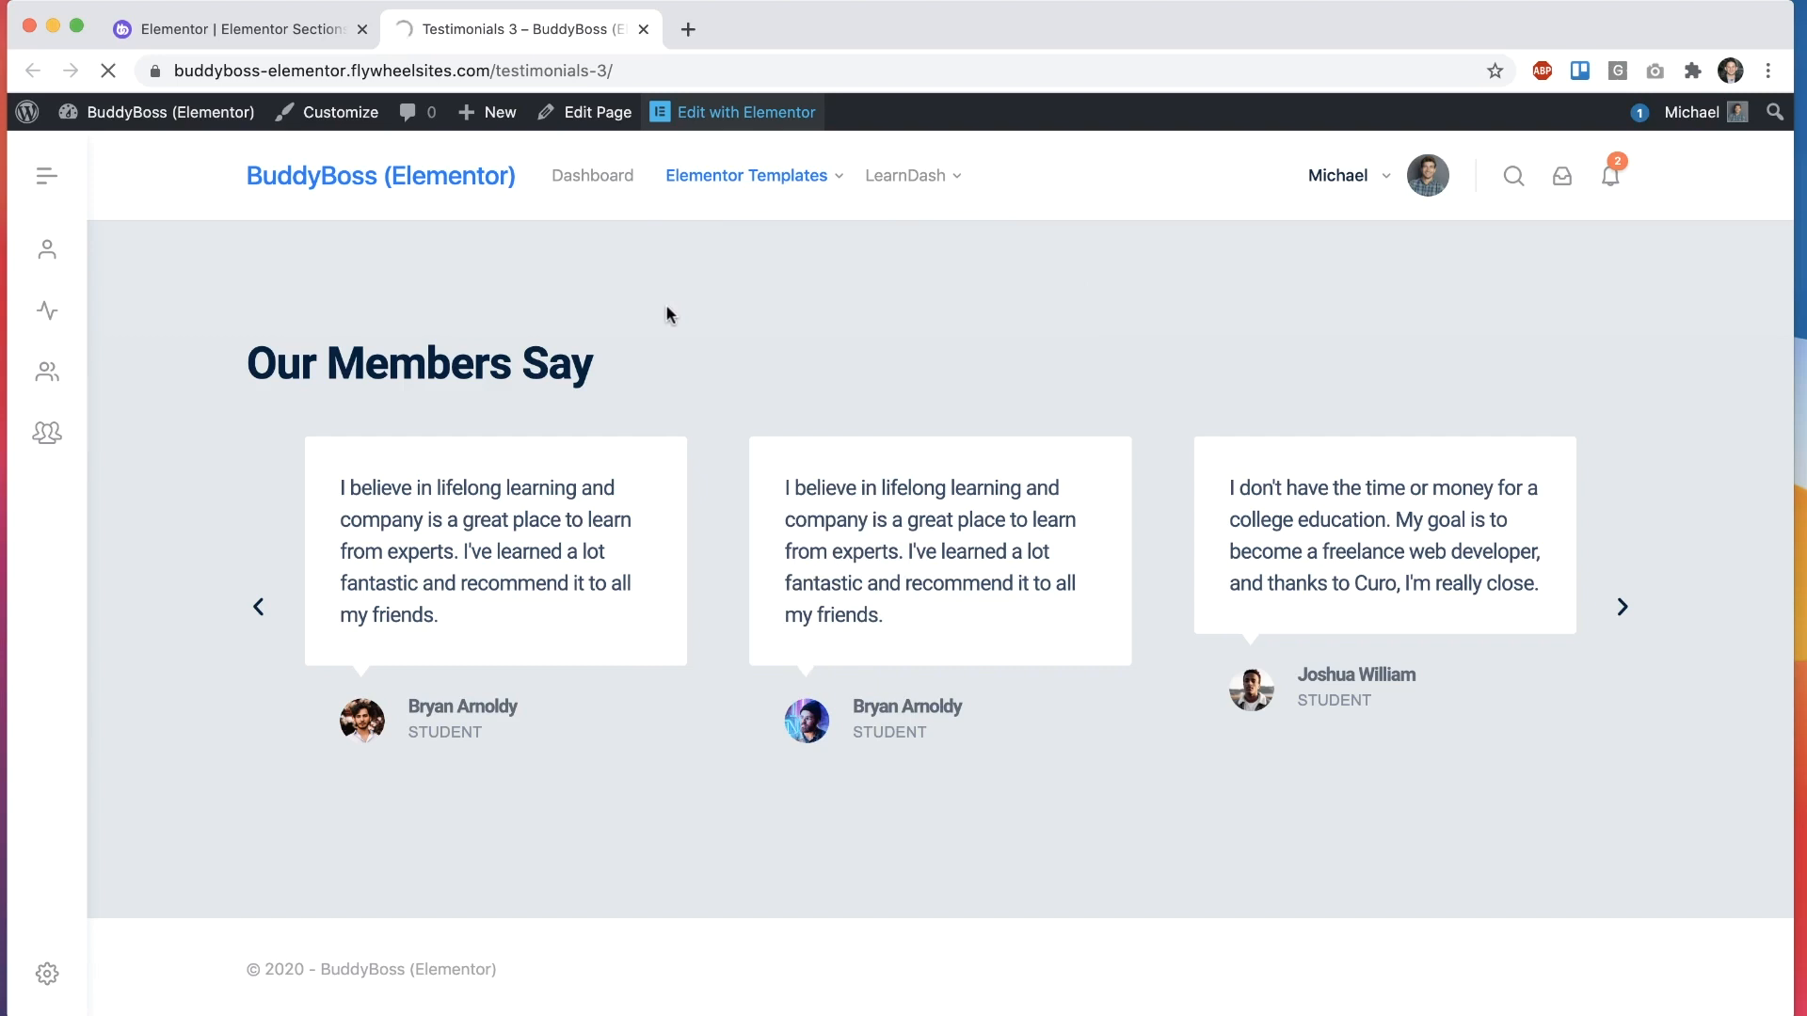
click(747, 112)
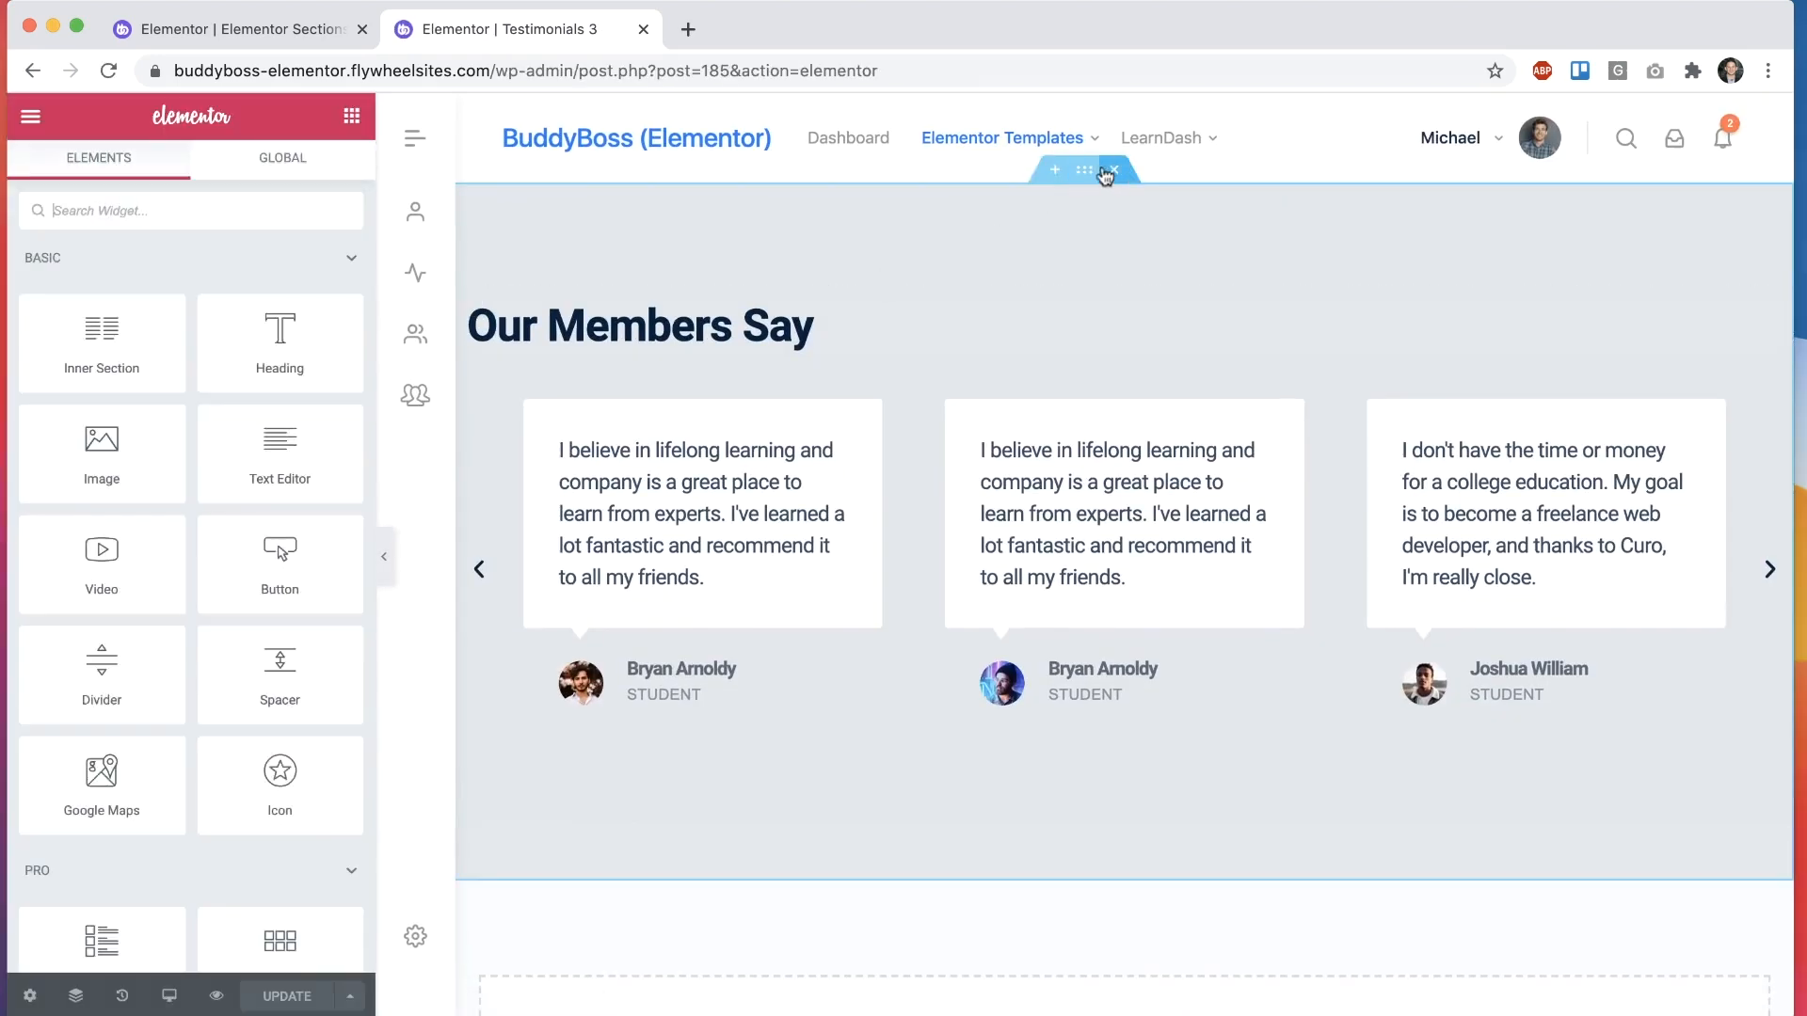
click(1114, 169)
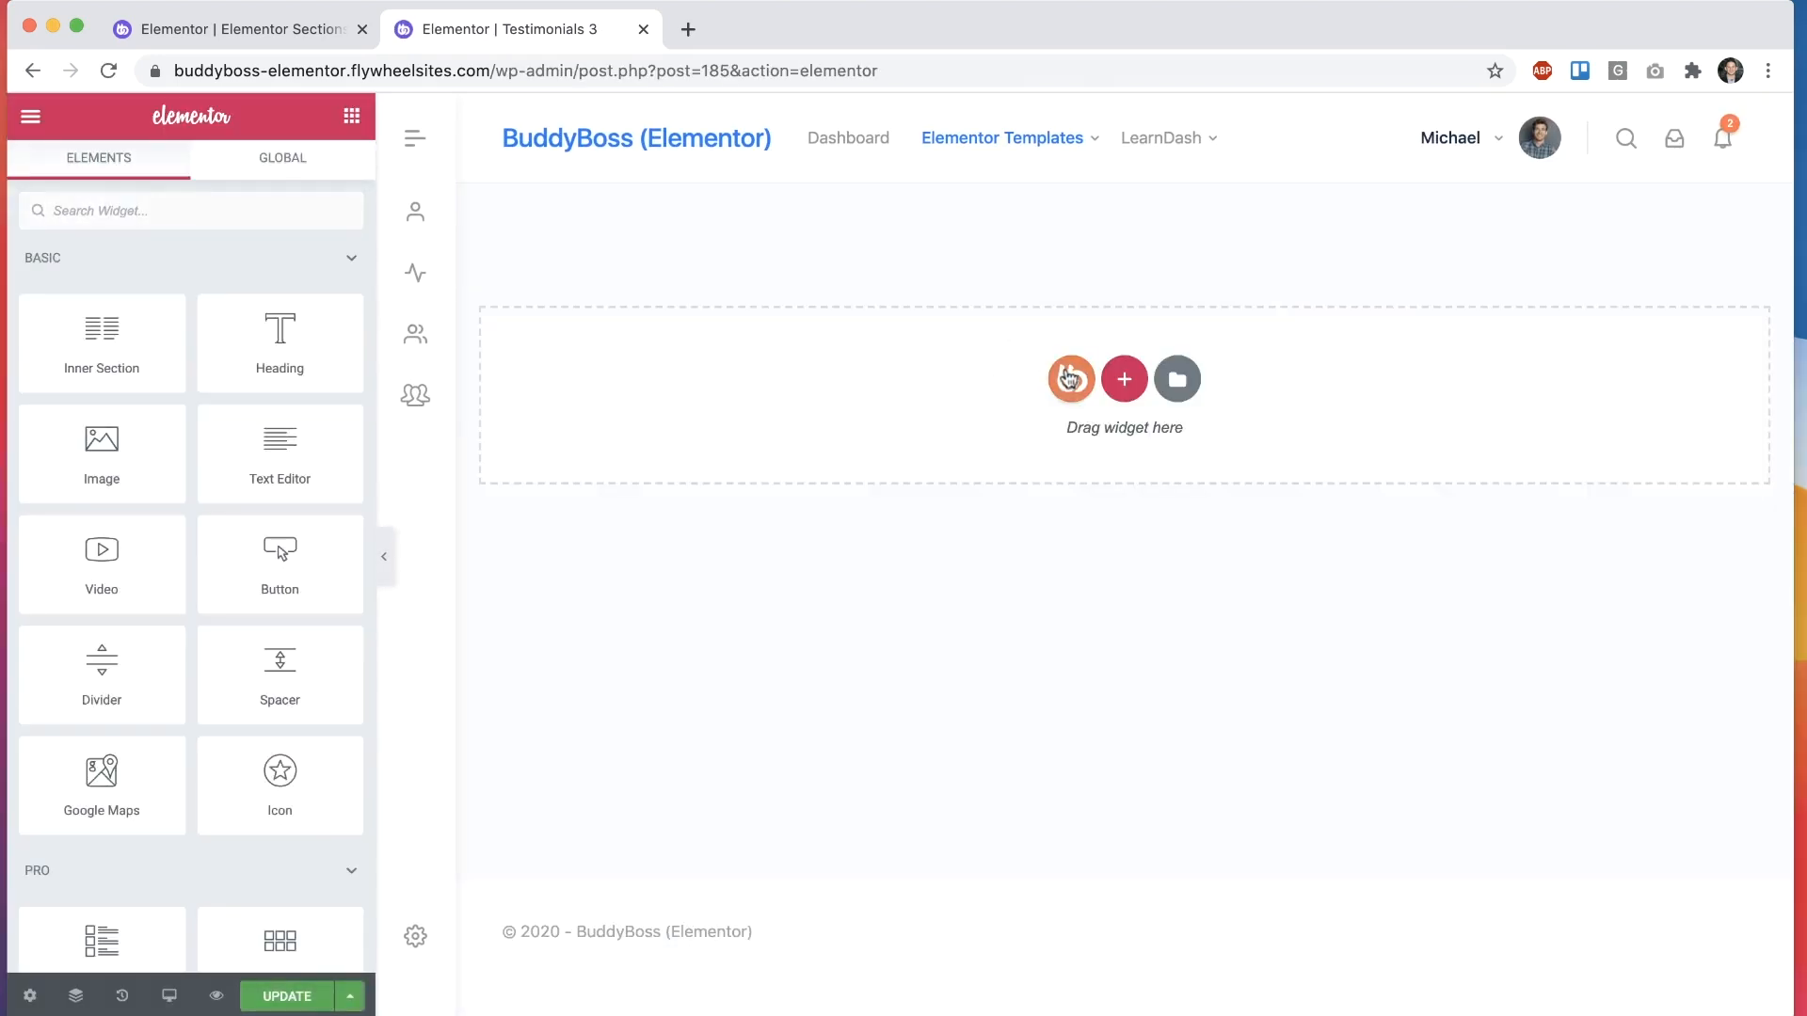
Step: Insert BuddyBoss Testimonials 03 from the Testimonials category and select its carousel
click(1071, 380)
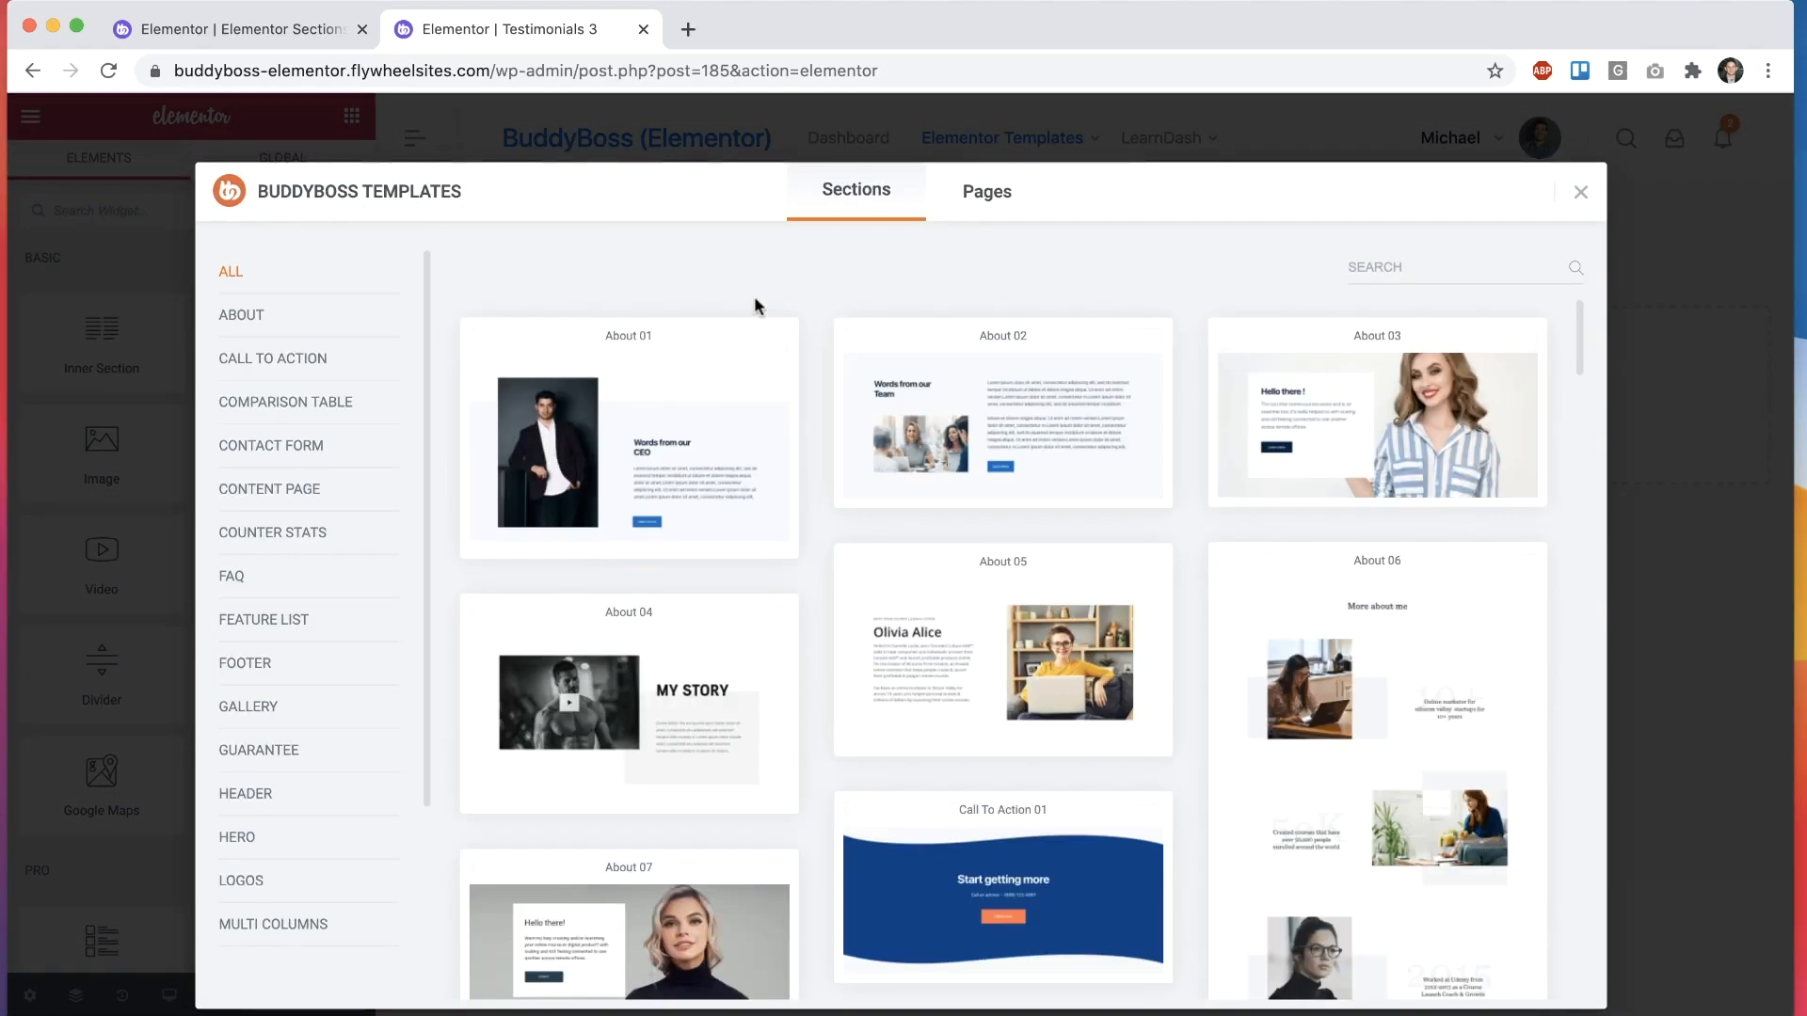
mouse_move(822, 402)
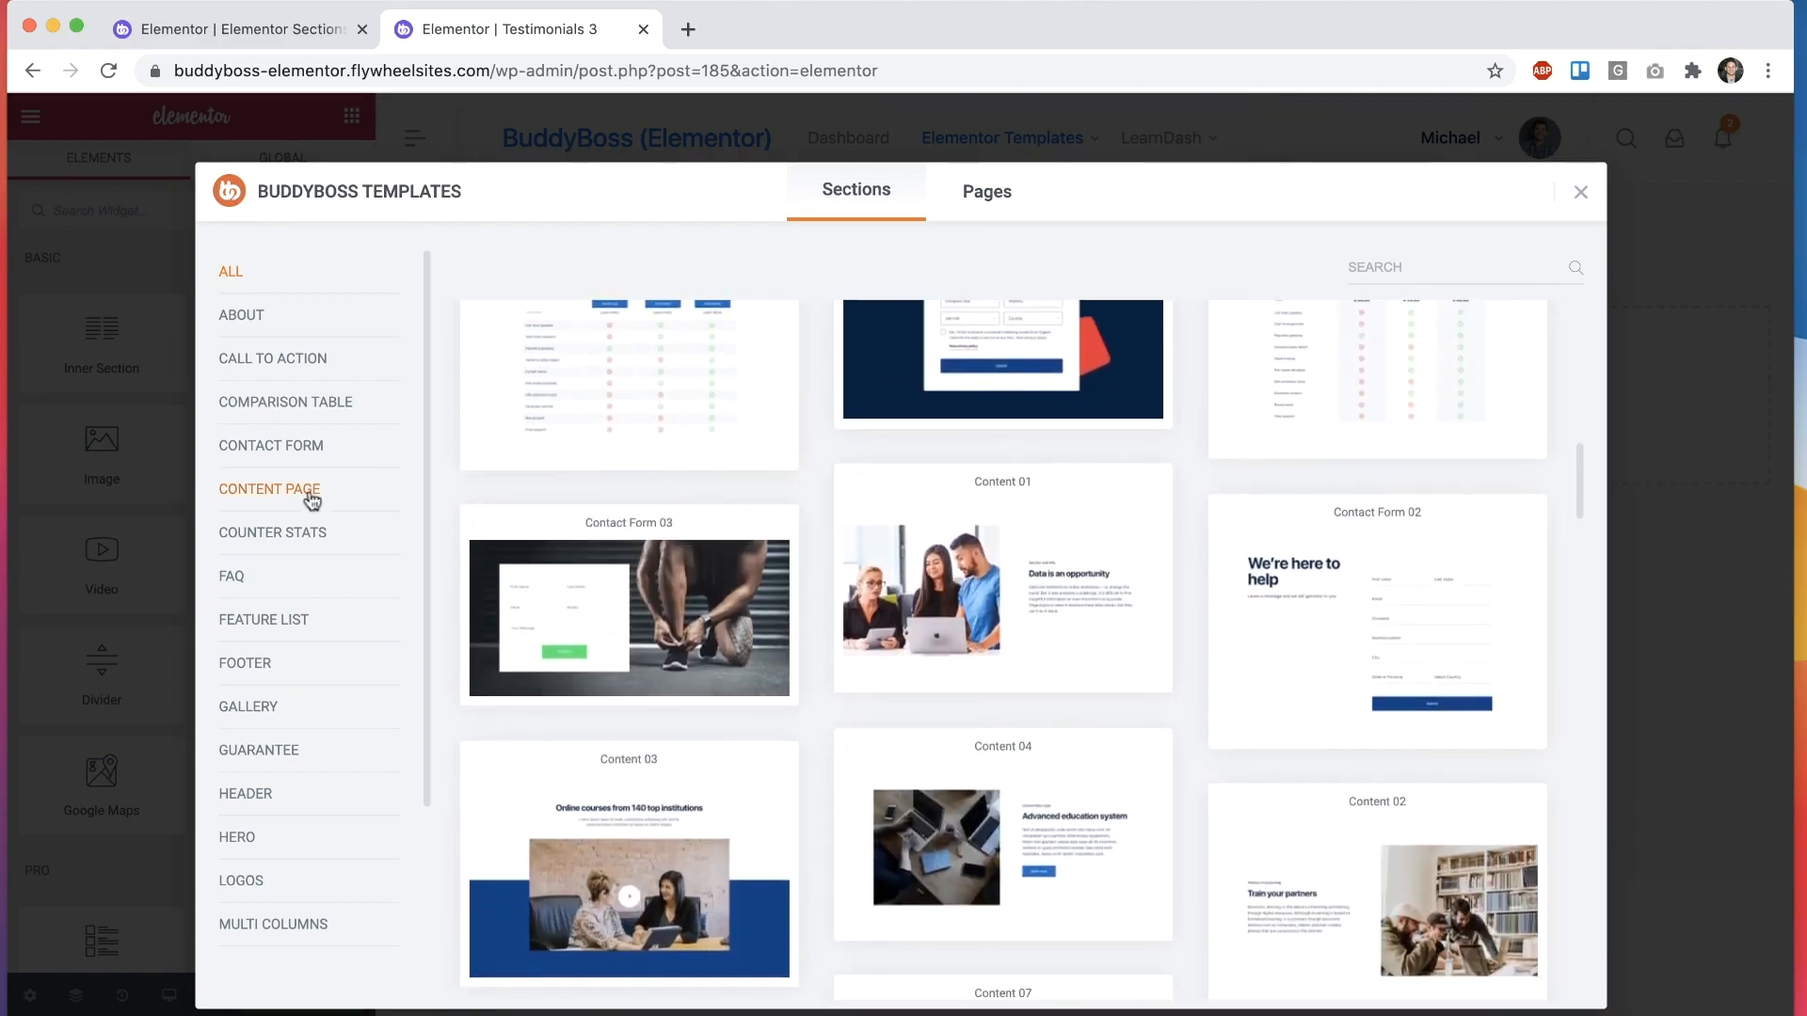
scroll(down, 3)
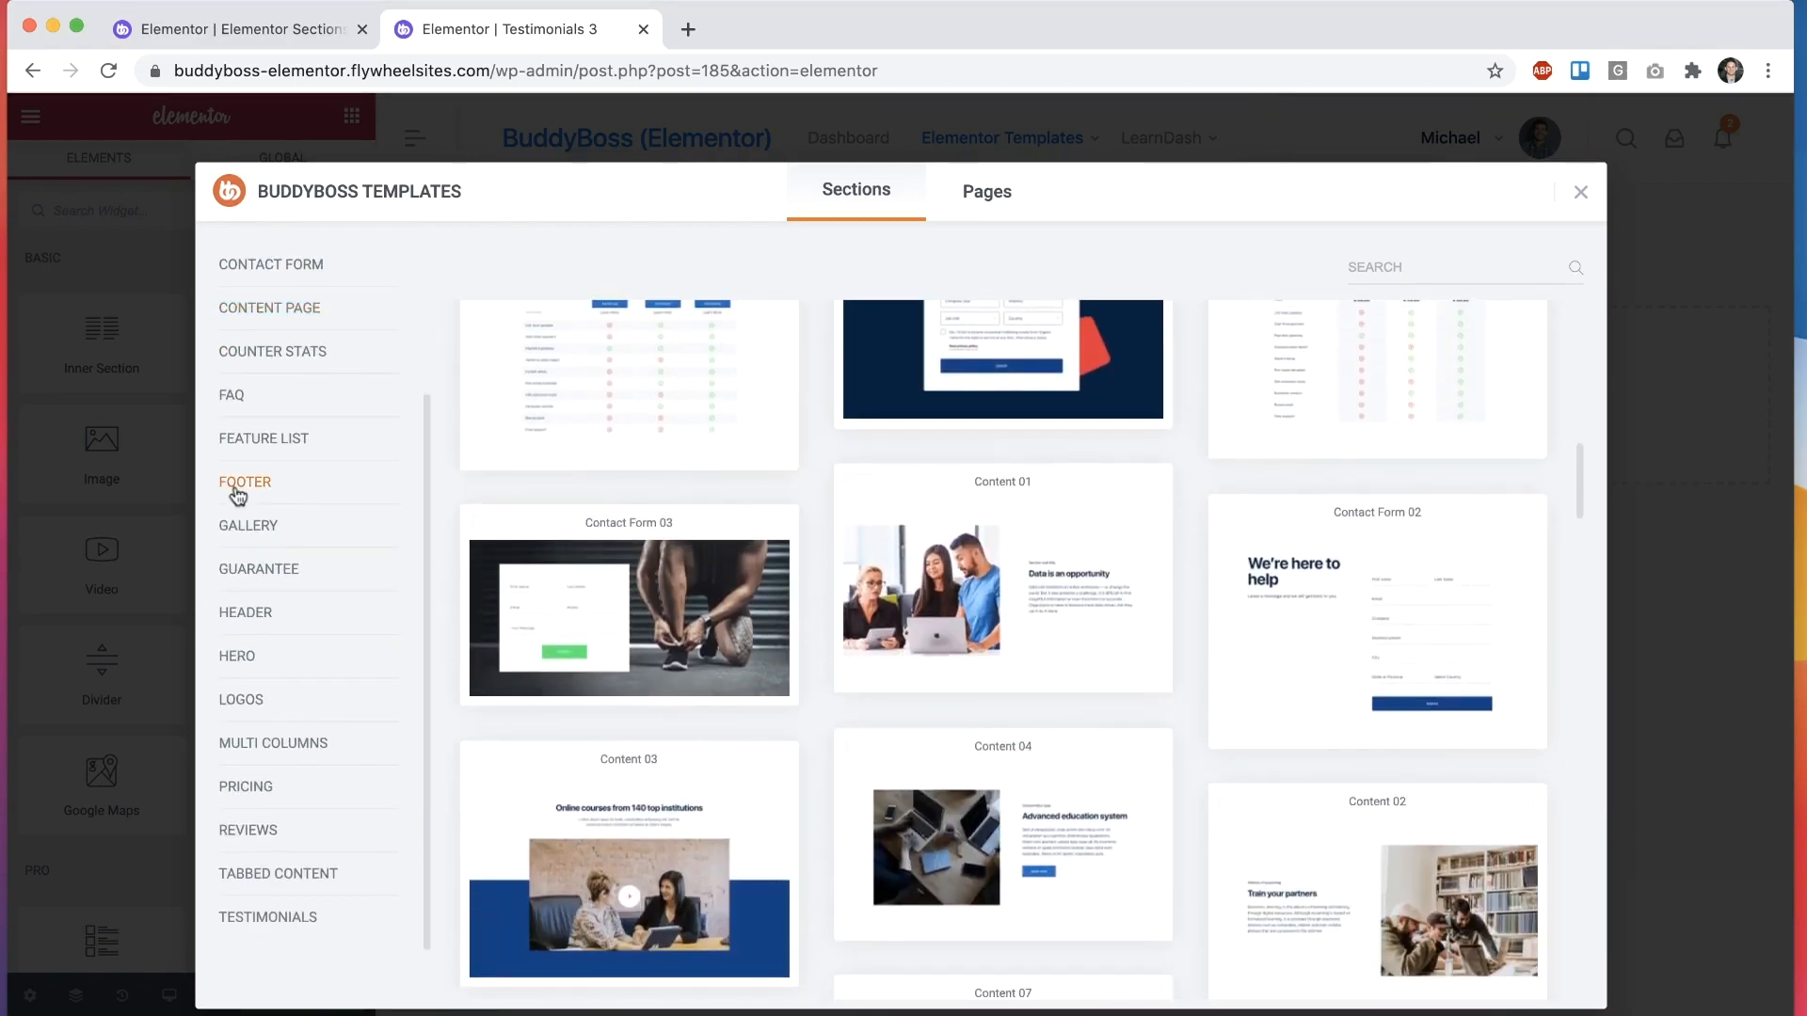
click(269, 917)
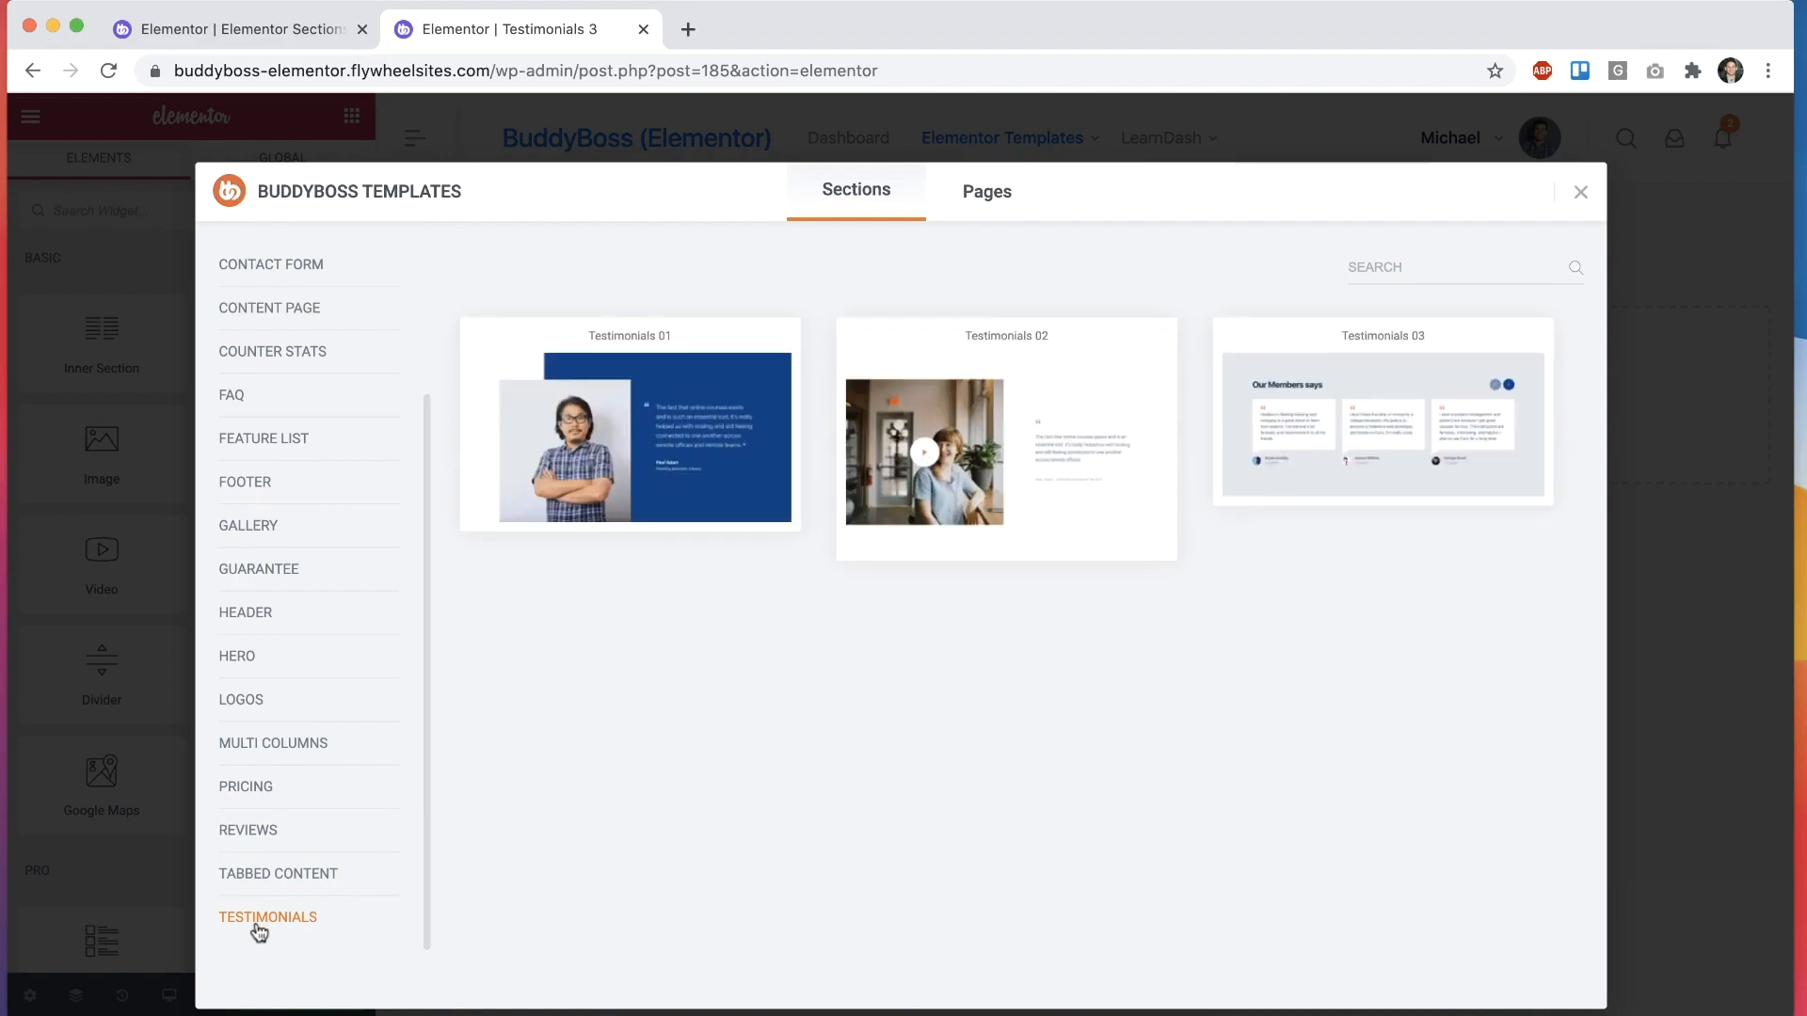
mouse_move(1383, 383)
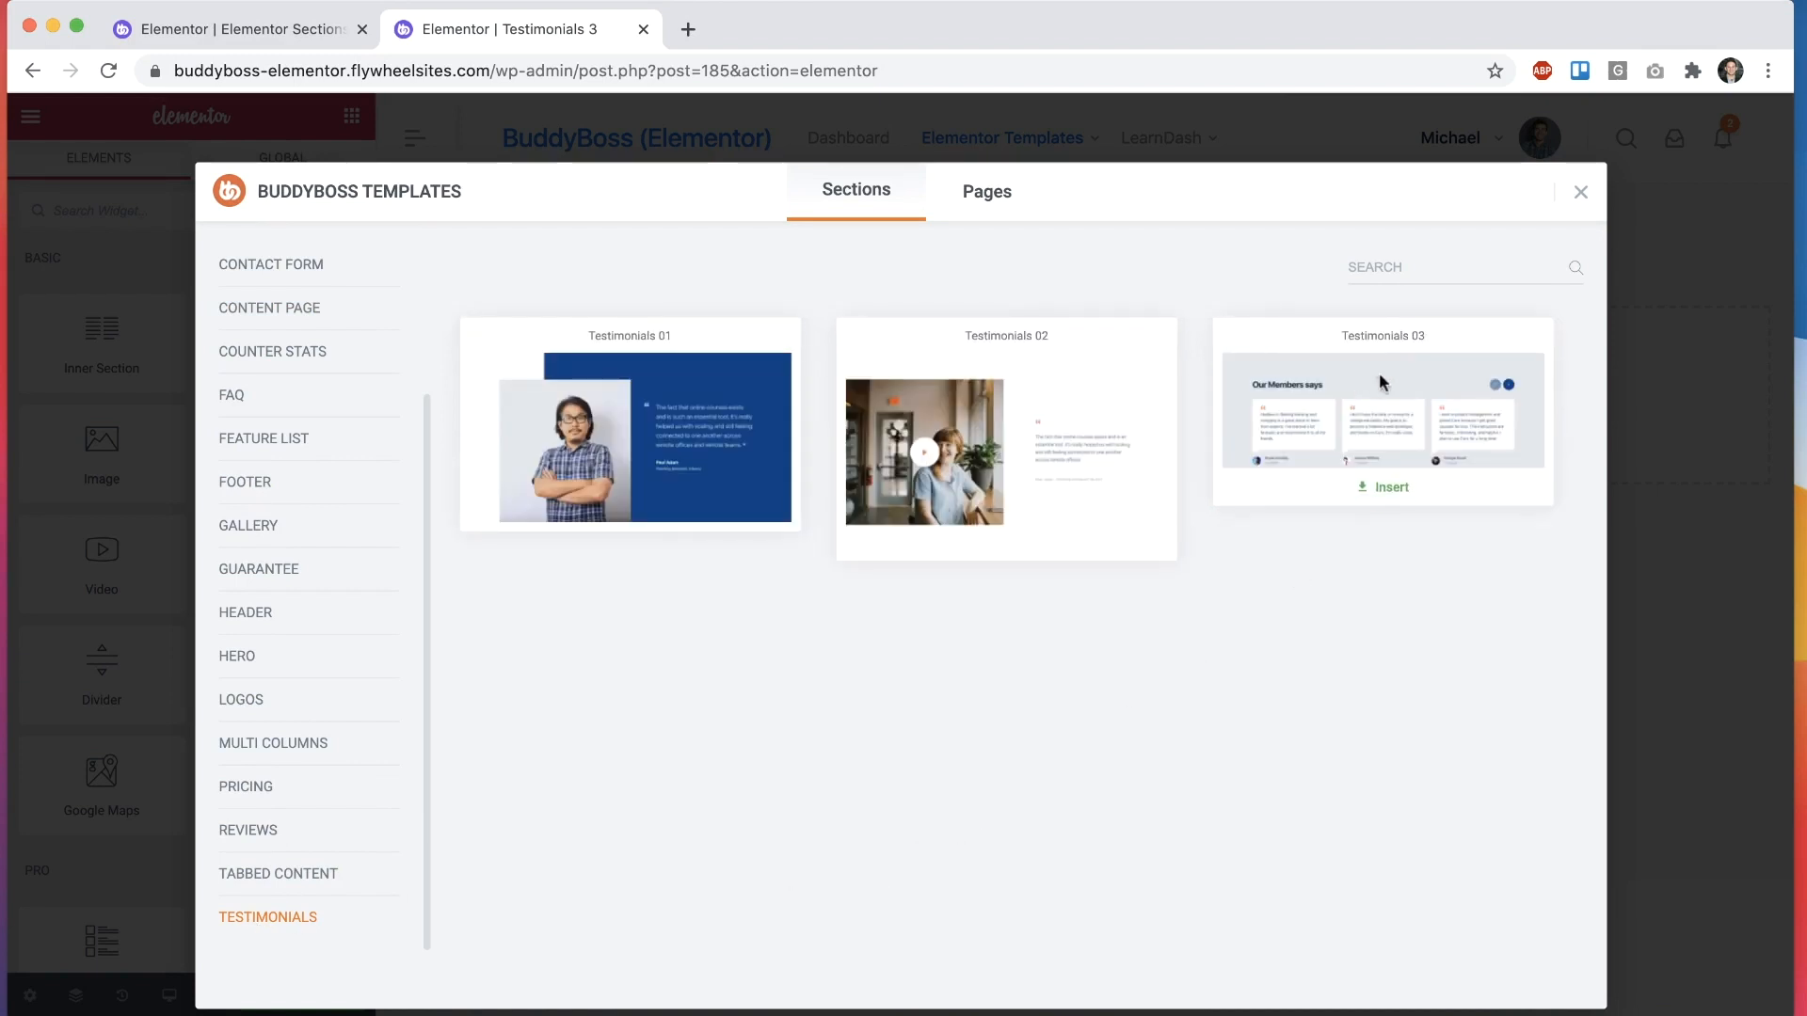
click(1382, 487)
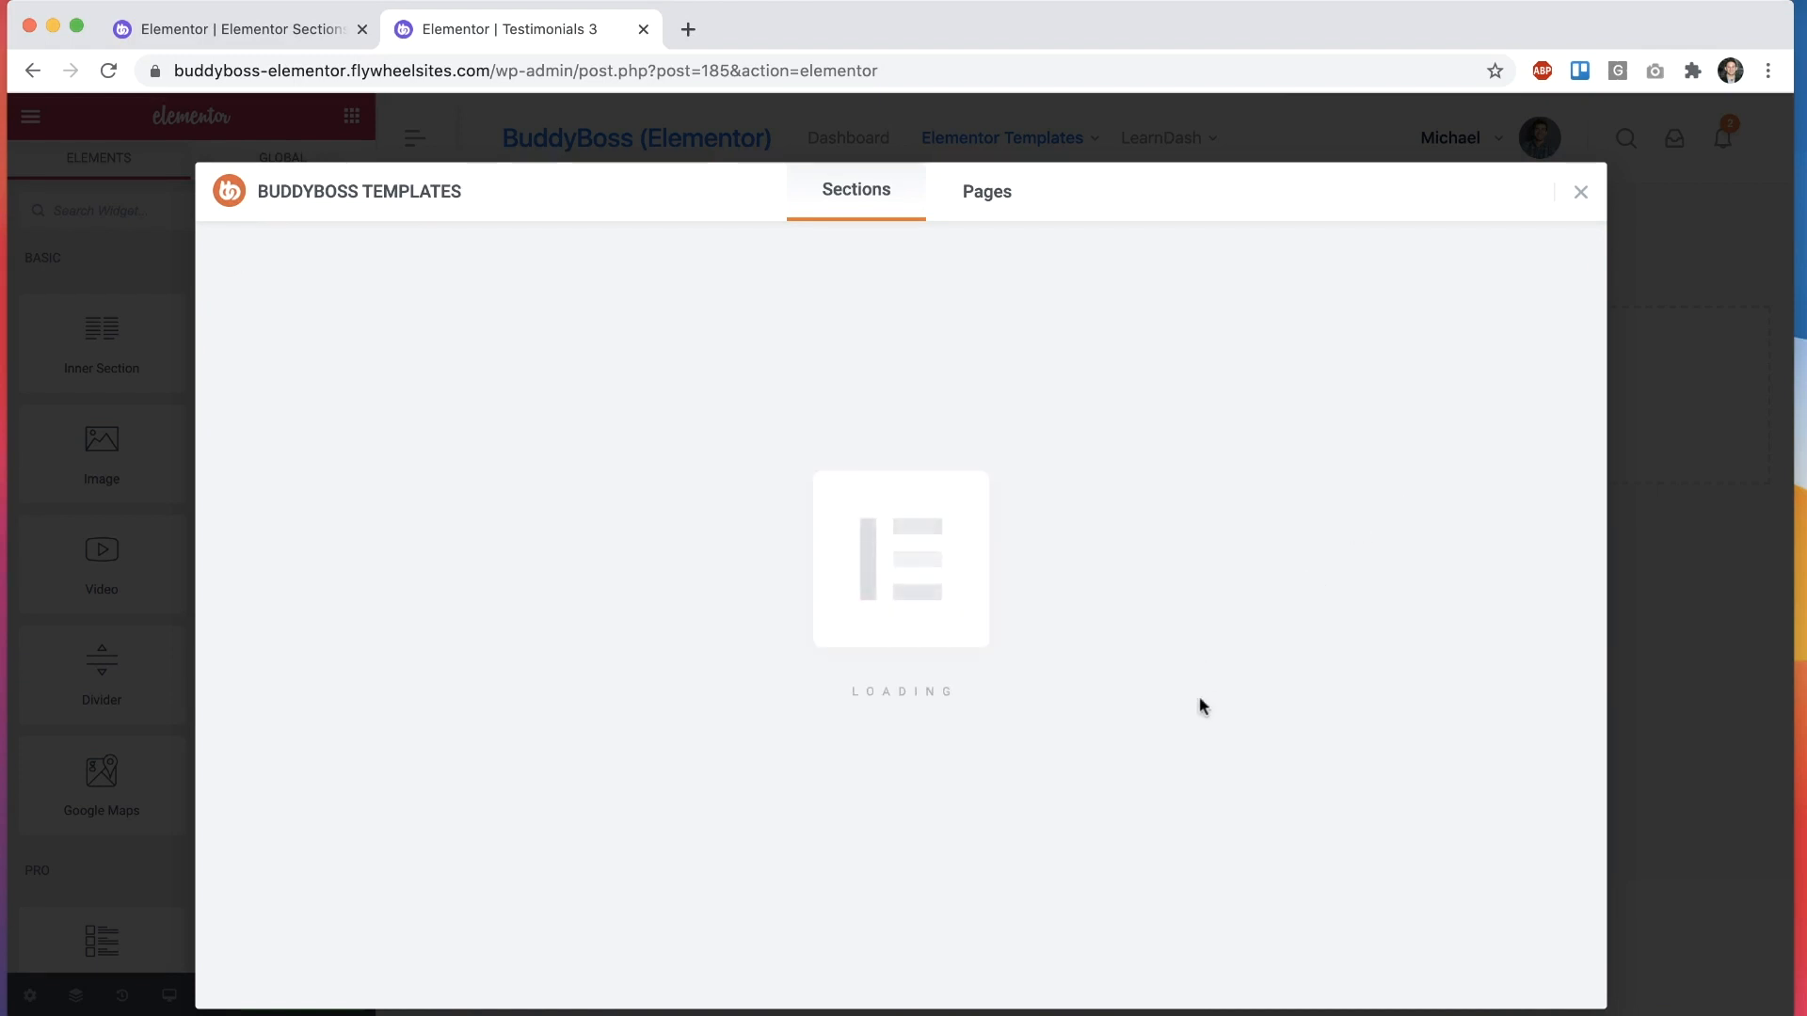
click(1580, 192)
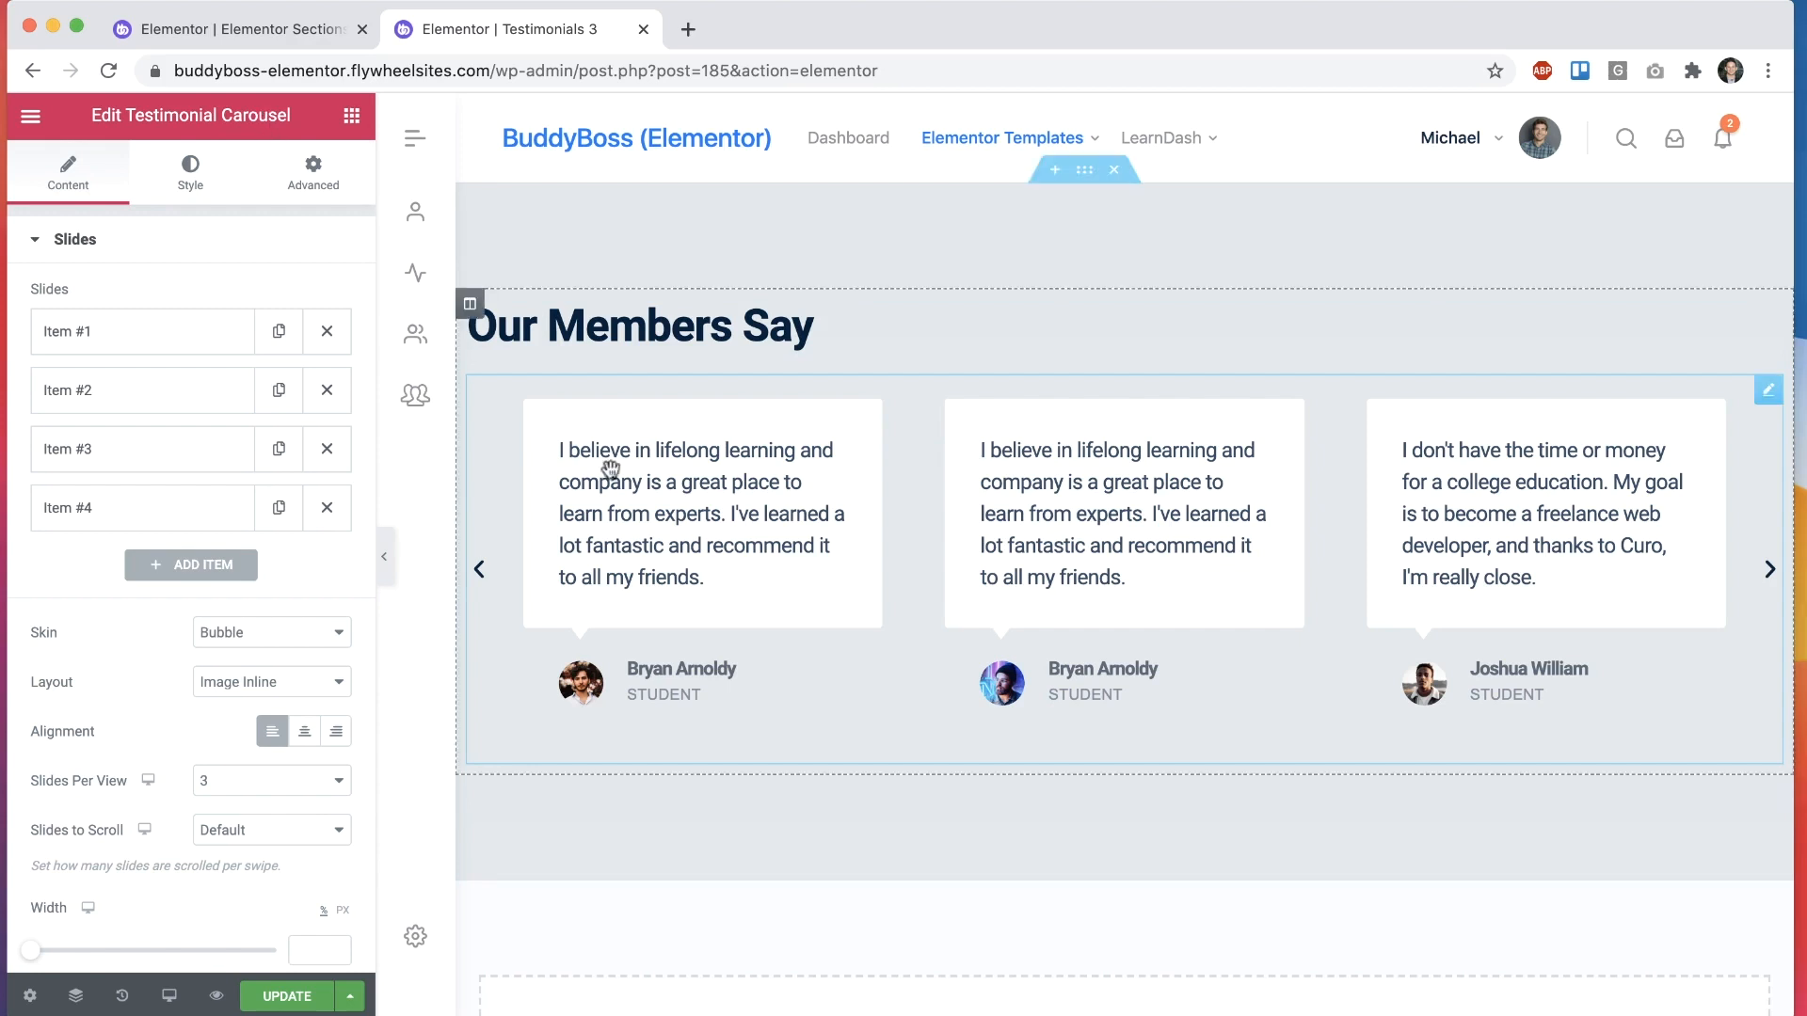
Step: Reopen the BuddyBoss section template library from the empty drop area
click(142, 331)
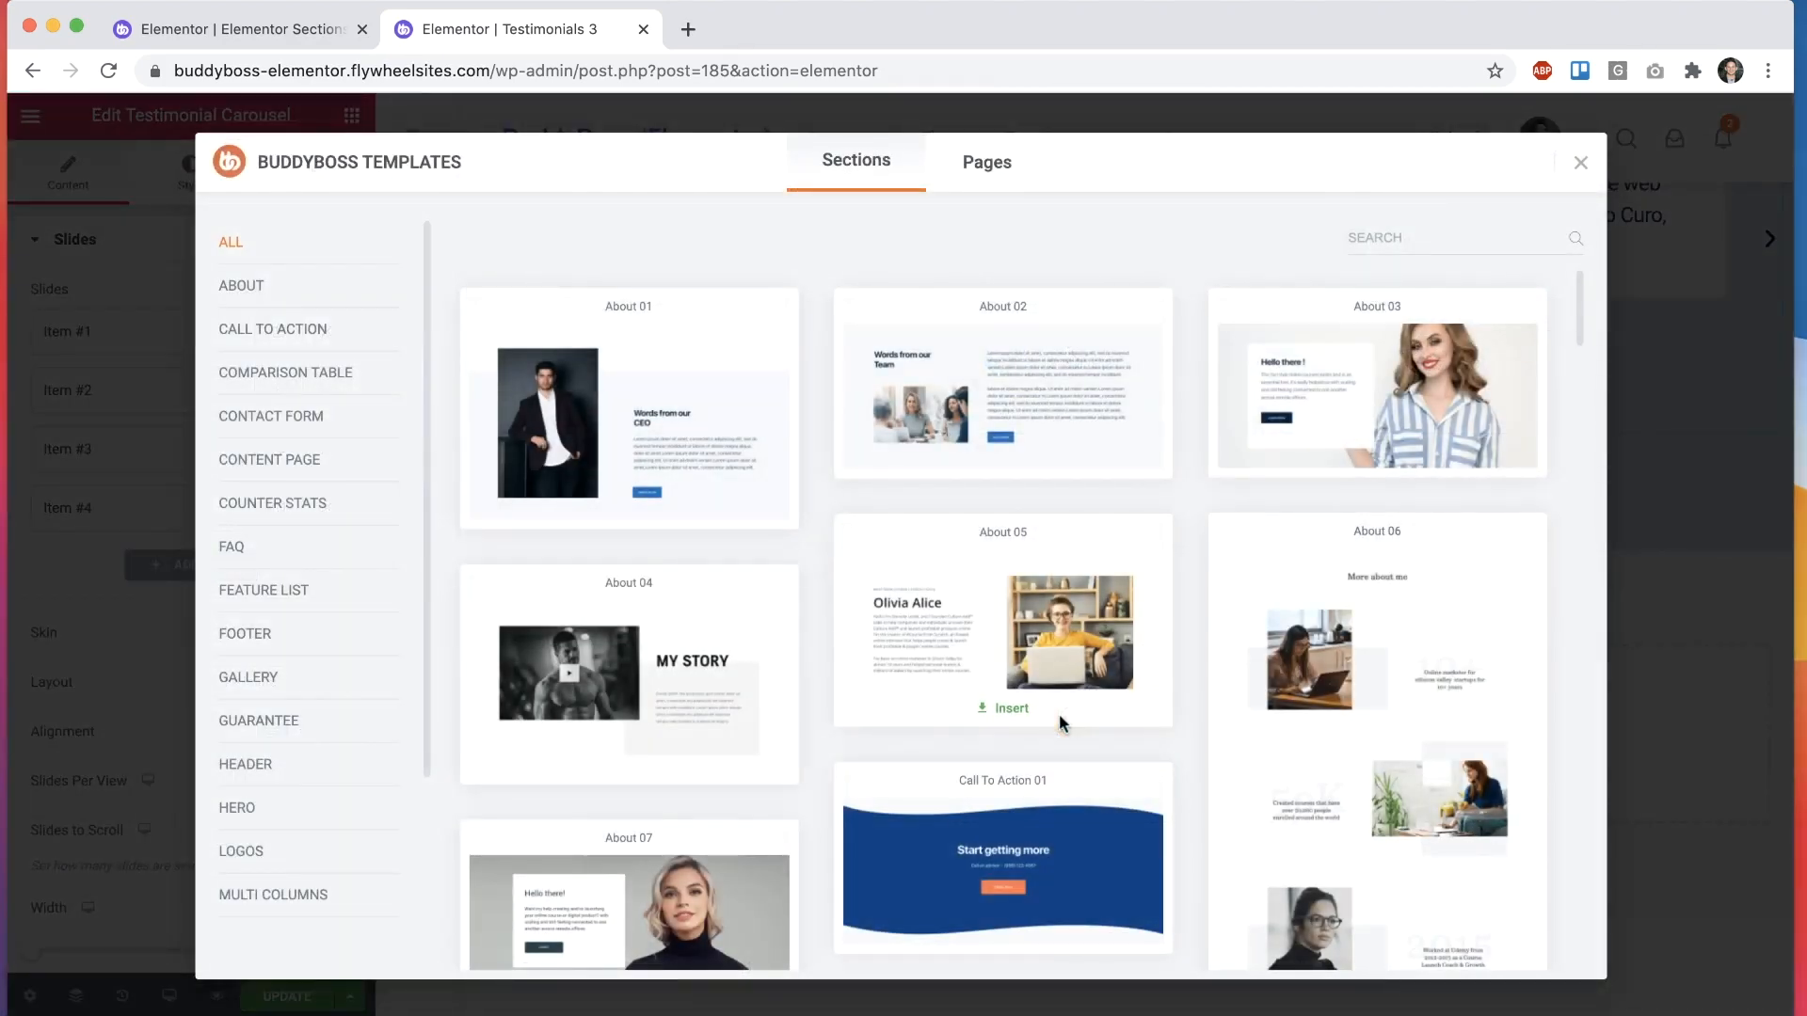
Step: Insert Pricing 02 with Basic, Essential and Pro tables from the Pricing category
scroll(down, 3)
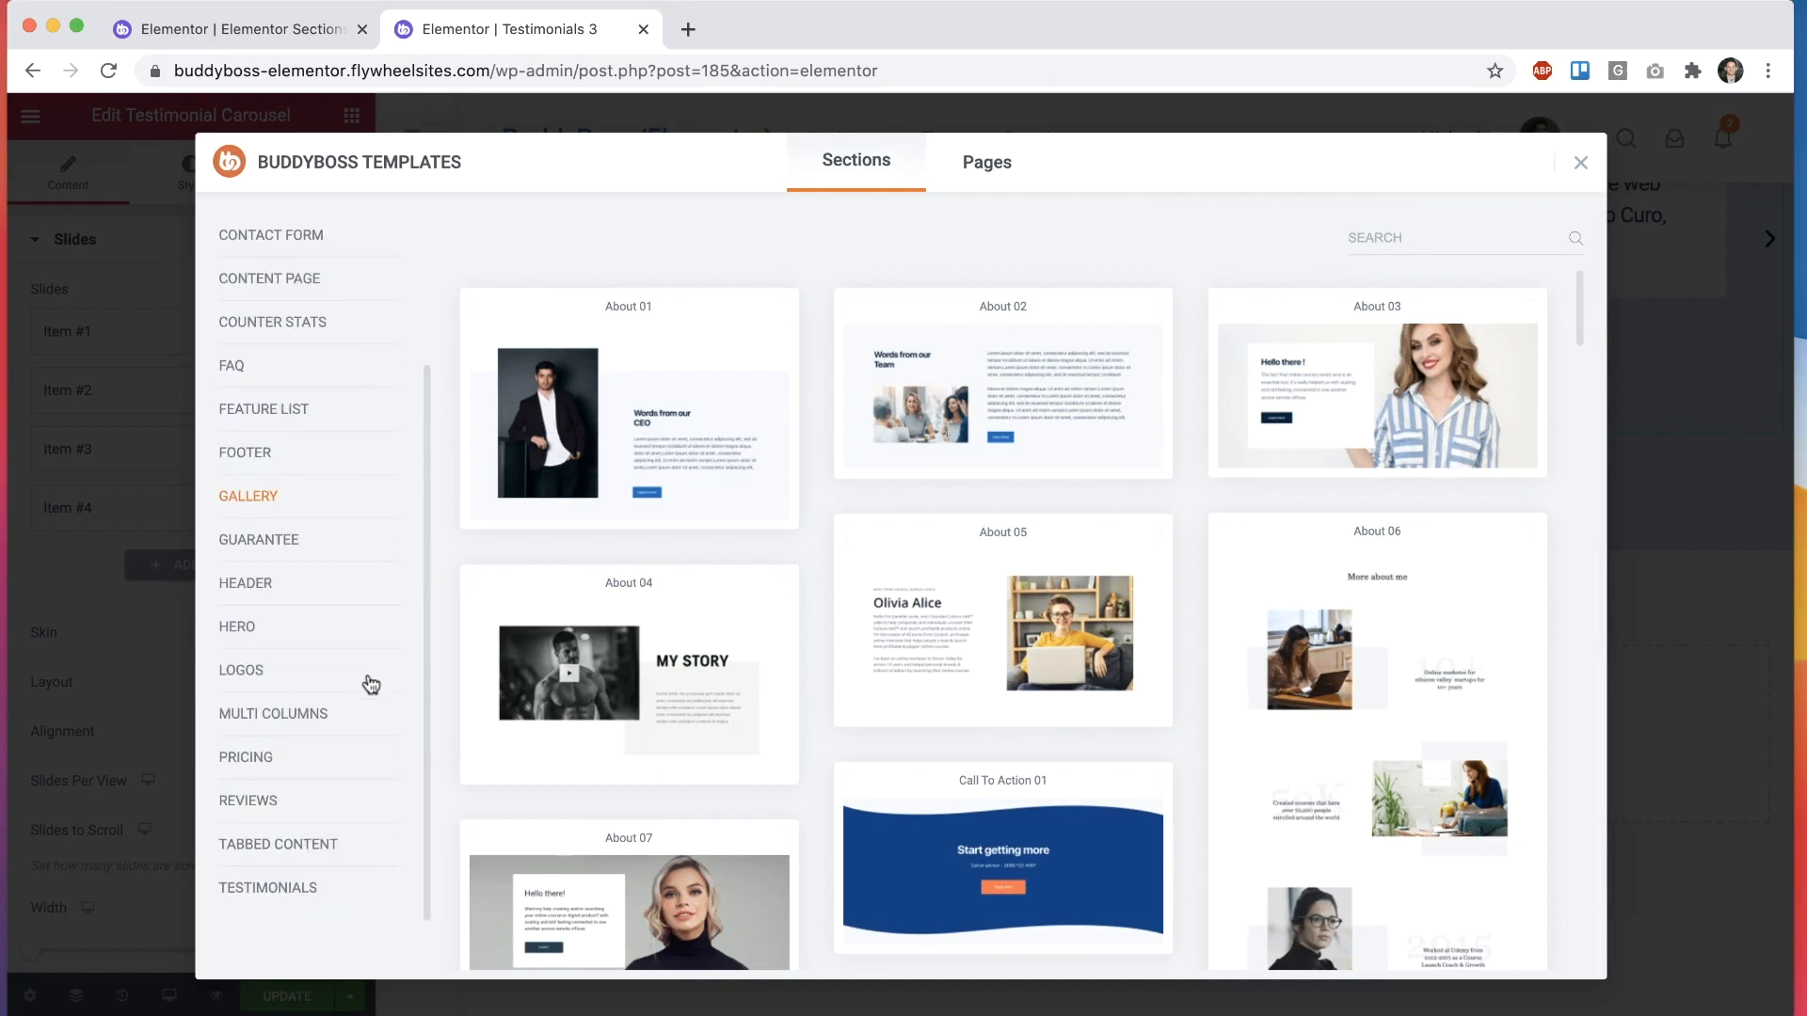
click(246, 757)
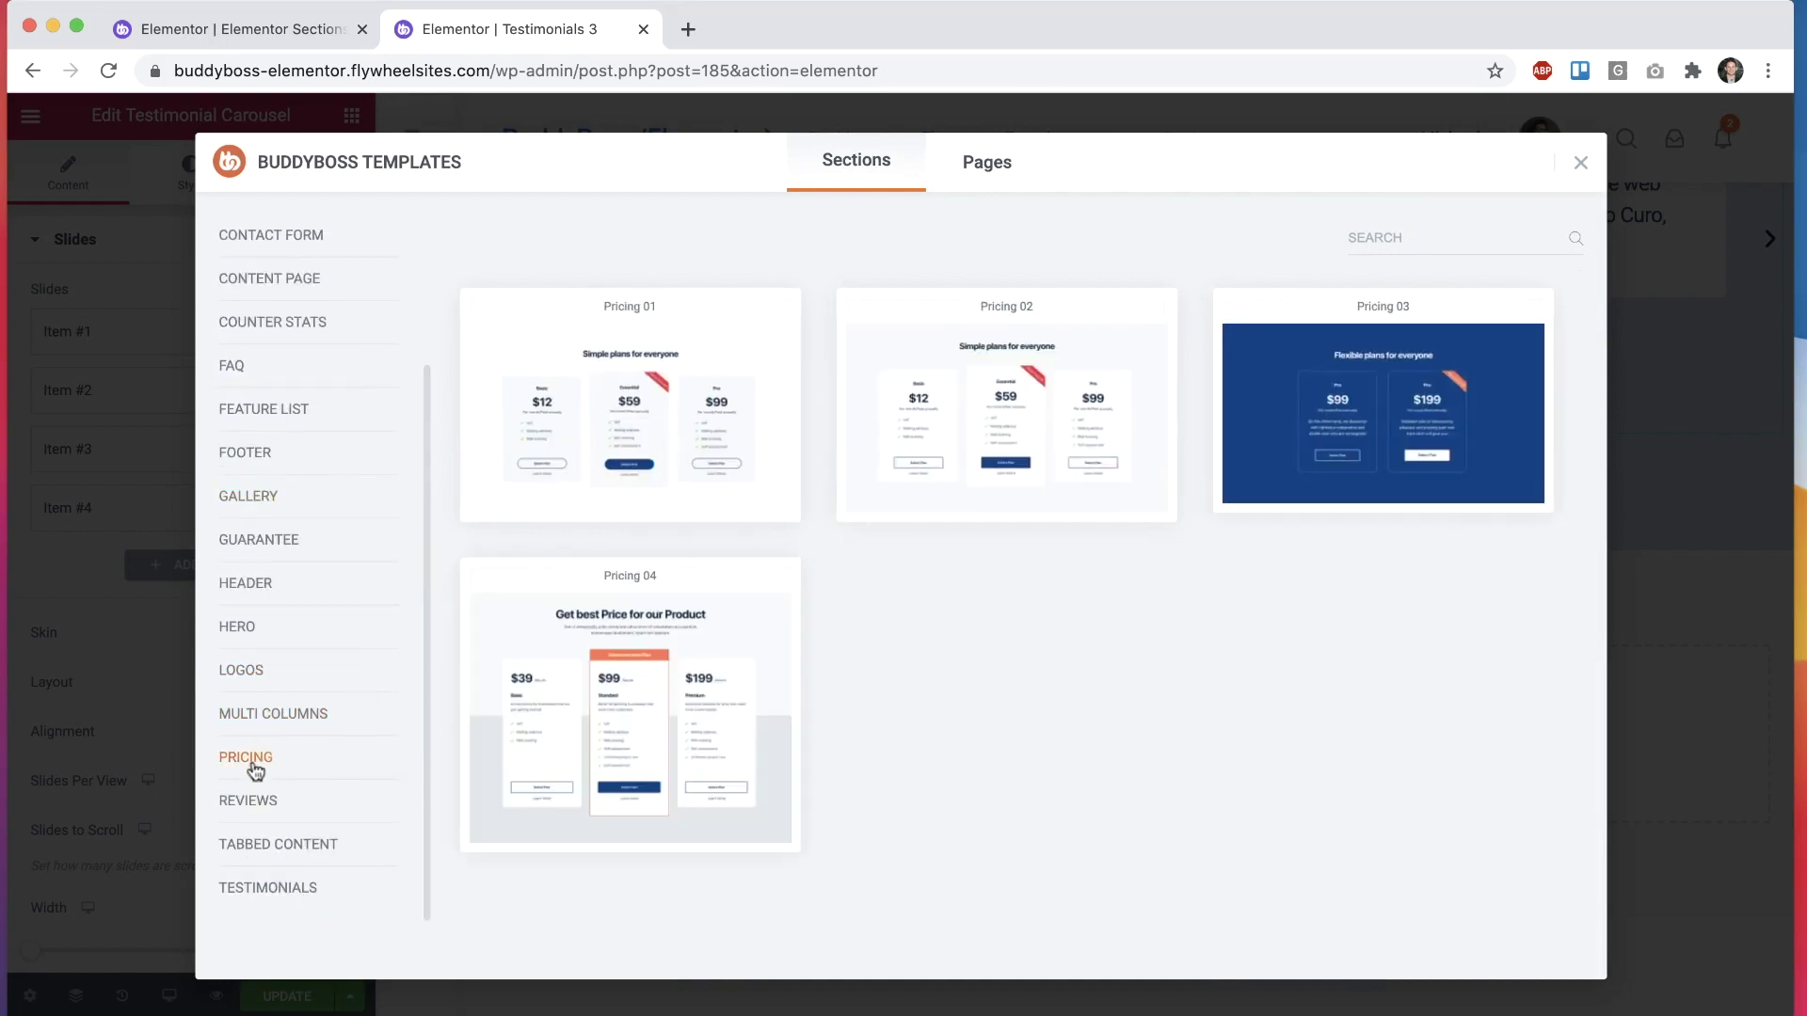
mouse_move(998, 510)
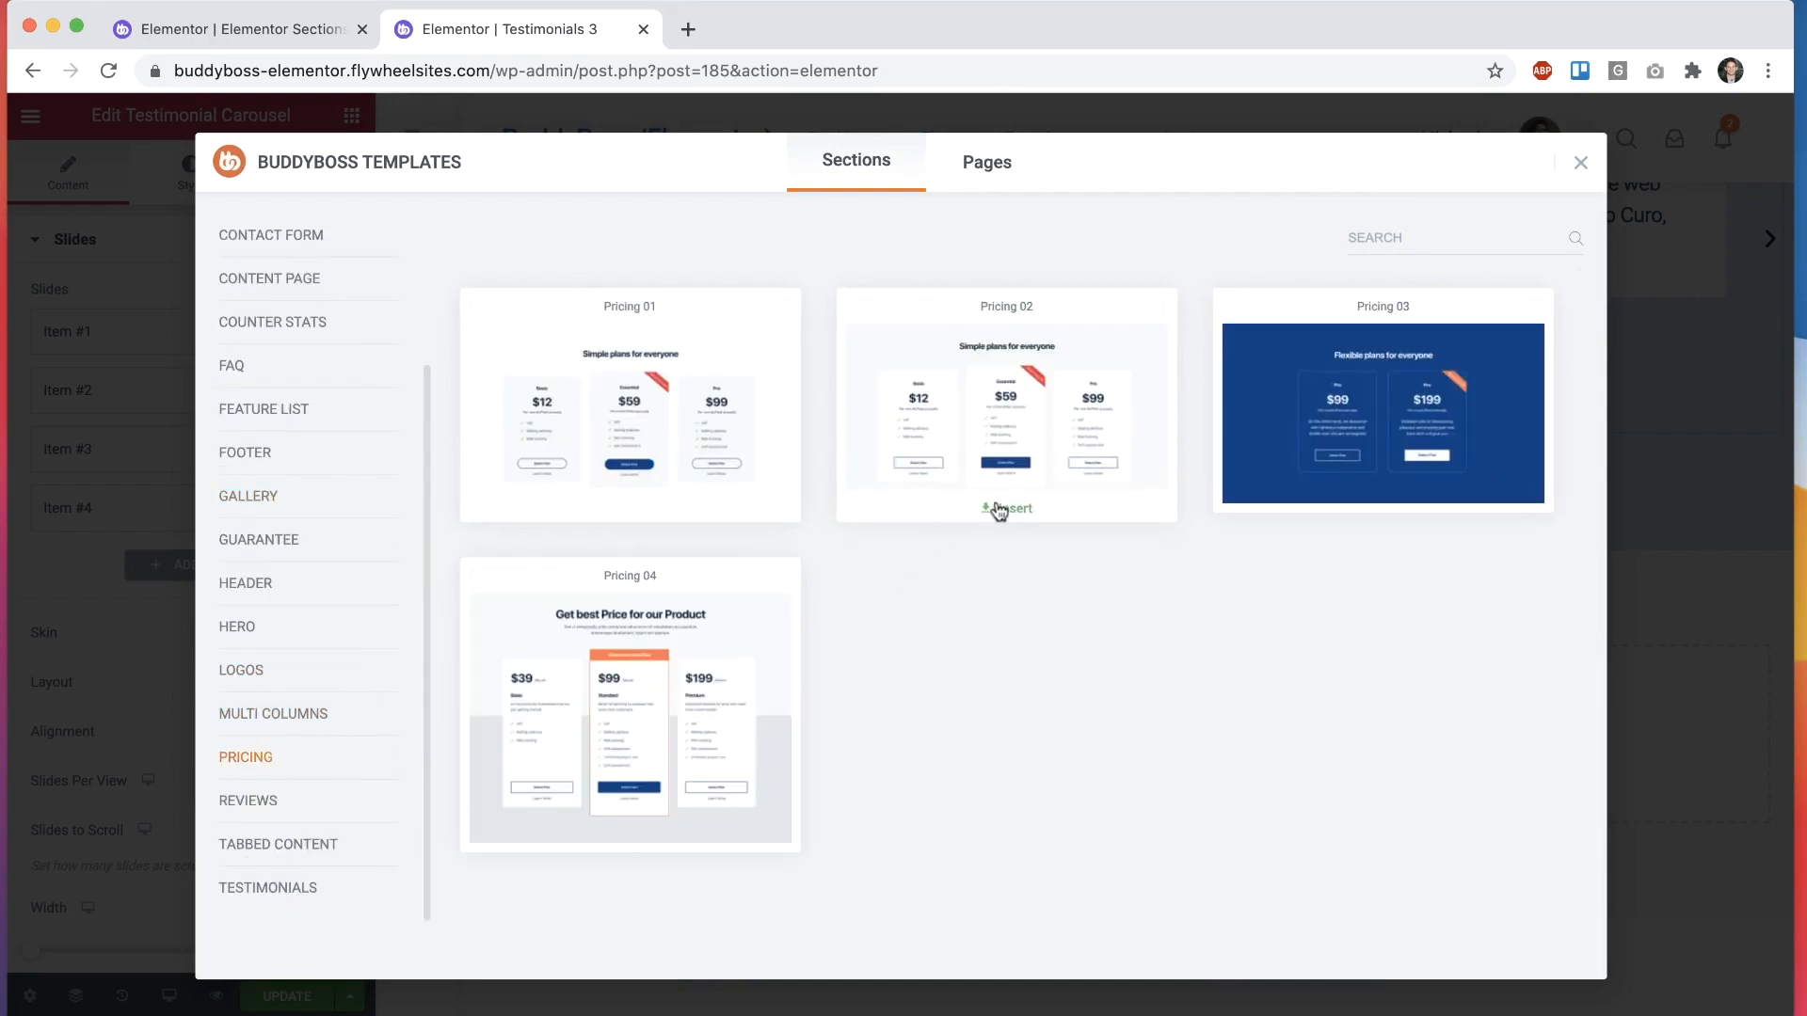
click(1005, 510)
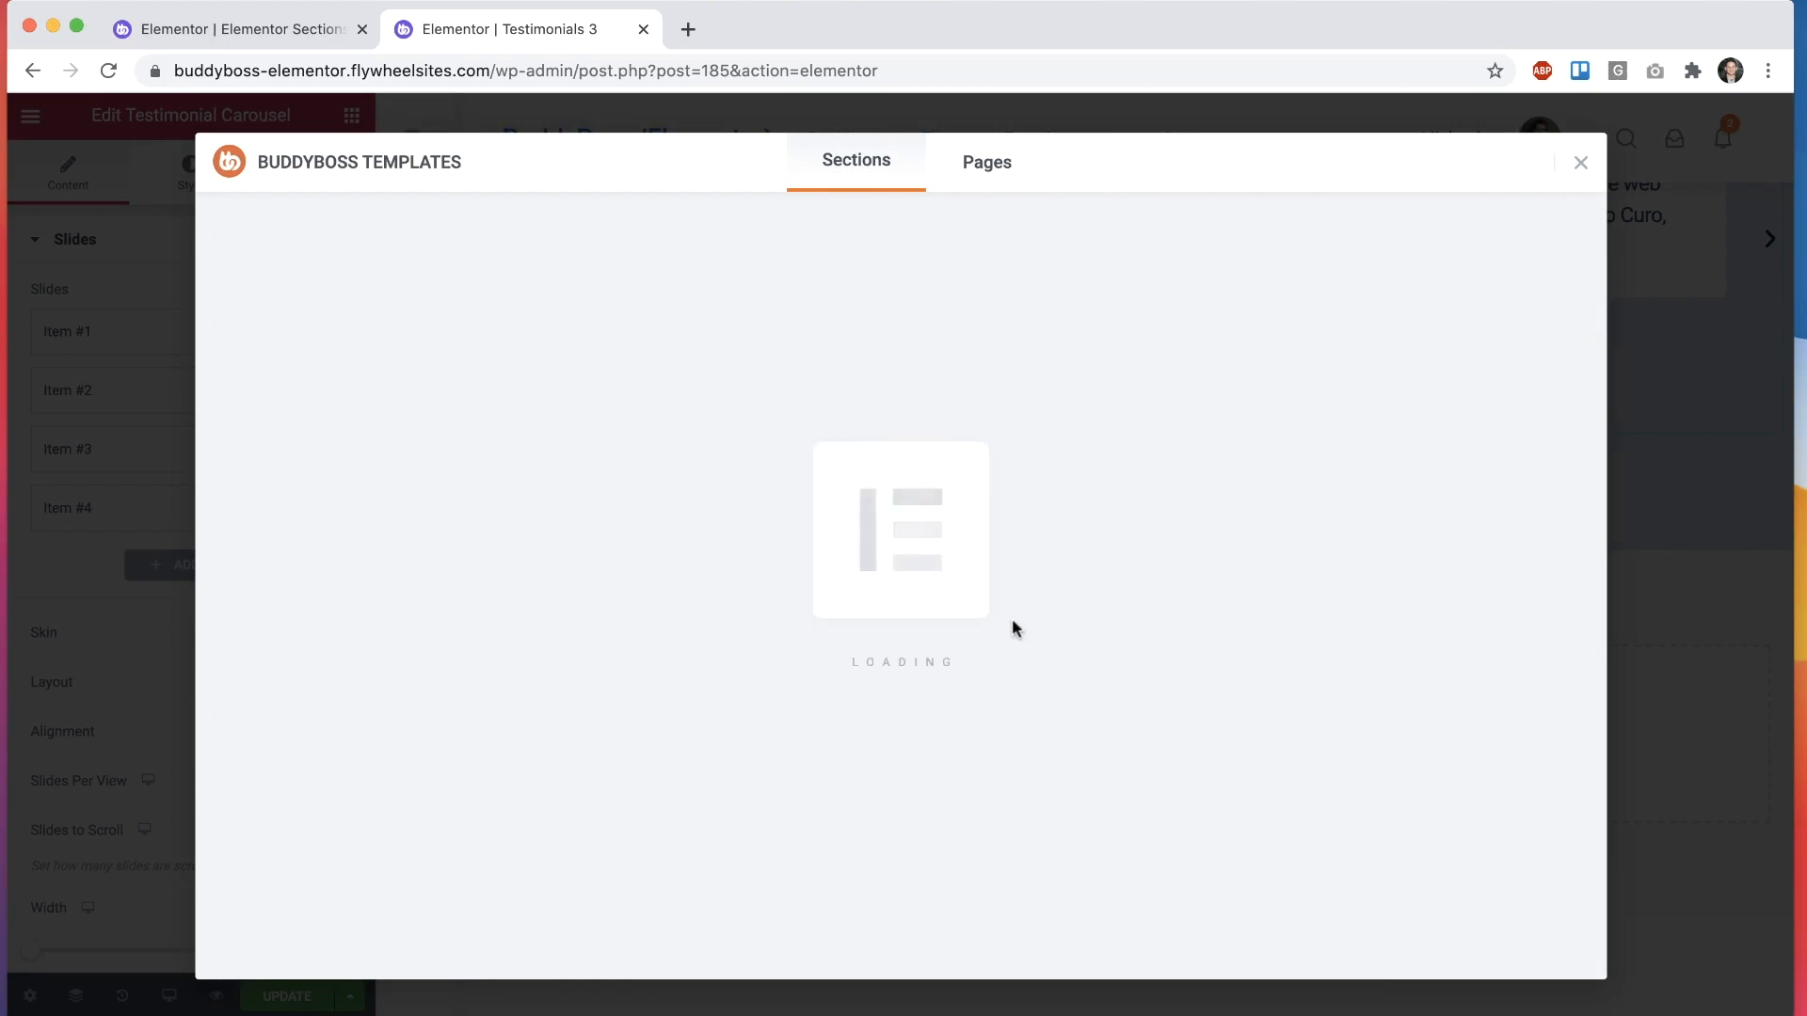
mouse_move(1325, 440)
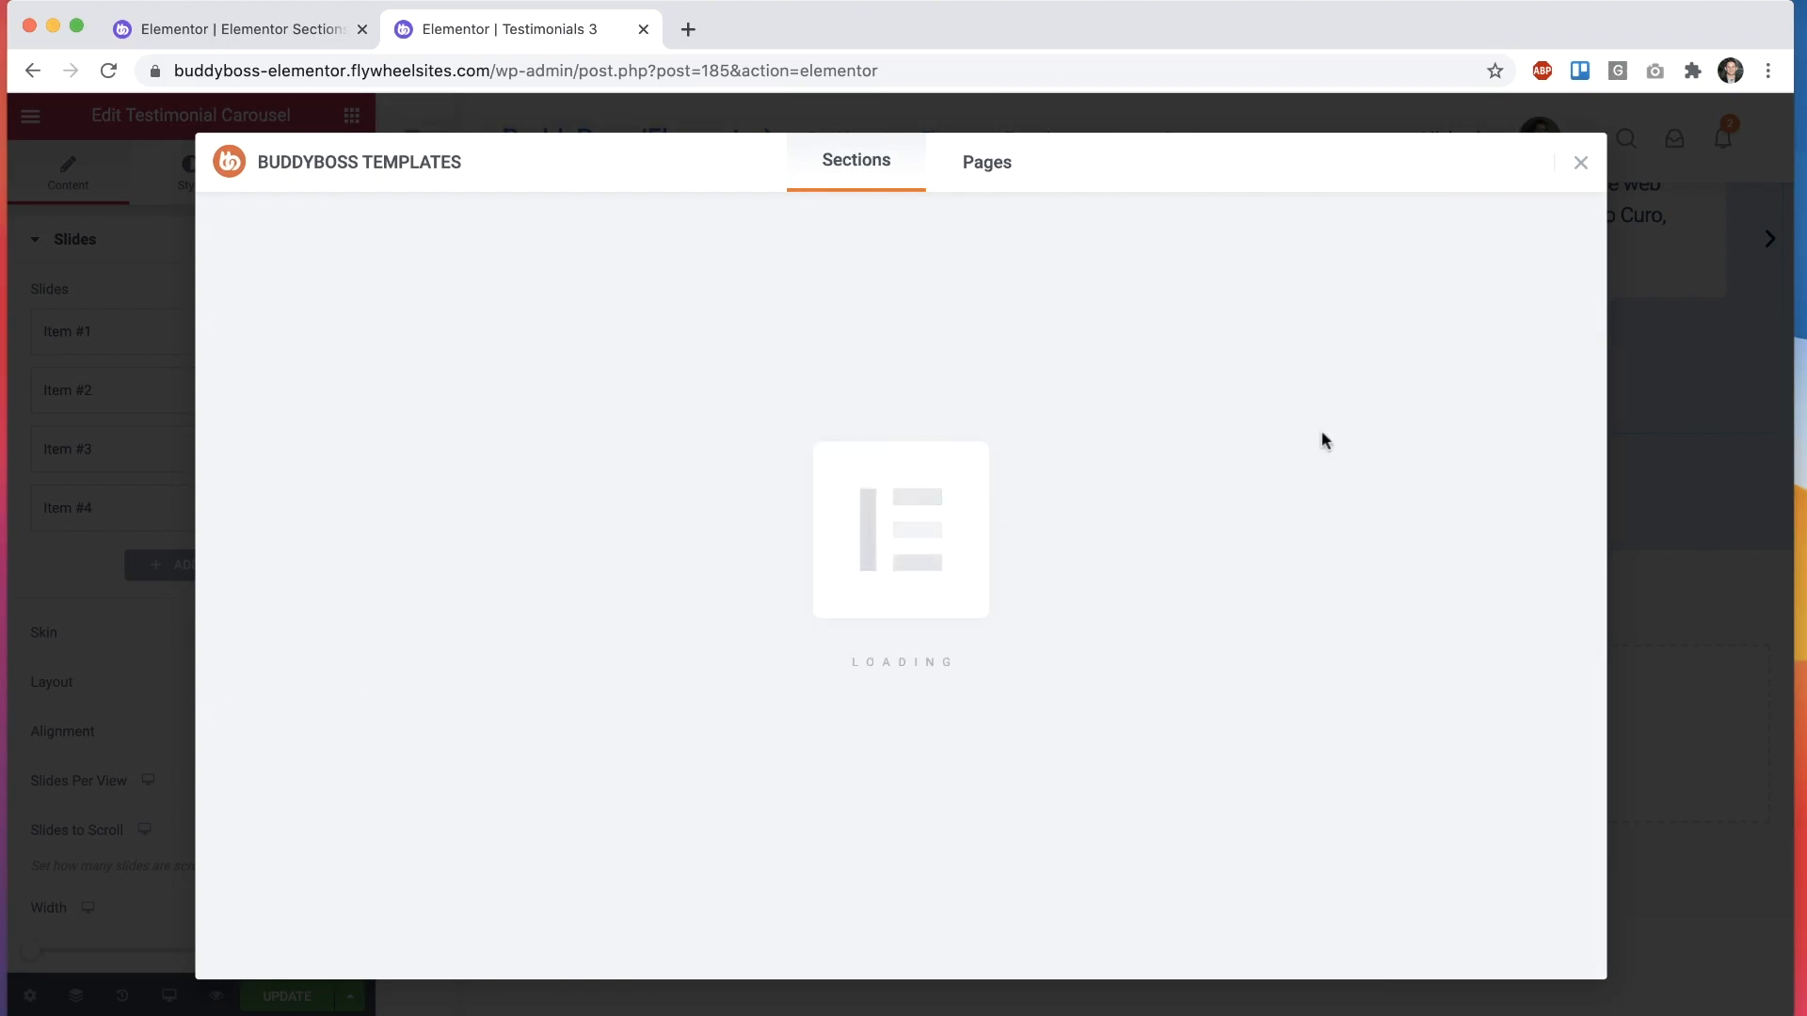
click(1580, 162)
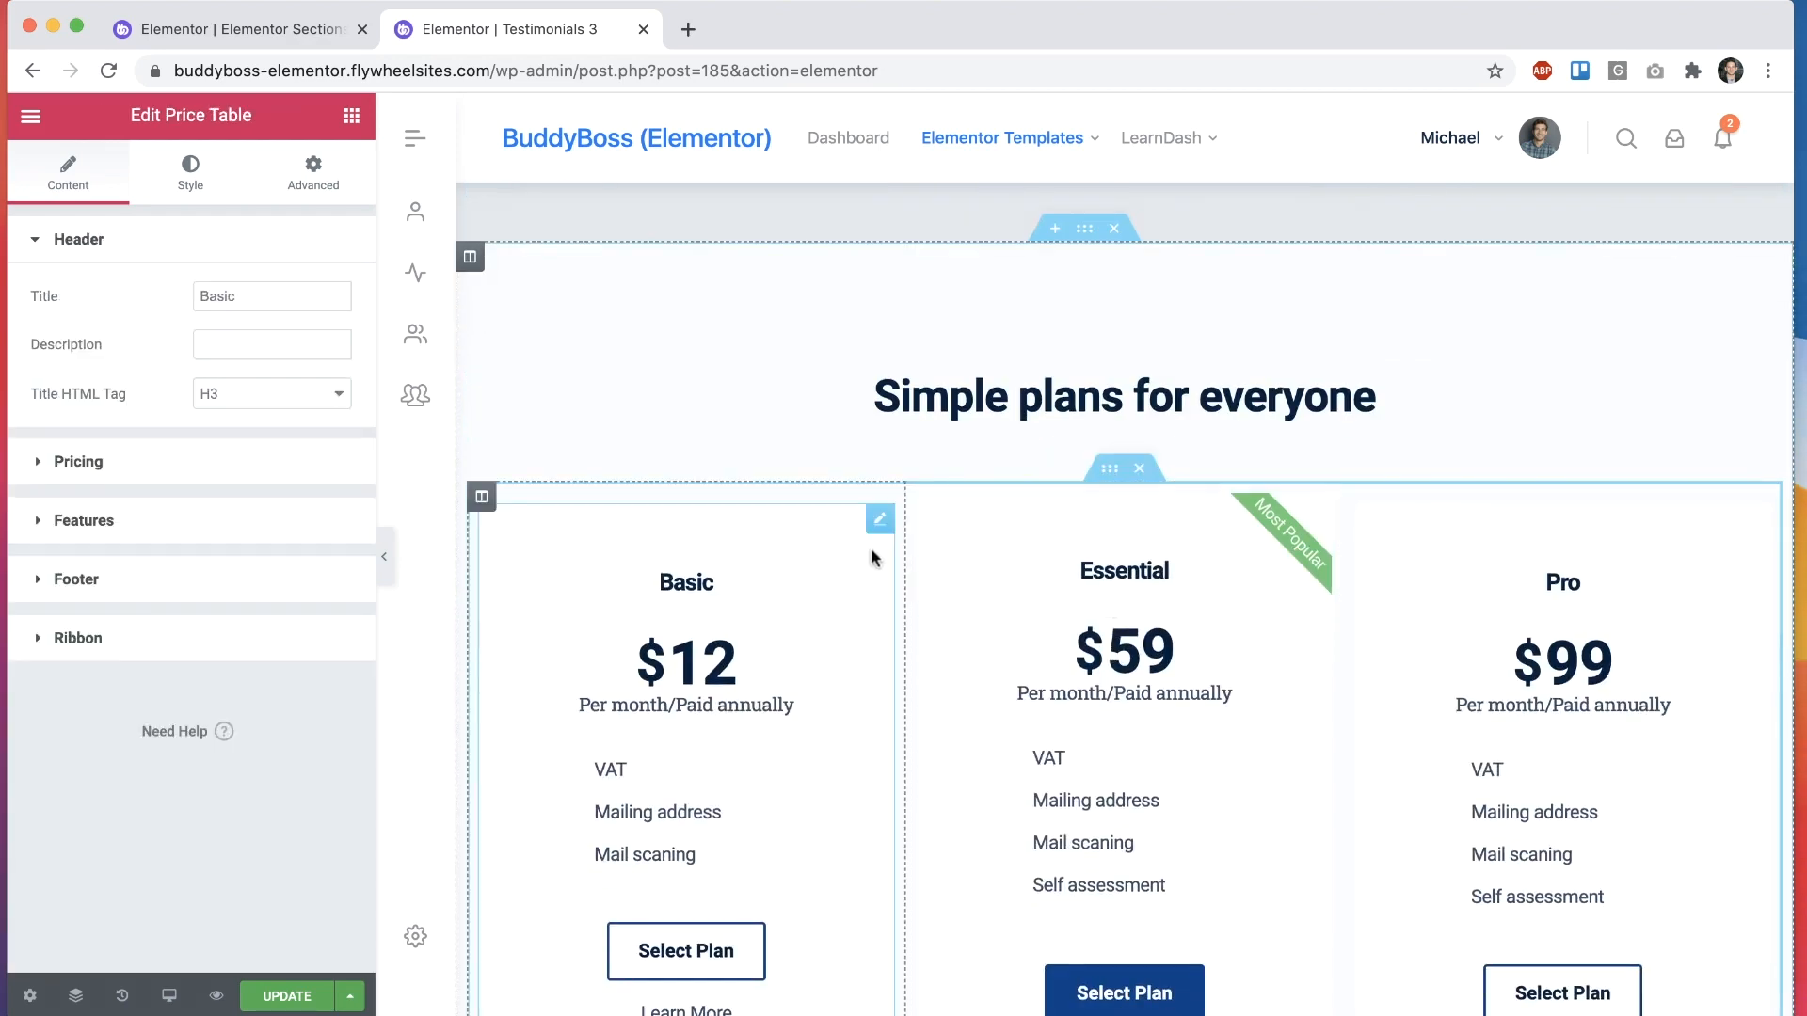
mouse_move(706, 548)
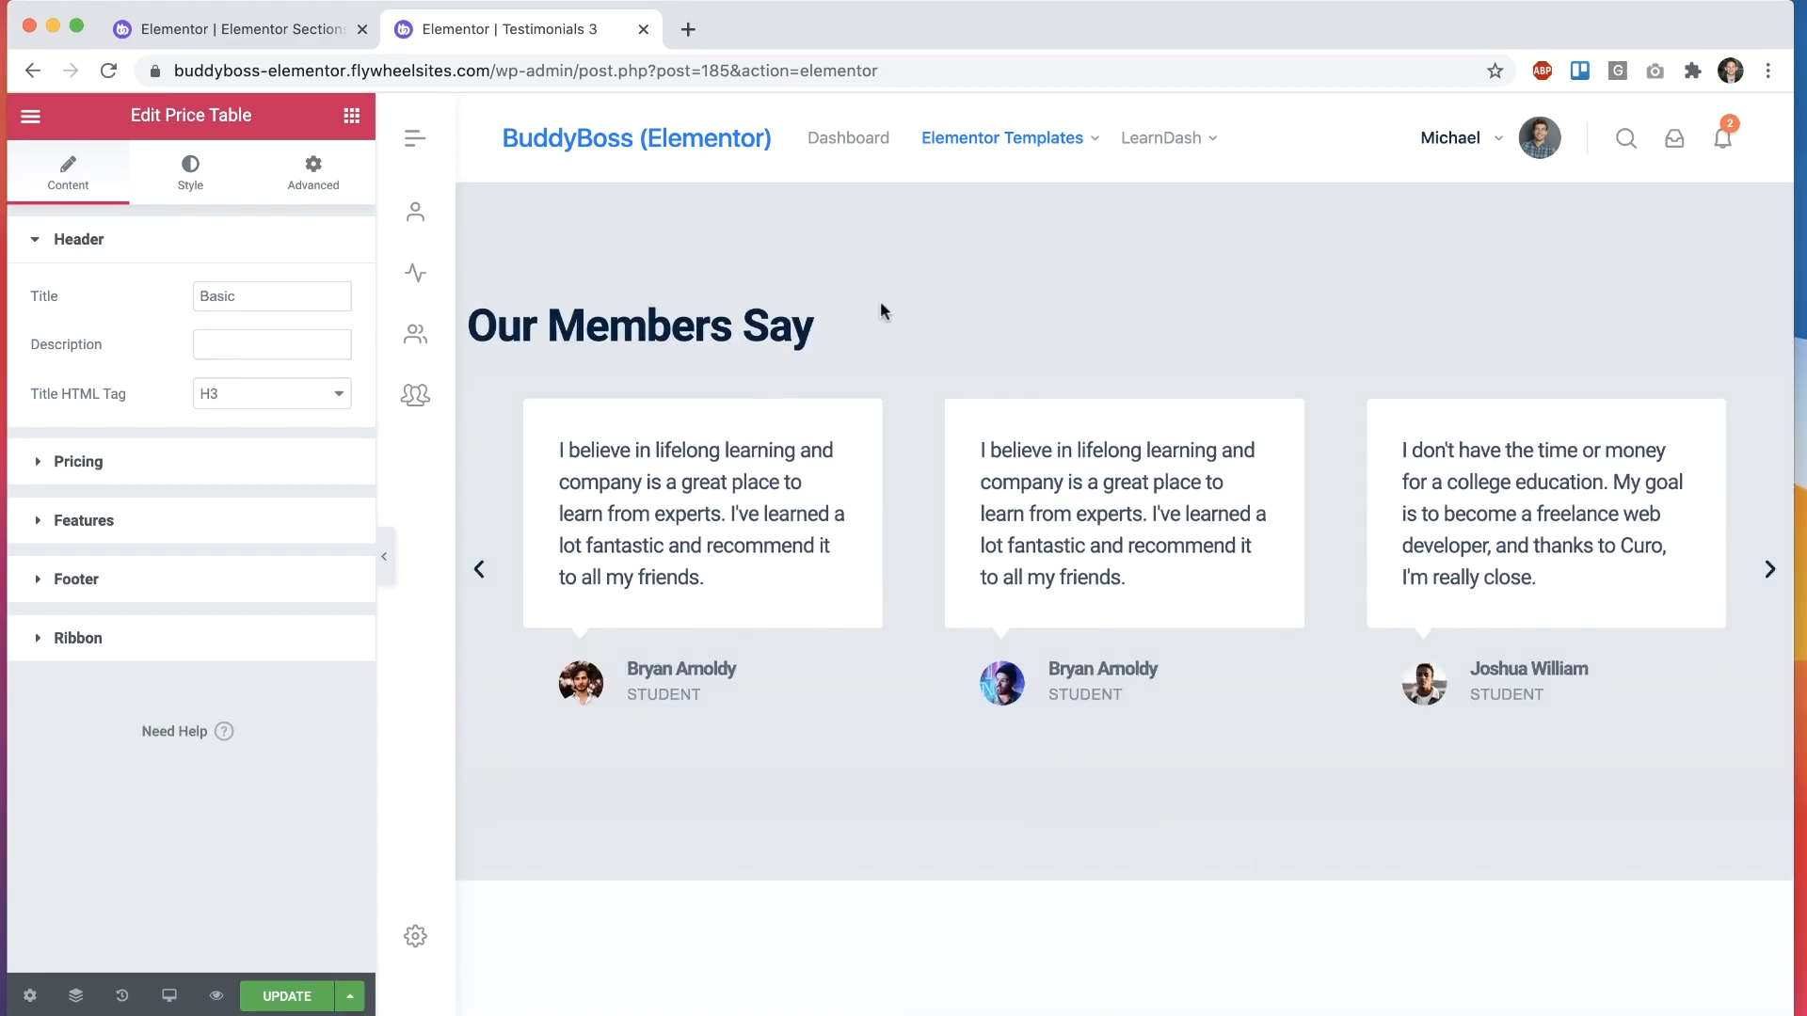
Step: View the live Hero 2 page, Get a Perfect Teacher, in its browser tab
click(236, 29)
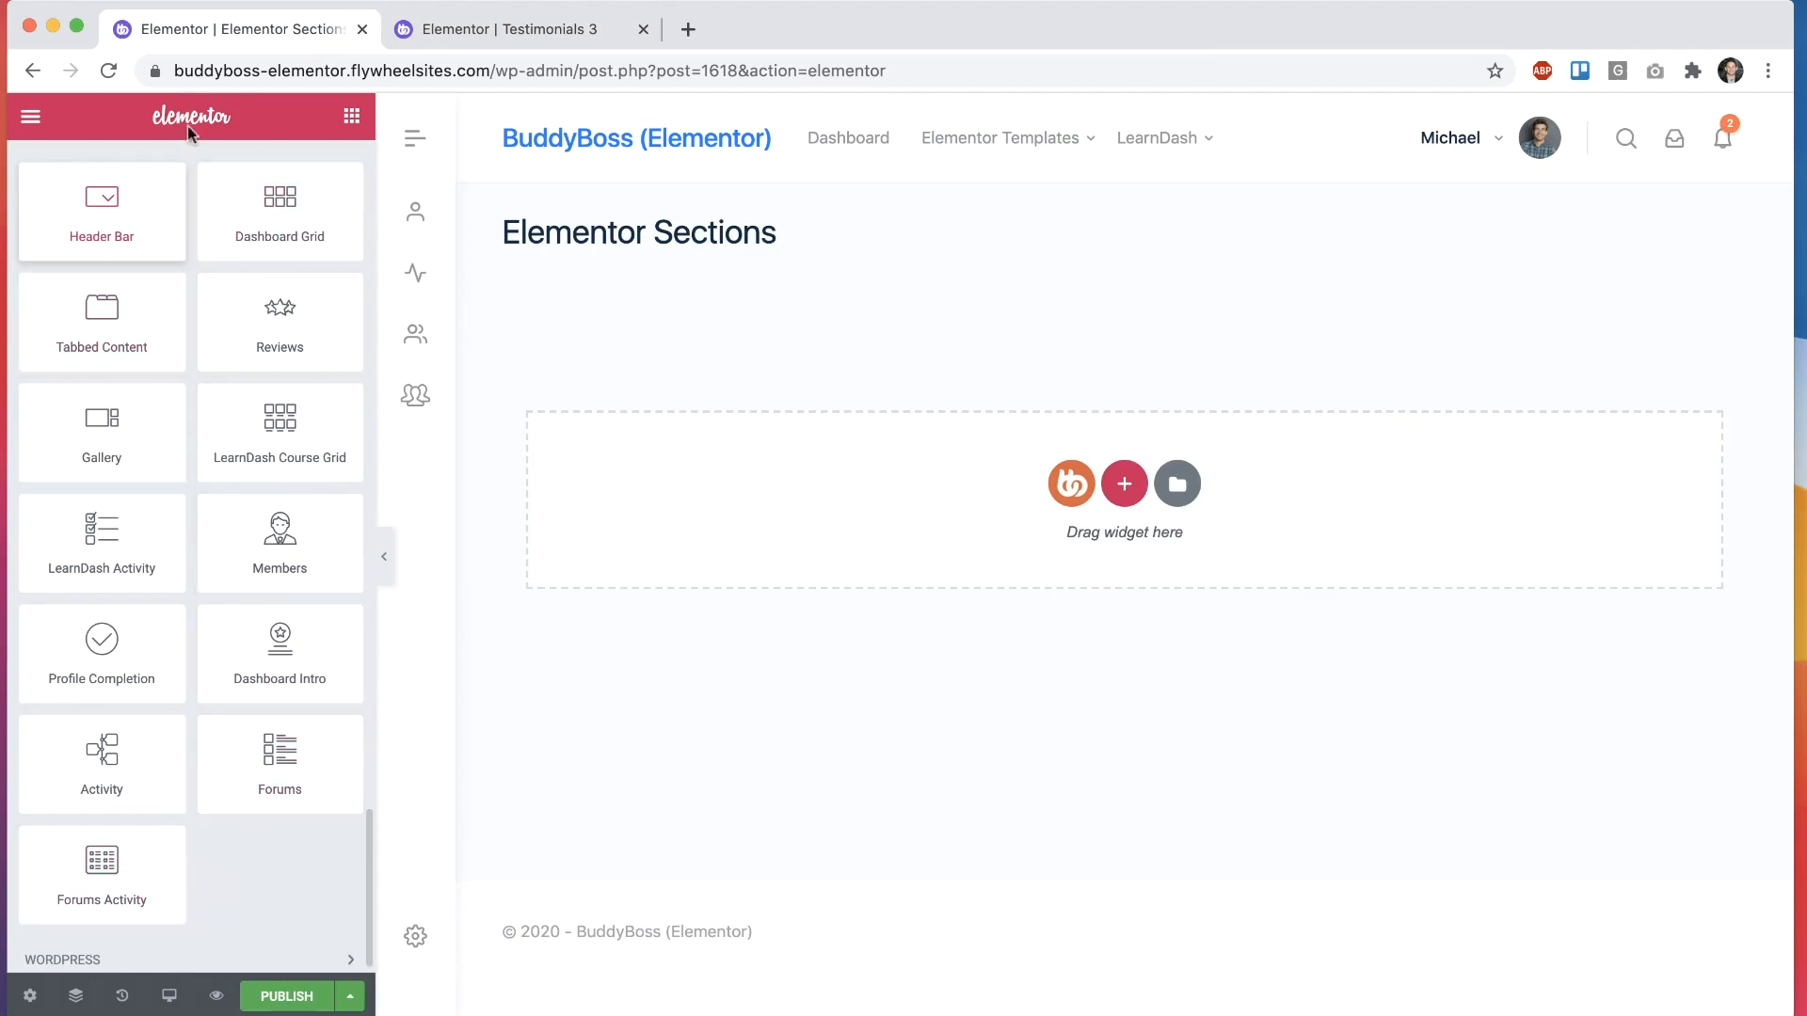
click(507, 29)
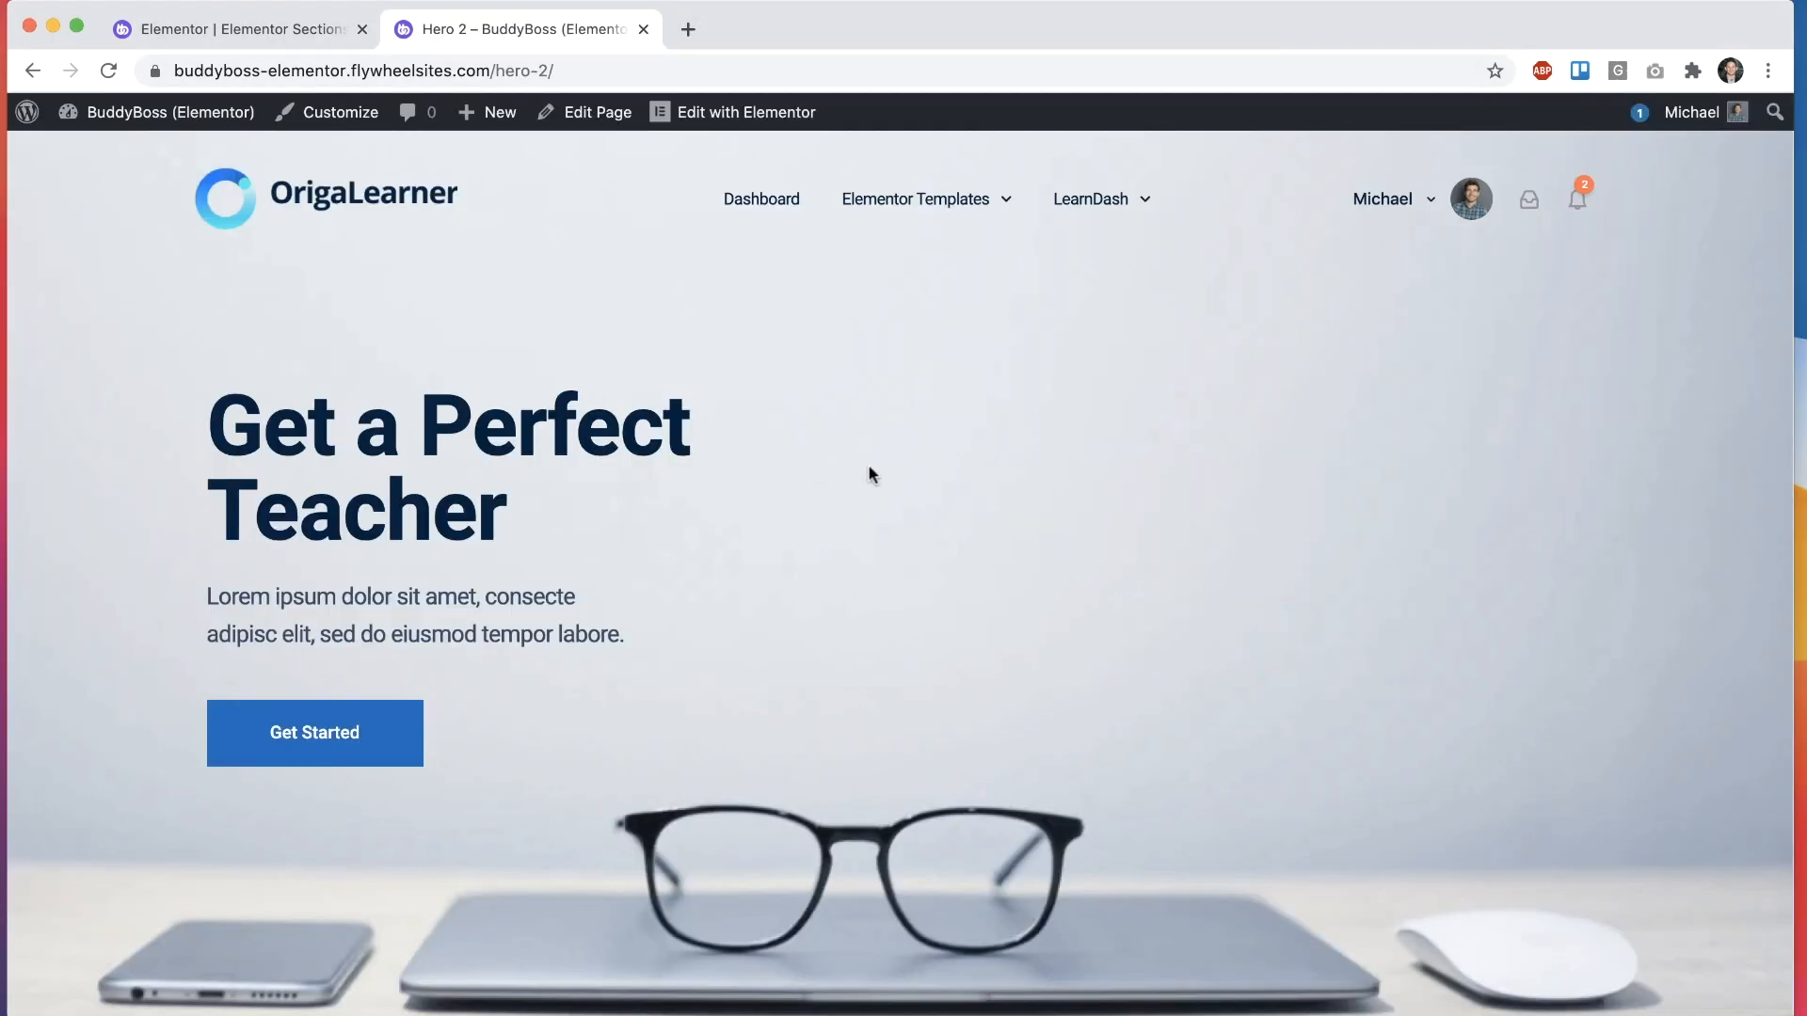
mouse_move(1064, 426)
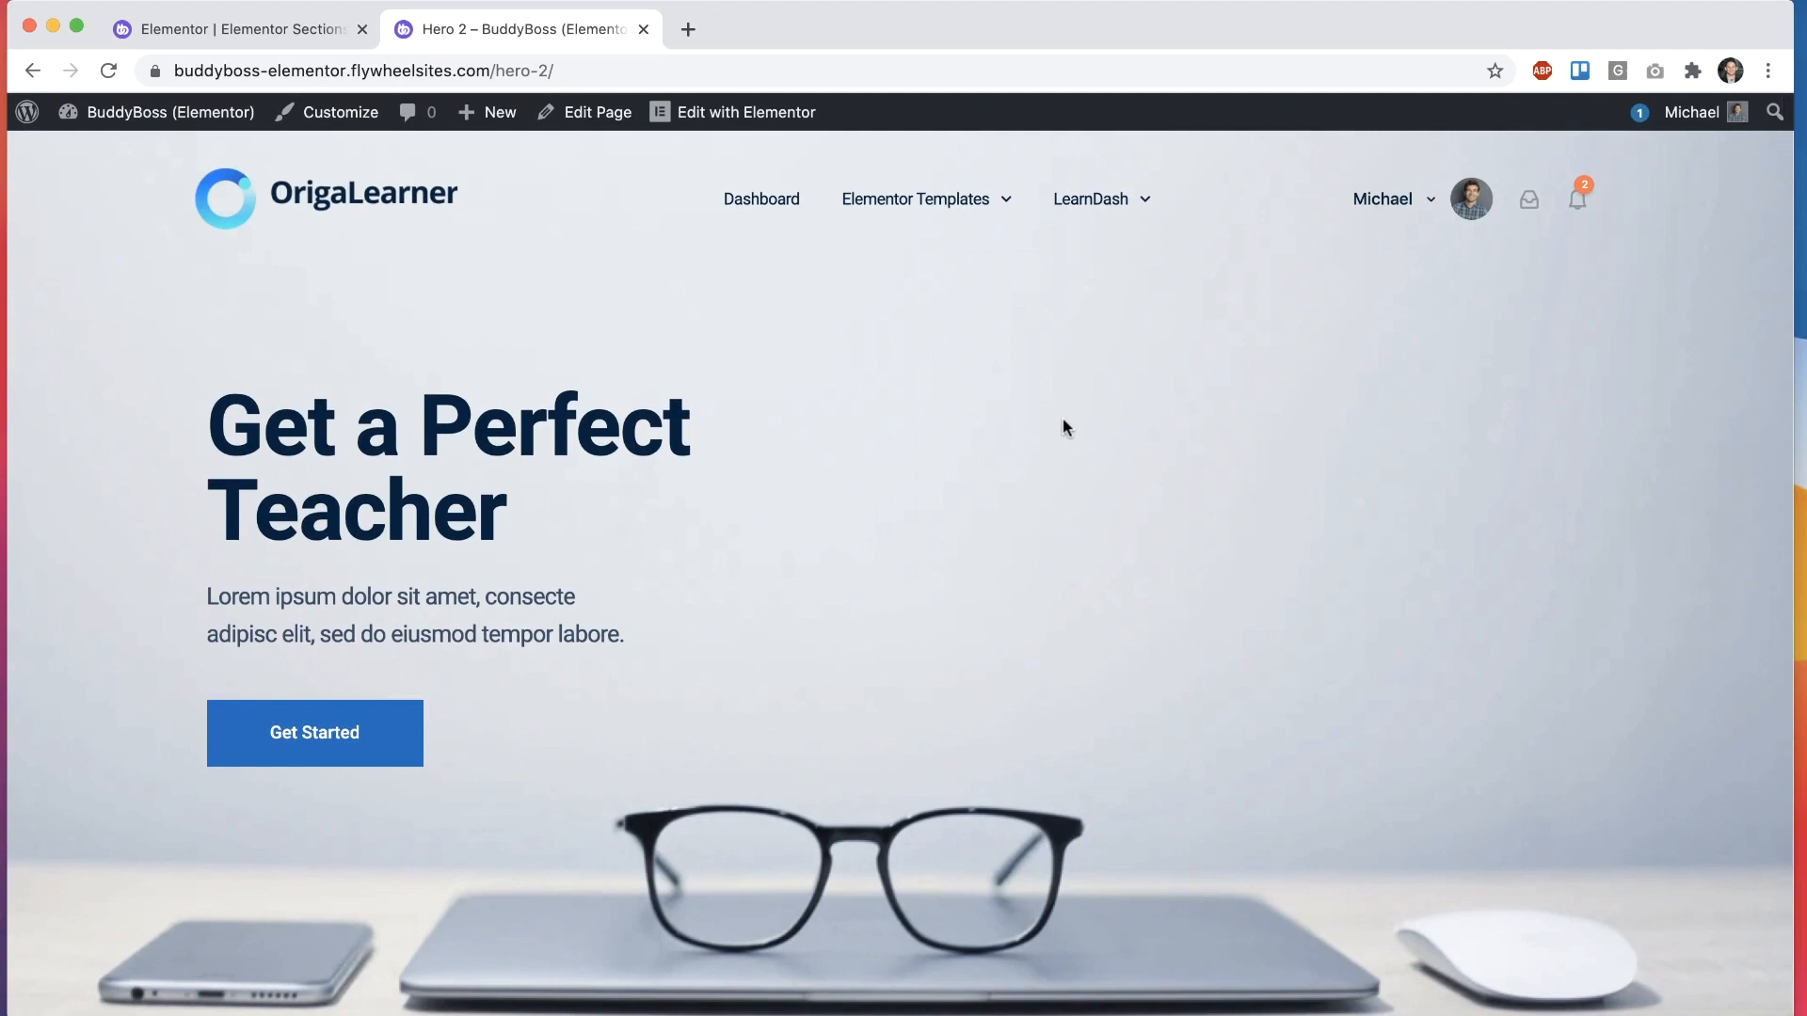
click(1471, 198)
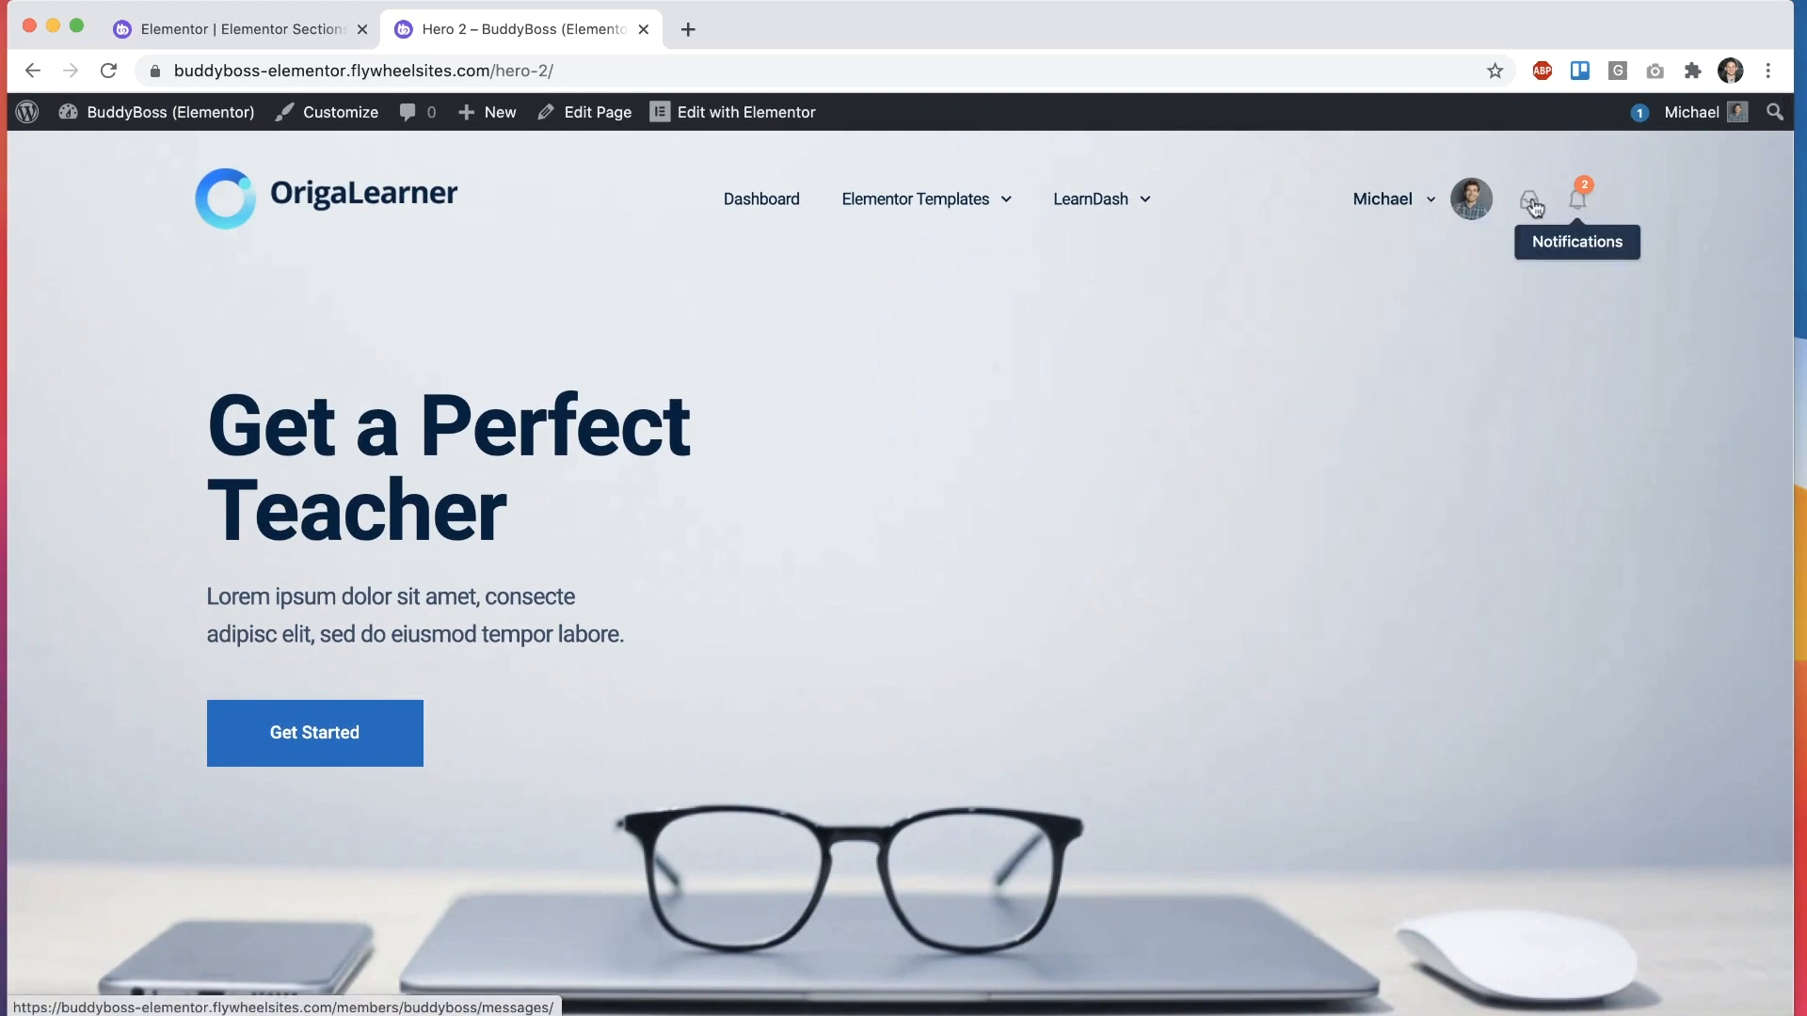
mouse_move(266, 29)
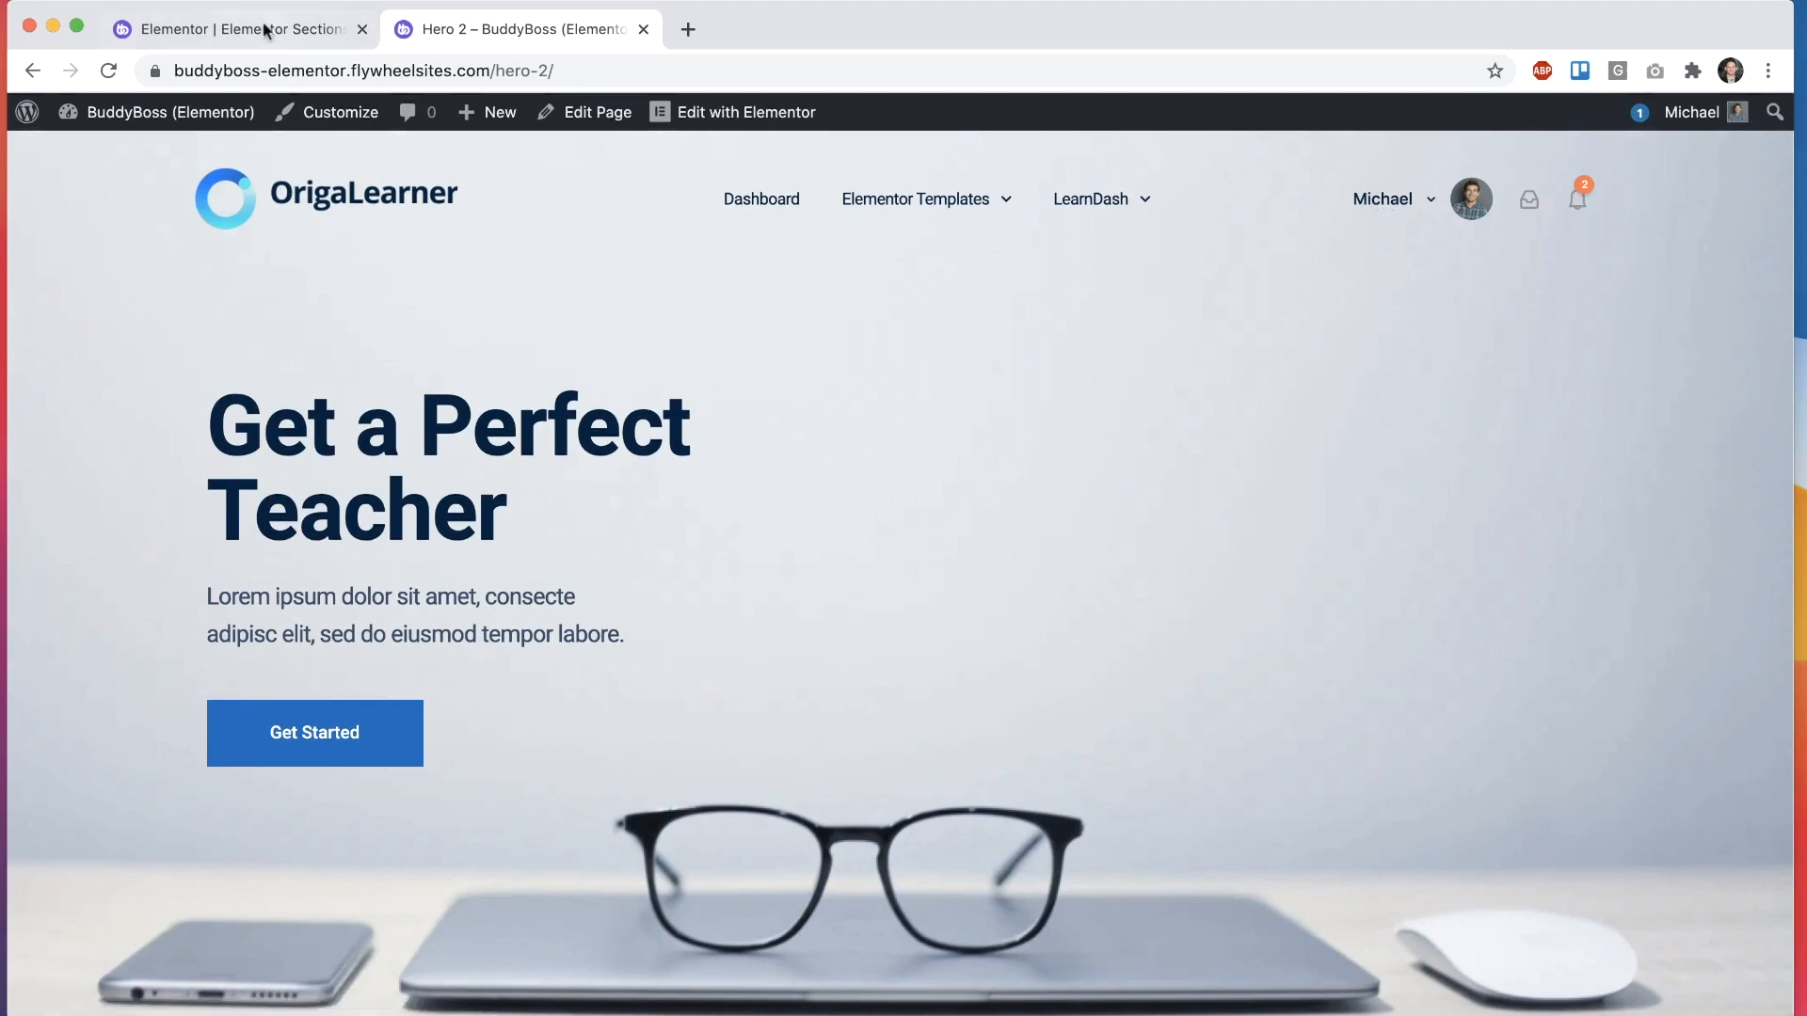
click(235, 28)
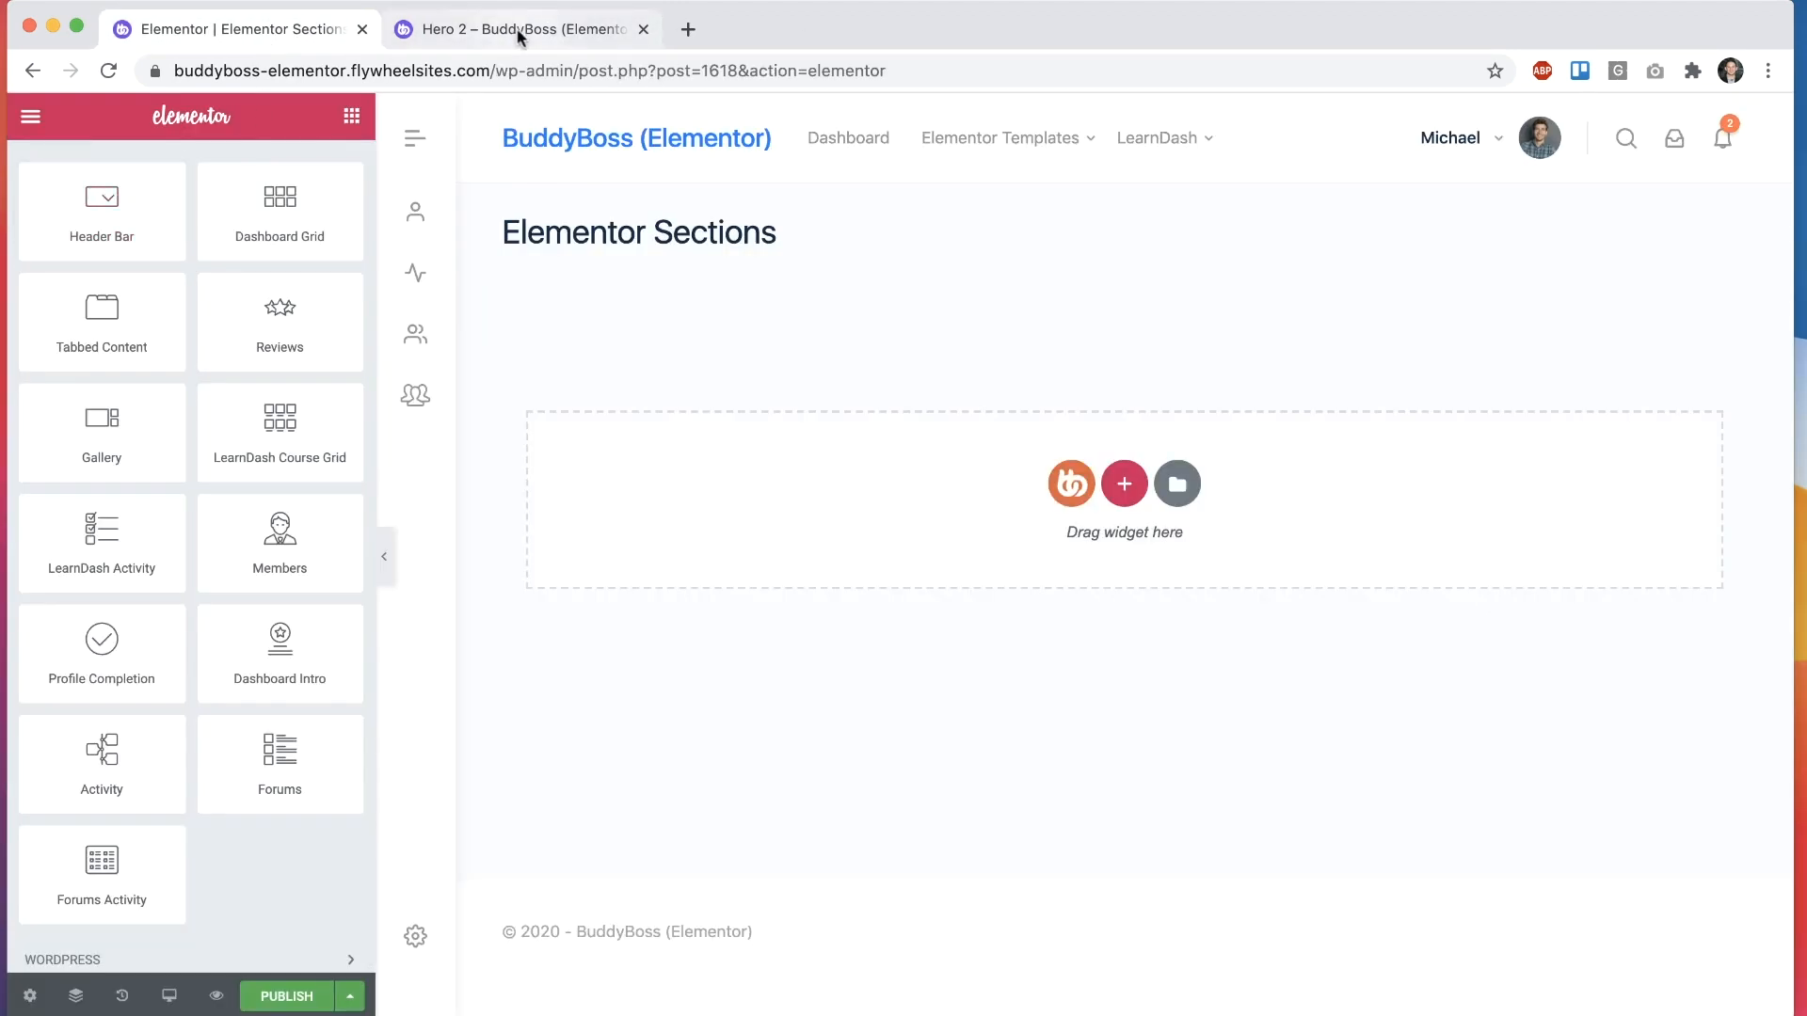
click(517, 29)
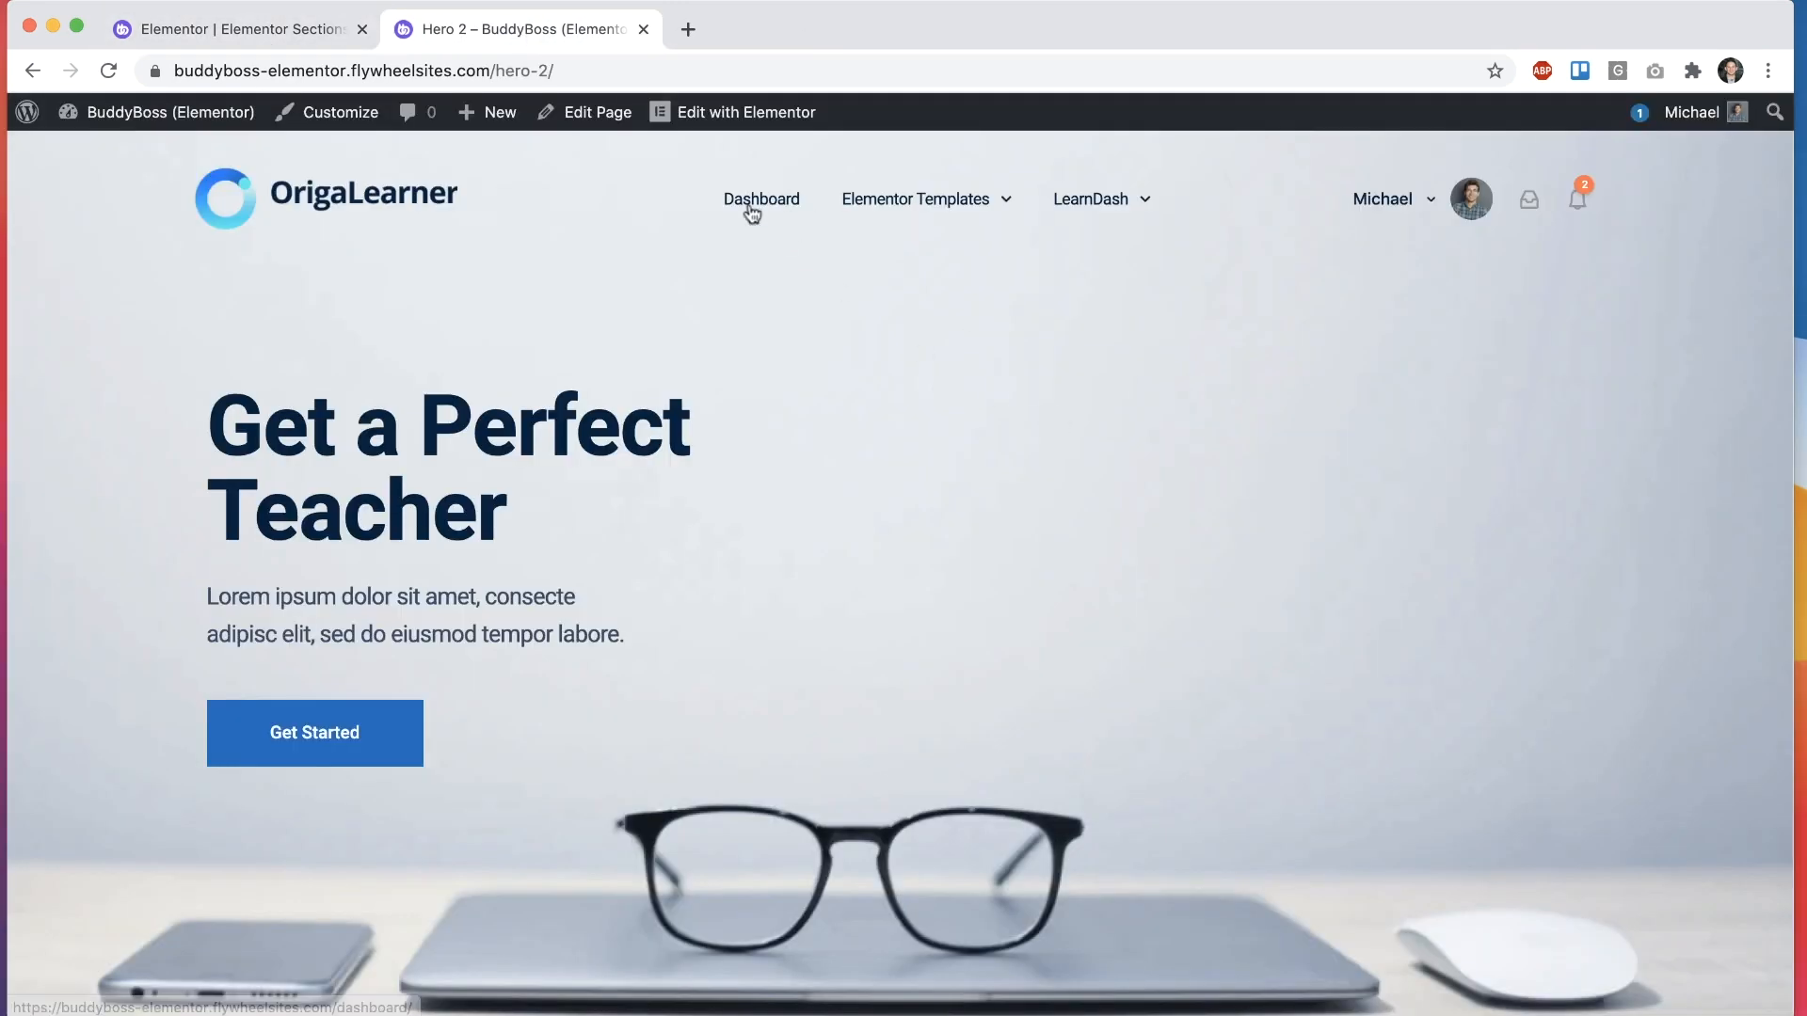
click(760, 198)
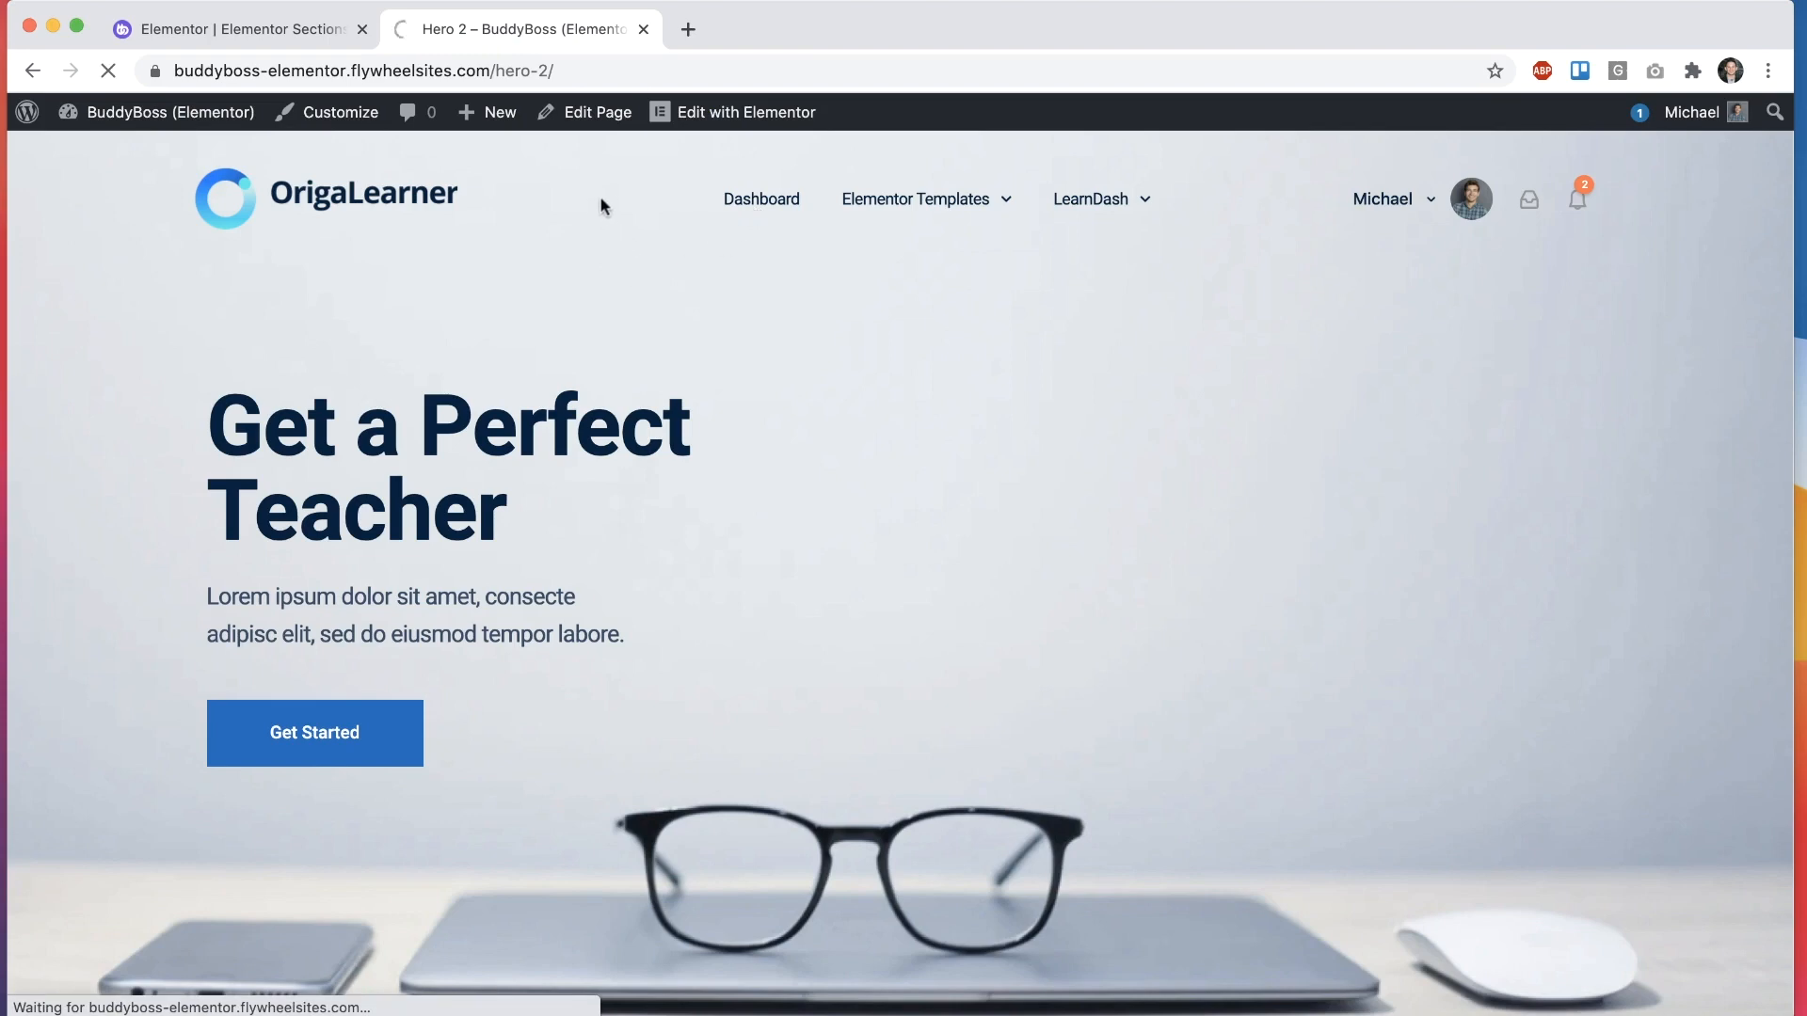
click(760, 198)
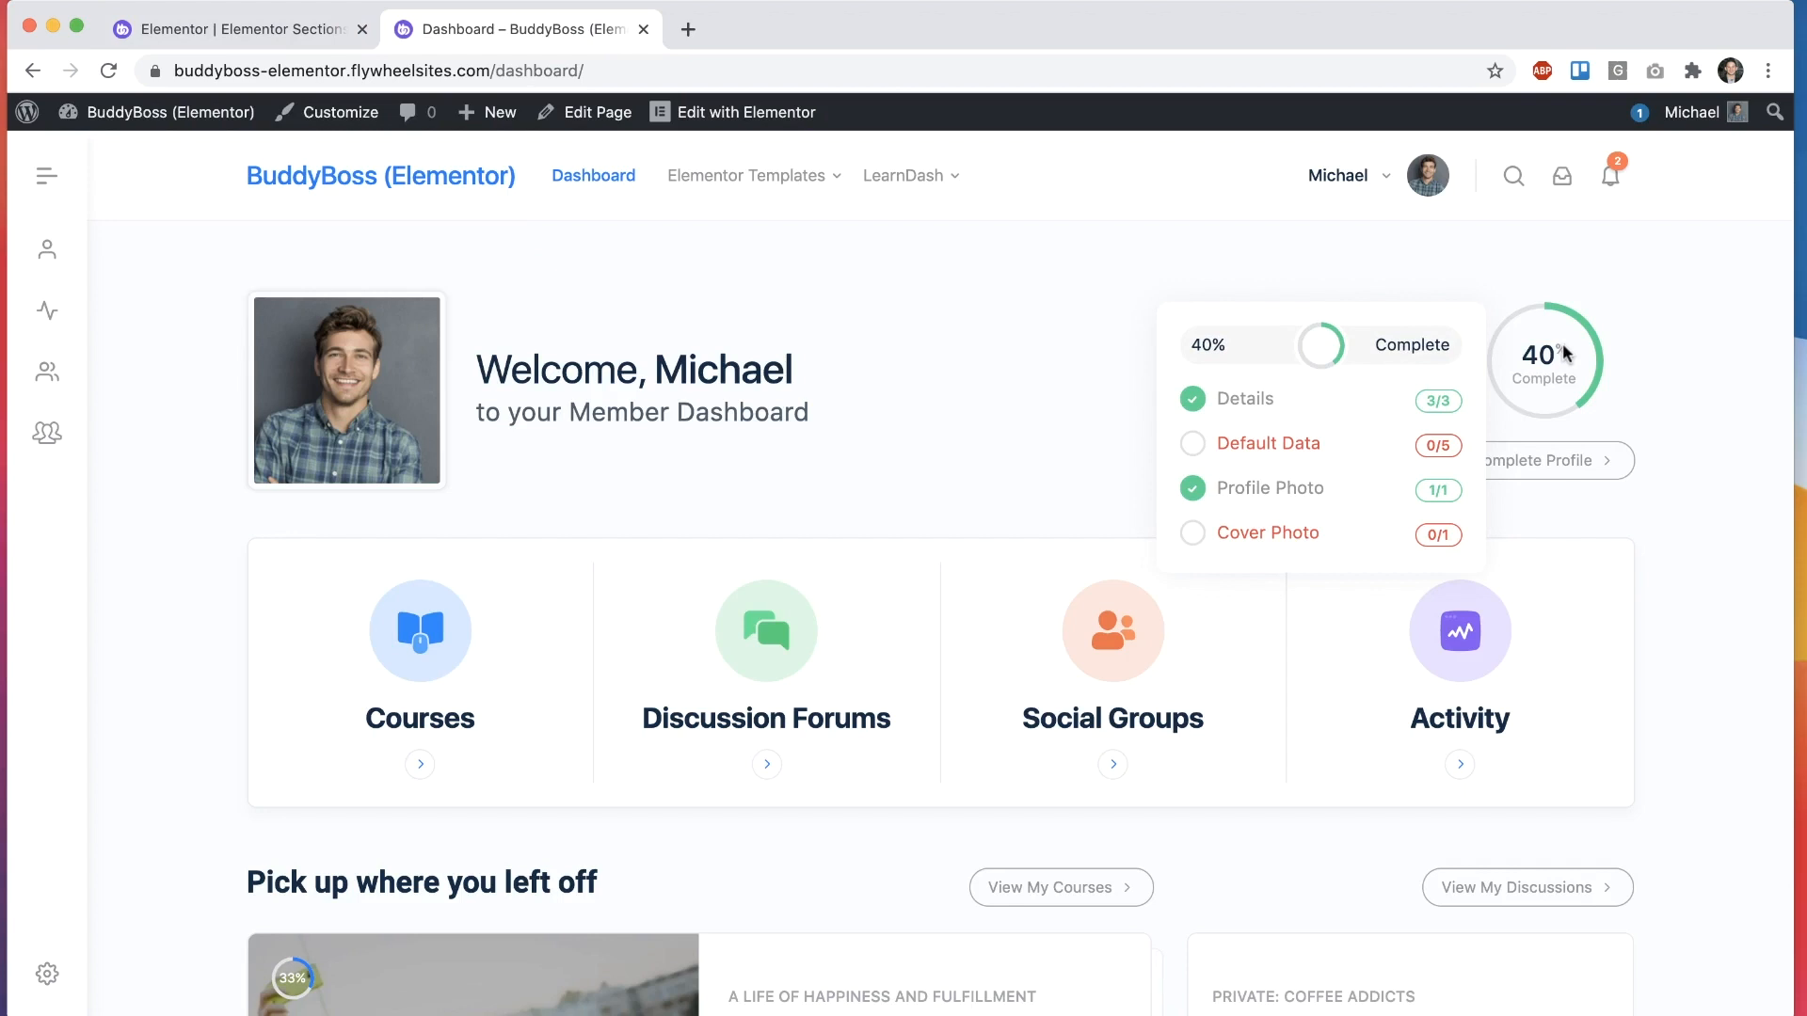
mouse_move(1449, 392)
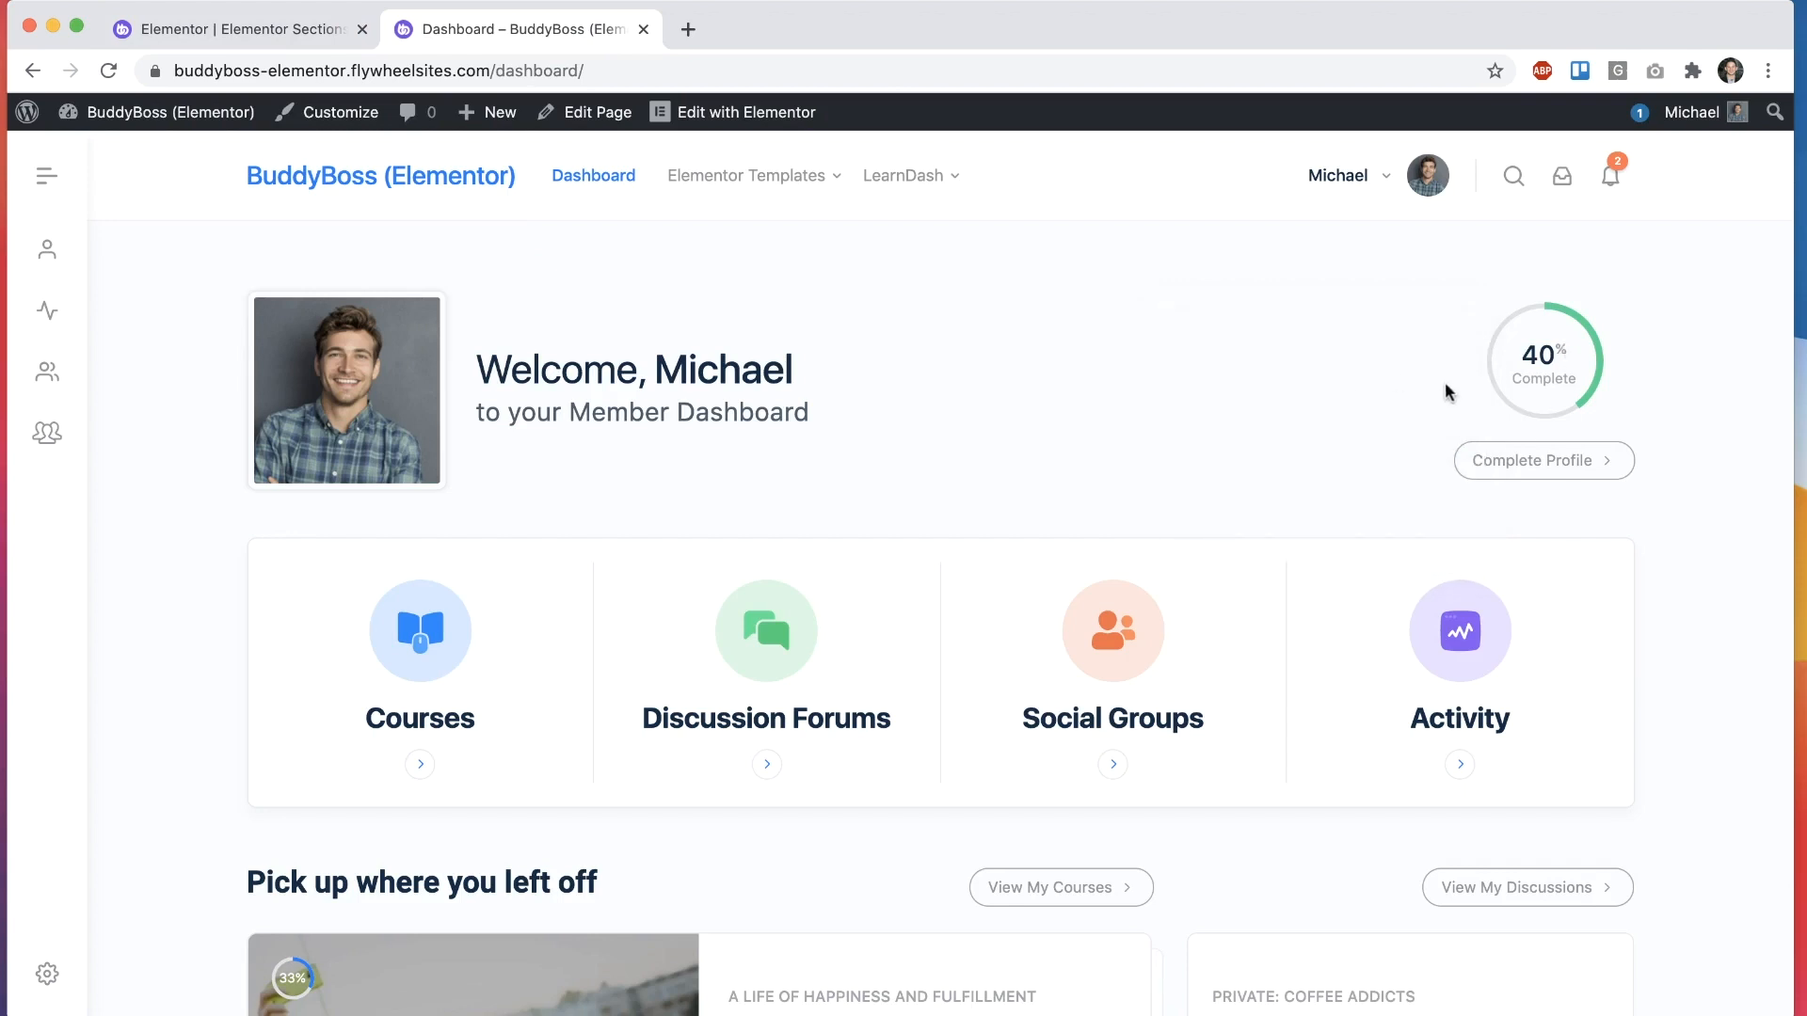
click(240, 29)
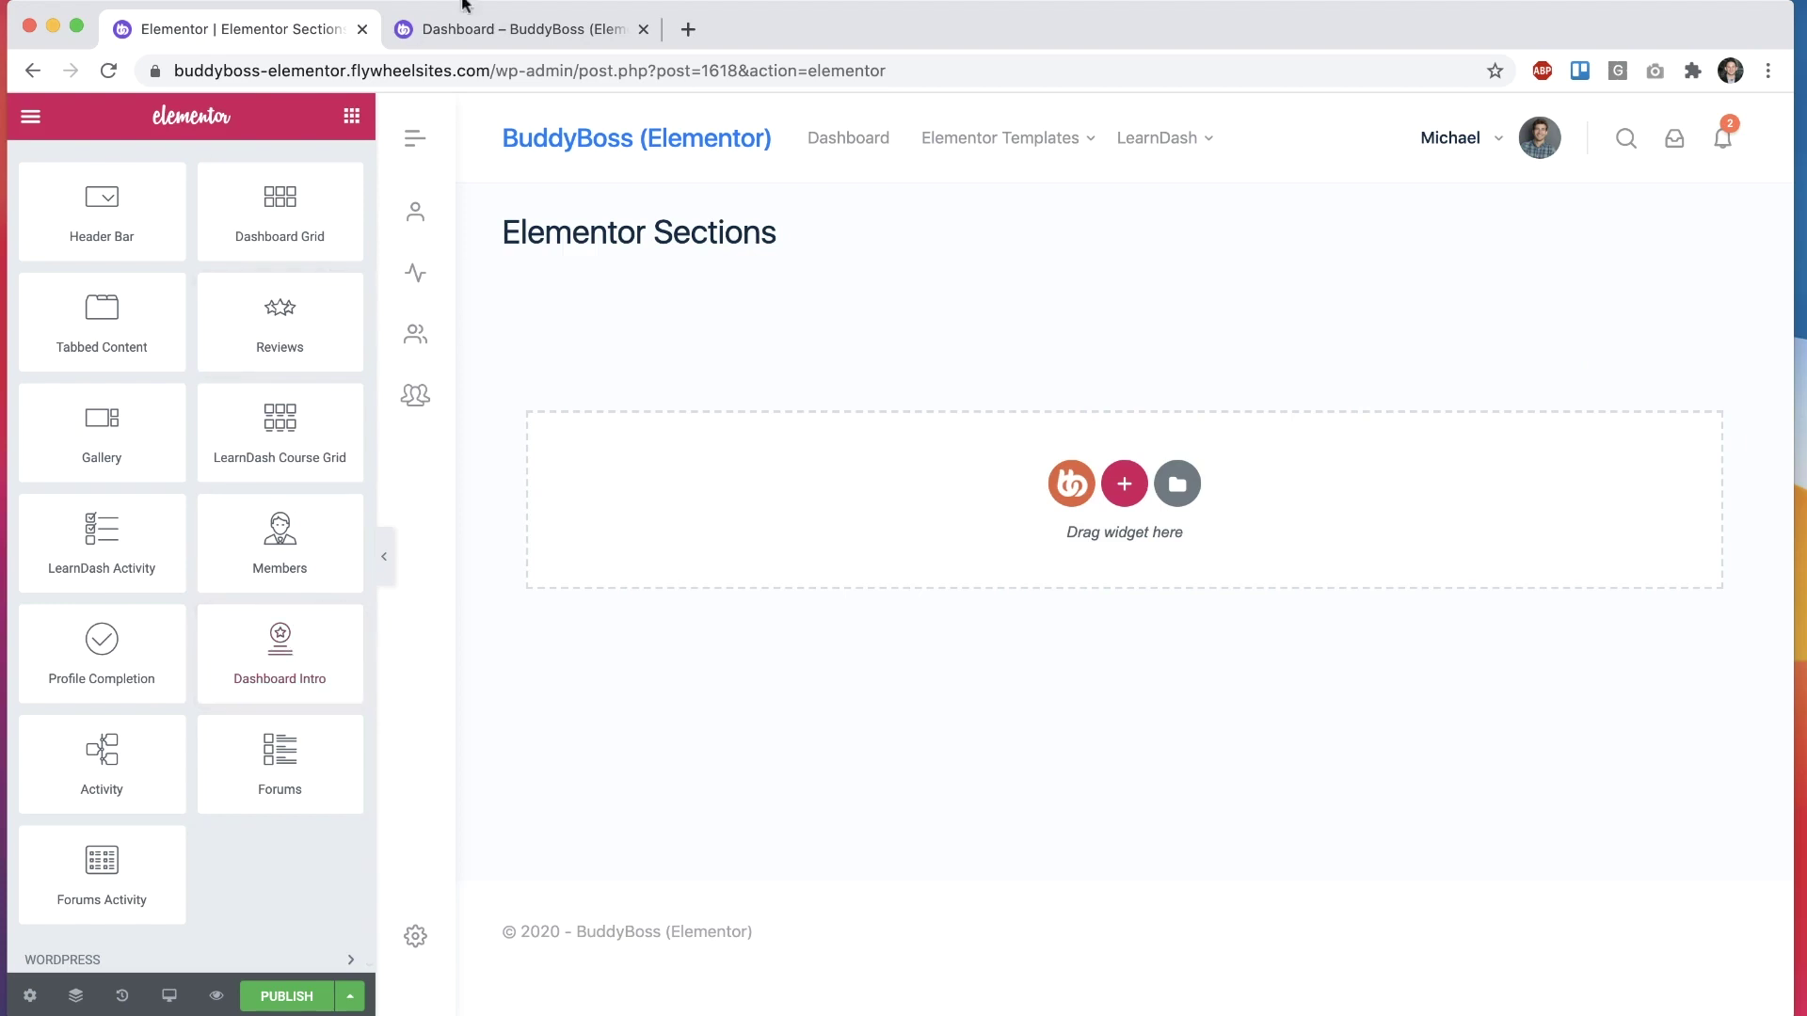
click(518, 29)
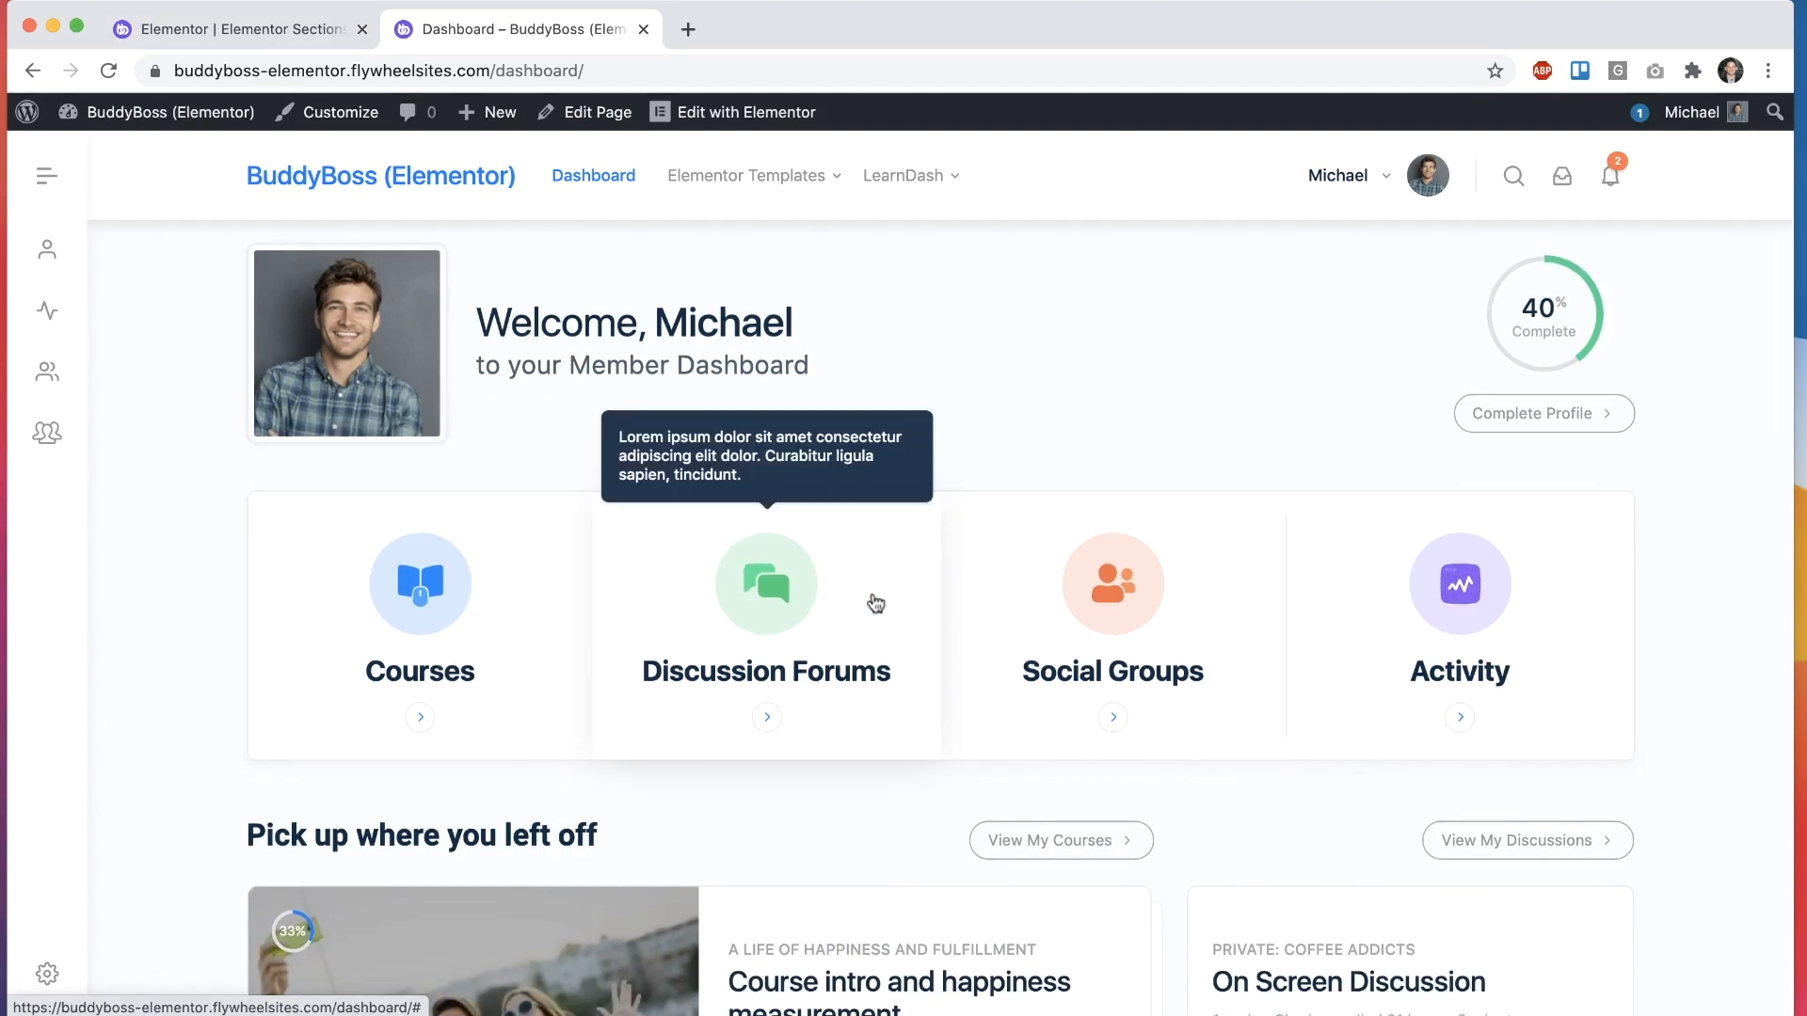
scroll(down, 3)
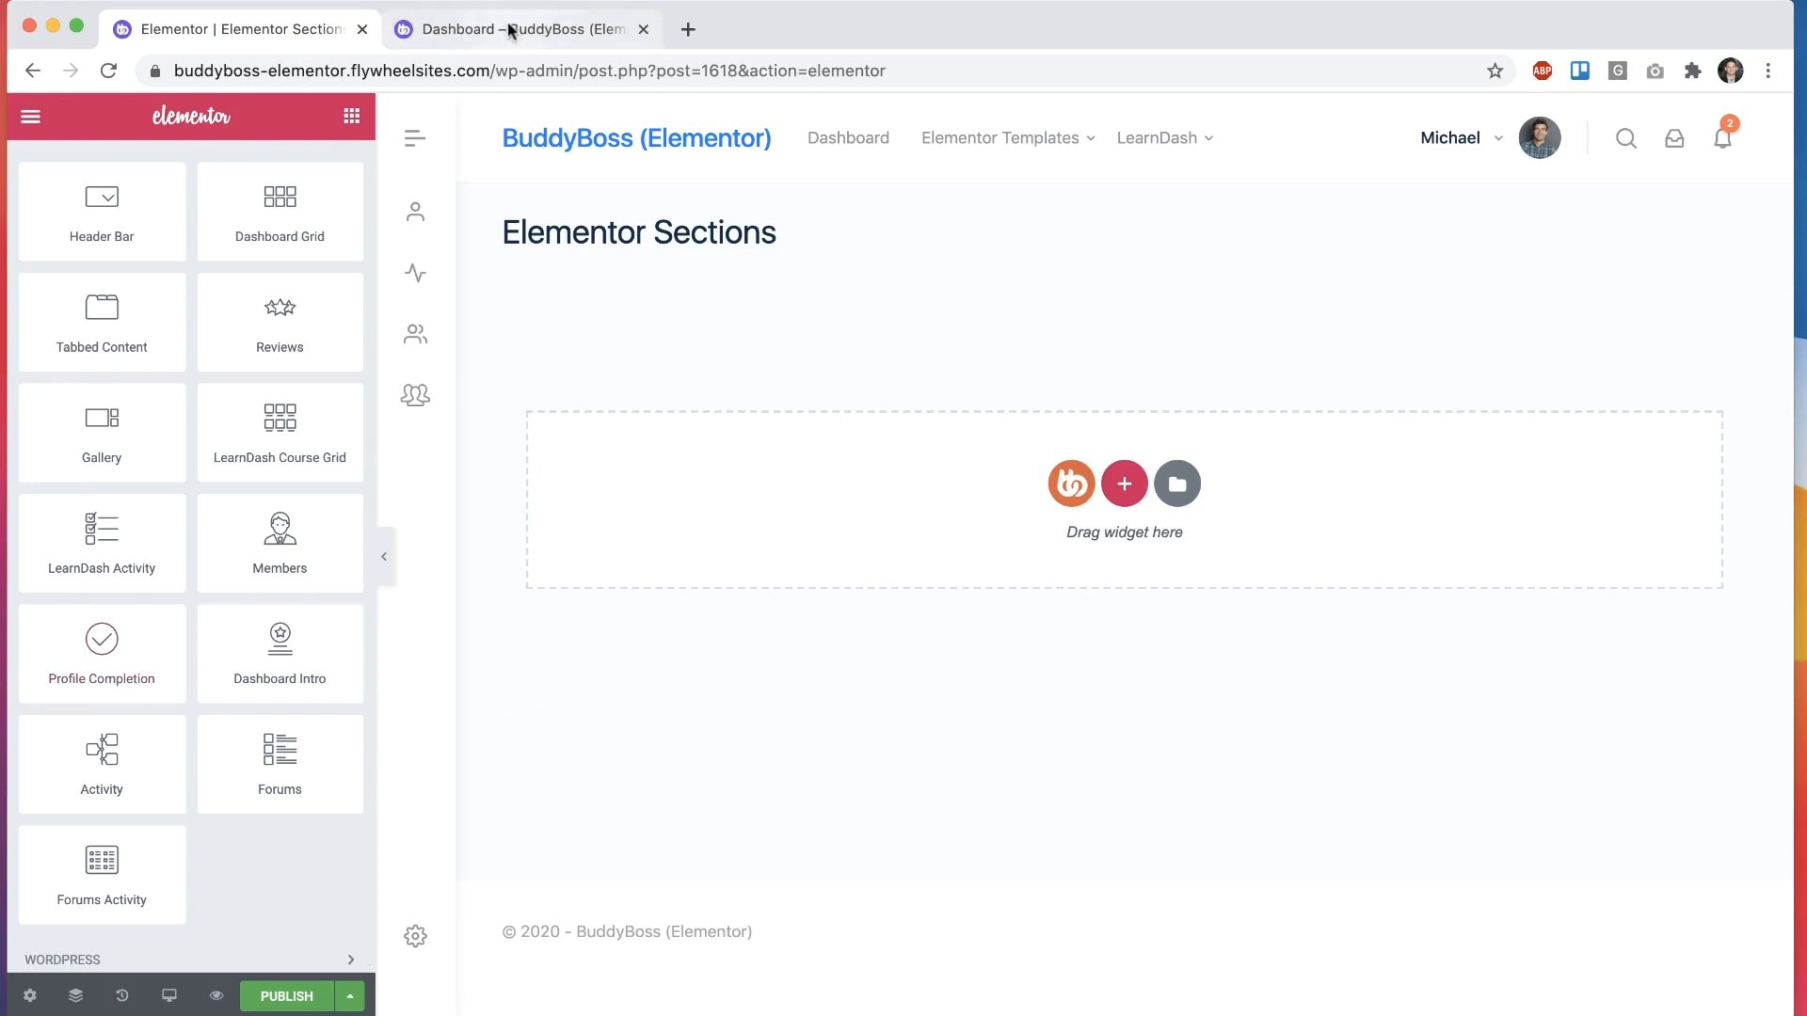
Step: Show the Dashboard page scrolled down to Latest from the community
click(512, 29)
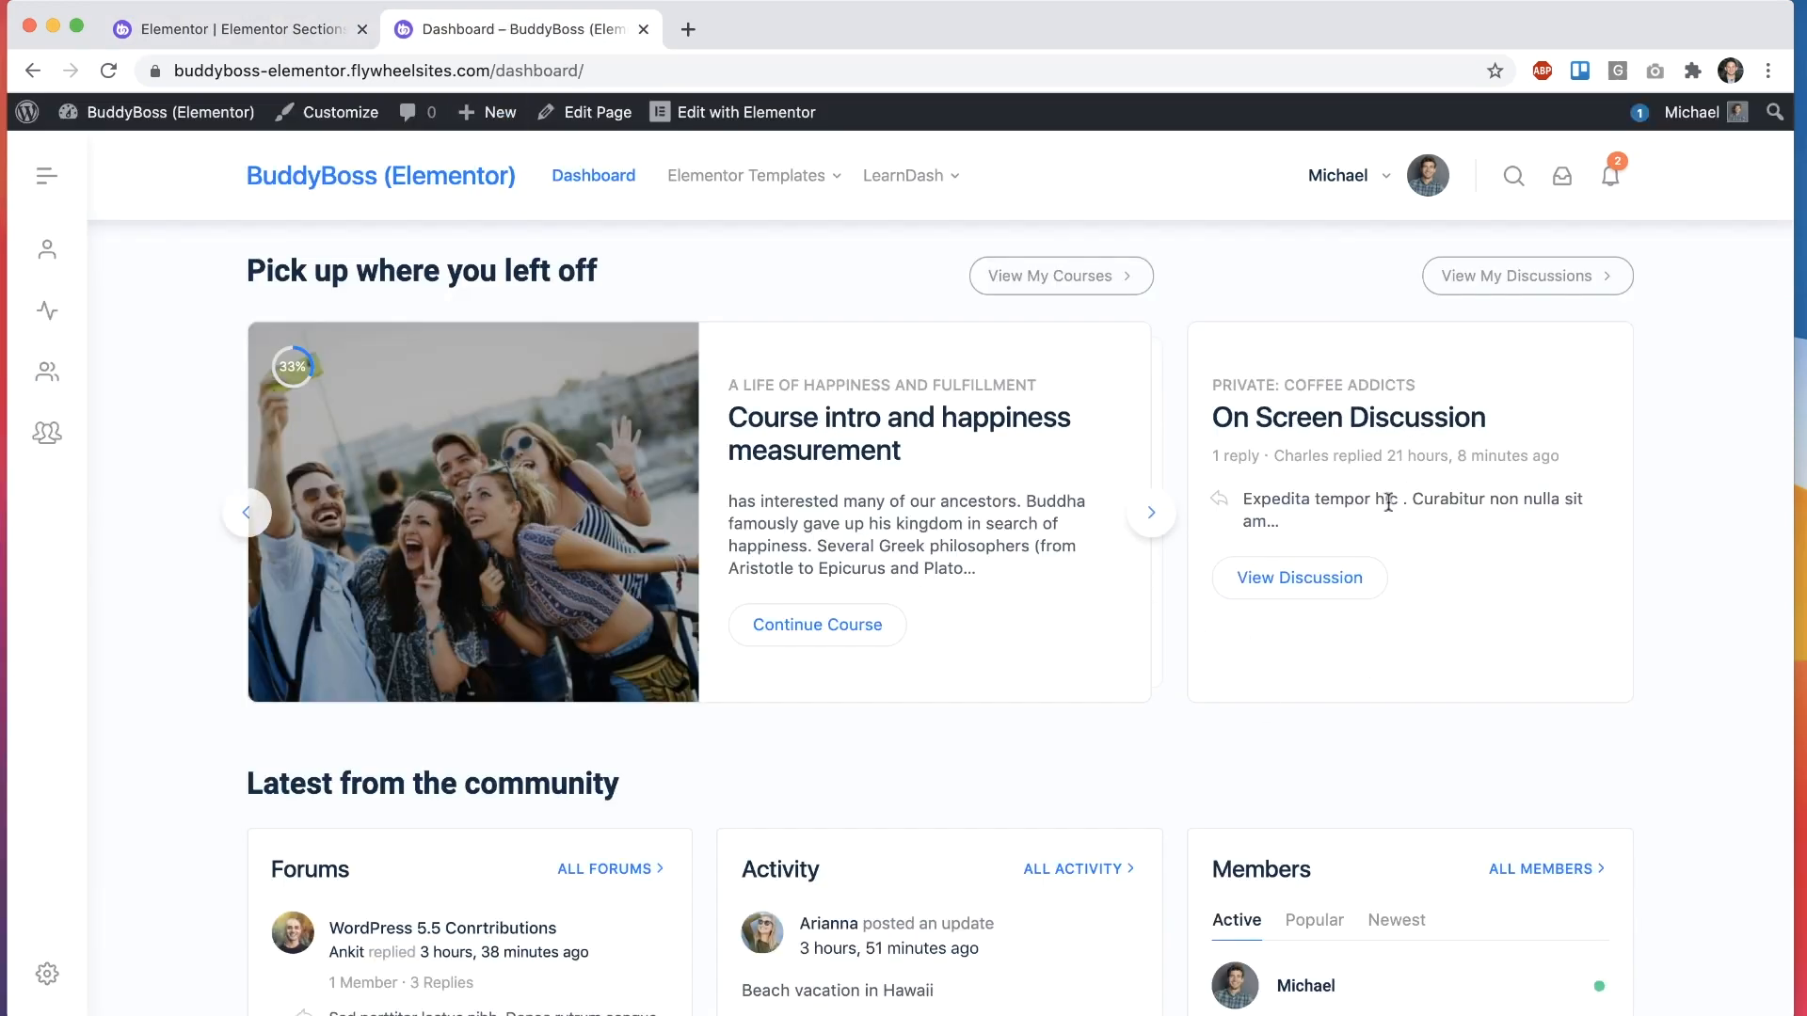
scroll(down, 3)
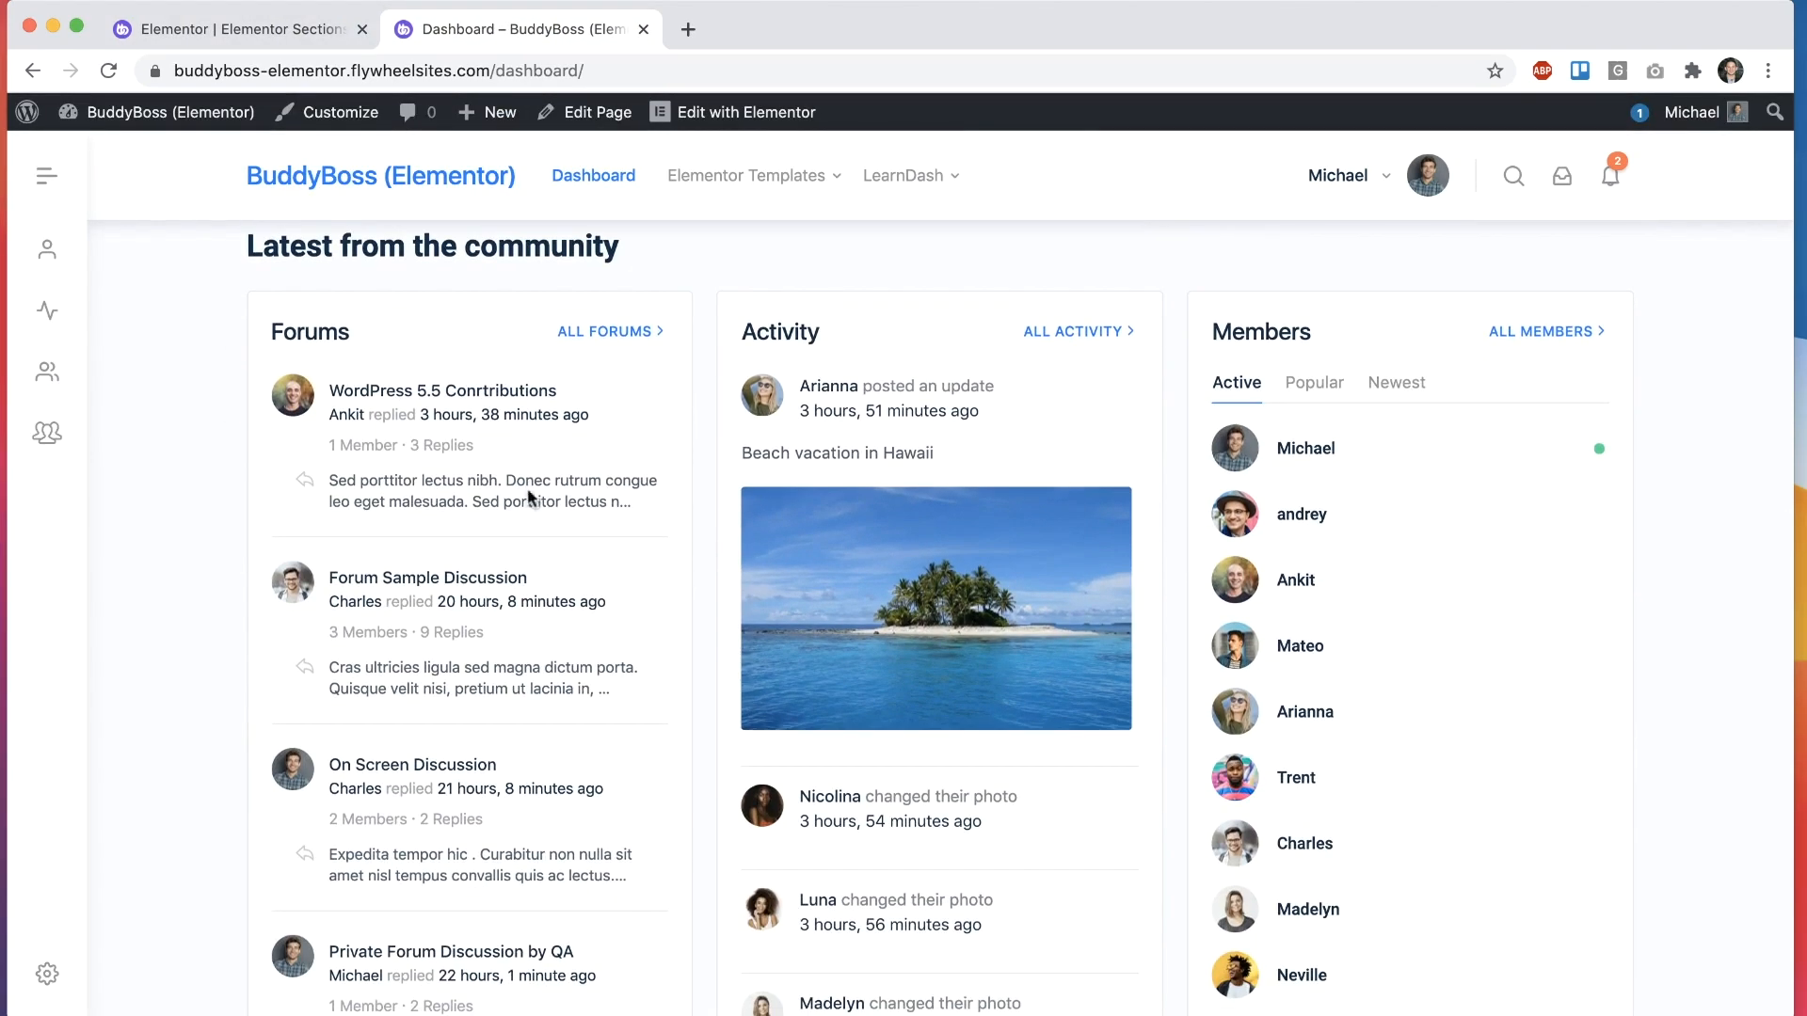
mouse_move(1240, 331)
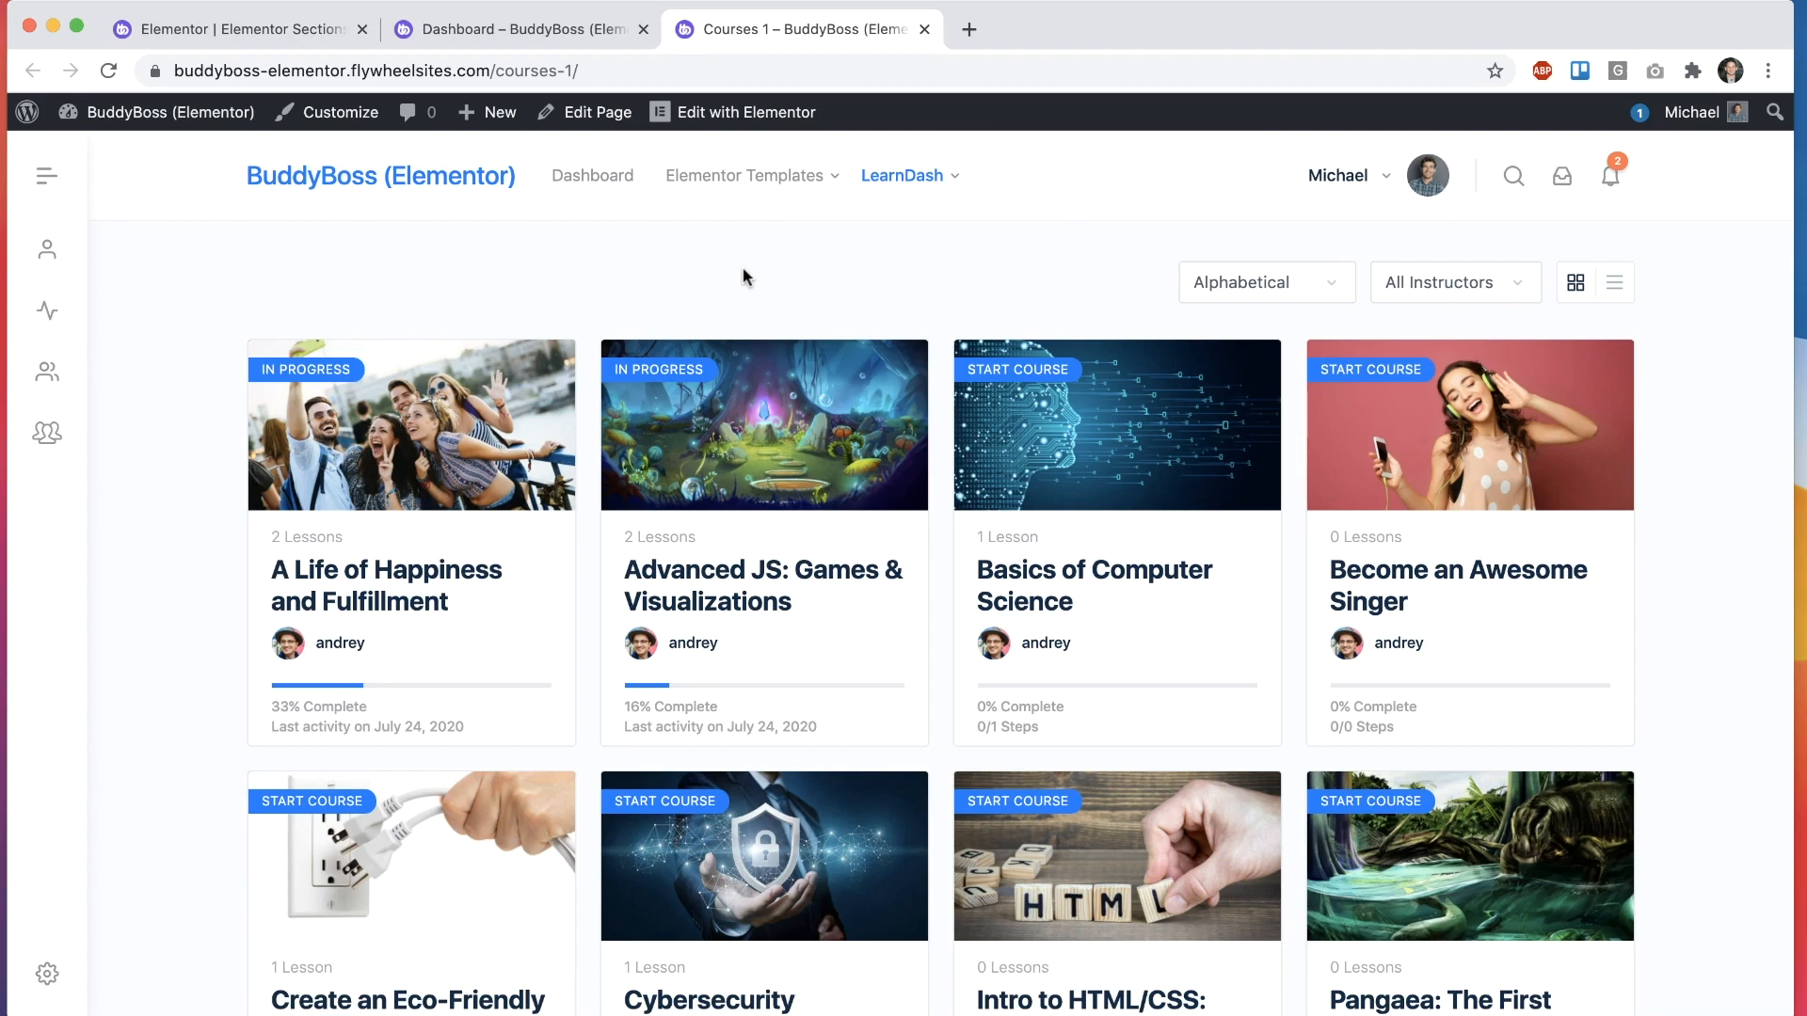
mouse_move(758, 279)
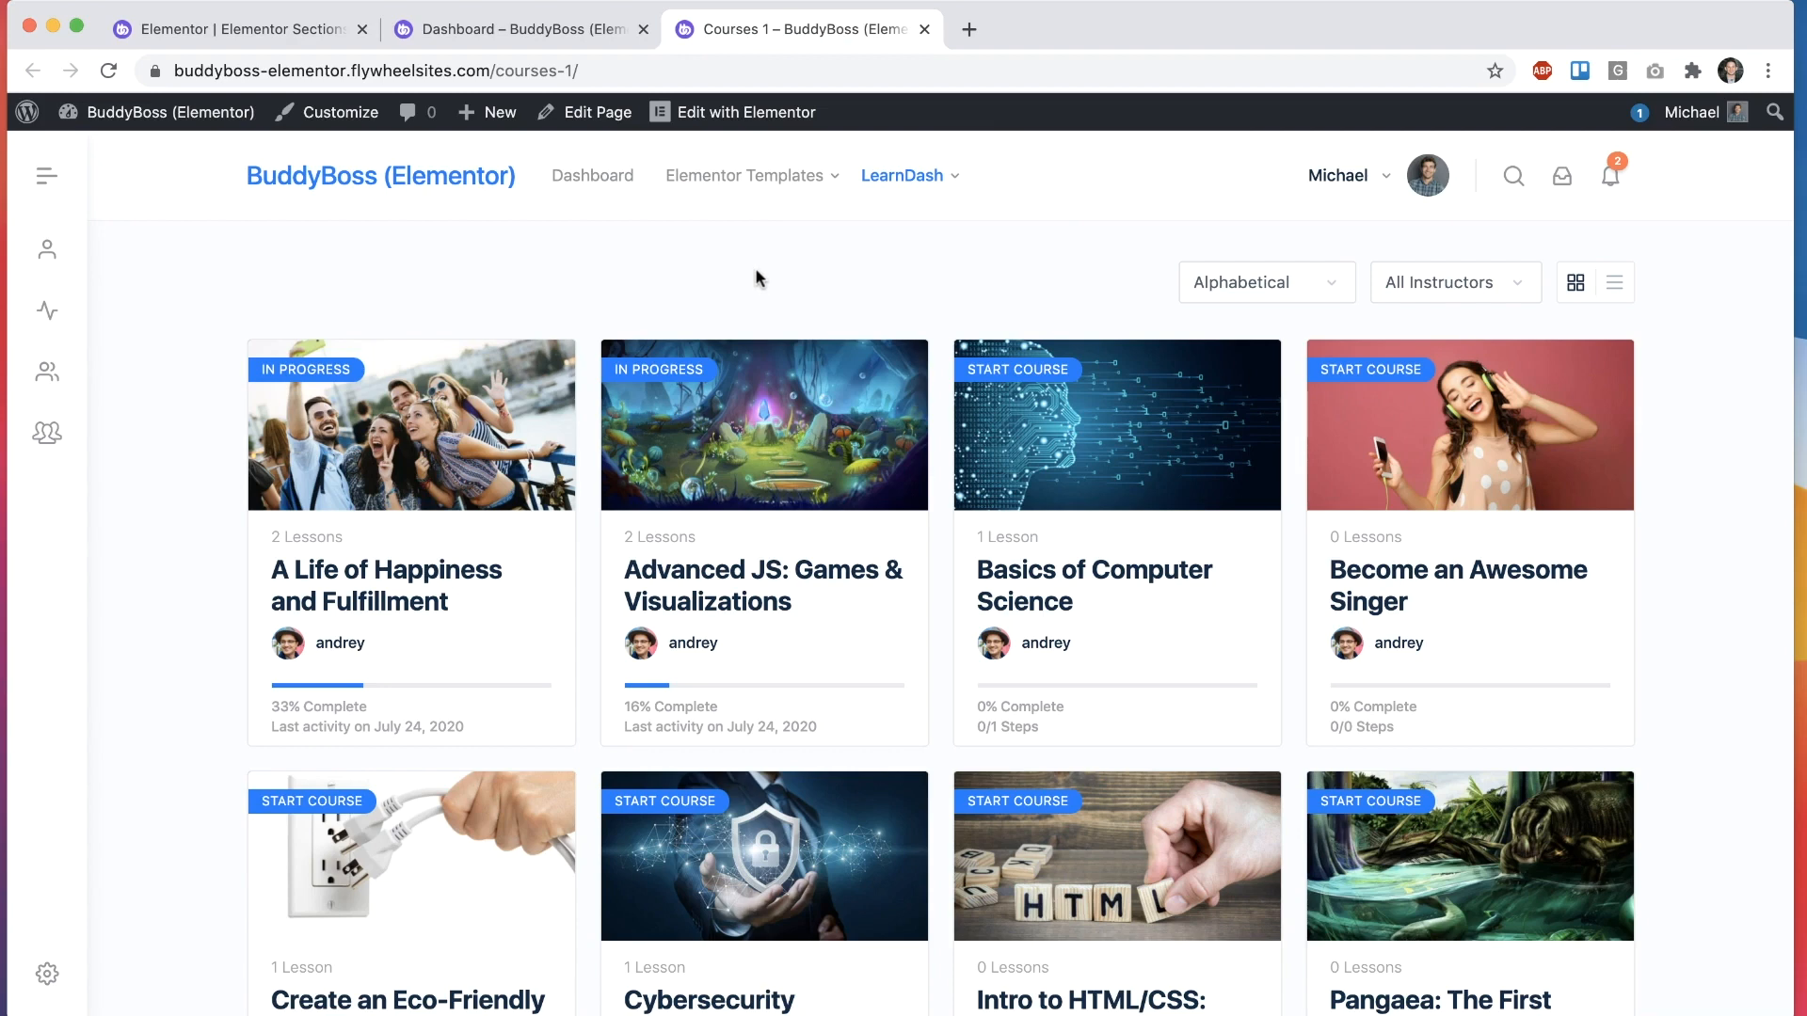
Step: Scroll Courses 1, open LearnDash Courses 2, then return to the Elementor tab
scroll(down, 3)
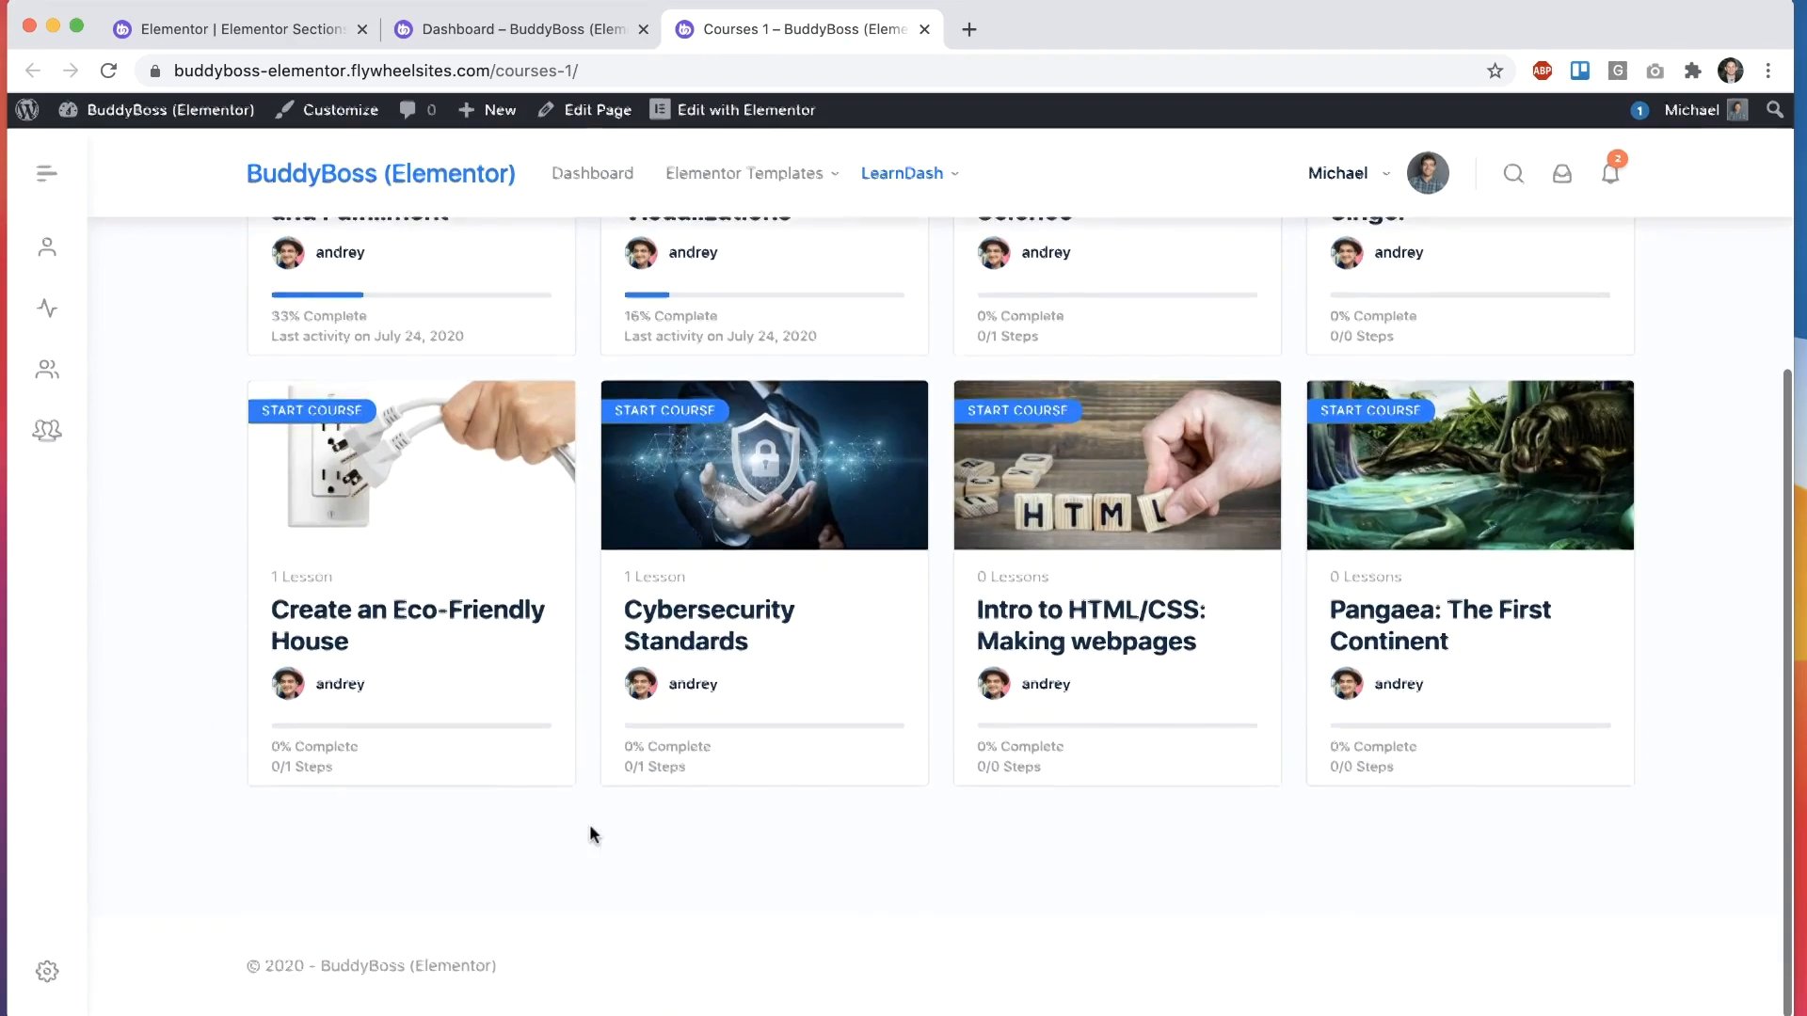
click(902, 173)
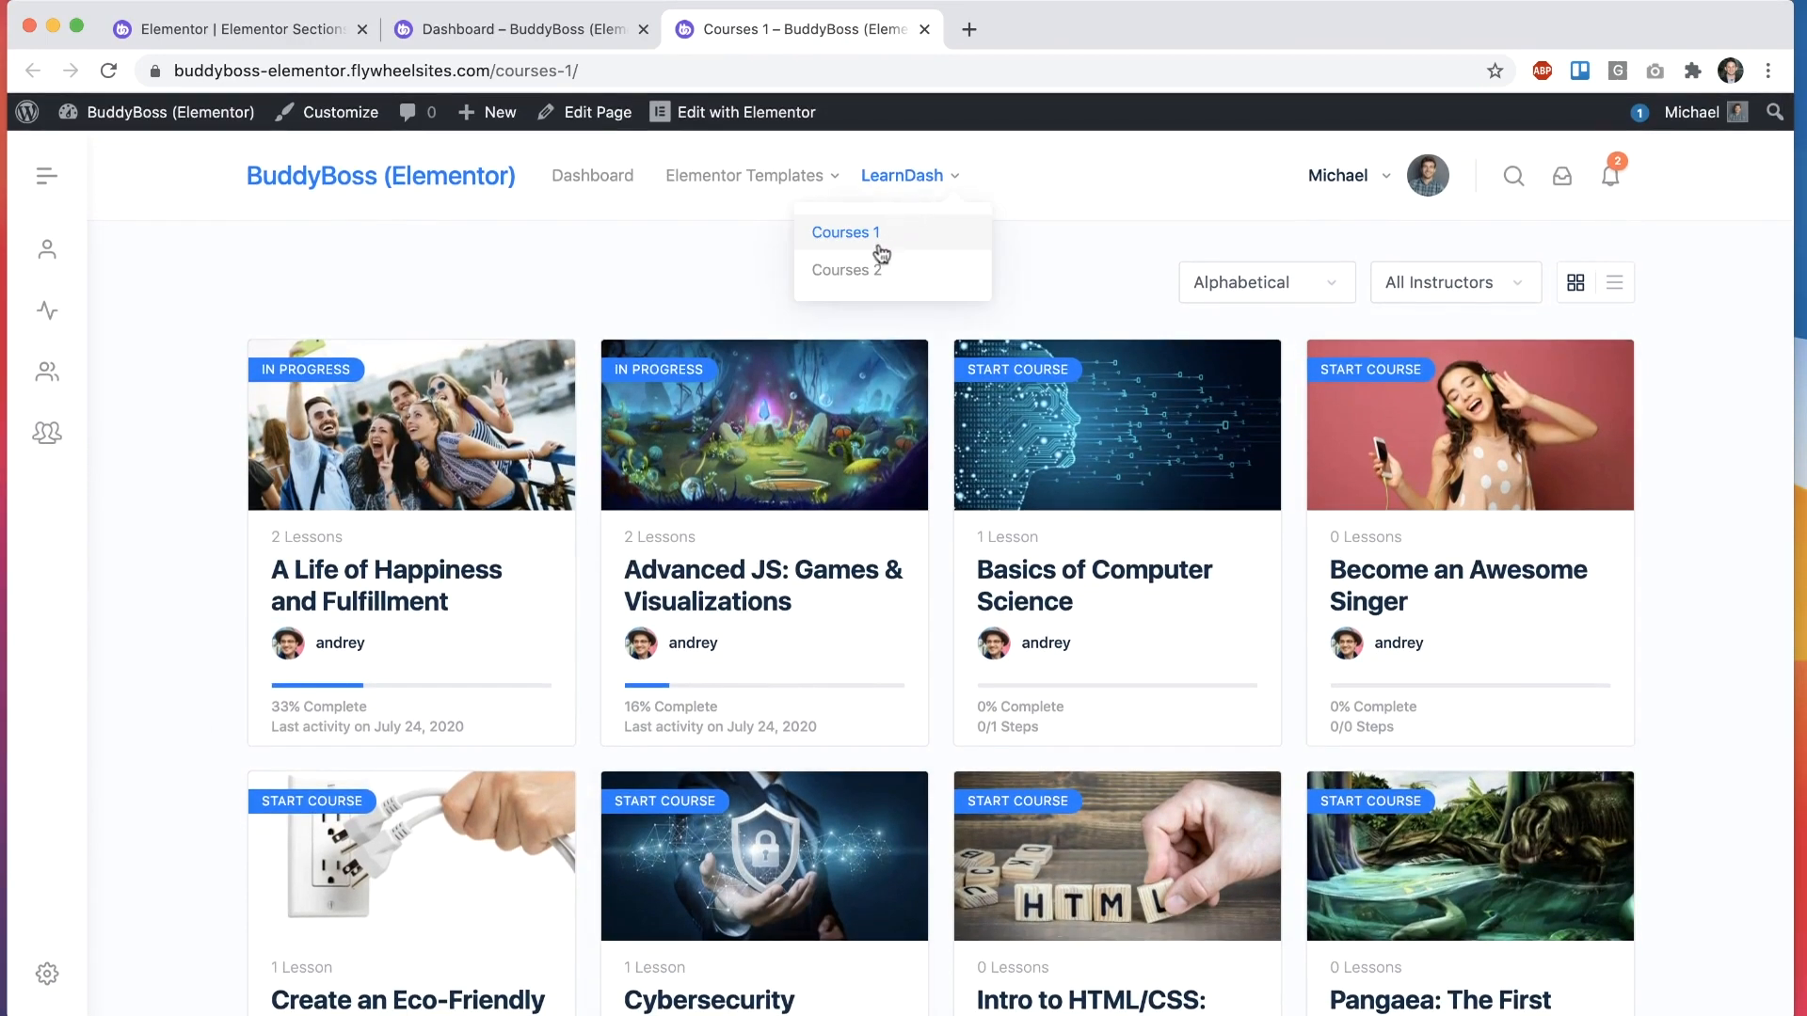
click(846, 270)
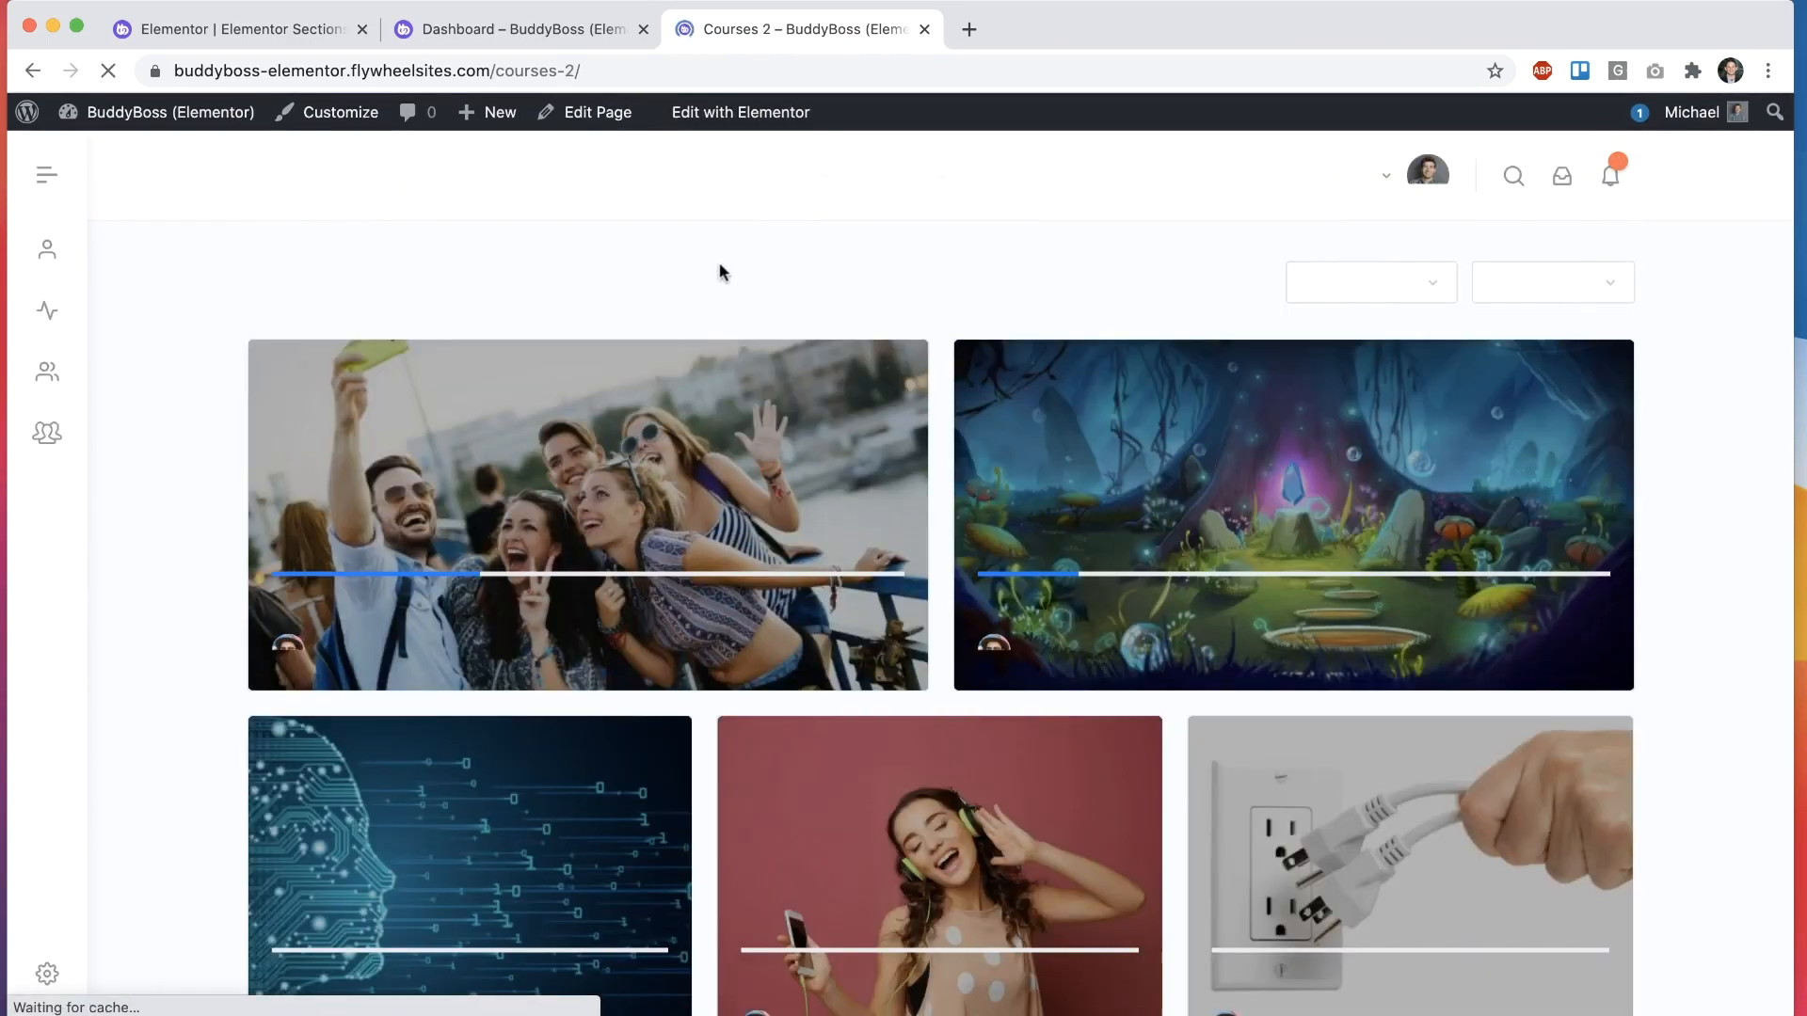
click(235, 29)
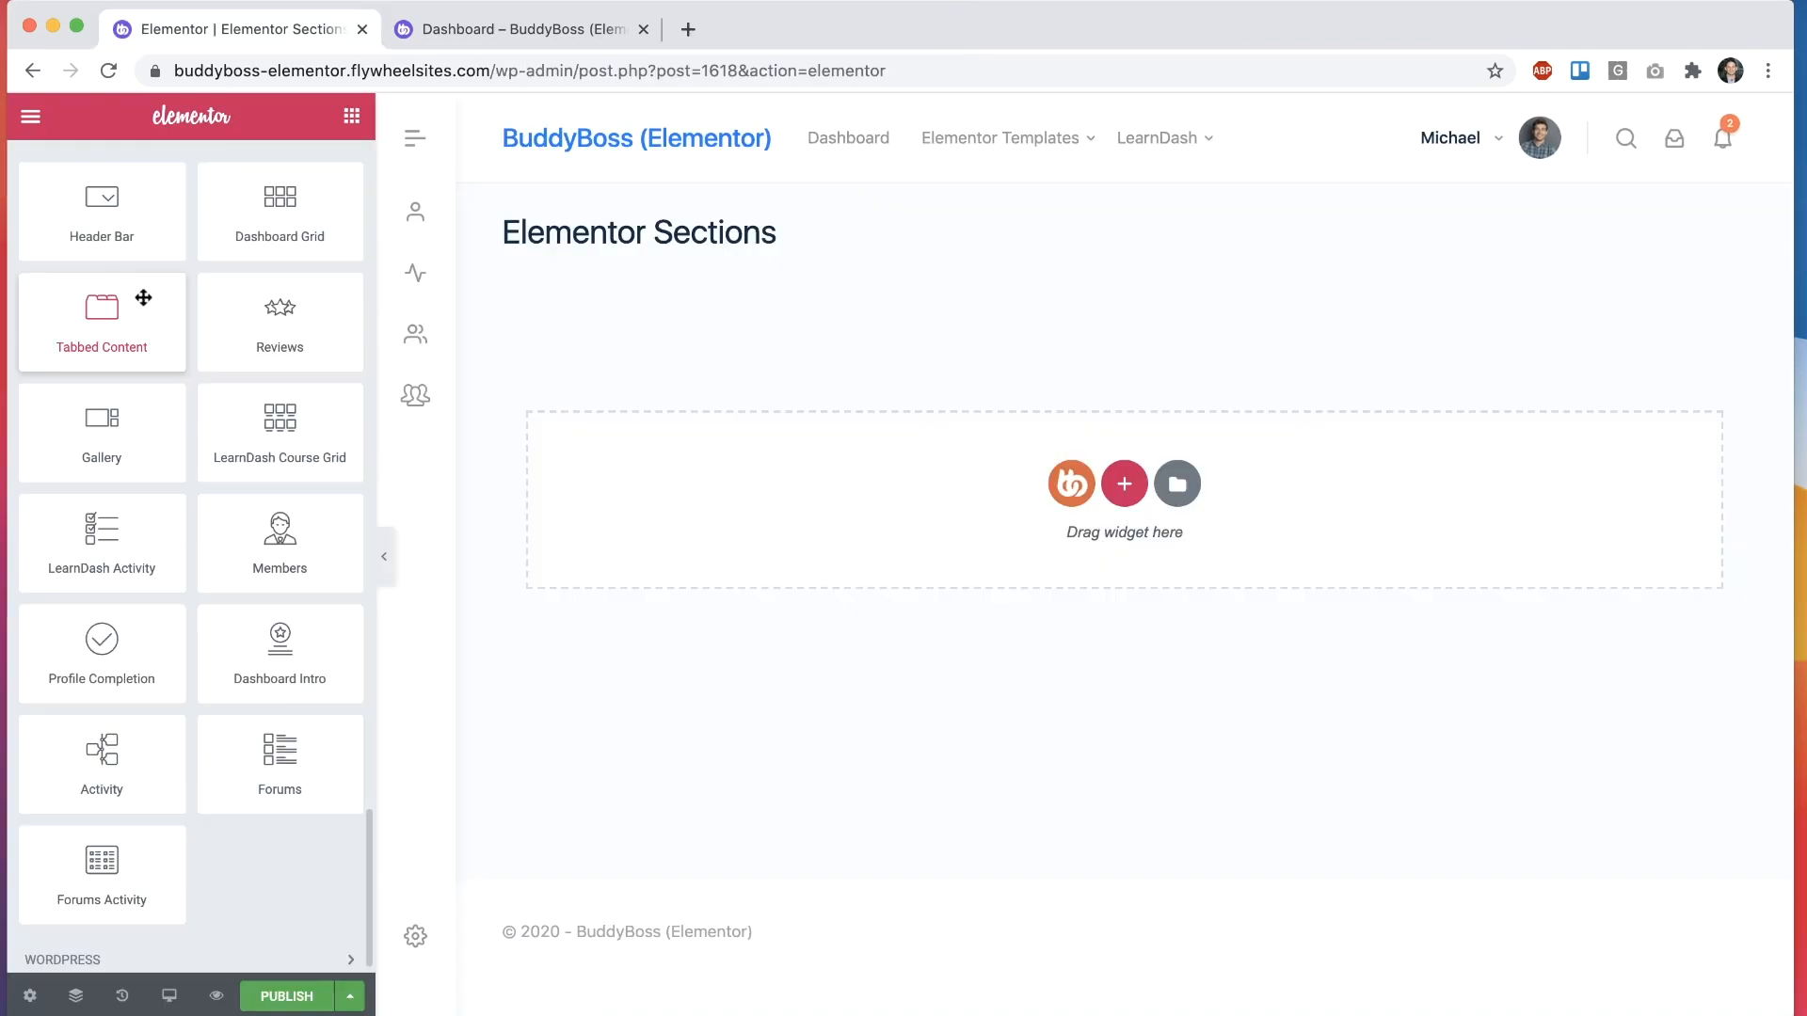
mouse_move(261, 333)
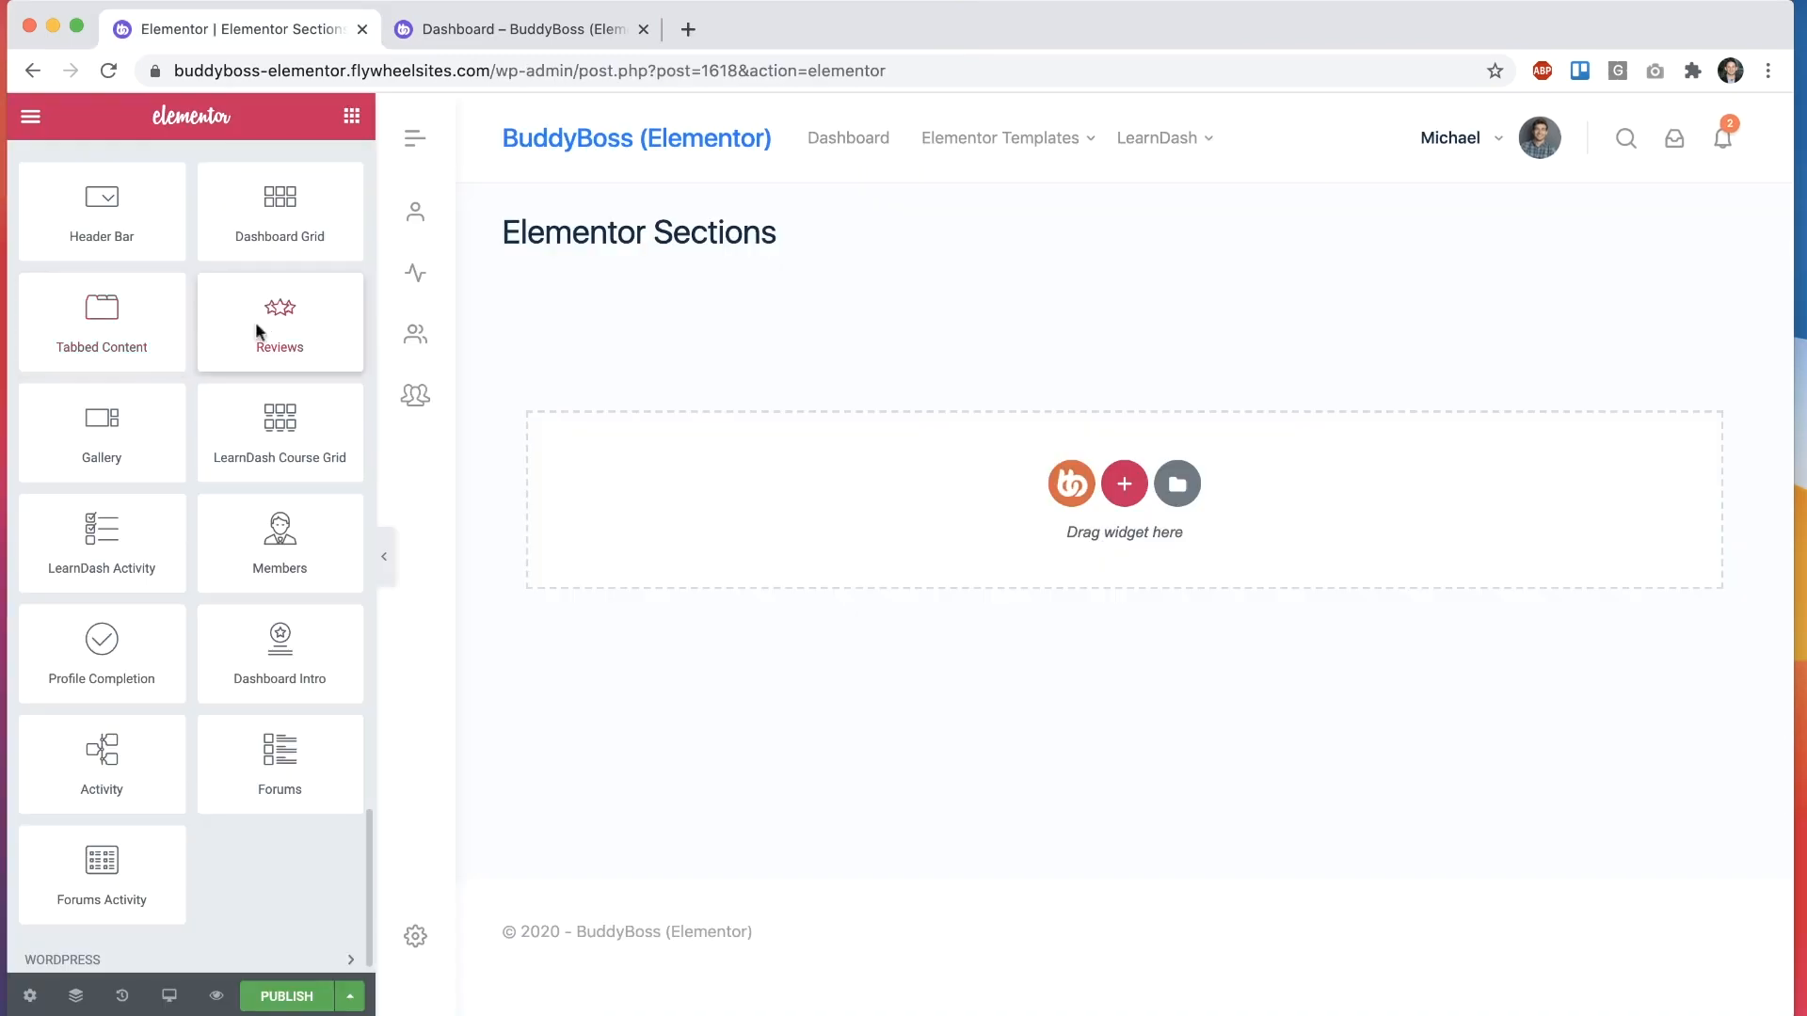
mouse_move(102, 432)
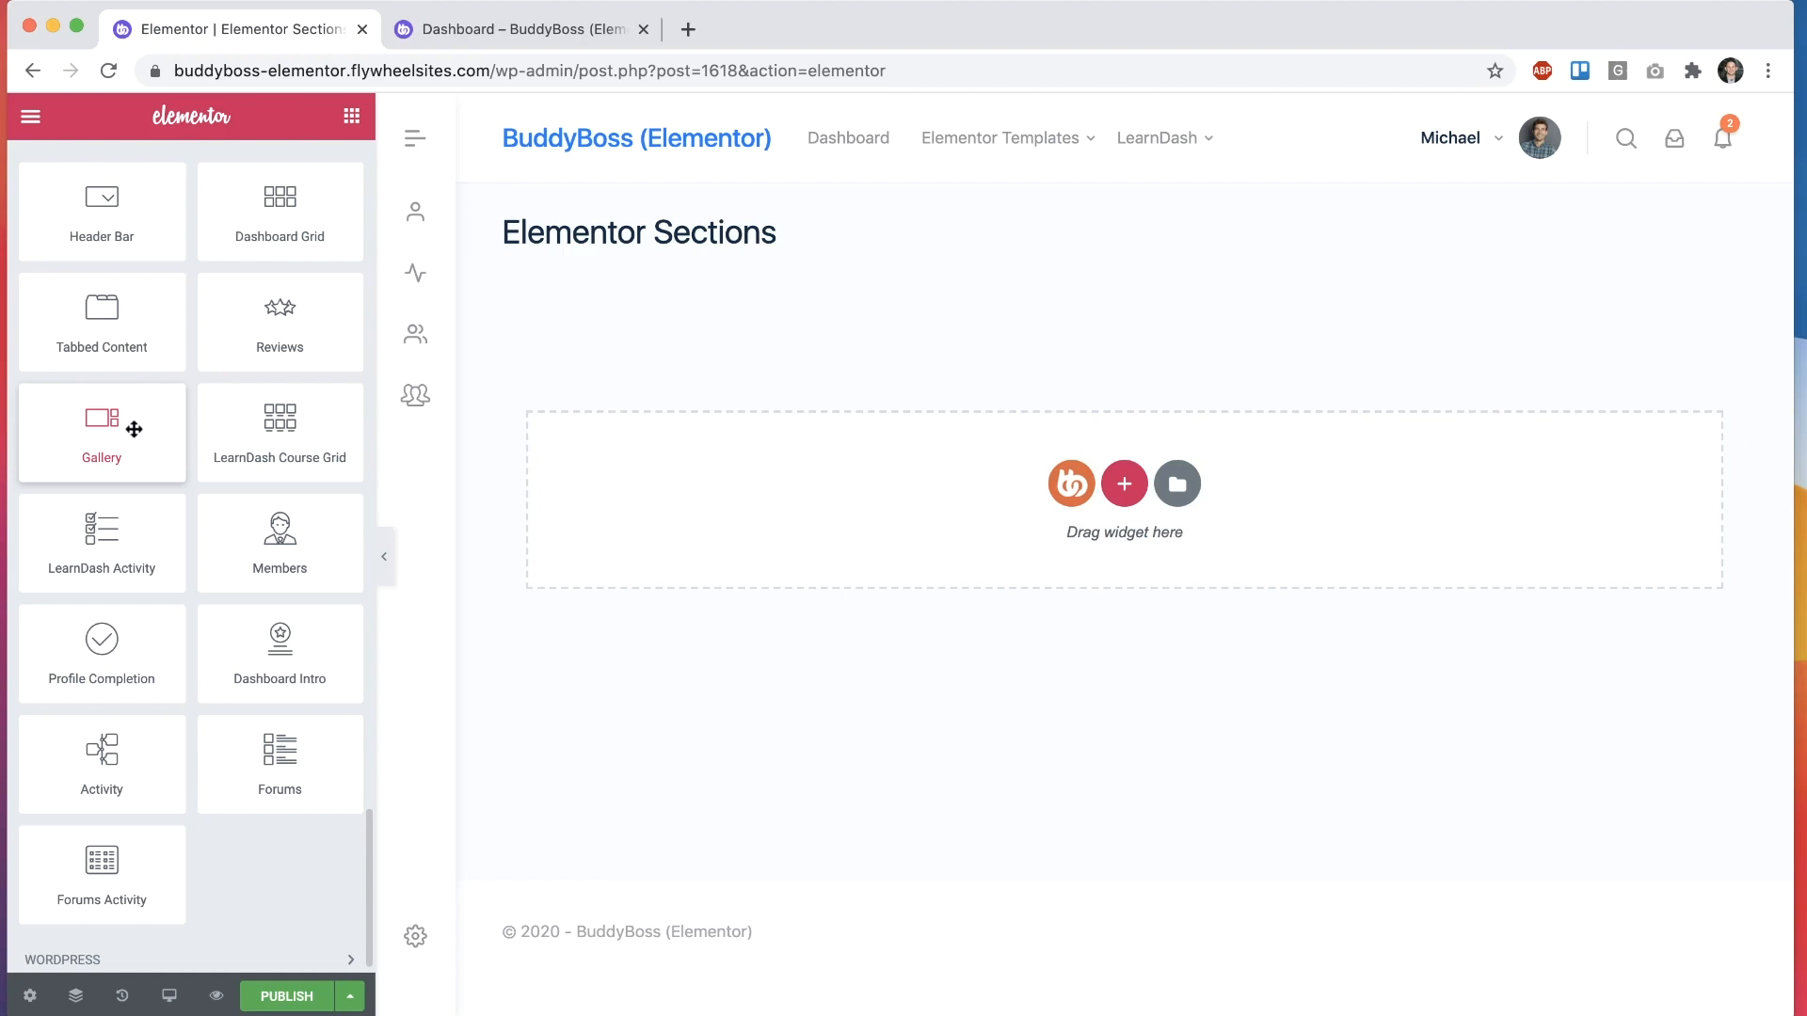
mouse_move(109, 310)
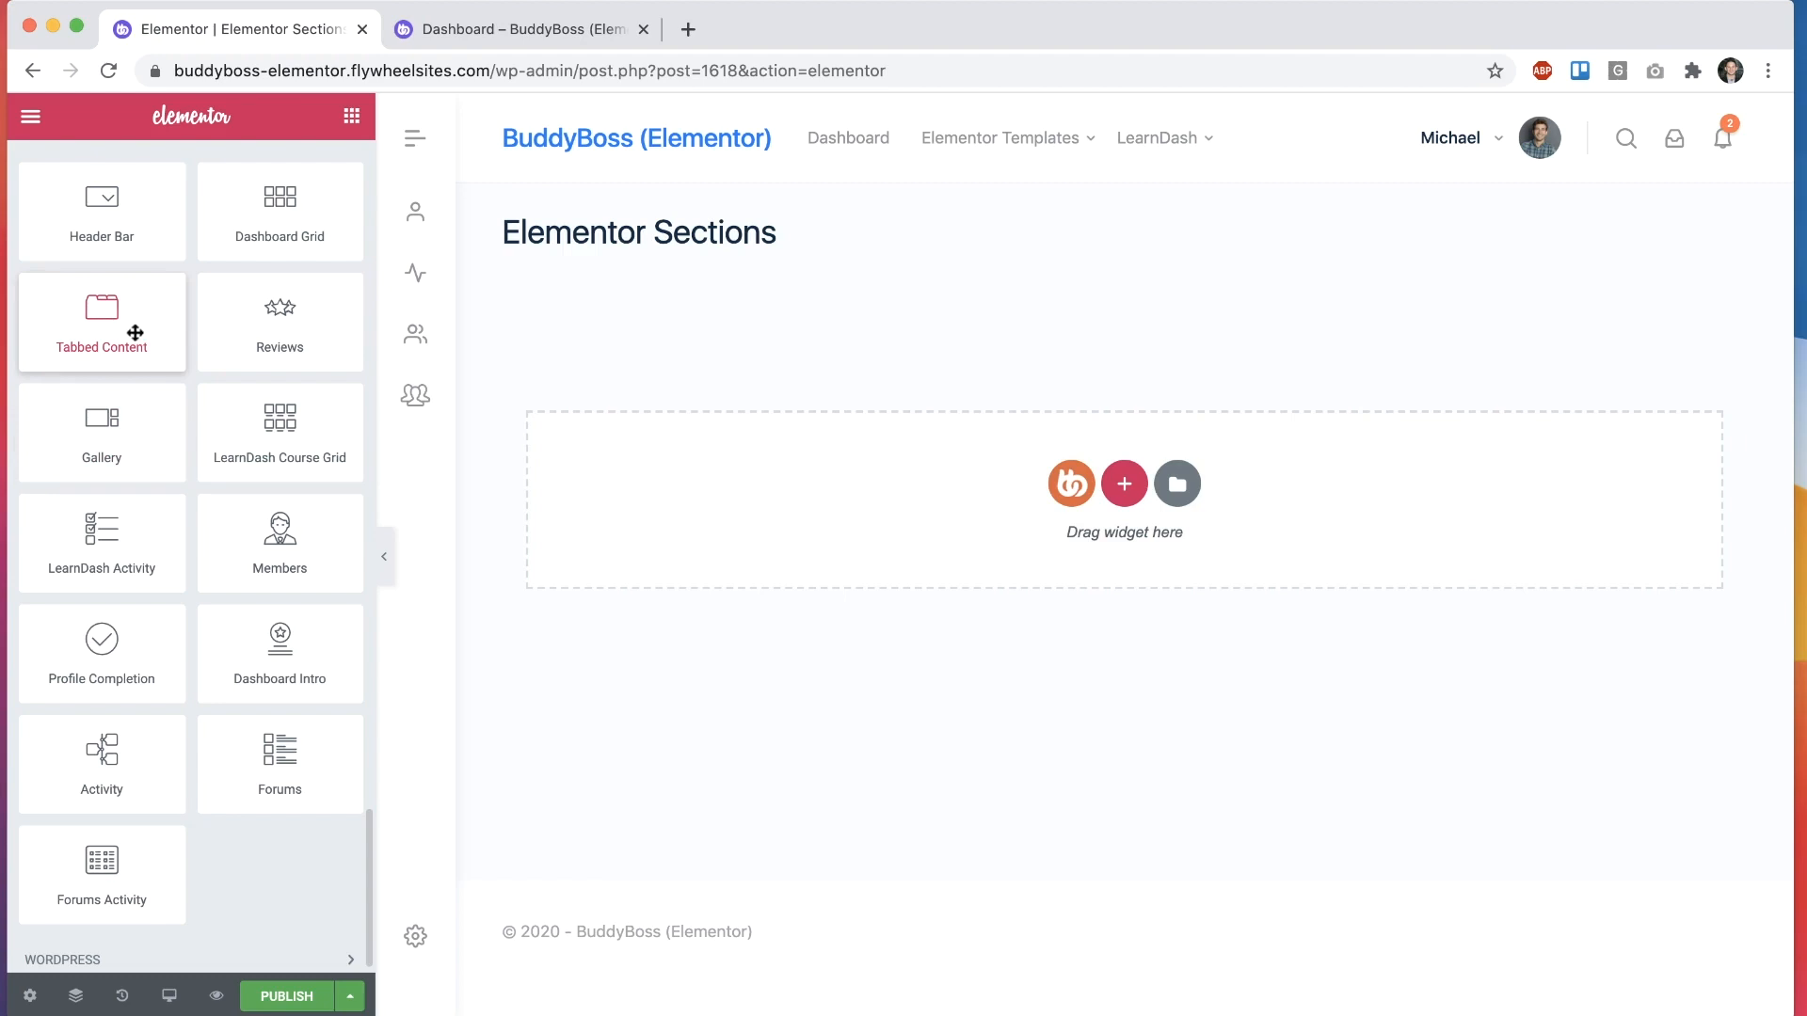
Step: Bring up the live Tabbed 1 demo page in the second browser tab
click(509, 29)
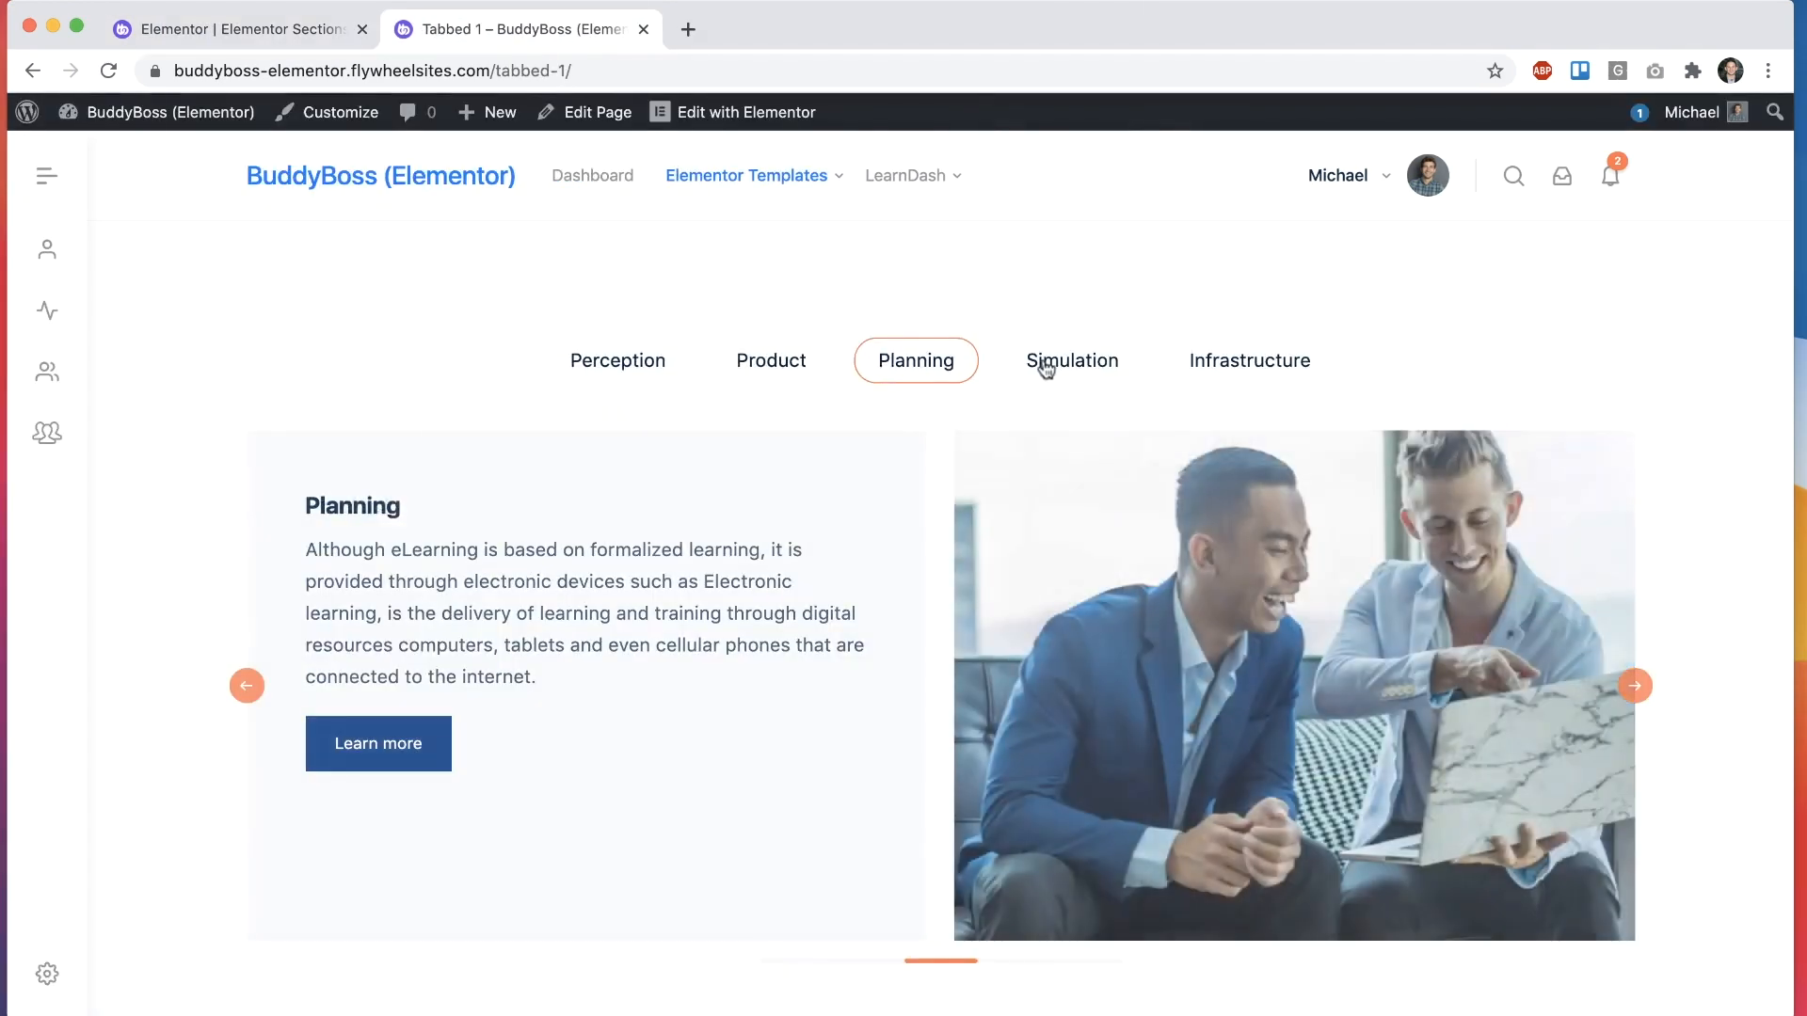
Step: Switch Tabbed 1's tabbed content to Style 2 and review its style settings
click(1070, 361)
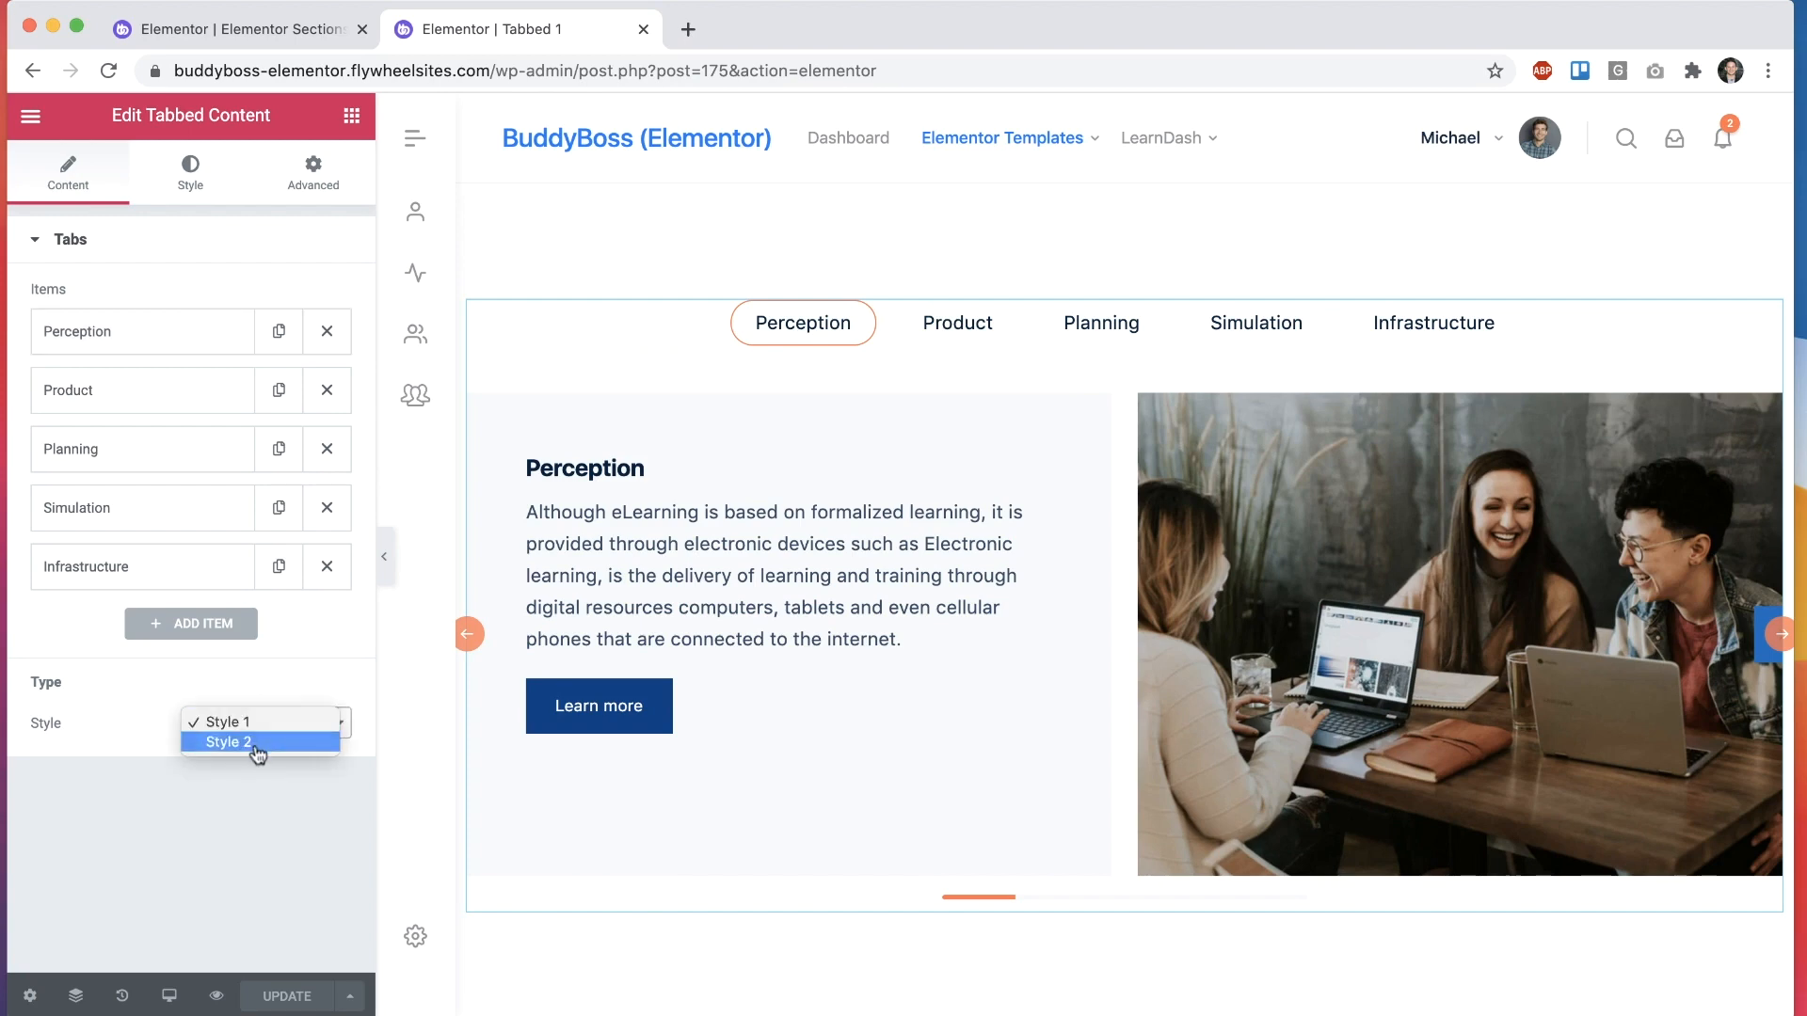
click(221, 743)
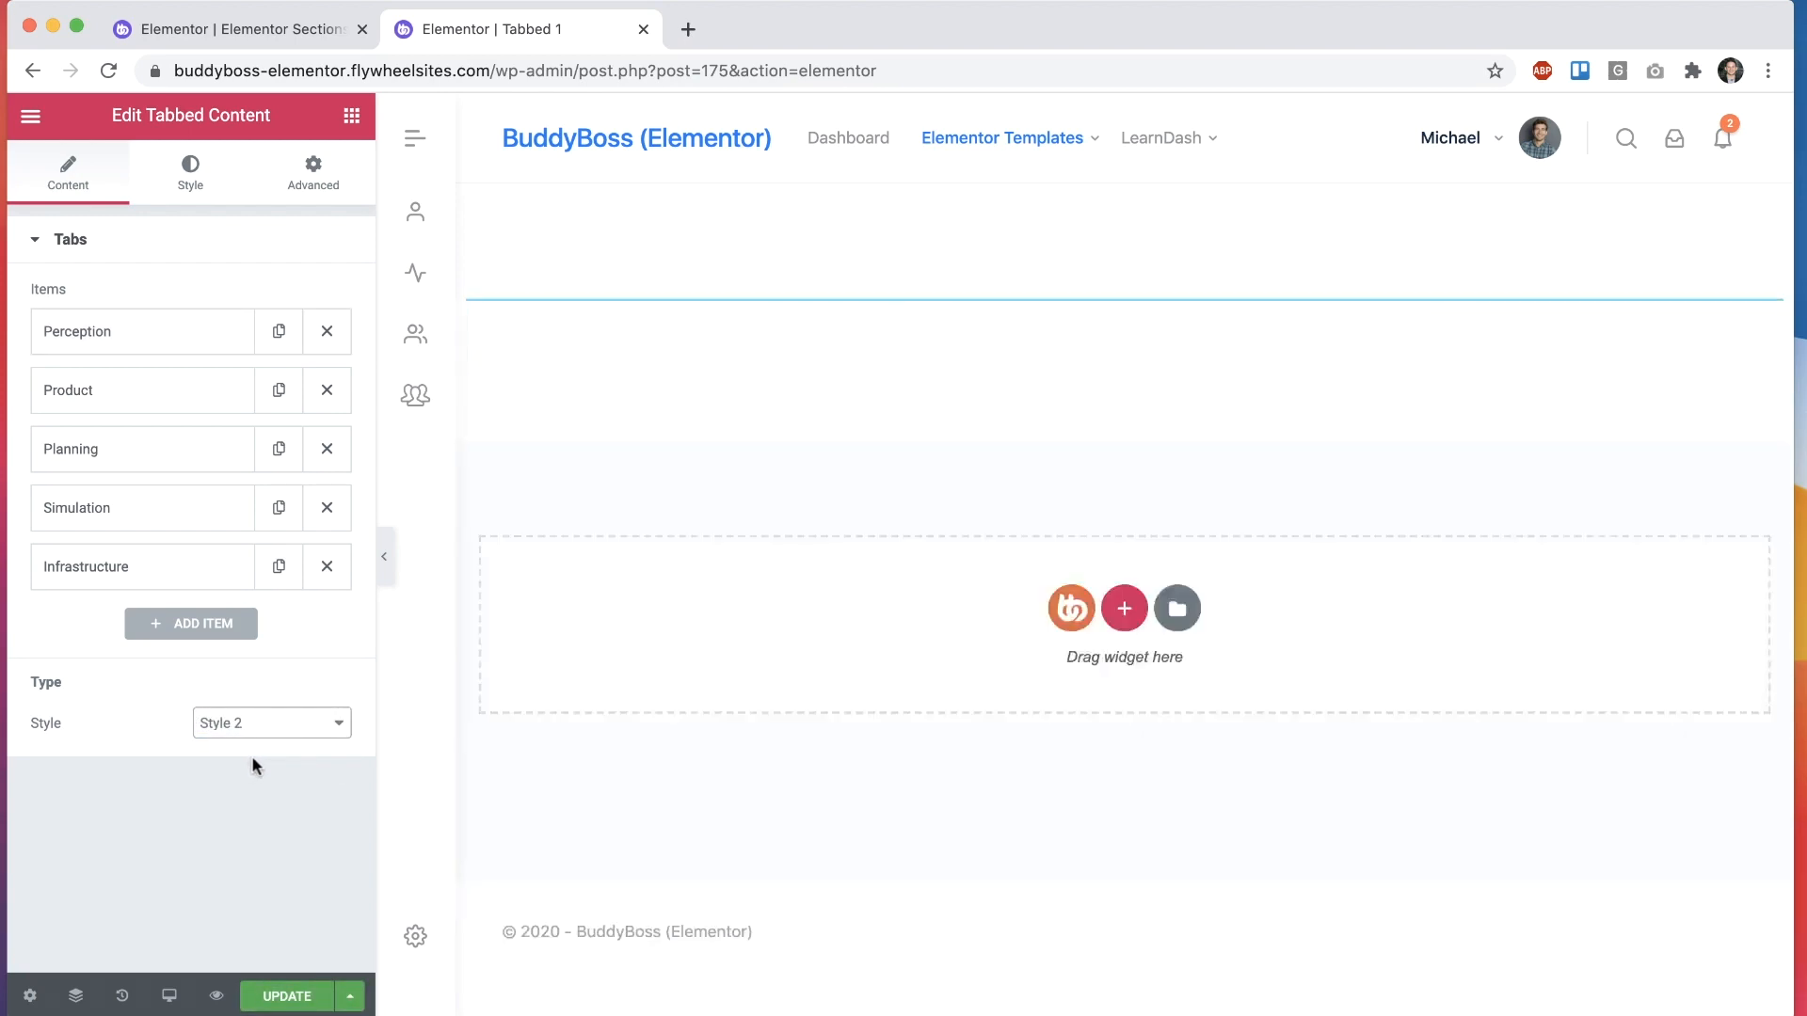
click(190, 172)
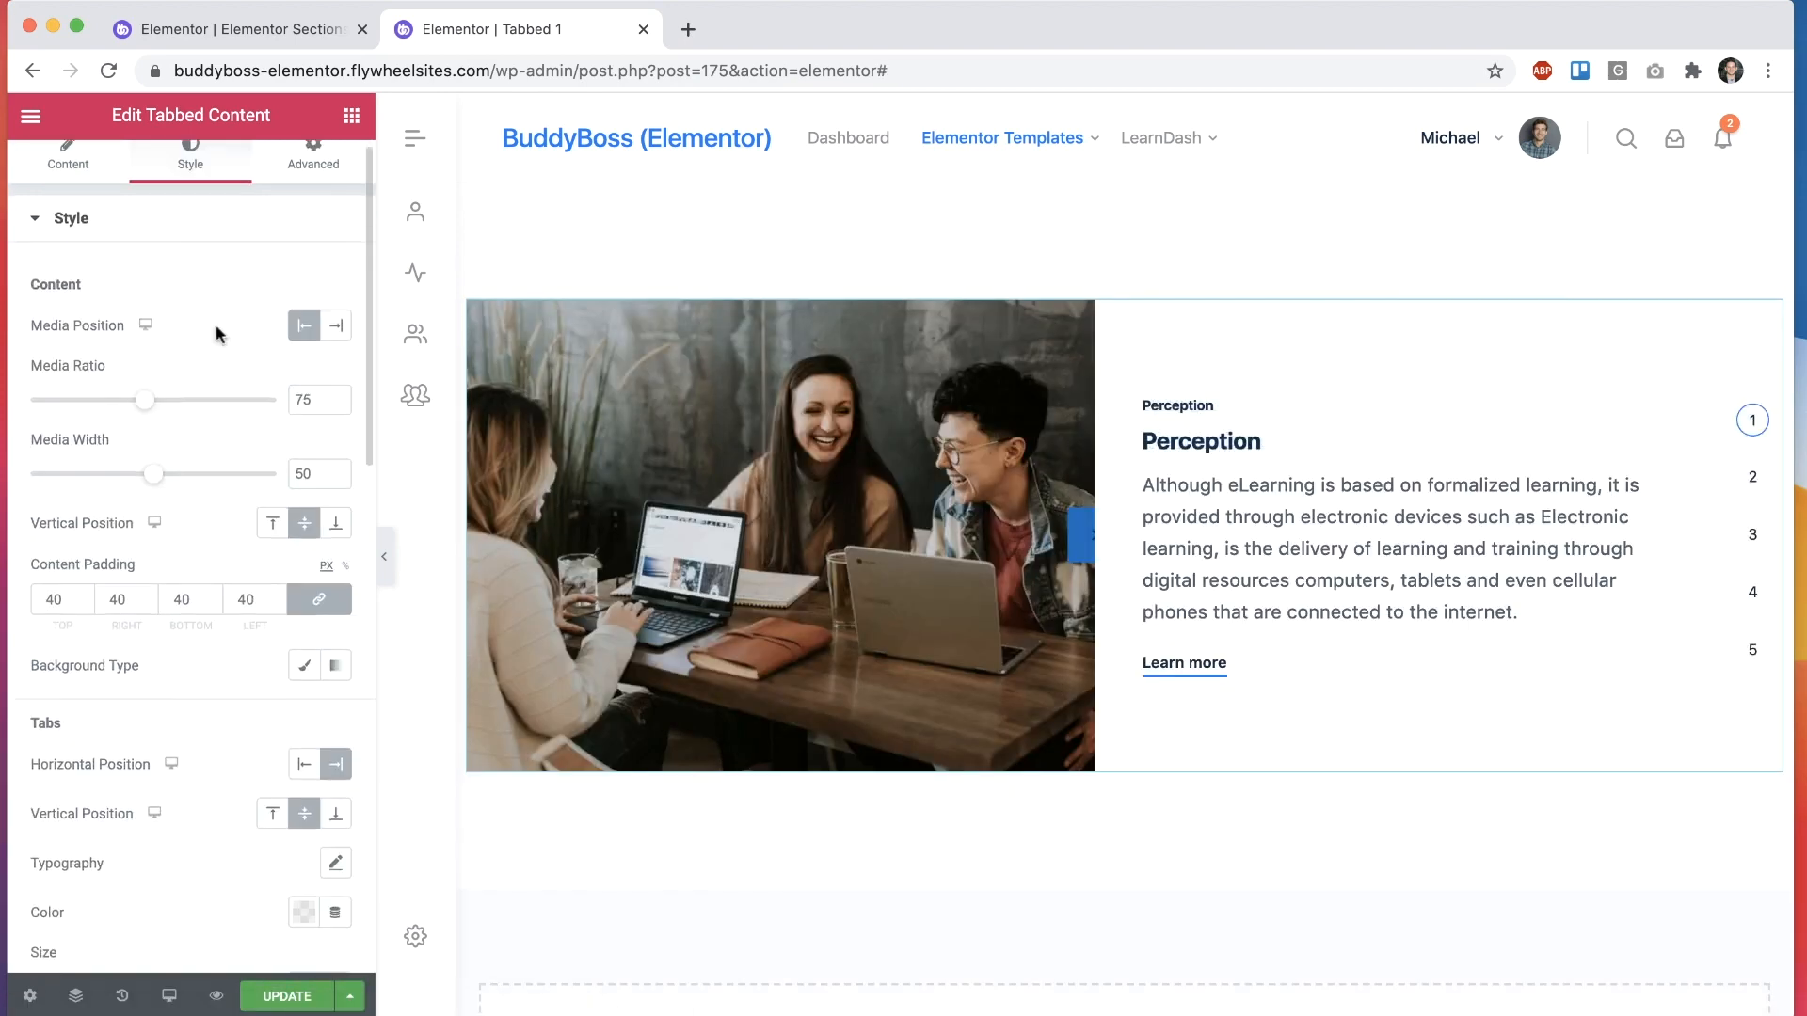
scroll(down, 3)
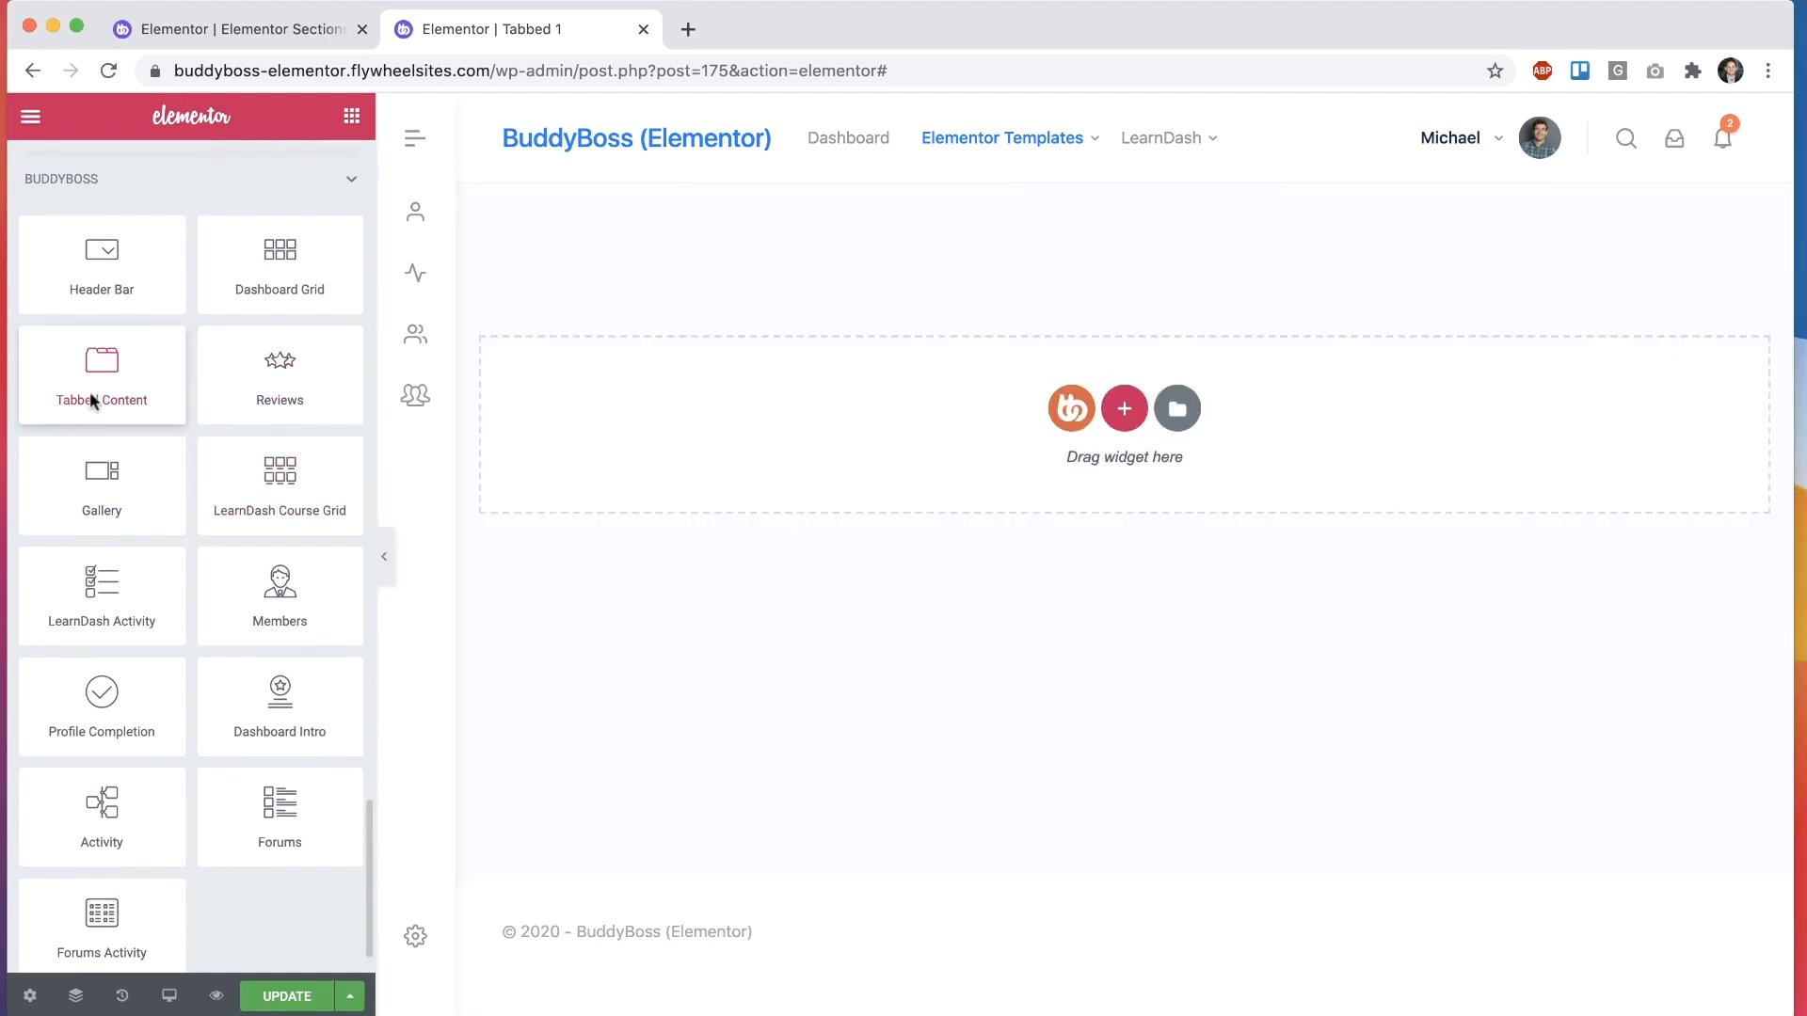
click(102, 375)
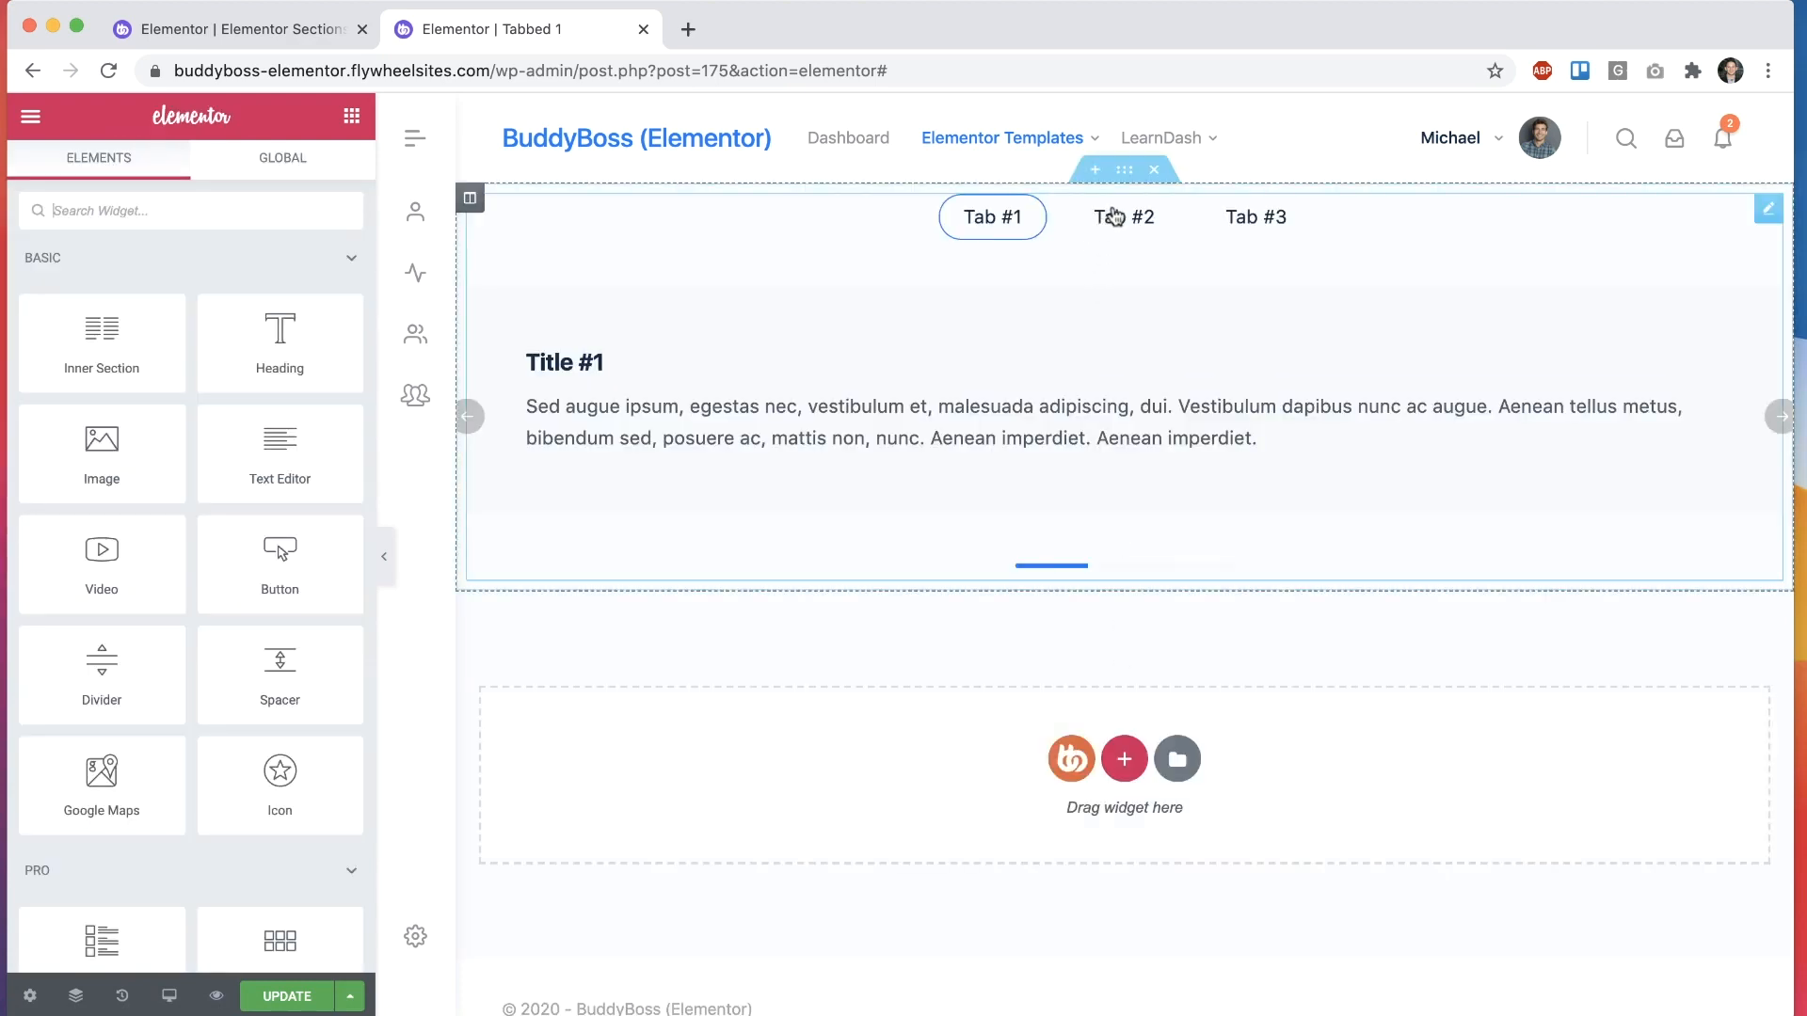
click(1254, 216)
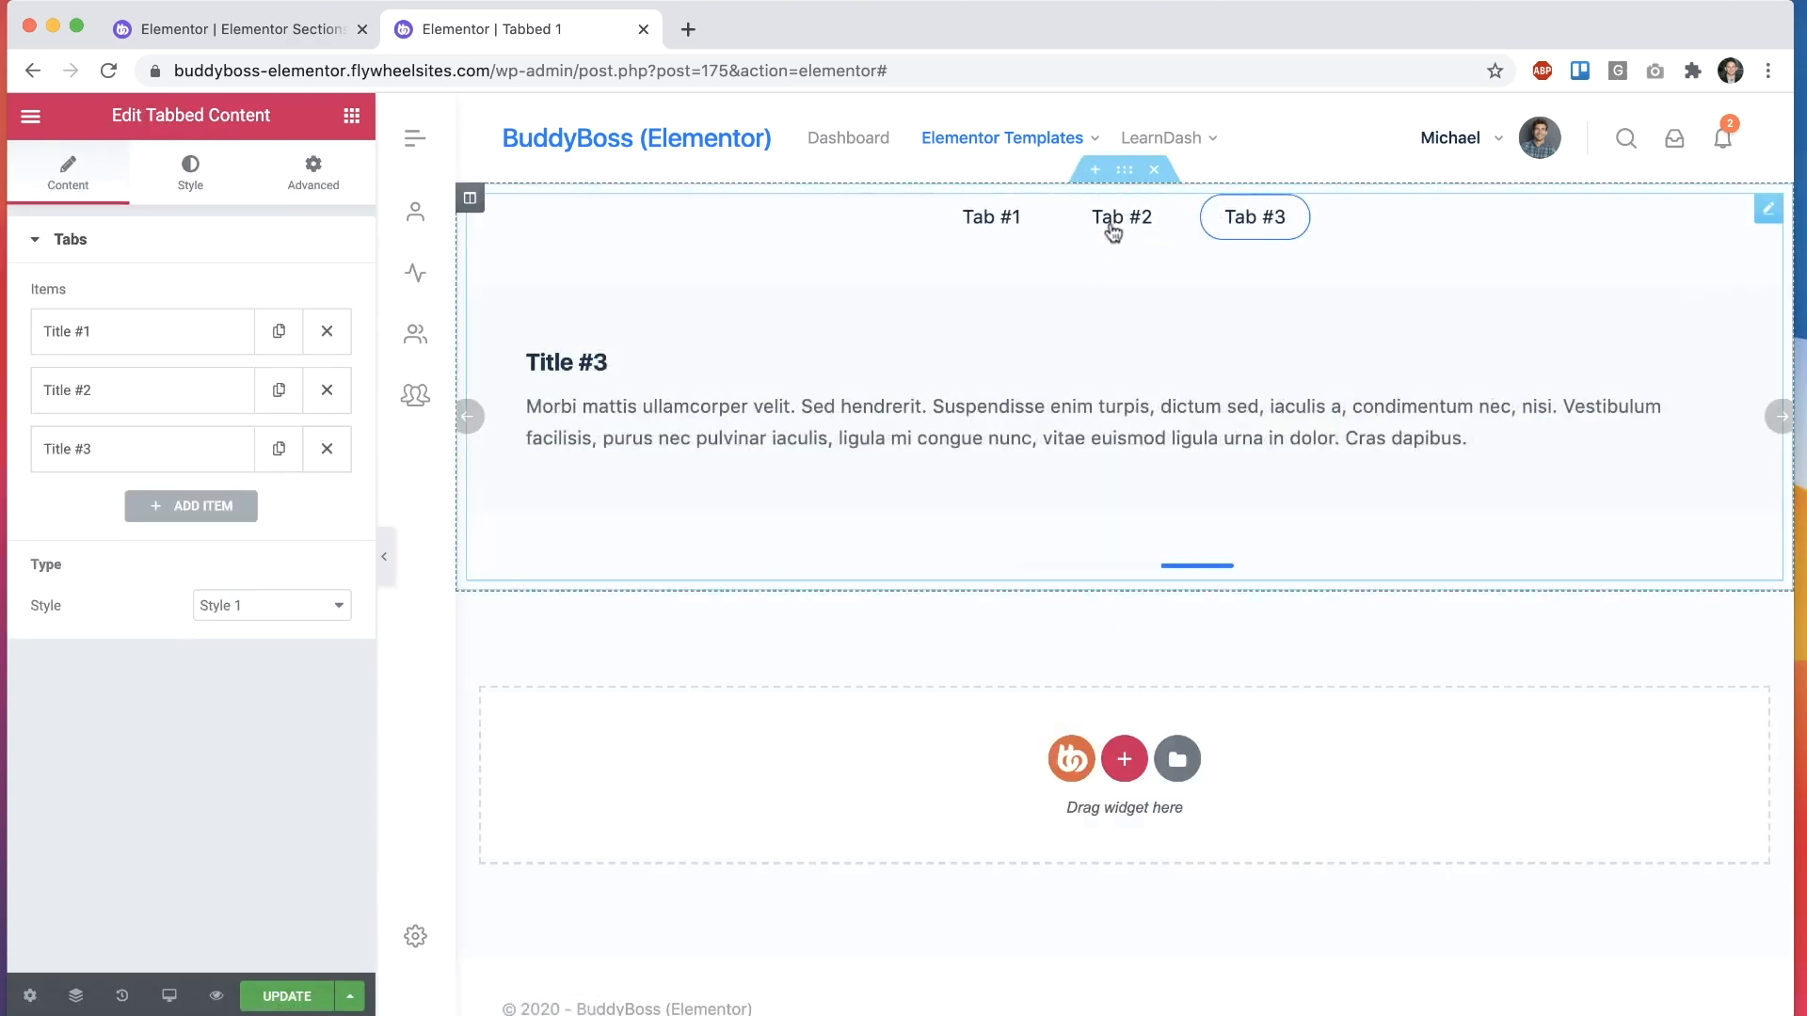
click(992, 217)
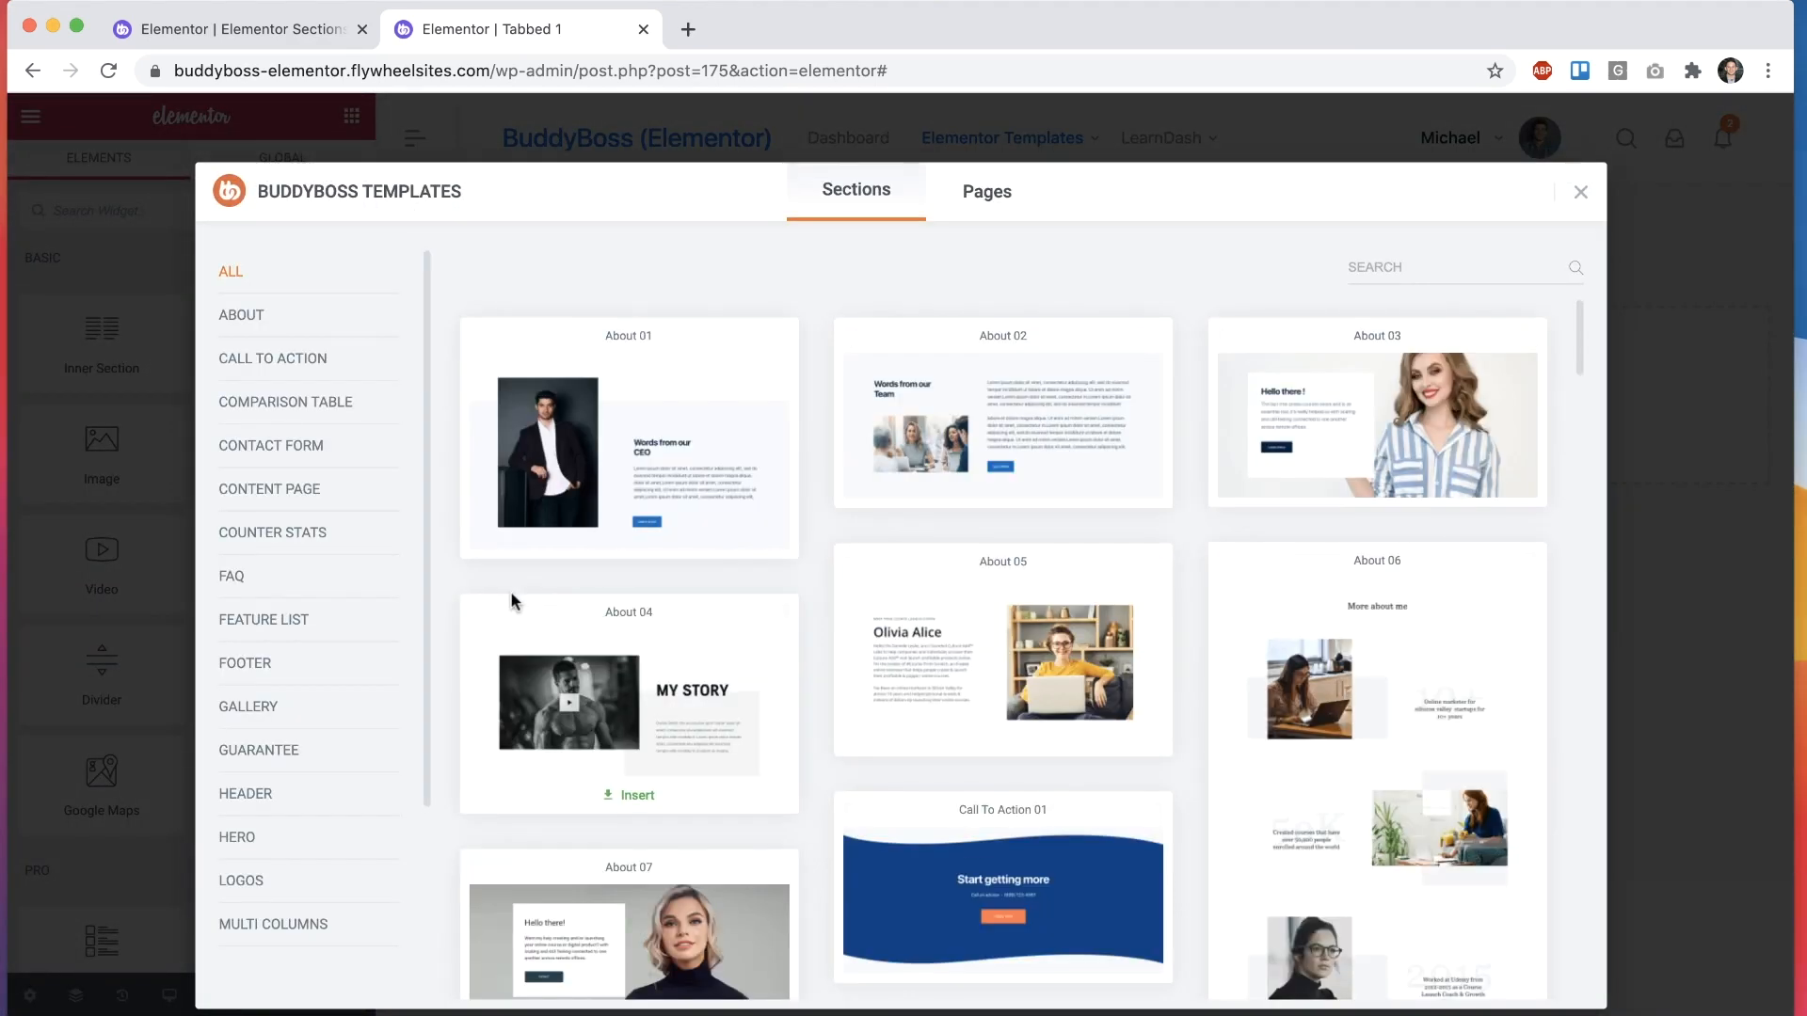
click(276, 873)
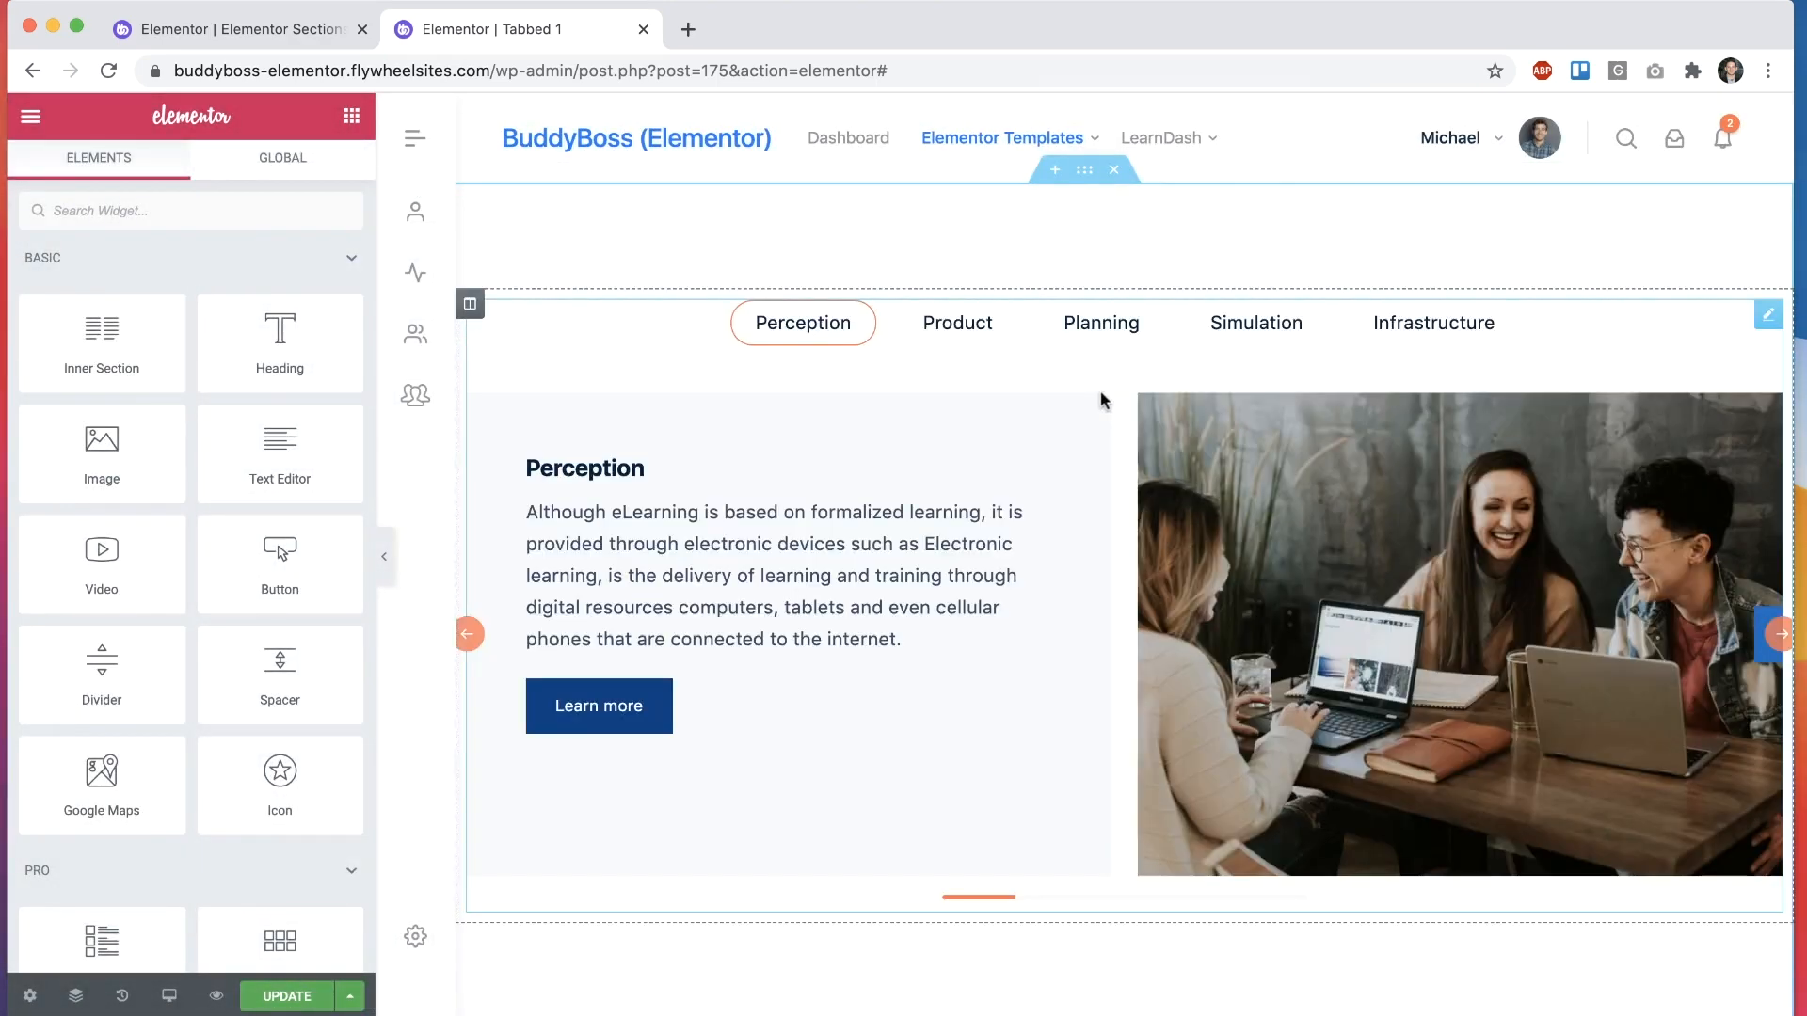
mouse_move(1340, 702)
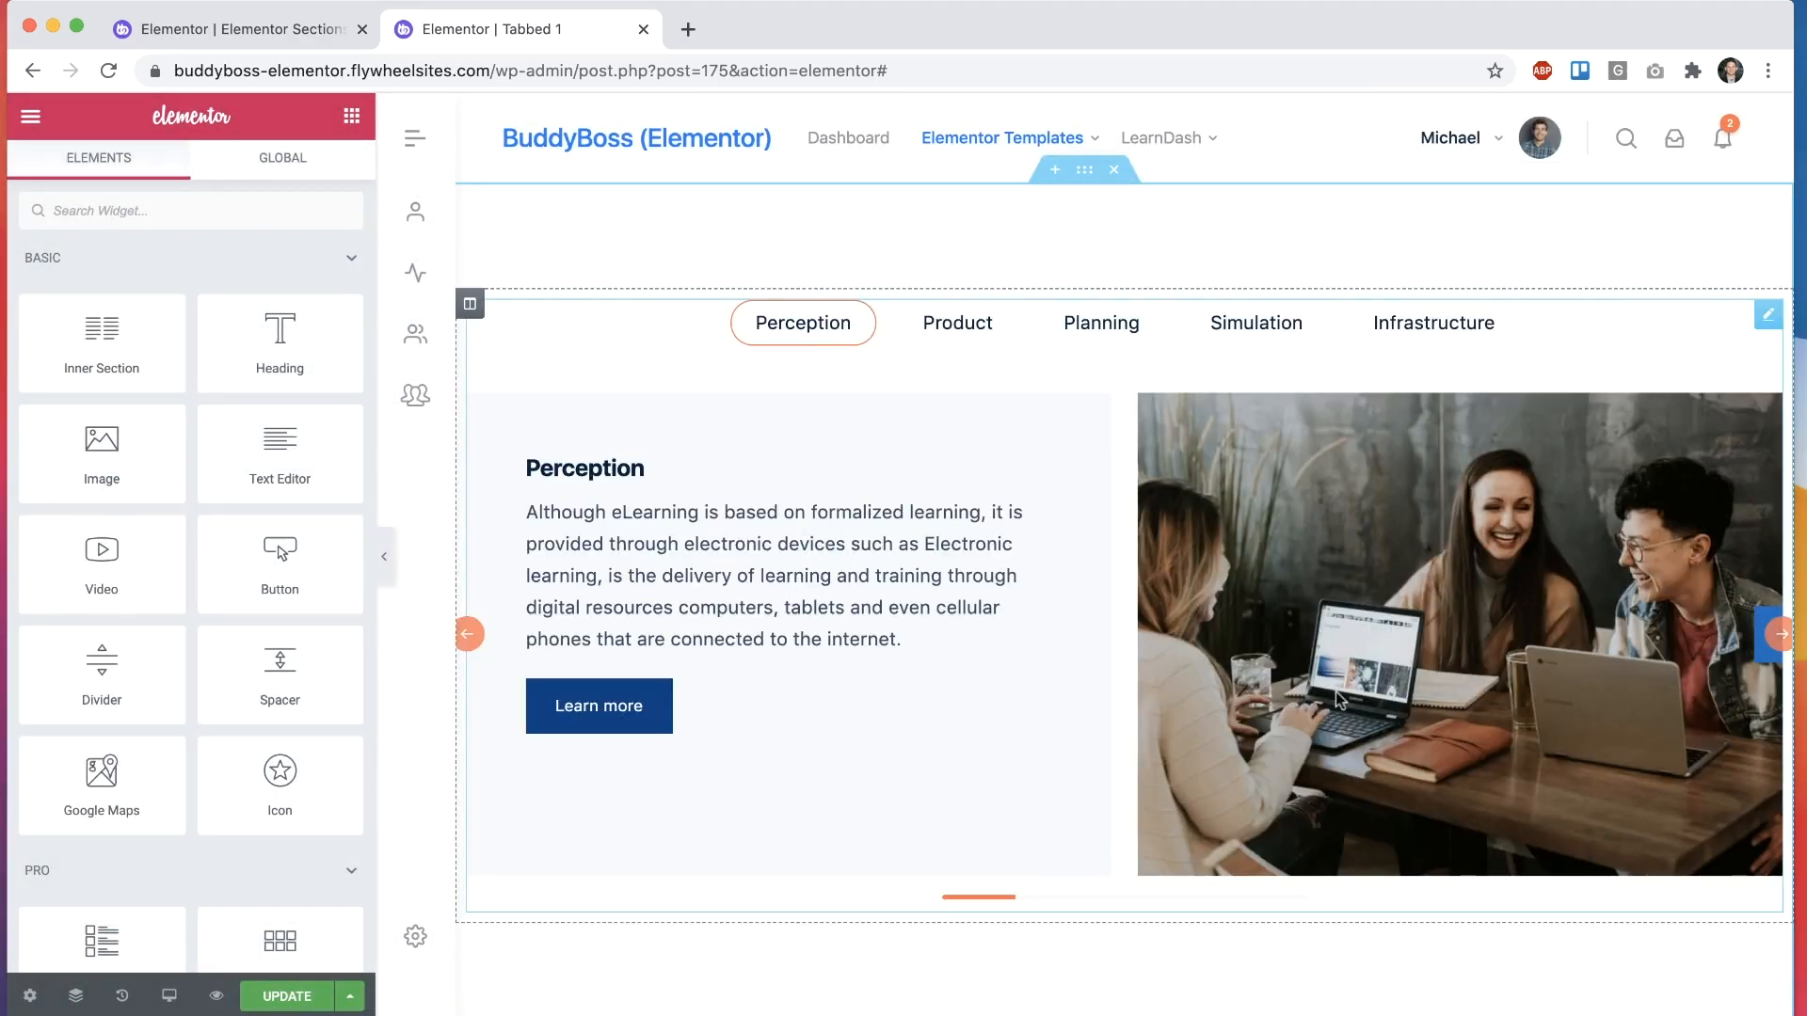
click(240, 28)
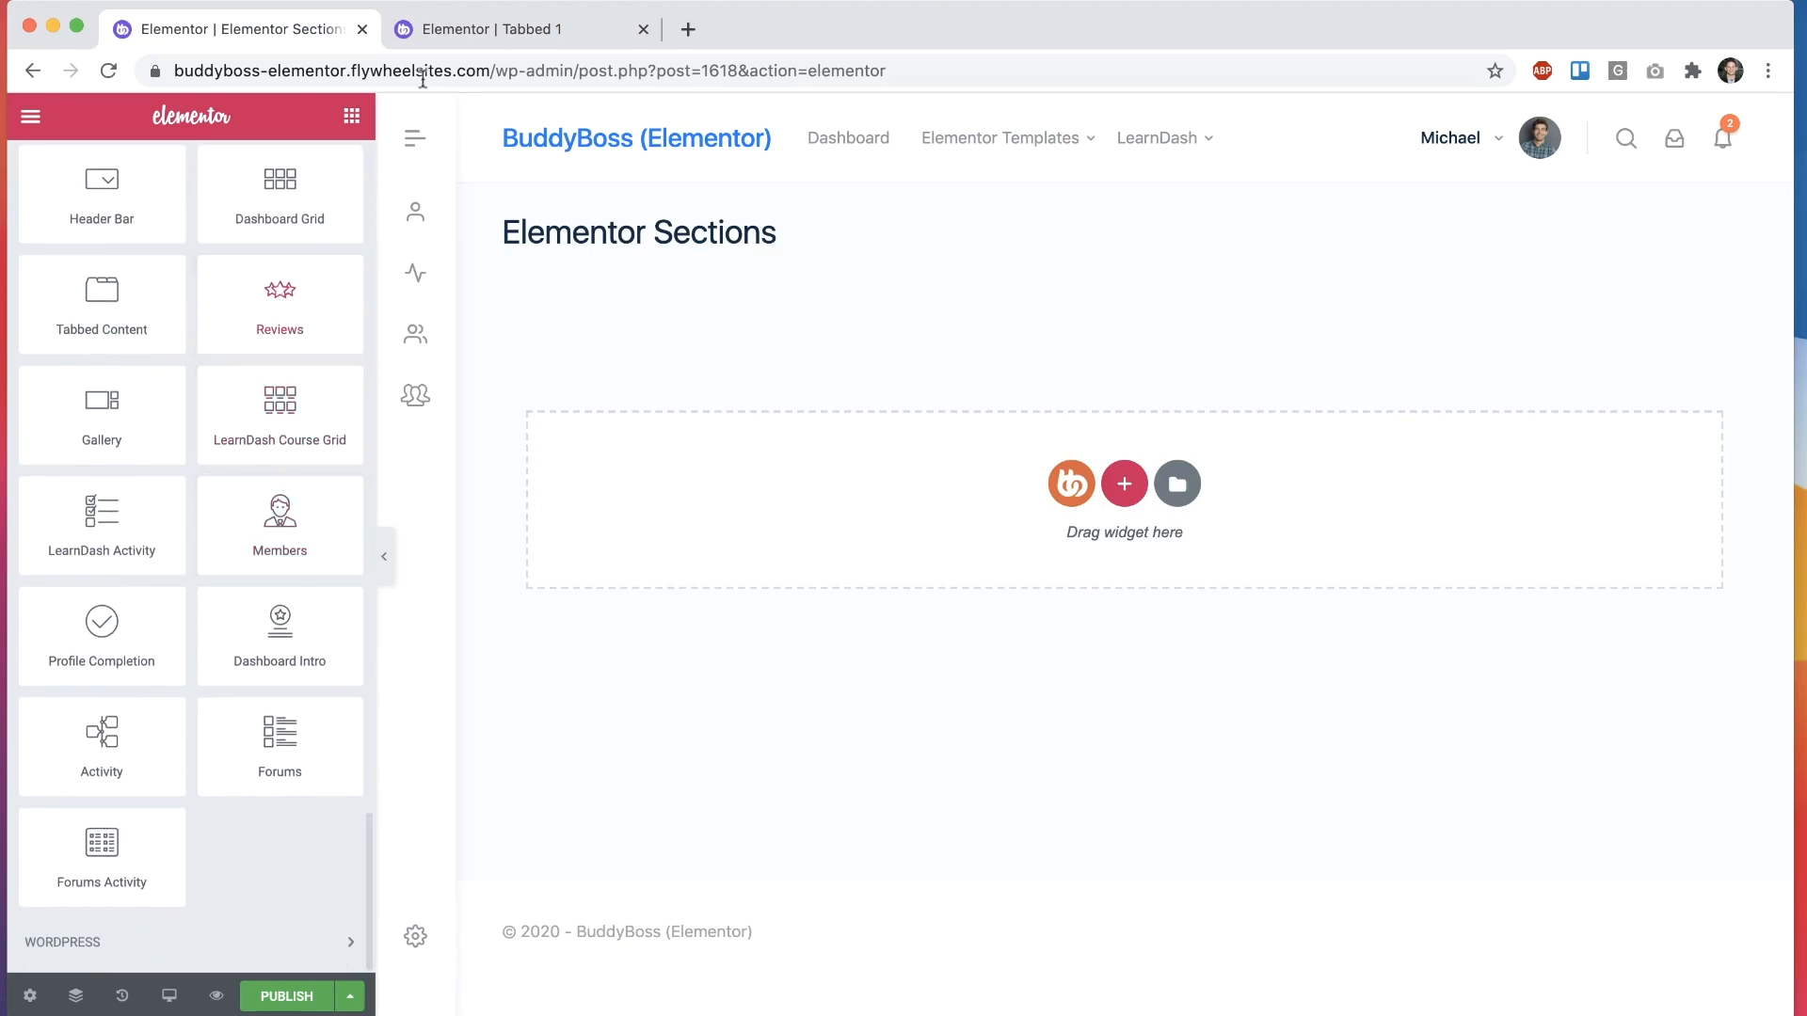
drag(279, 300, 1010, 450)
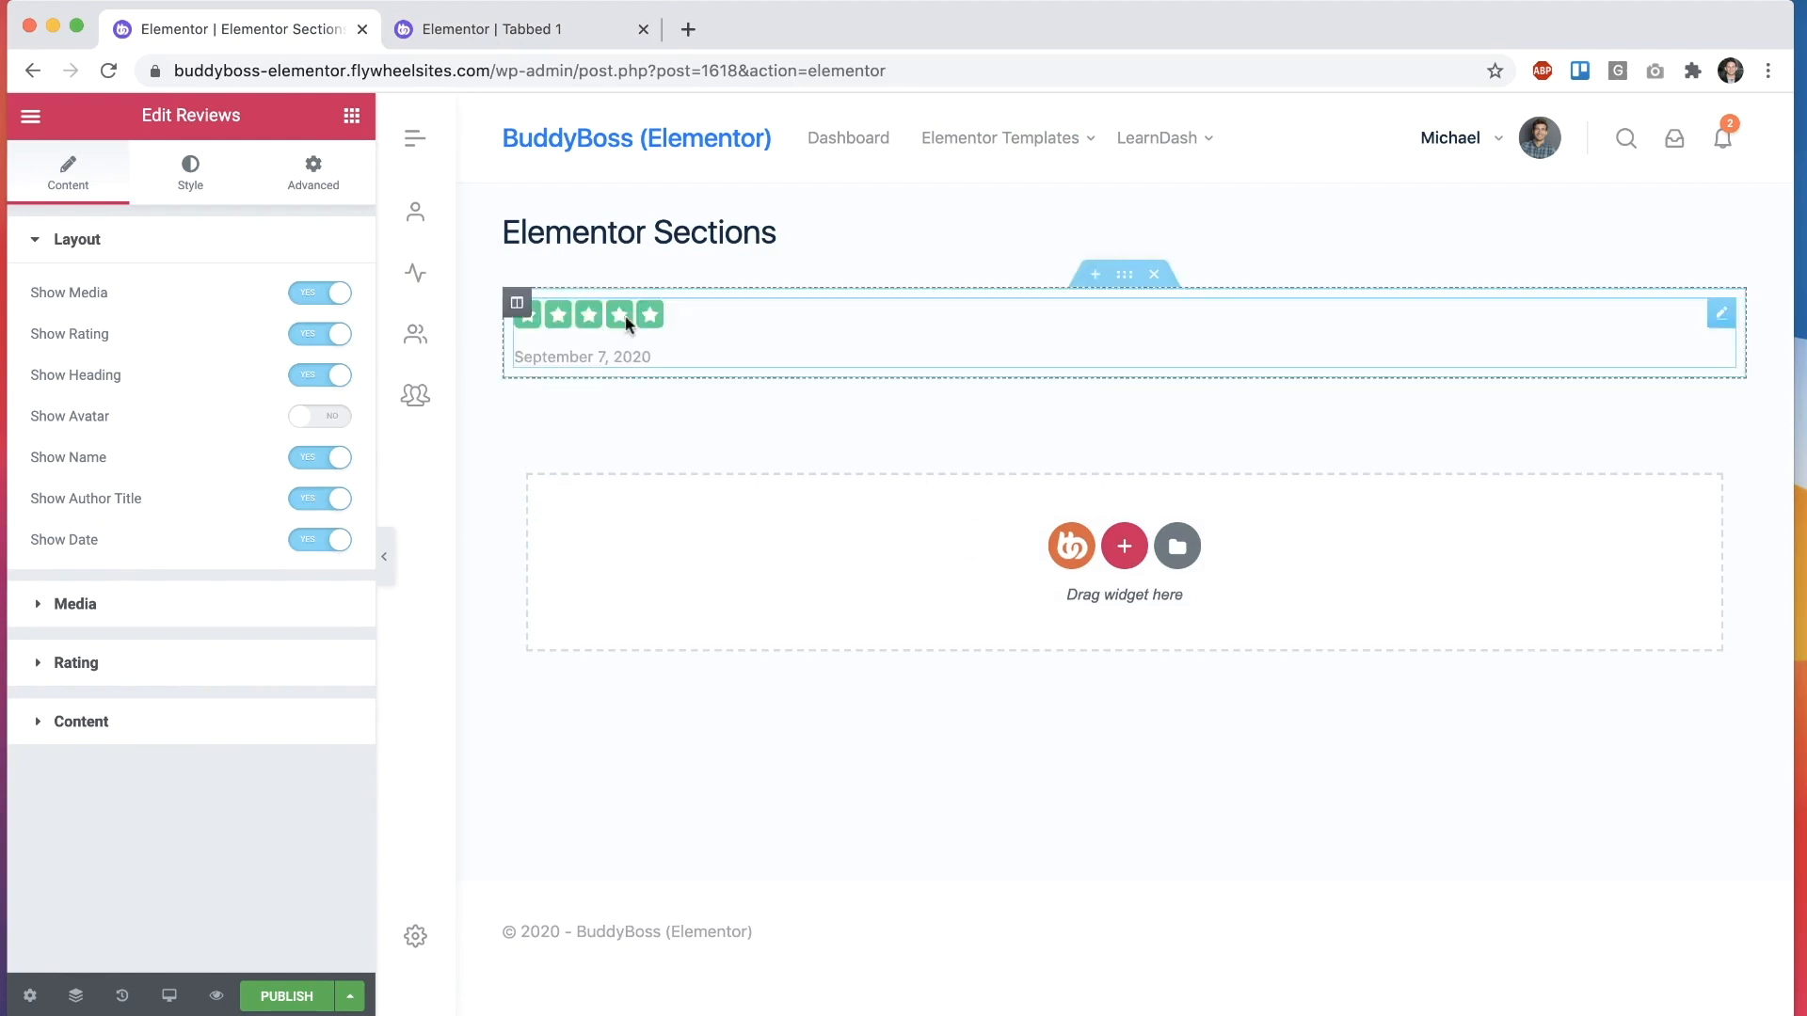
click(76, 604)
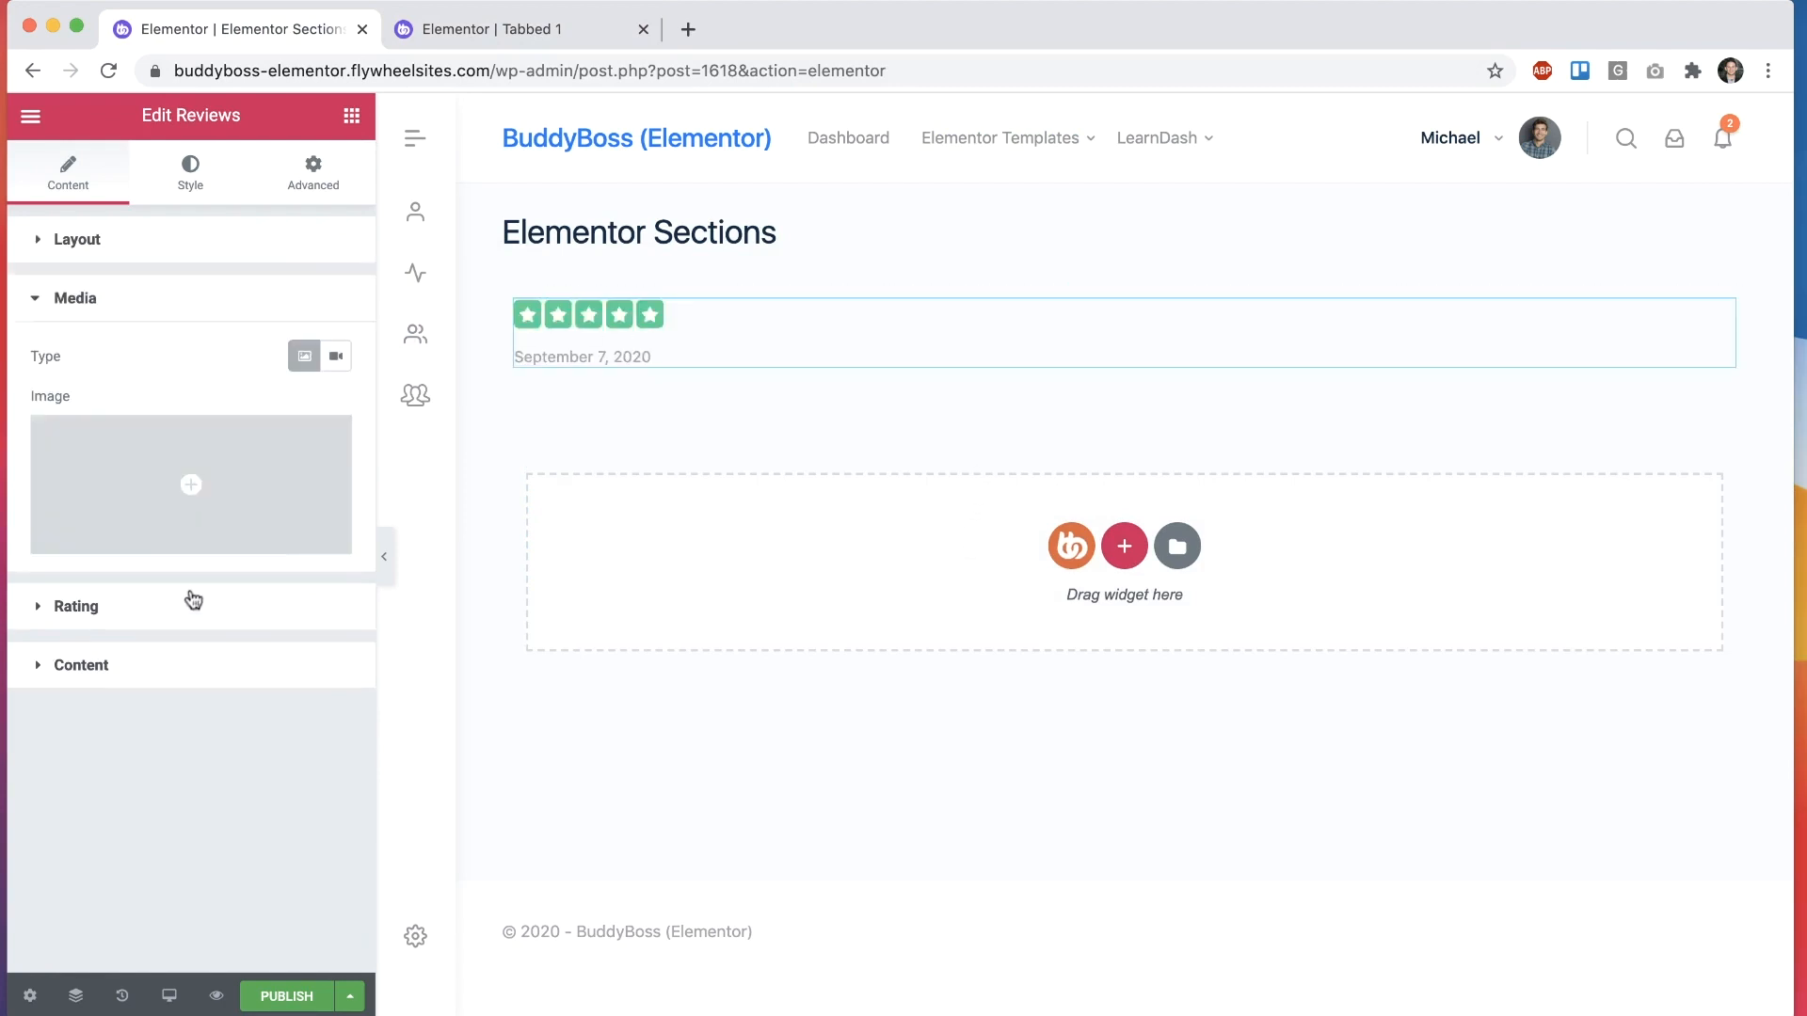
click(501, 30)
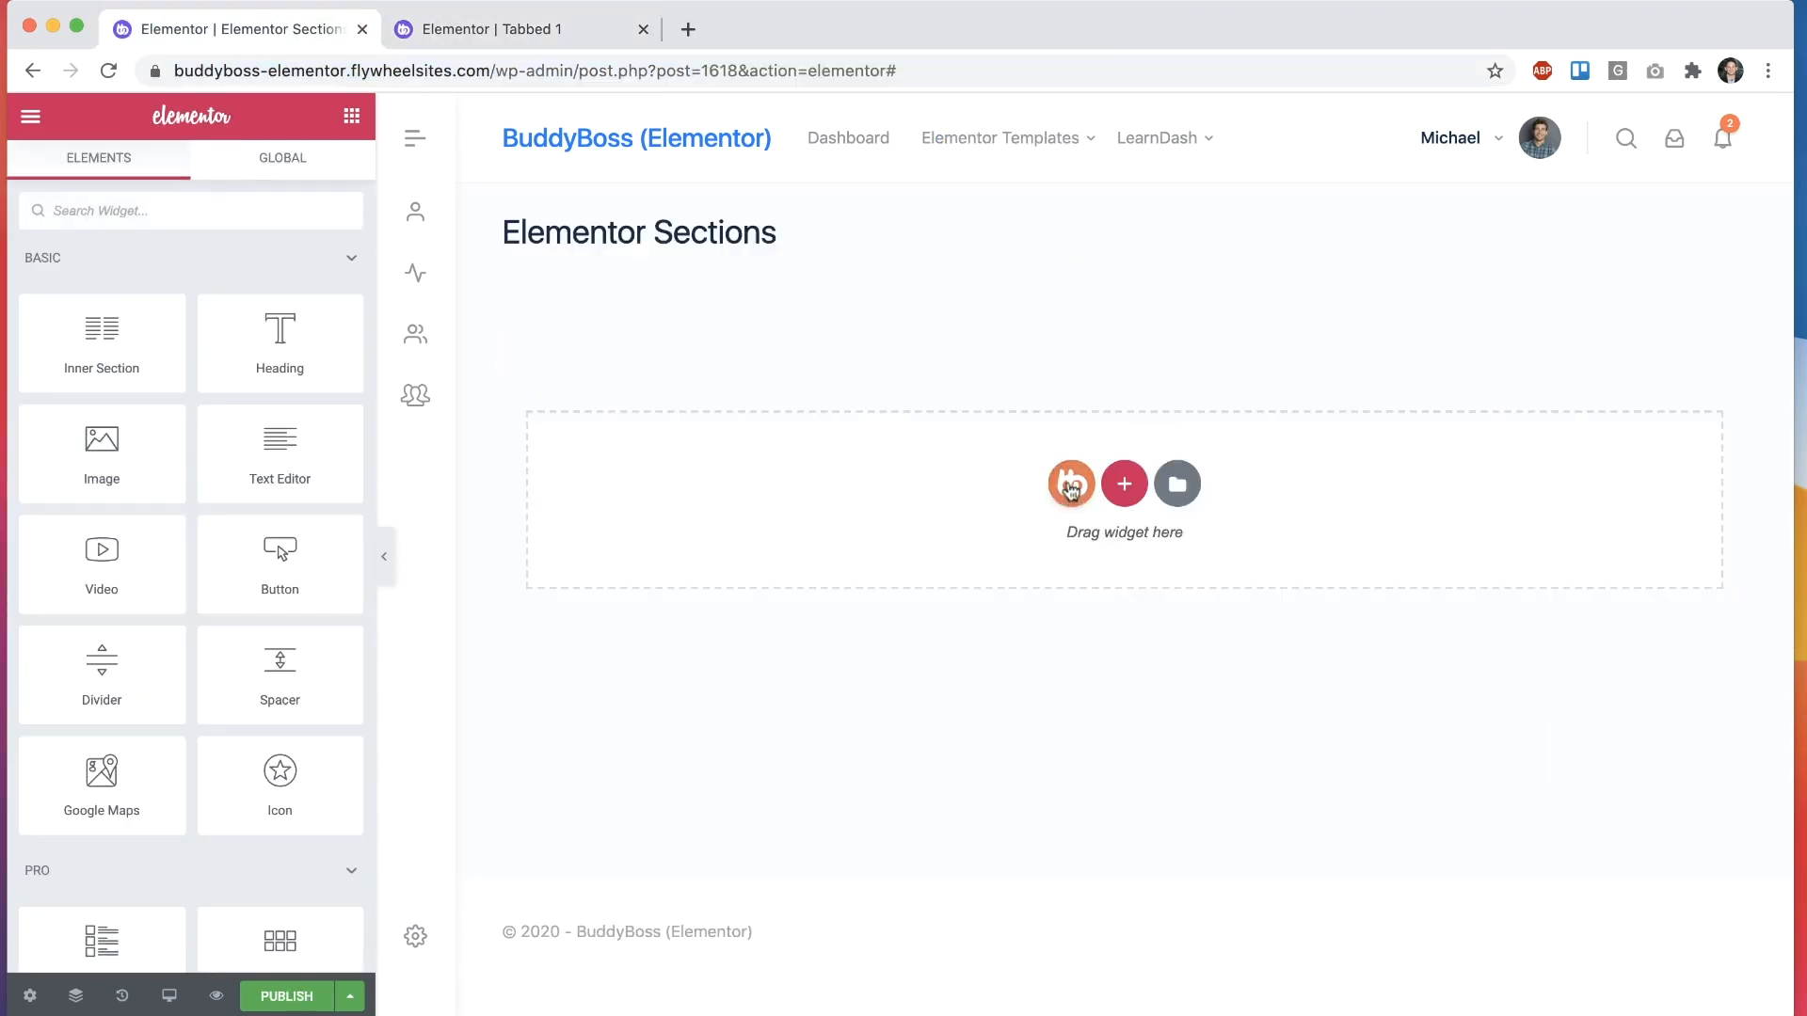
Step: Open the BuddyBoss template library from the empty Sections page drop area
click(1071, 484)
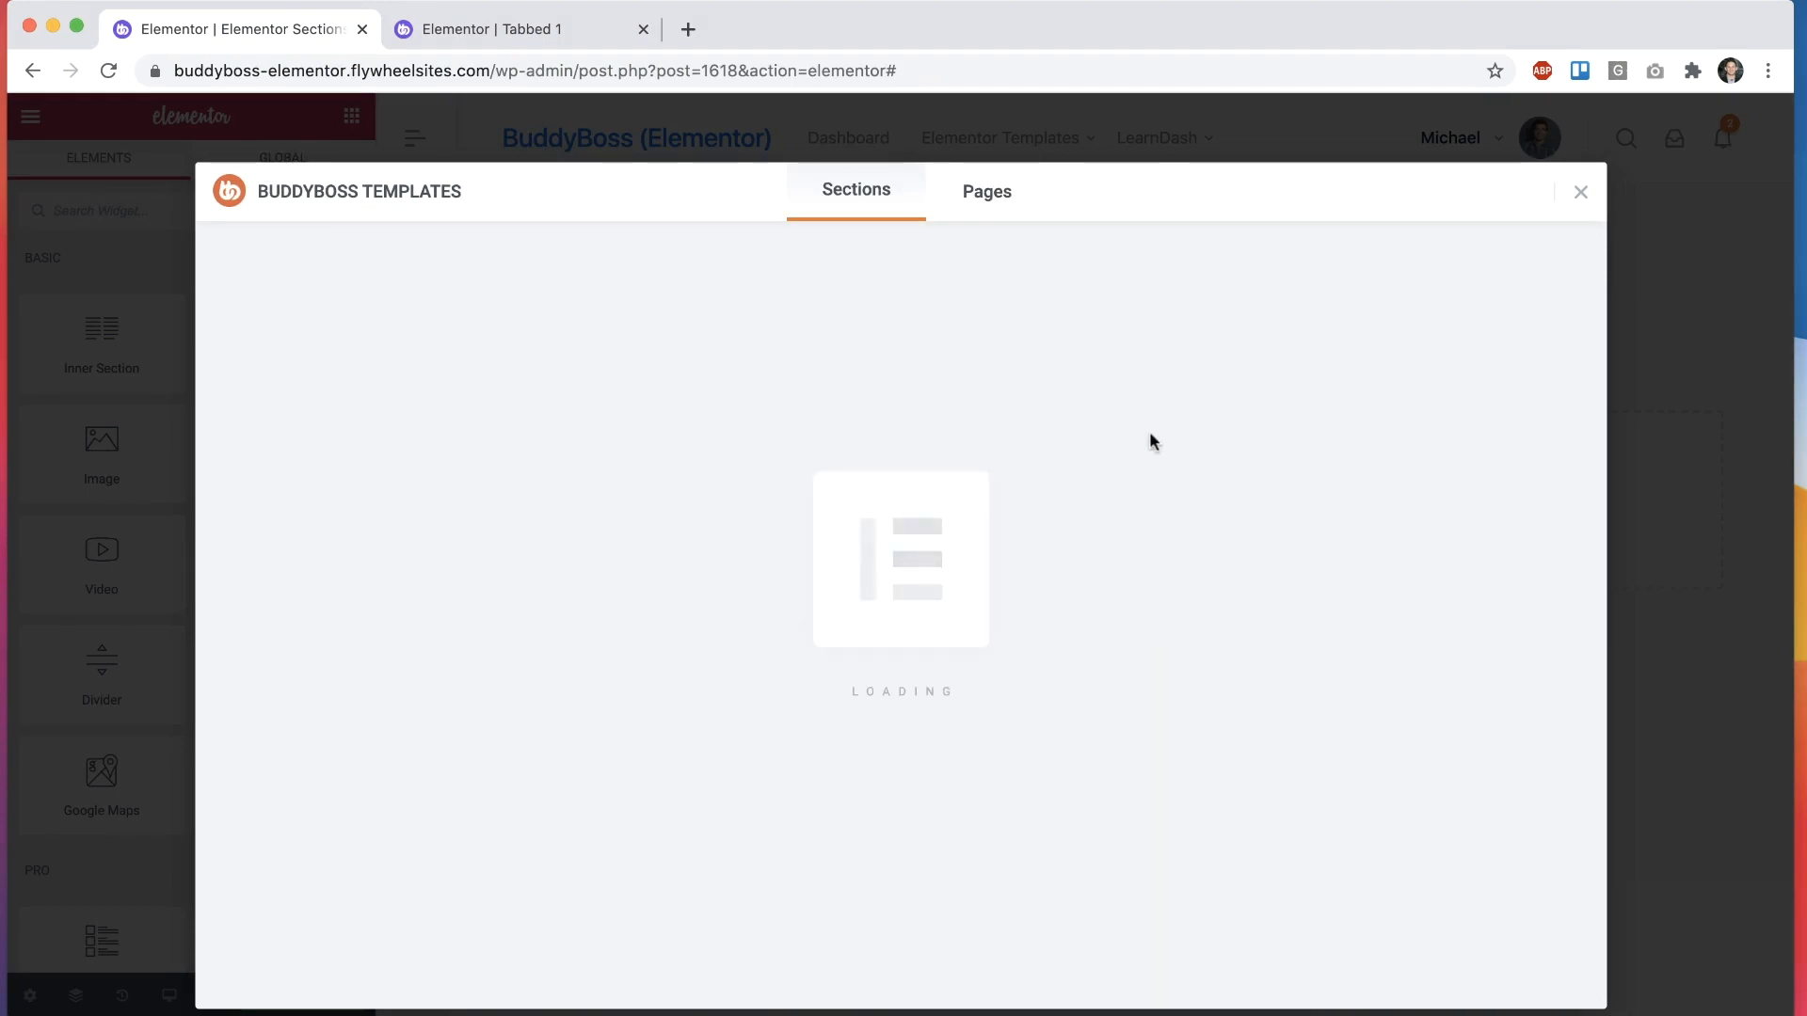
mouse_move(1326, 491)
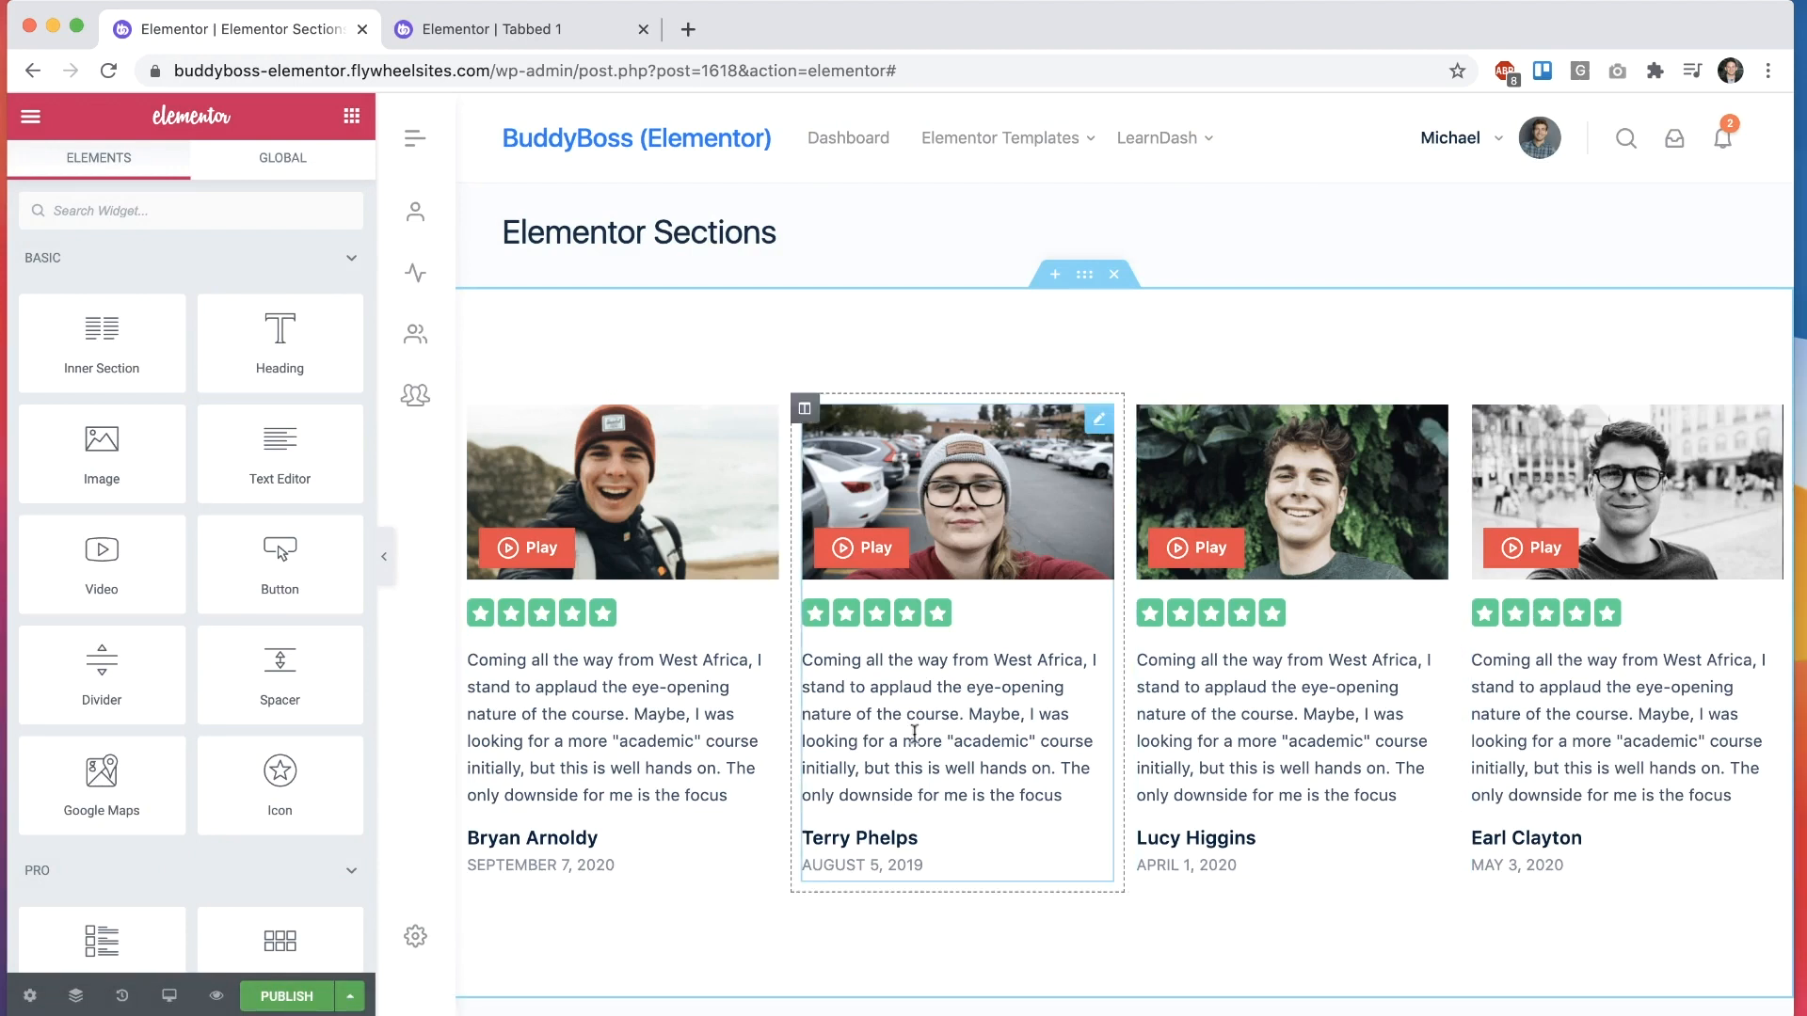
mouse_move(874, 725)
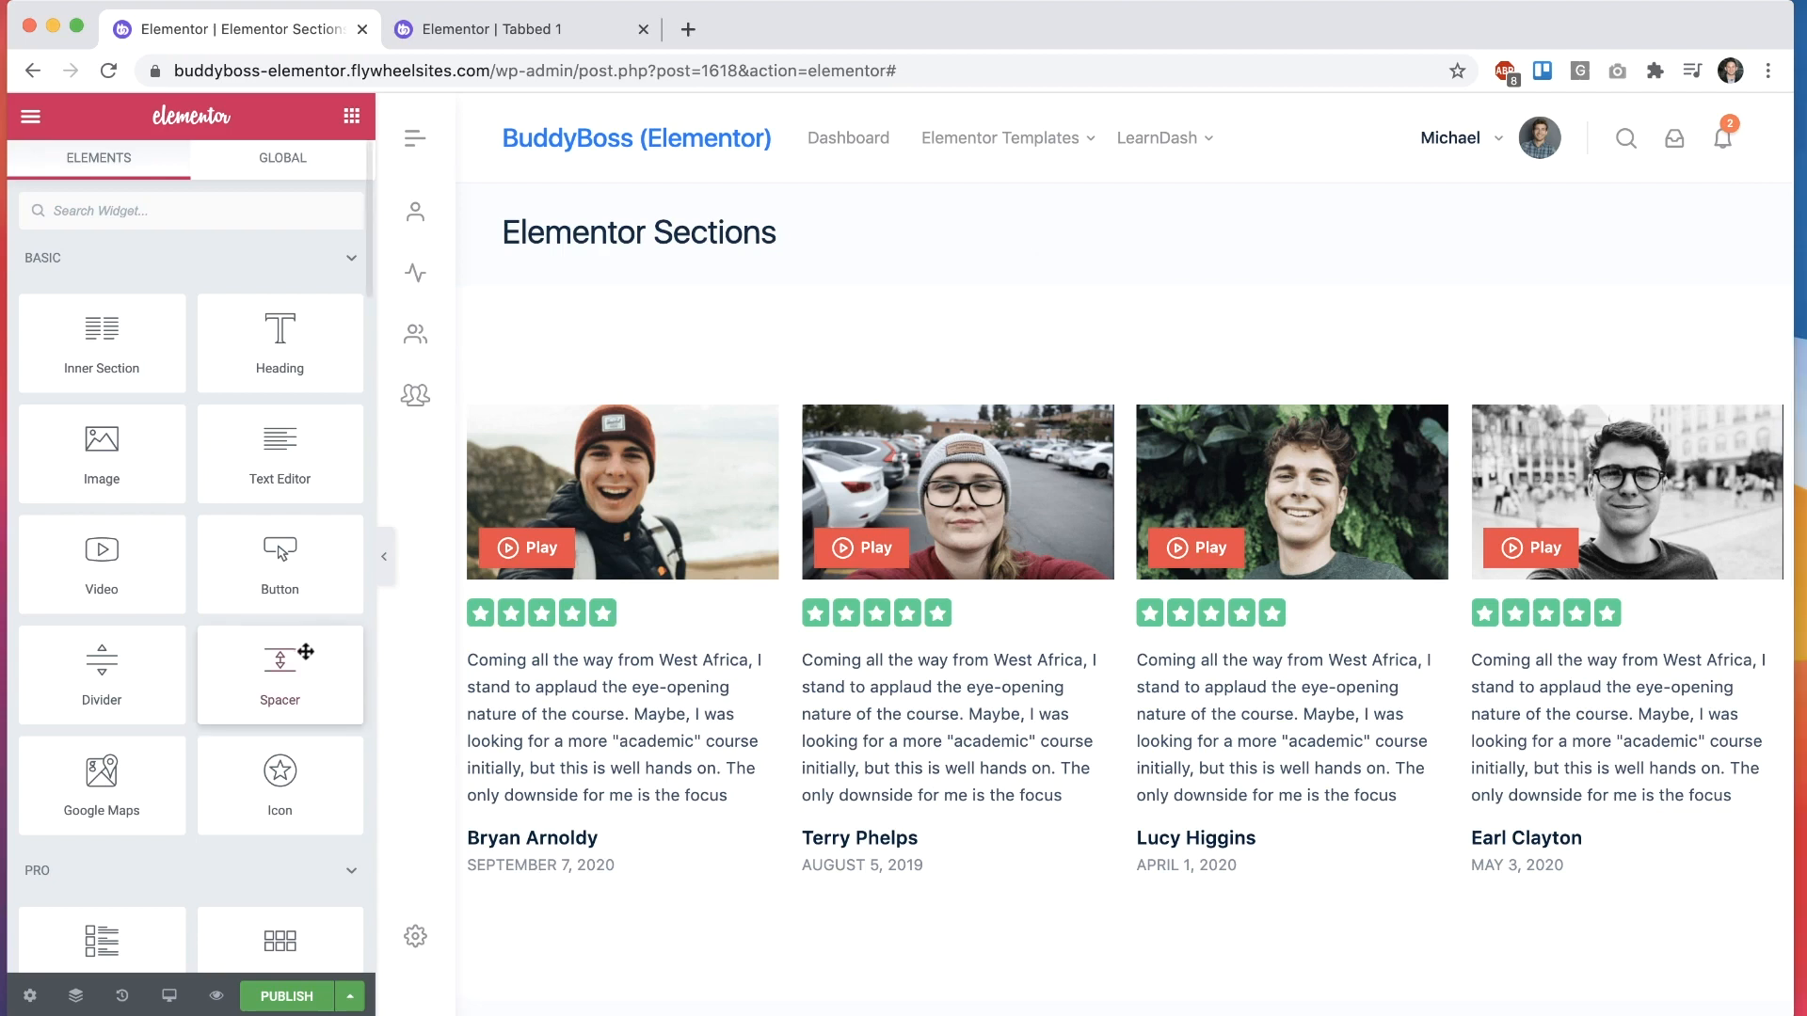
Step: Check the gallery slider's style settings, then open the BuddyBoss Sections library
scroll(down, 3)
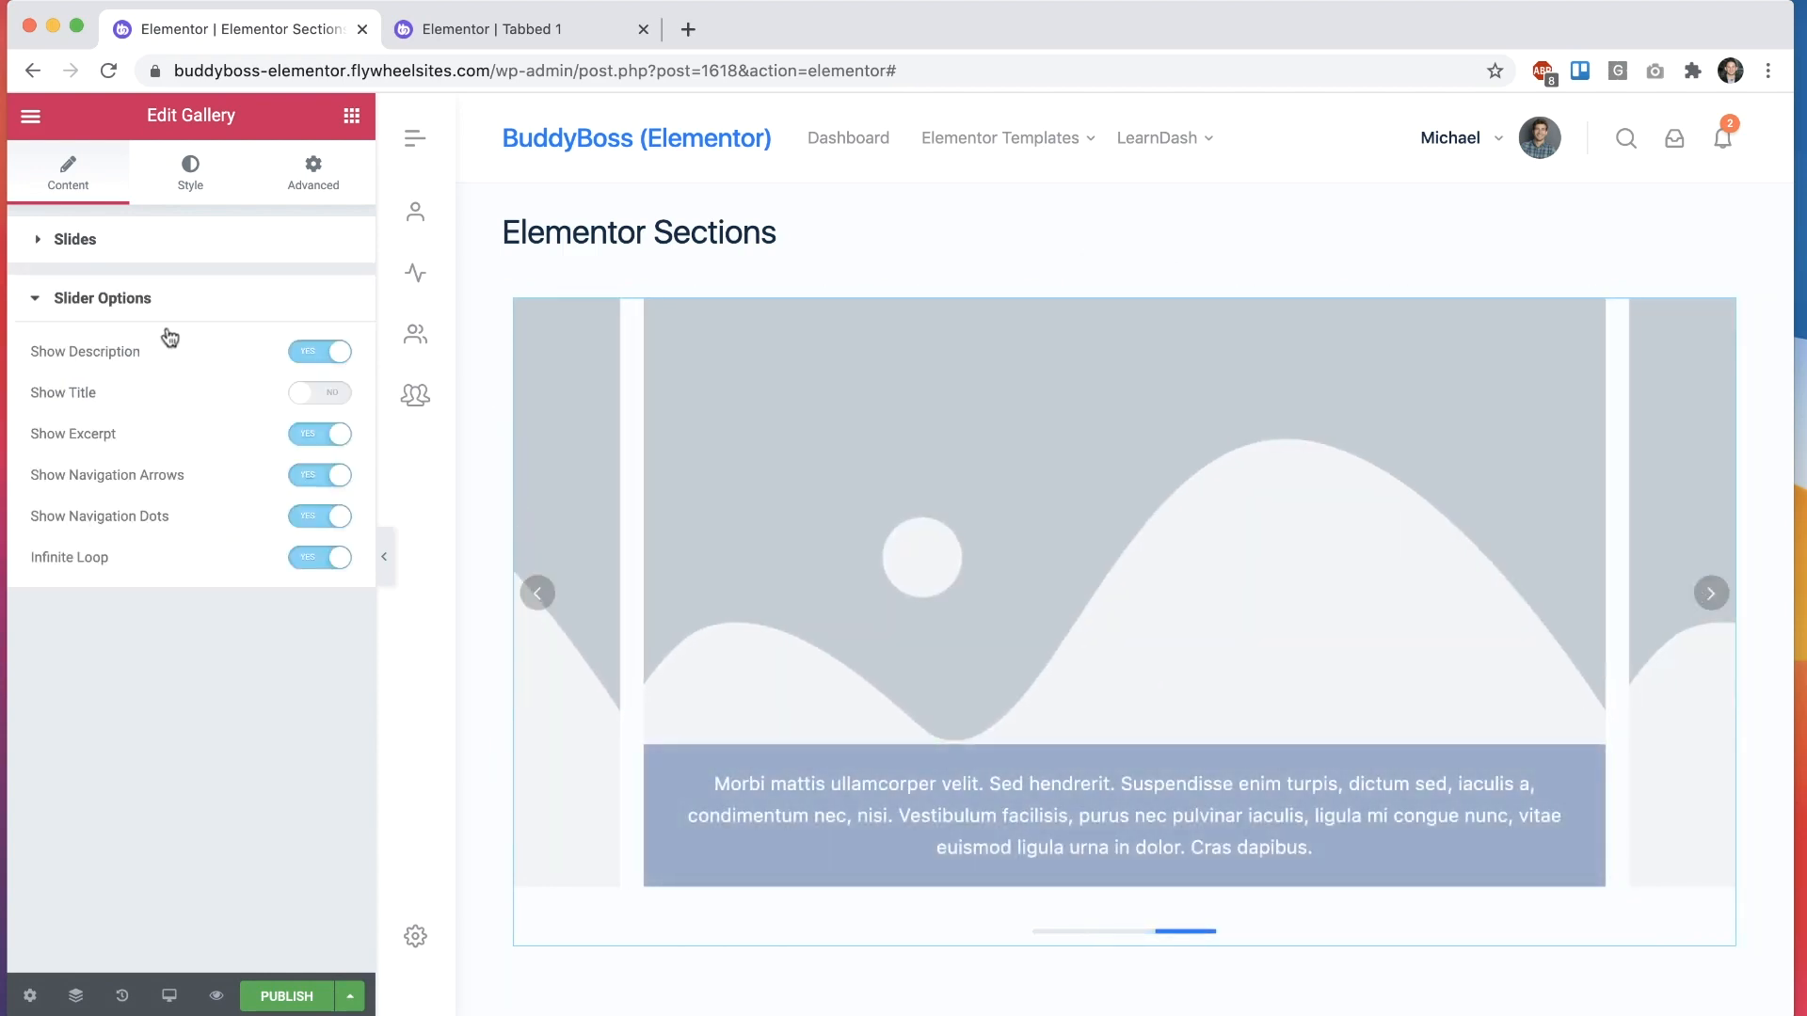
click(190, 171)
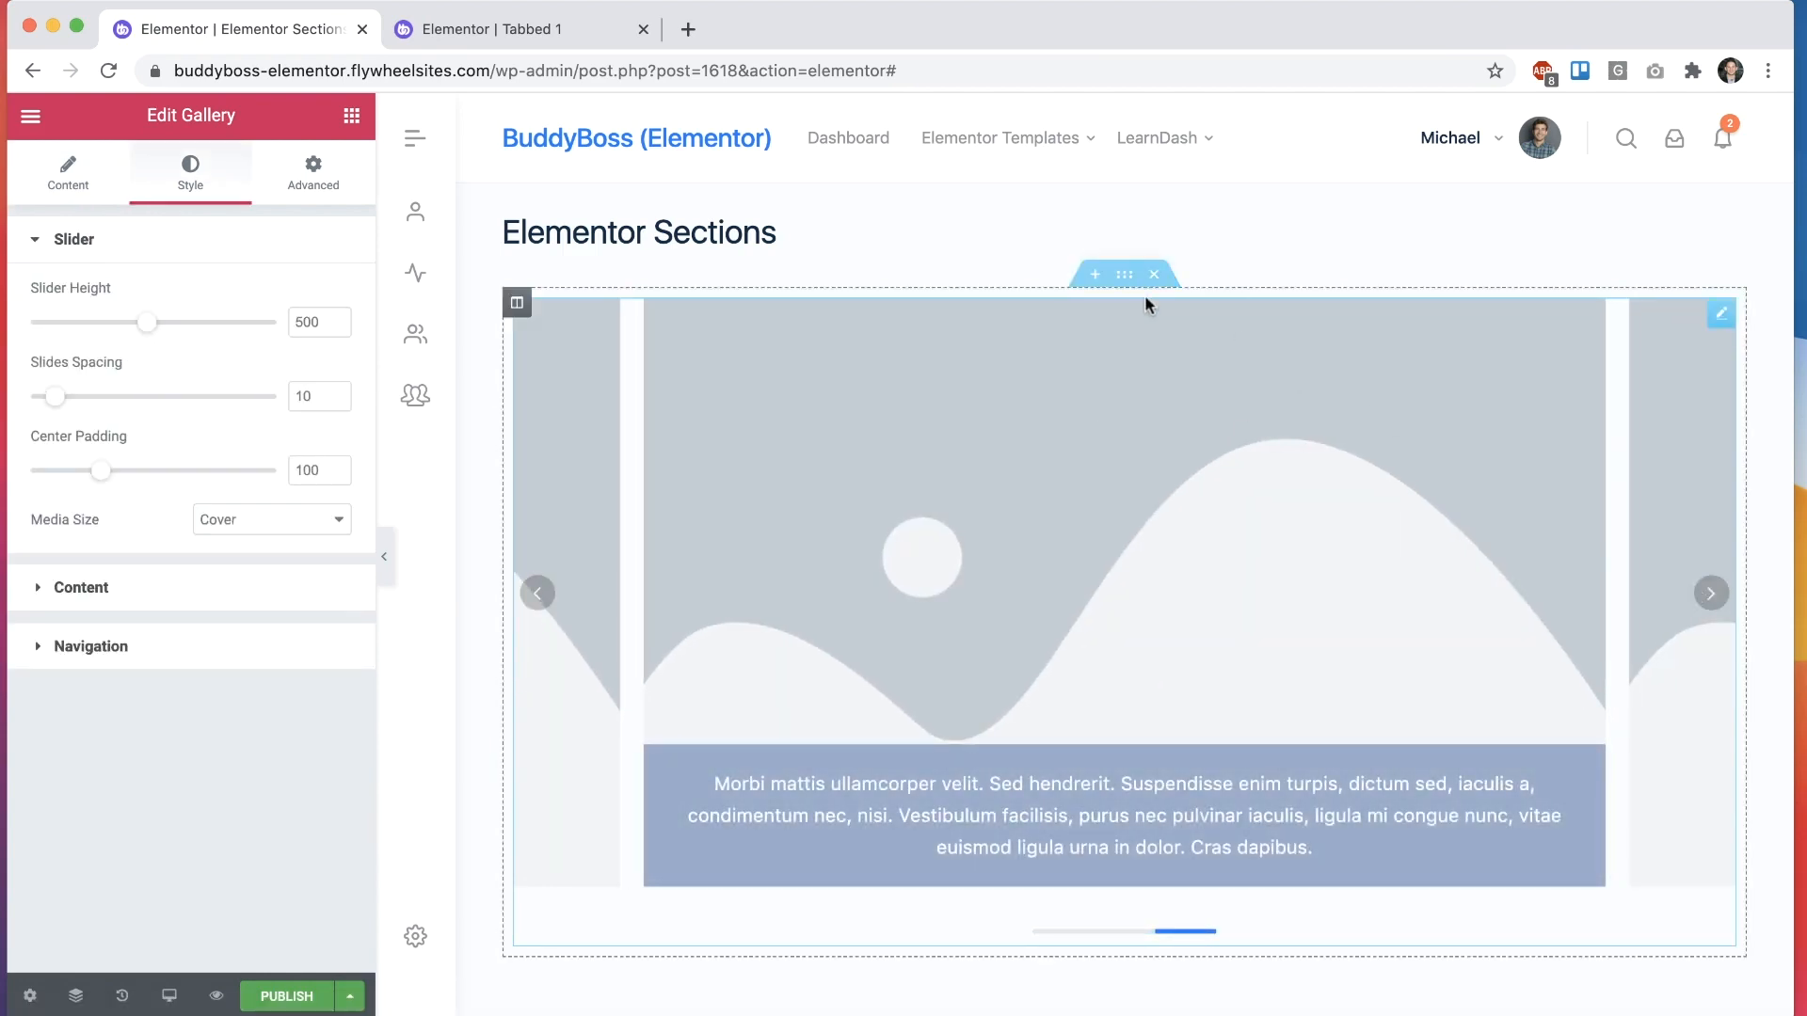
click(1094, 272)
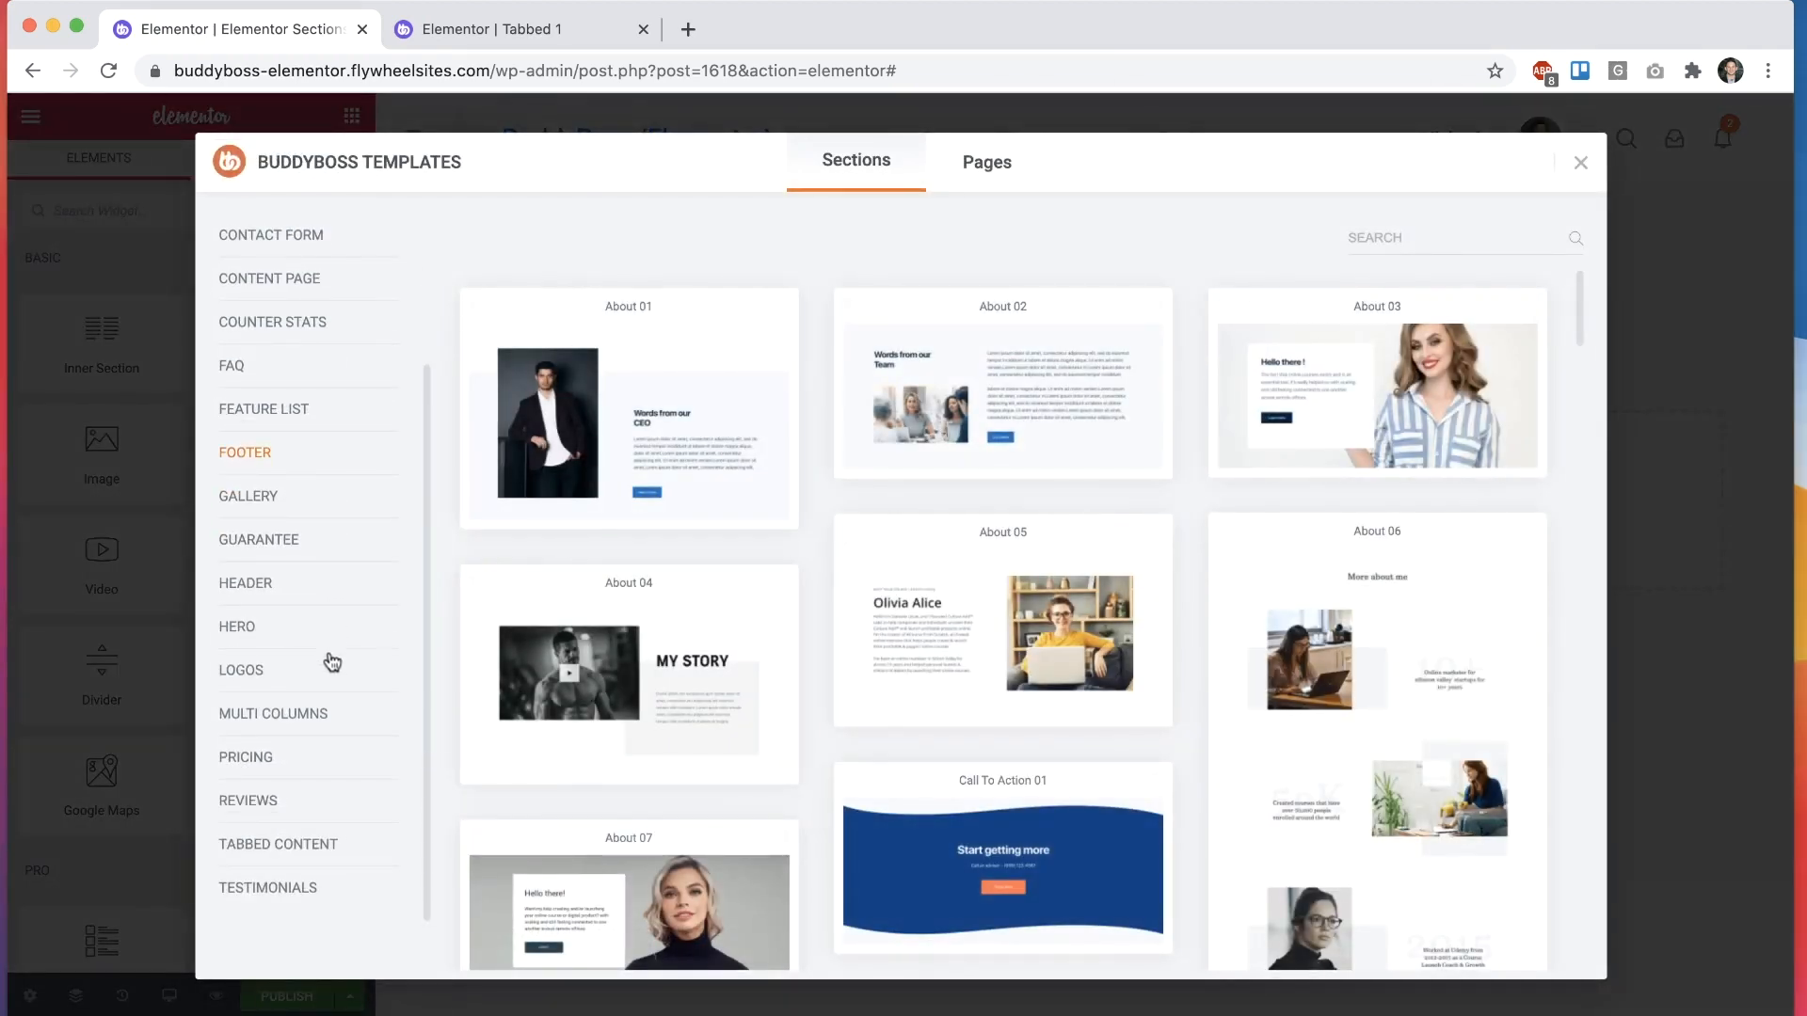
click(248, 496)
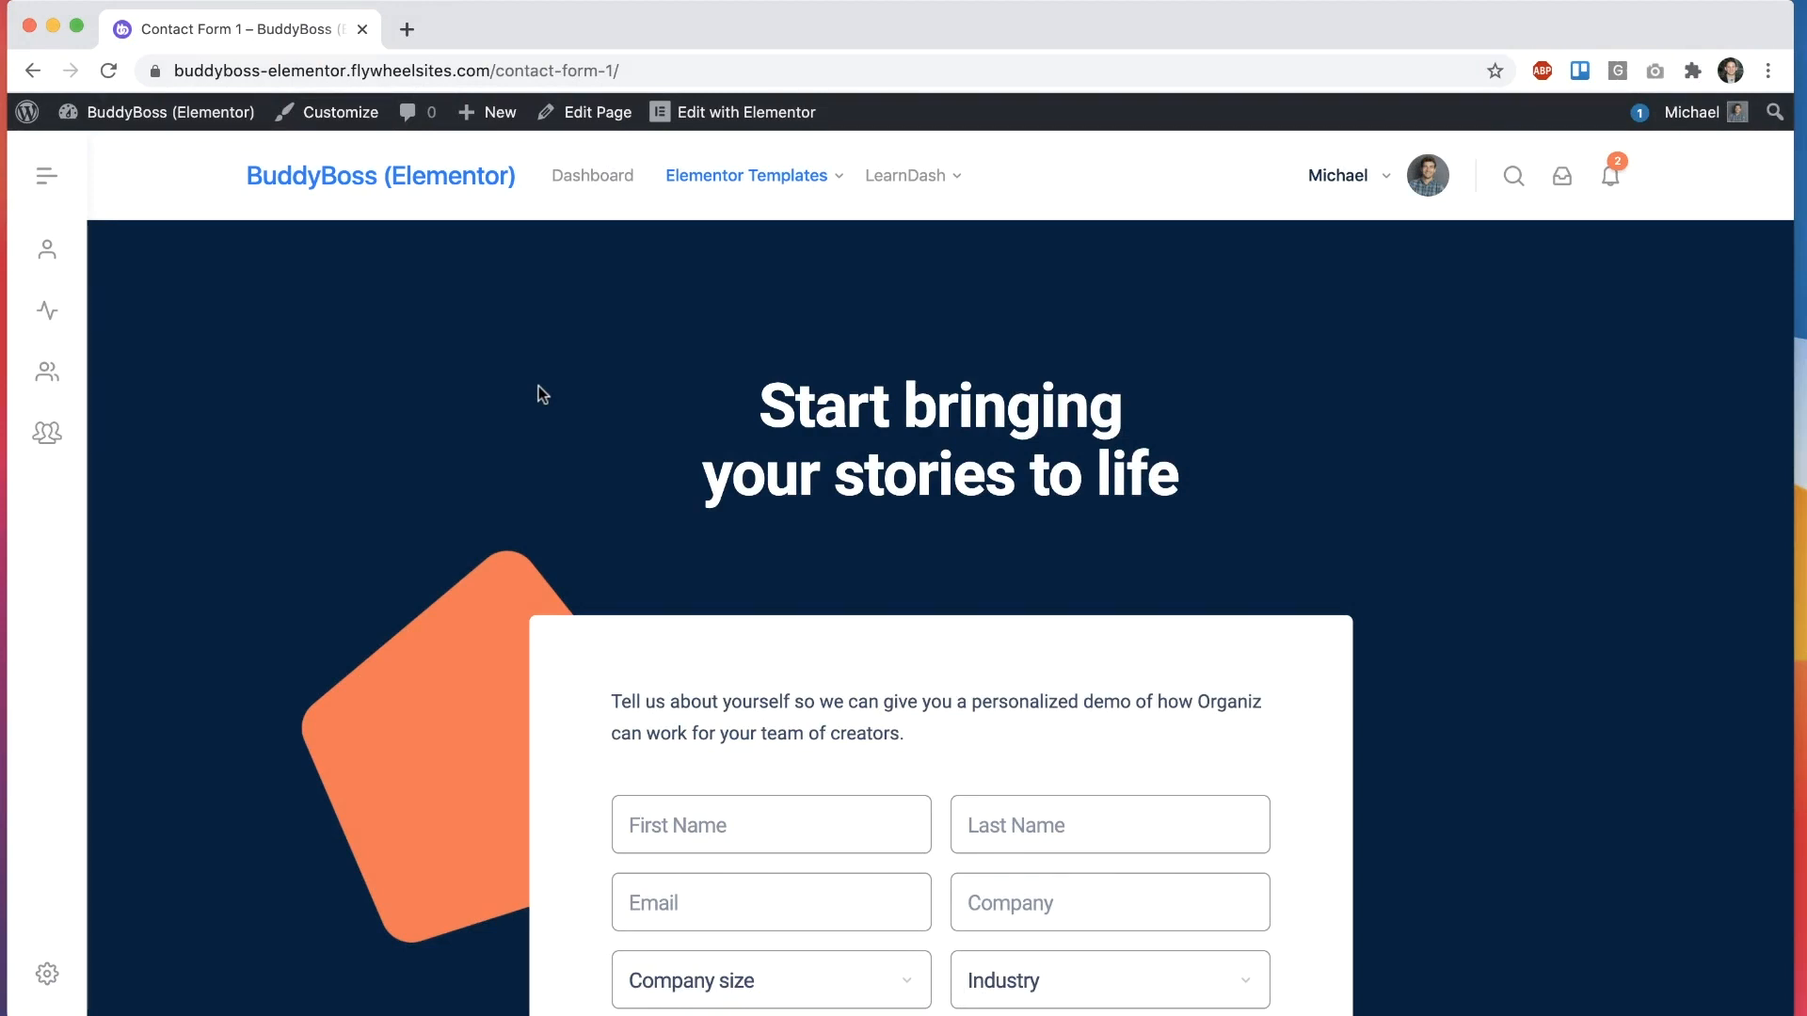
mouse_move(1416, 291)
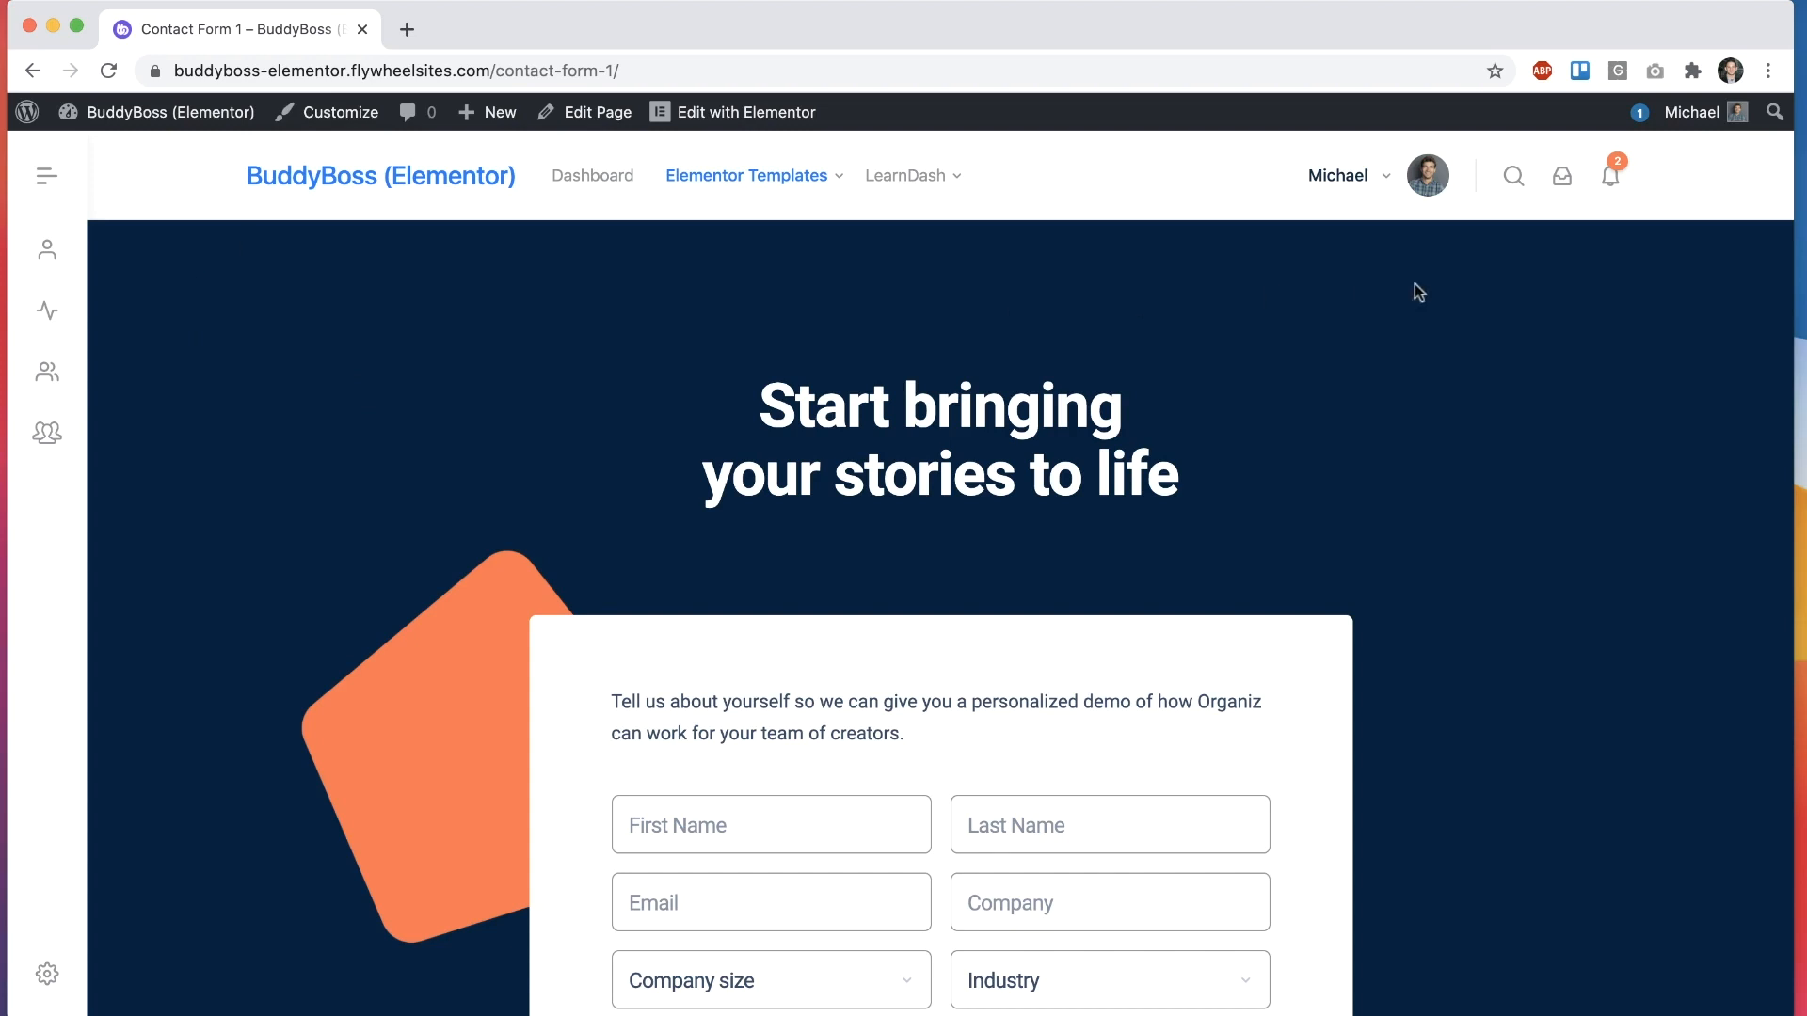
mouse_move(126, 247)
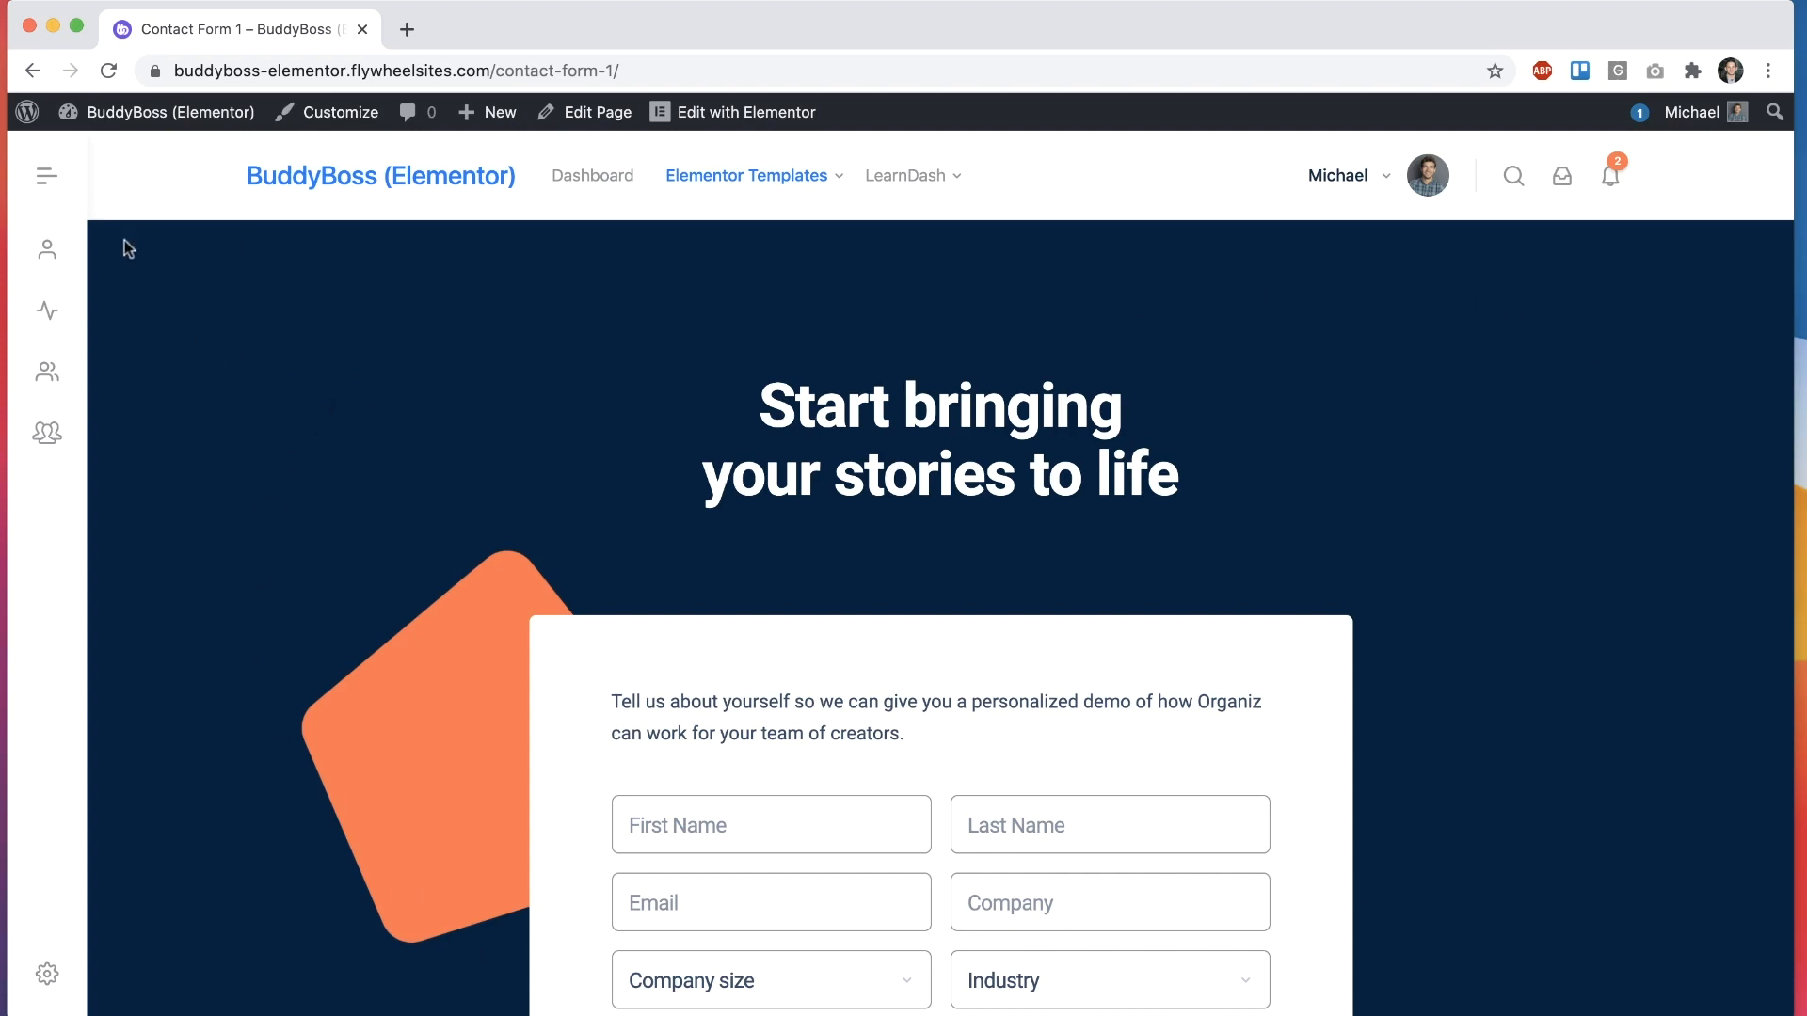
mouse_move(1198, 337)
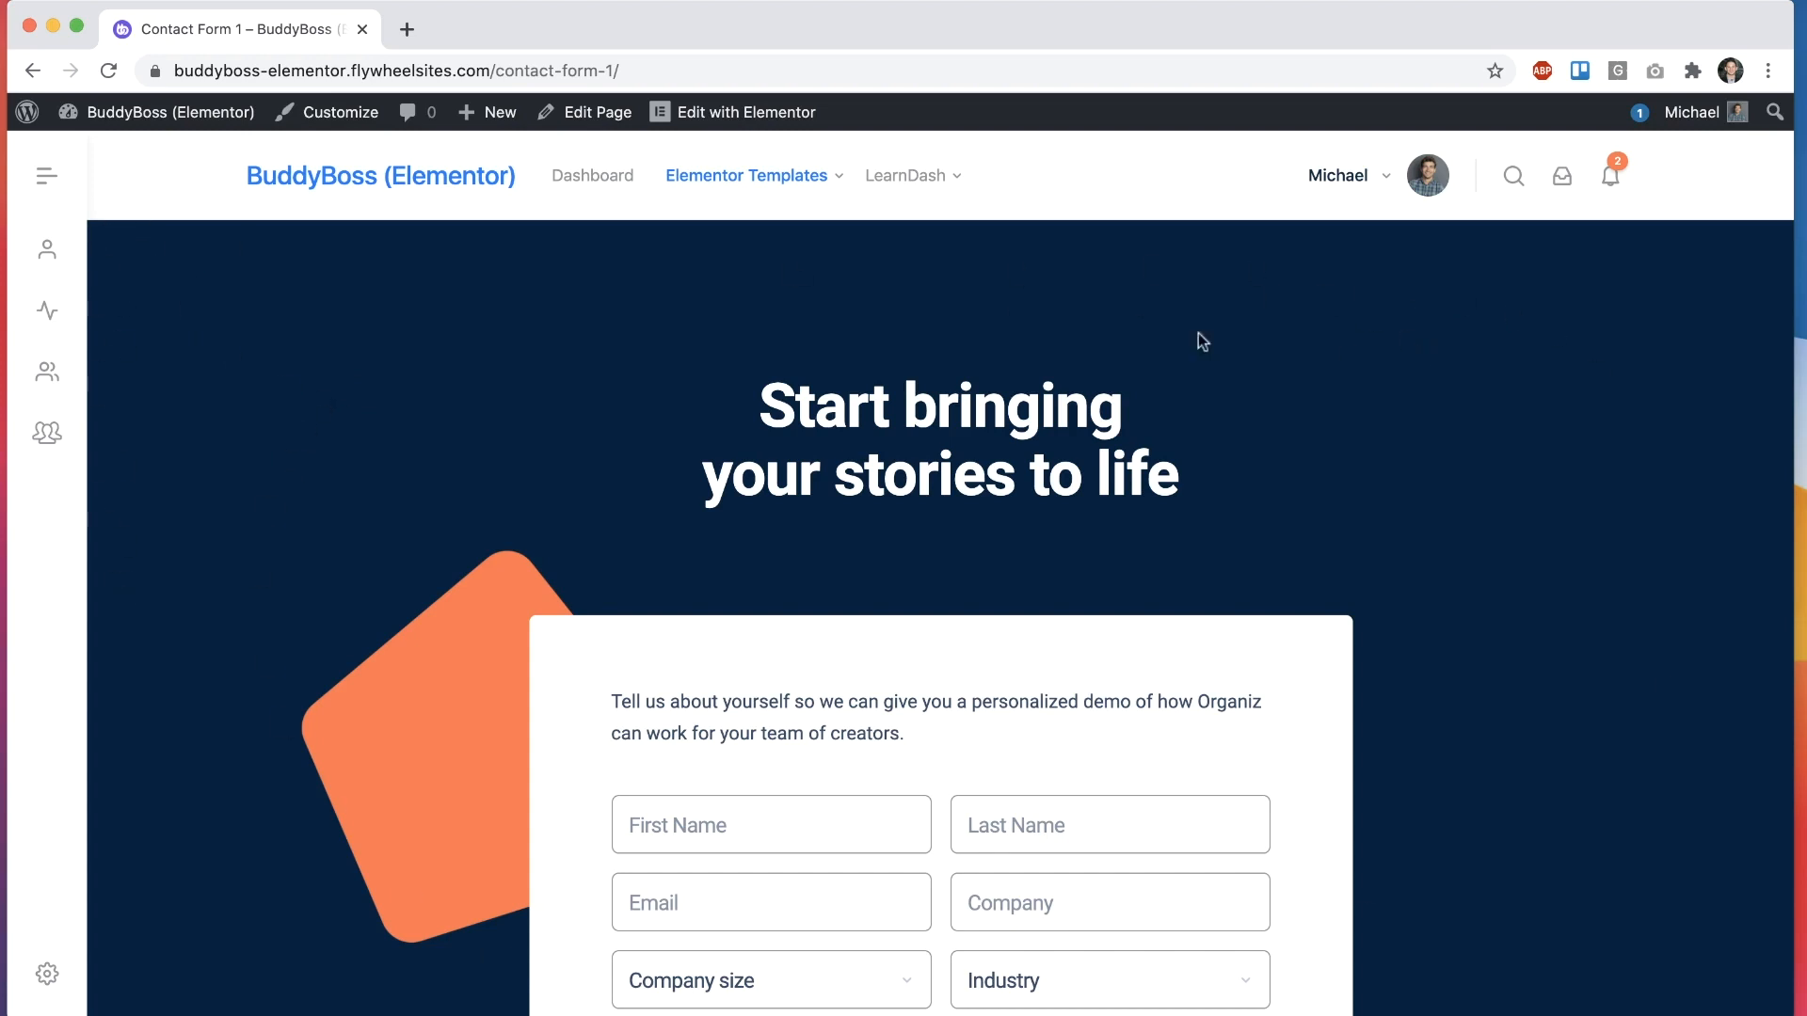
Step: Launch Edit with Elementor from the admin bar for Contact Form 1
click(745, 112)
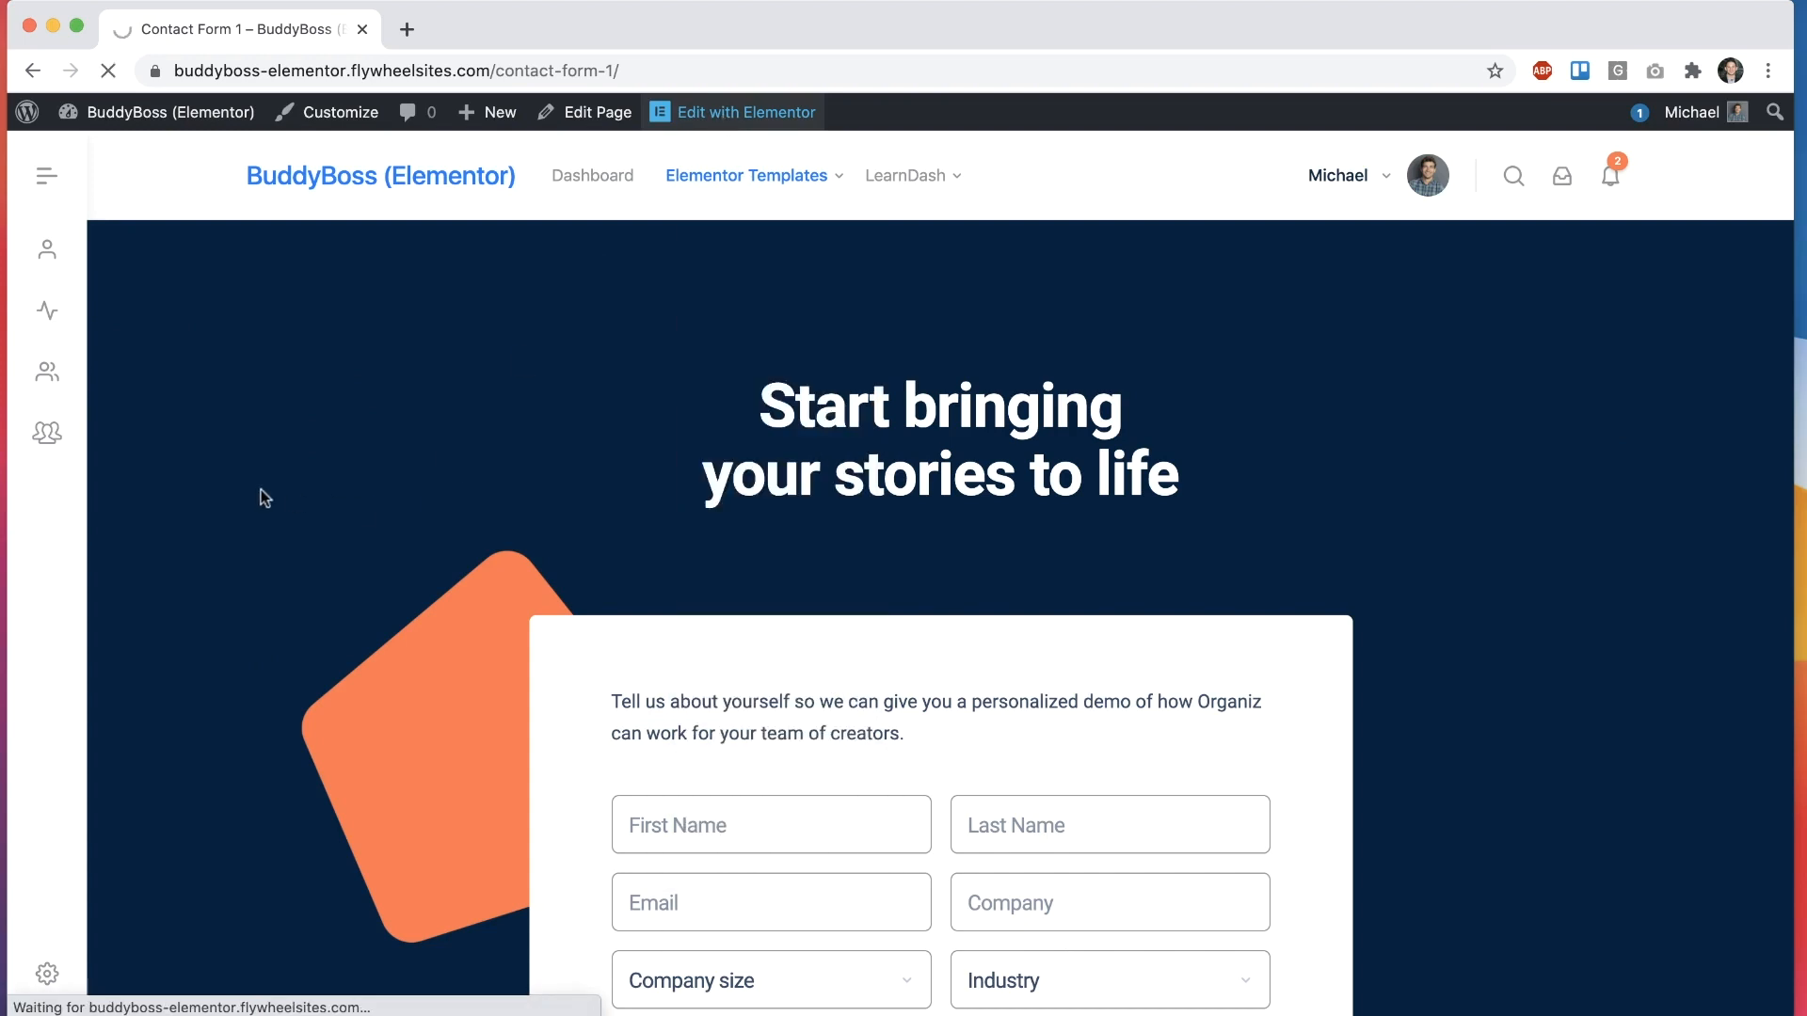
click(746, 112)
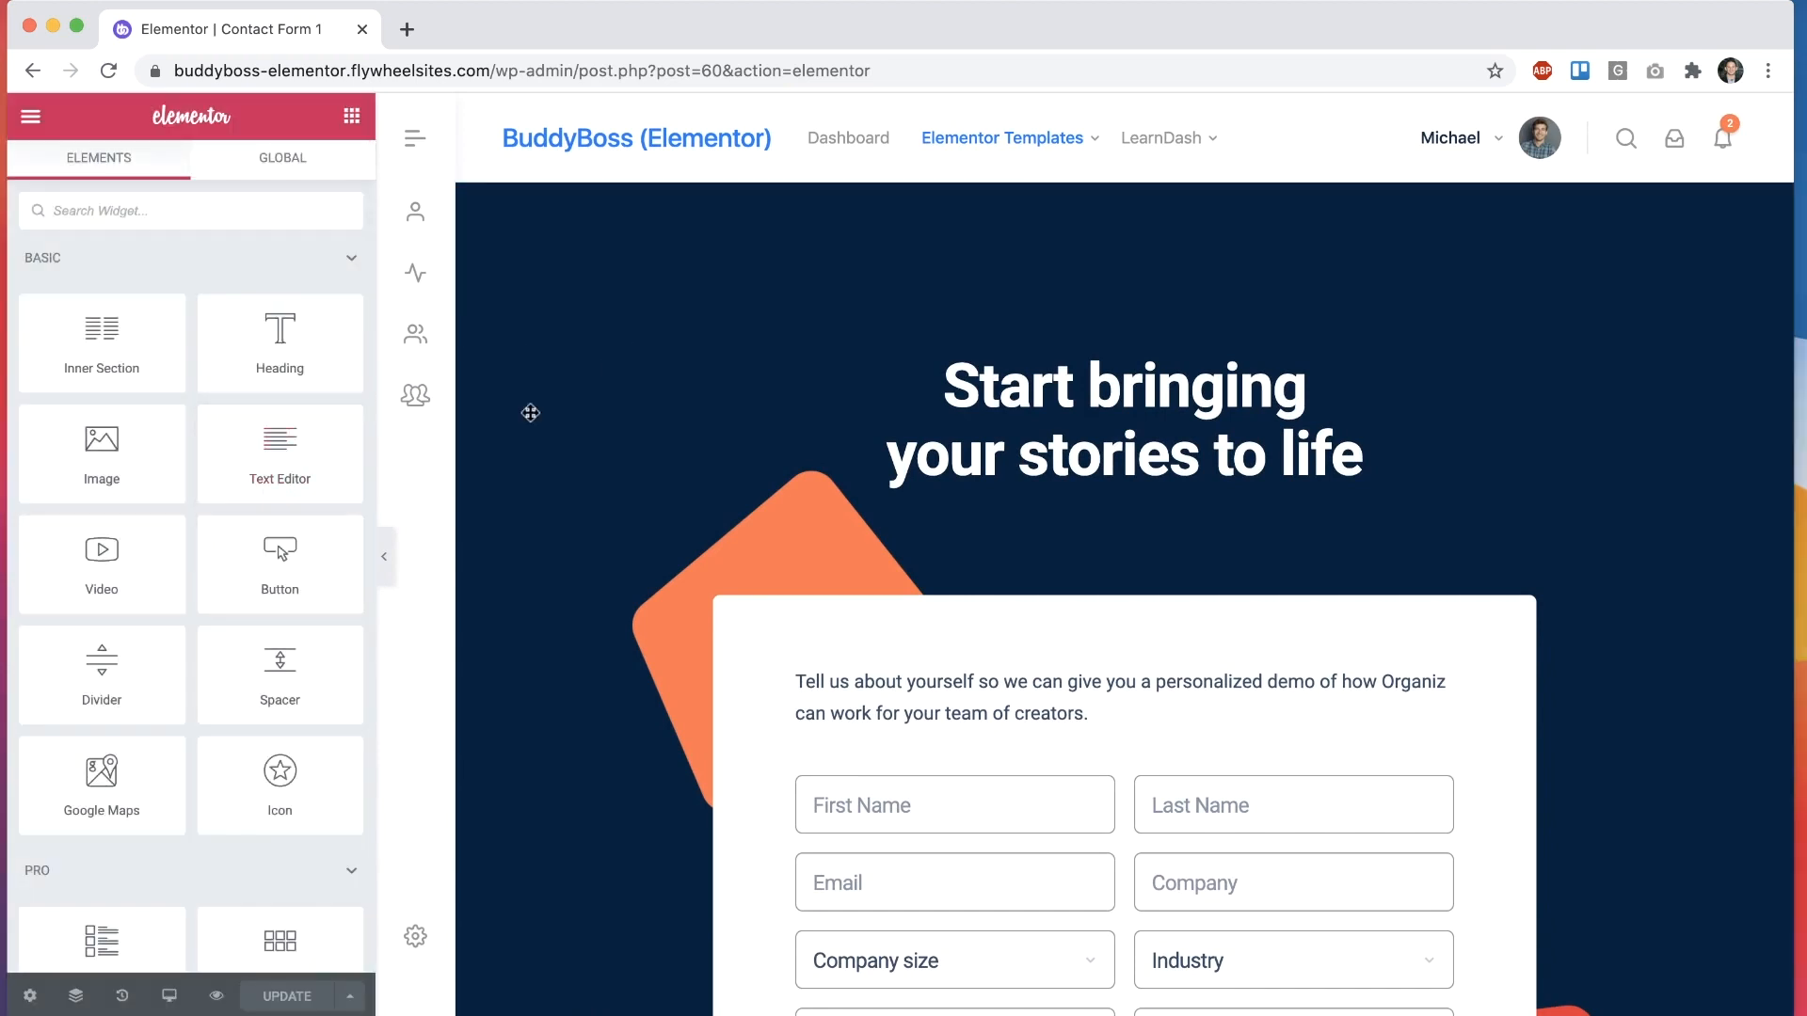
Step: Scroll Page Settings and open Contact Form 1's Page Layout dropdown
scroll(down, 3)
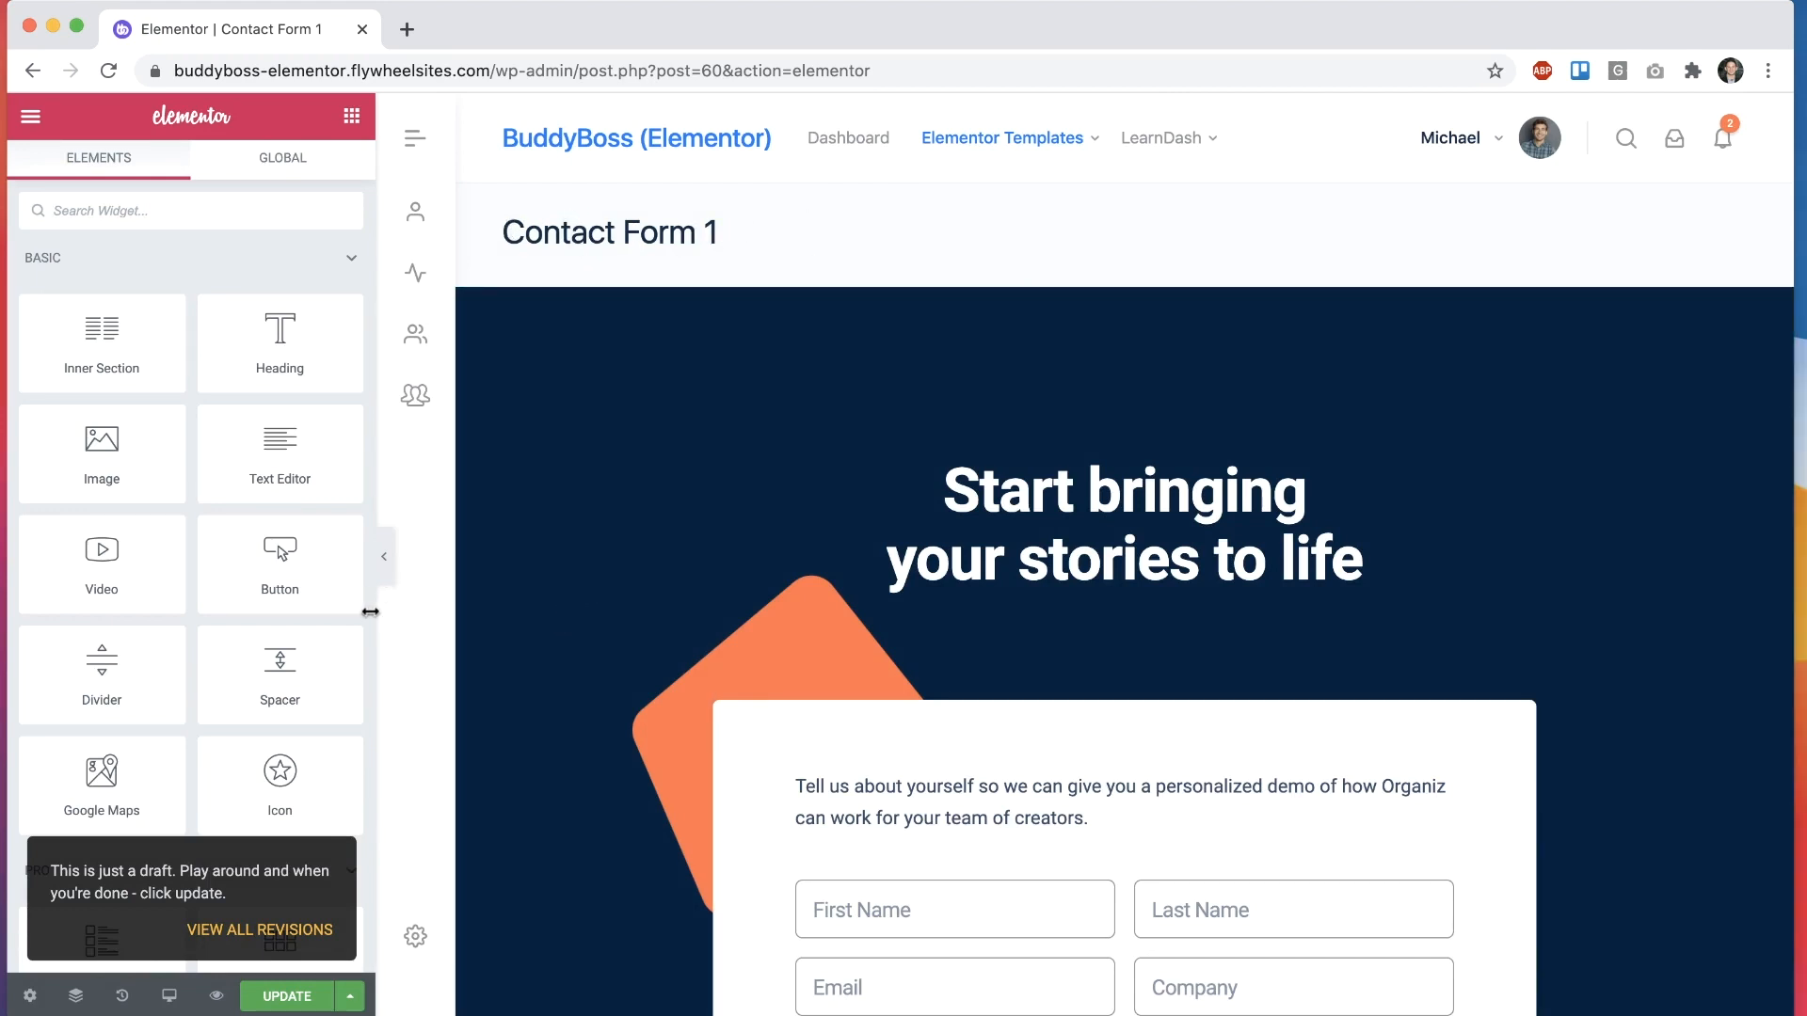
scroll(down, 3)
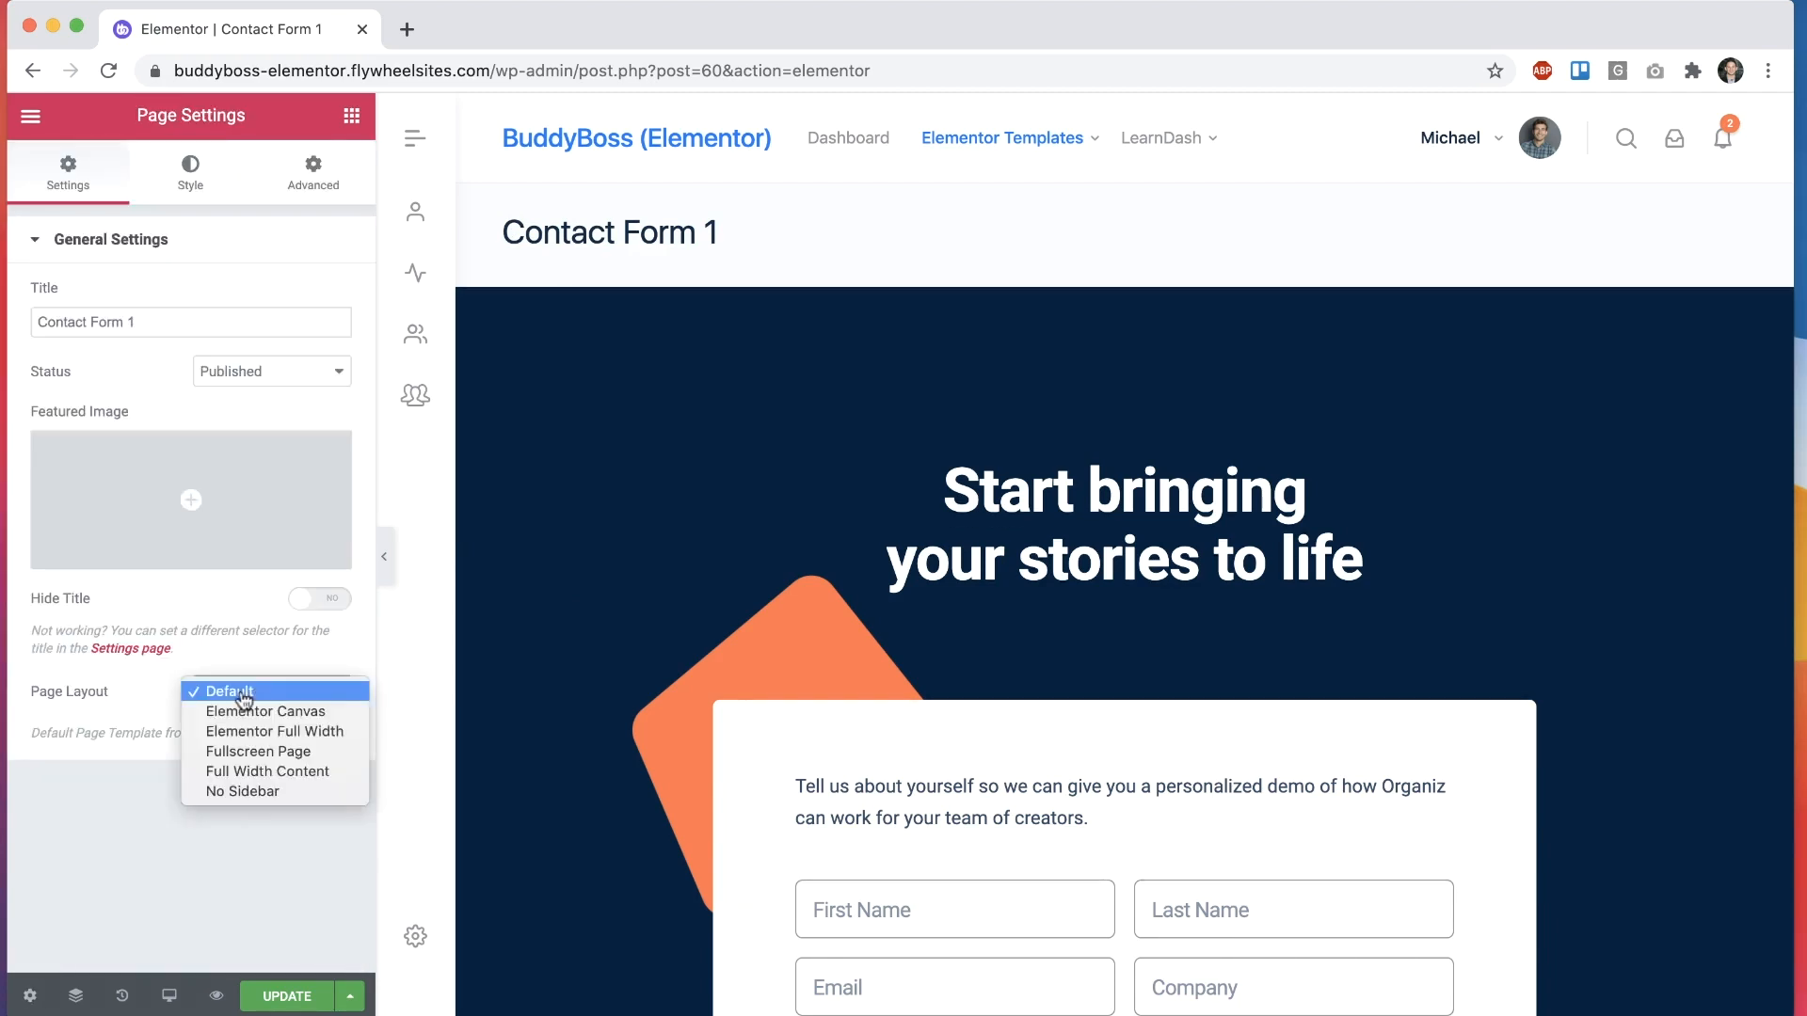
click(274, 731)
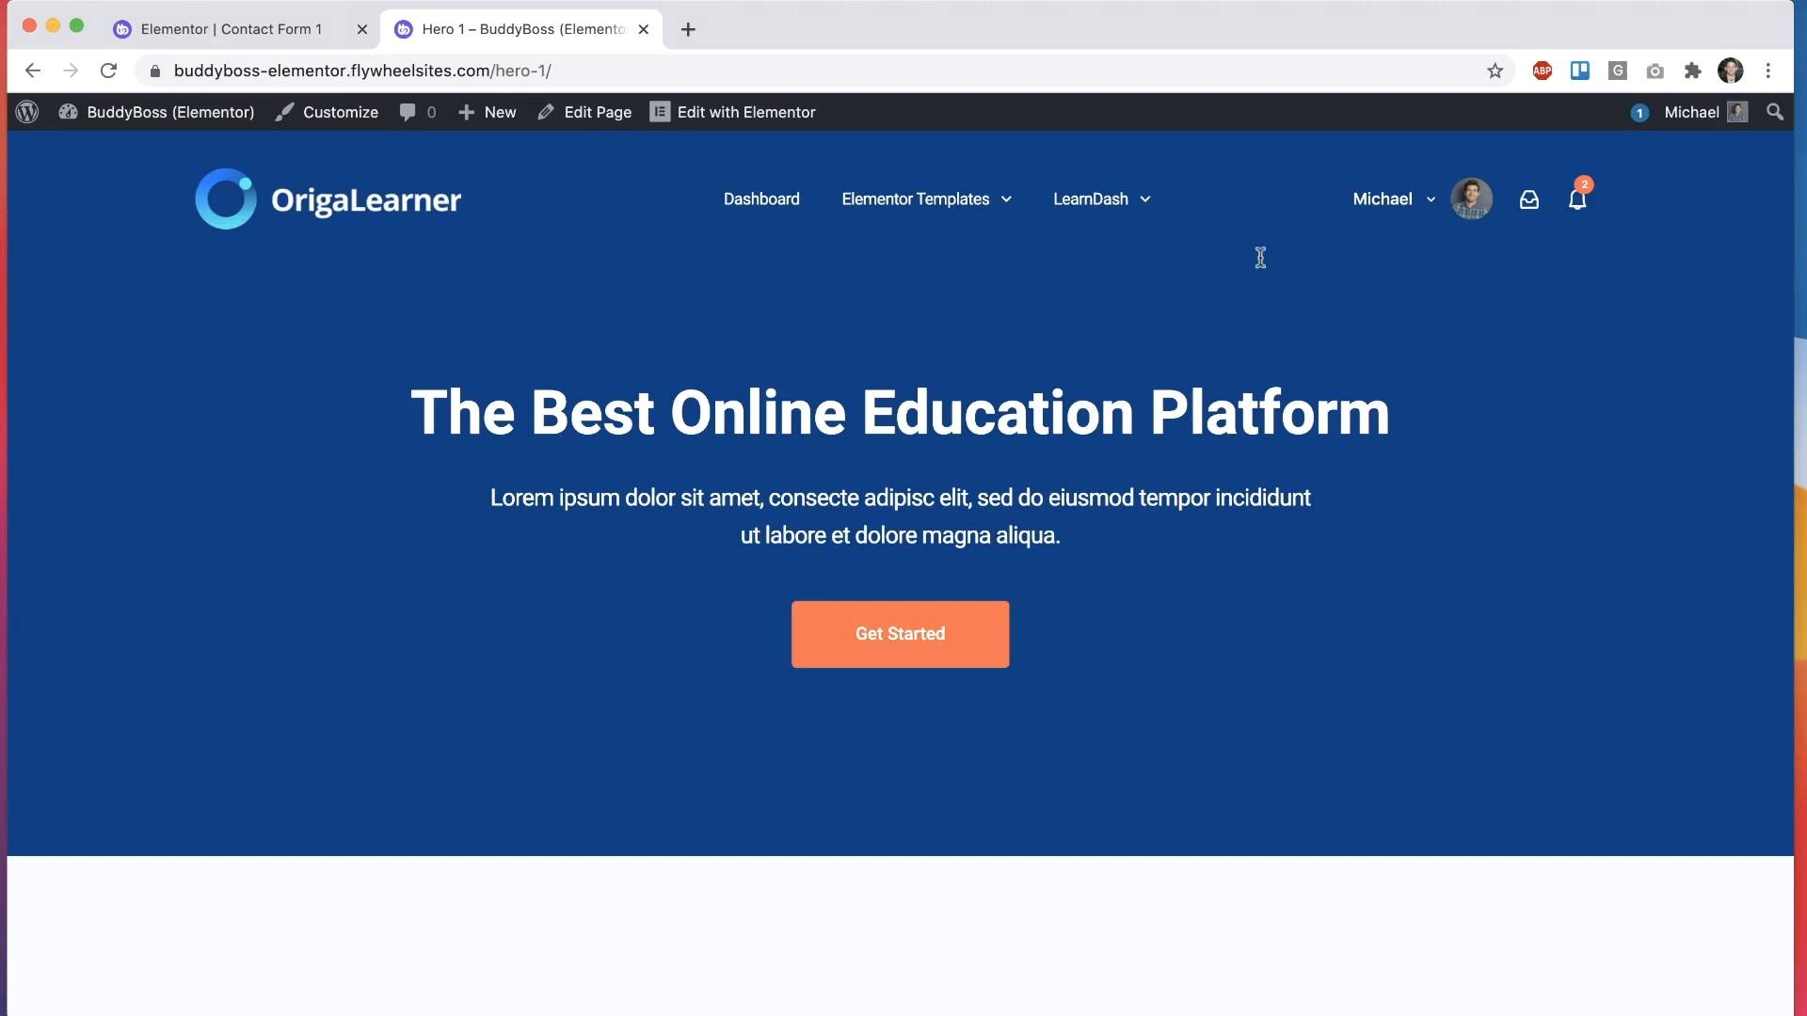
mouse_move(301, 40)
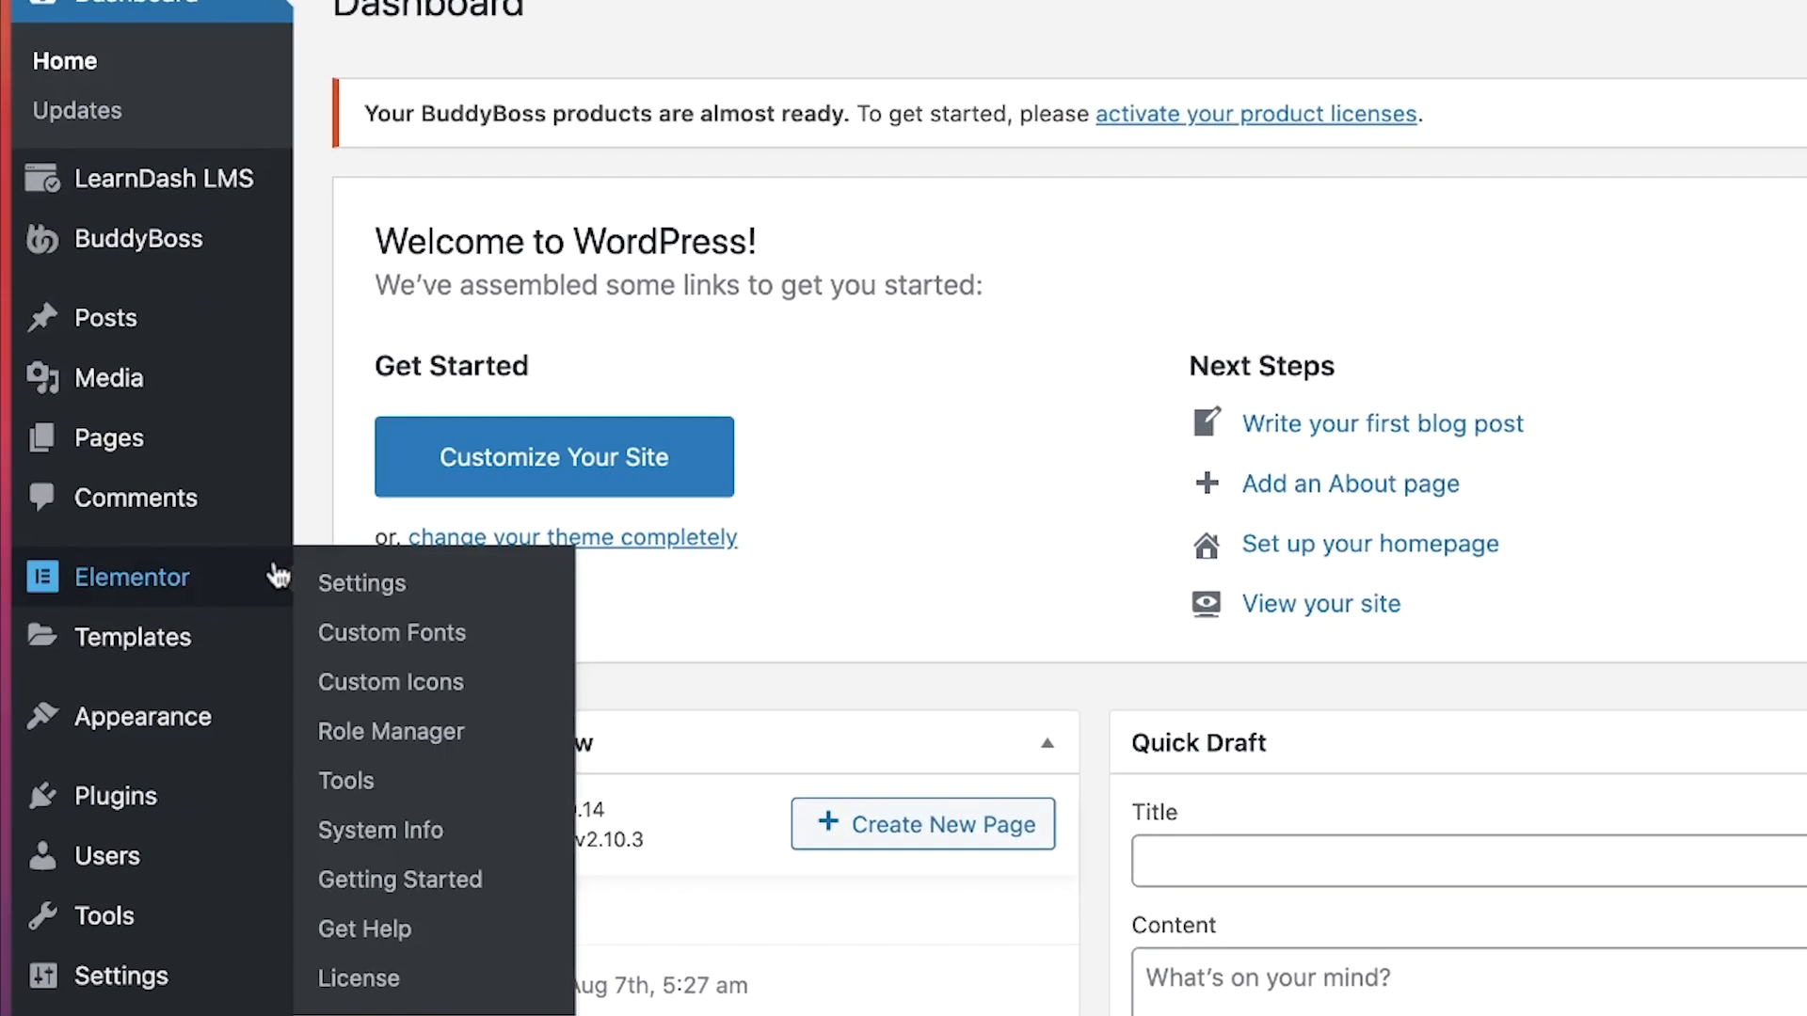
mouse_move(133, 637)
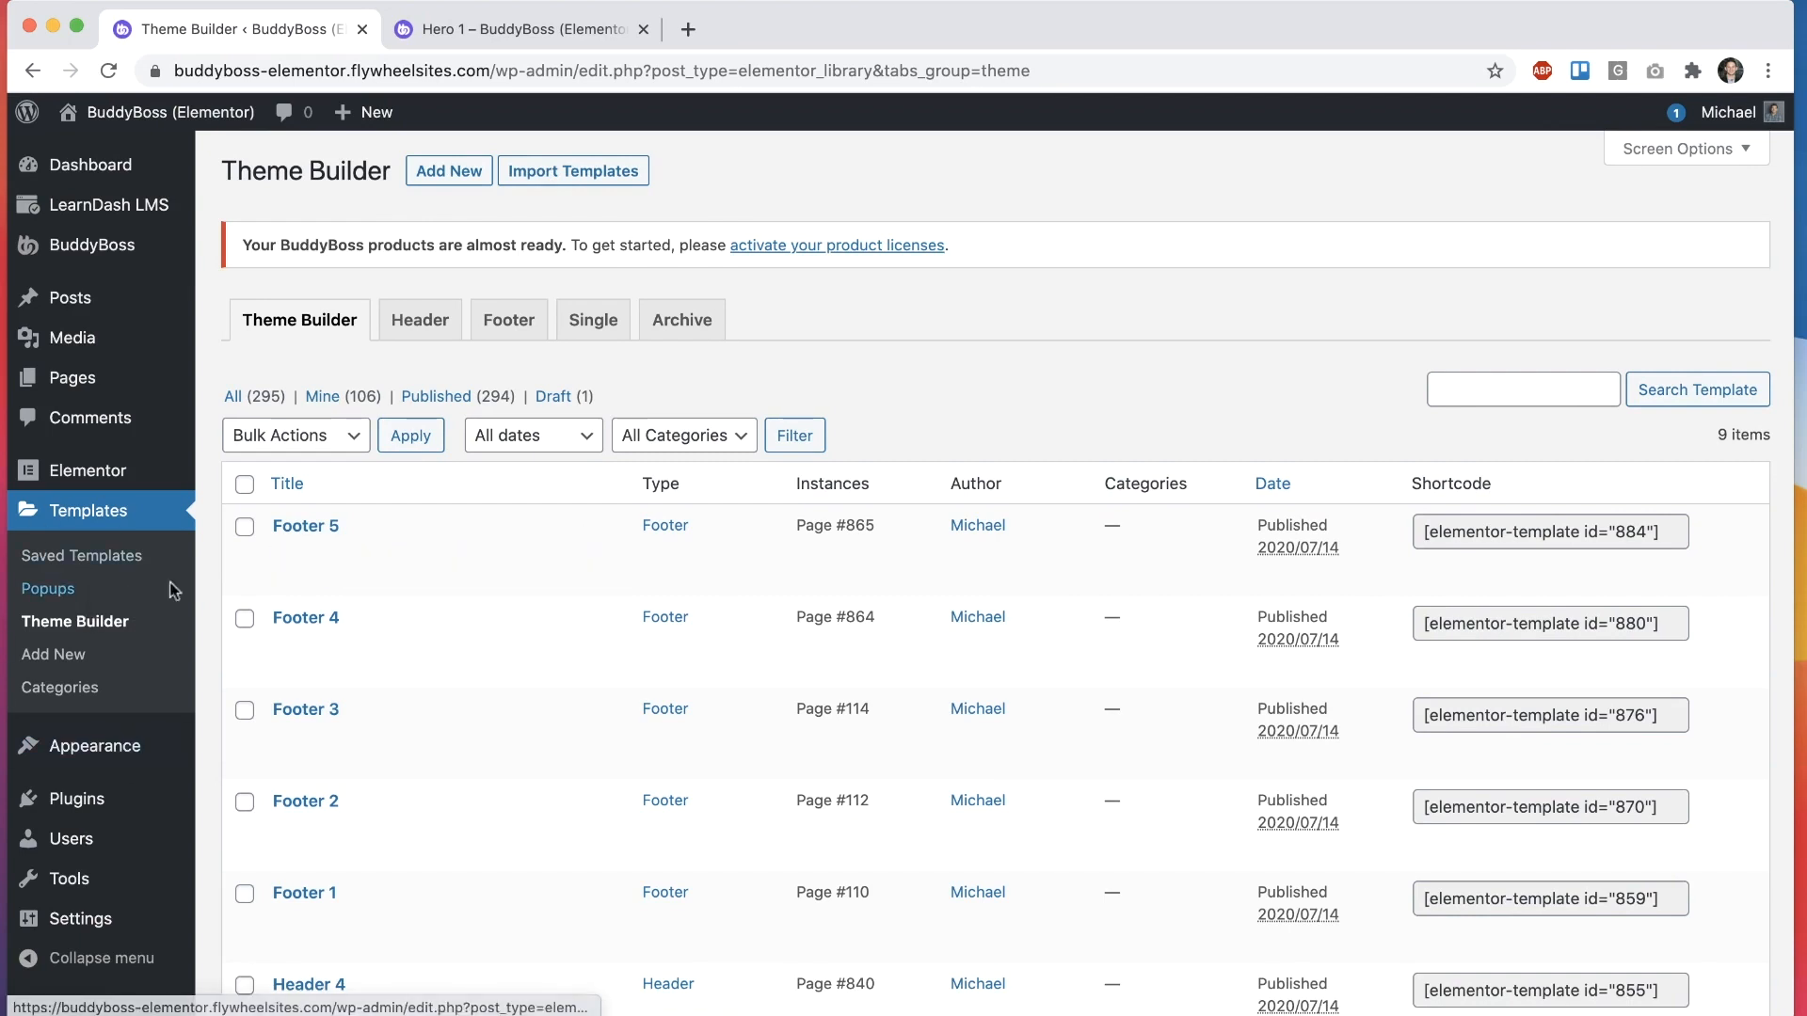
mouse_move(754, 363)
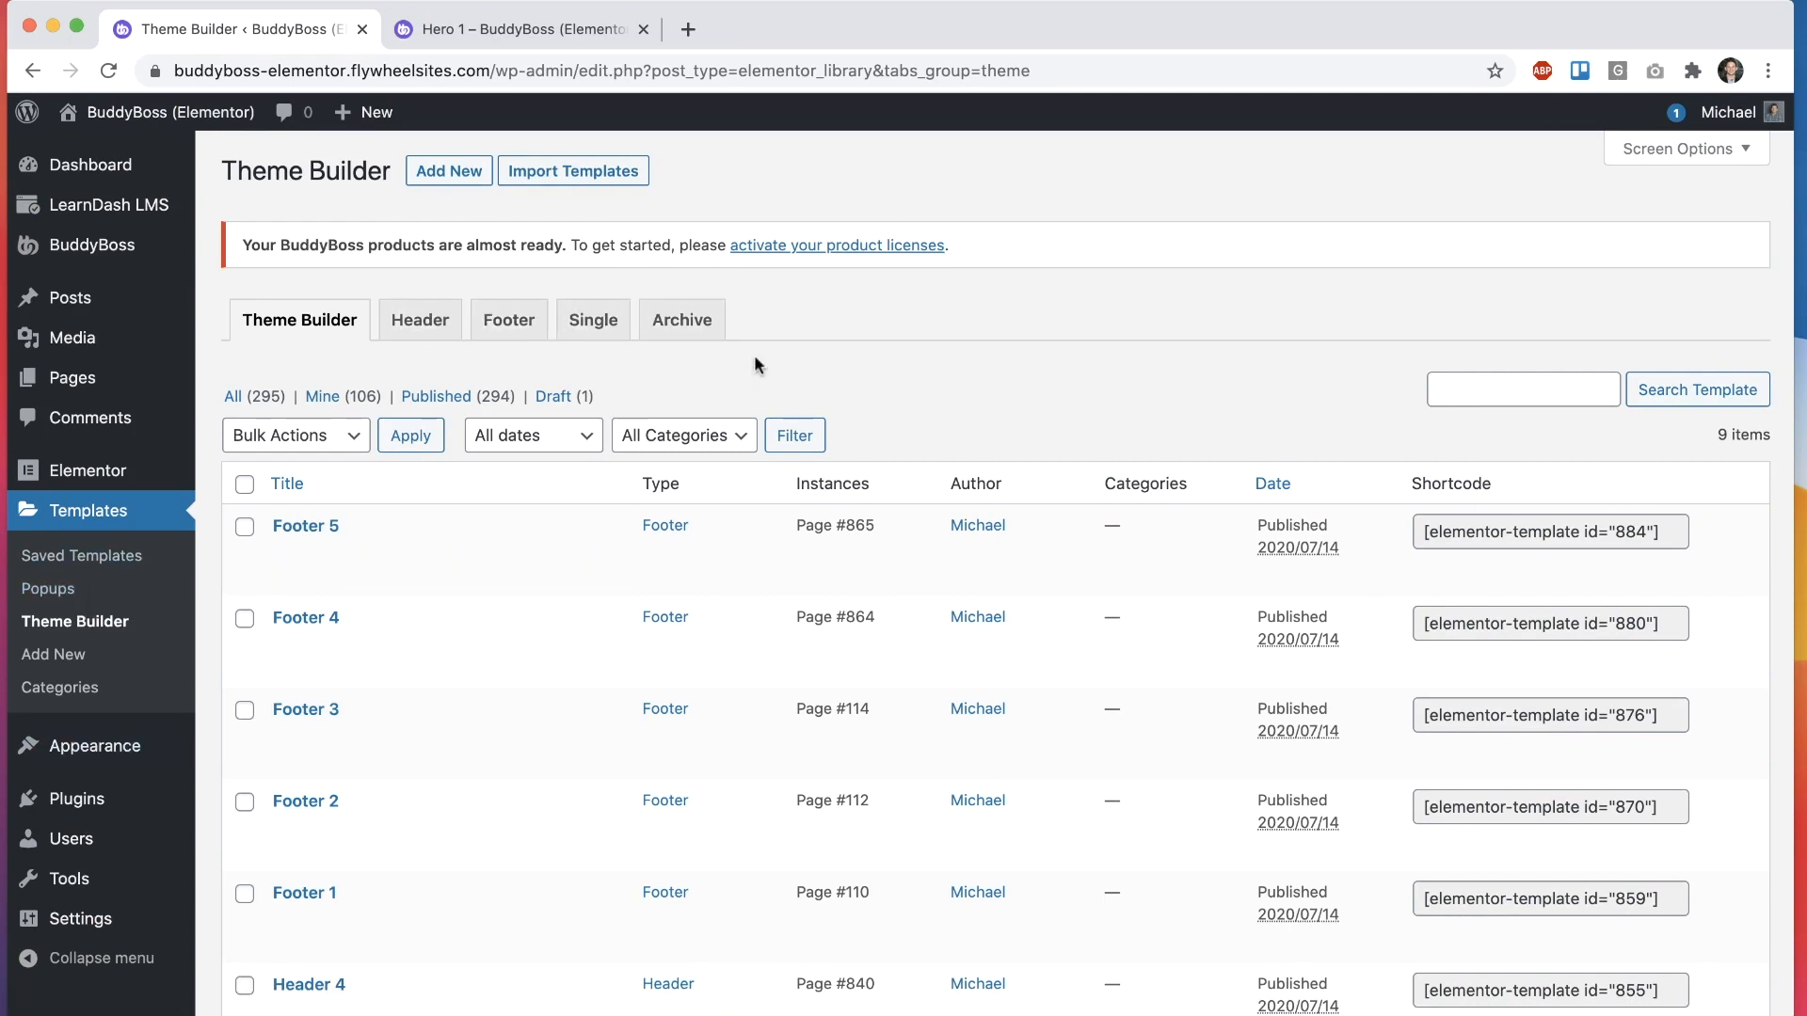
mouse_move(887, 320)
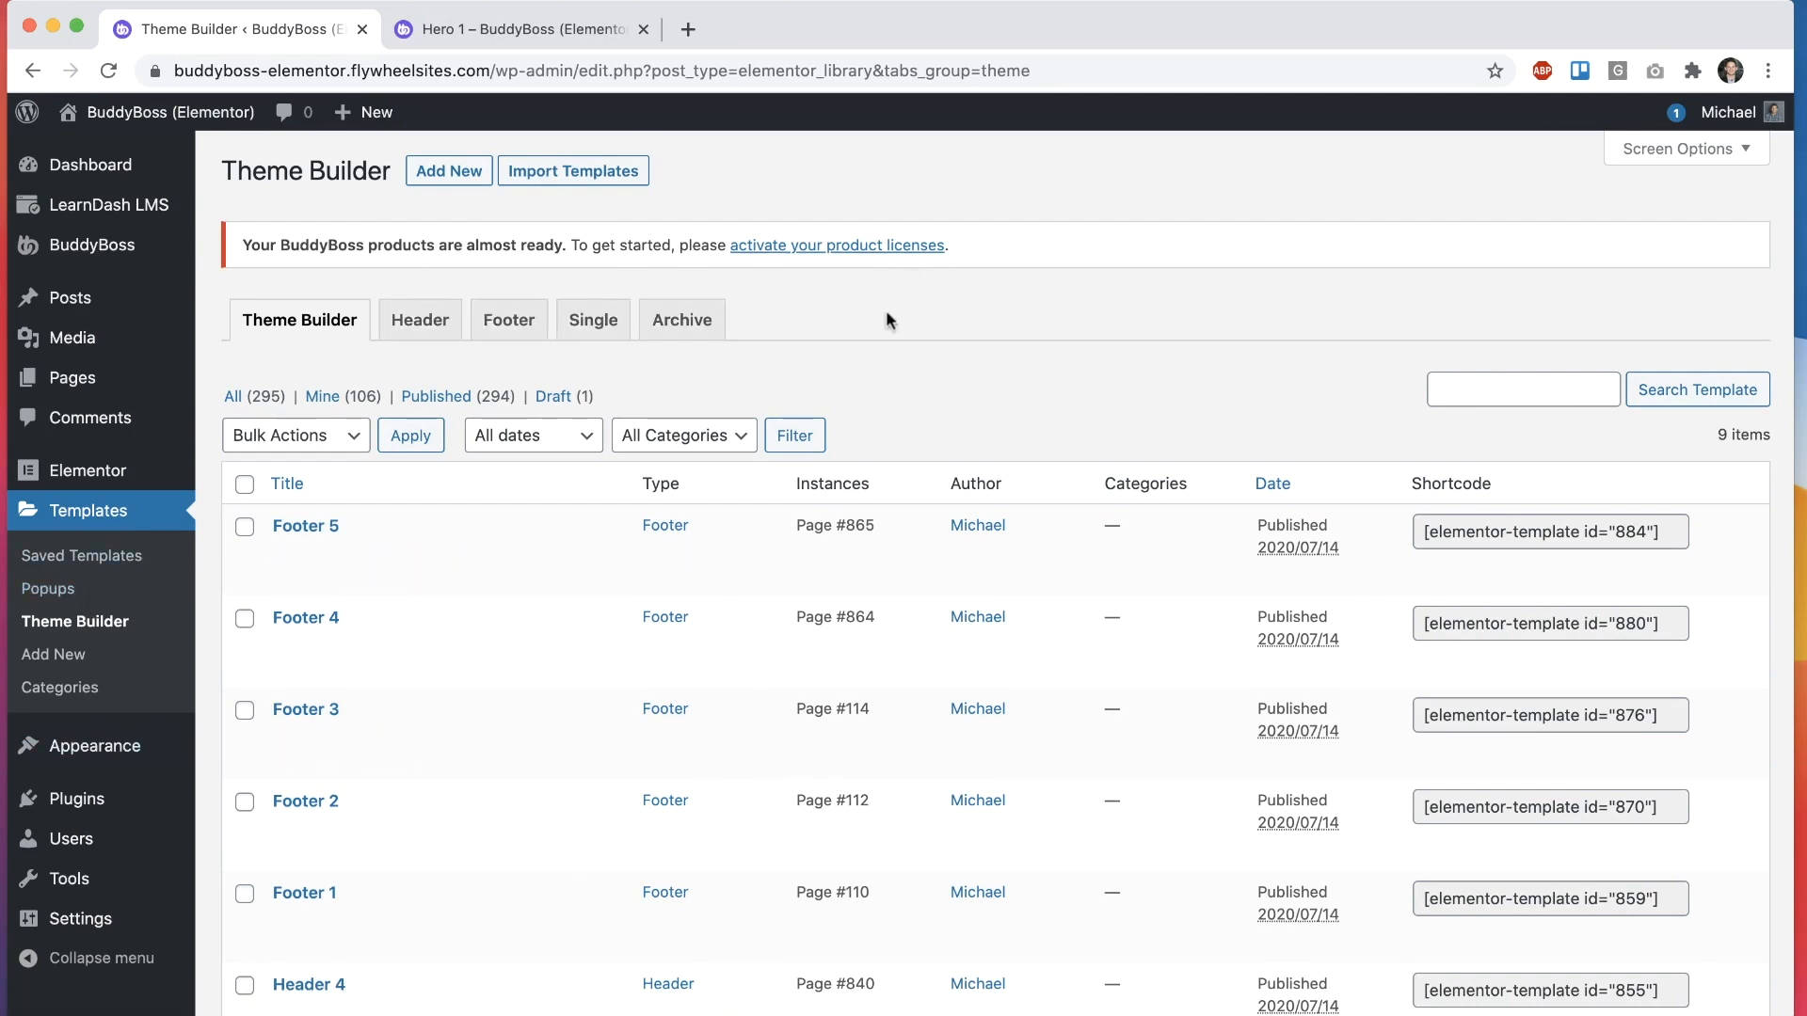
mouse_move(966, 414)
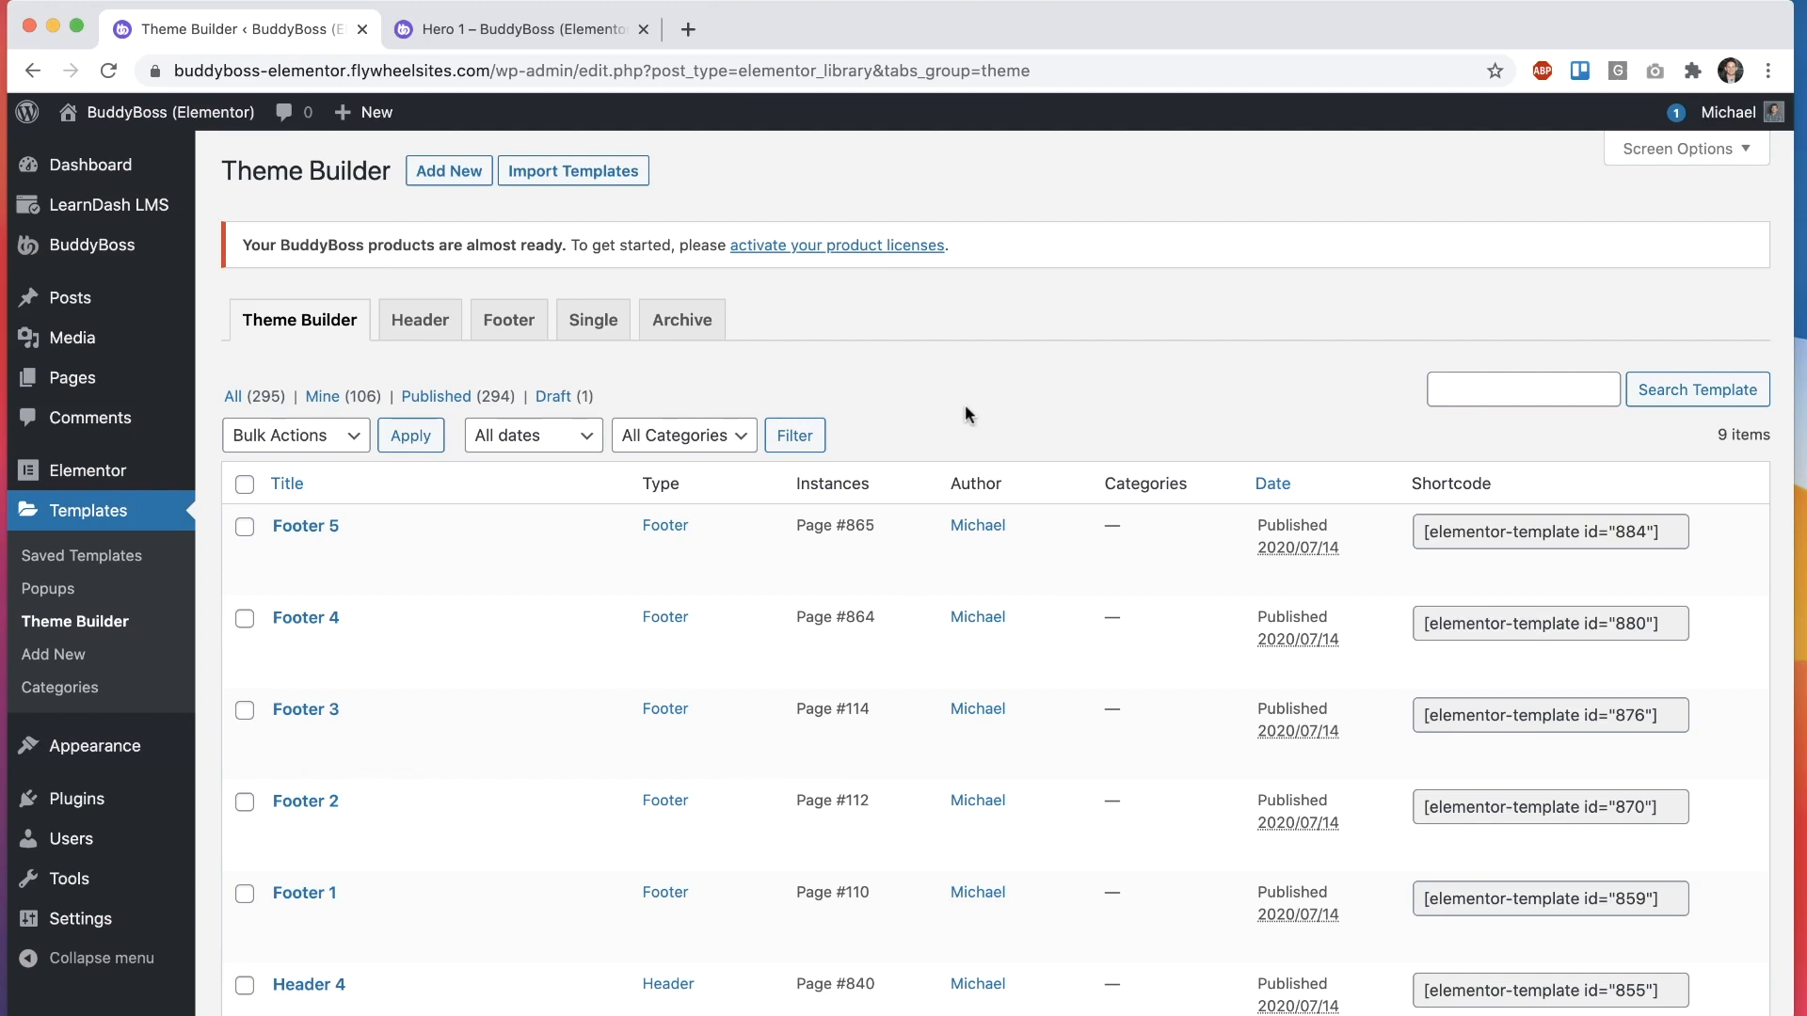
Step: Filter Theme Builder to headers and create a header template named 'Header 5'
click(419, 320)
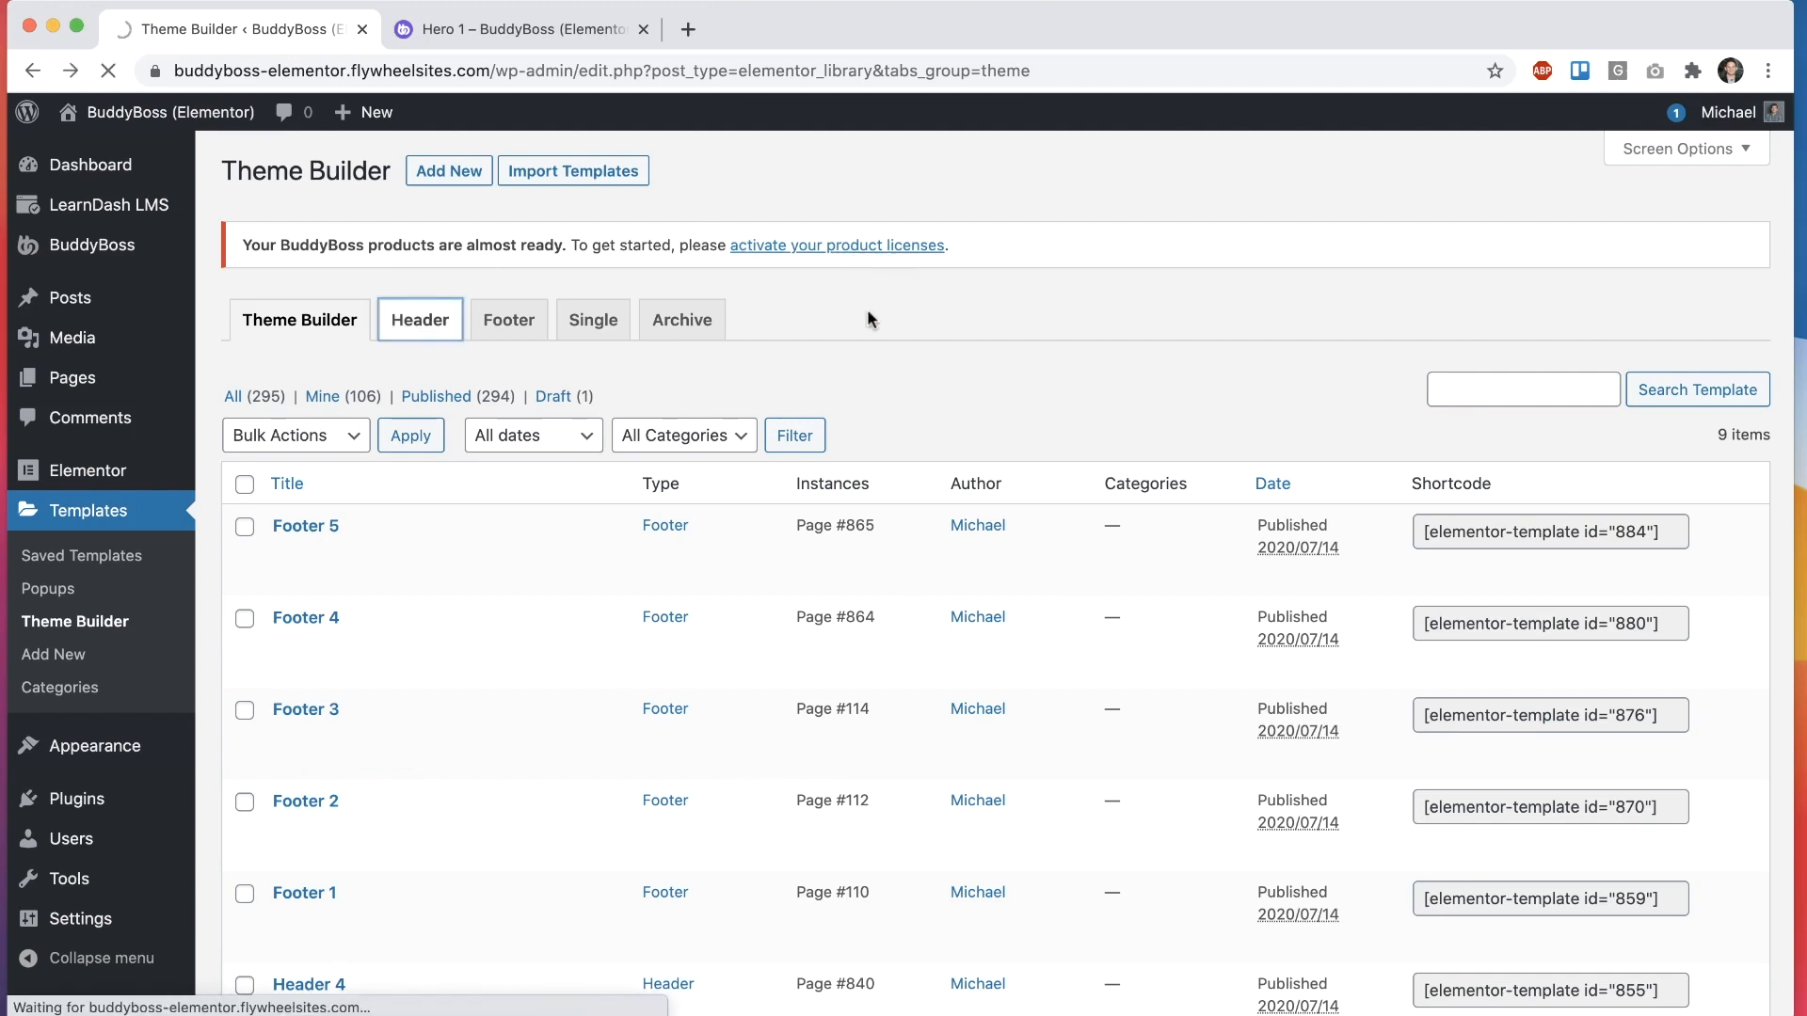
click(448, 170)
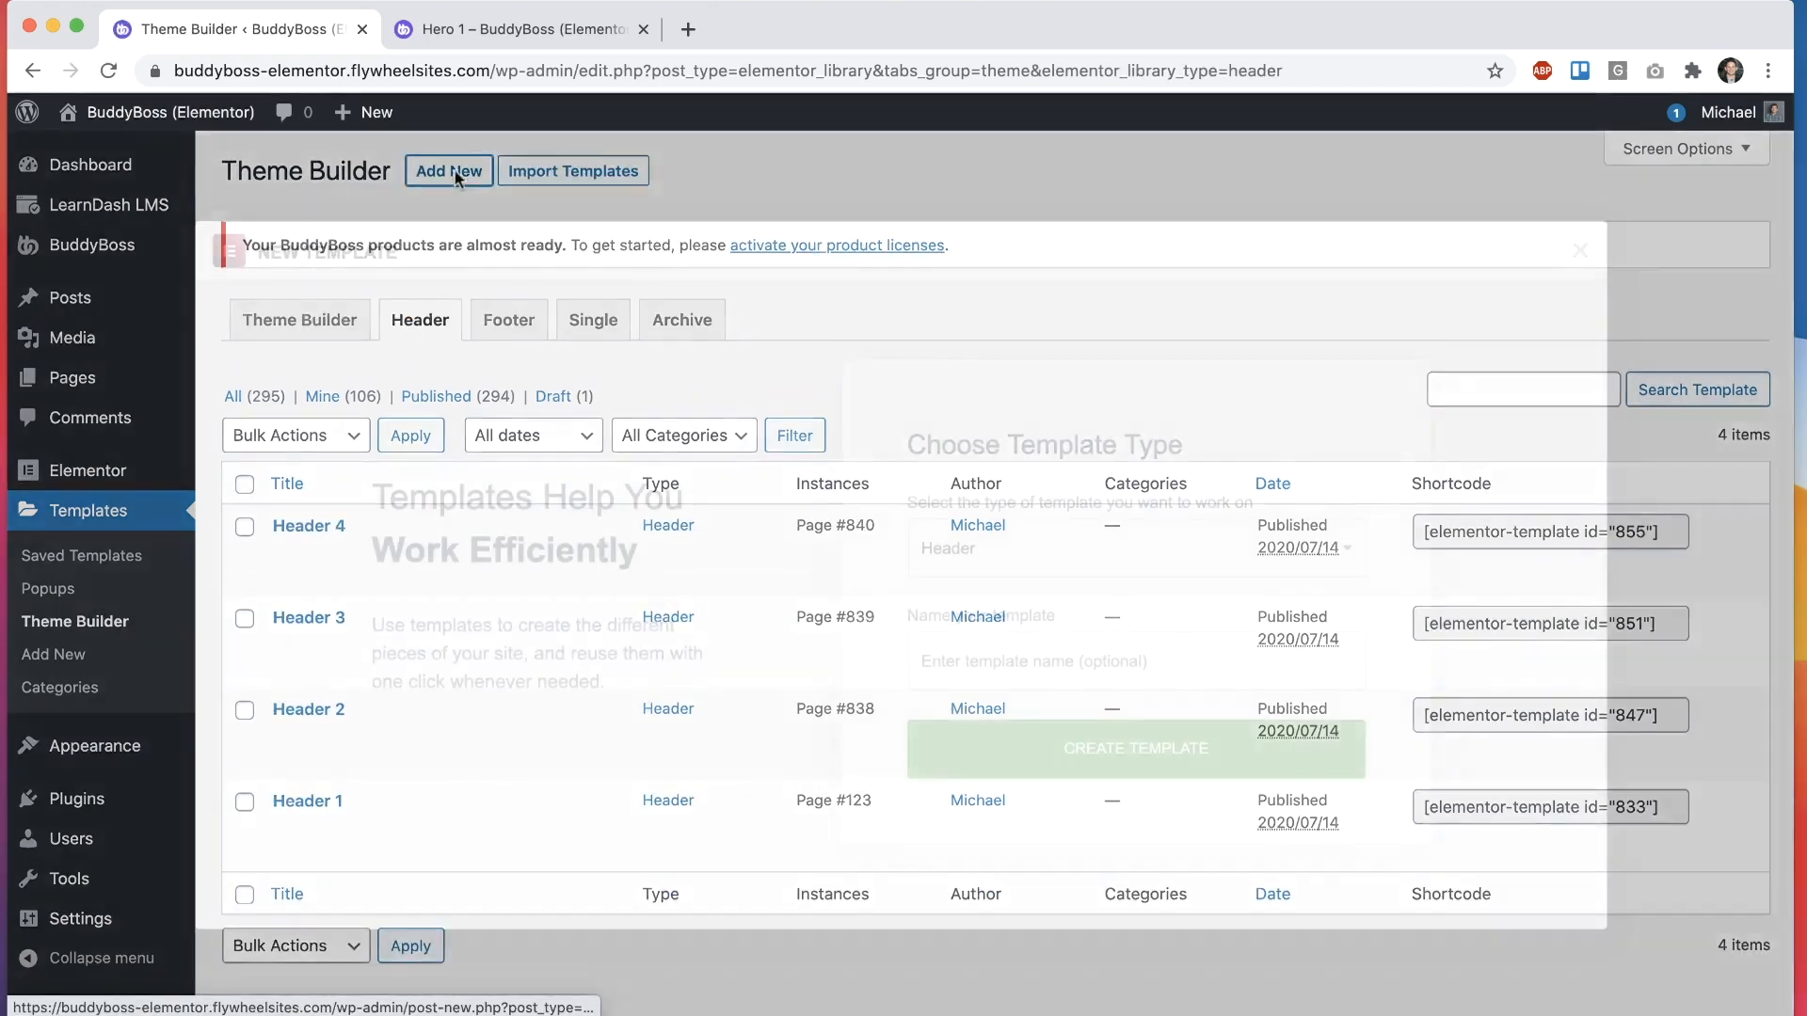
click(449, 170)
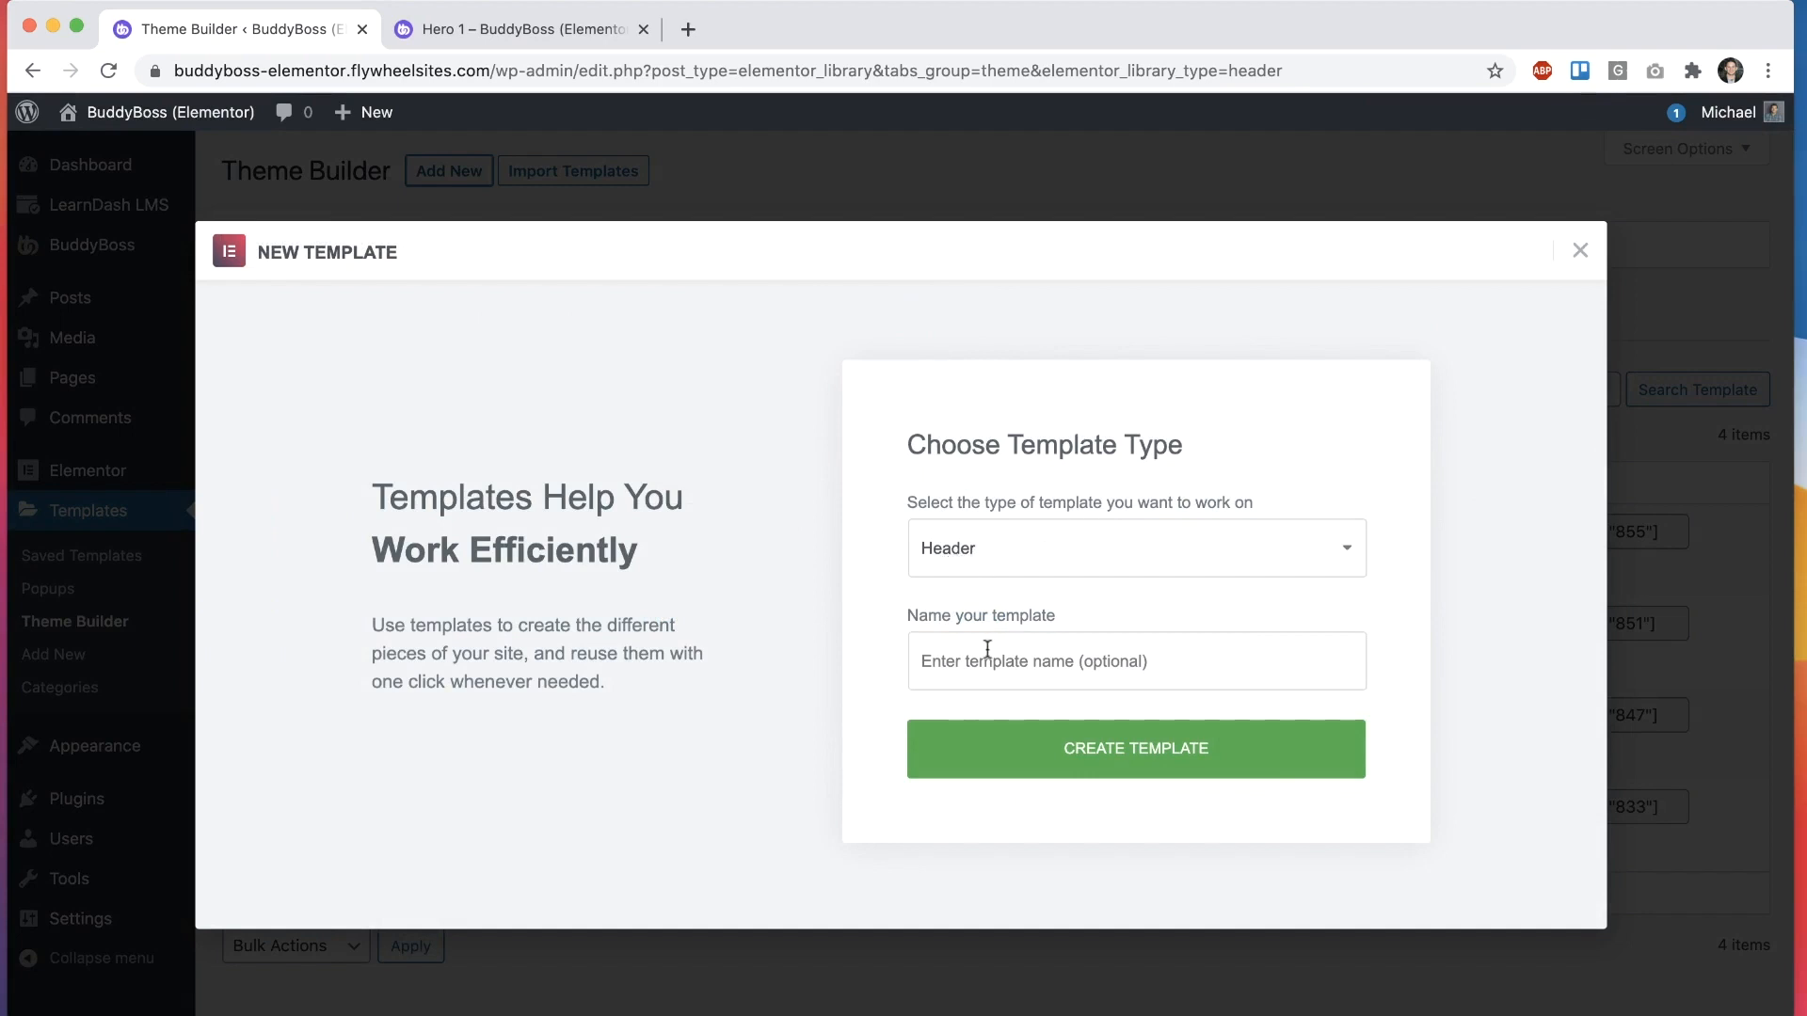
click(1137, 660)
text(Header 5)
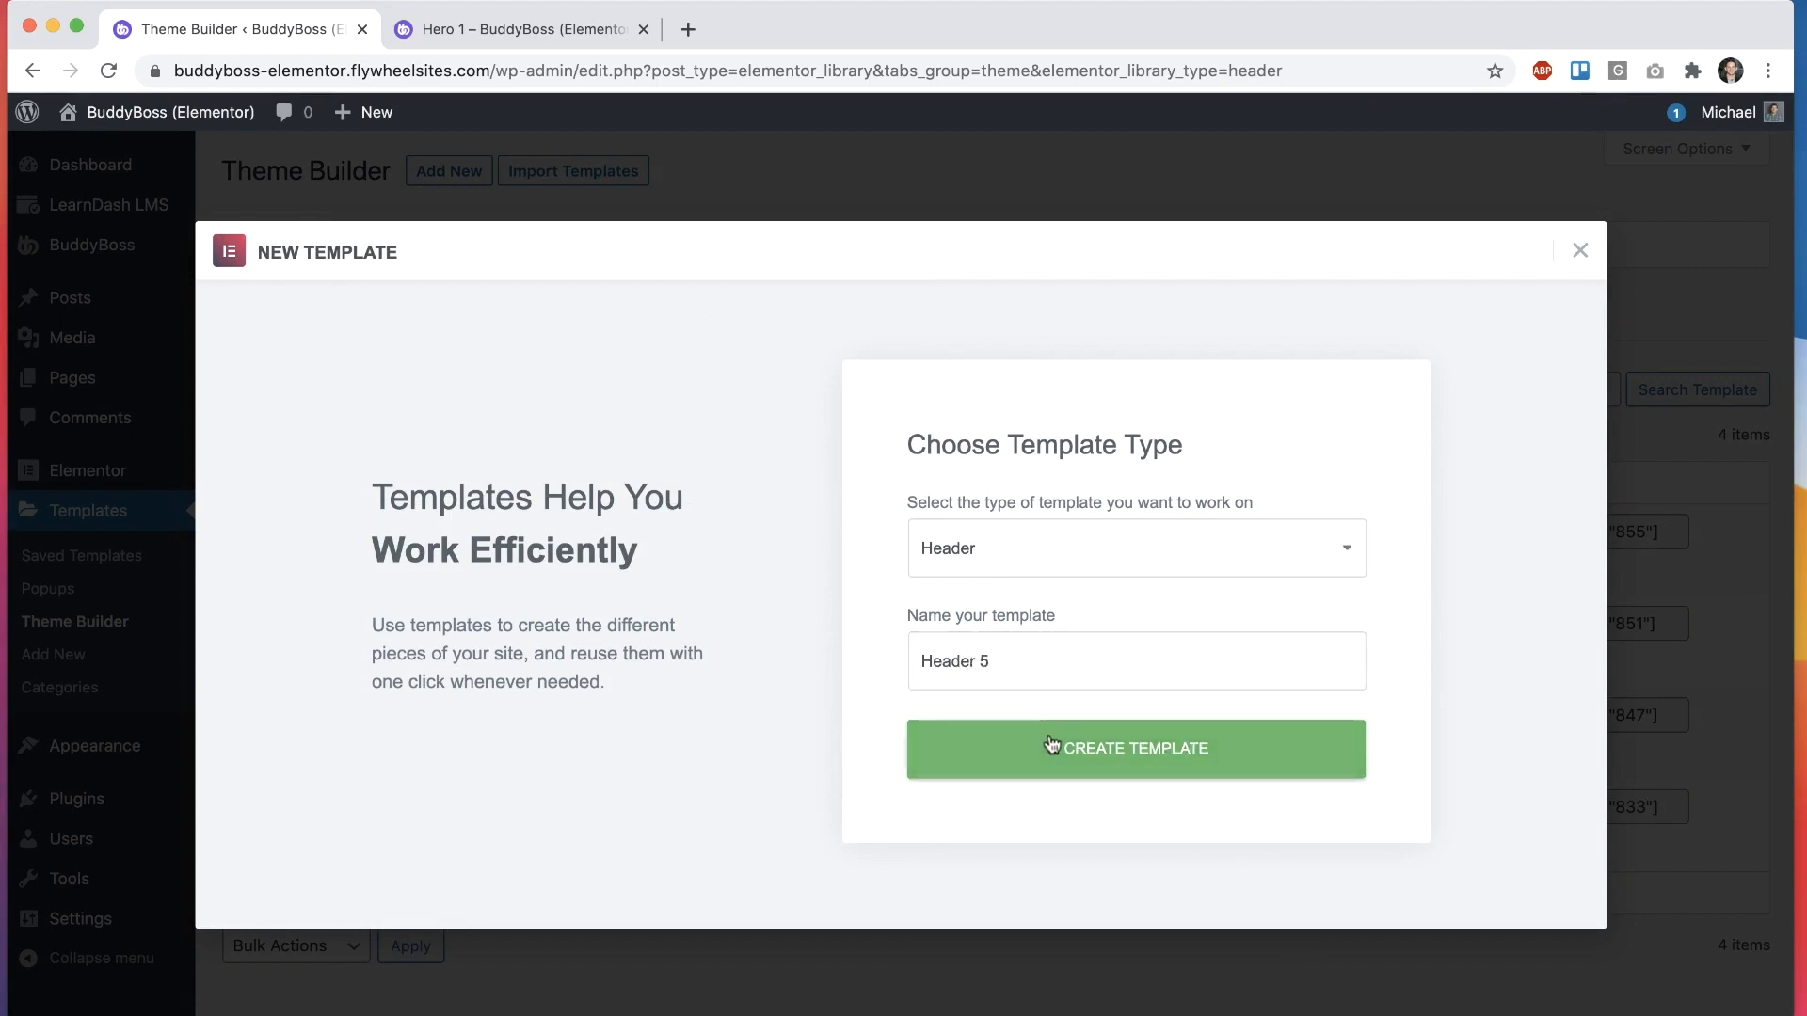
click(1136, 749)
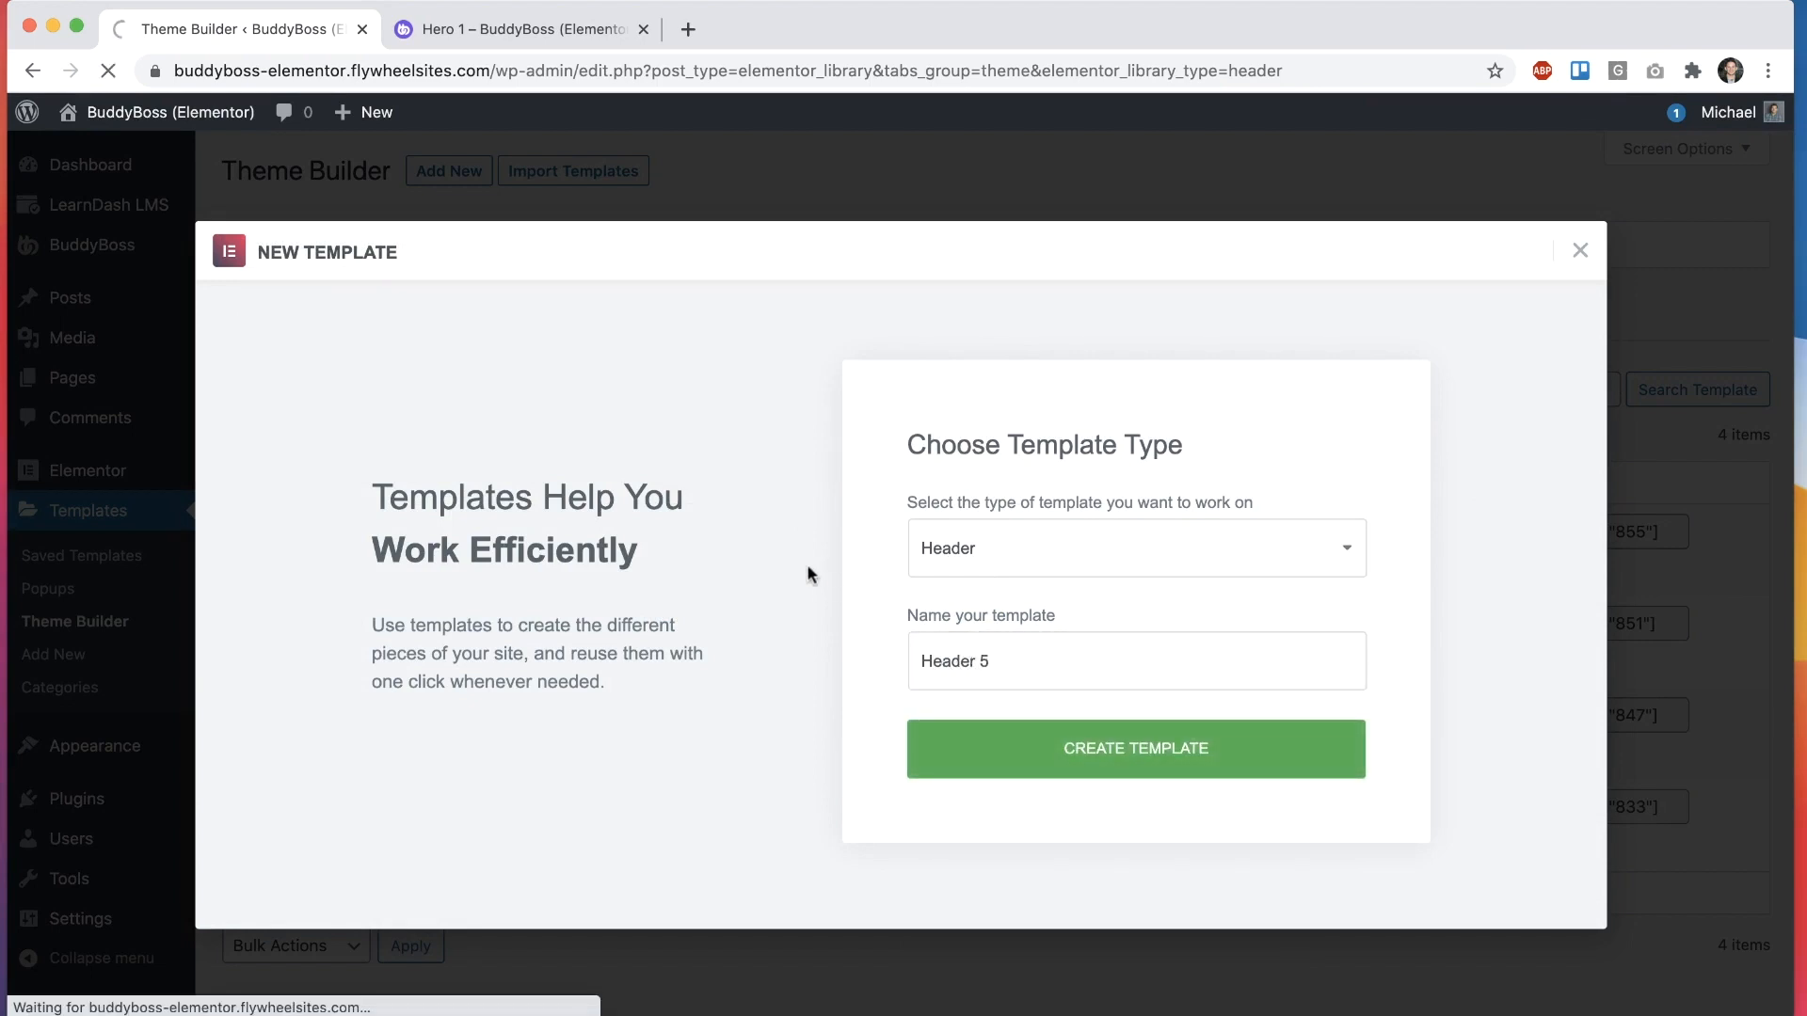
click(1135, 749)
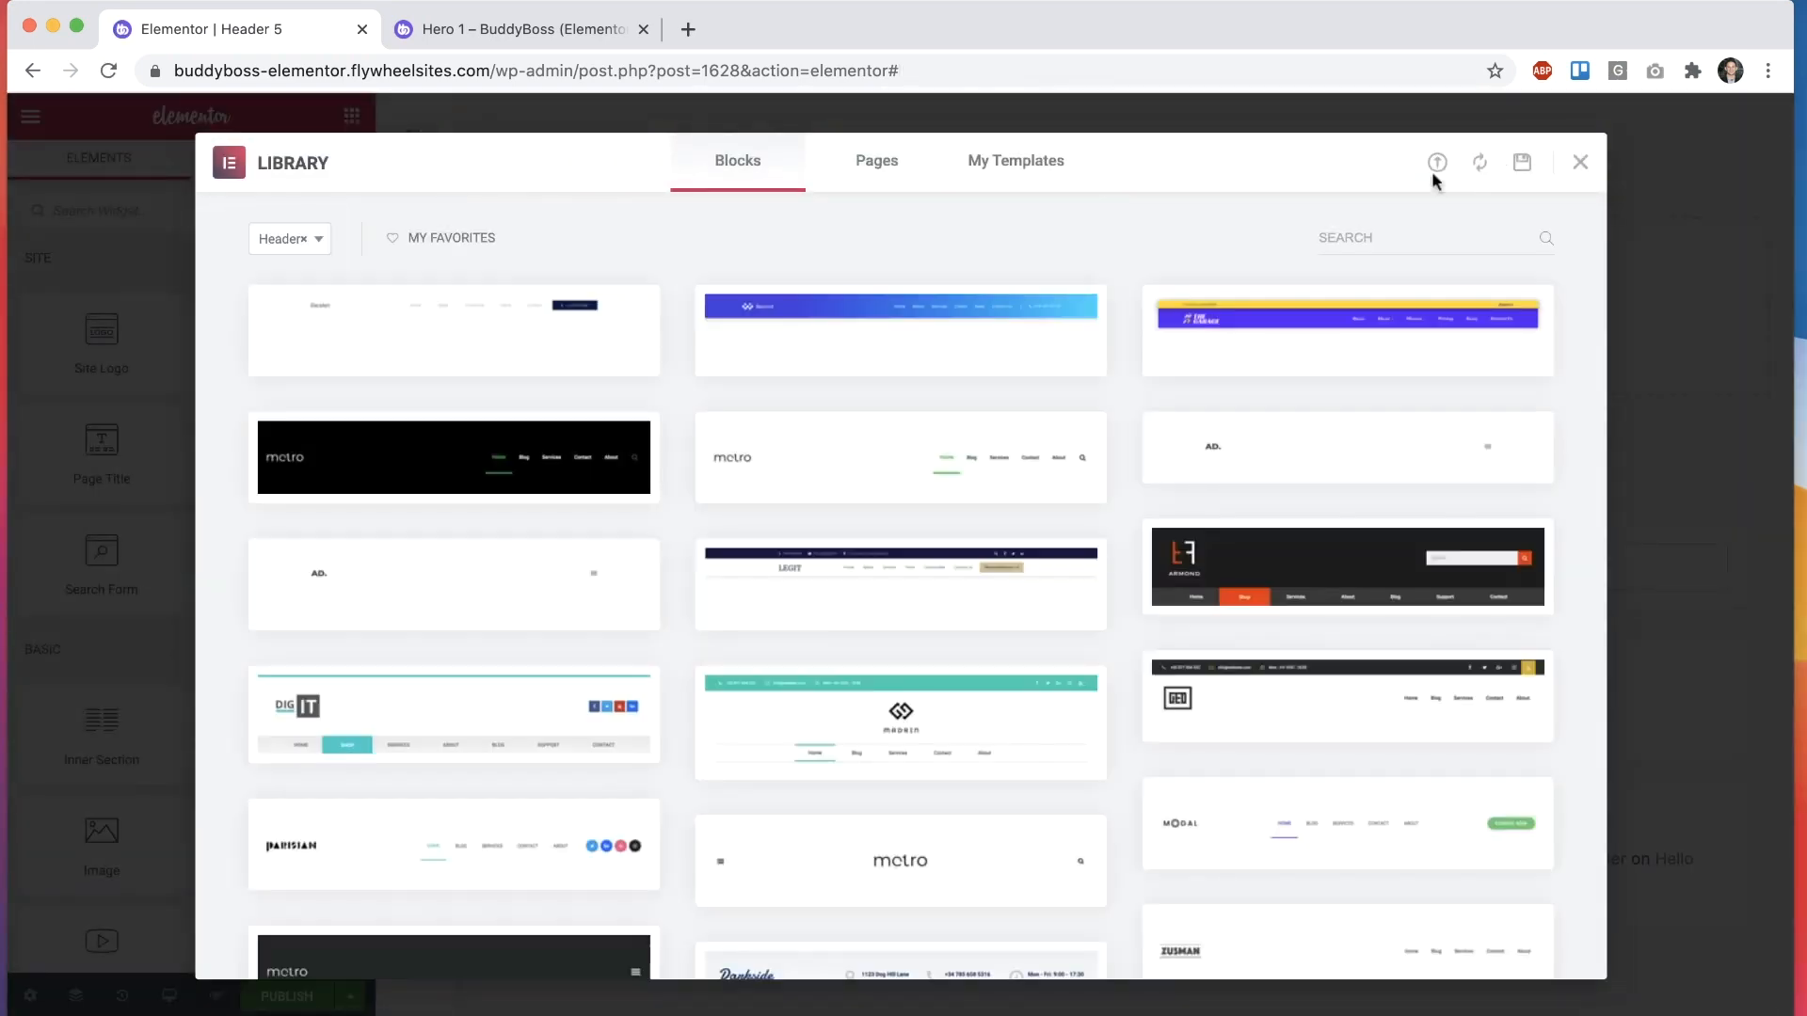
Step: Dismiss the block library and insert BuddyBoss Header 02 from the Header category
click(1580, 162)
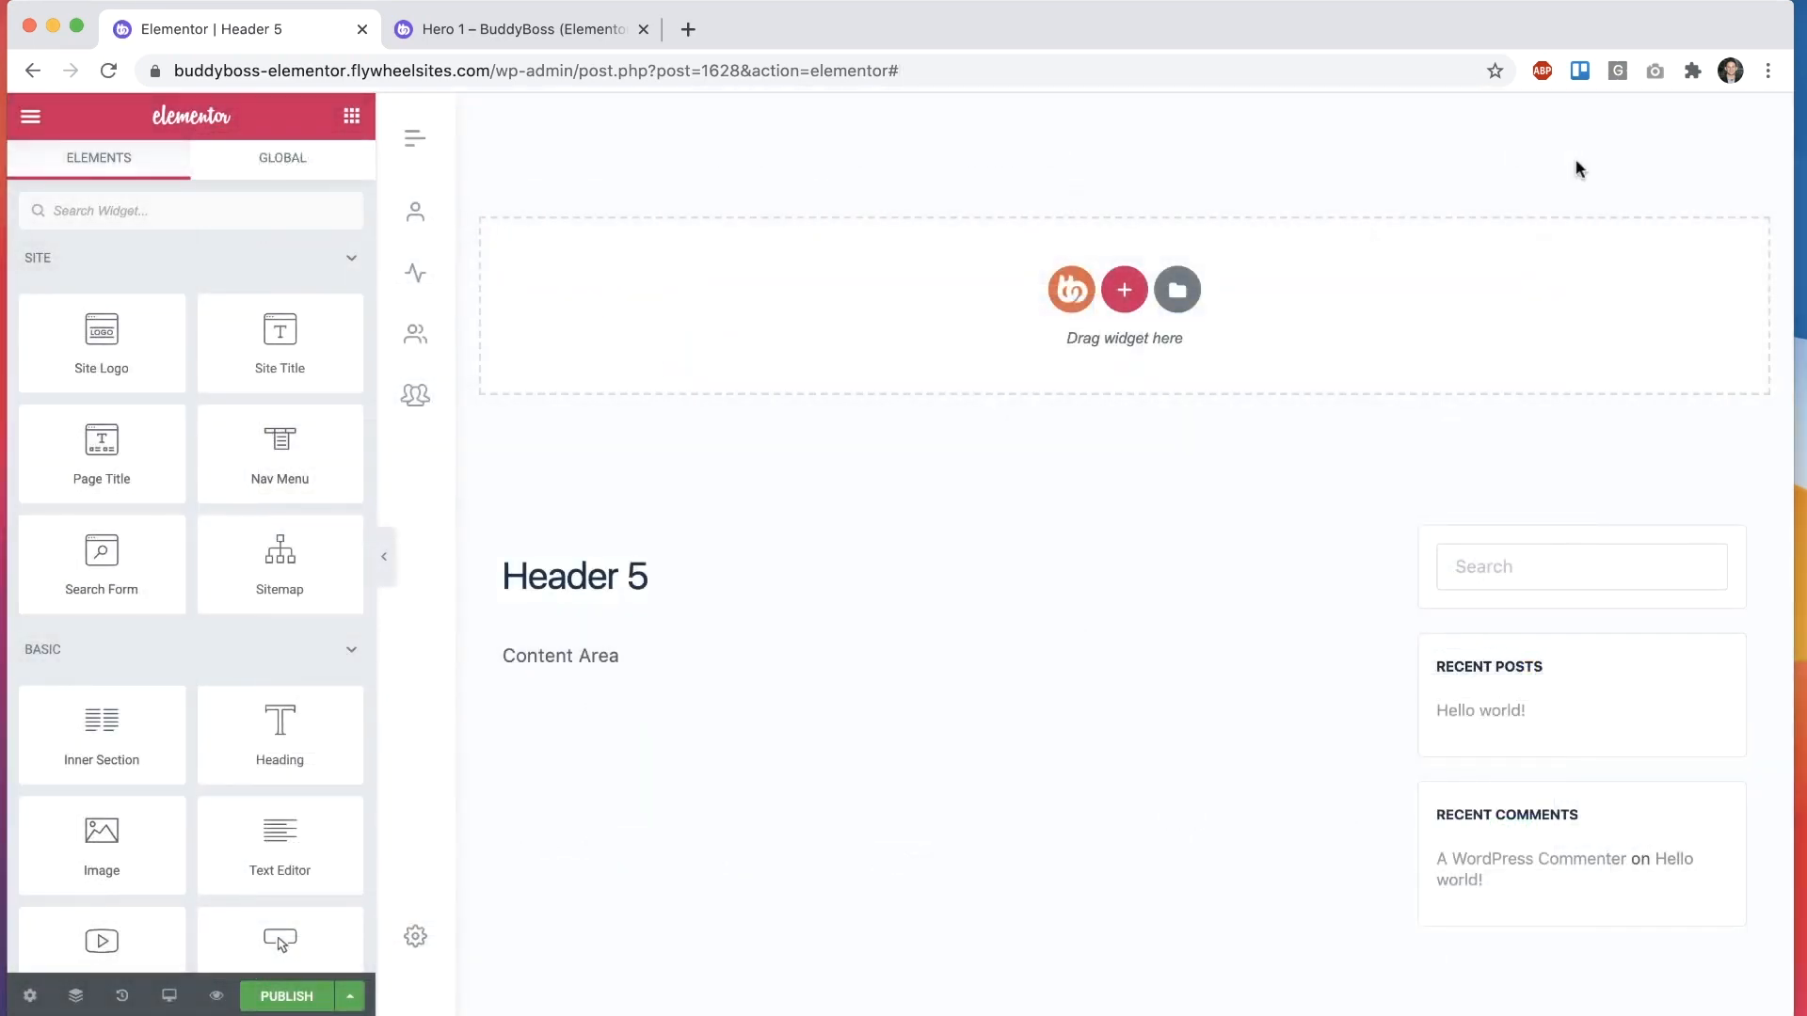
click(1070, 290)
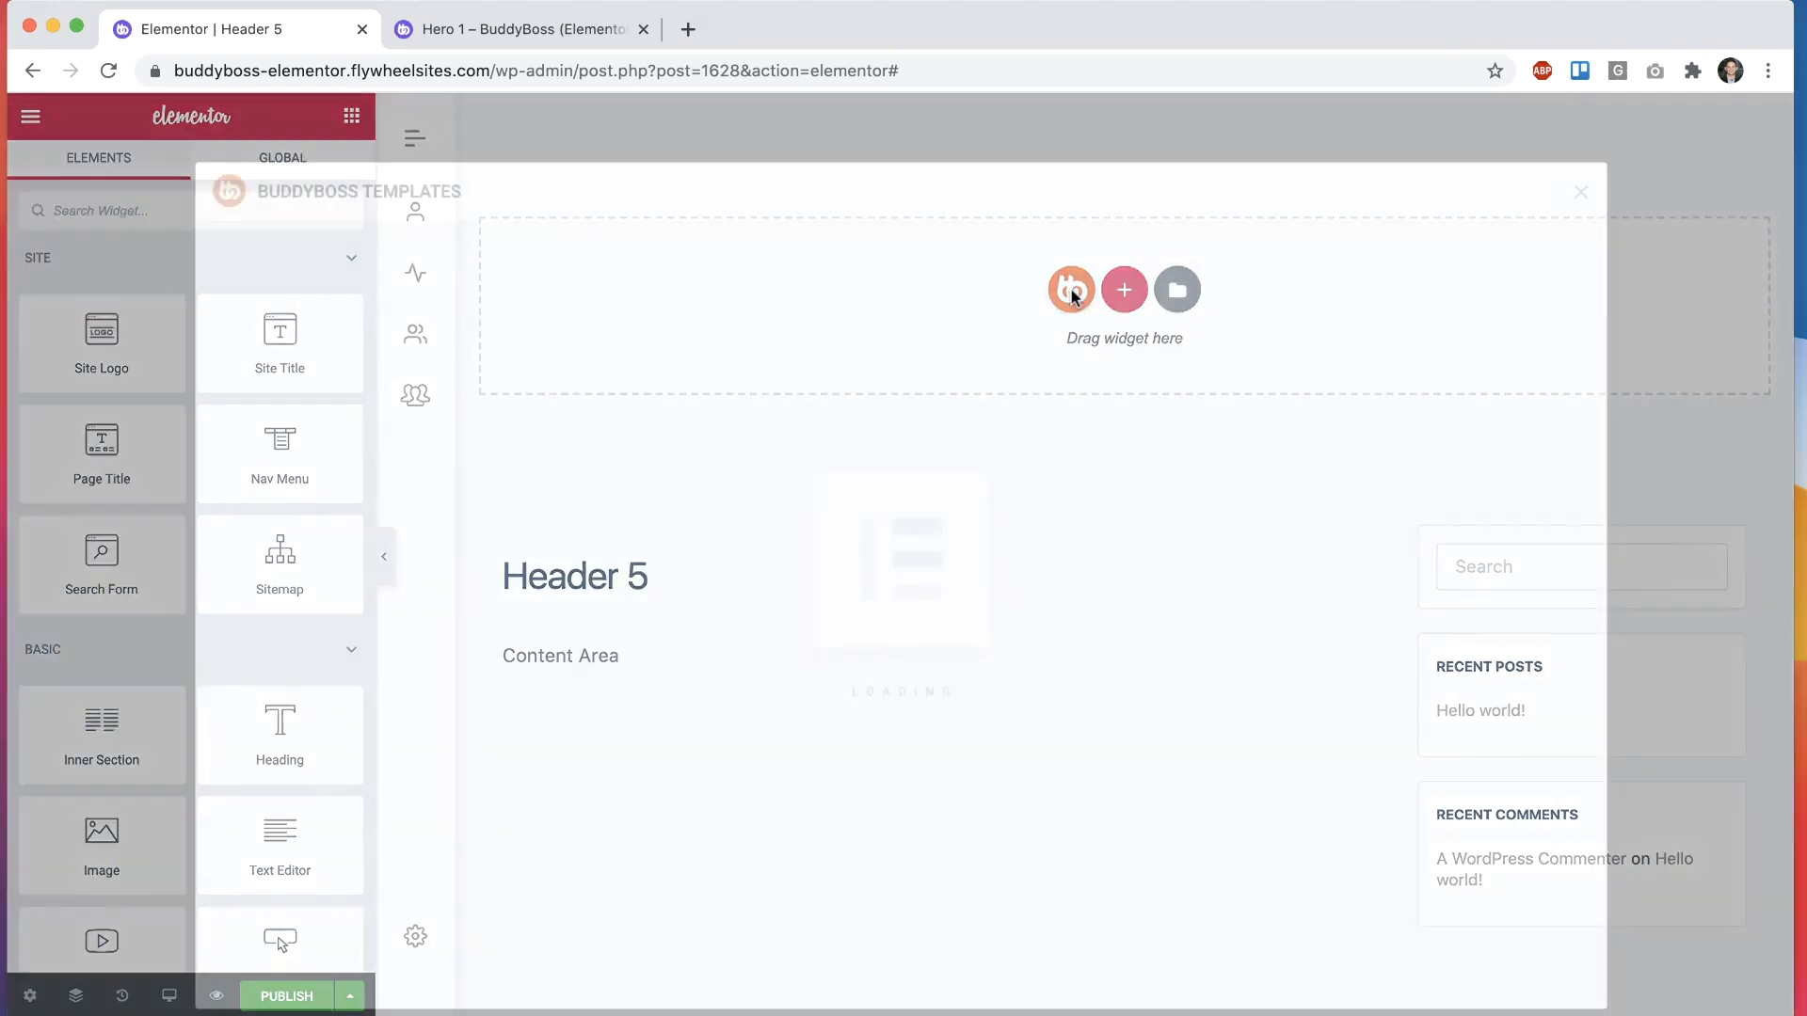
click(1070, 289)
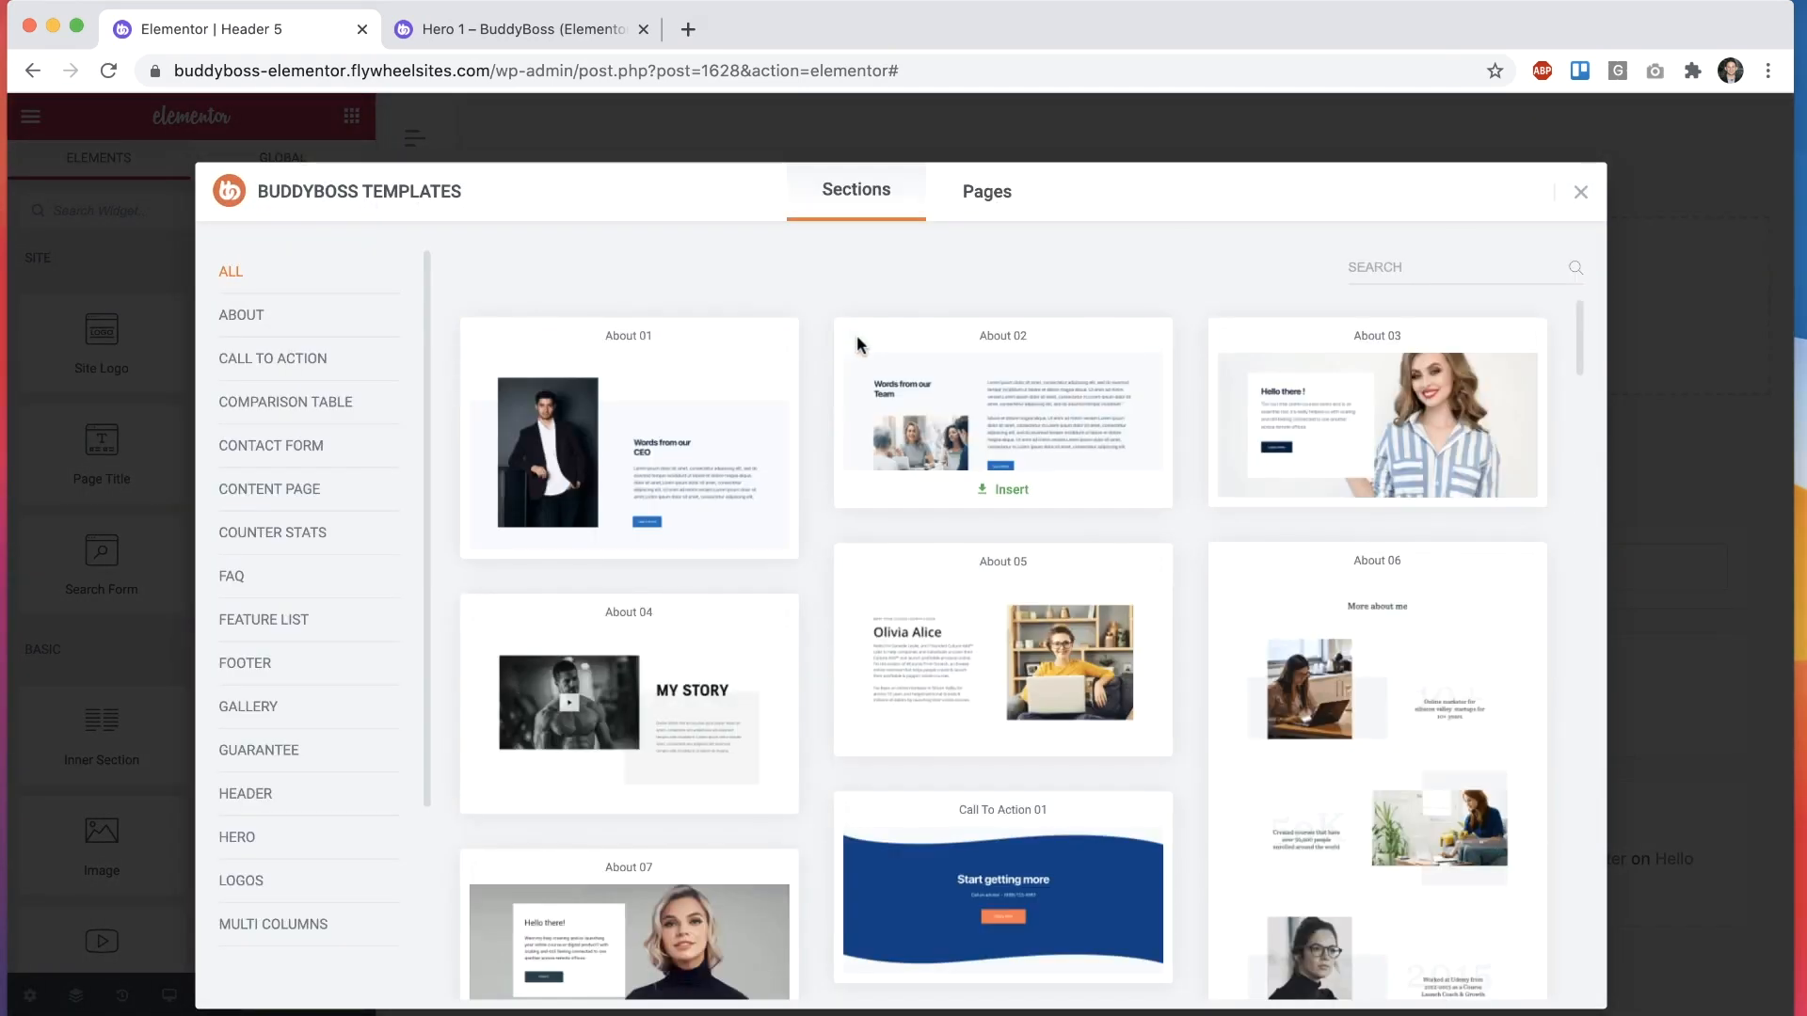
click(244, 793)
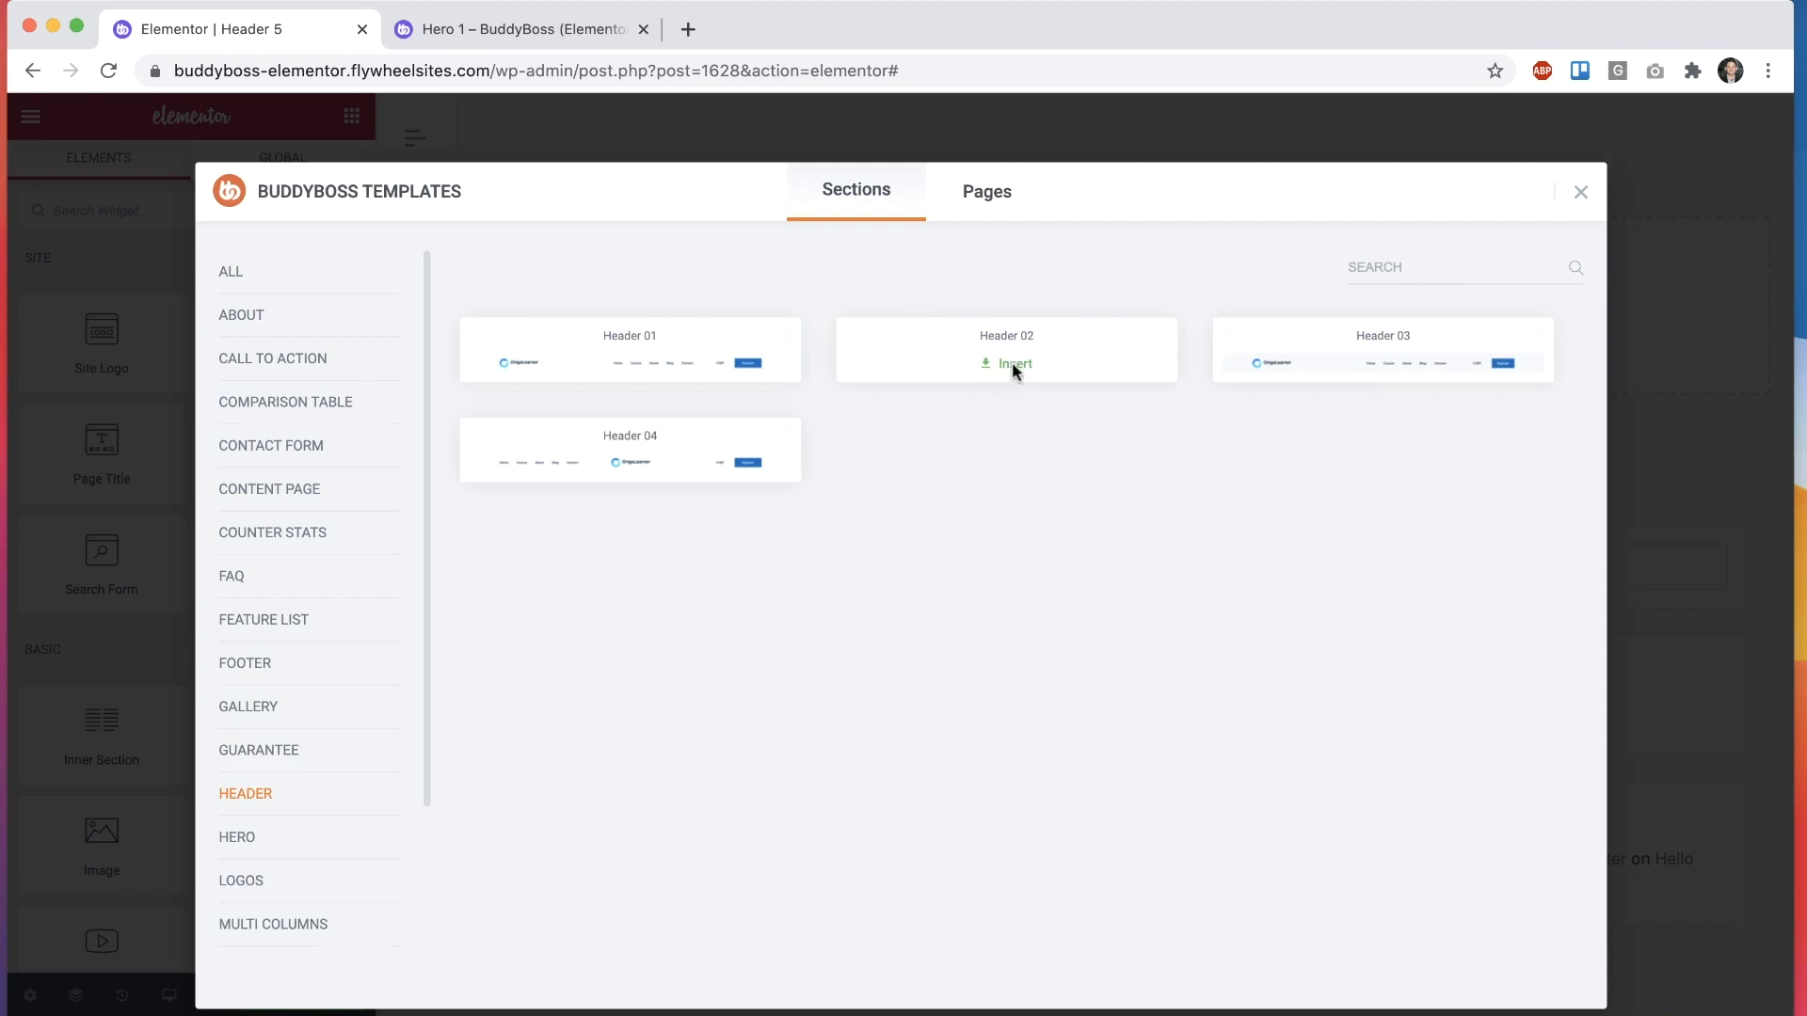
click(1013, 363)
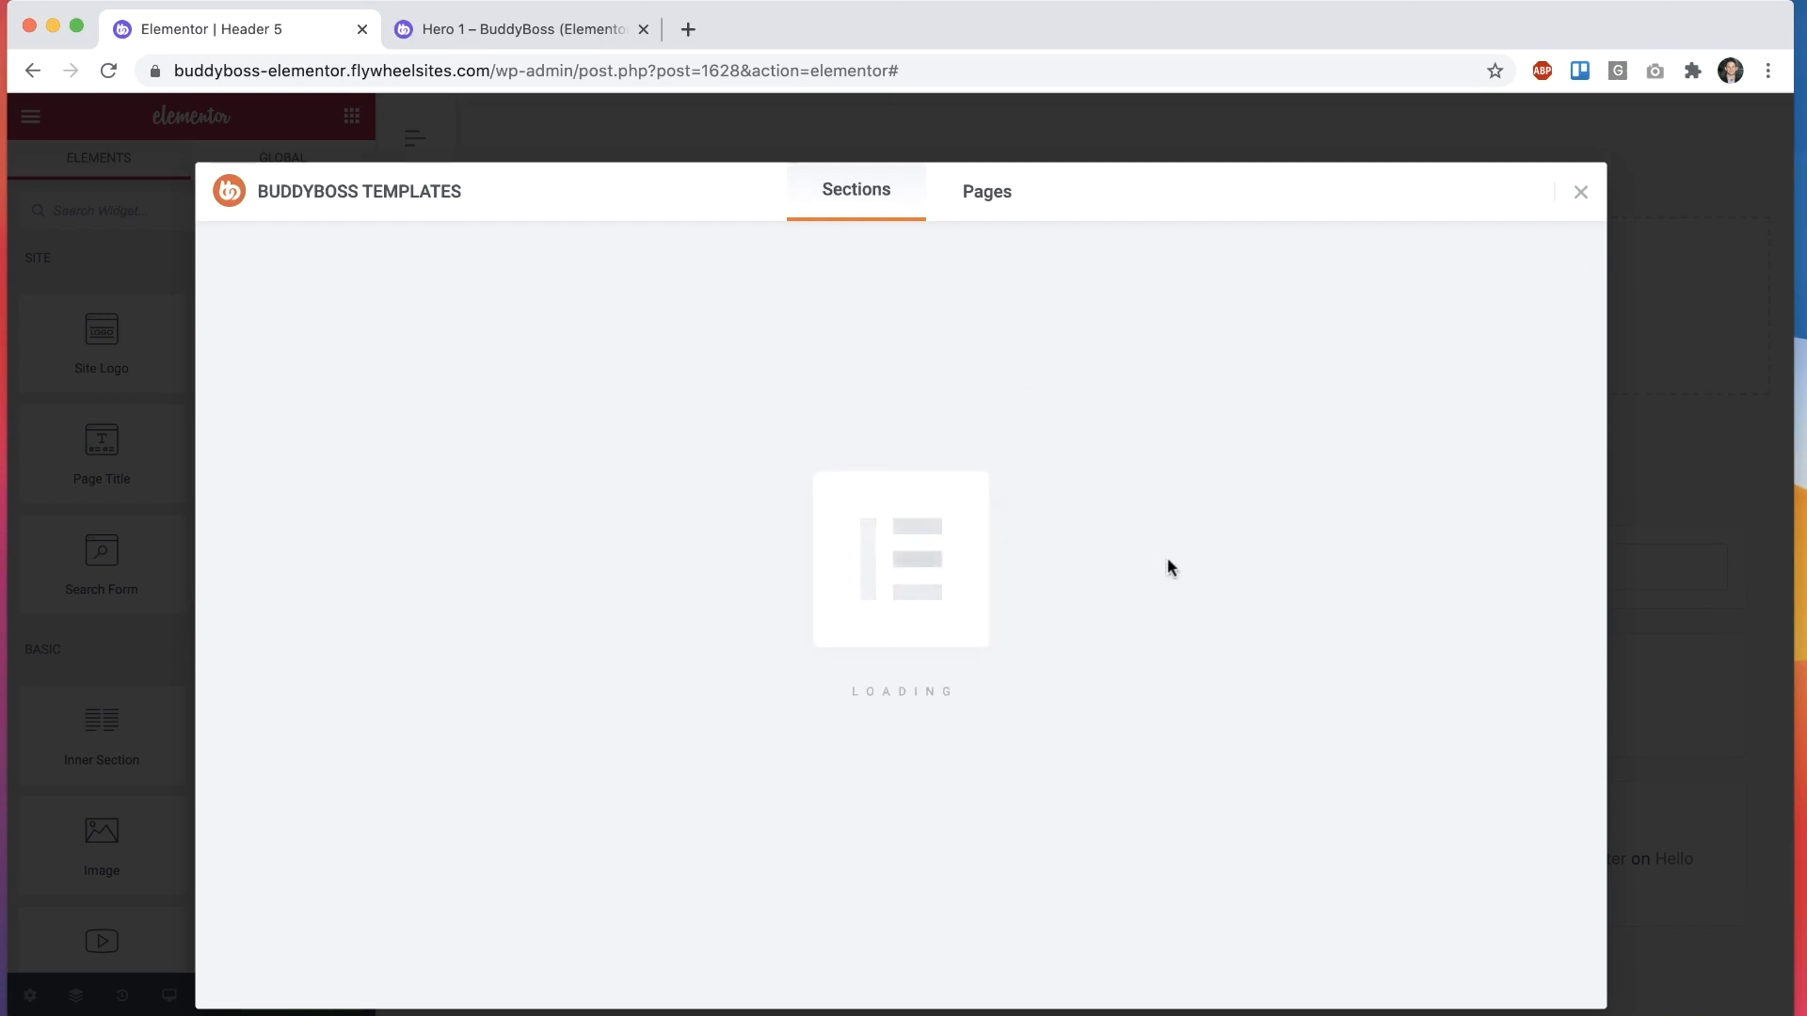
click(1580, 192)
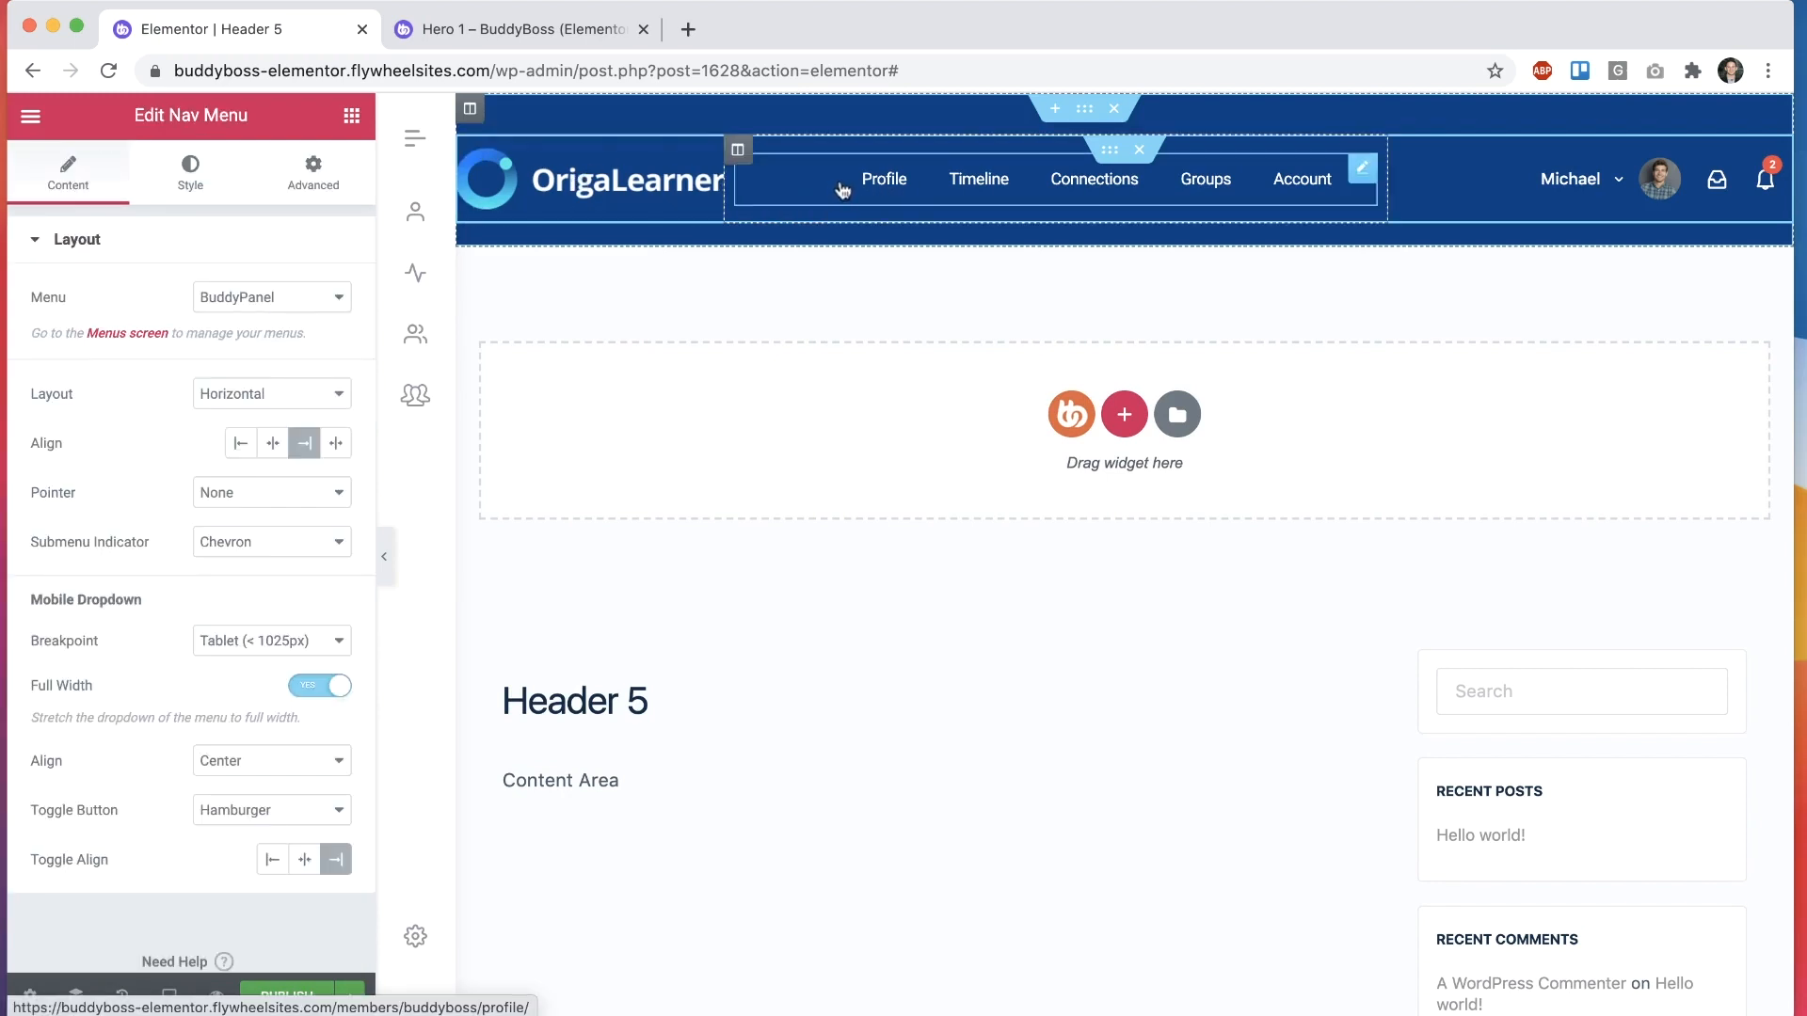
Step: Select the header's Nav Menu widget and set its menu to Titlebar
click(1488, 190)
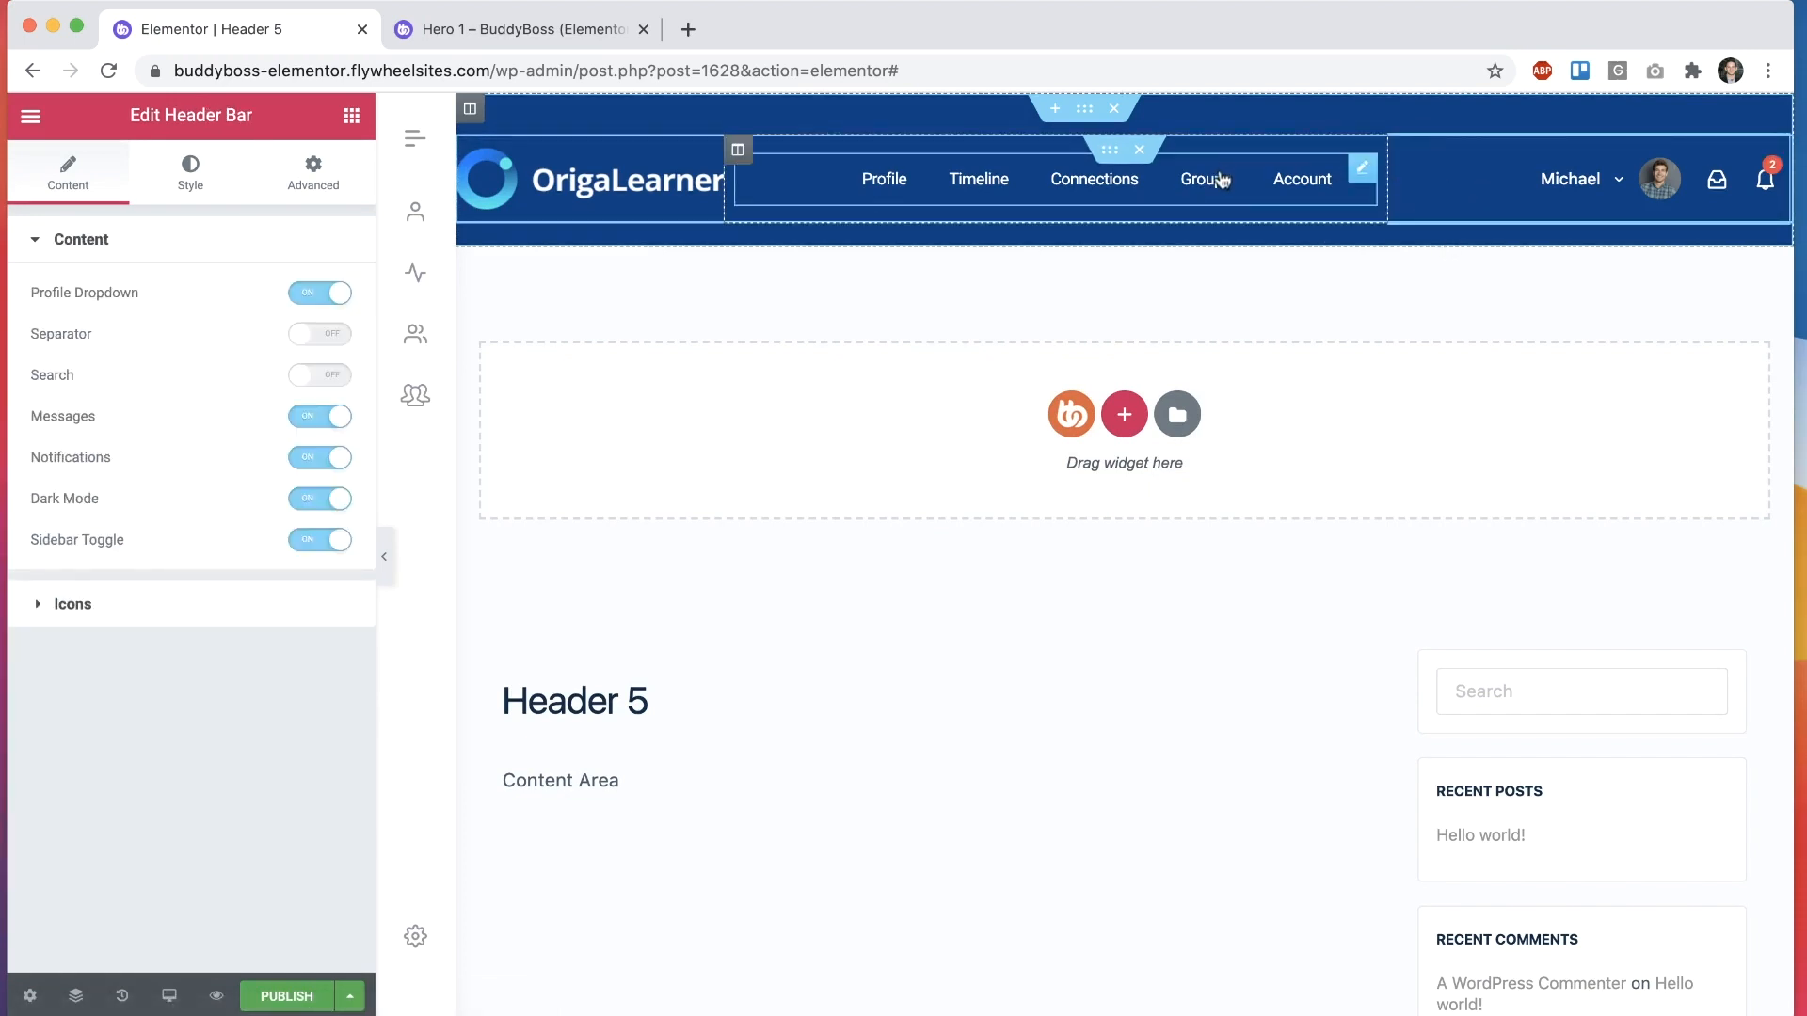
click(1206, 179)
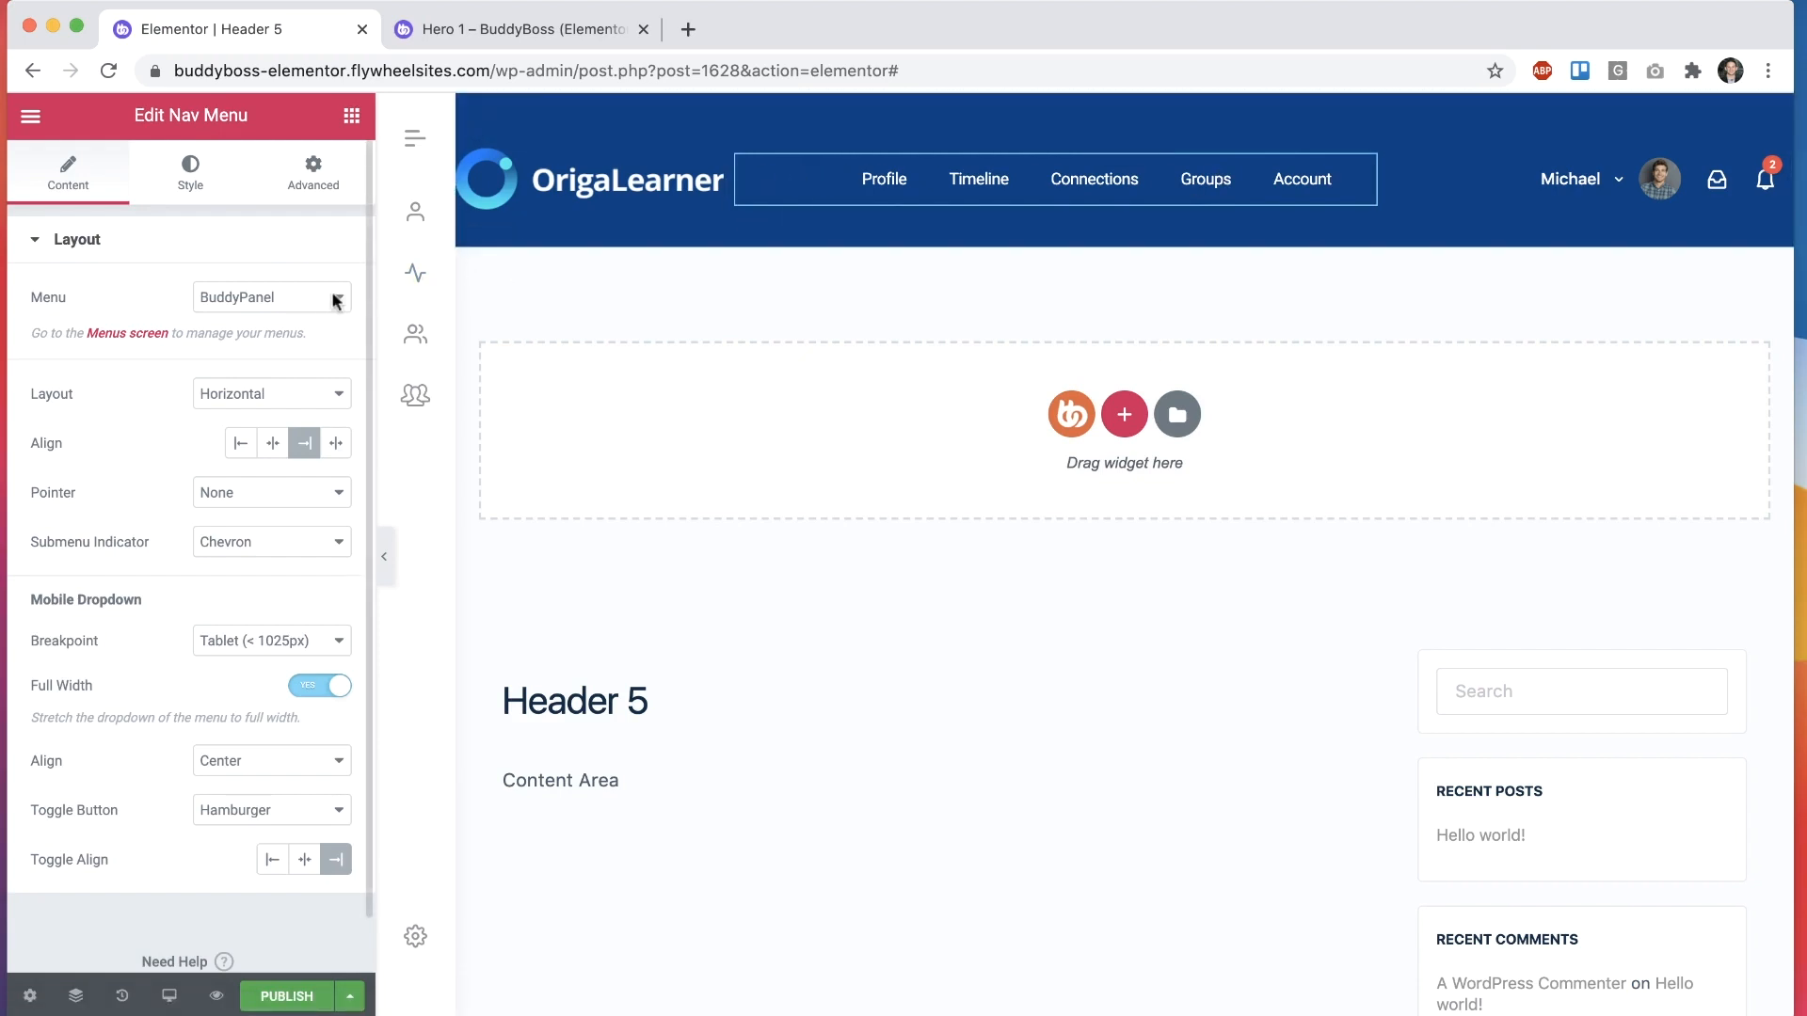
click(272, 296)
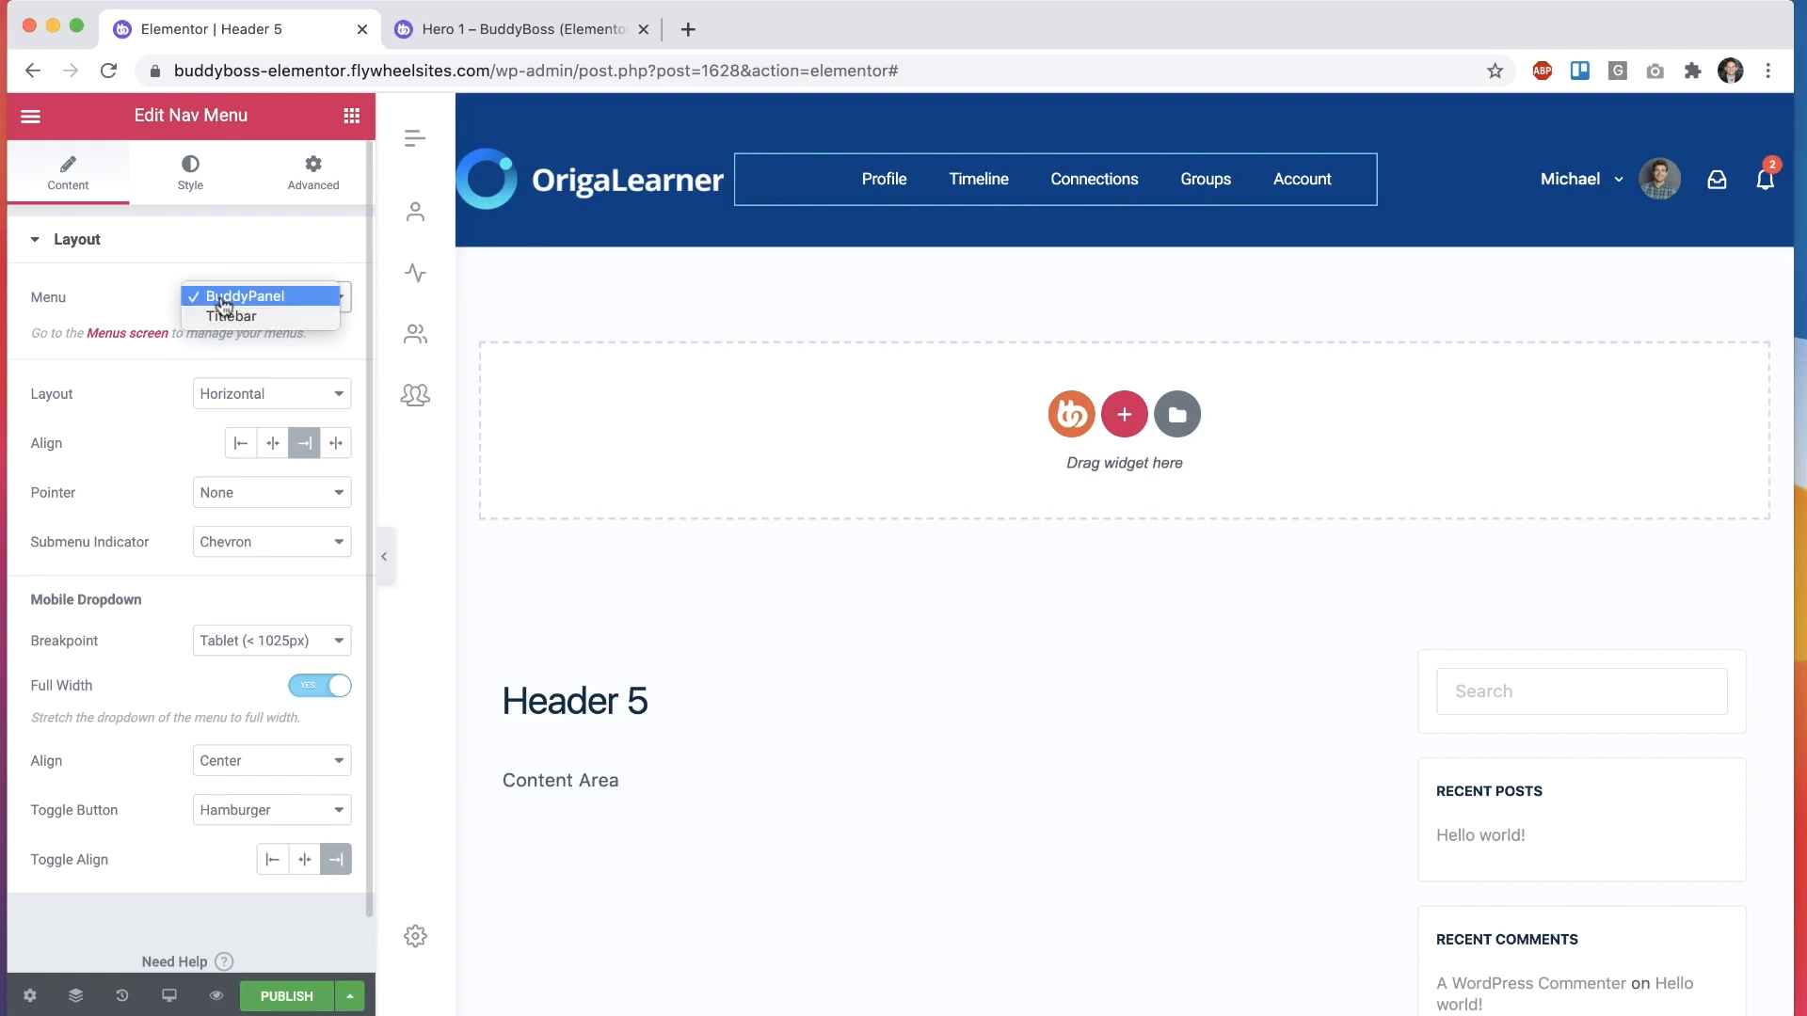
click(230, 317)
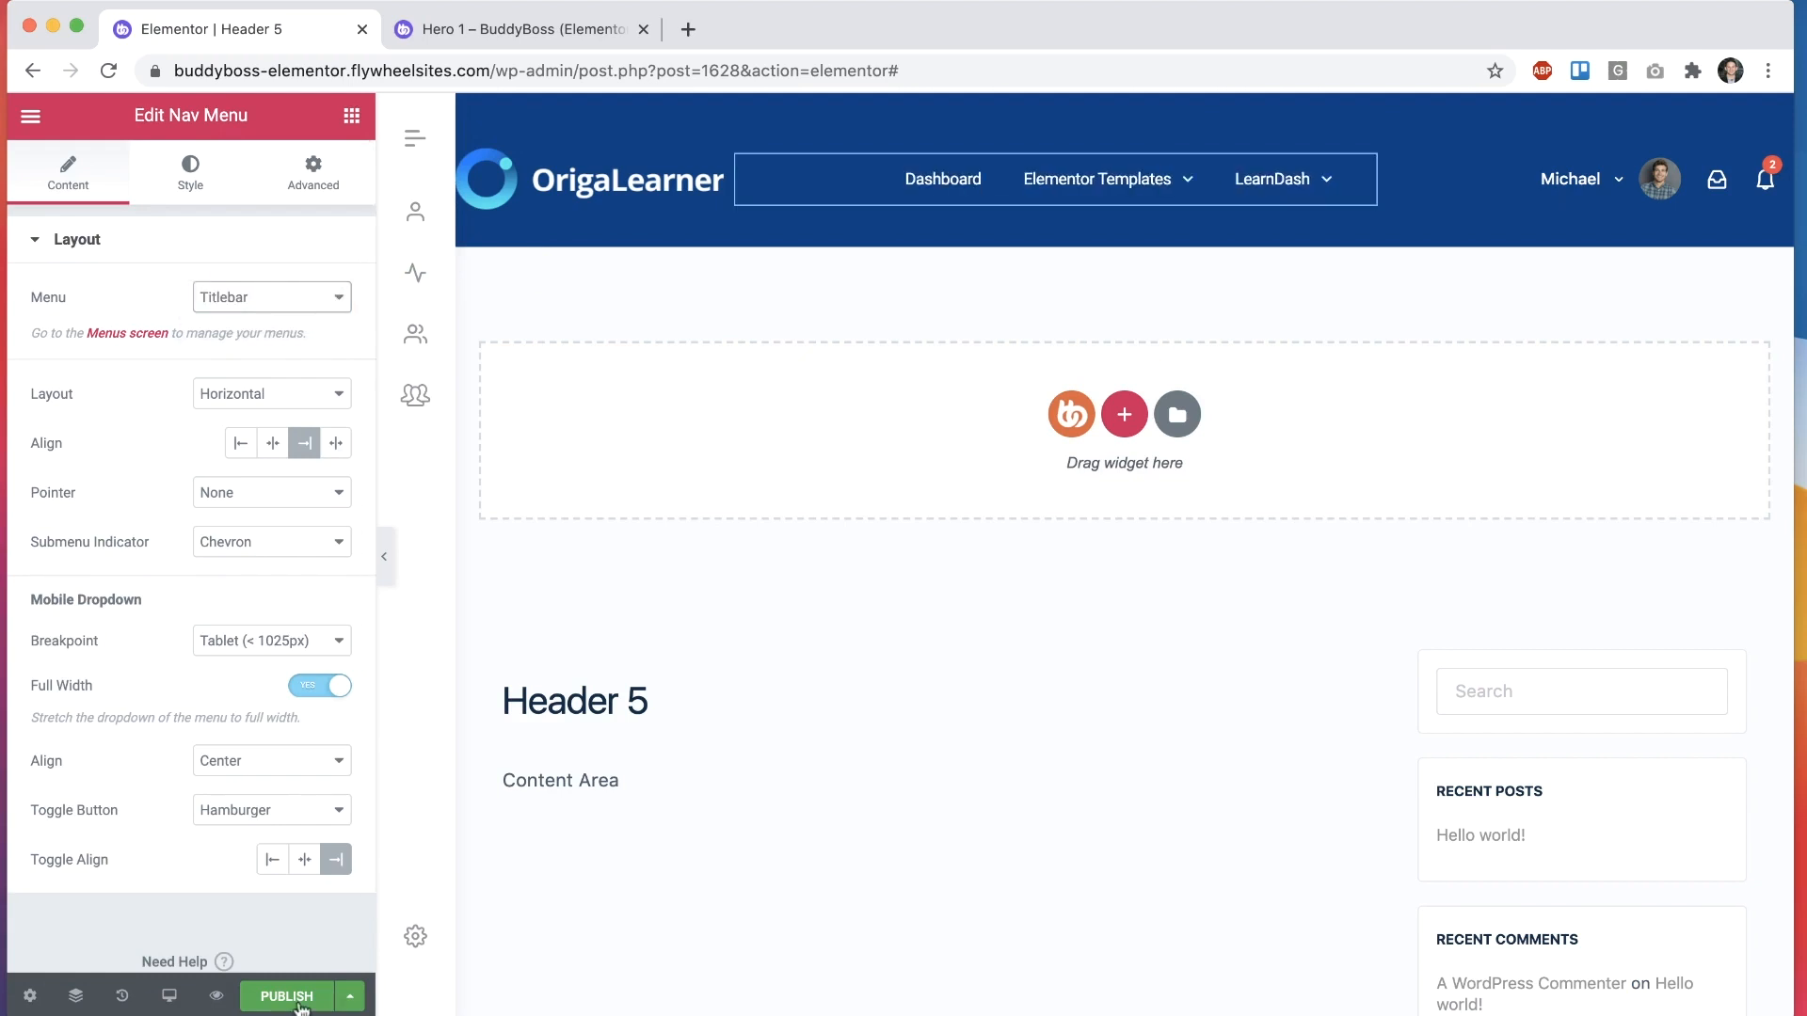
Step: Publish Header 5 with the display condition Include > Singular > Pages
click(286, 997)
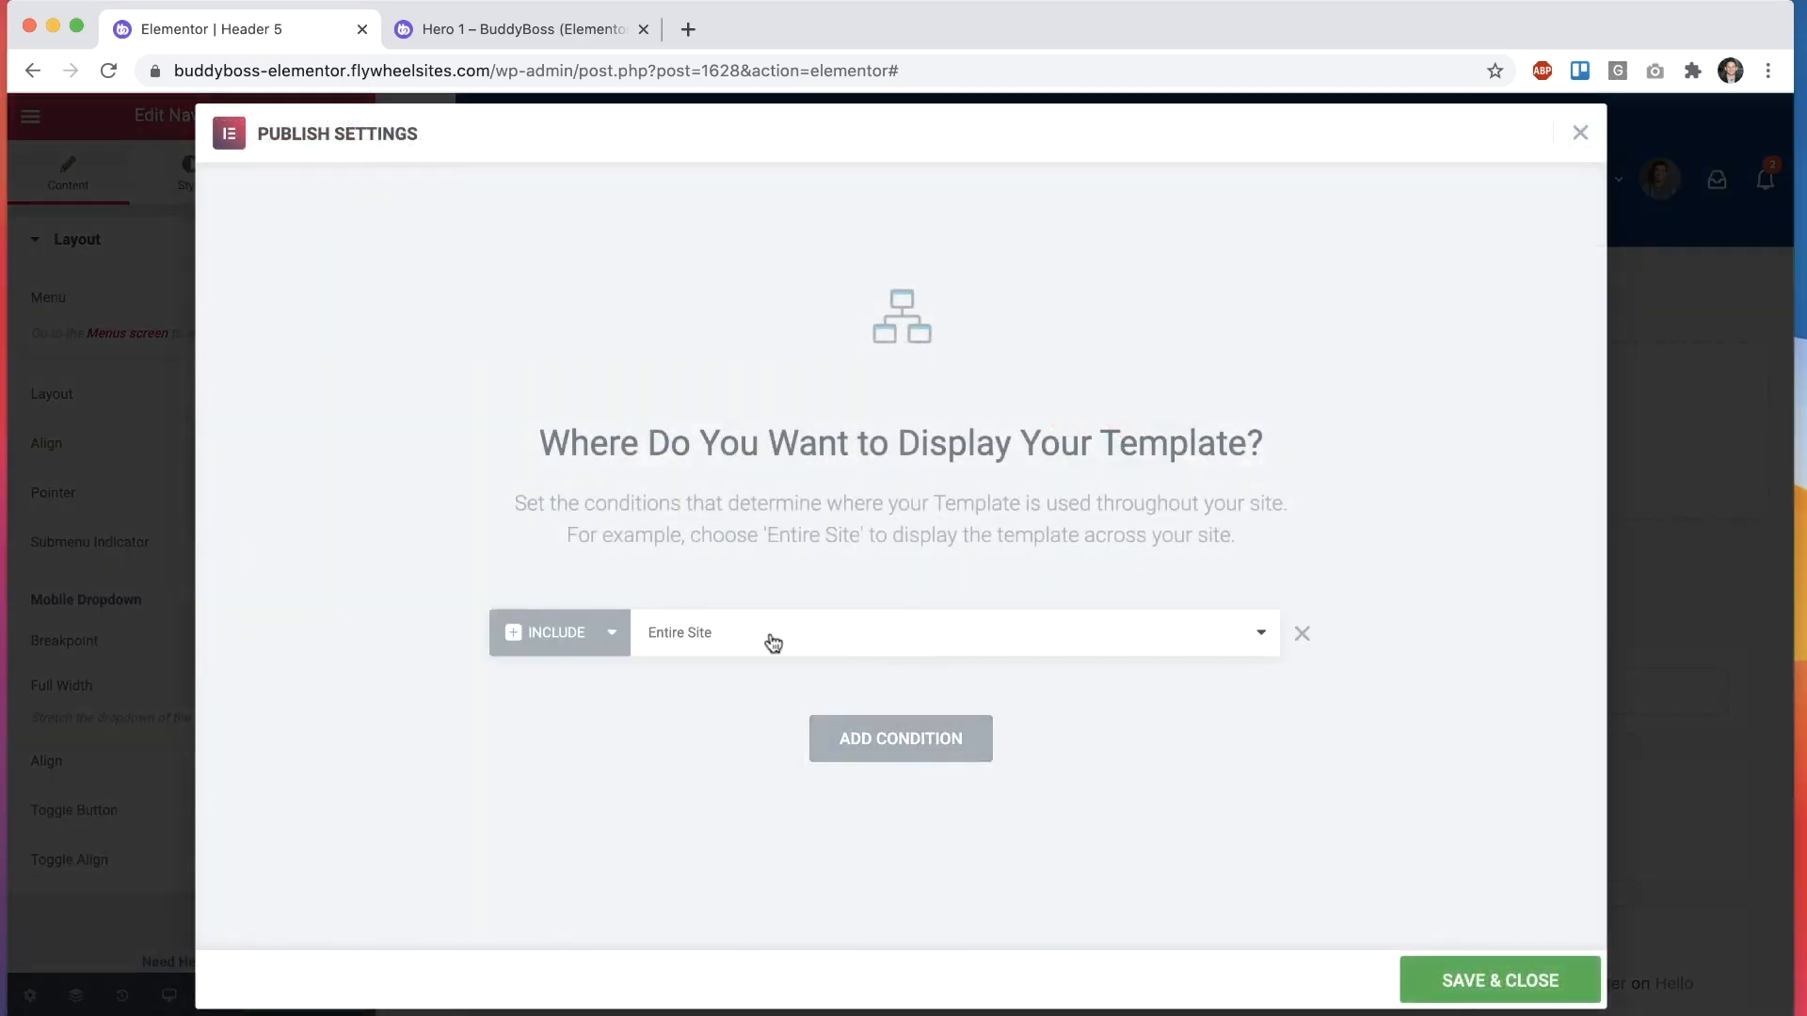
click(560, 633)
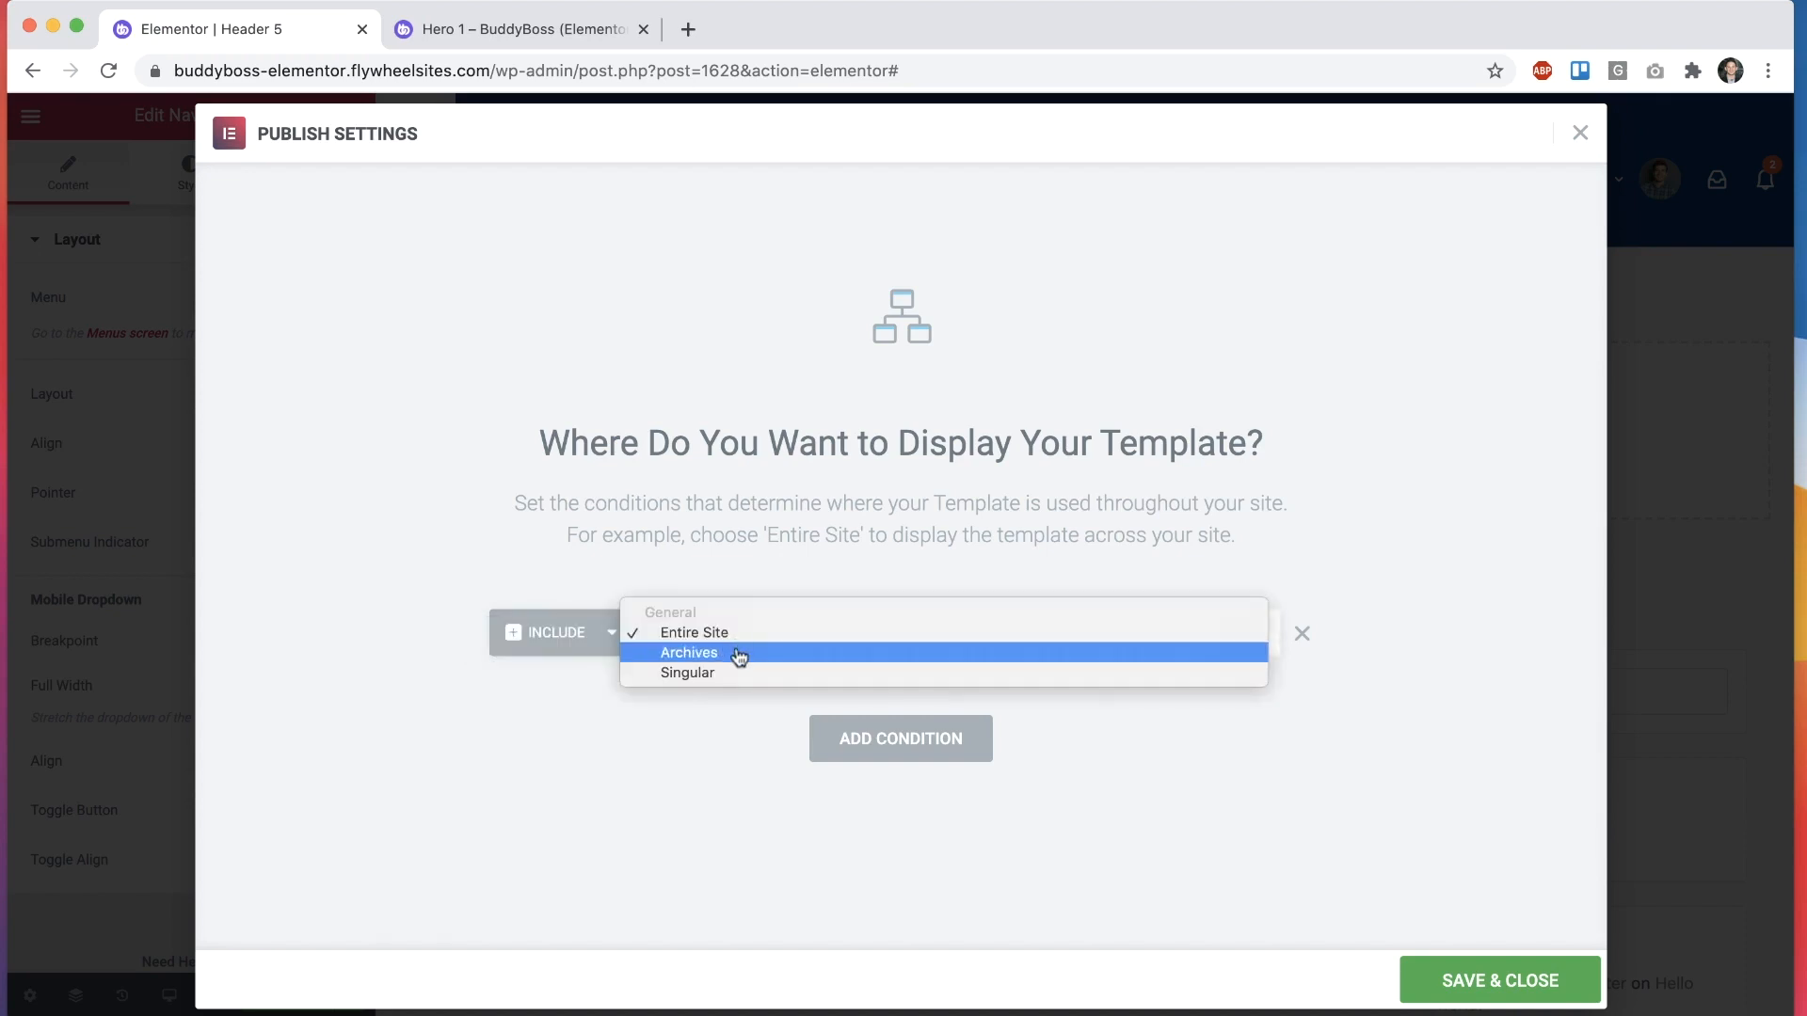
click(686, 673)
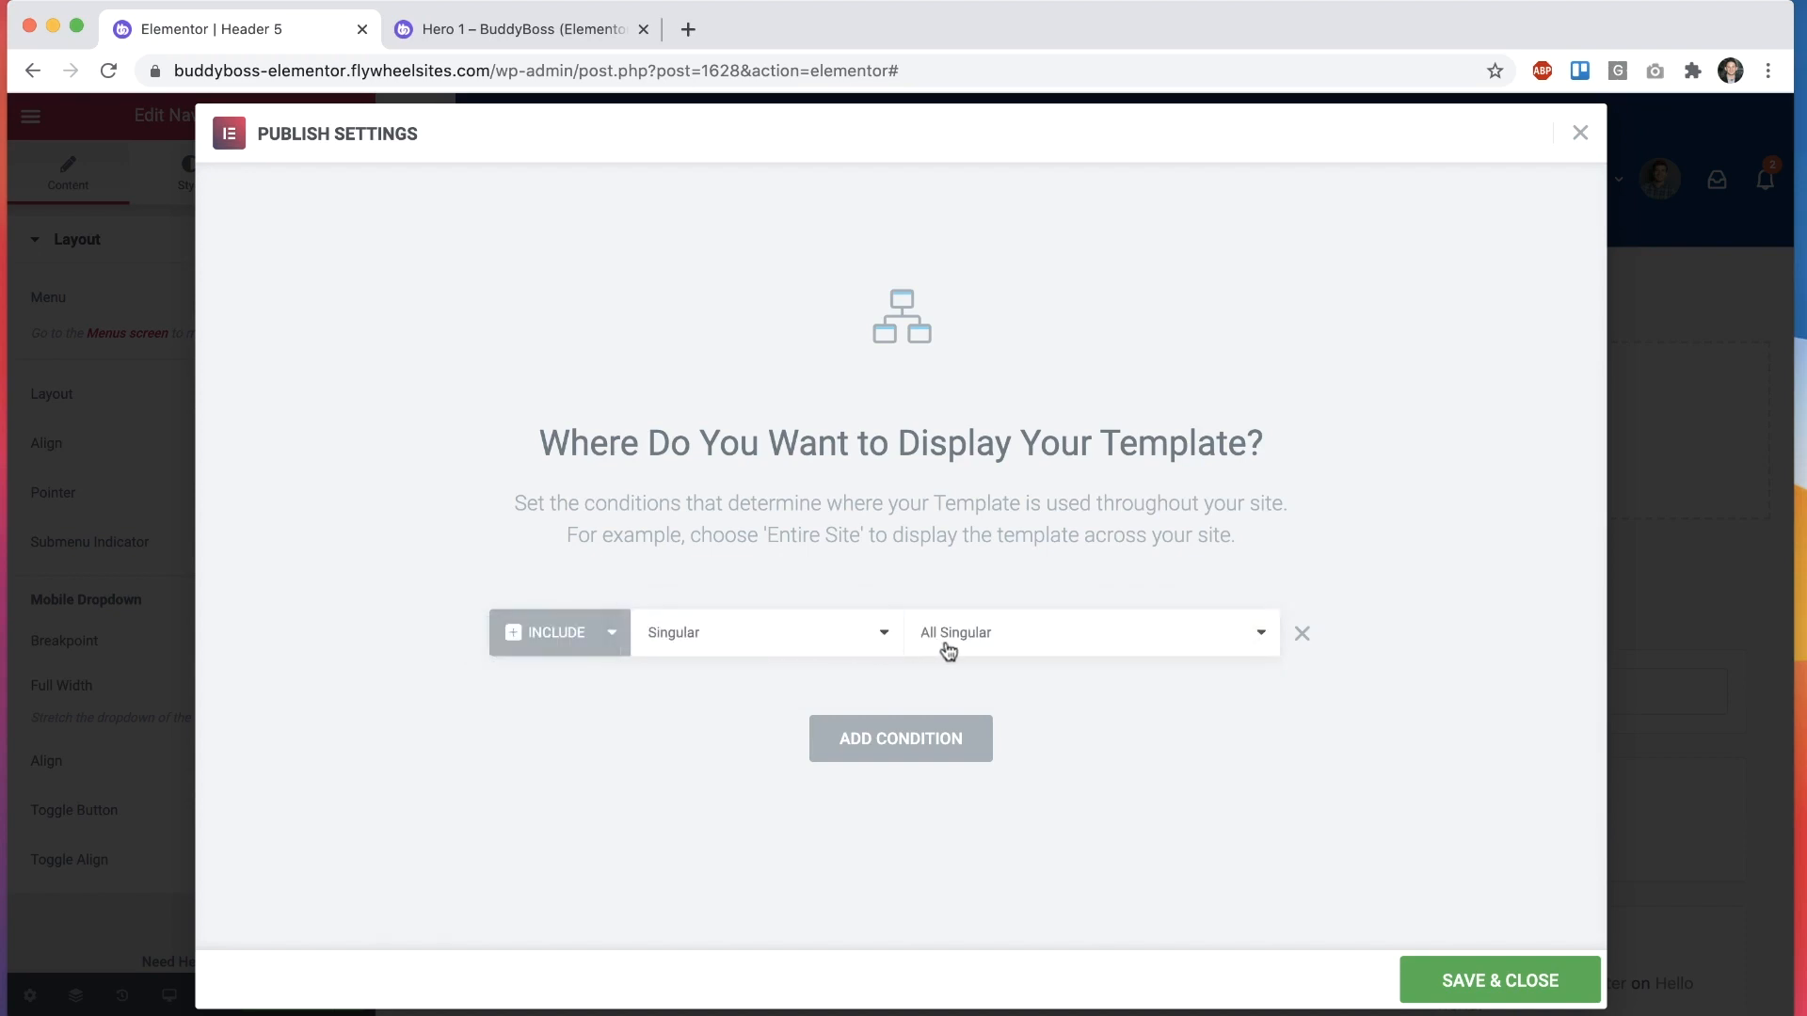
click(1089, 632)
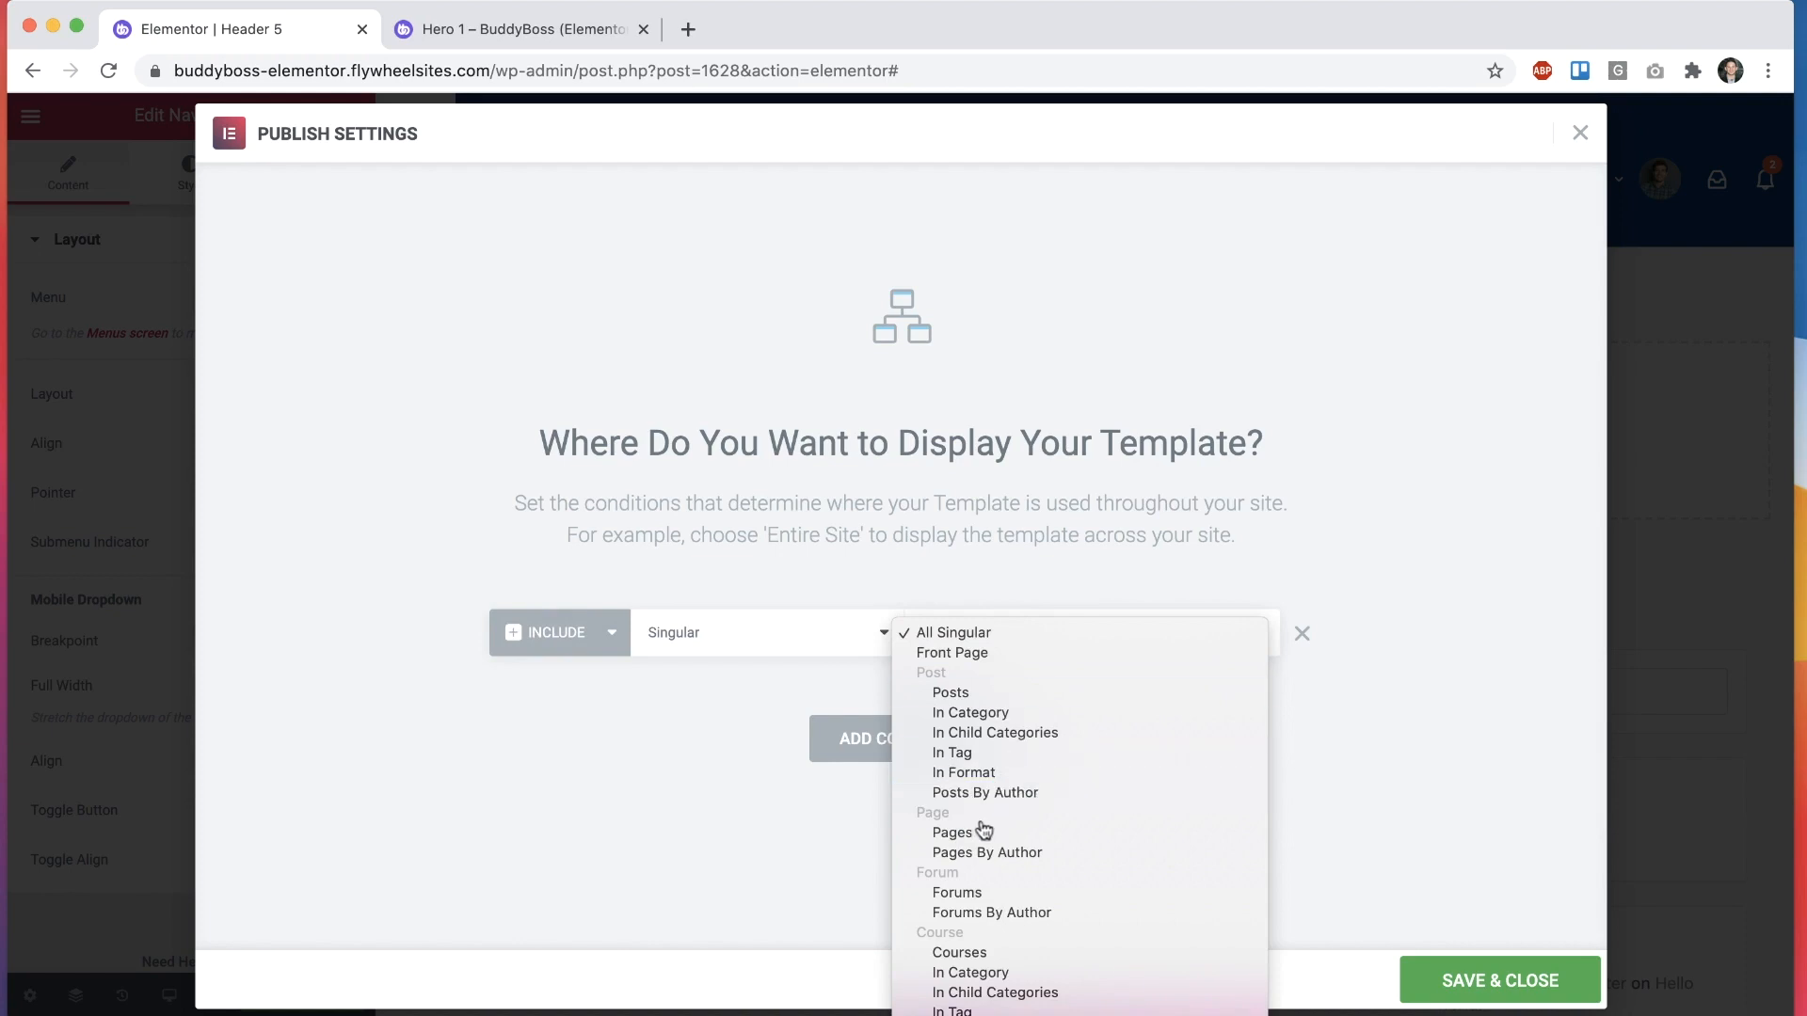
click(951, 832)
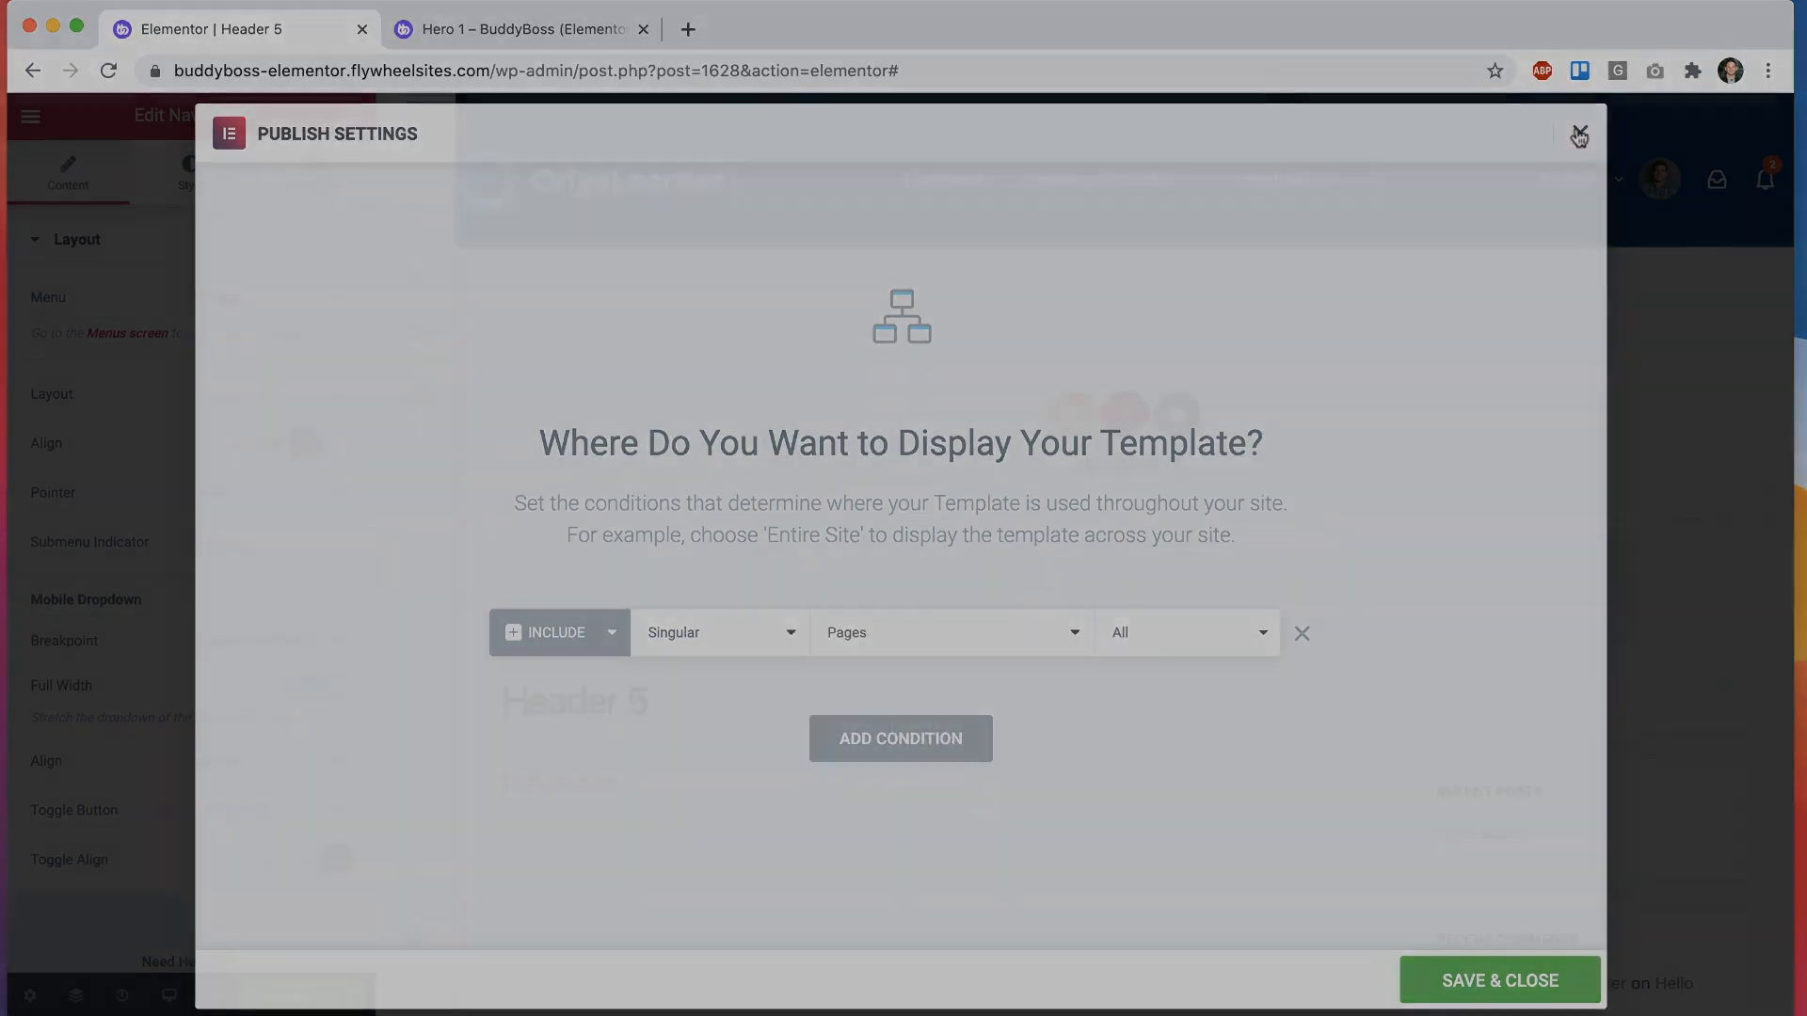
click(1574, 131)
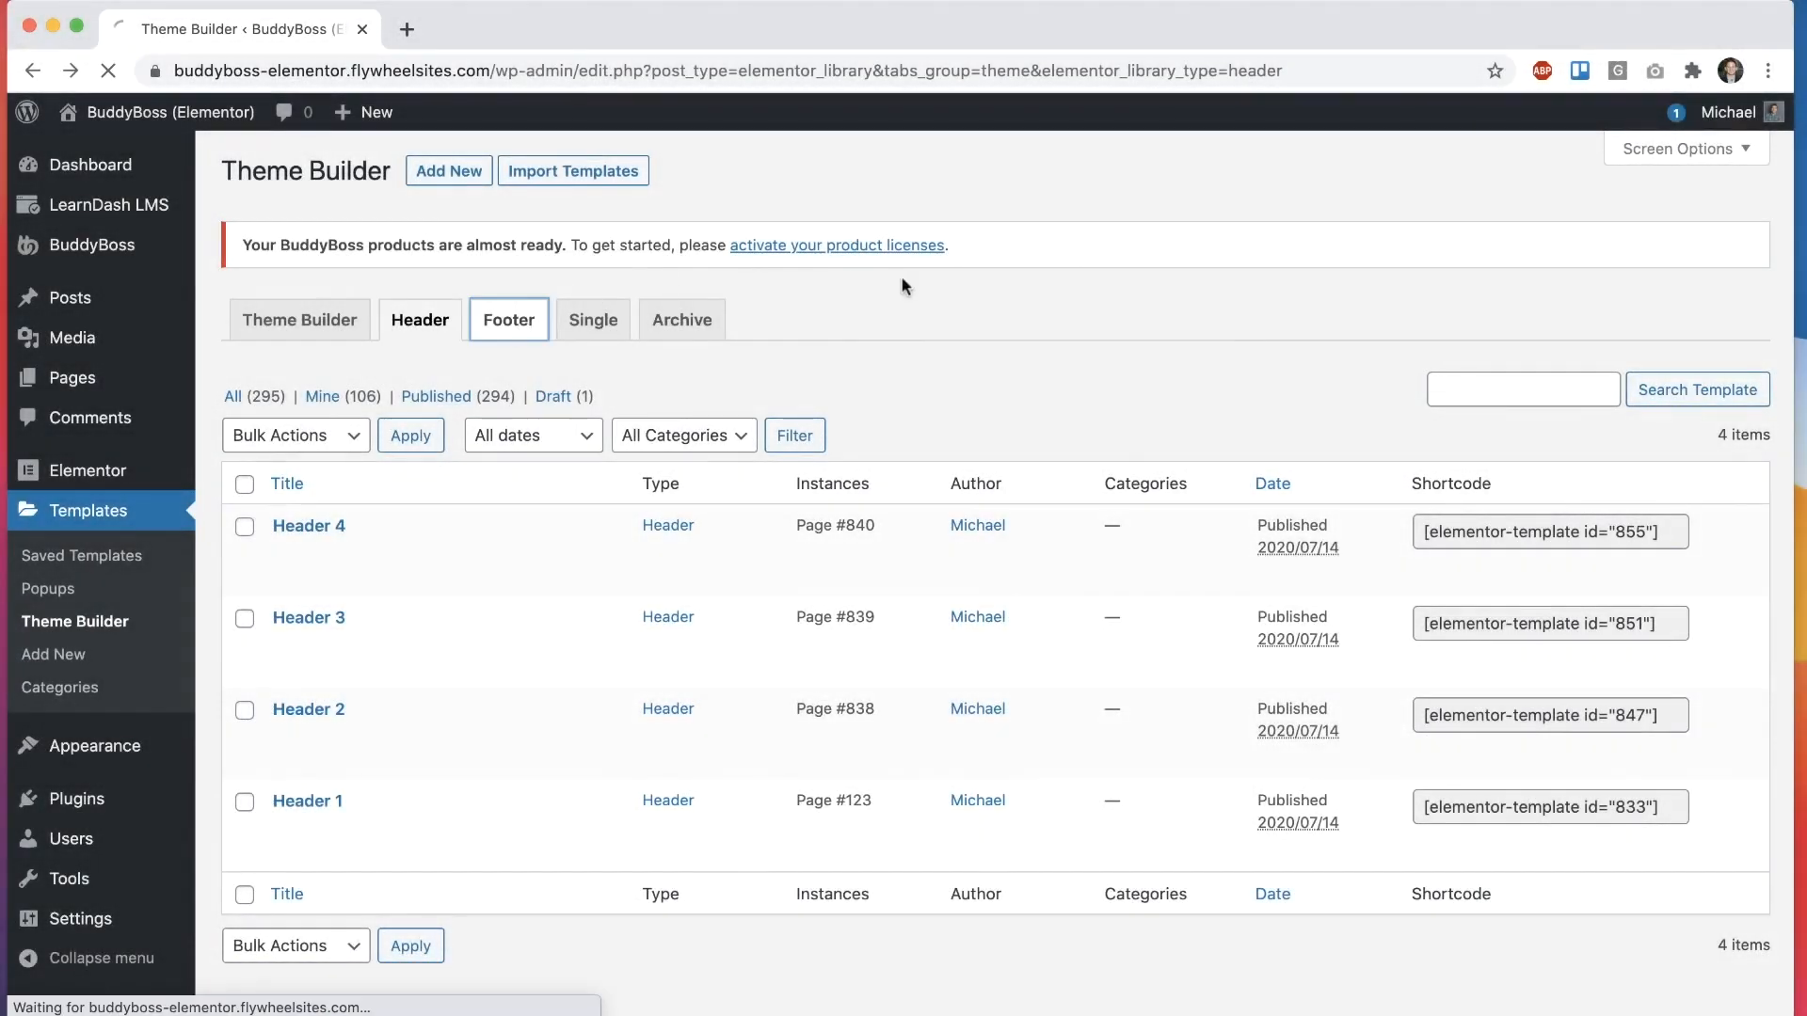
Step: Create a footer template named 'Footer 5' from the Theme Builder footer list
click(508, 320)
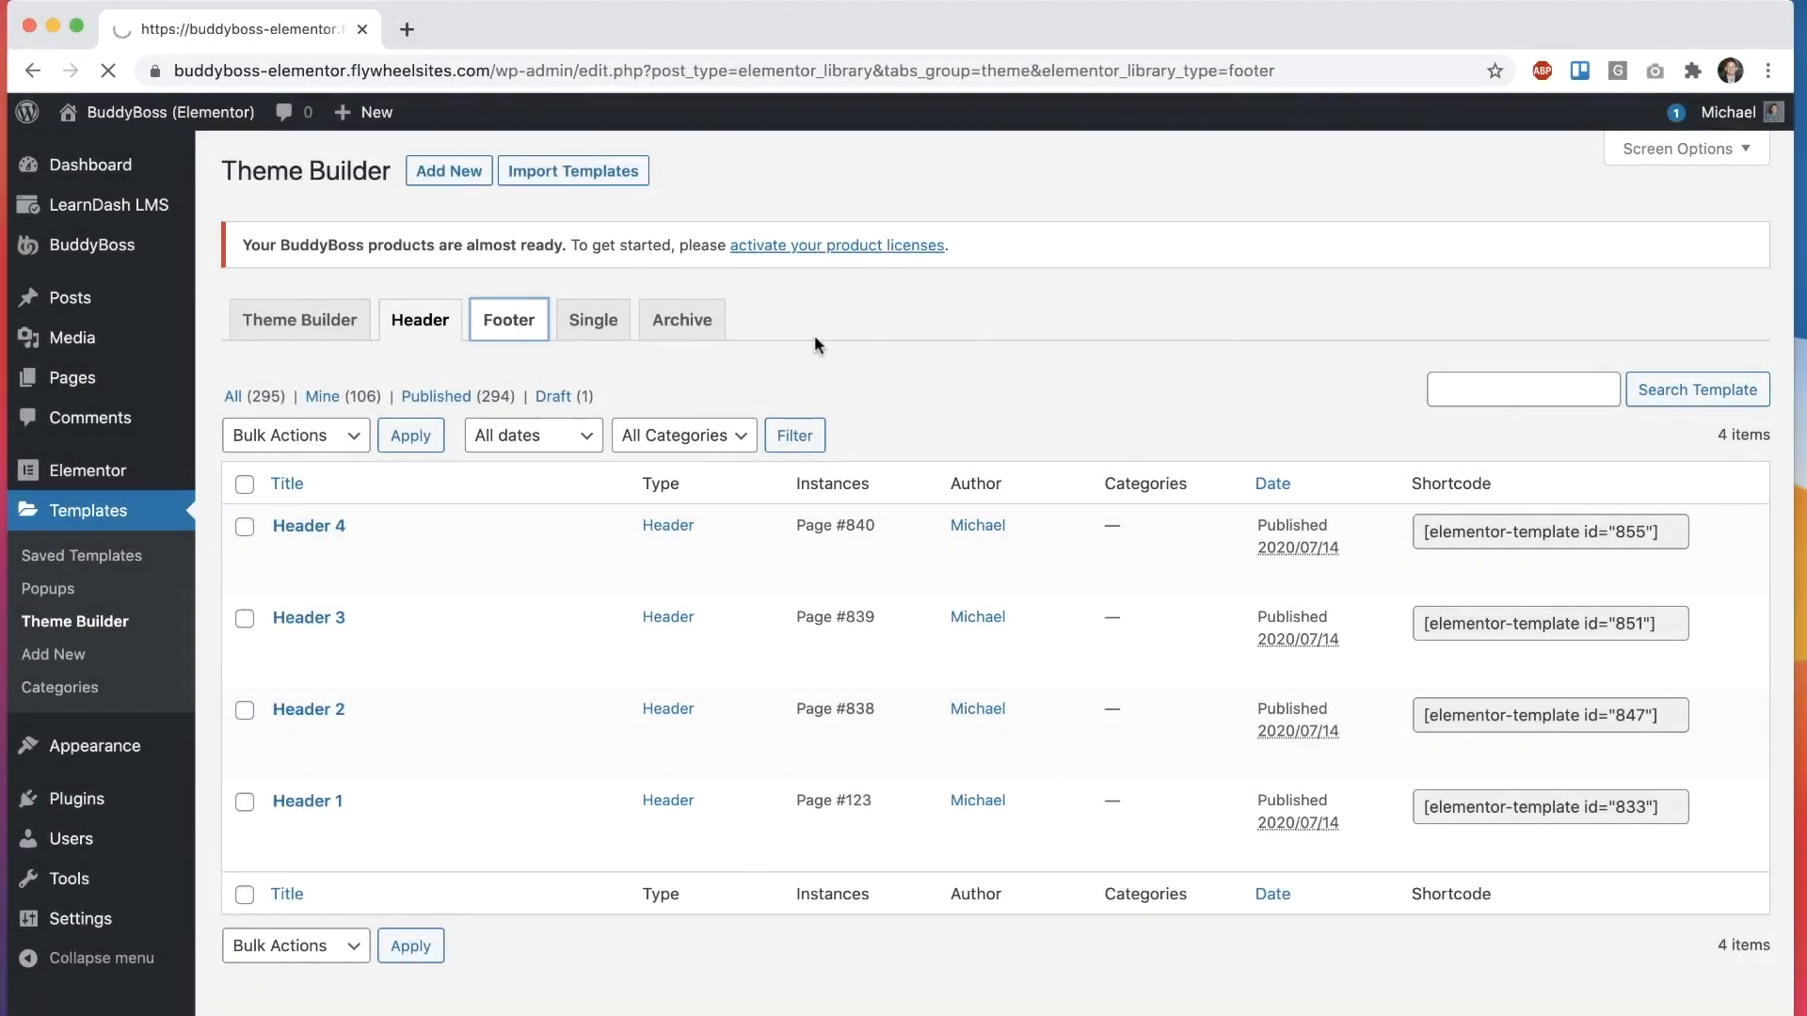
click(448, 170)
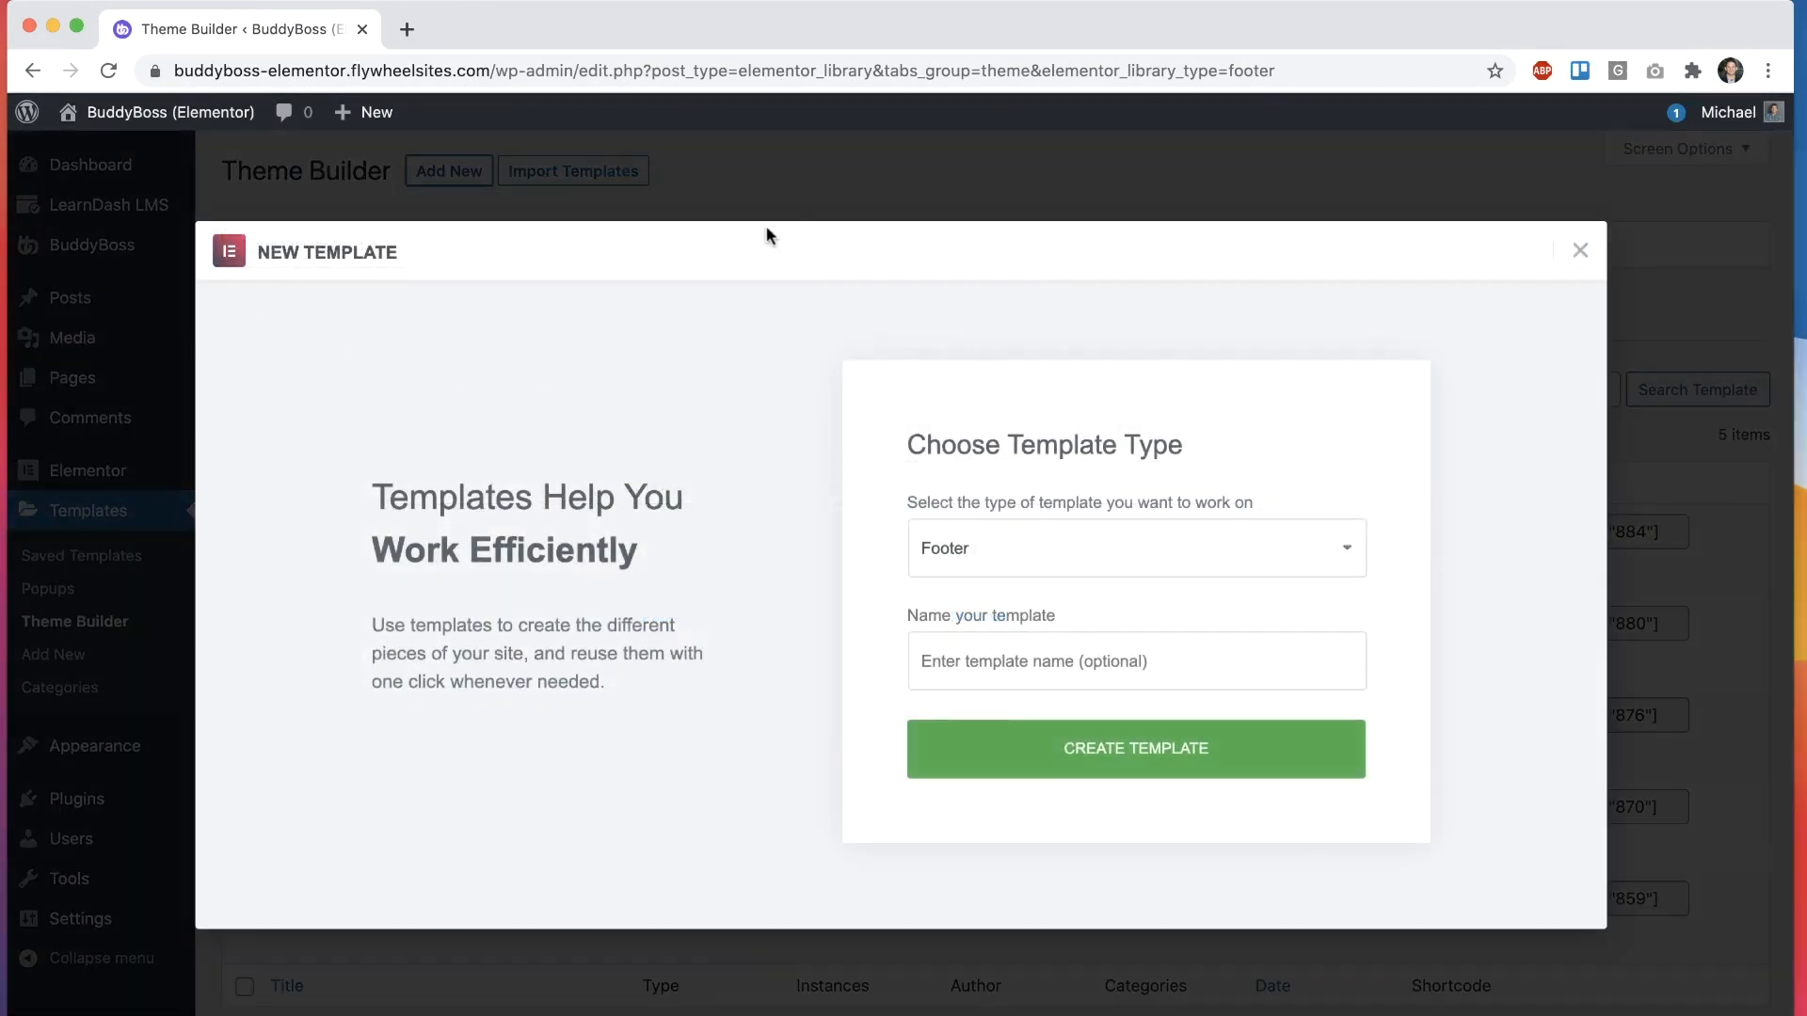
click(1136, 661)
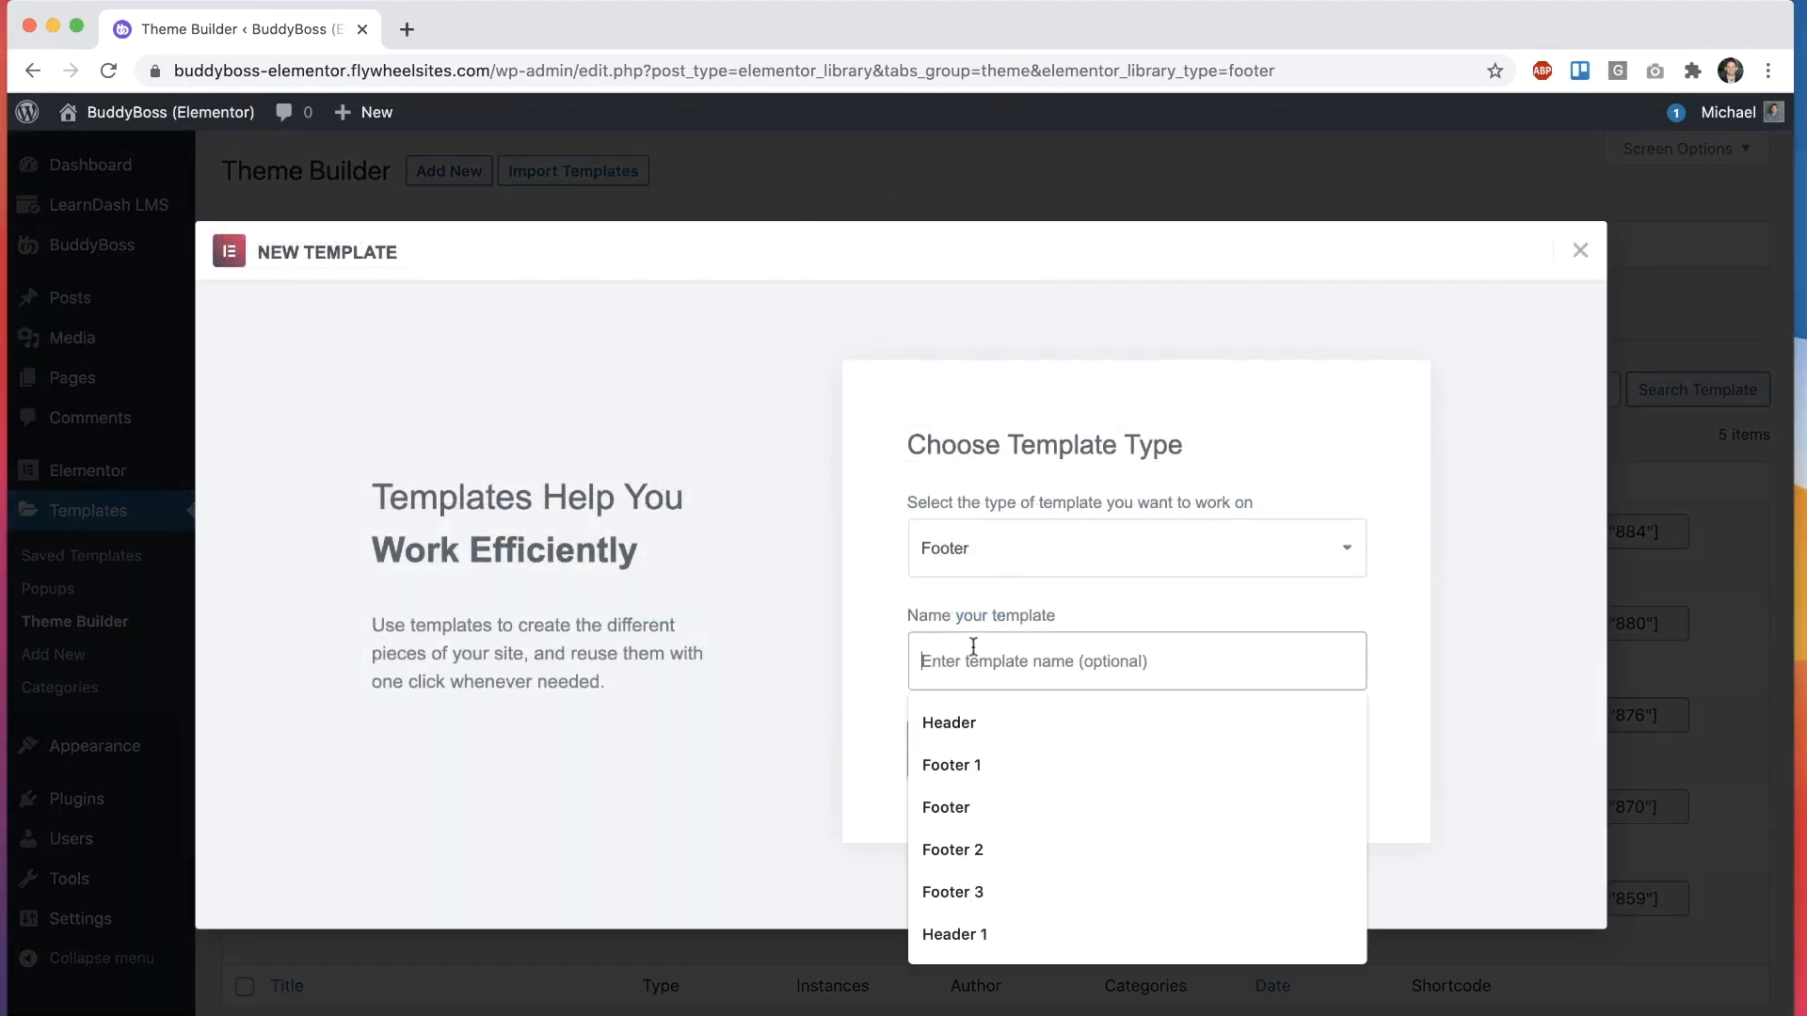
text(Footer 5)
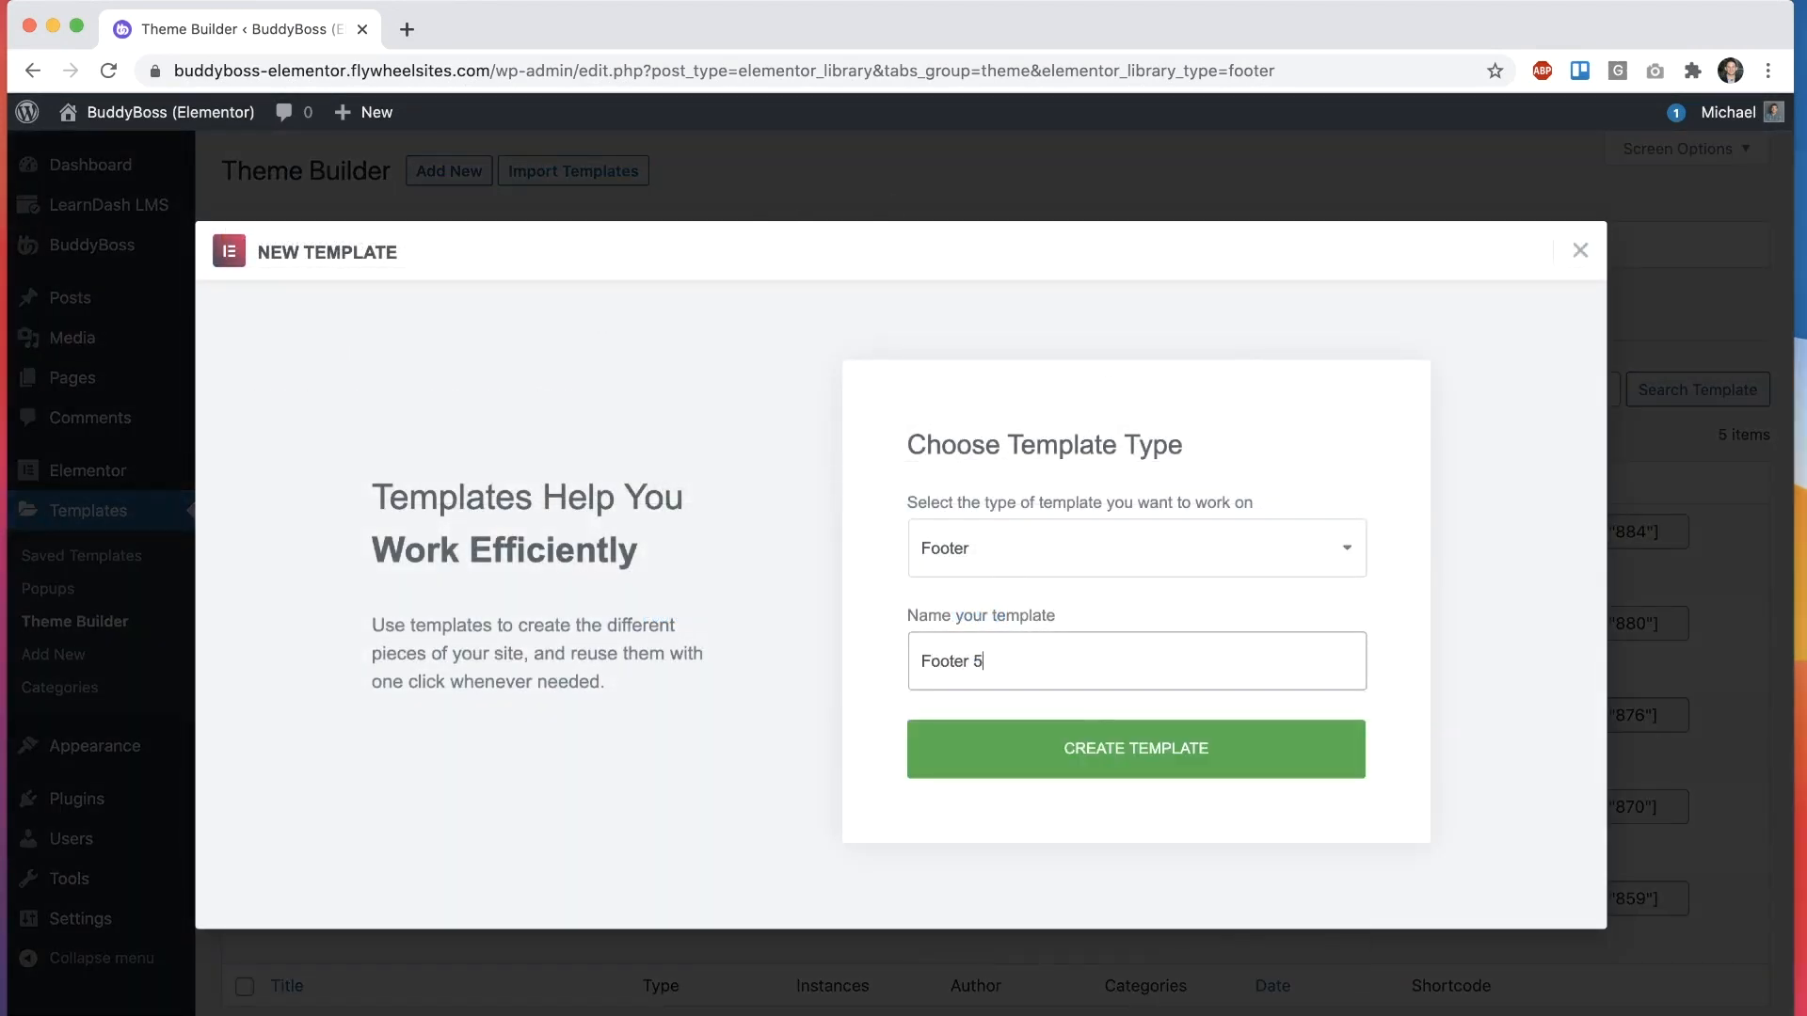
click(1135, 749)
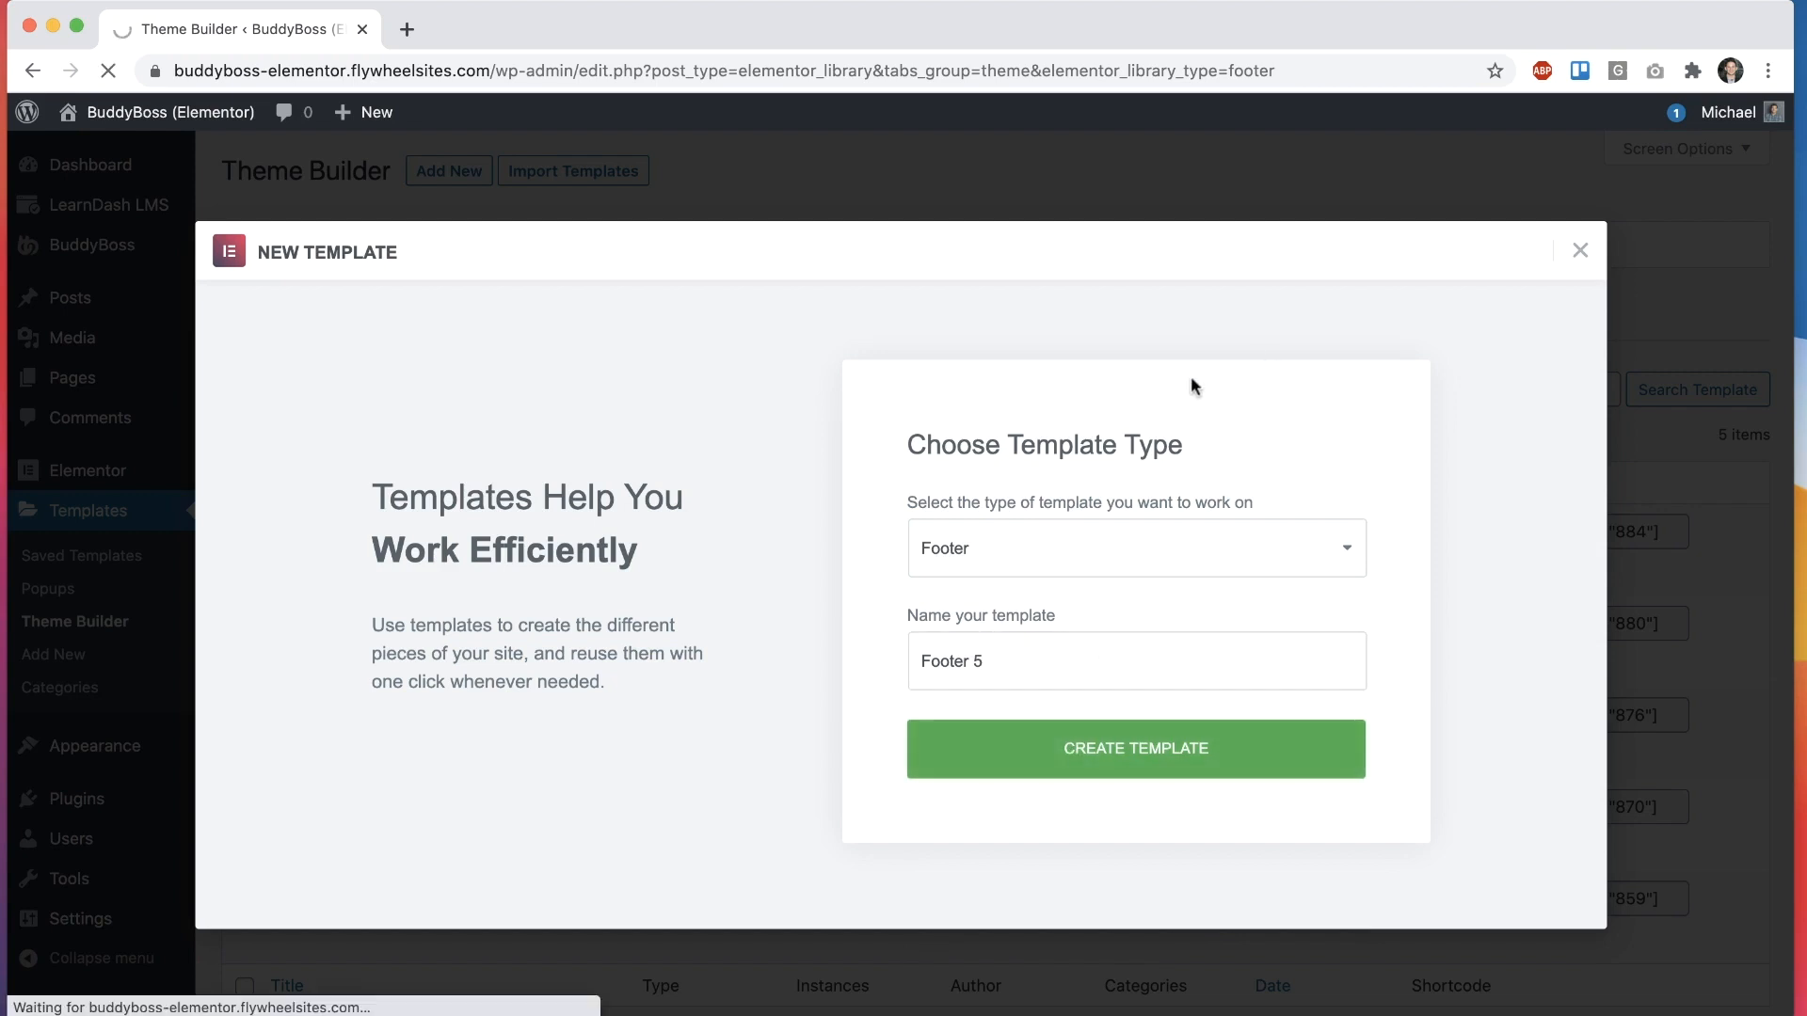
mouse_move(797, 490)
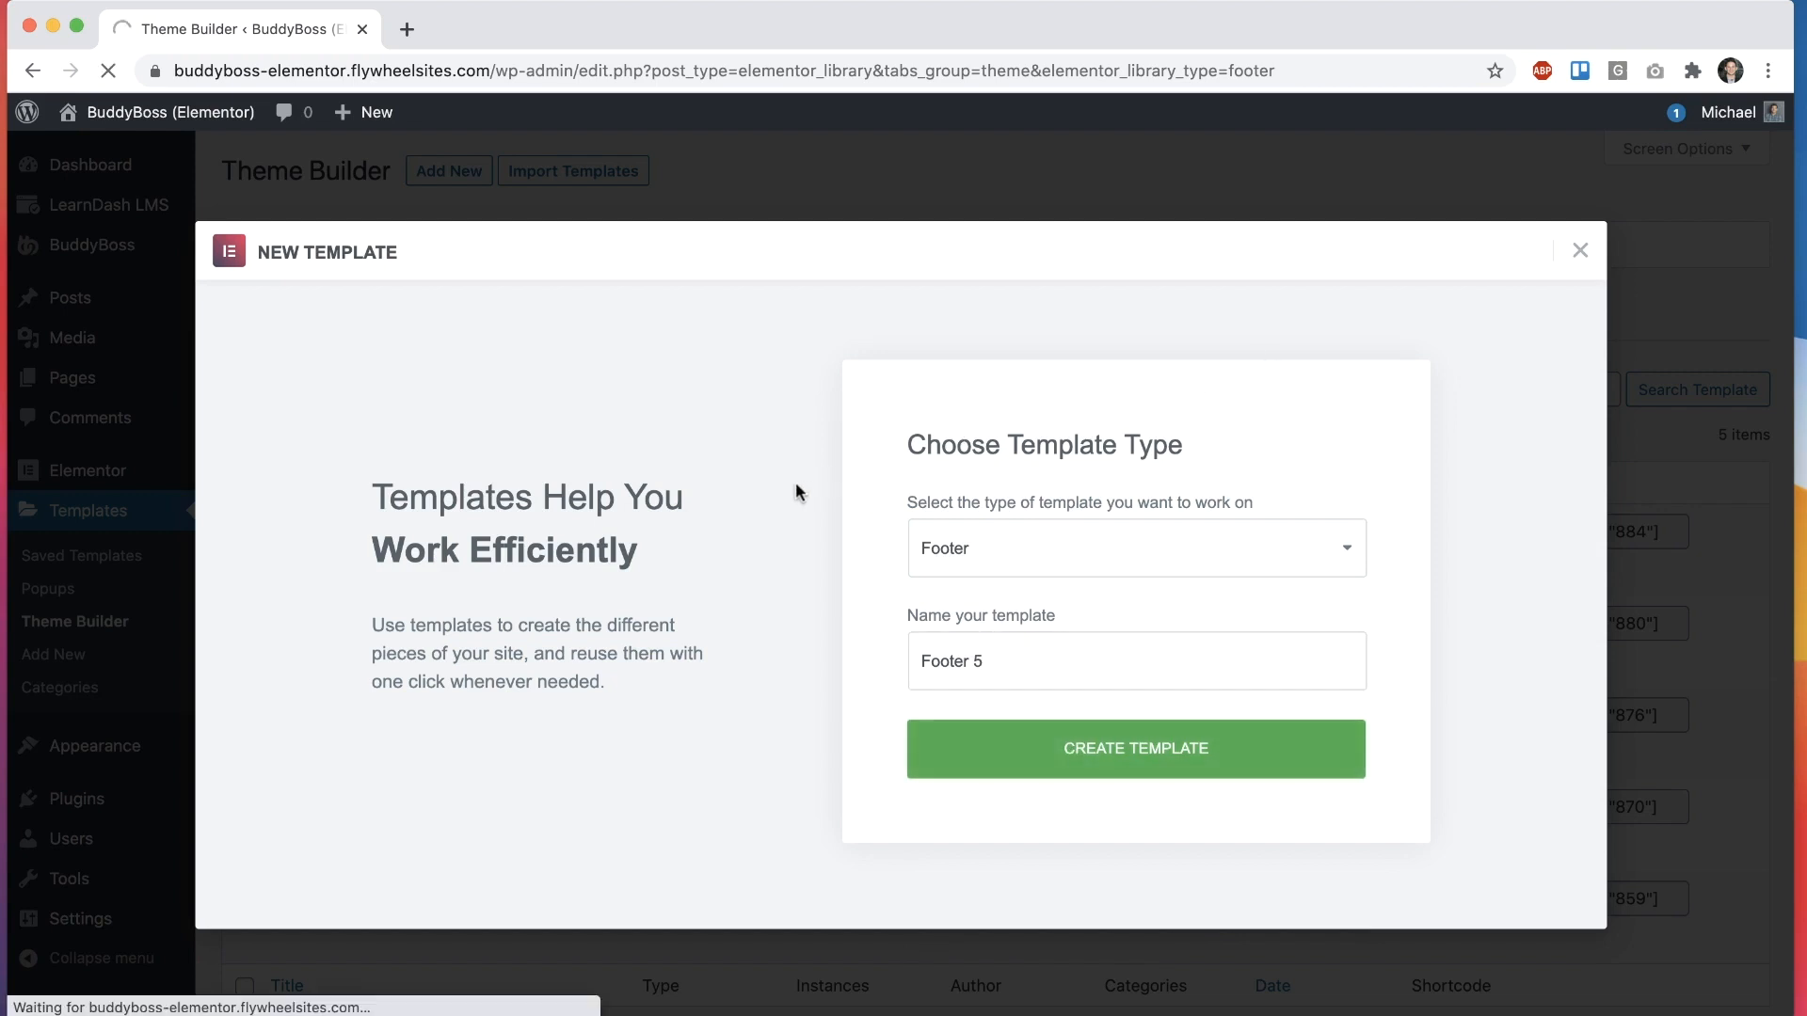
click(1136, 748)
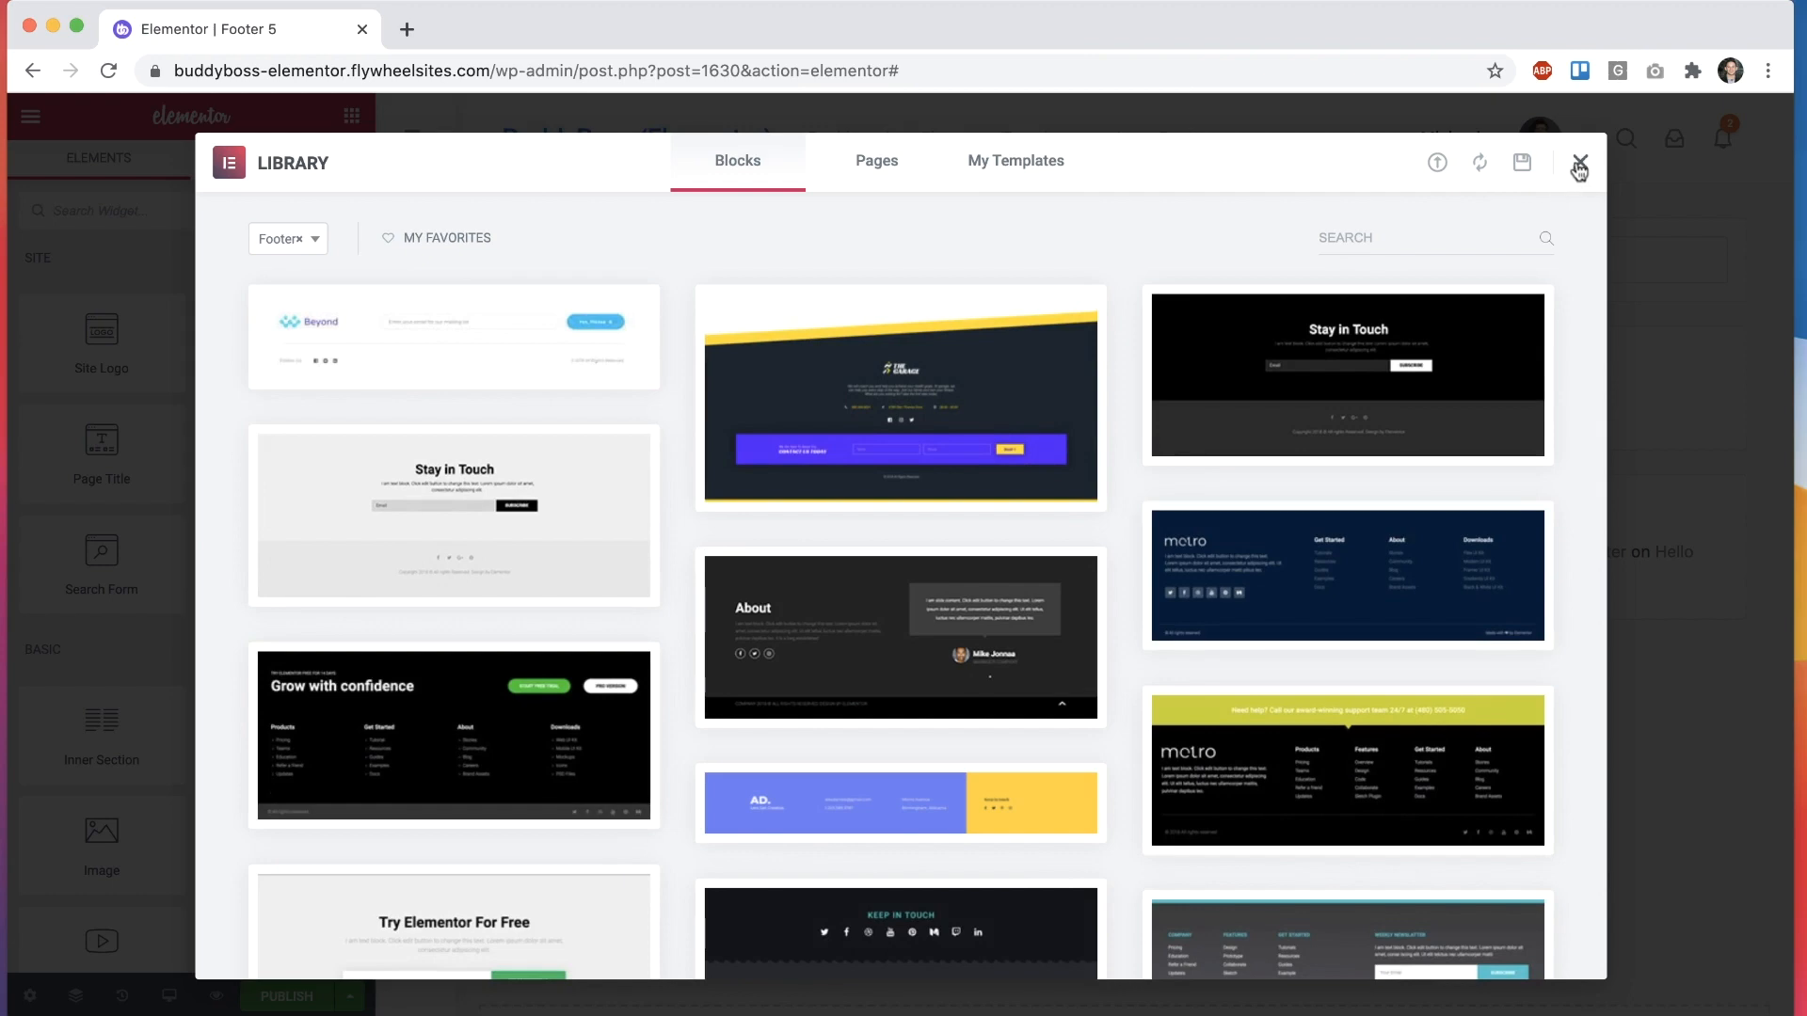
Step: Insert a BuddyBoss footer section from the Footer category into Footer 5
click(1579, 164)
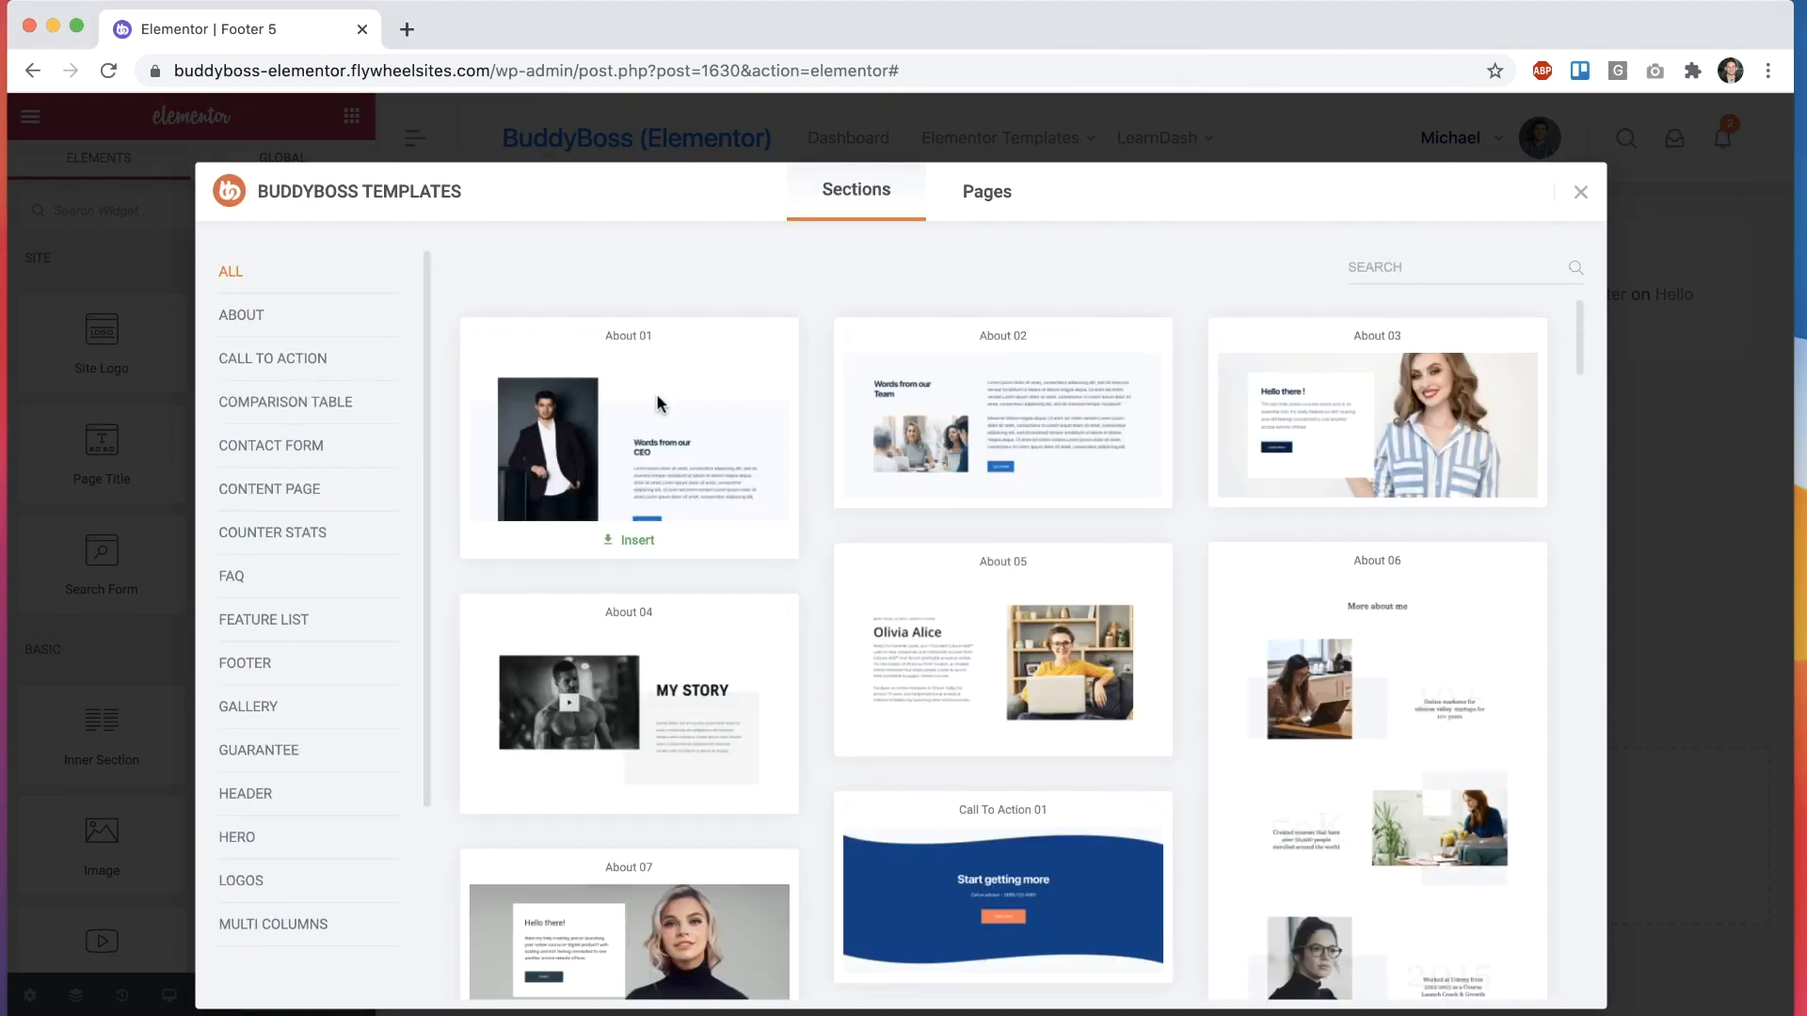
click(244, 664)
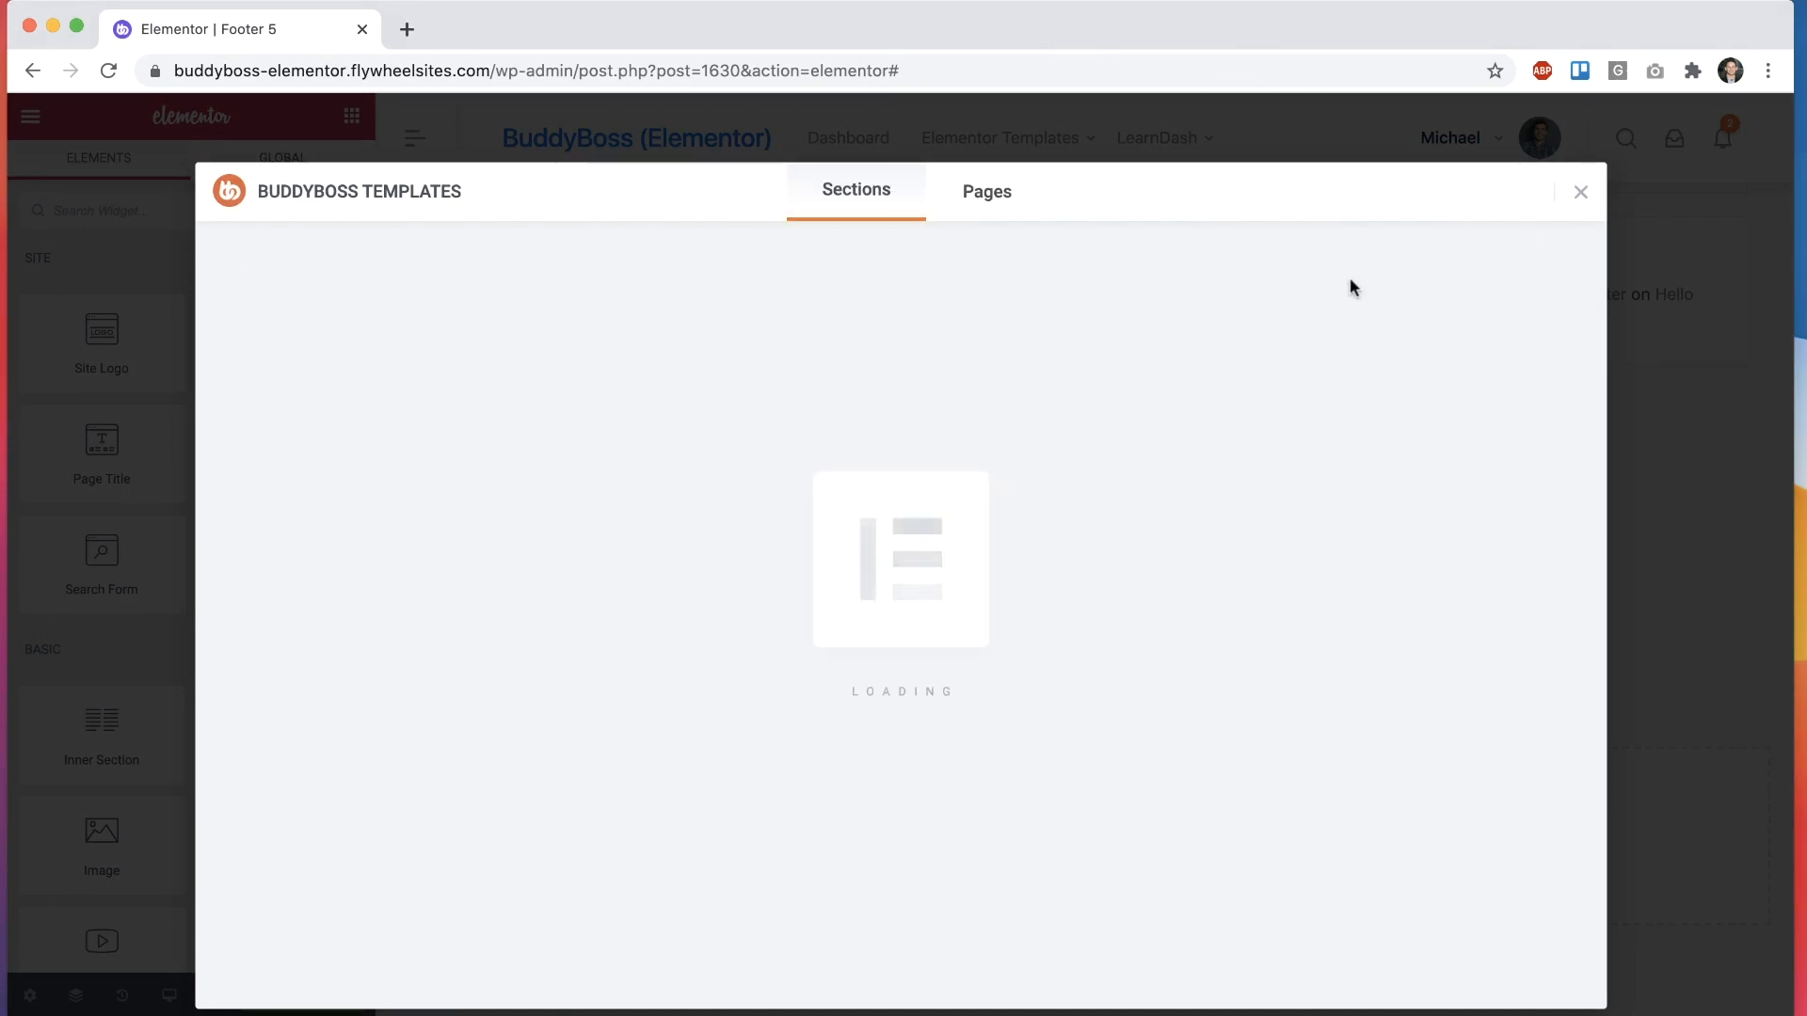
mouse_move(1519, 215)
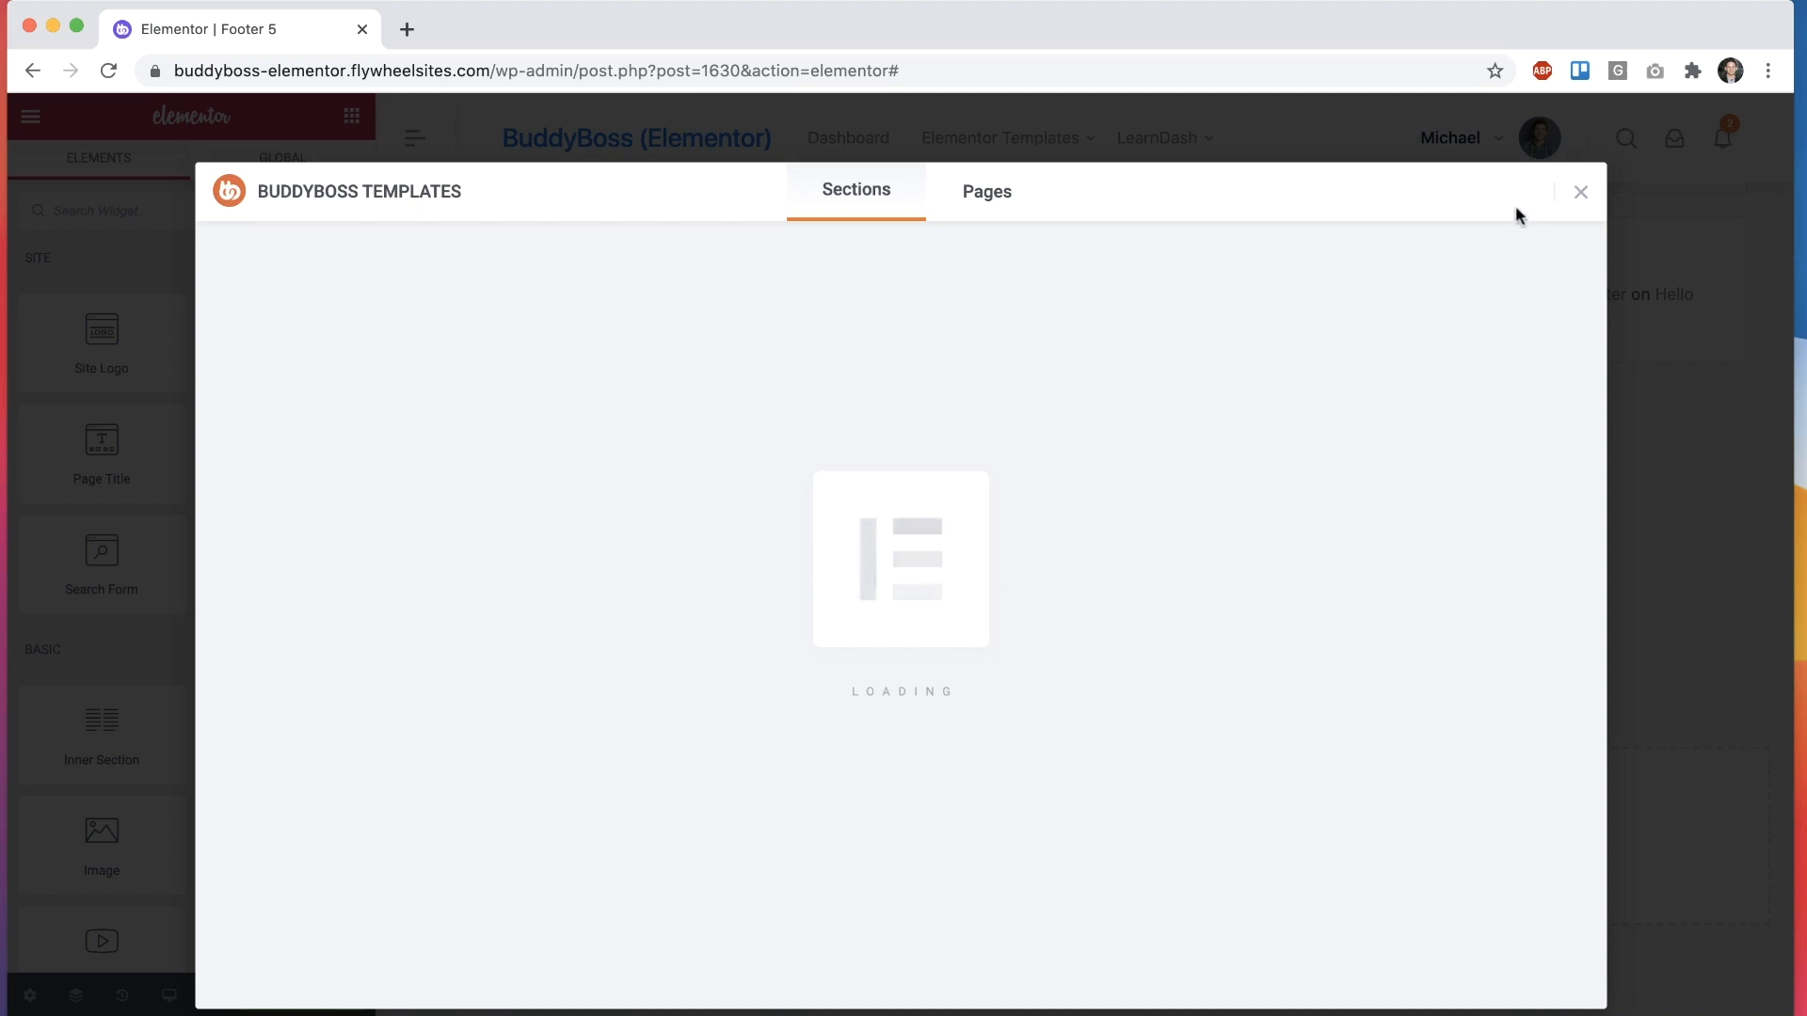
click(1580, 192)
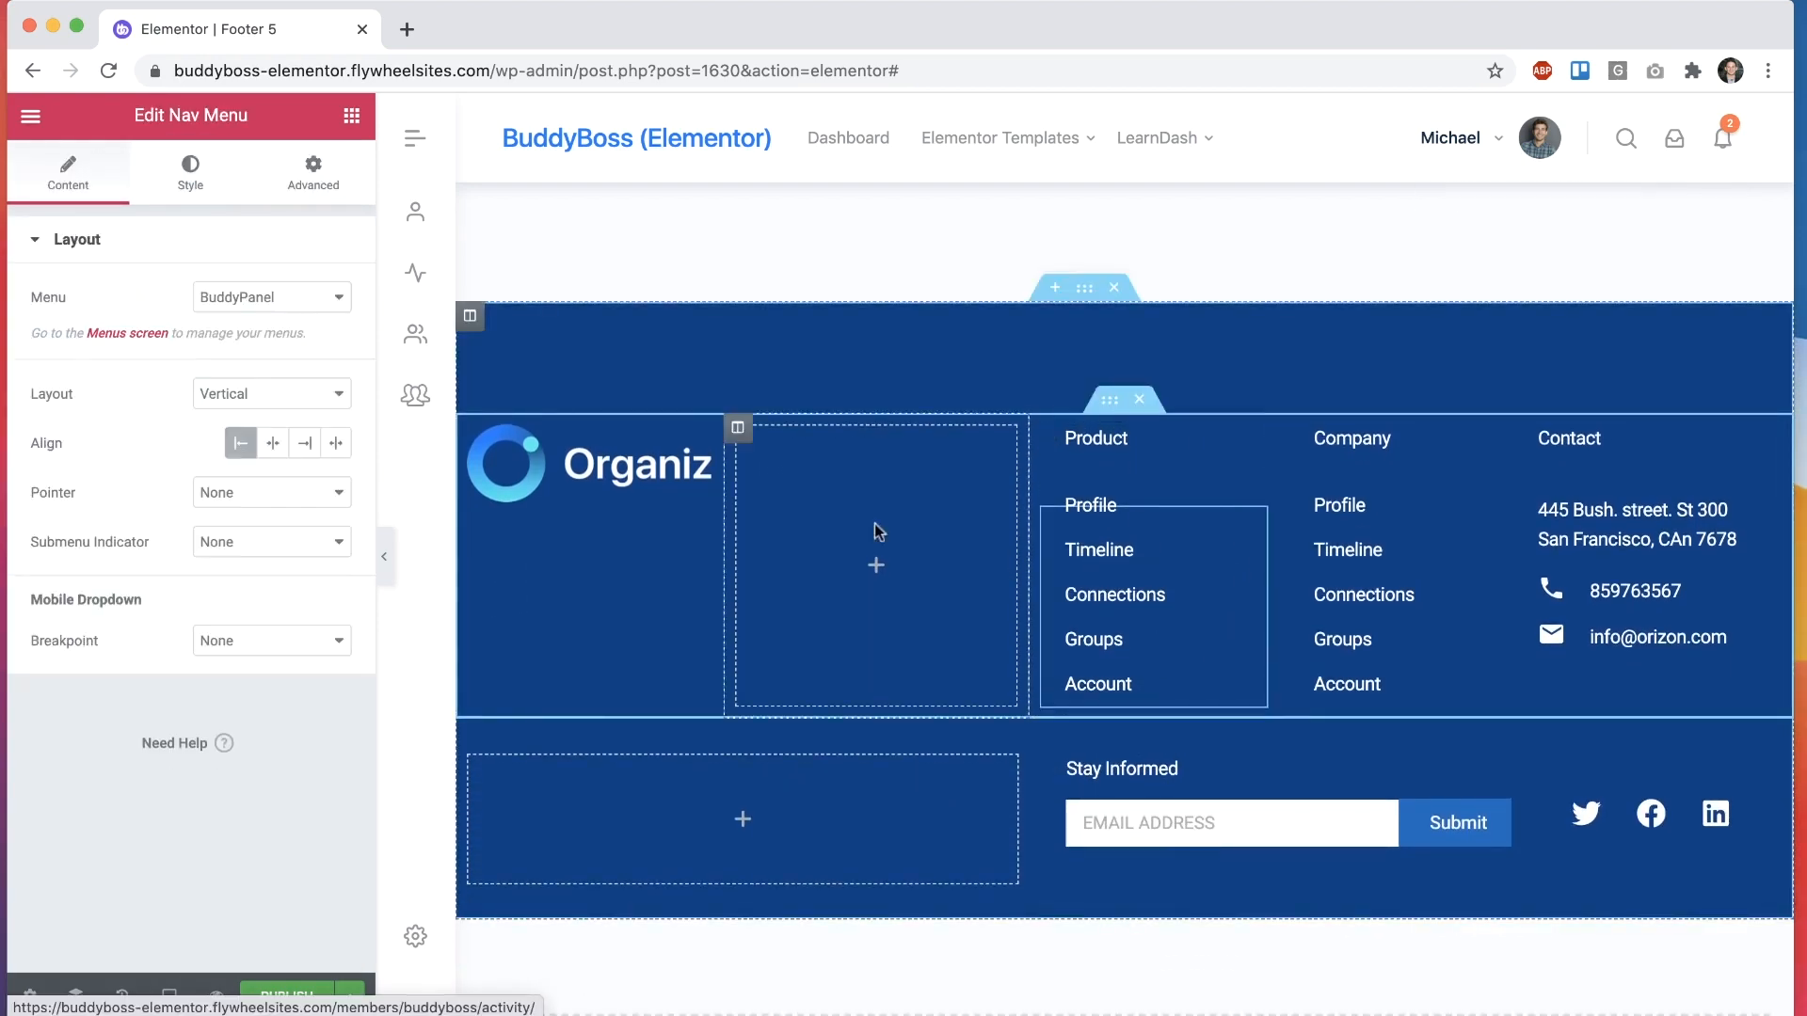
click(271, 297)
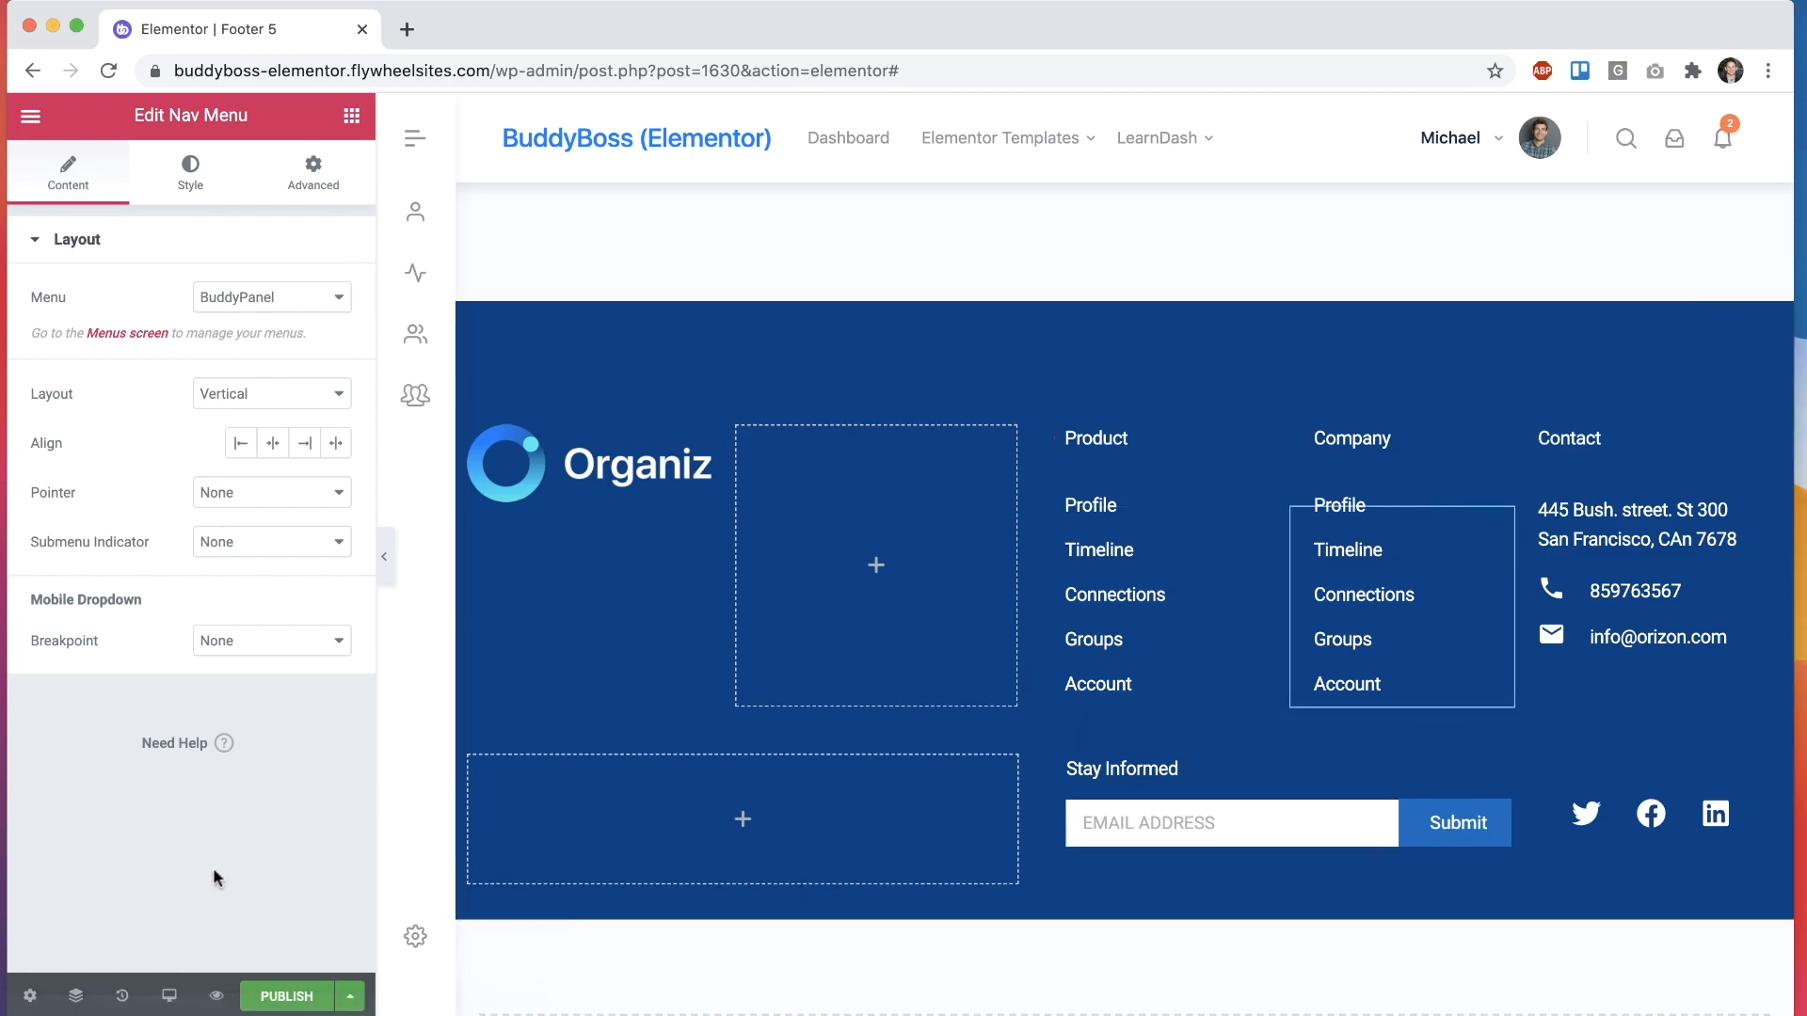
click(286, 996)
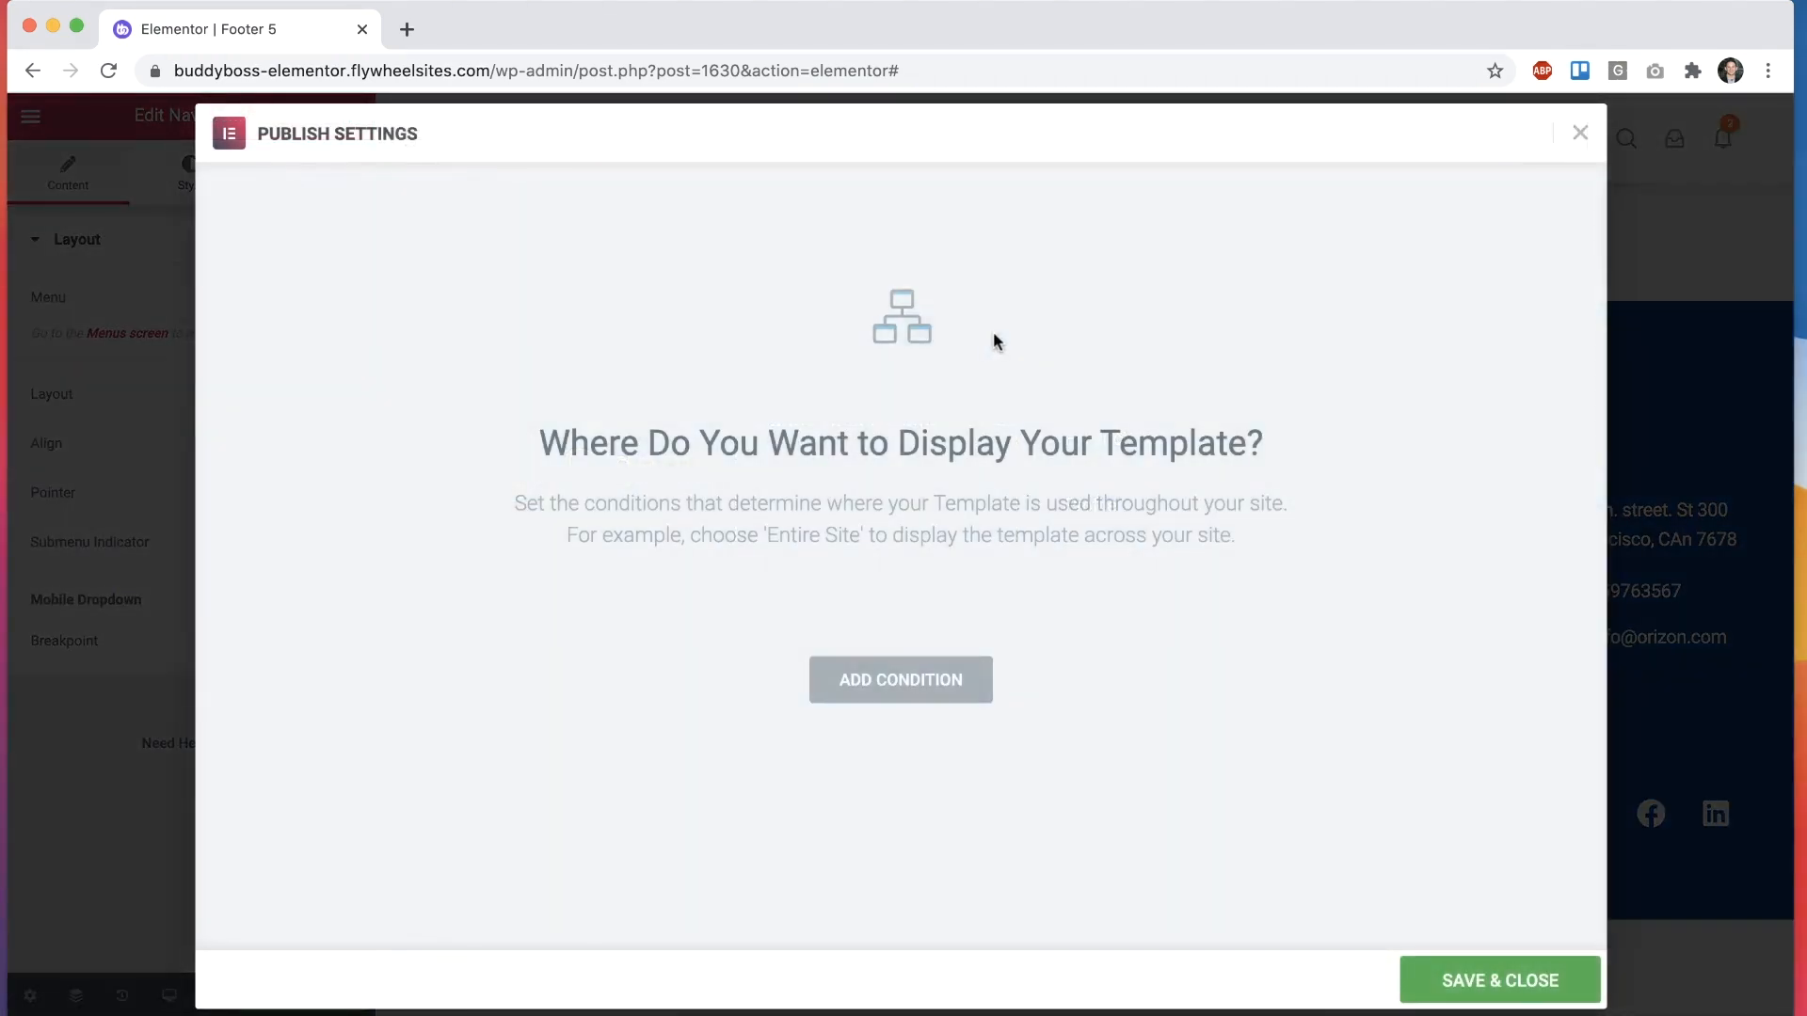
Step: Add an Include > Entire Site display condition to the footer template
click(901, 680)
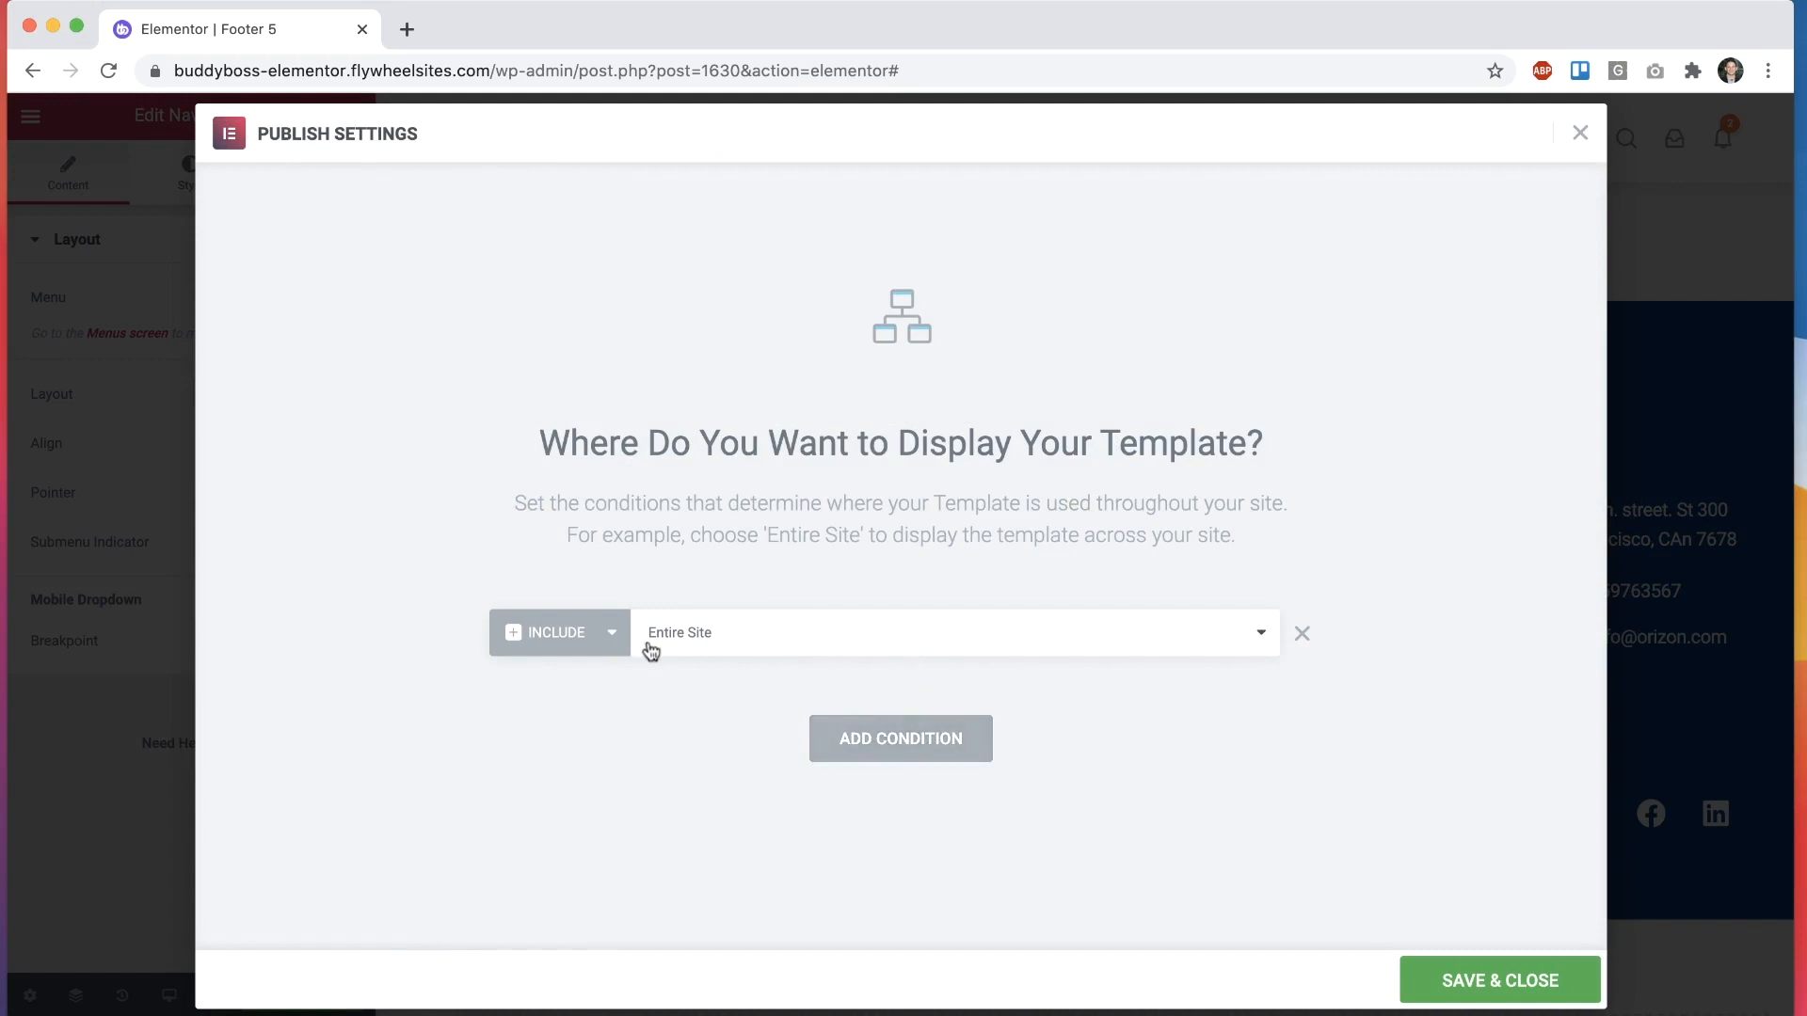
mouse_move(678, 633)
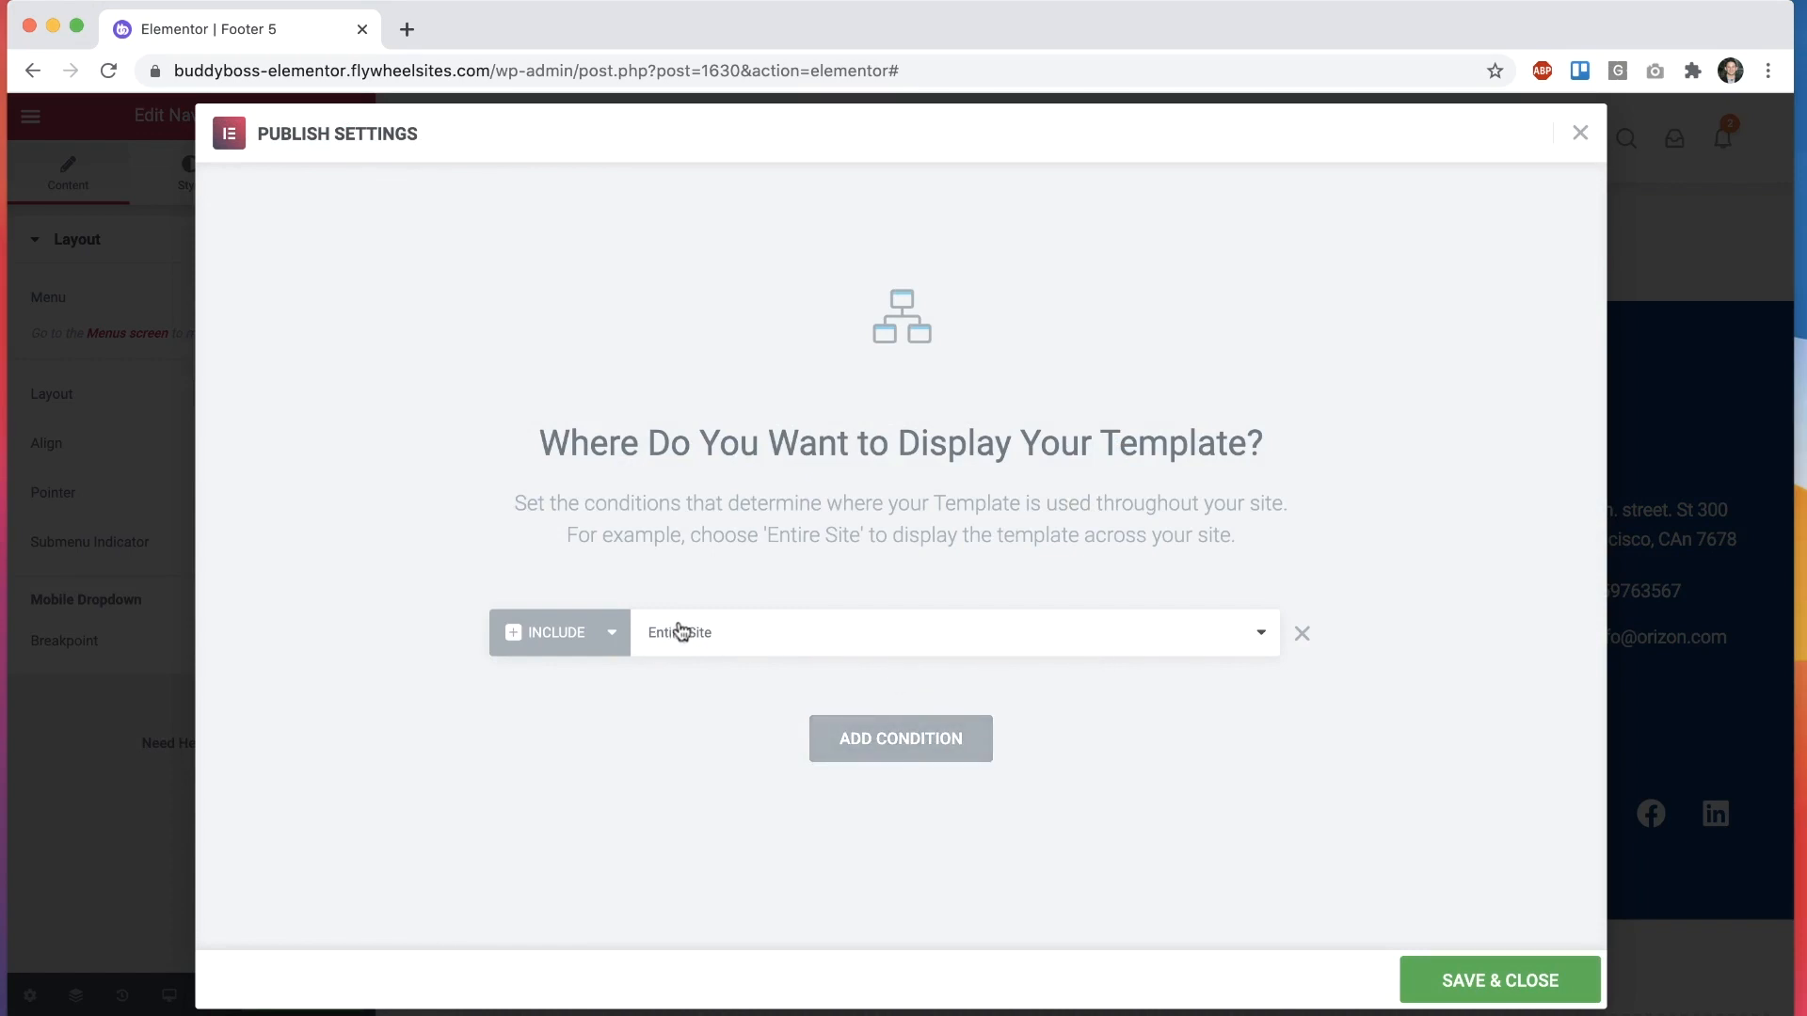
click(953, 633)
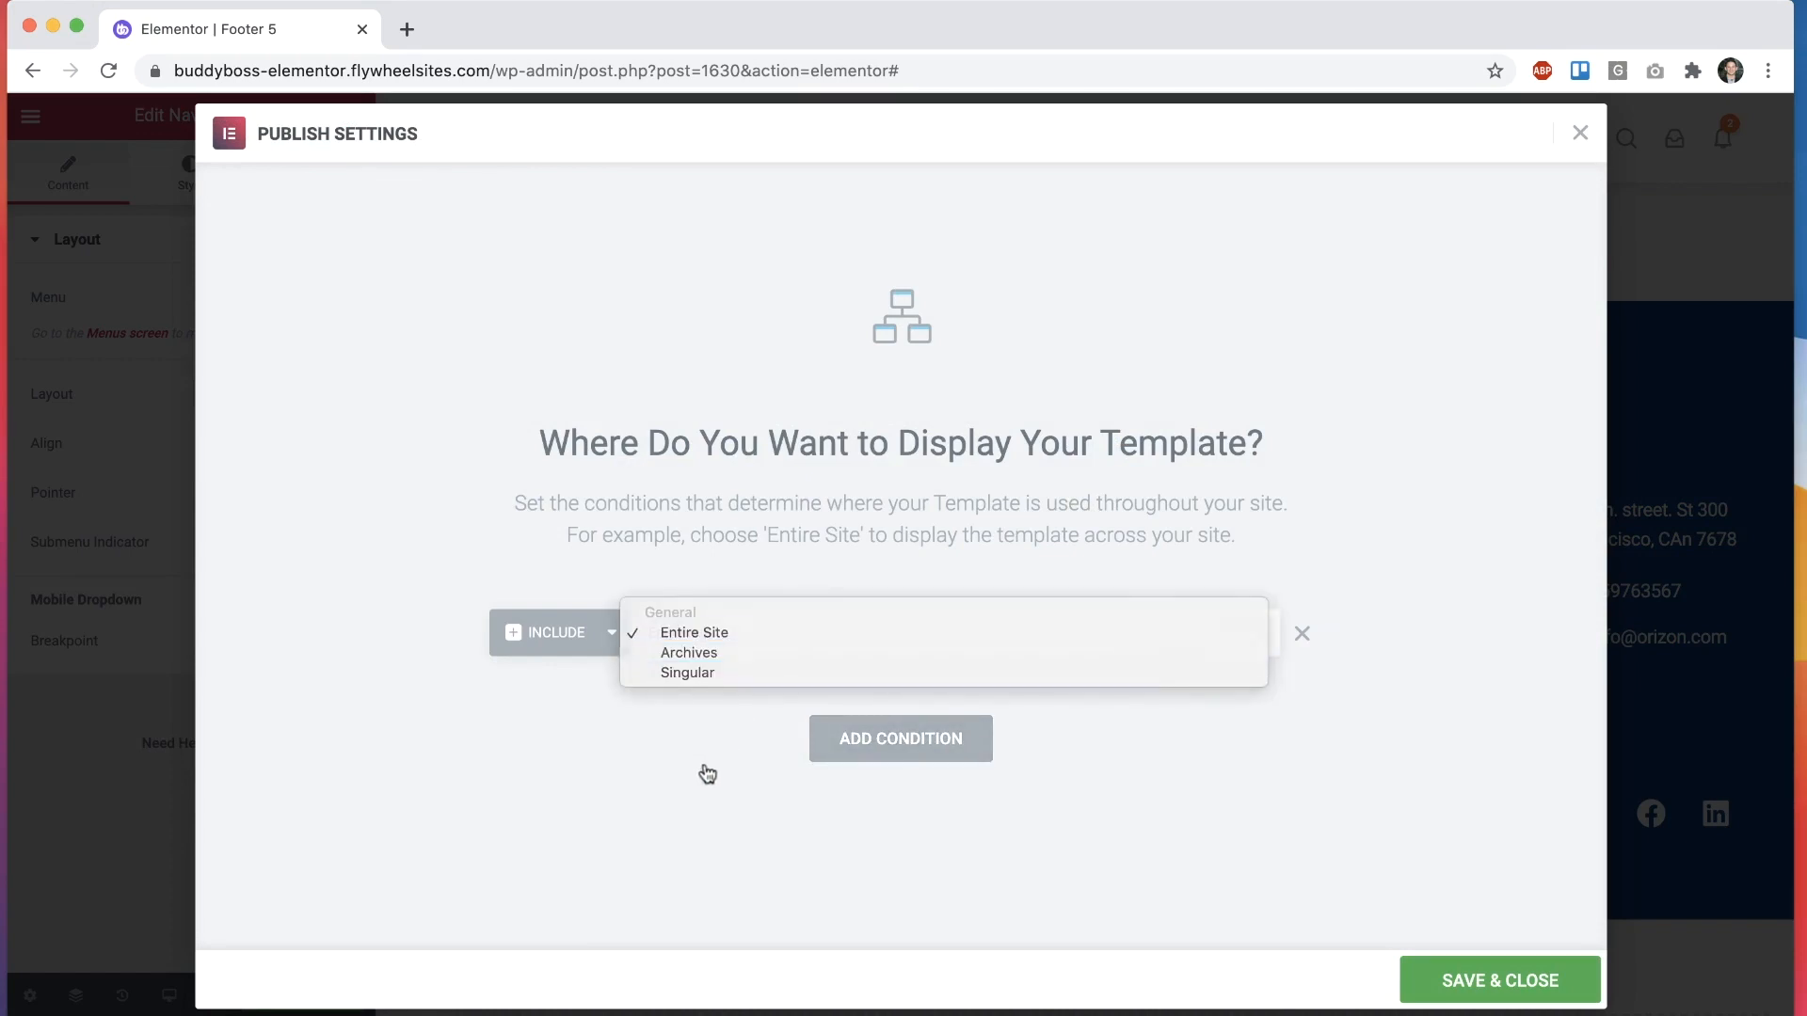
click(693, 632)
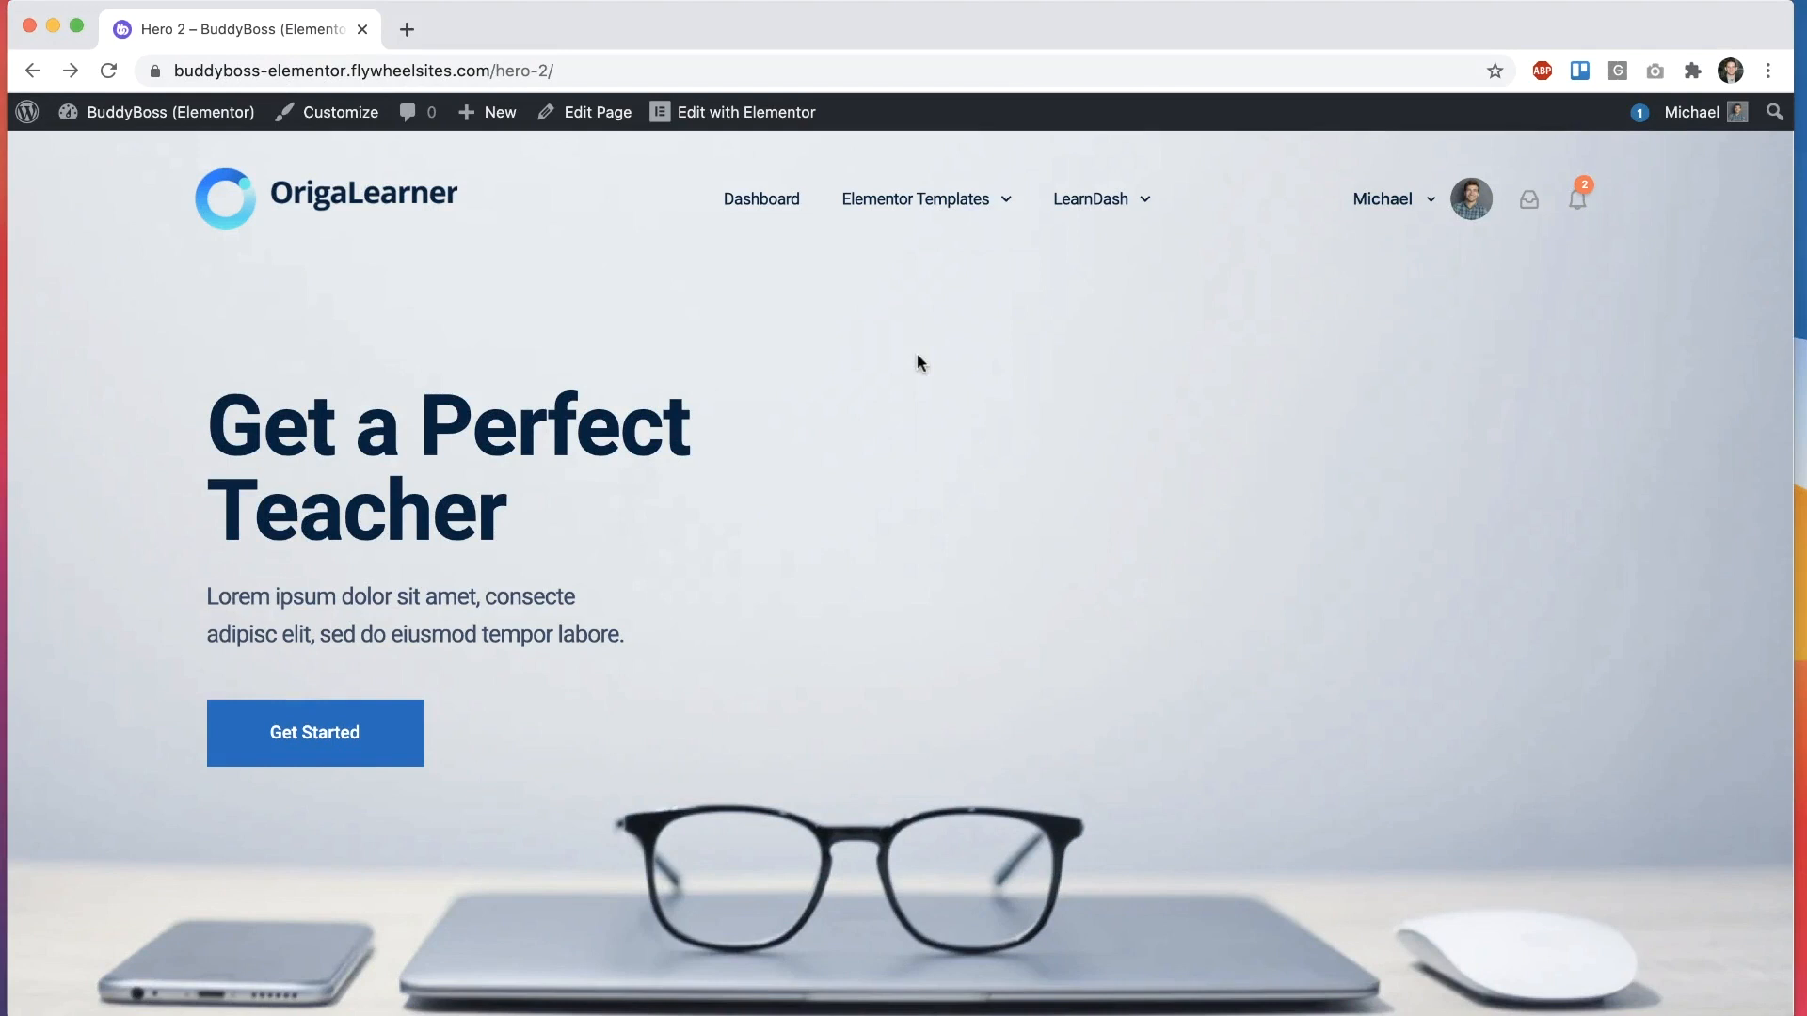
Step: Launch Edit with Elementor from the Hero 2 page's admin bar
click(745, 112)
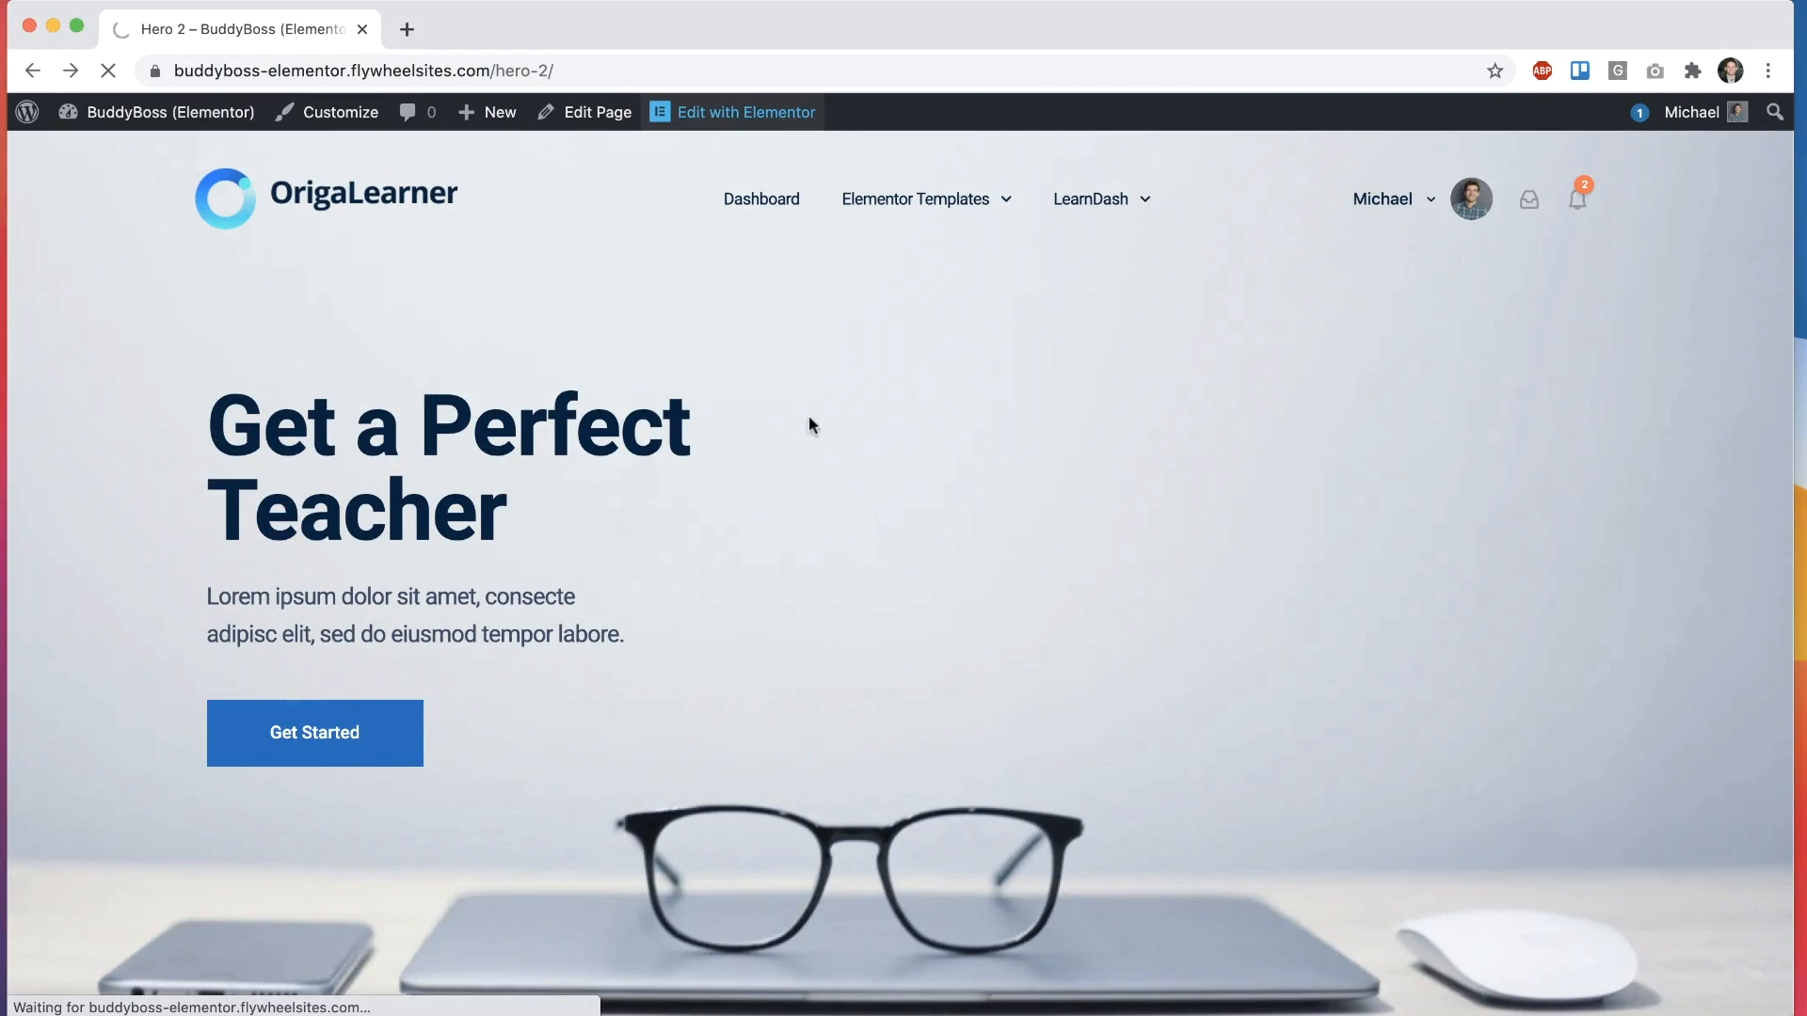
click(746, 112)
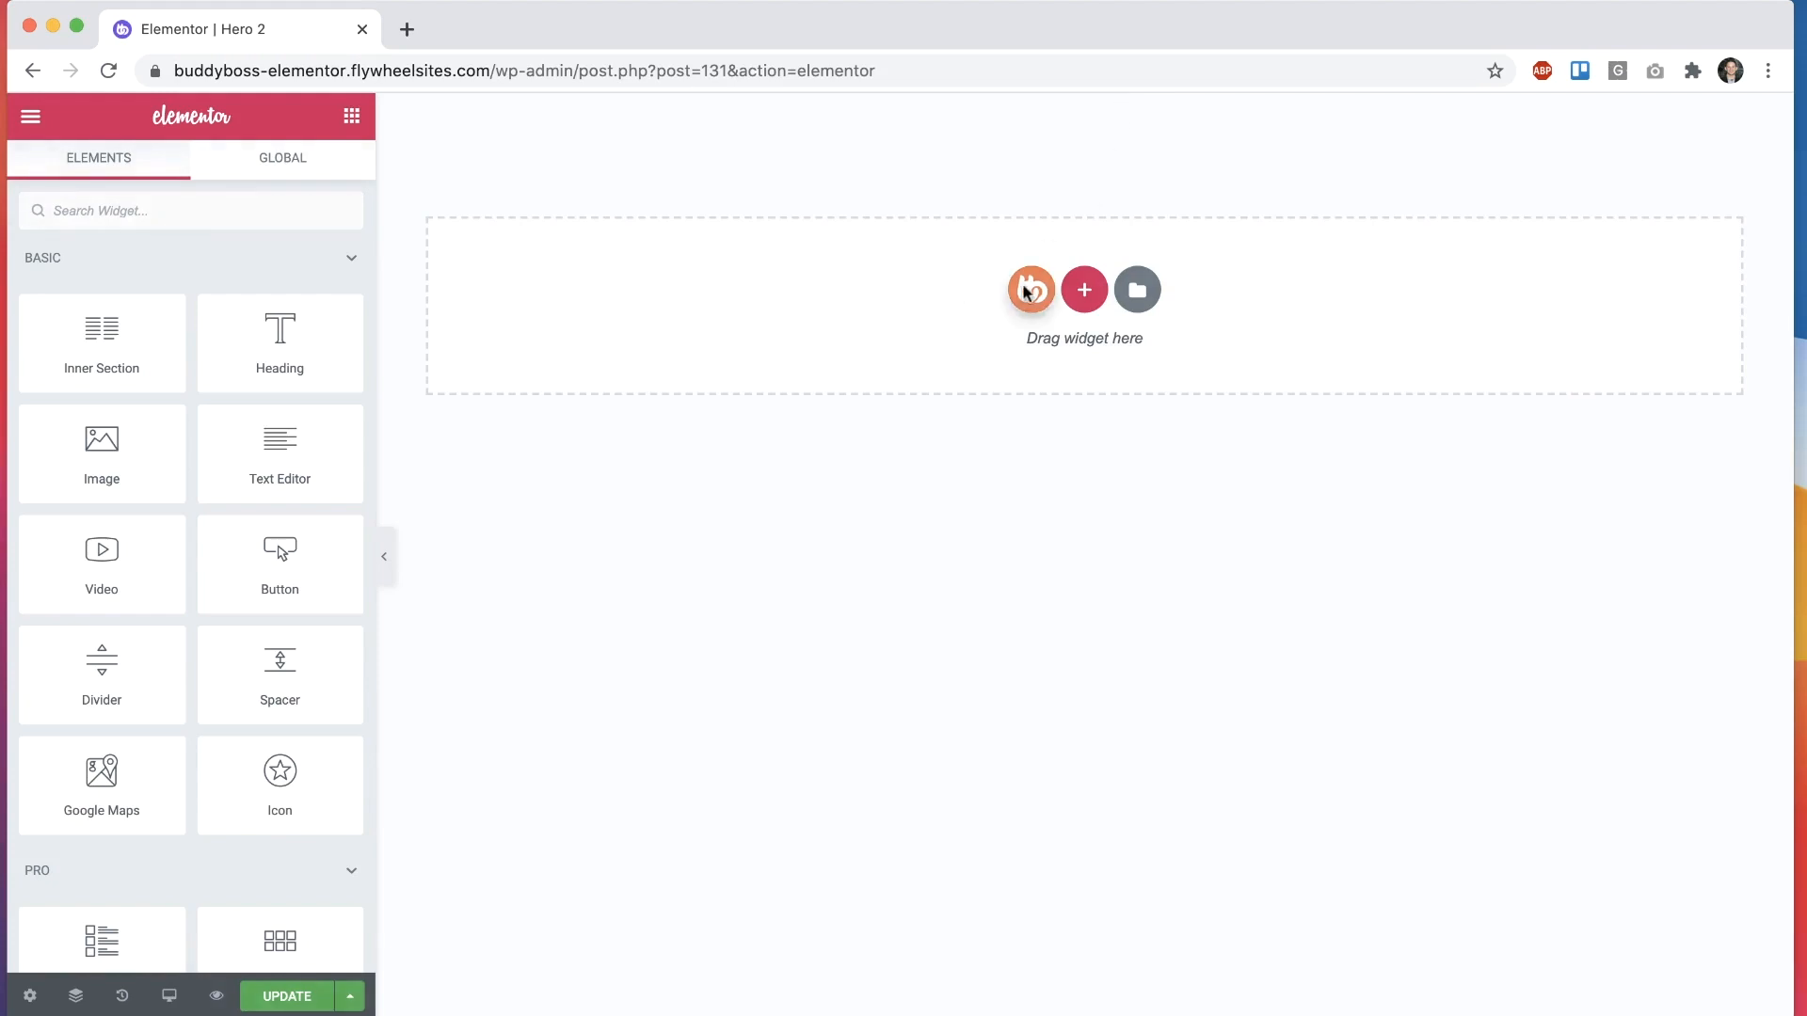
Step: Insert the BuddyBoss Hero 02 section into the Hero 2 page
click(1032, 289)
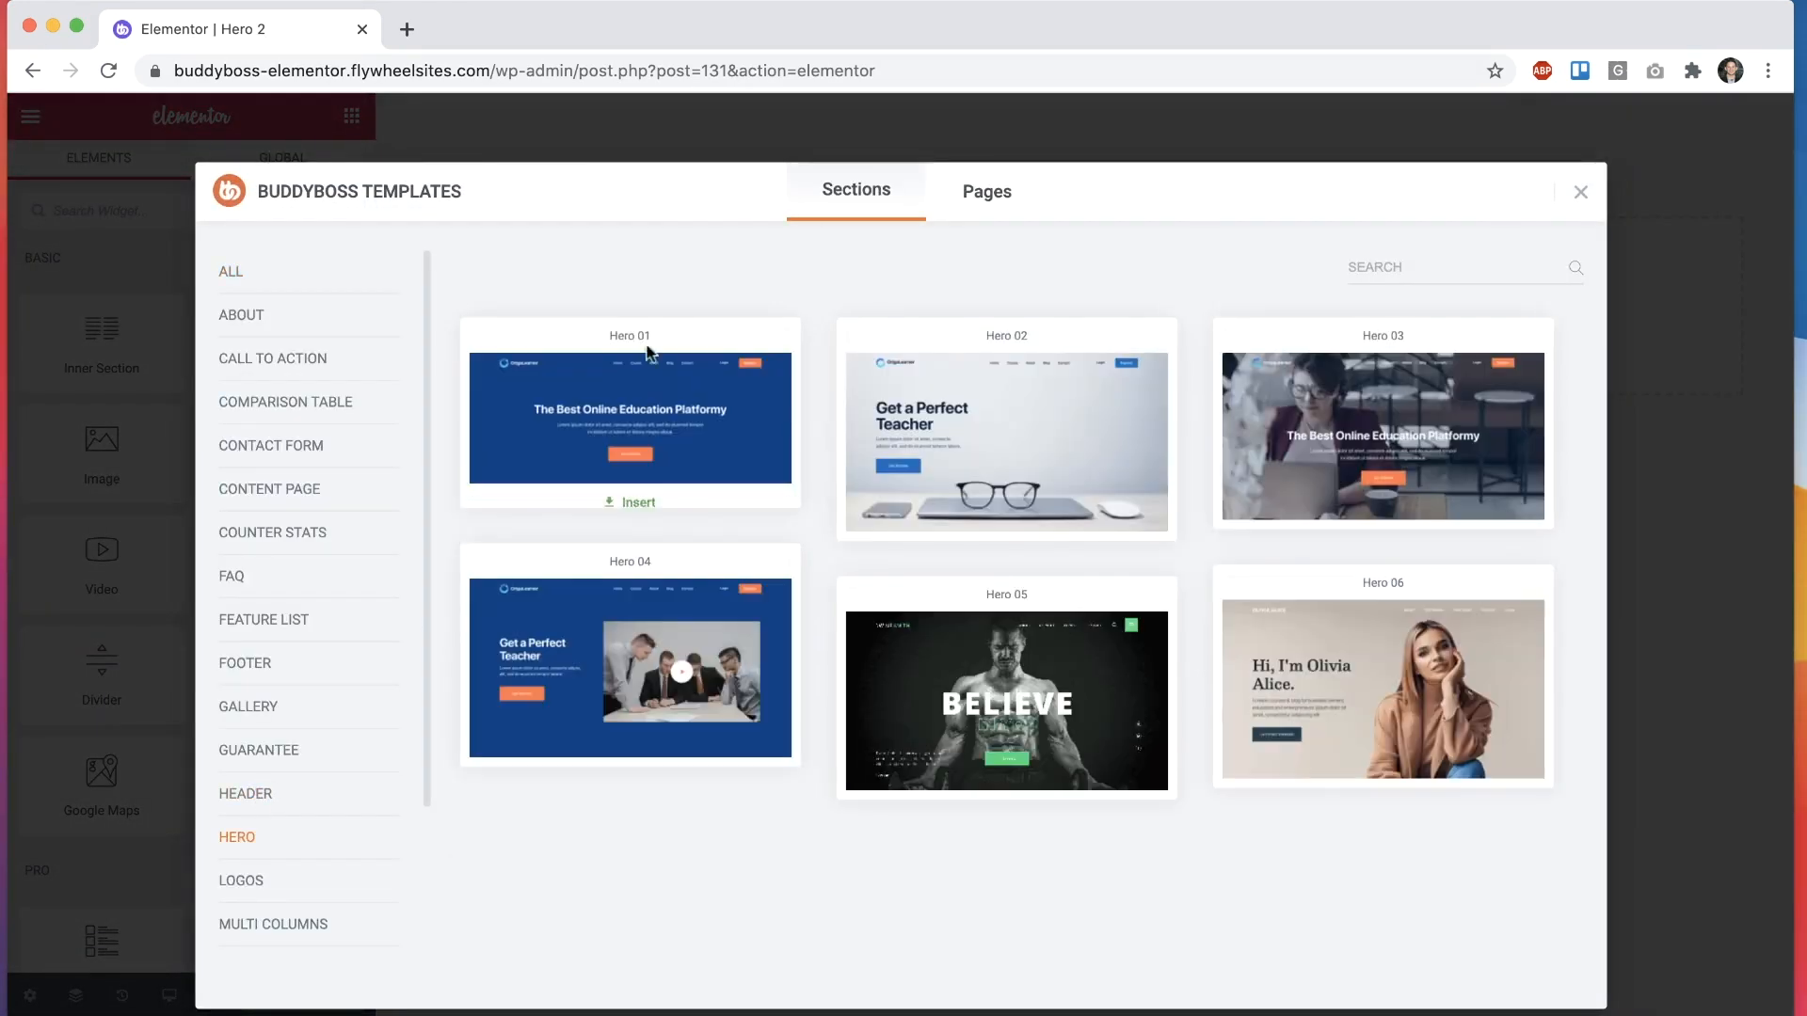
click(631, 502)
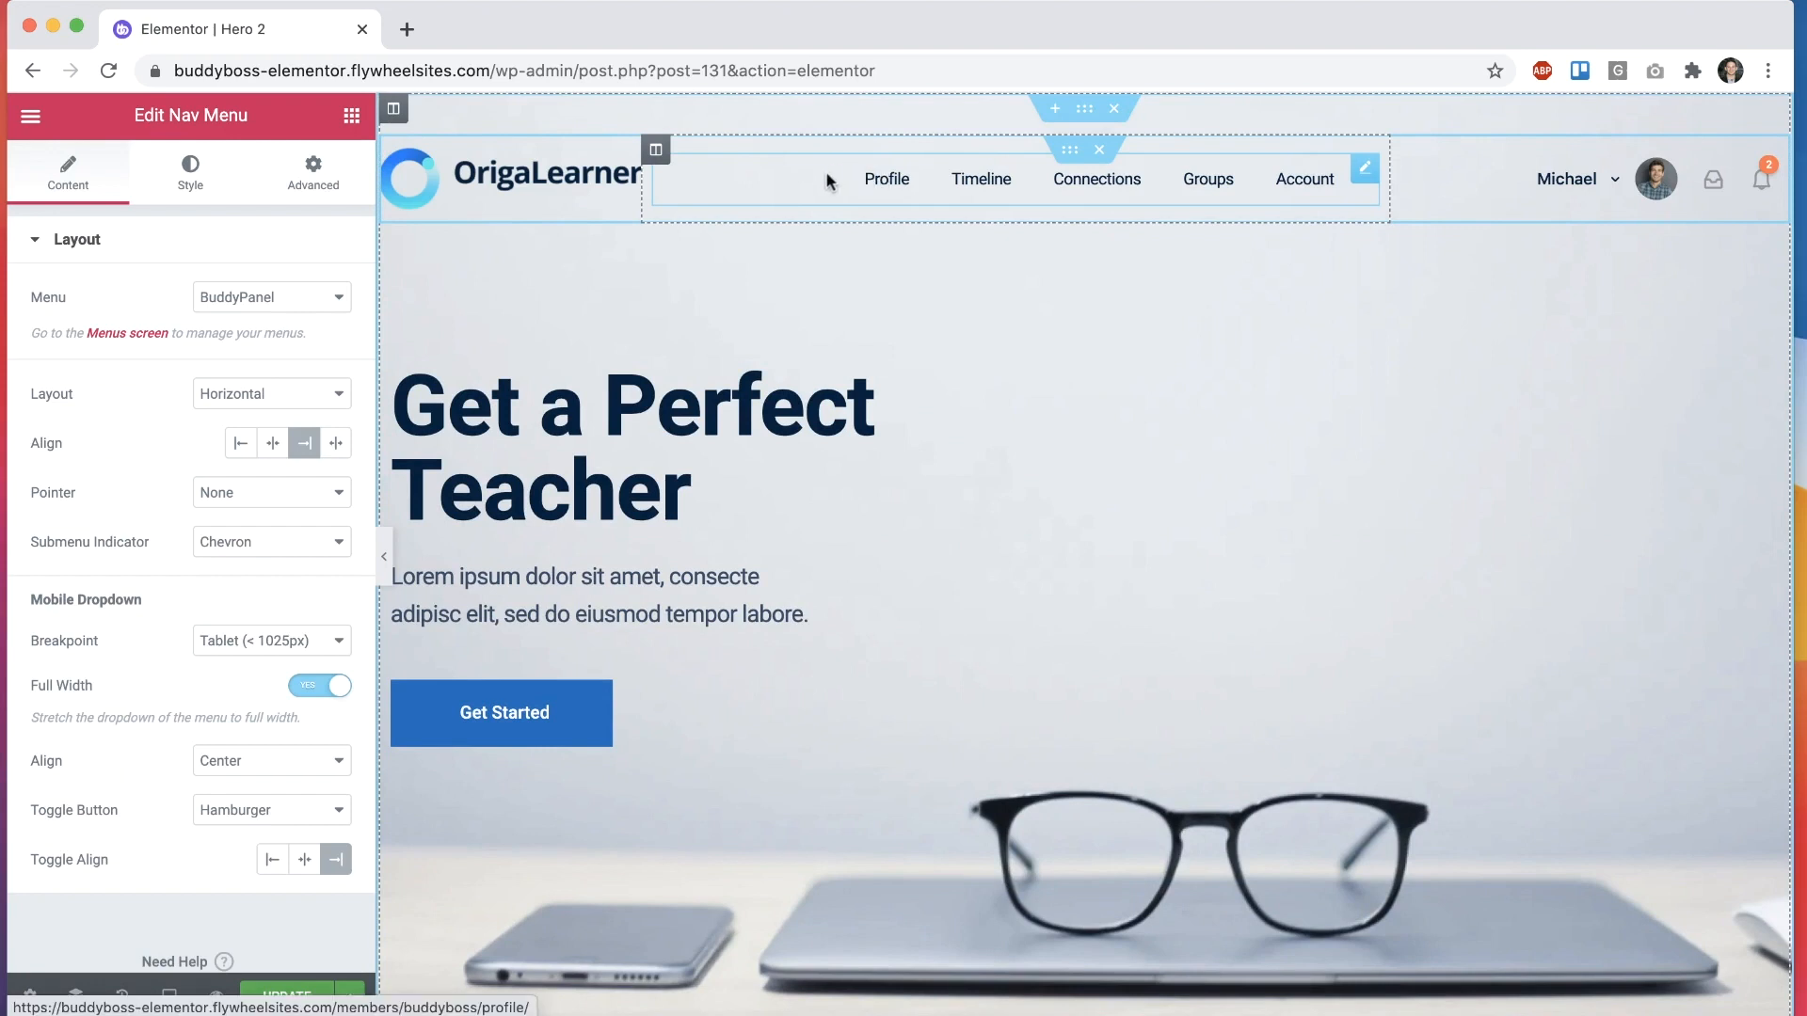
Step: Switch the header nav menu from BuddyPanel to Titlebar and open Page Settings
click(271, 296)
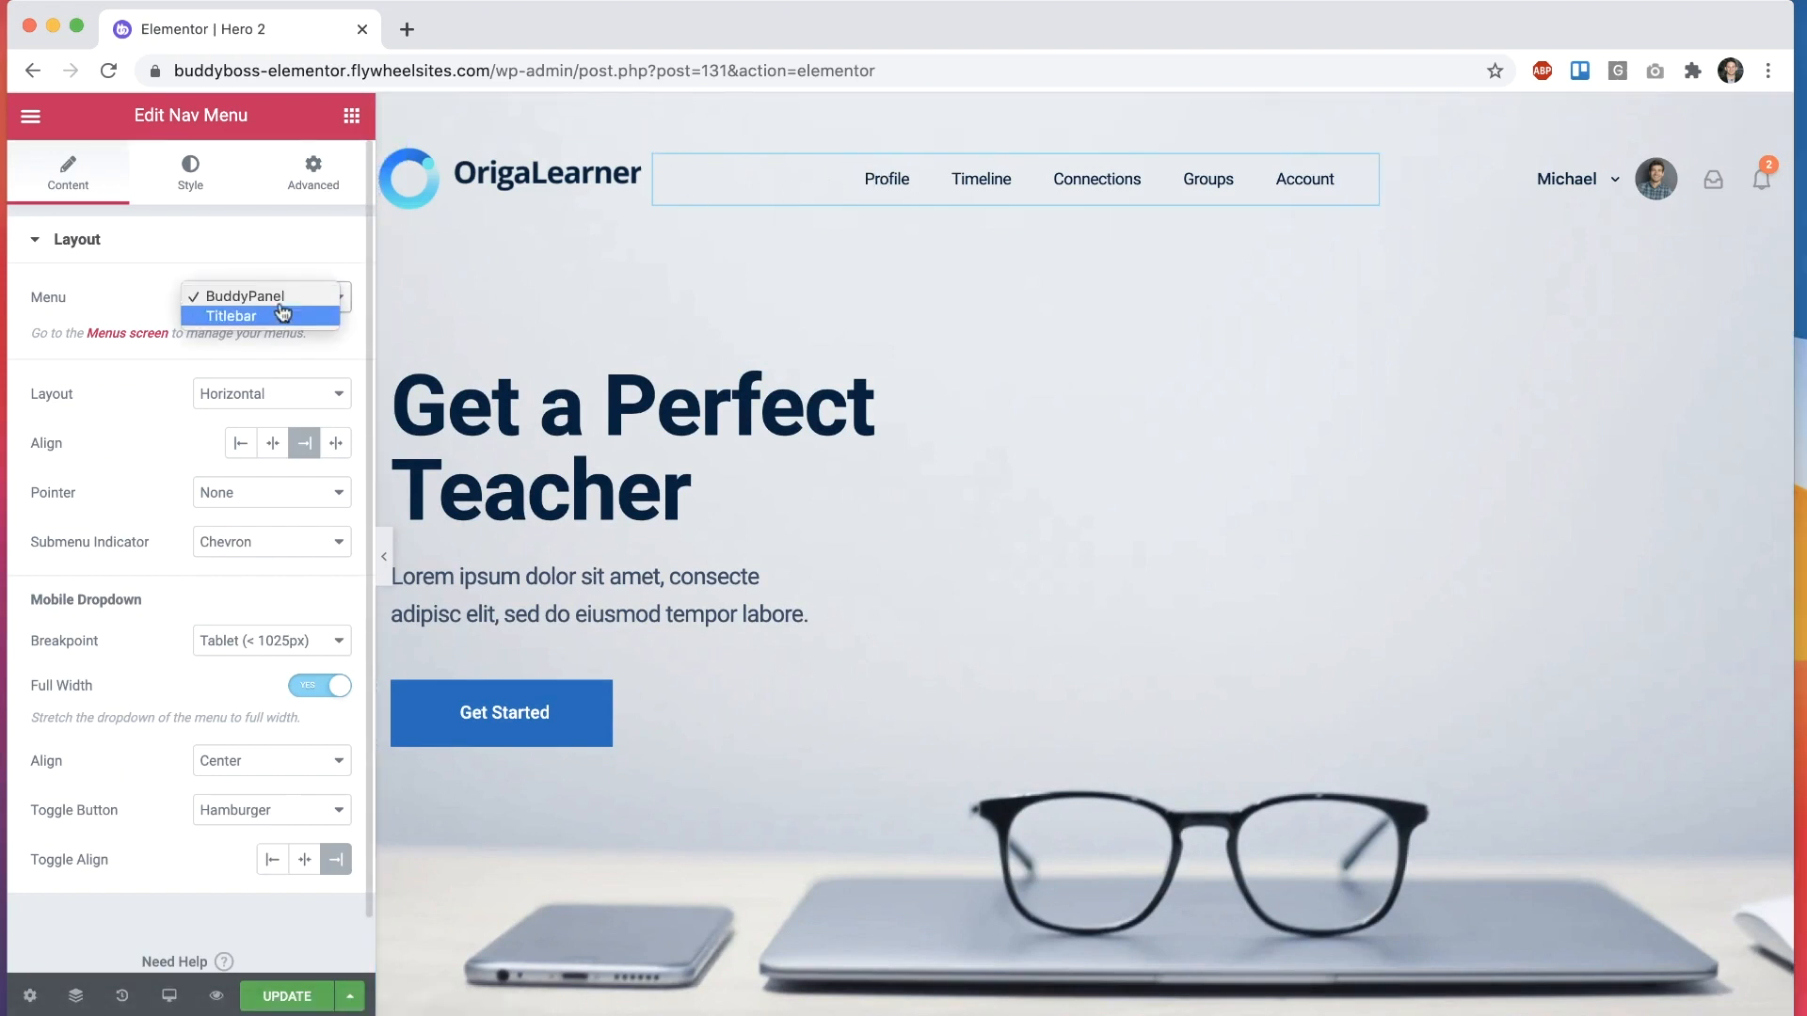
click(231, 315)
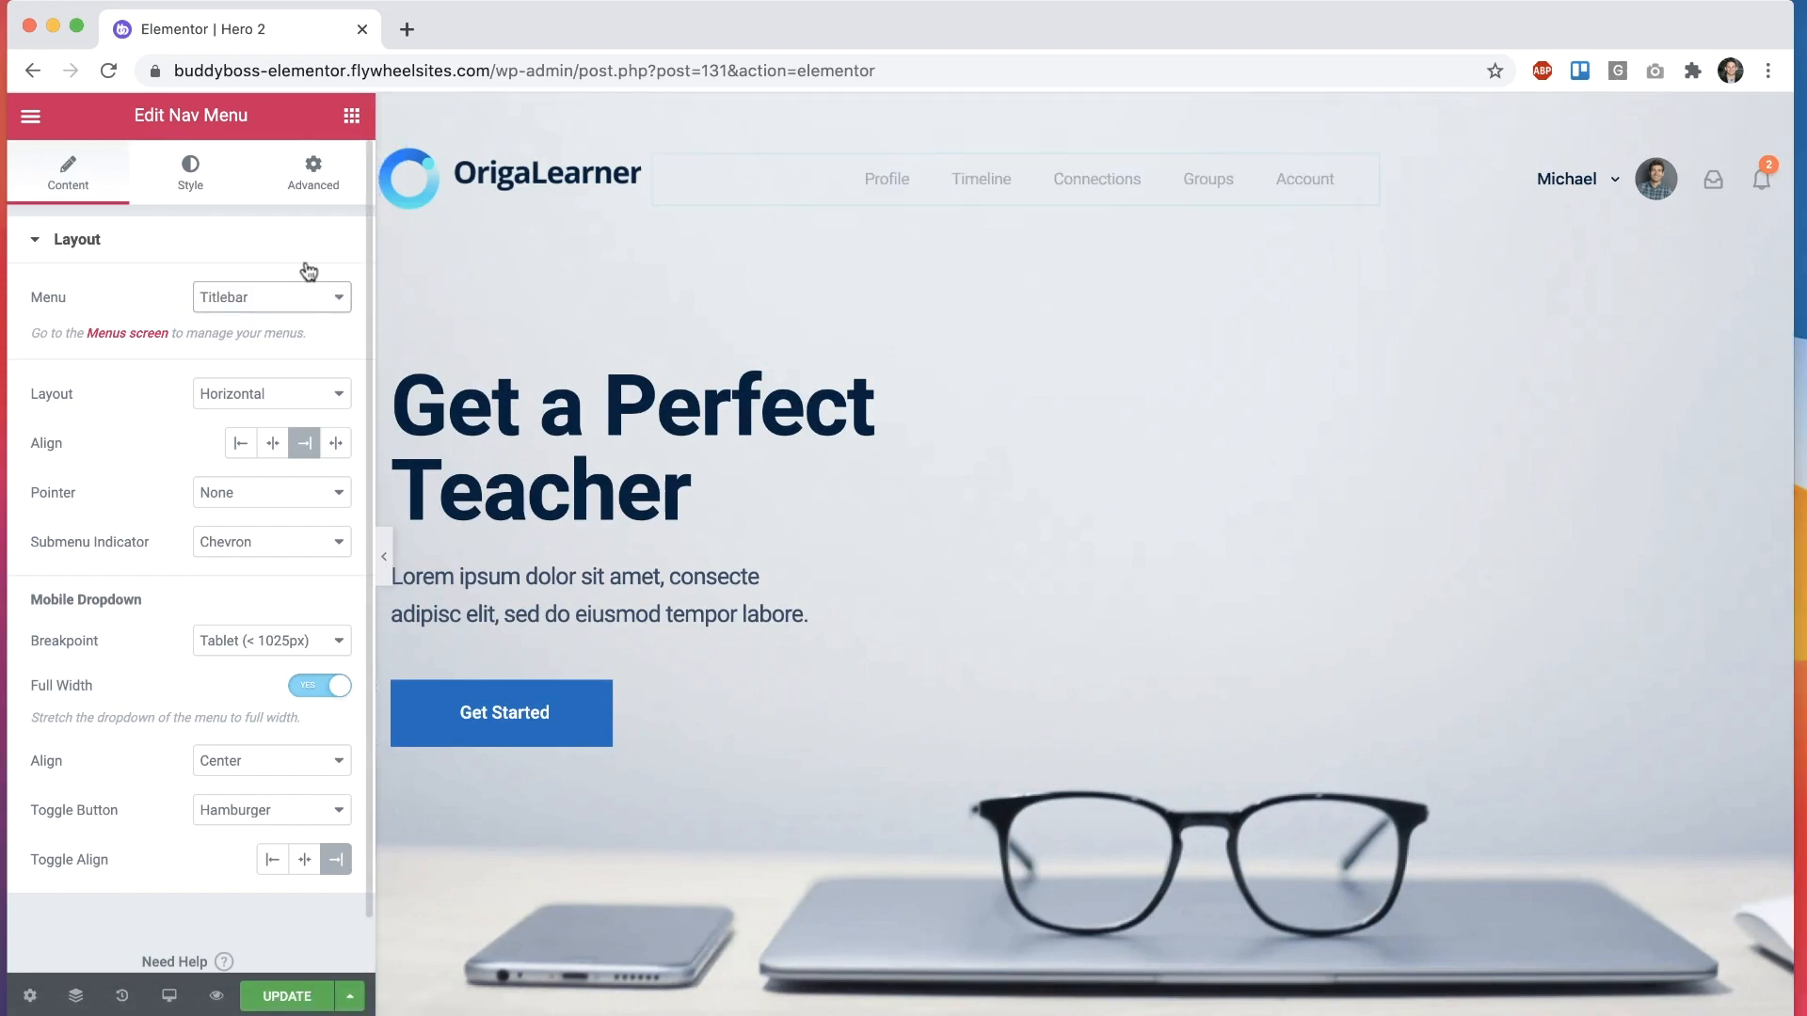
click(453, 179)
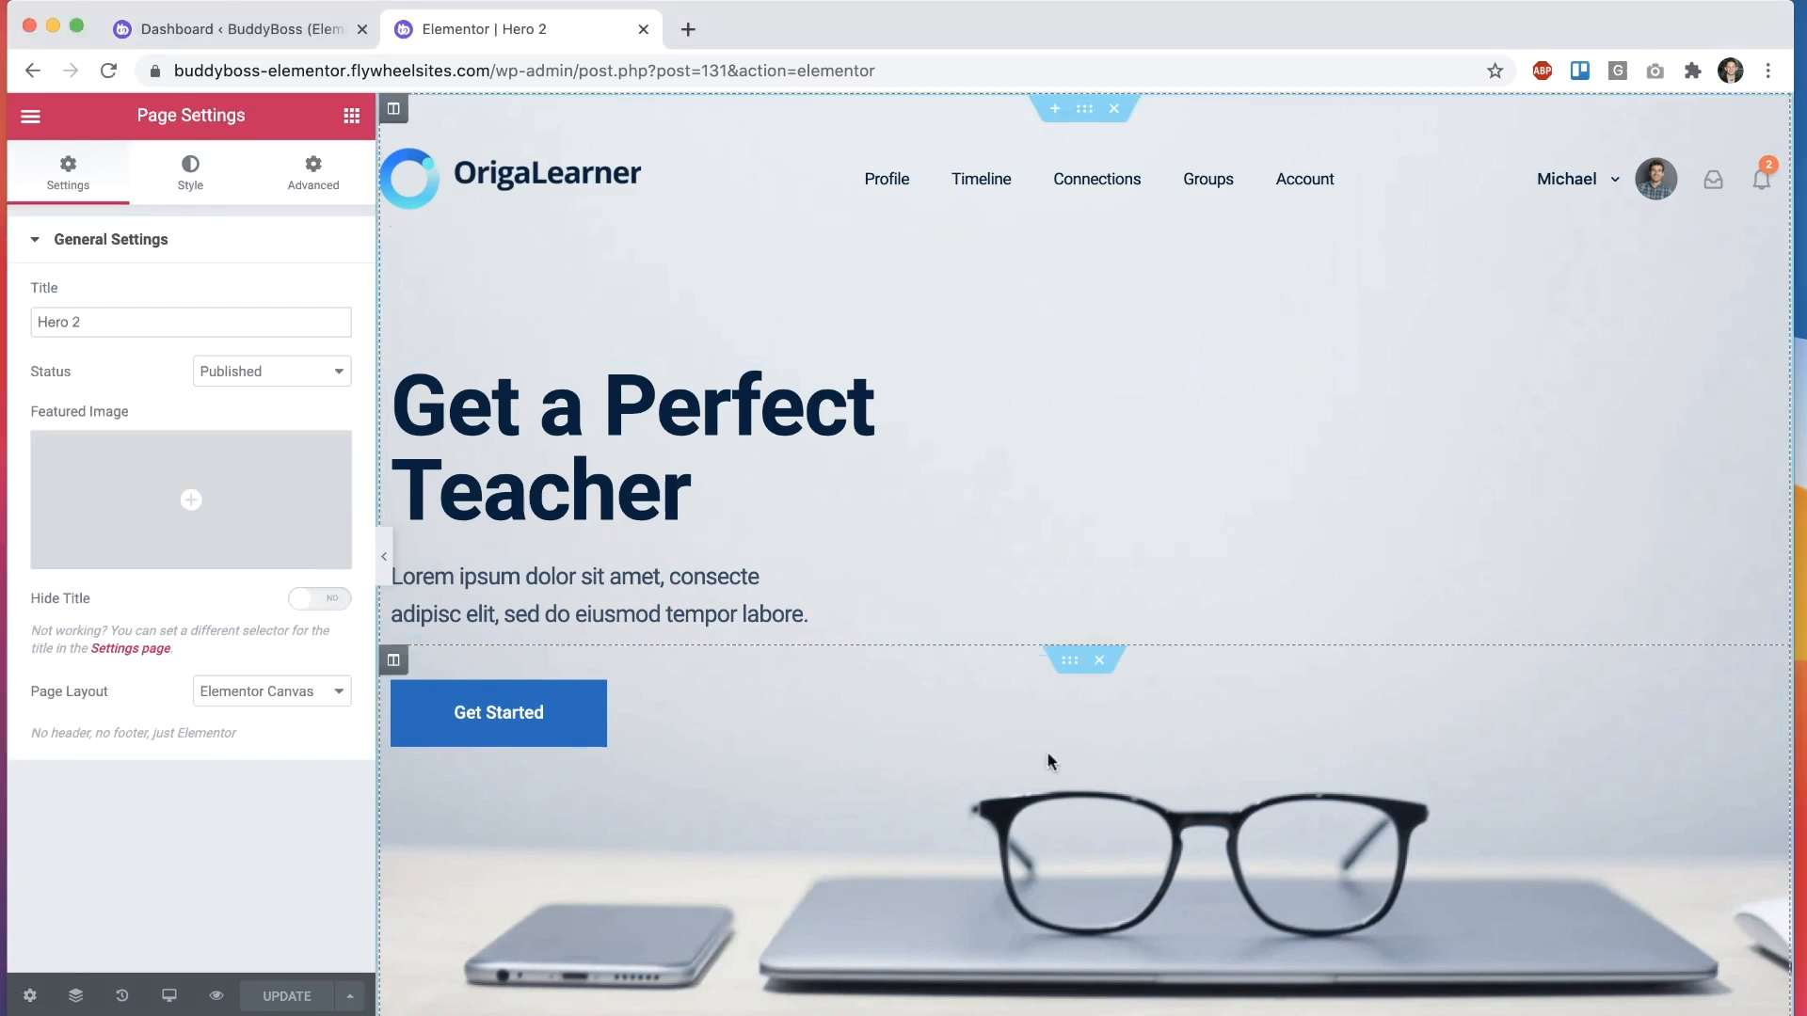
Step: Try Default and Elementor Full Width page layouts, then return to Elementor Canvas
click(271, 691)
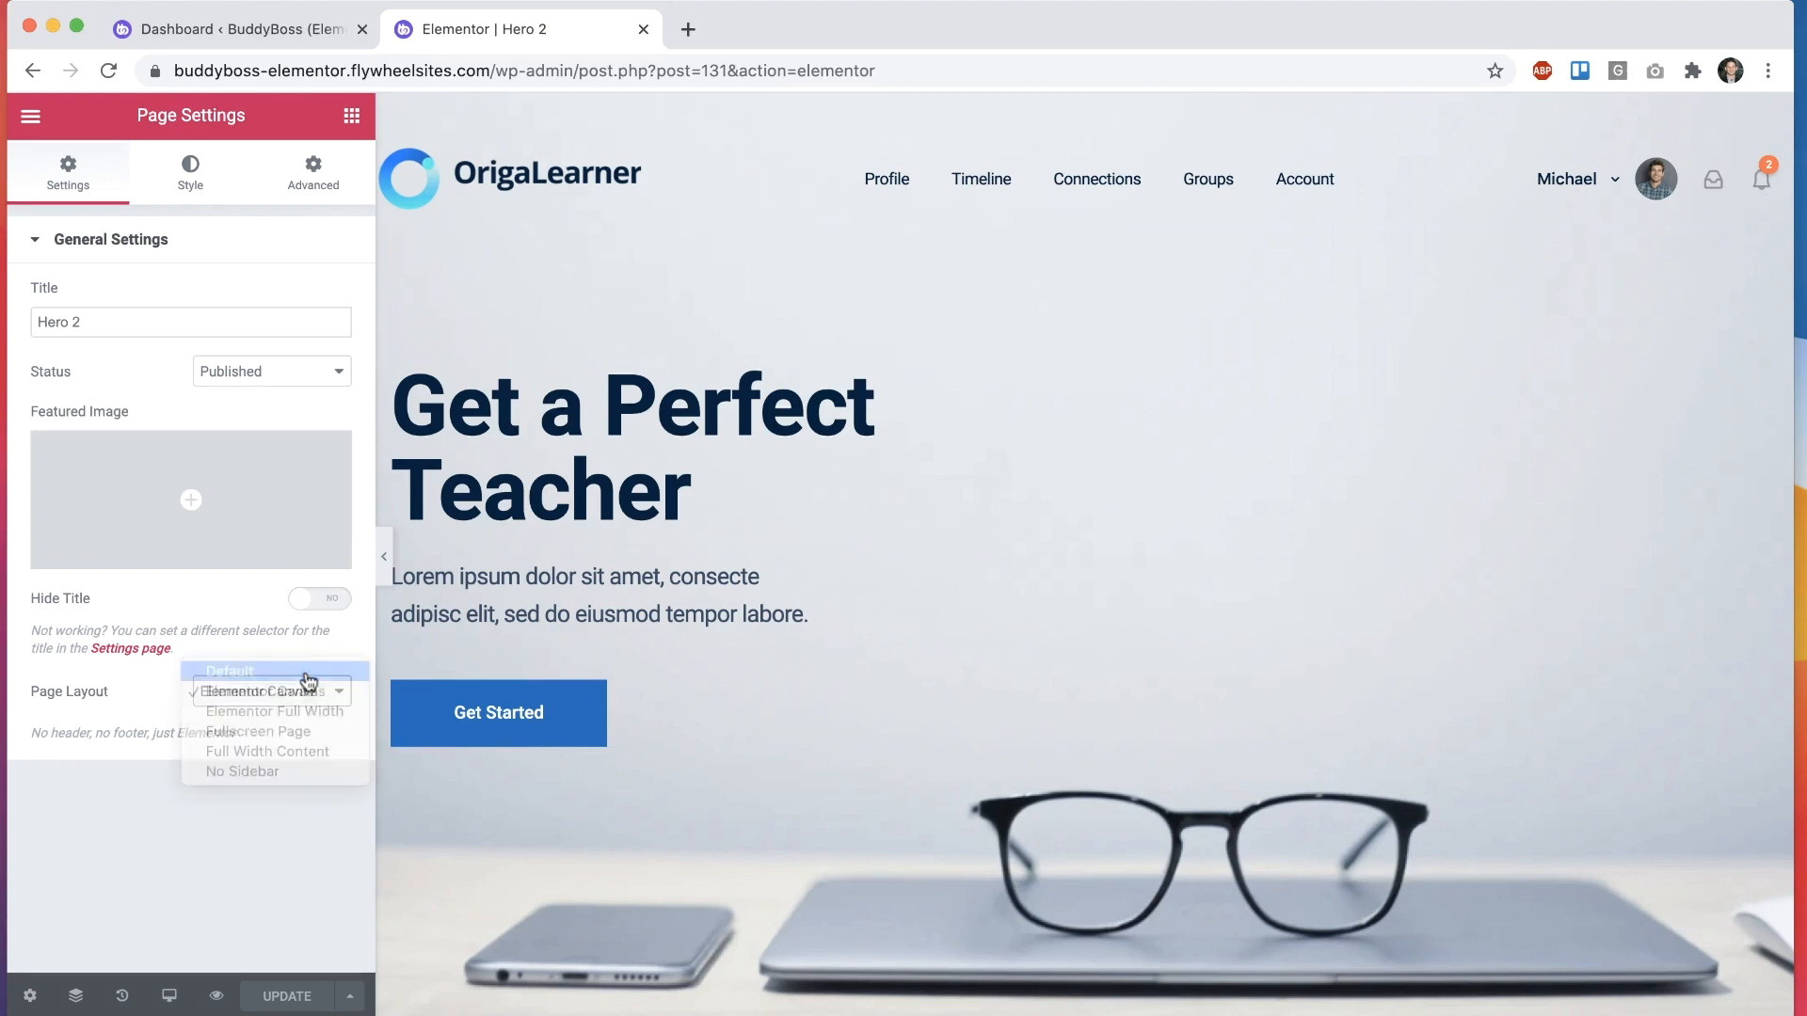
click(228, 671)
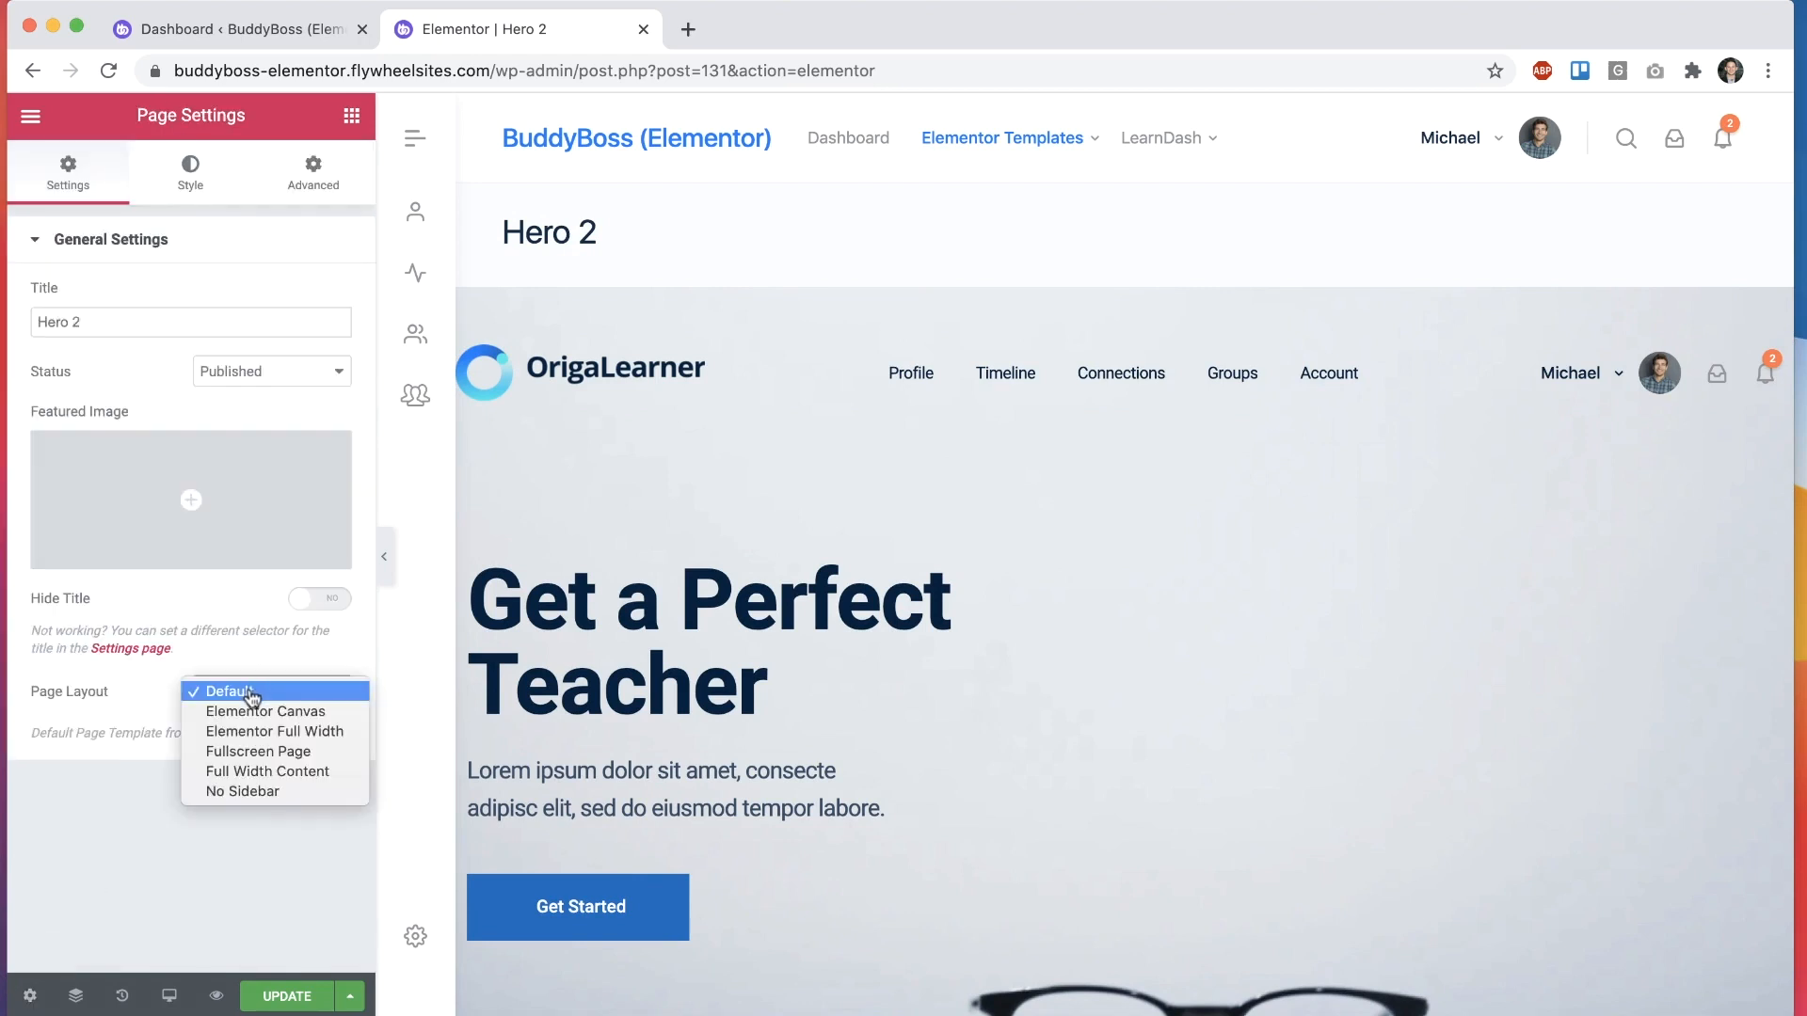
click(274, 732)
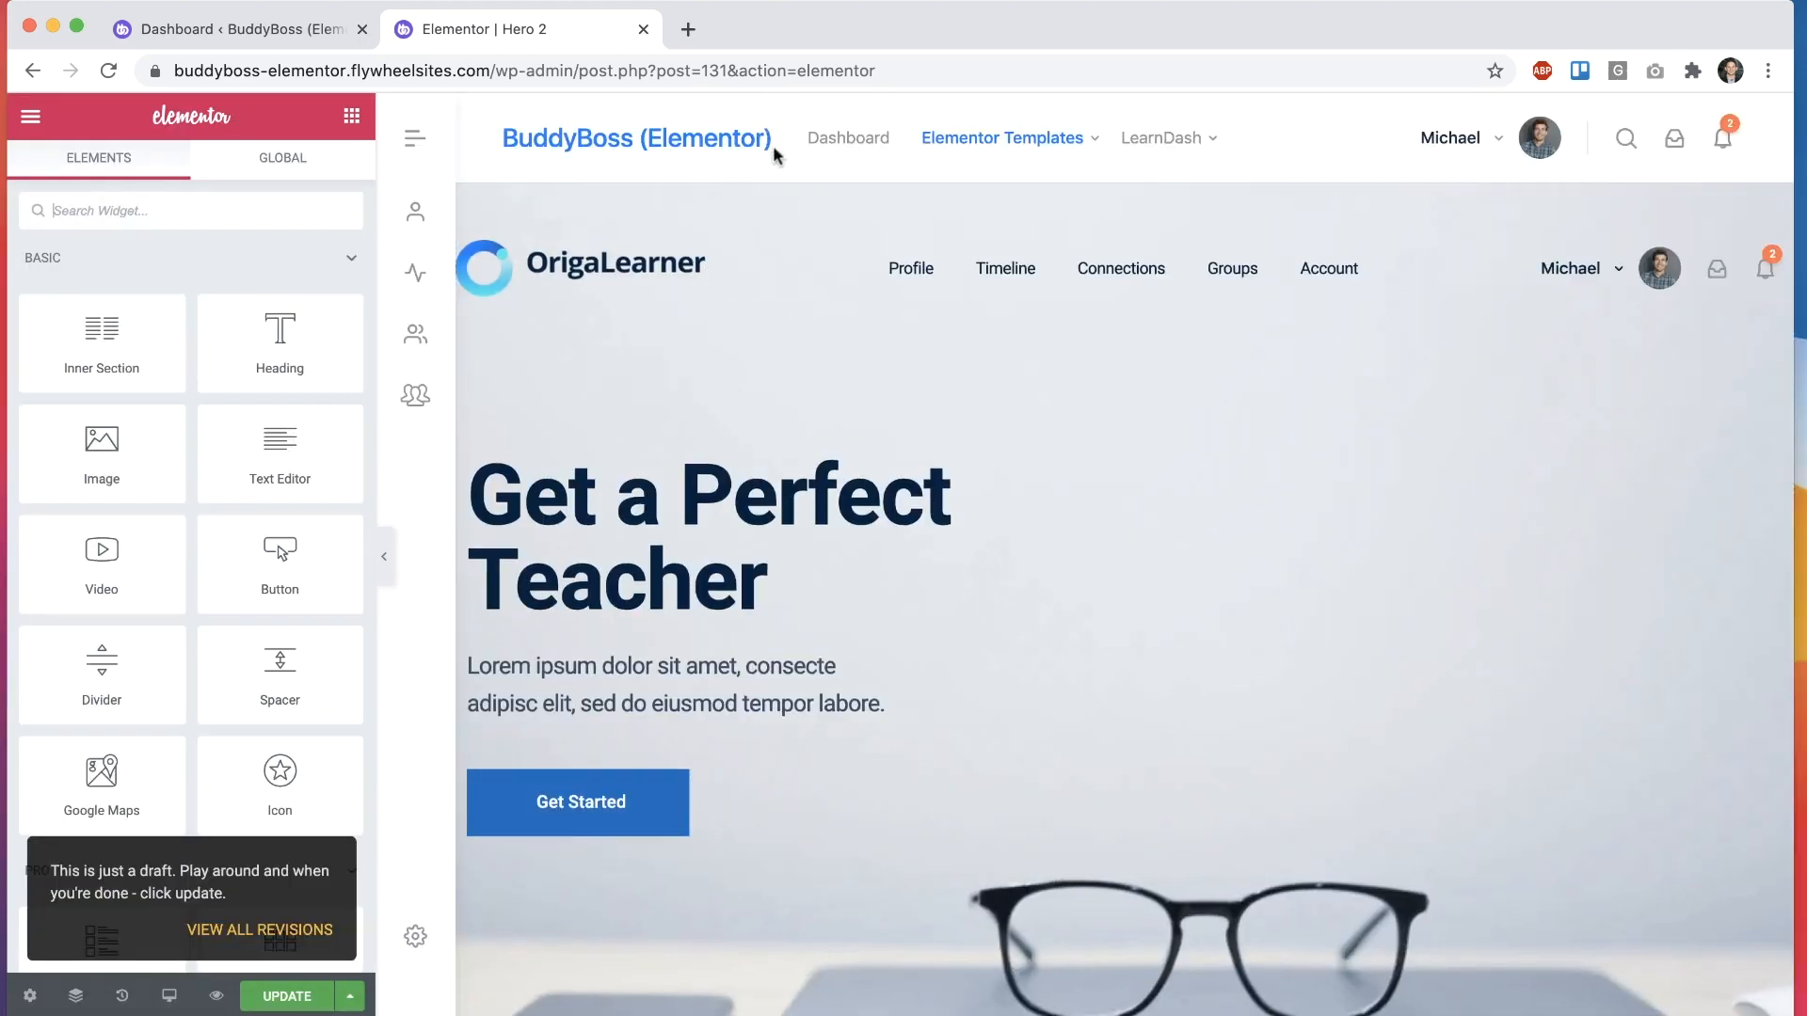
click(34, 996)
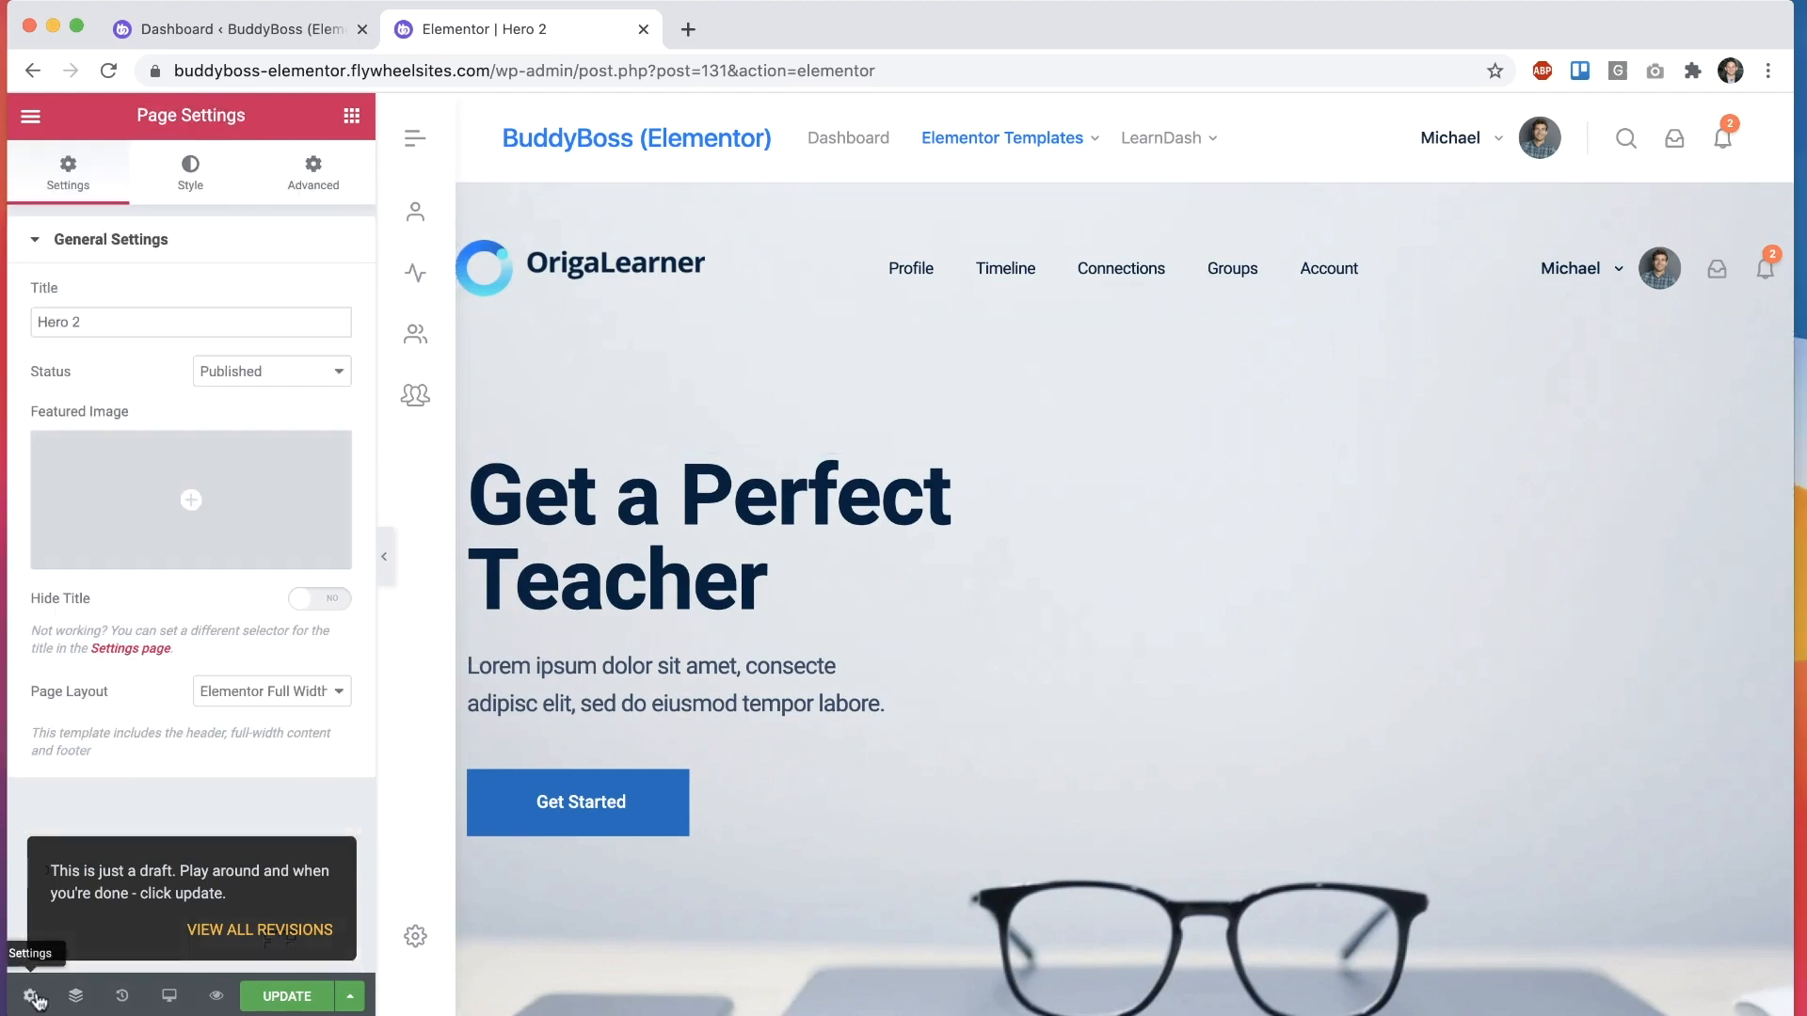
click(271, 691)
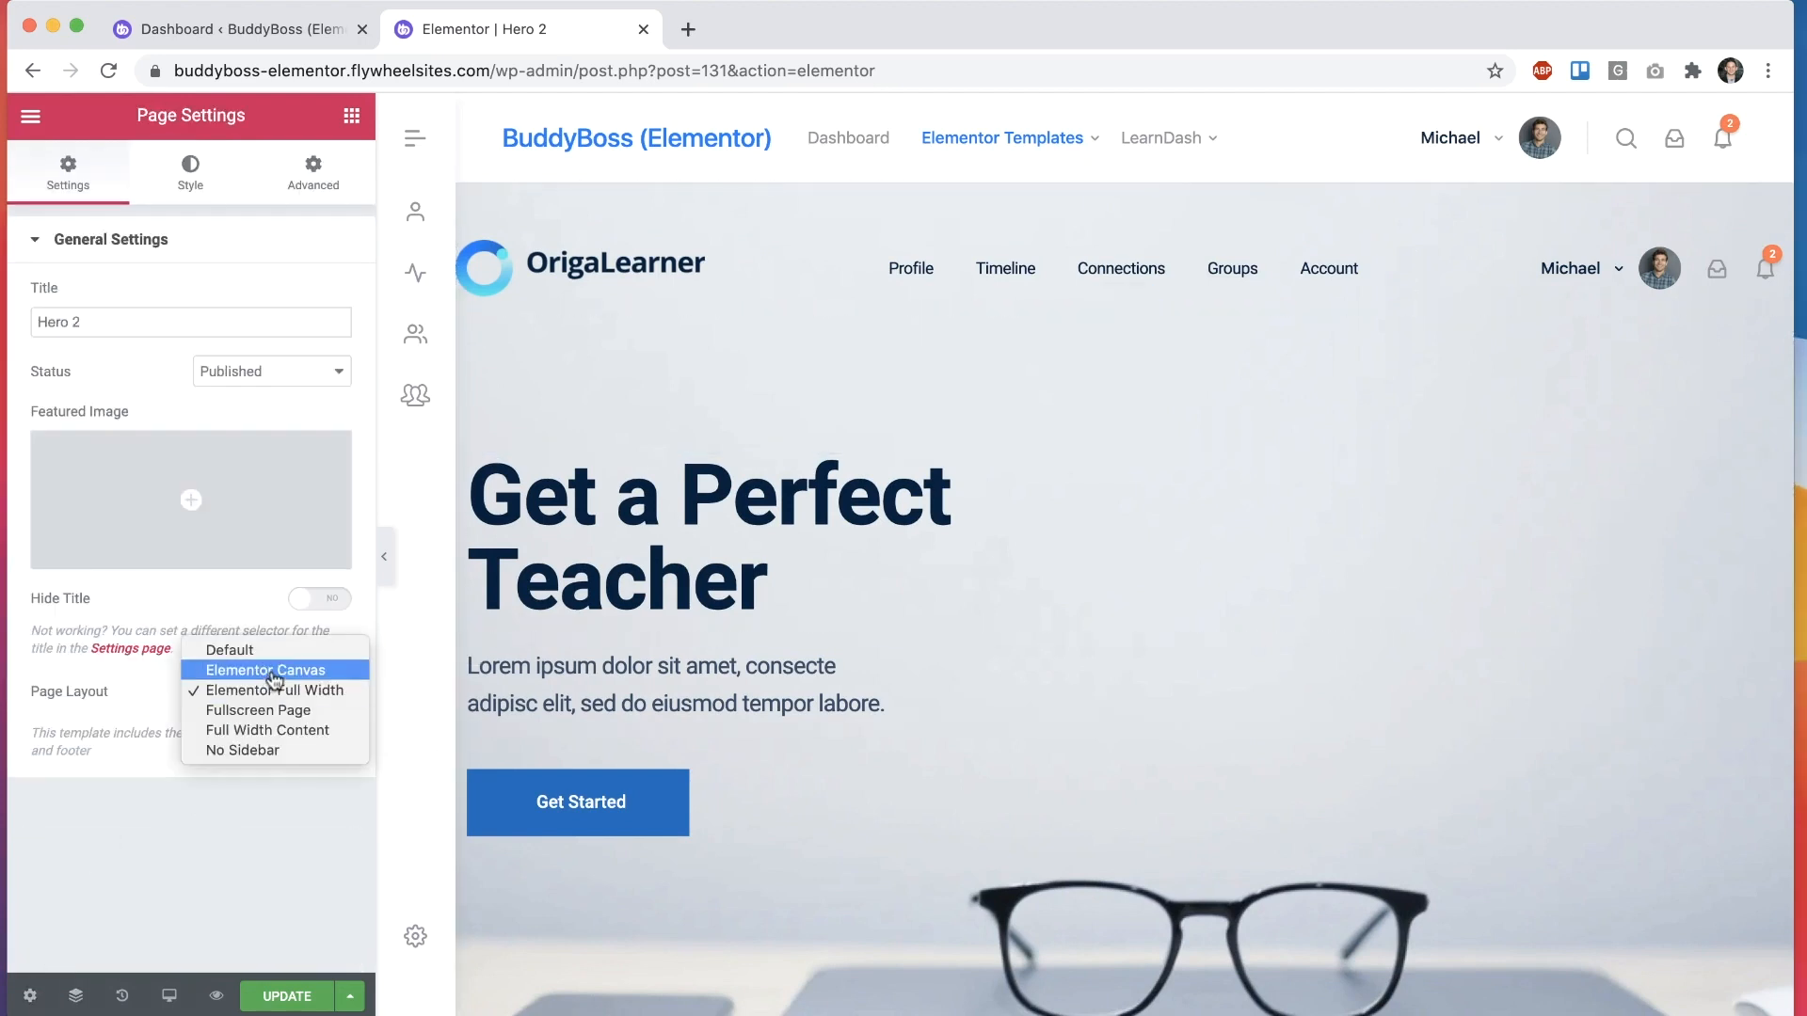
click(266, 670)
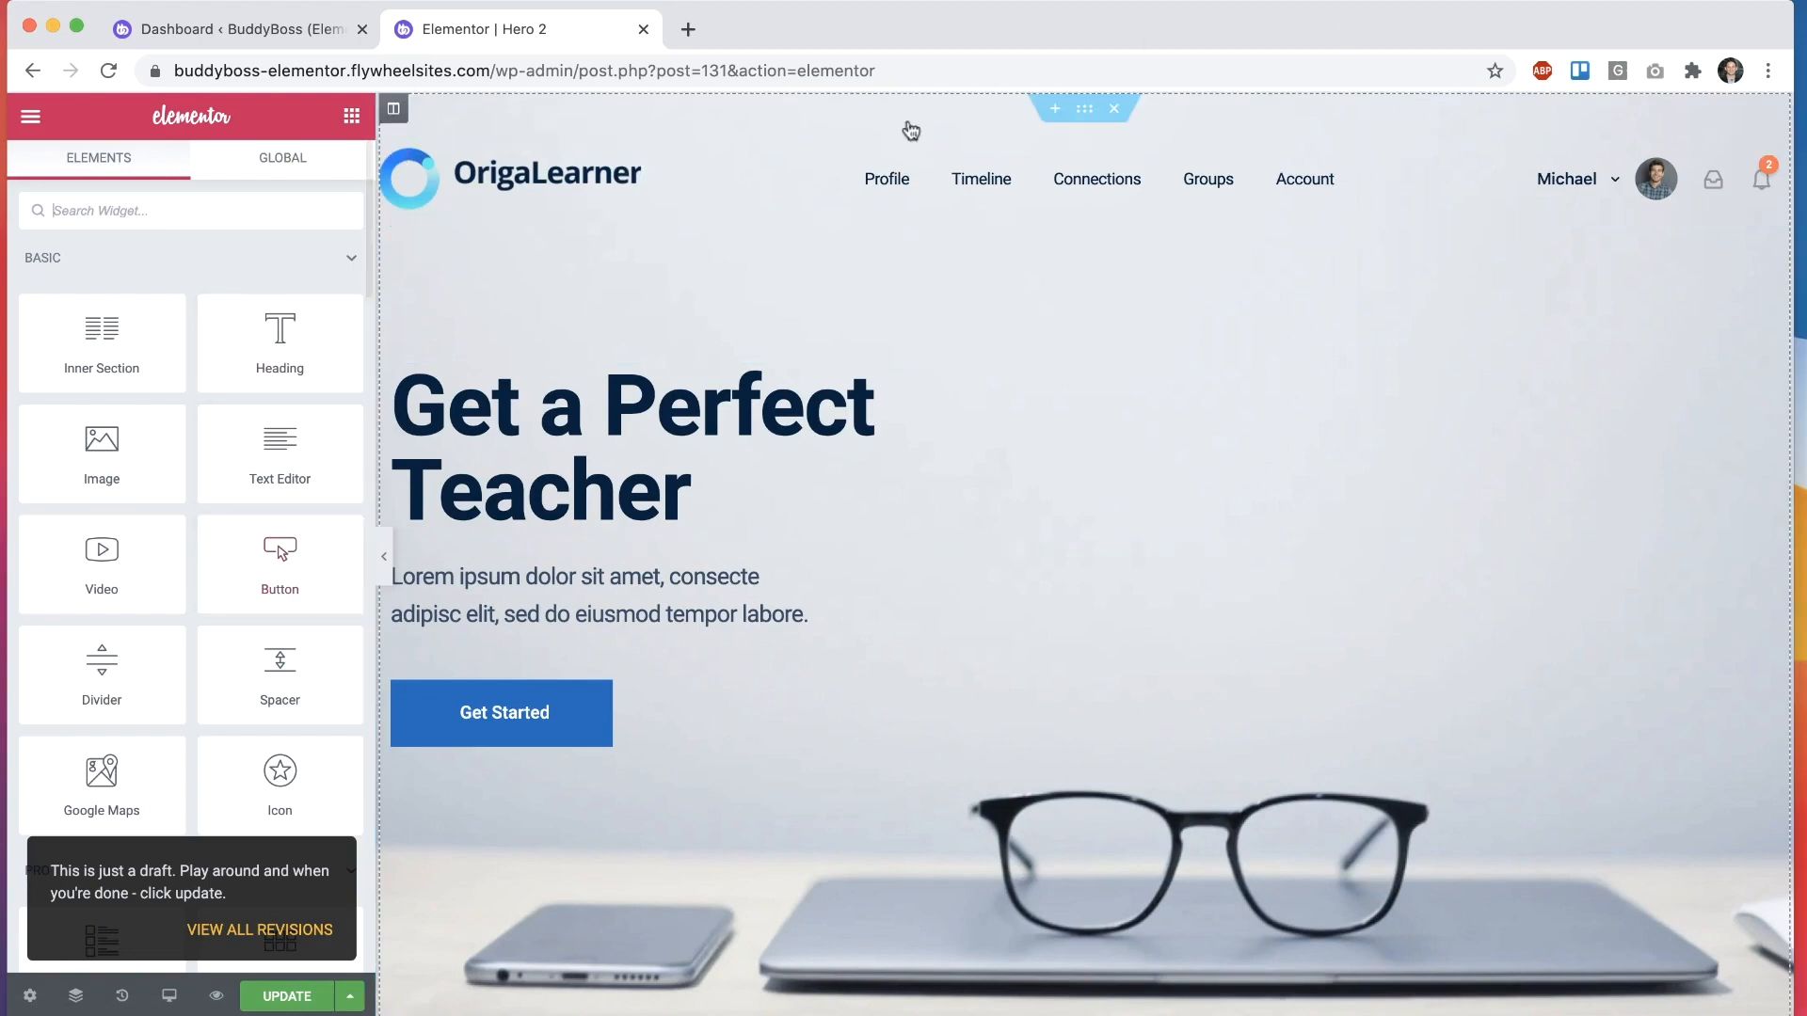
Step: Scroll the widgets panel and reopen Hero 2's page settings
scroll(down, 3)
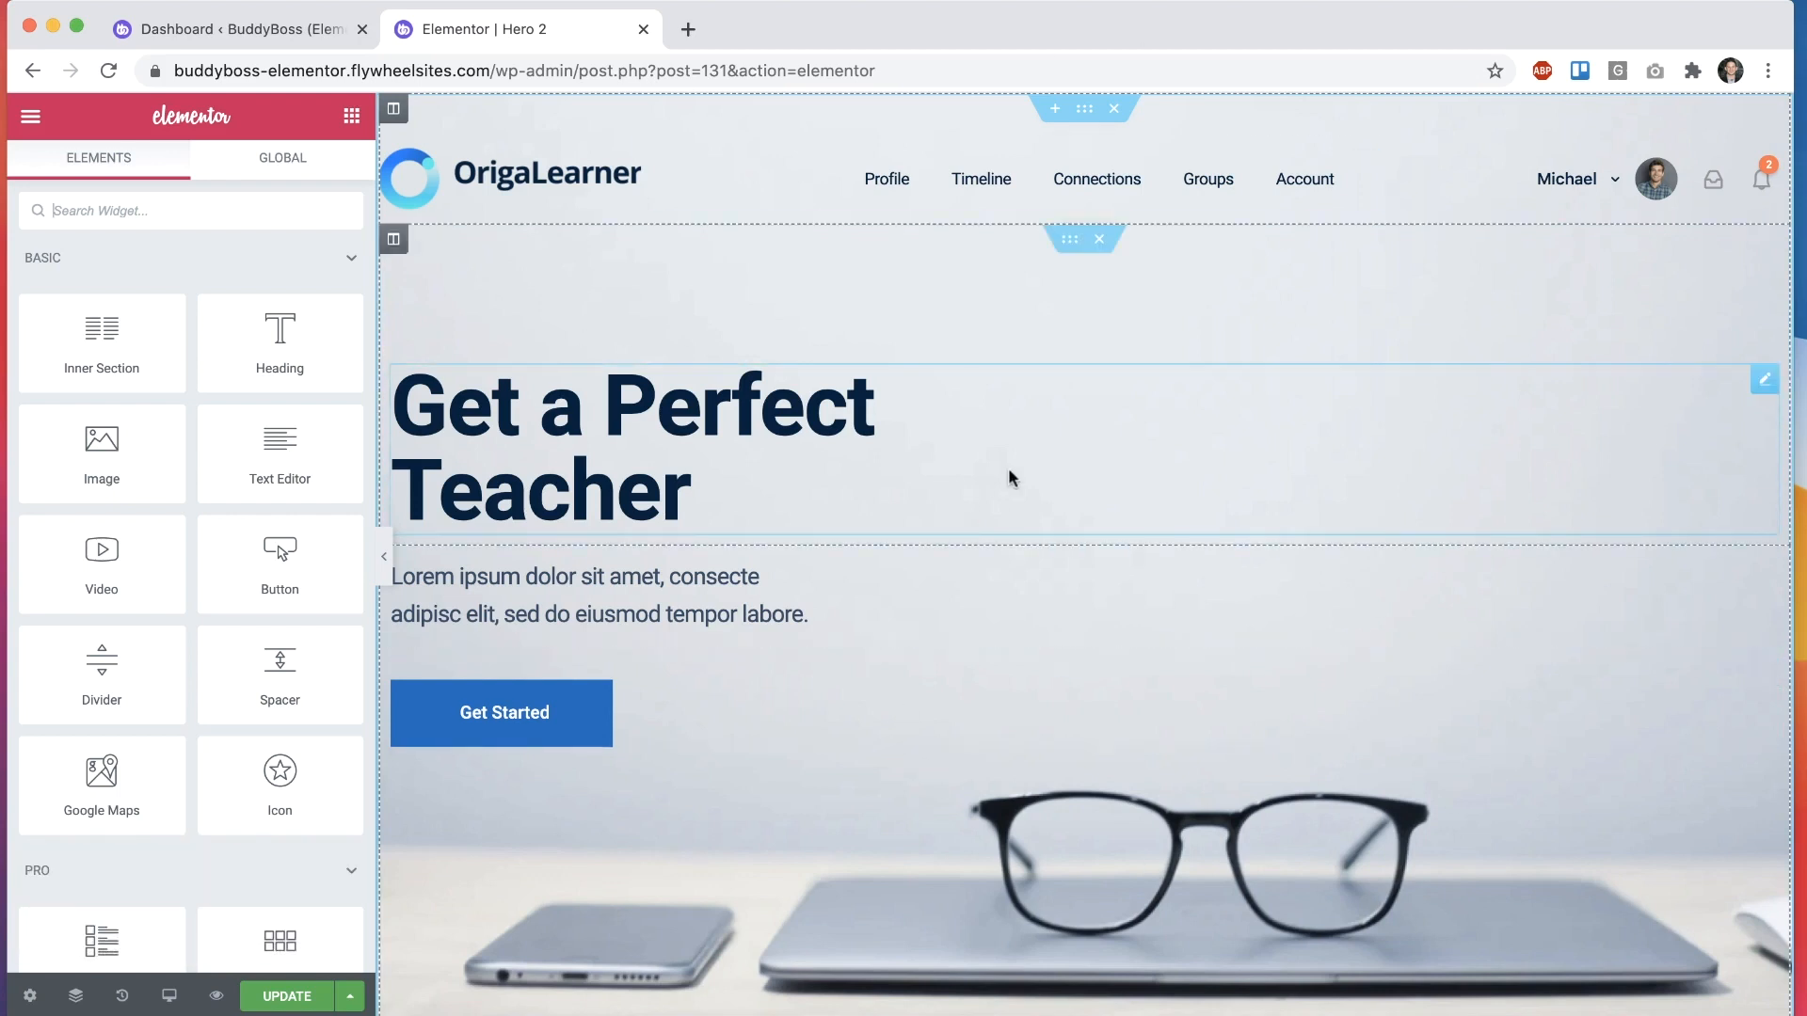
mouse_move(1004, 470)
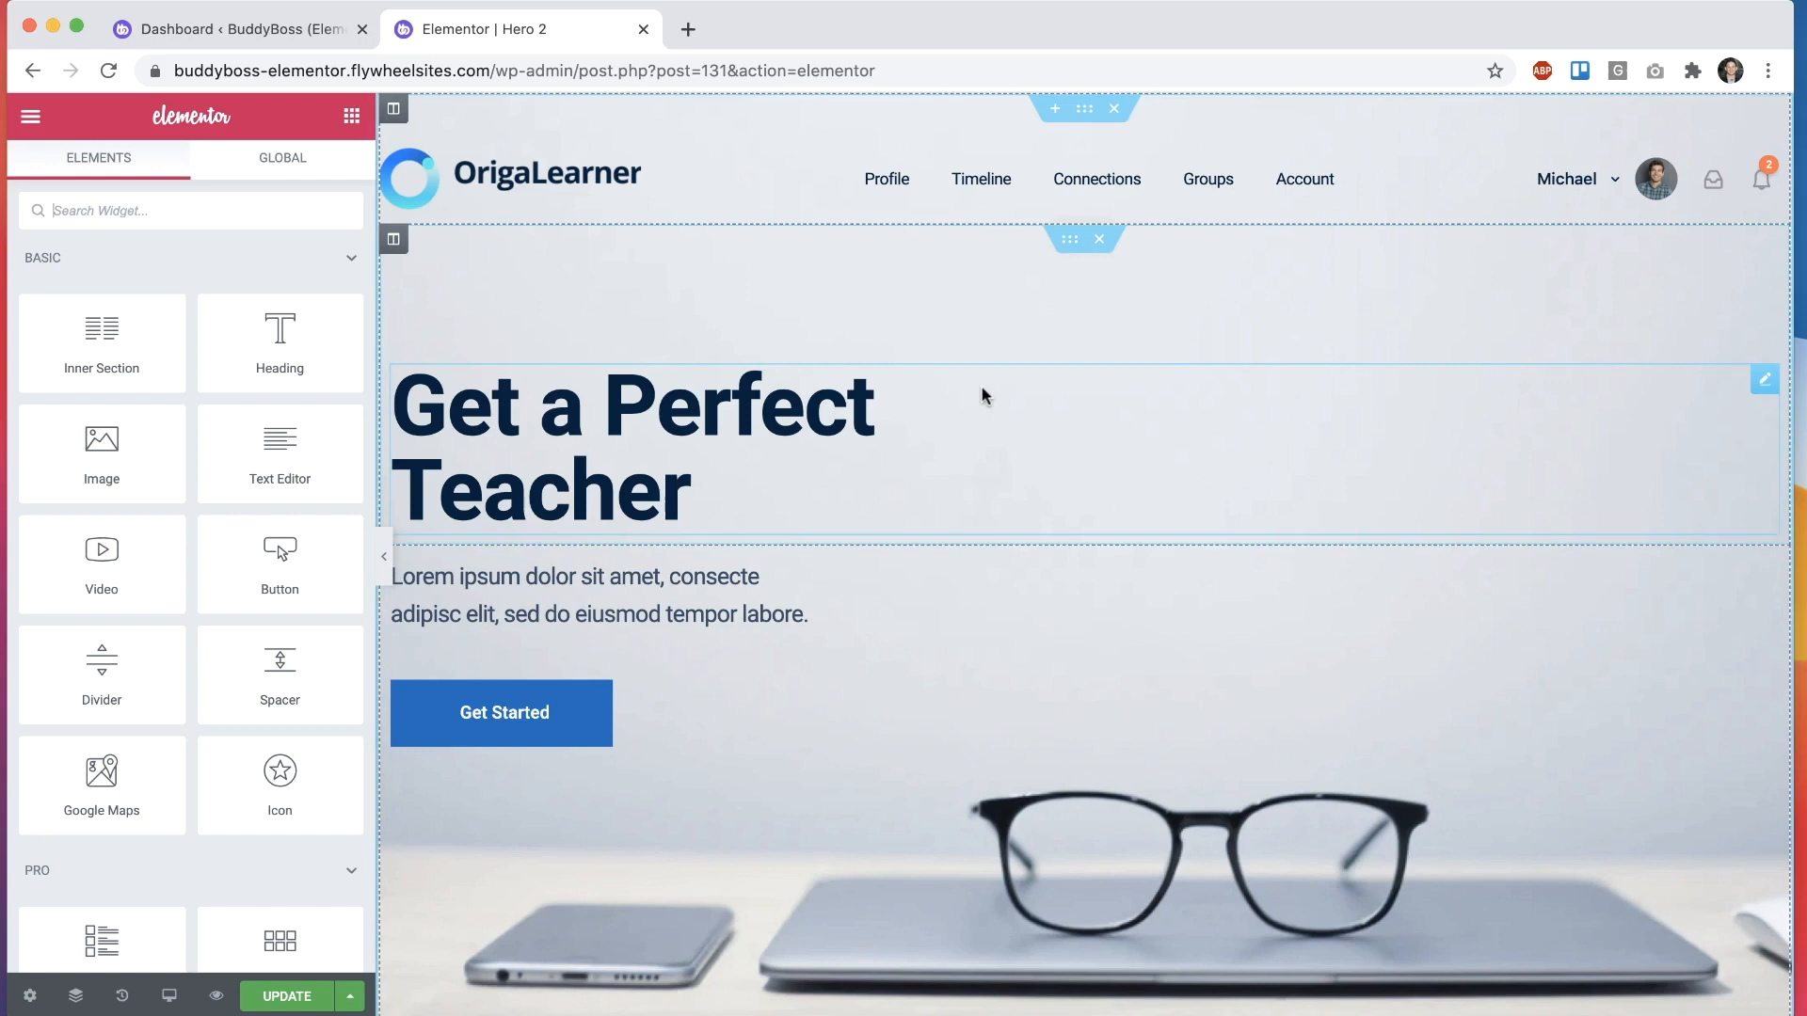
mouse_move(1034, 460)
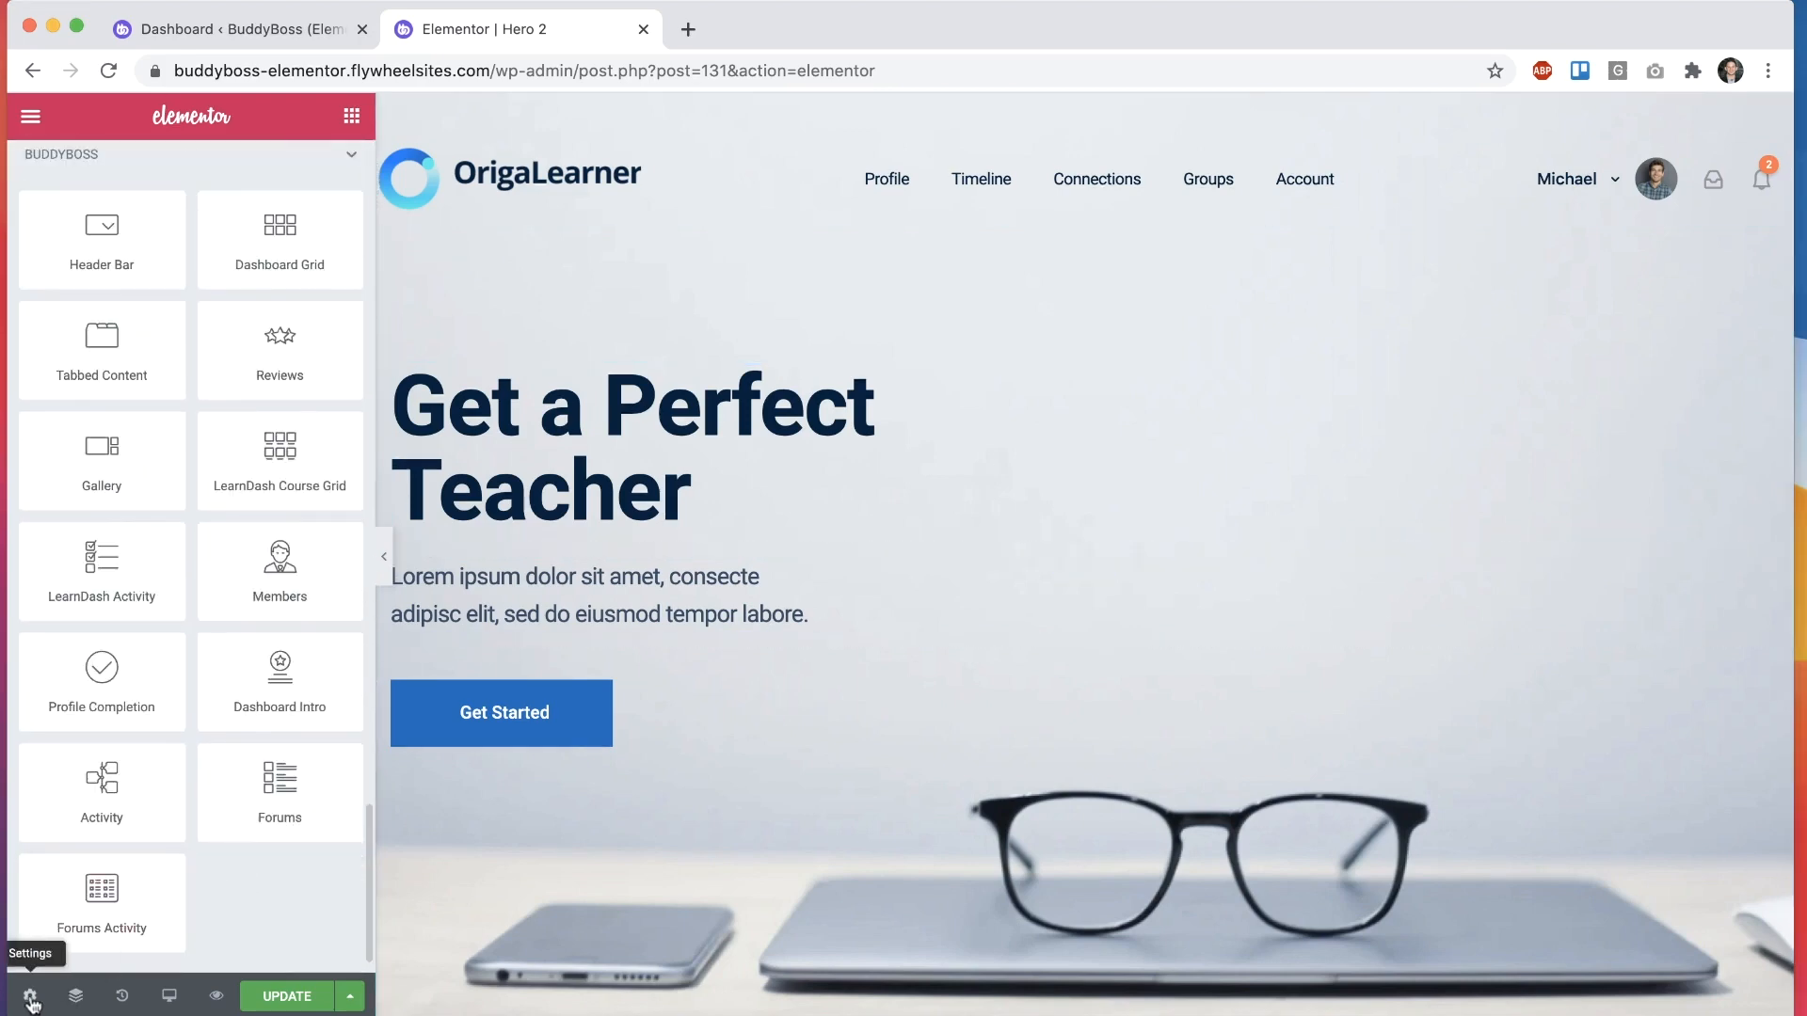
click(34, 996)
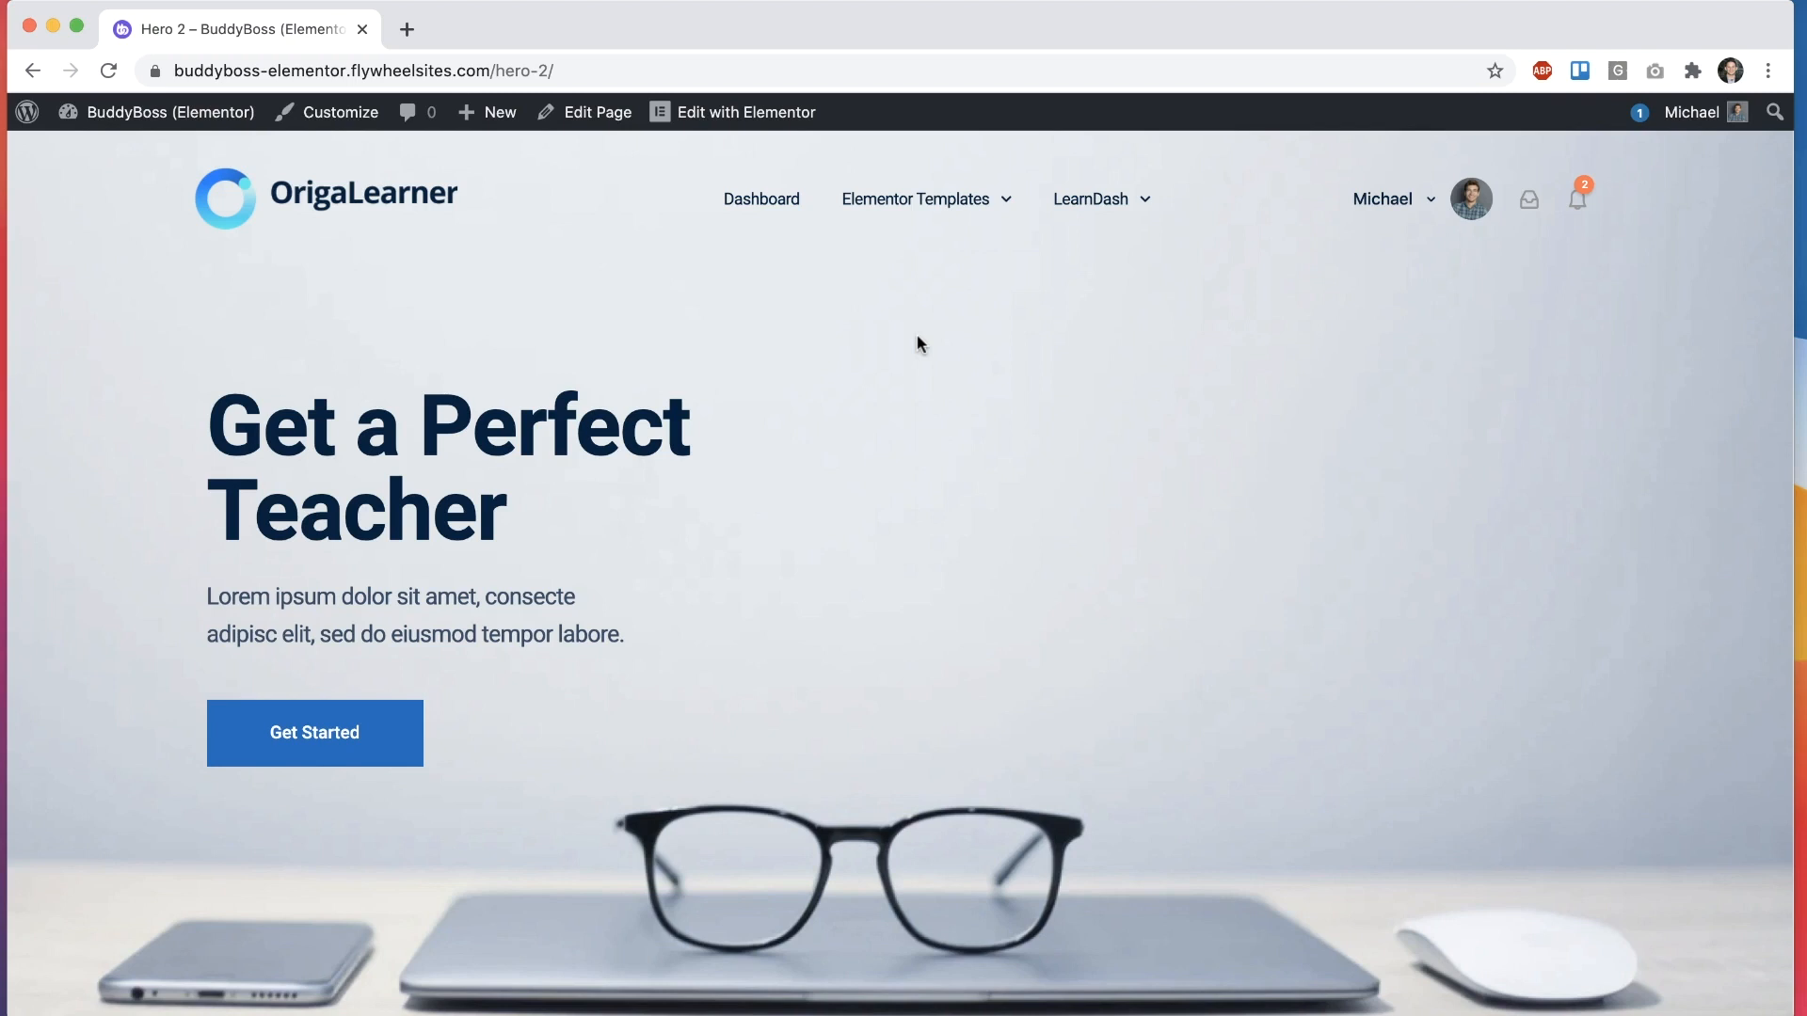
scroll(down, 3)
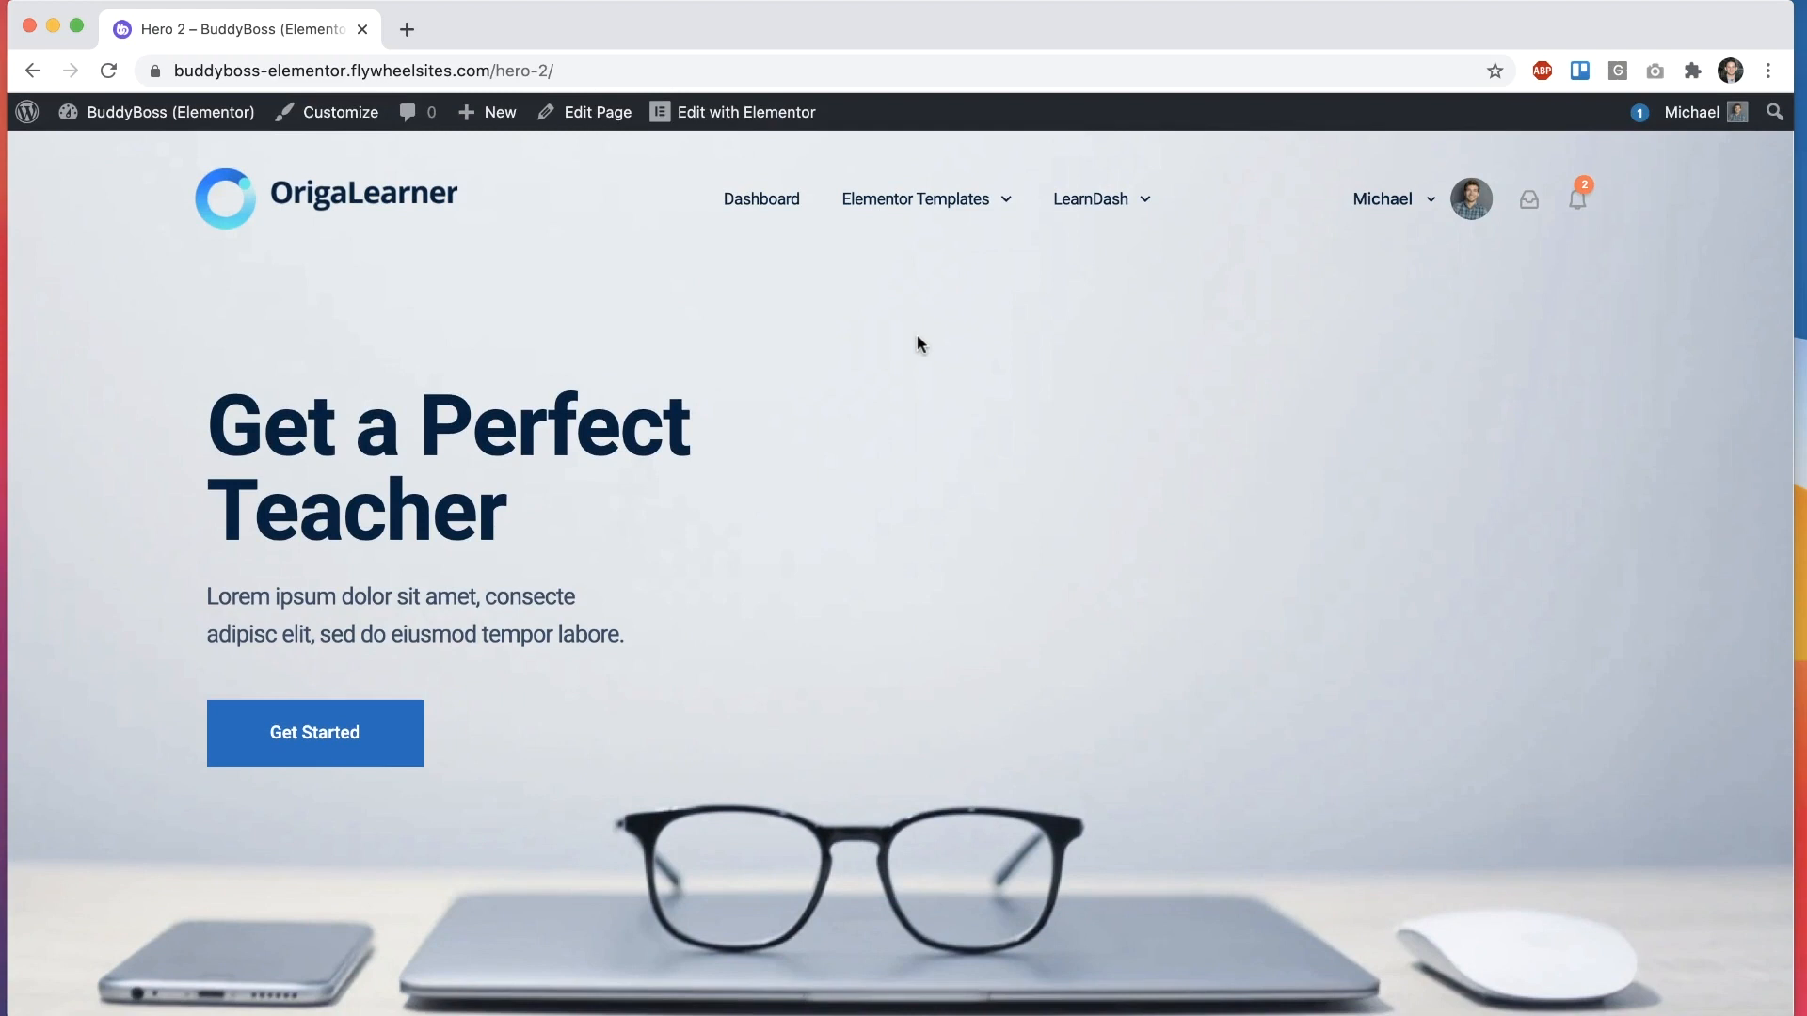
scroll(down, 3)
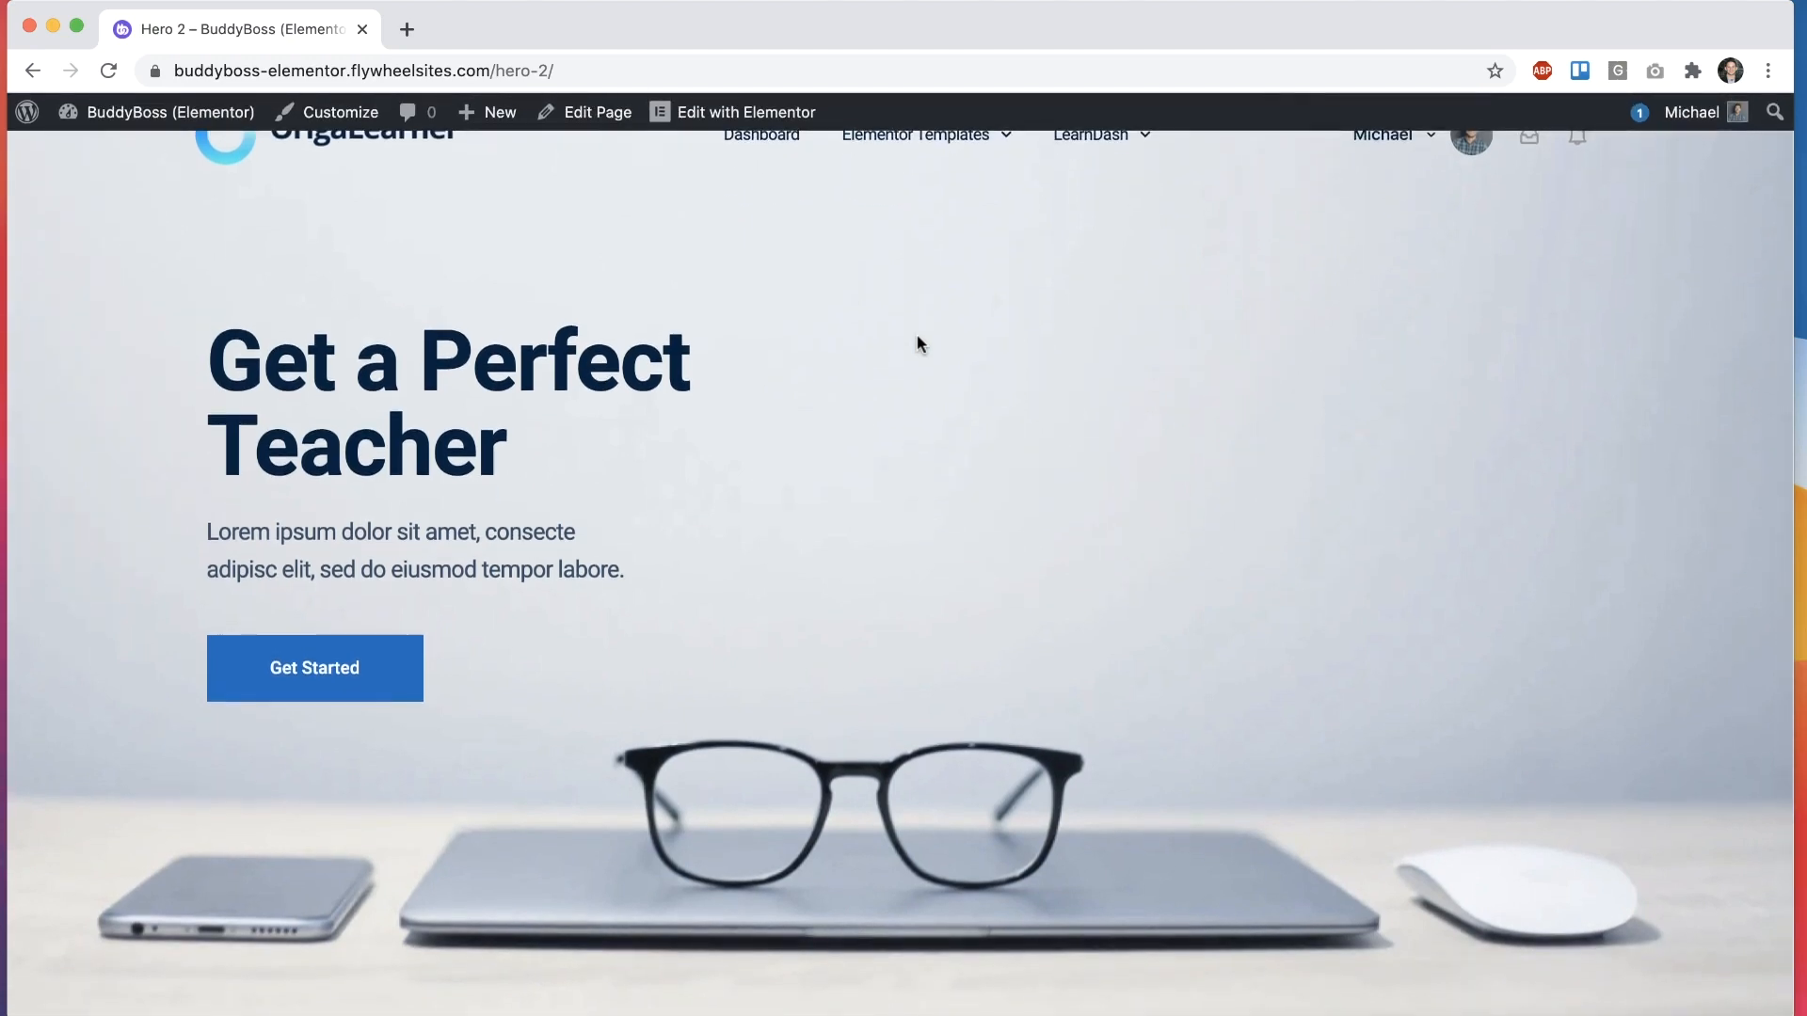